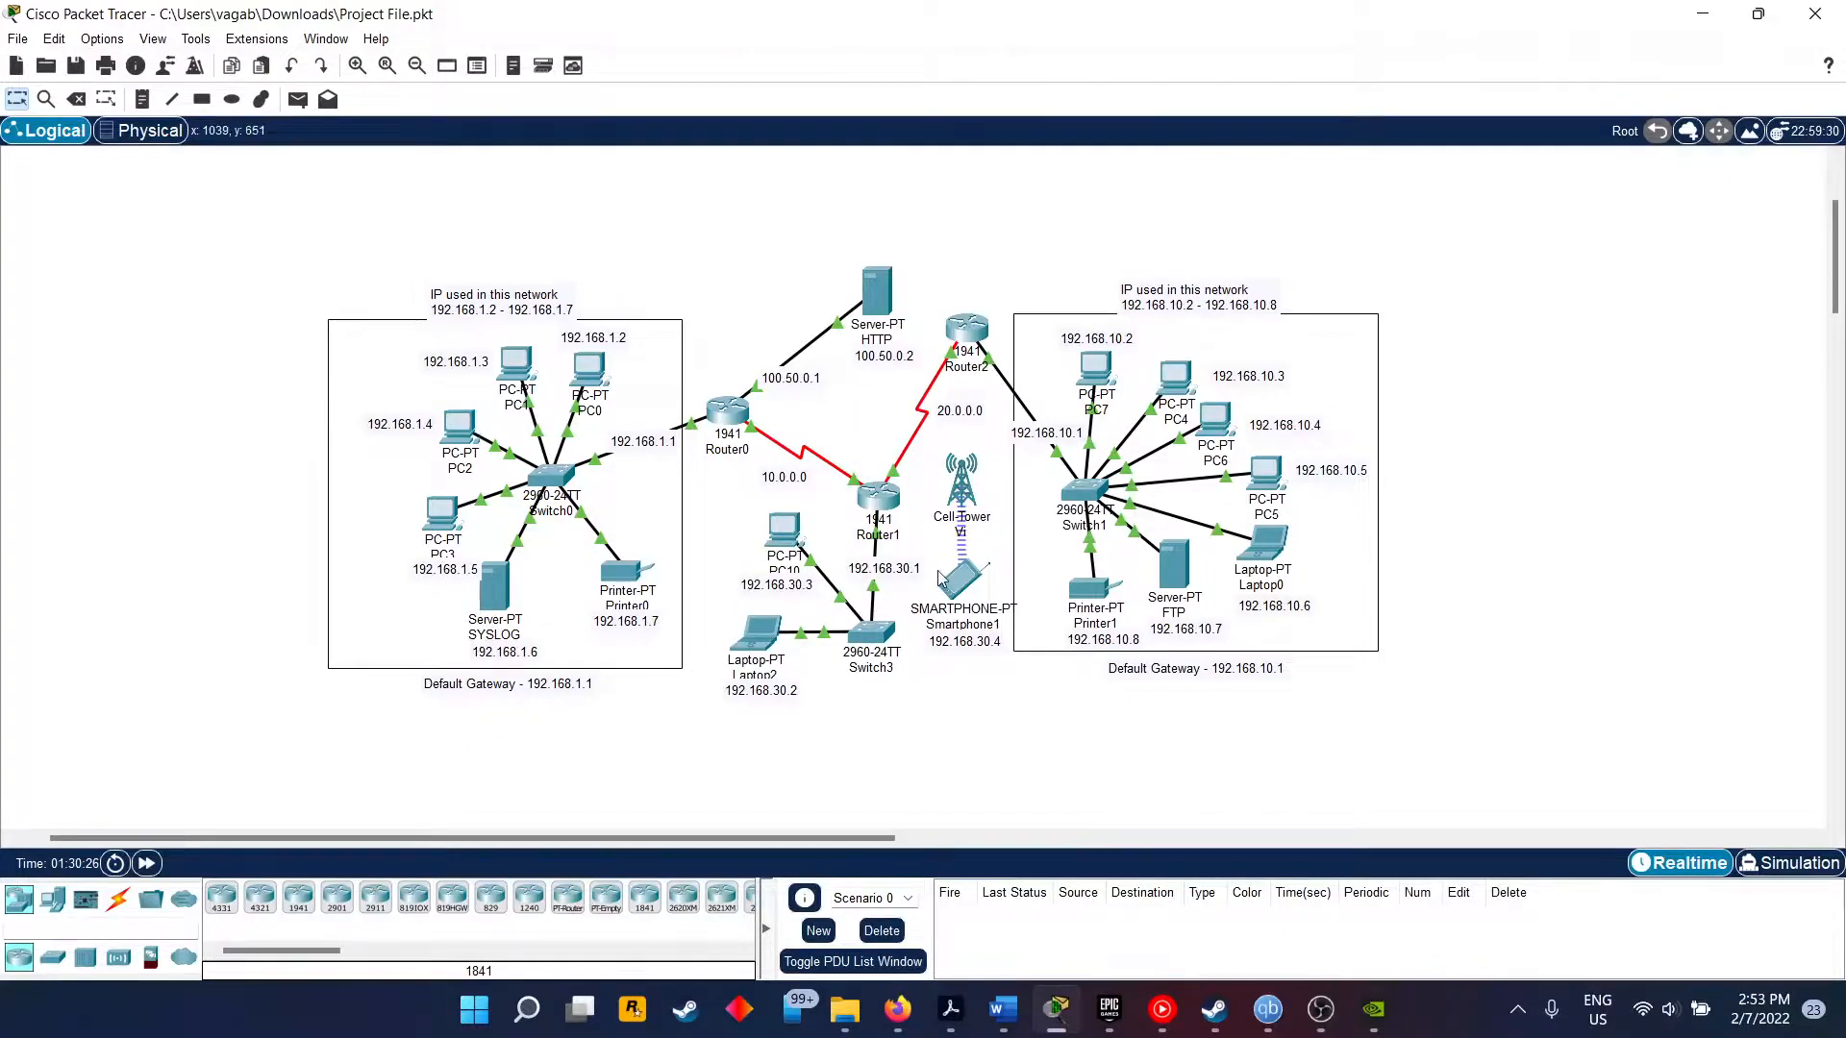
pyautogui.moveTo(439, 506)
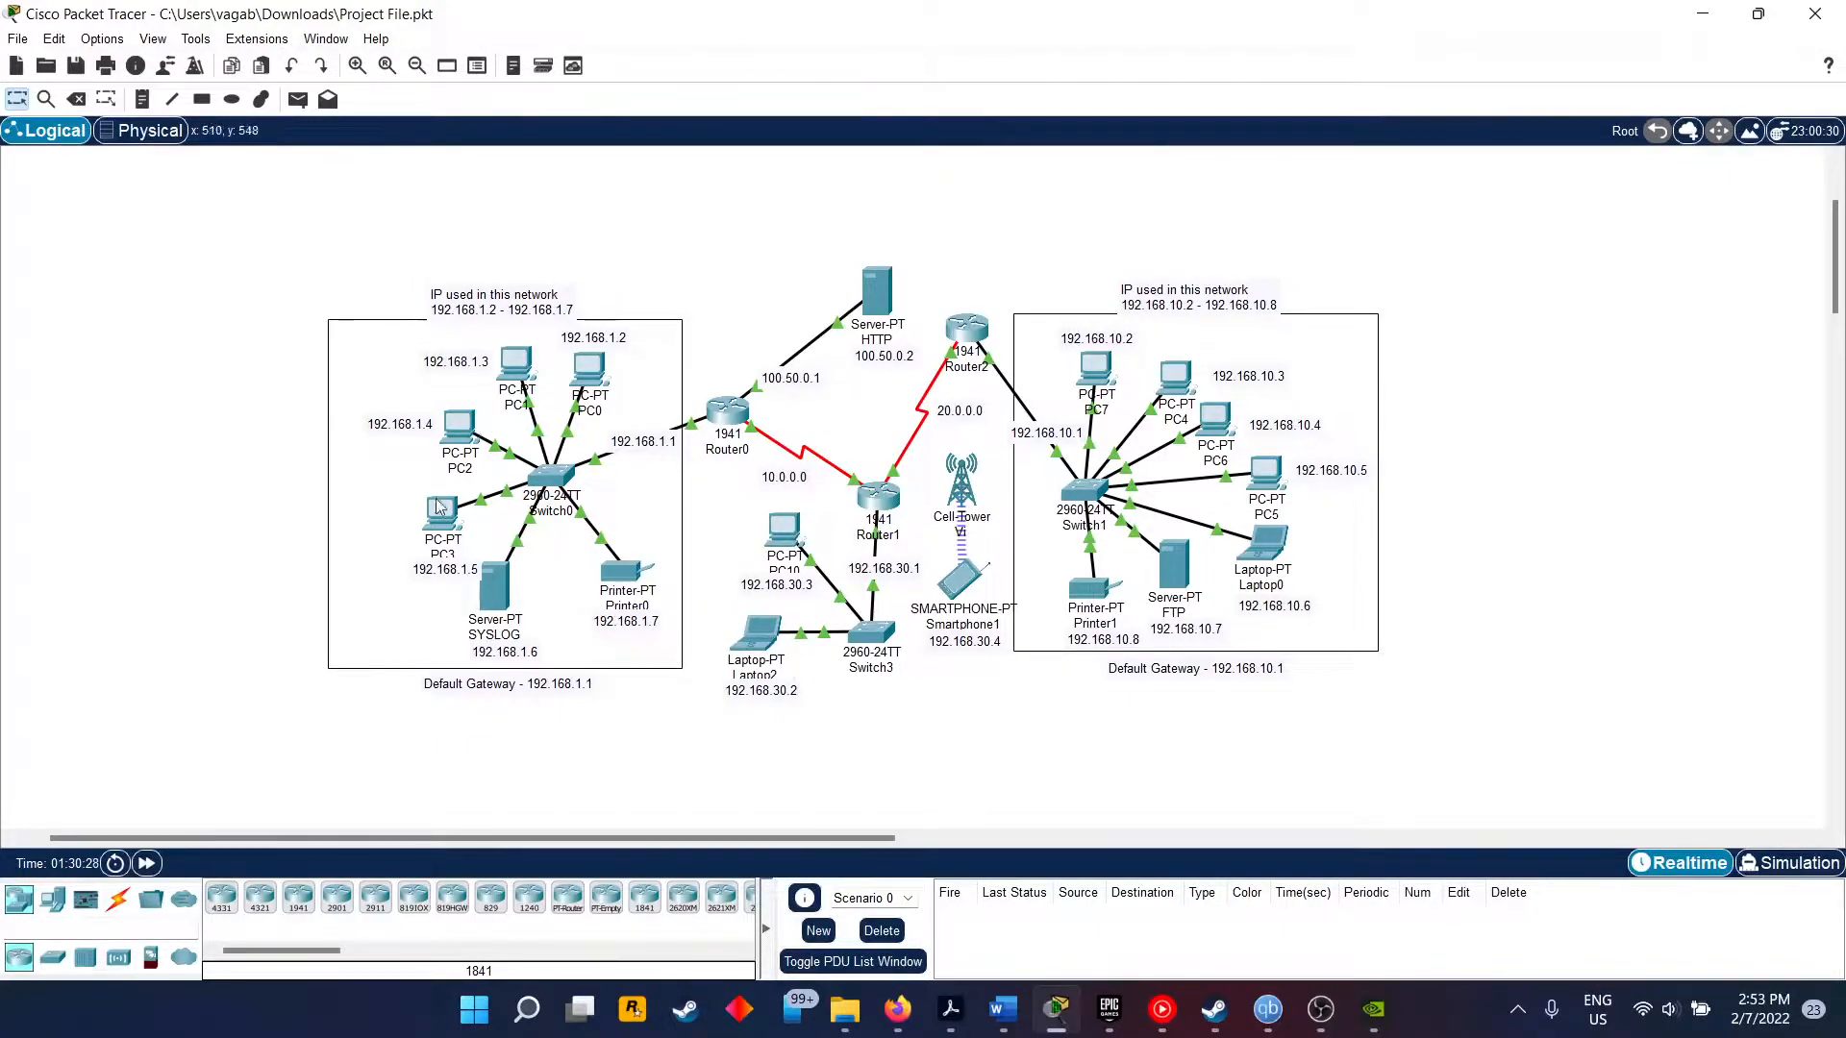
pyautogui.moveTo(594, 706)
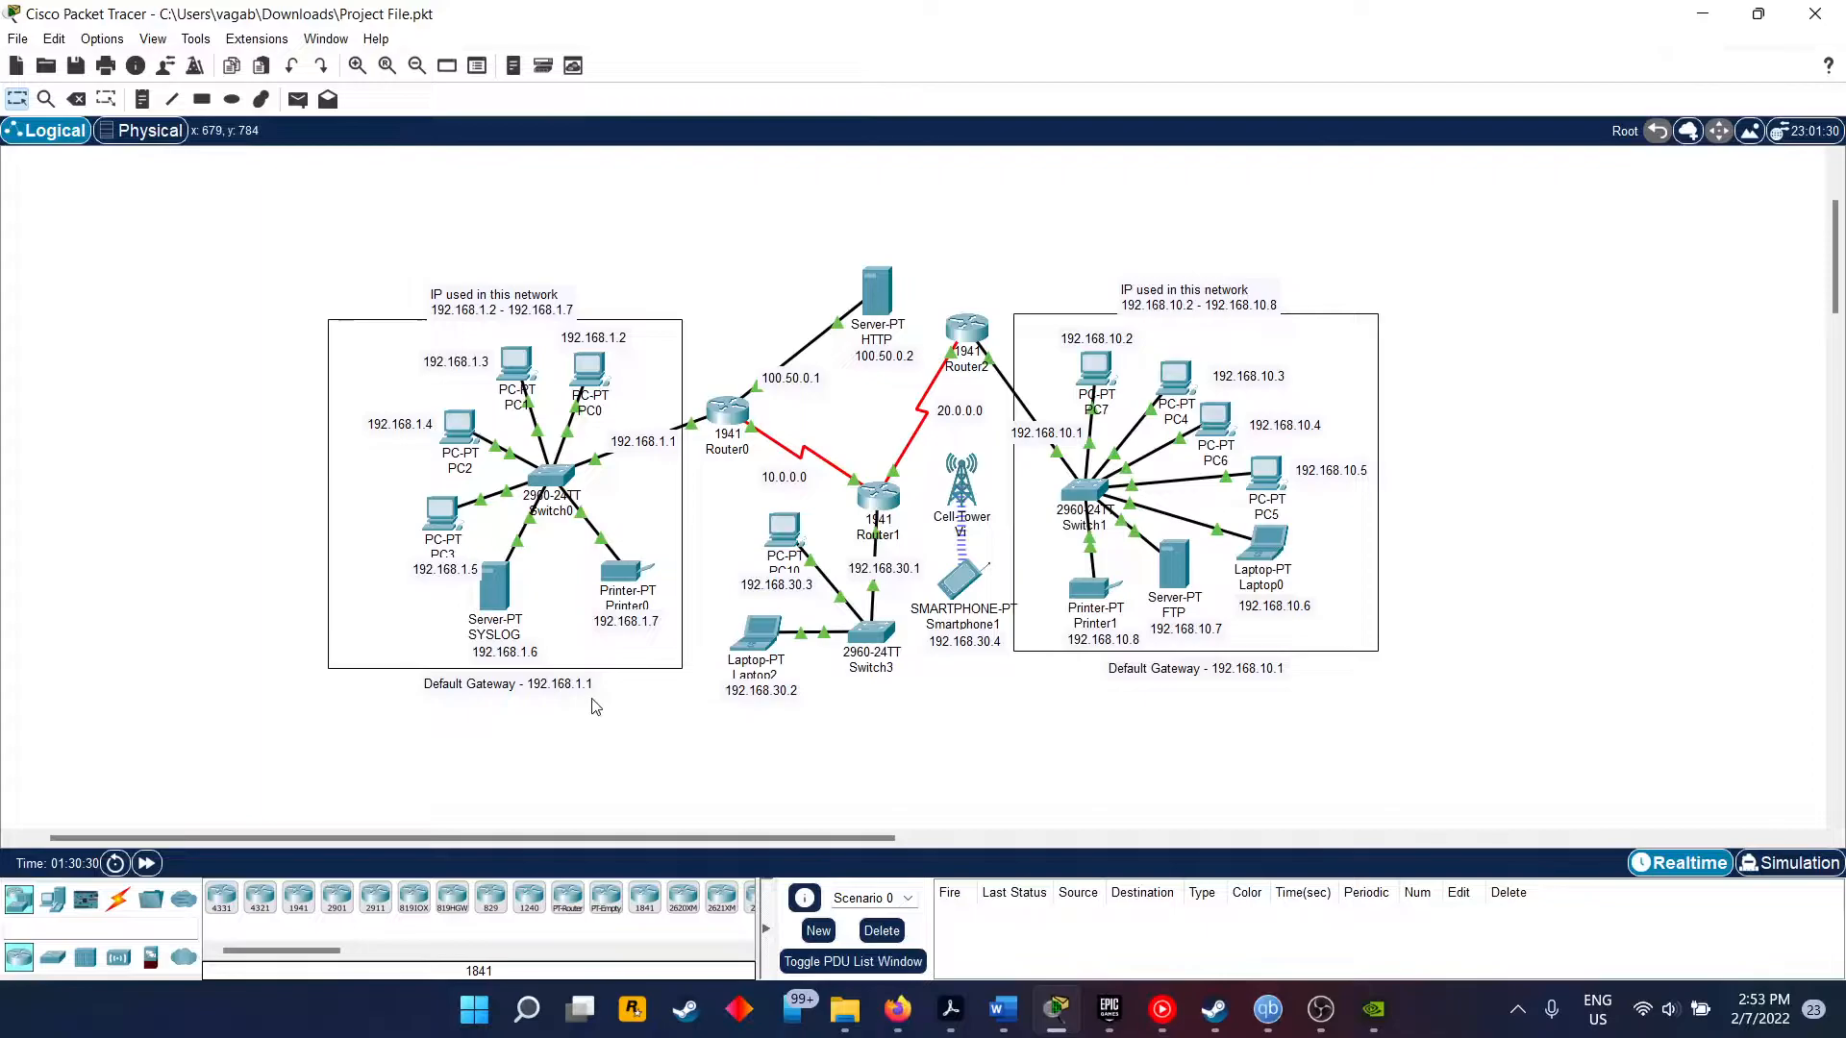
pyautogui.moveTo(609, 654)
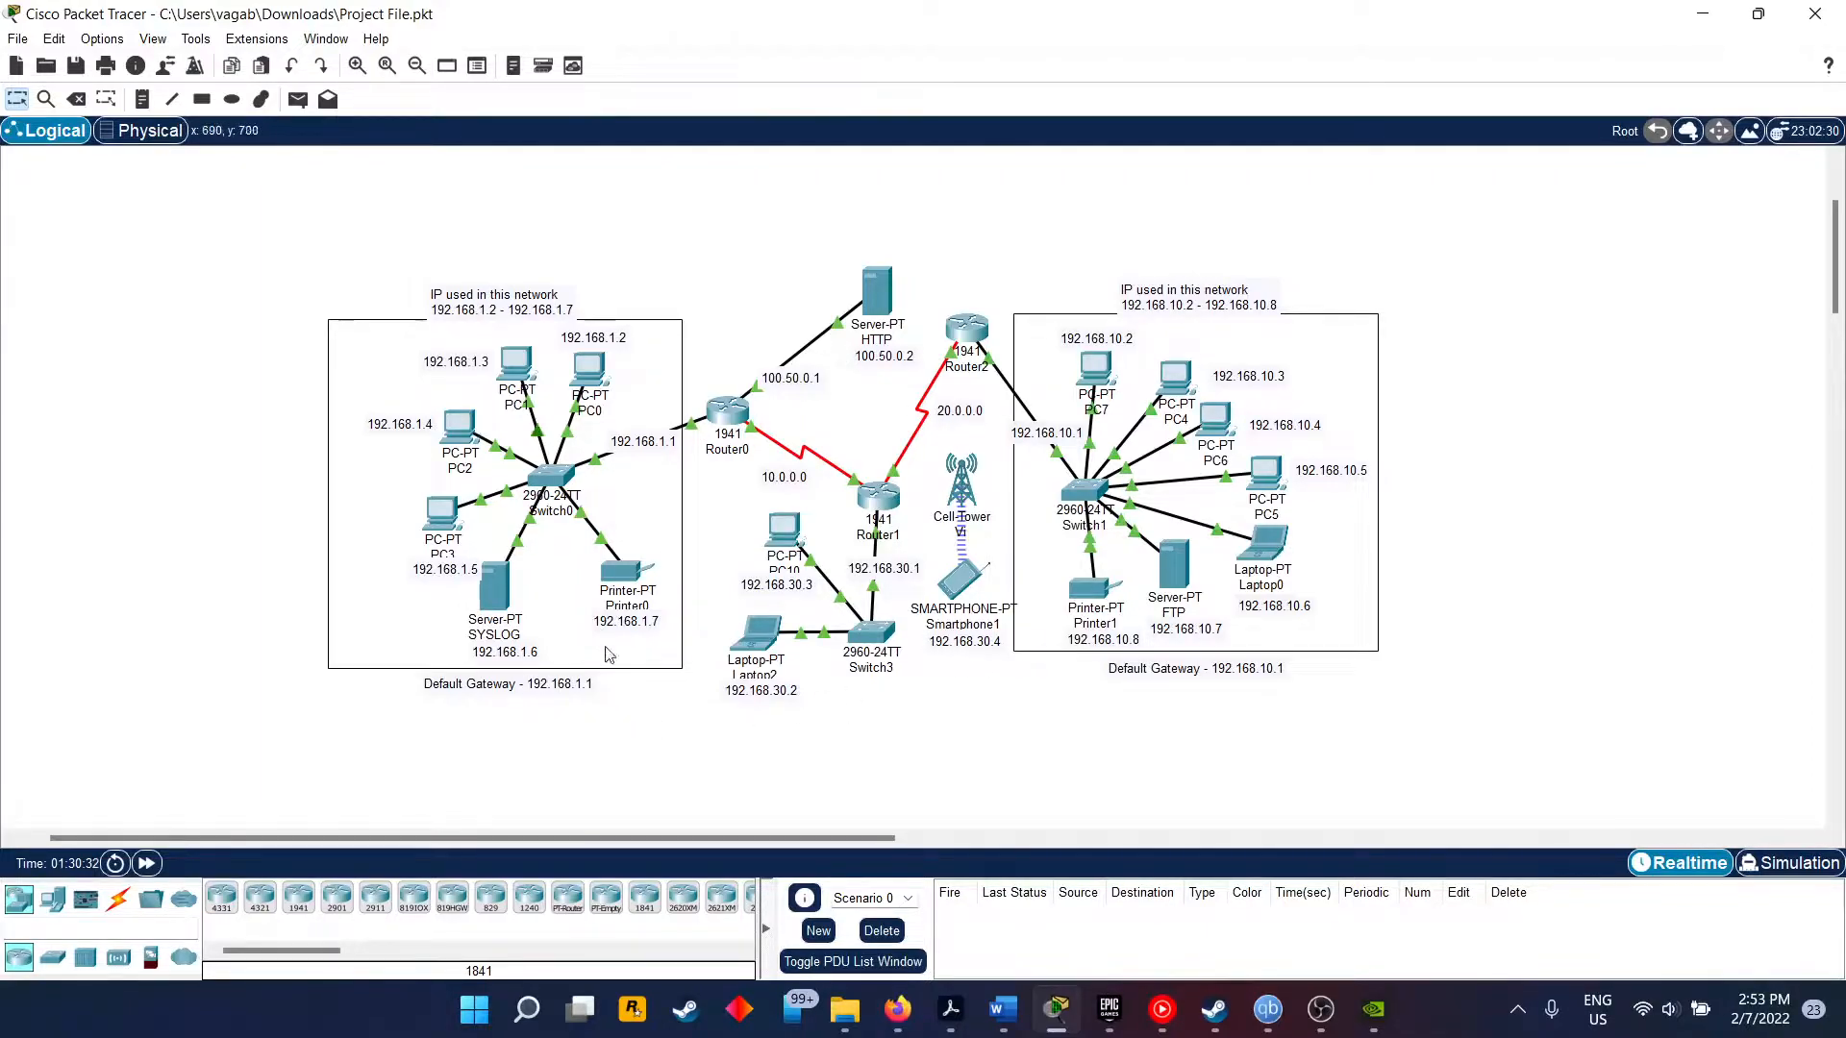
pyautogui.moveTo(406, 523)
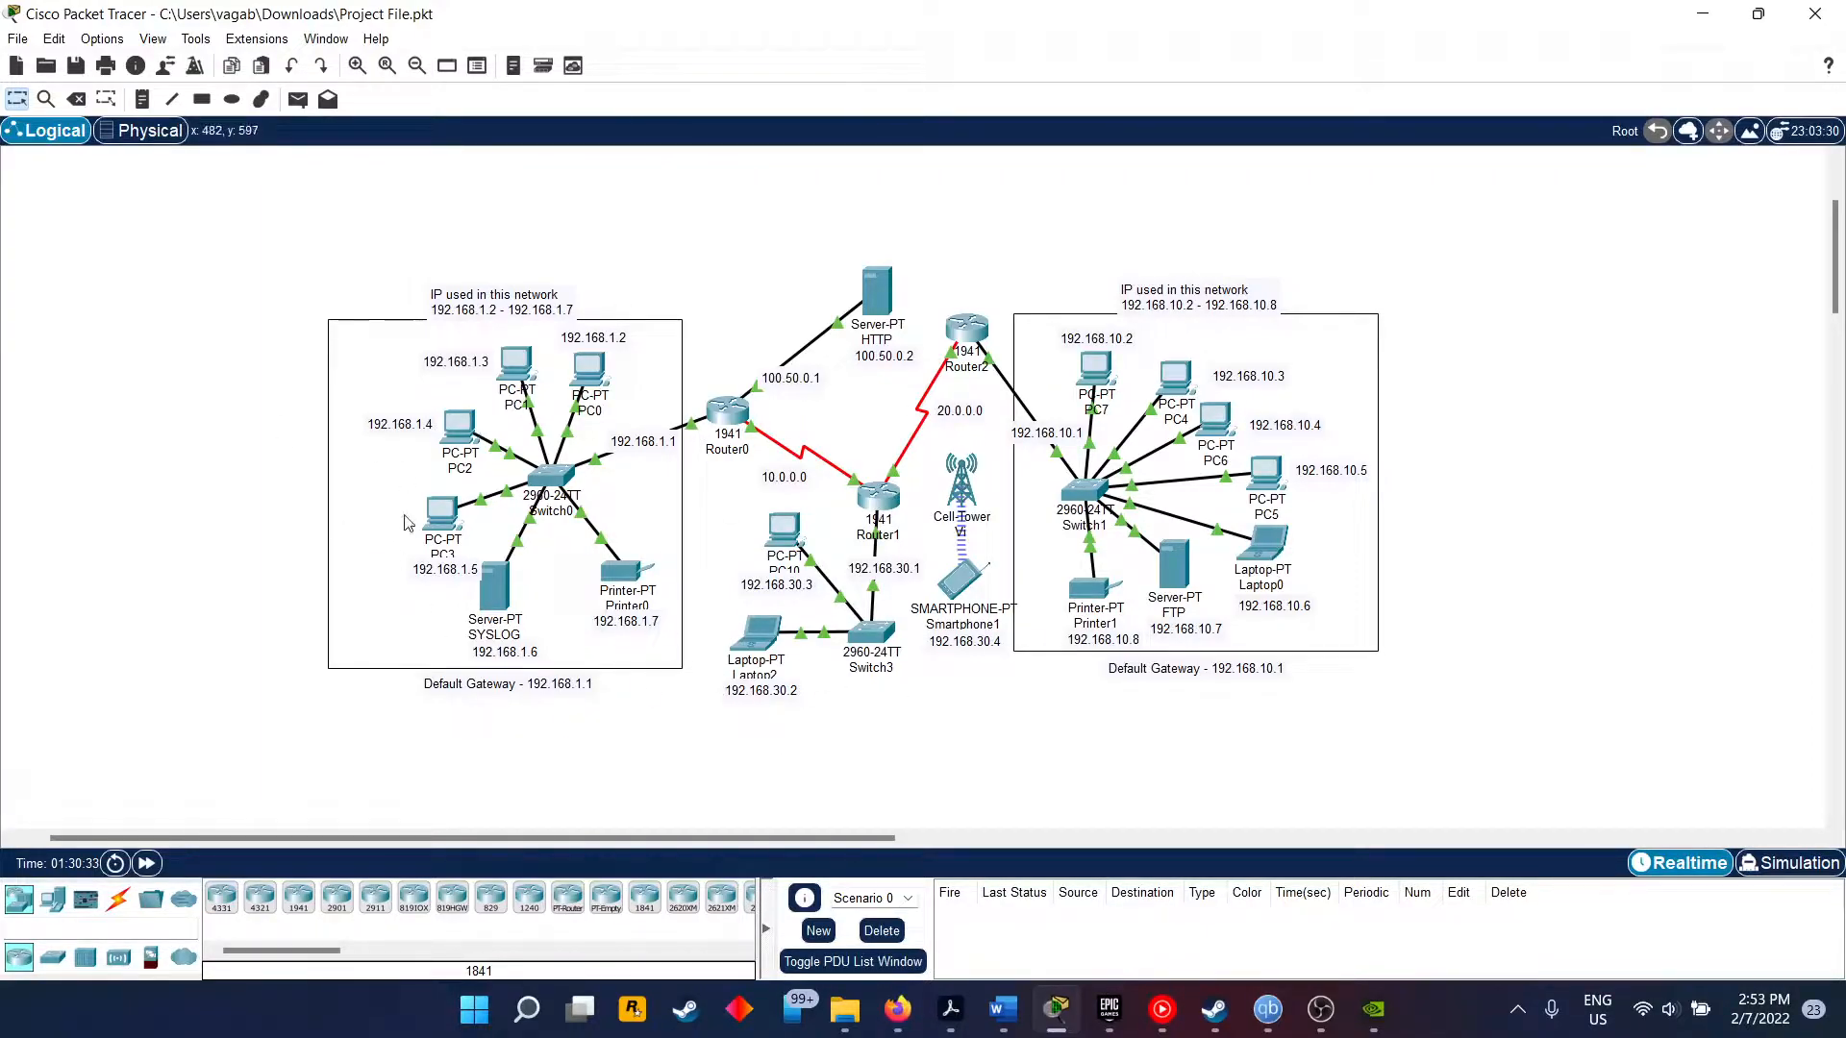
pyautogui.moveTo(1027, 668)
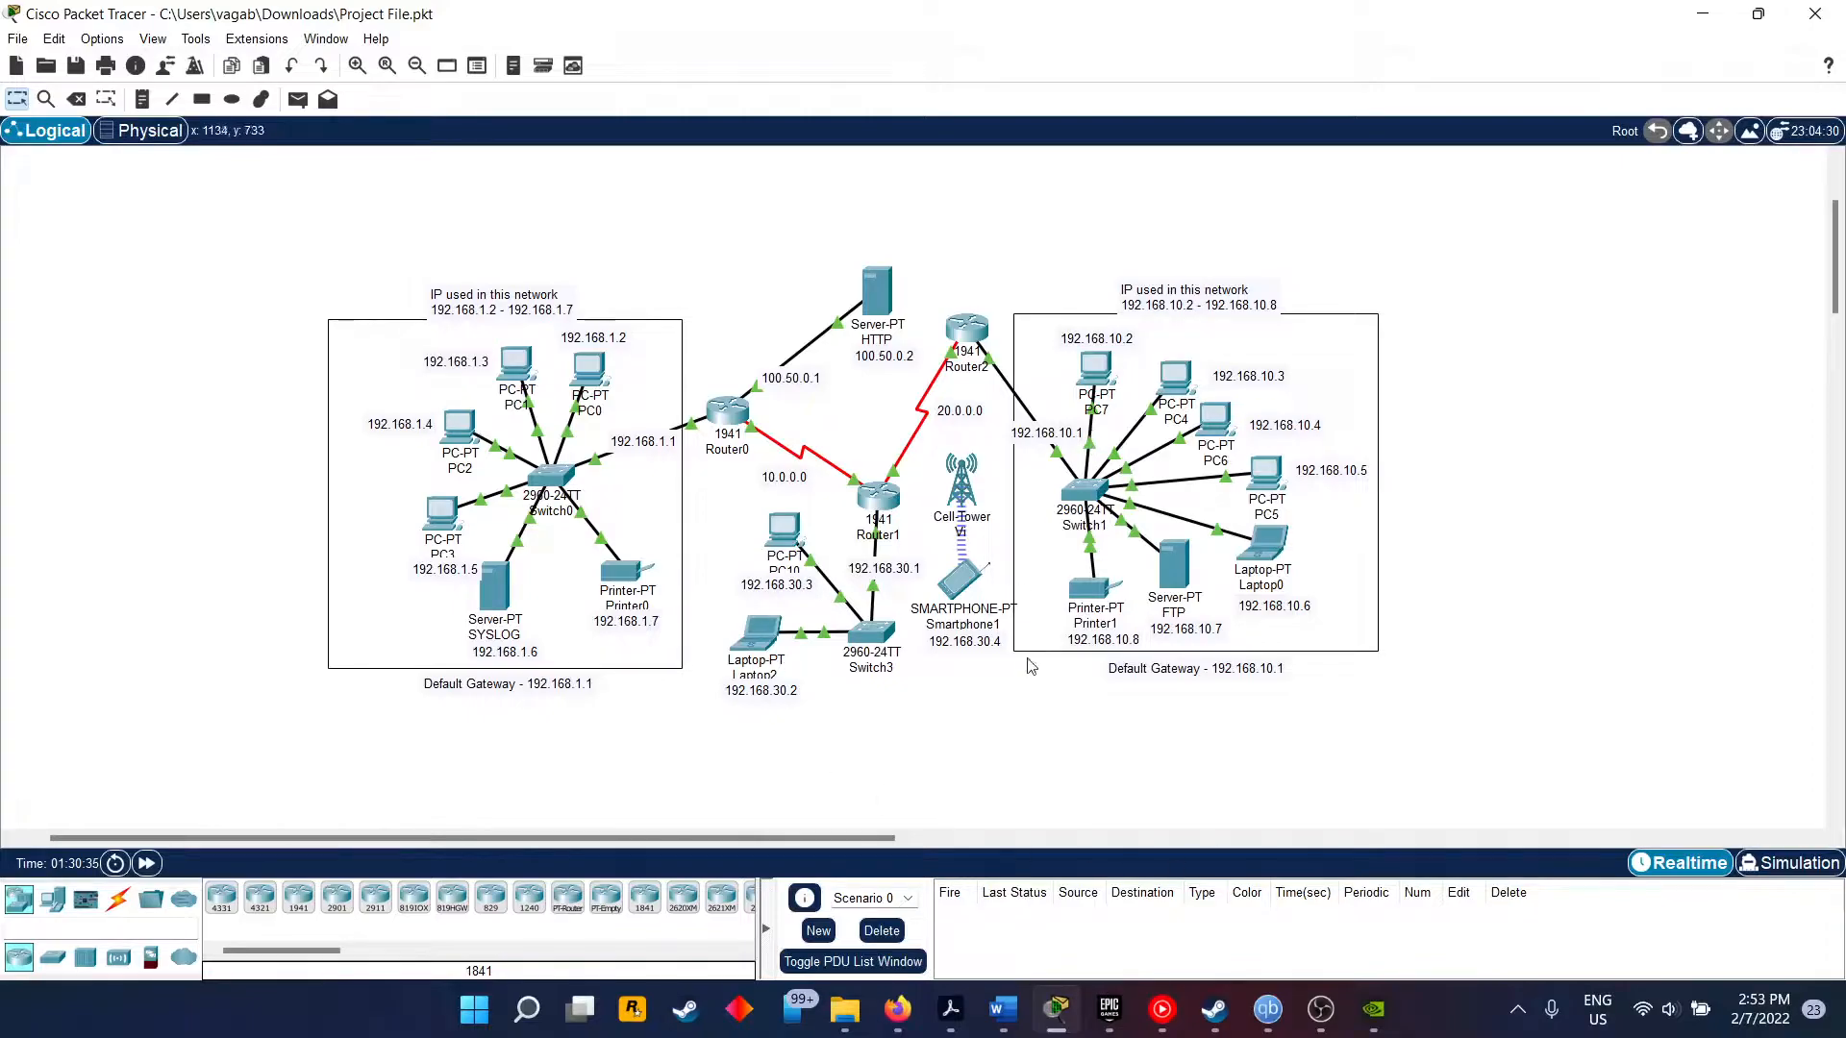
pyautogui.moveTo(267, 683)
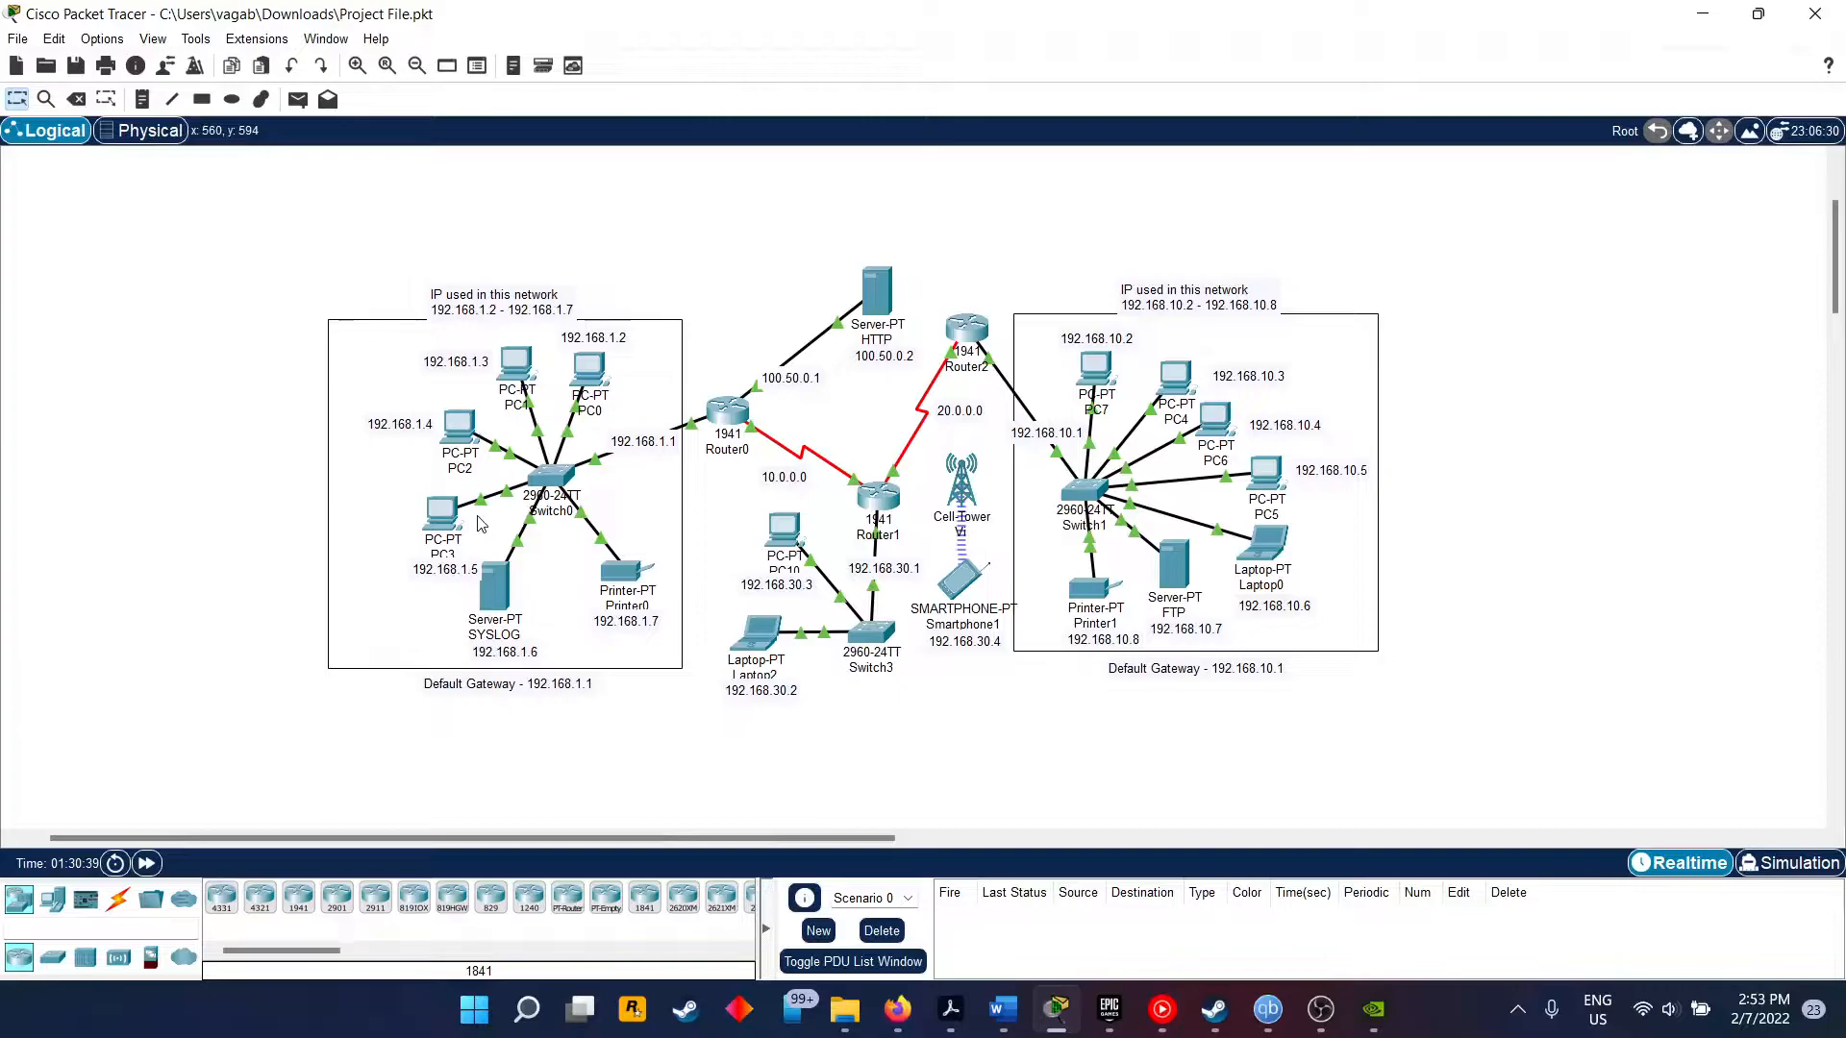
pyautogui.moveTo(494, 581)
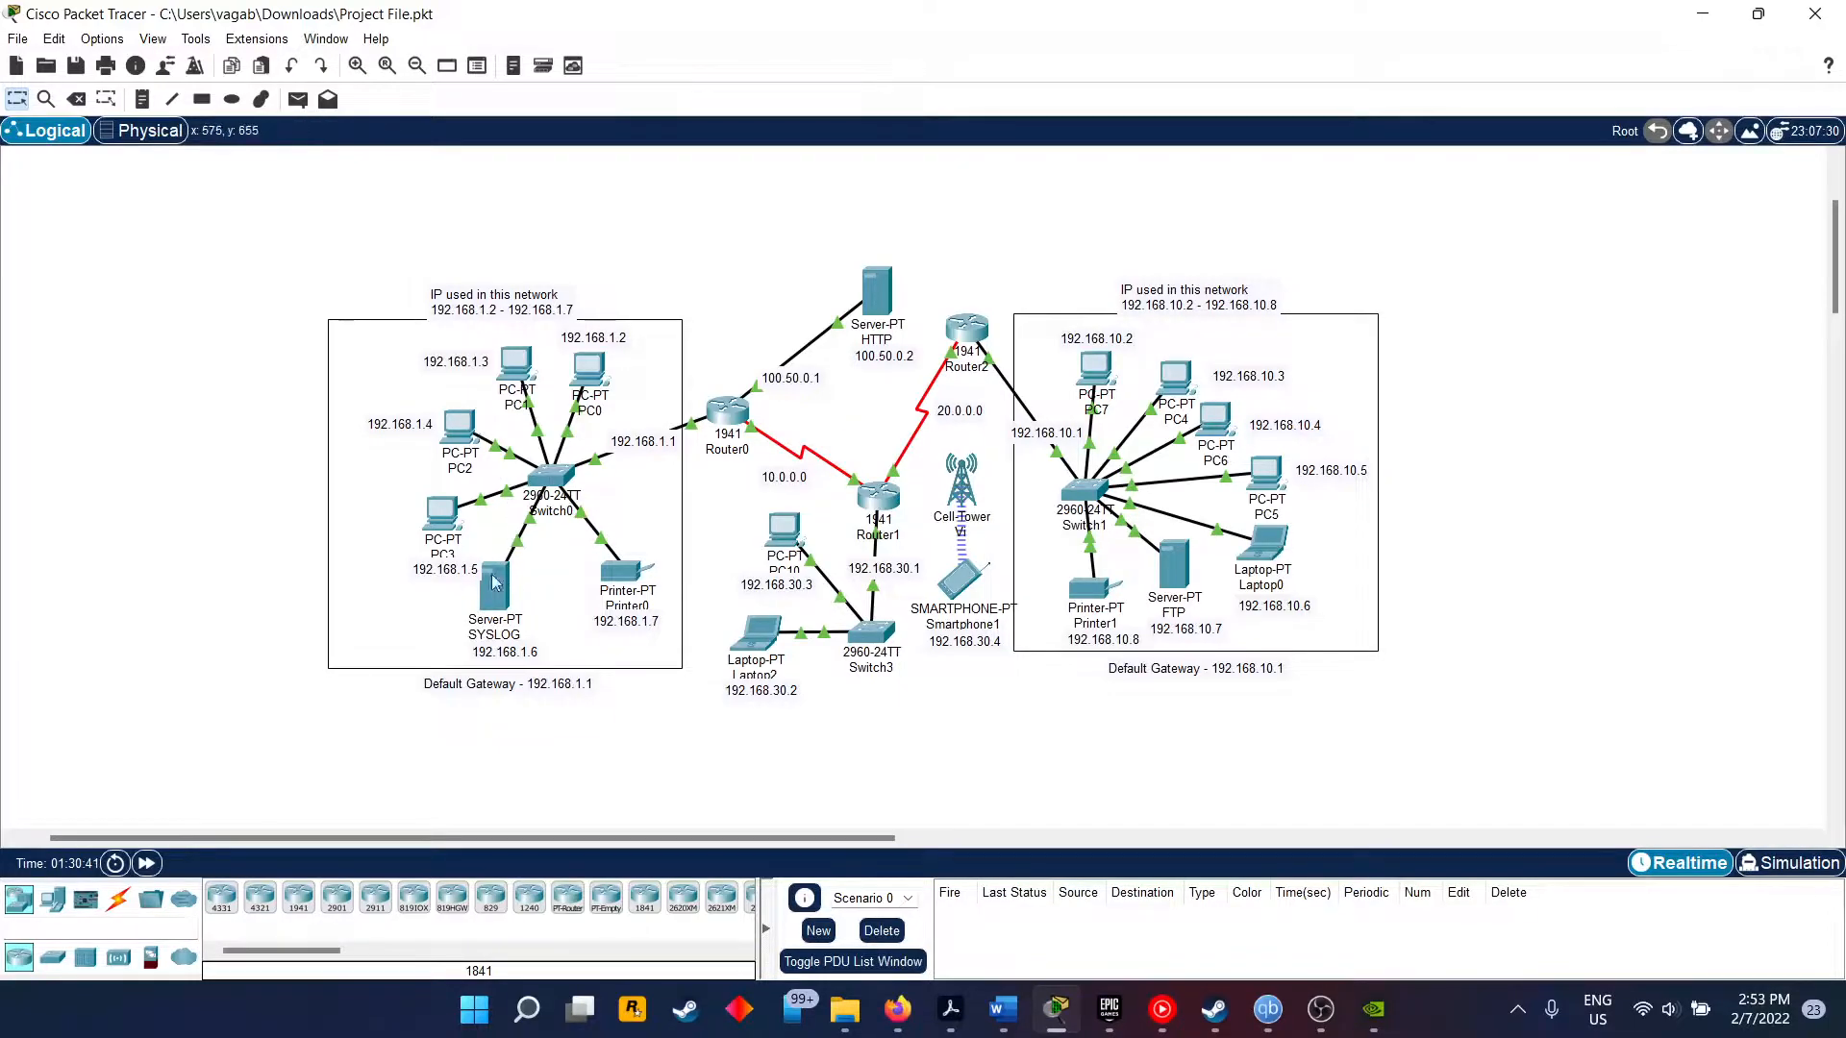
pyautogui.moveTo(453, 428)
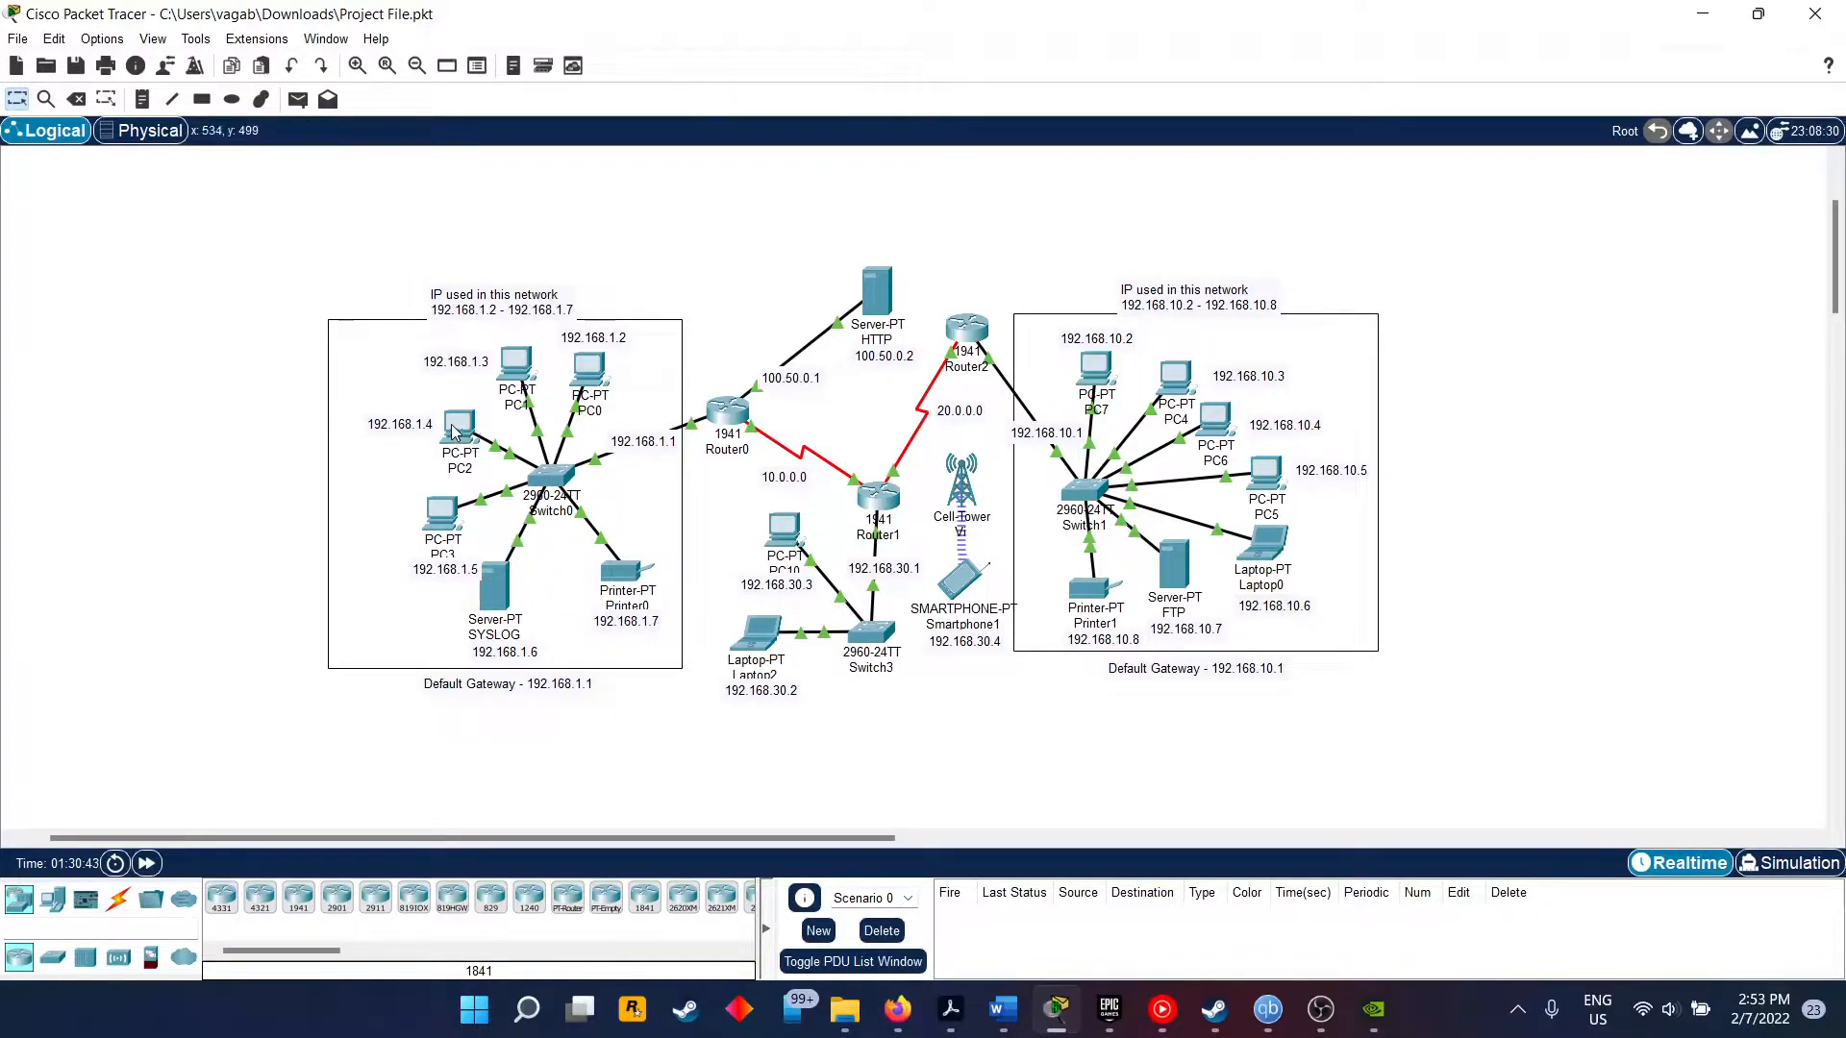
pyautogui.moveTo(473, 392)
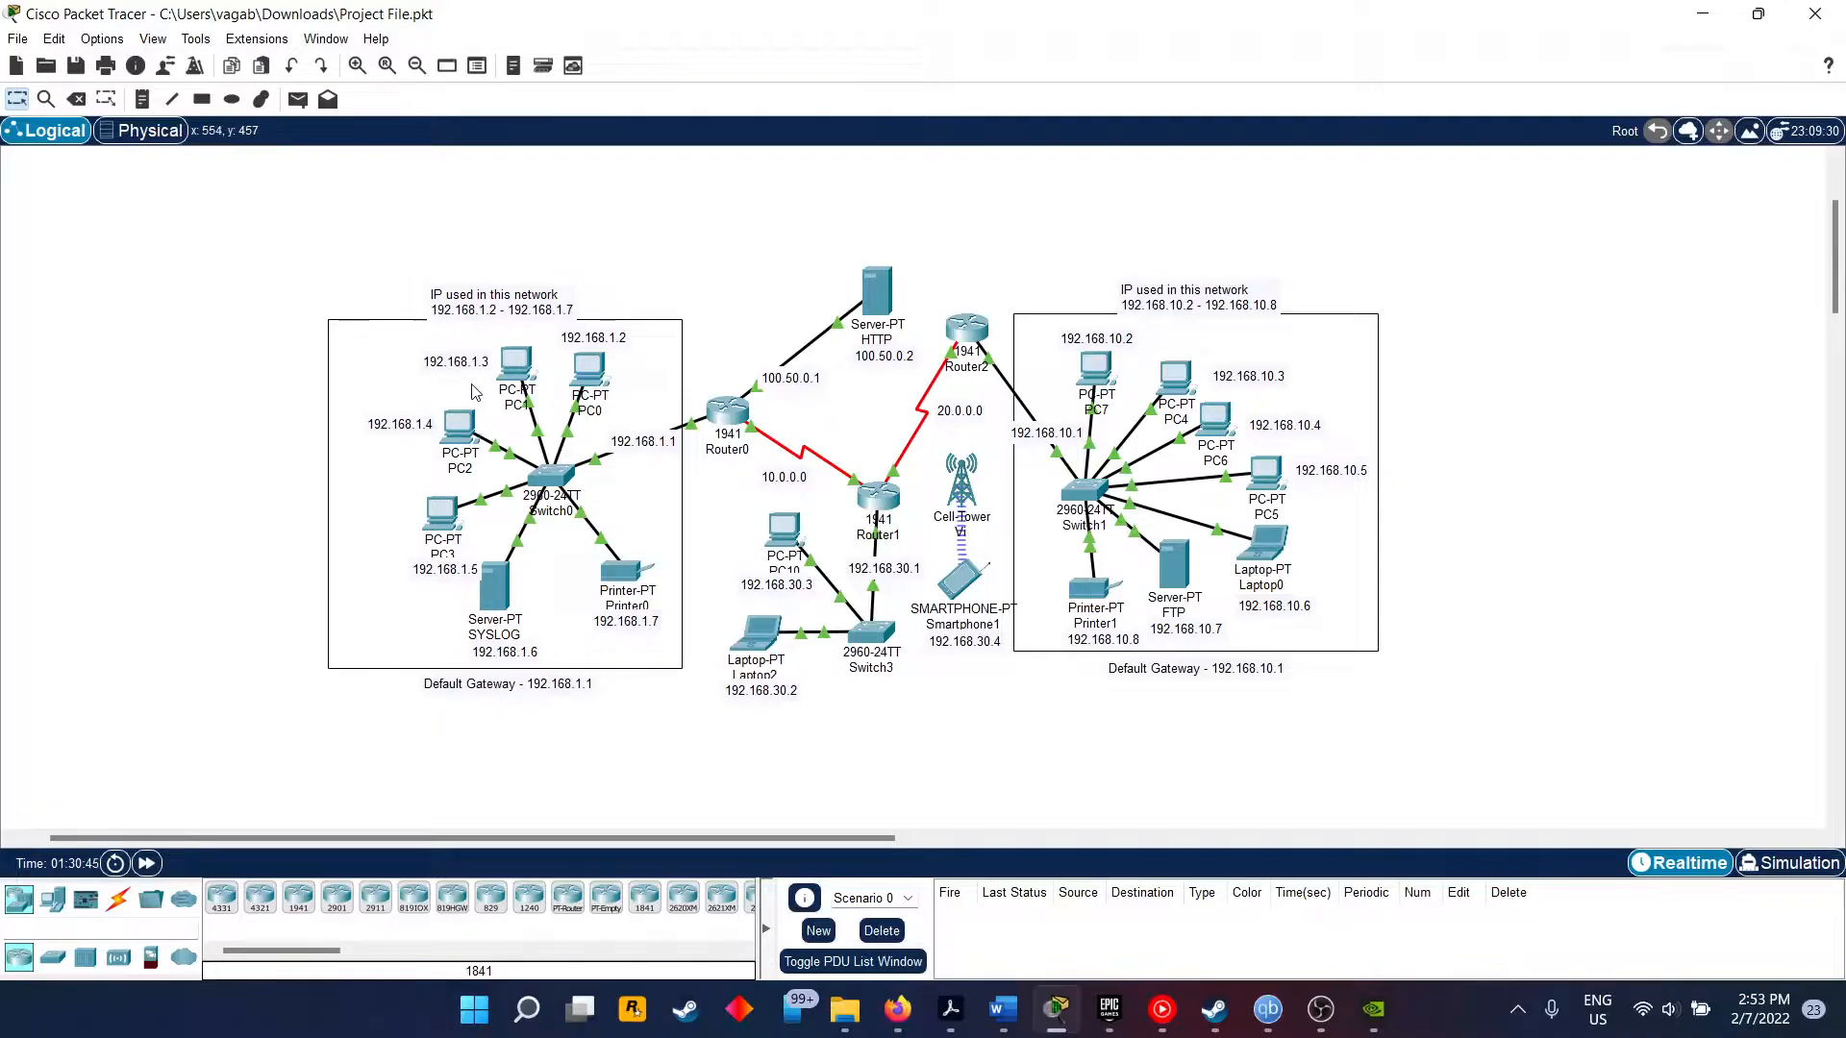
pyautogui.moveTo(500, 594)
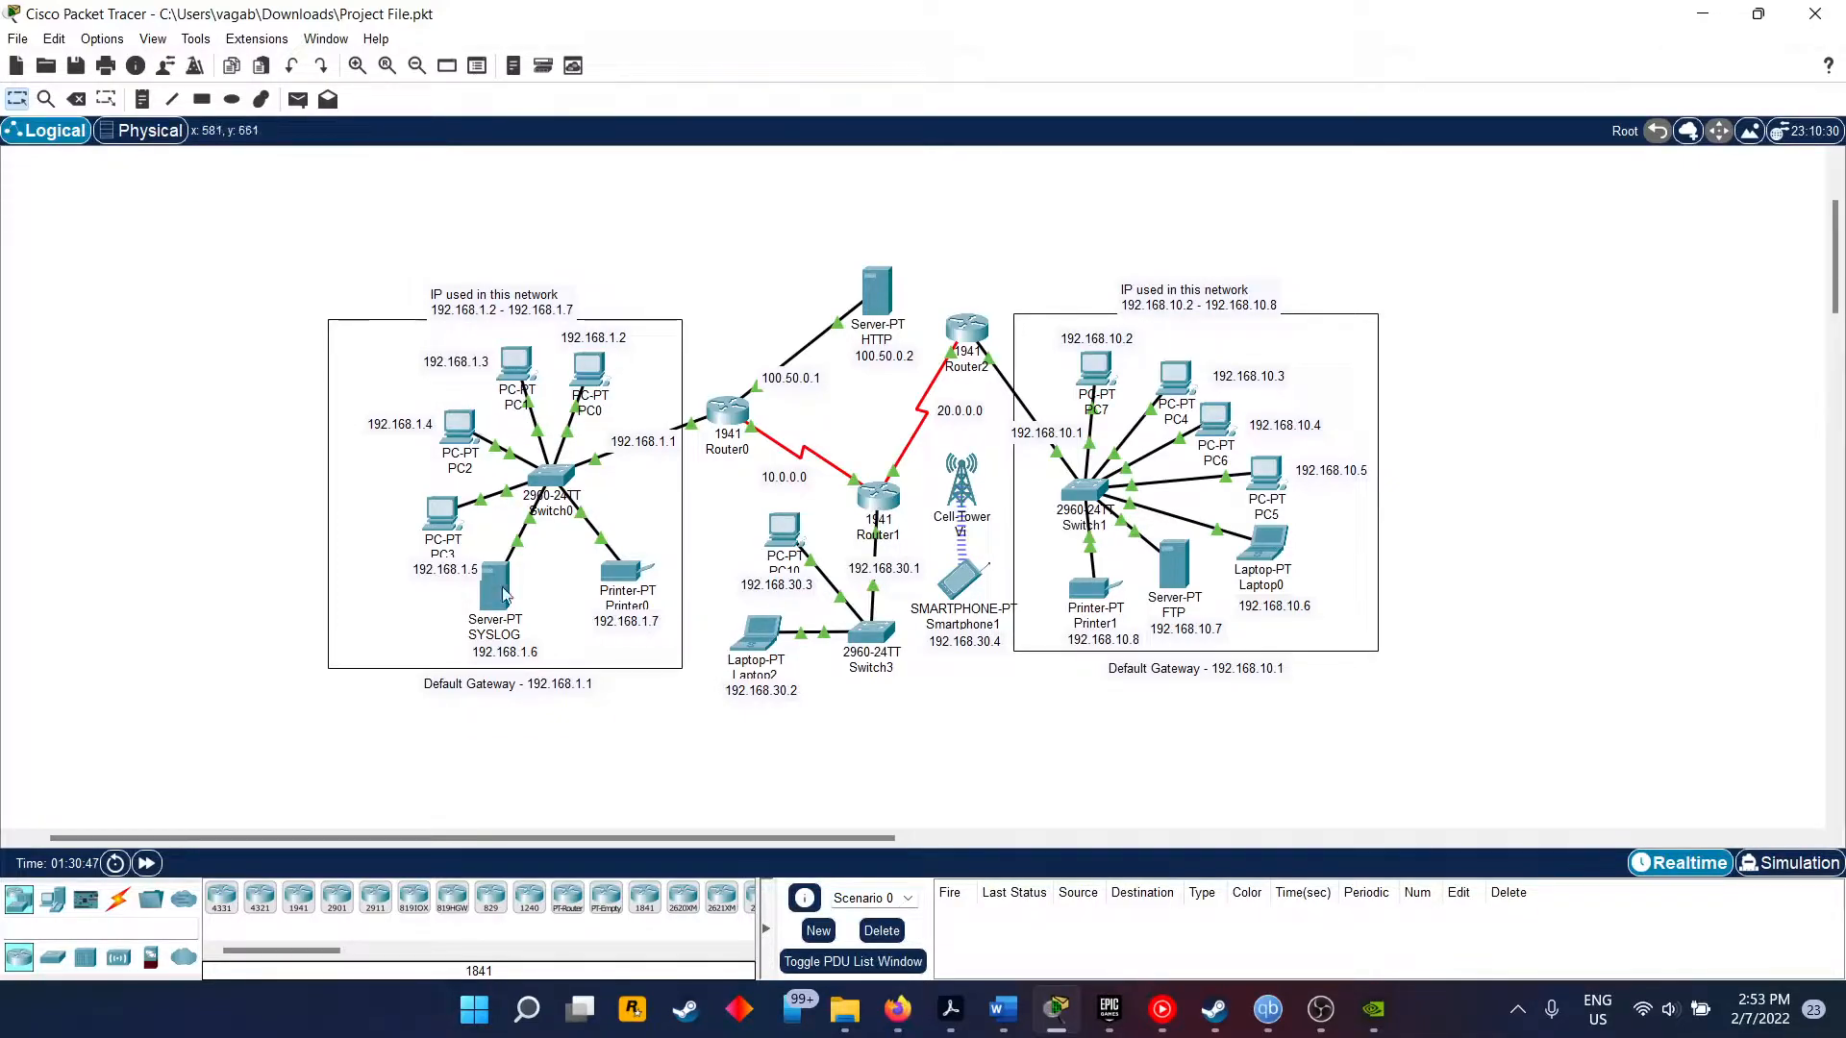
pyautogui.moveTo(445, 548)
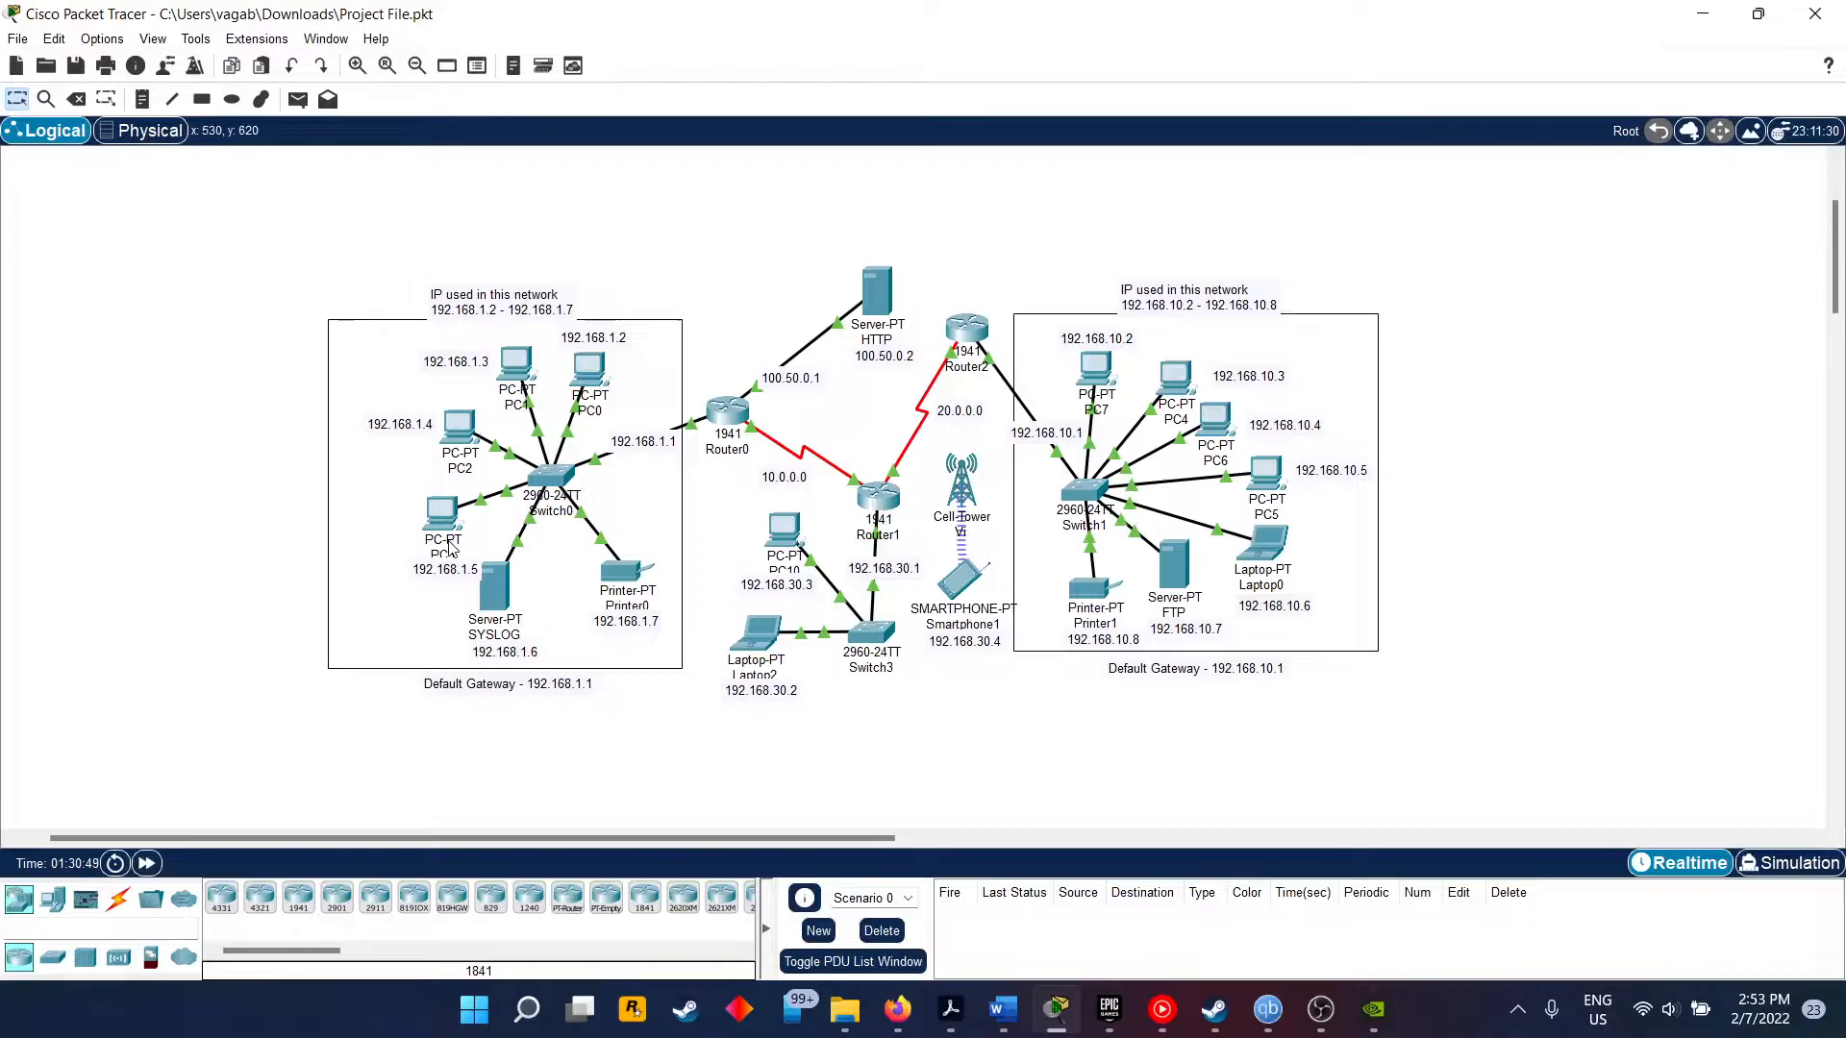
pyautogui.moveTo(521, 609)
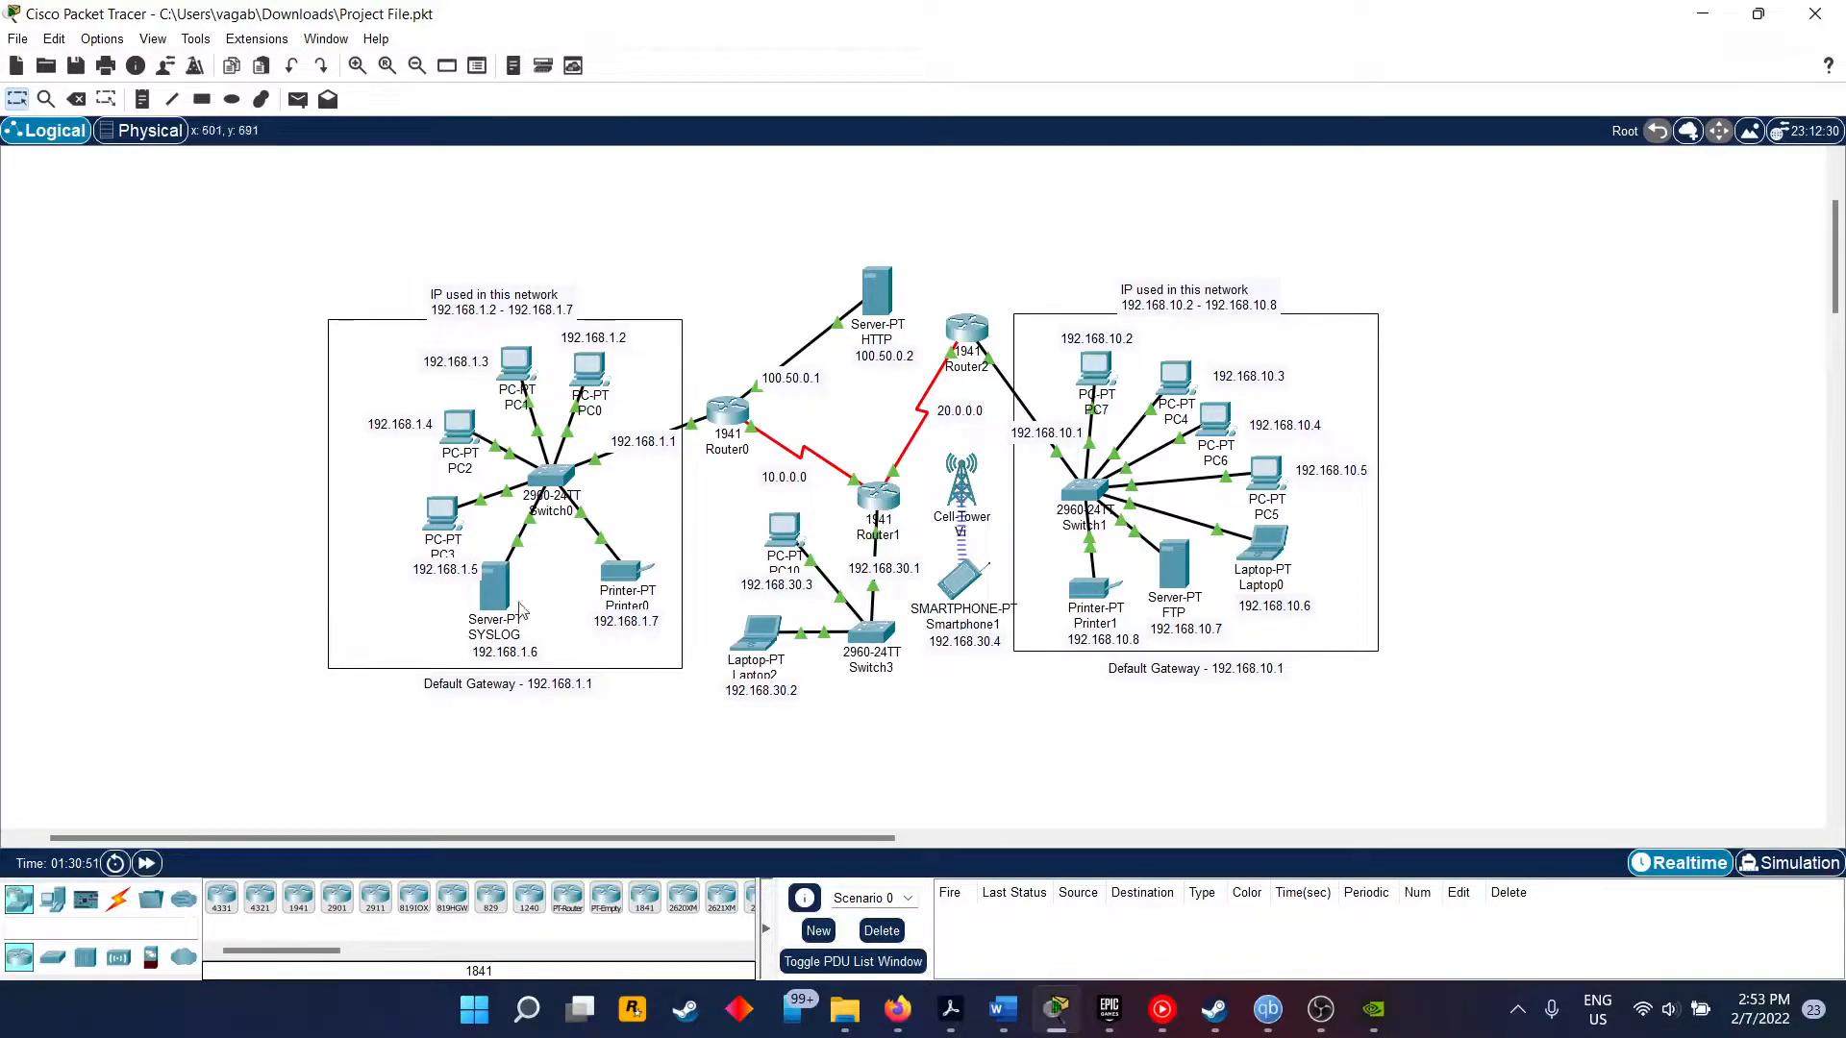
pyautogui.moveTo(667, 639)
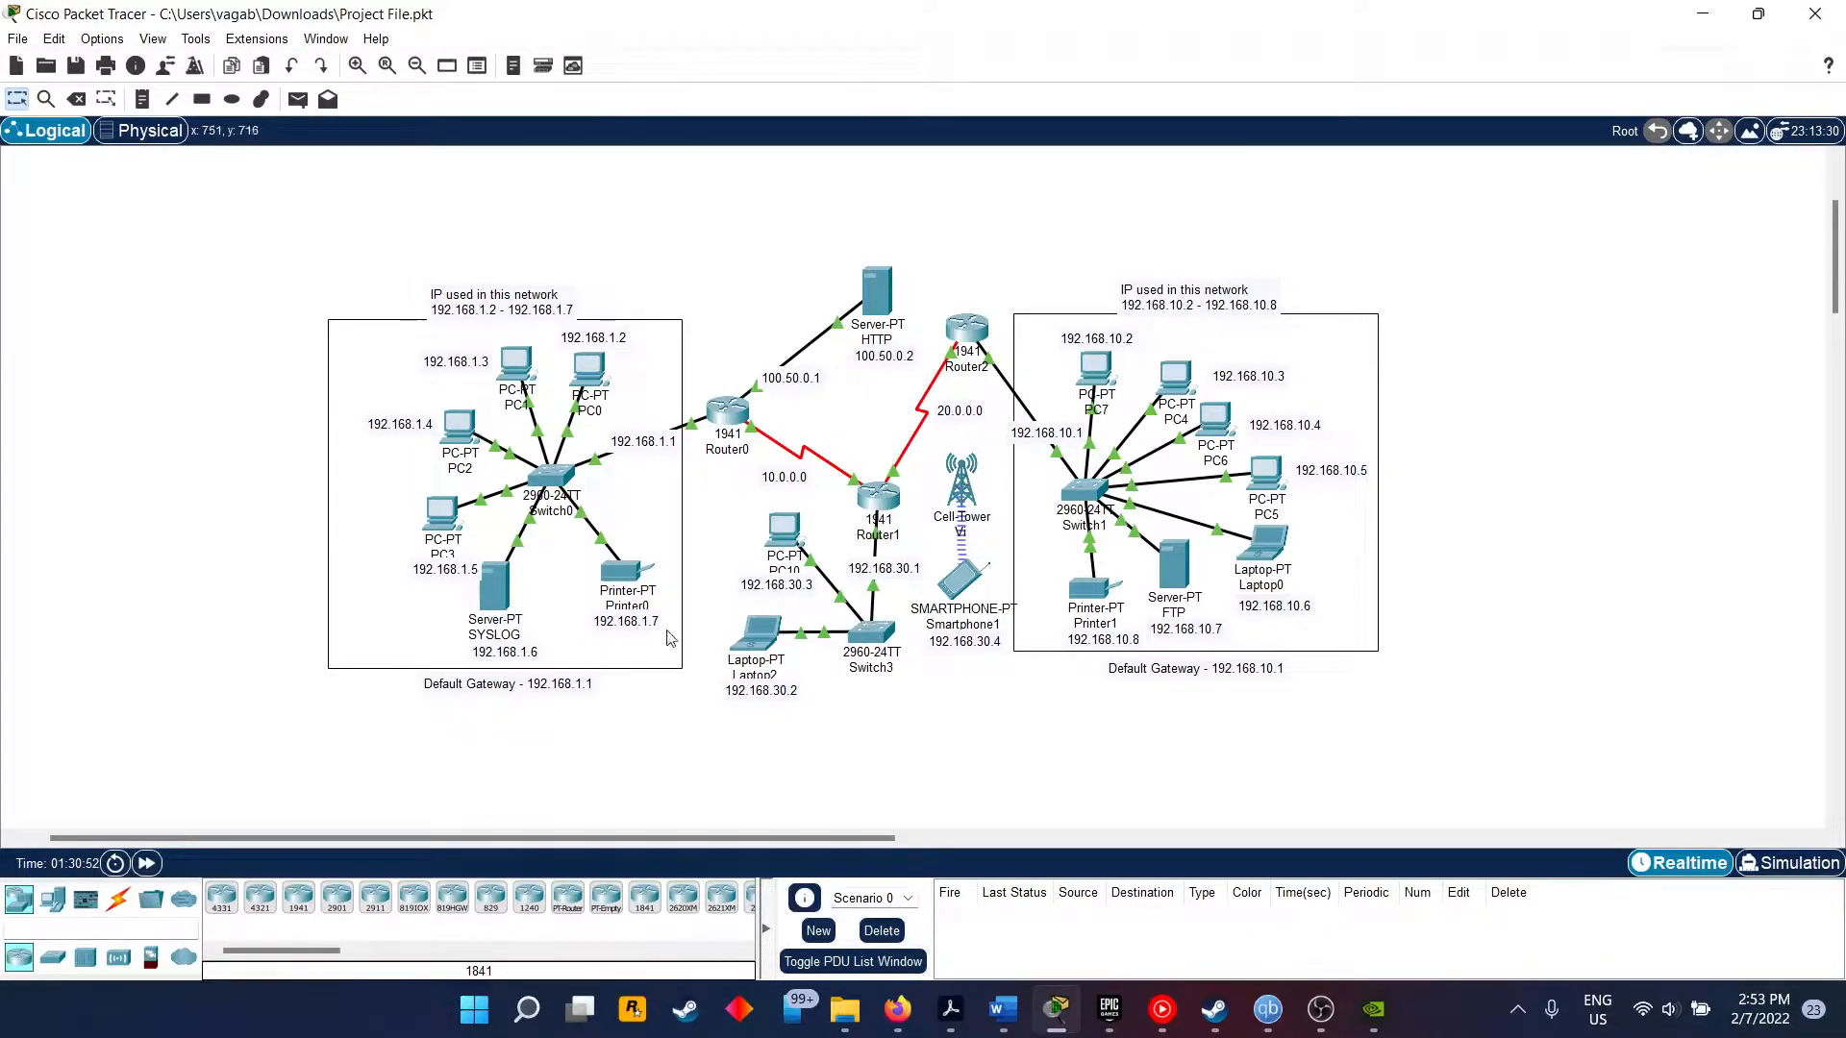
pyautogui.moveTo(527, 494)
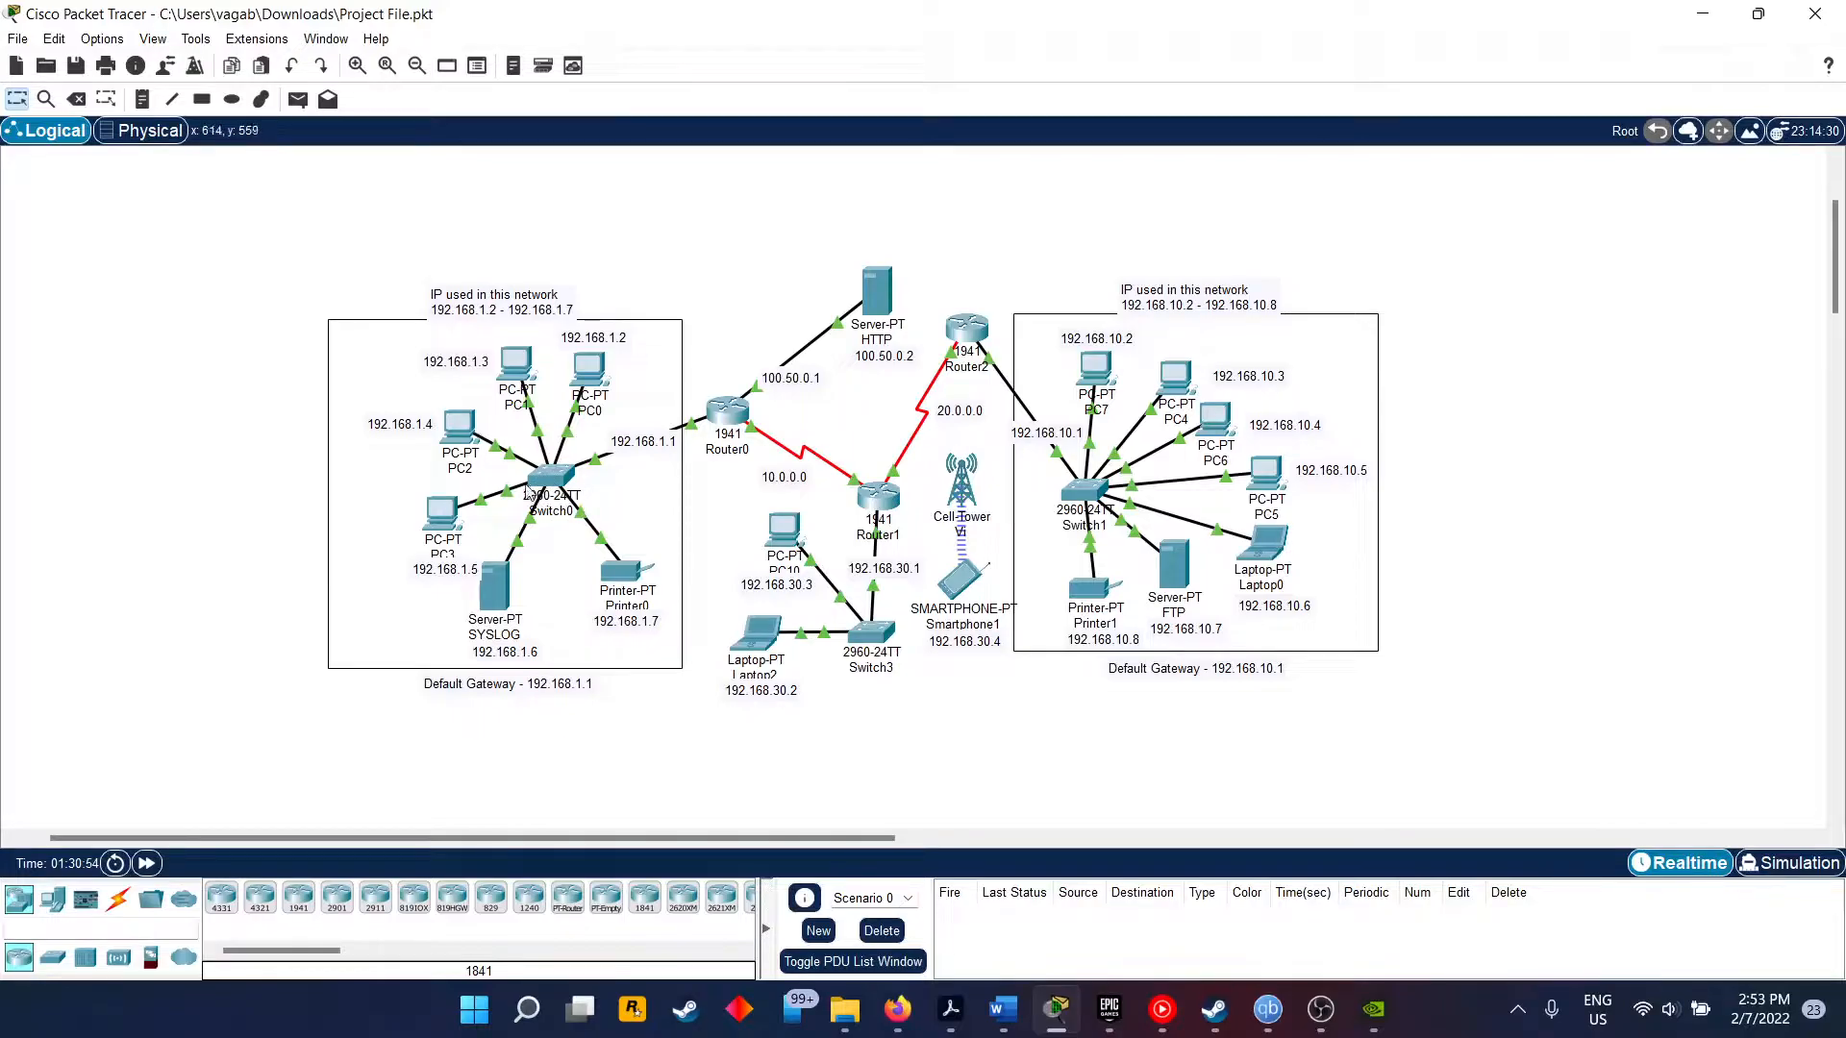
pyautogui.moveTo(694, 444)
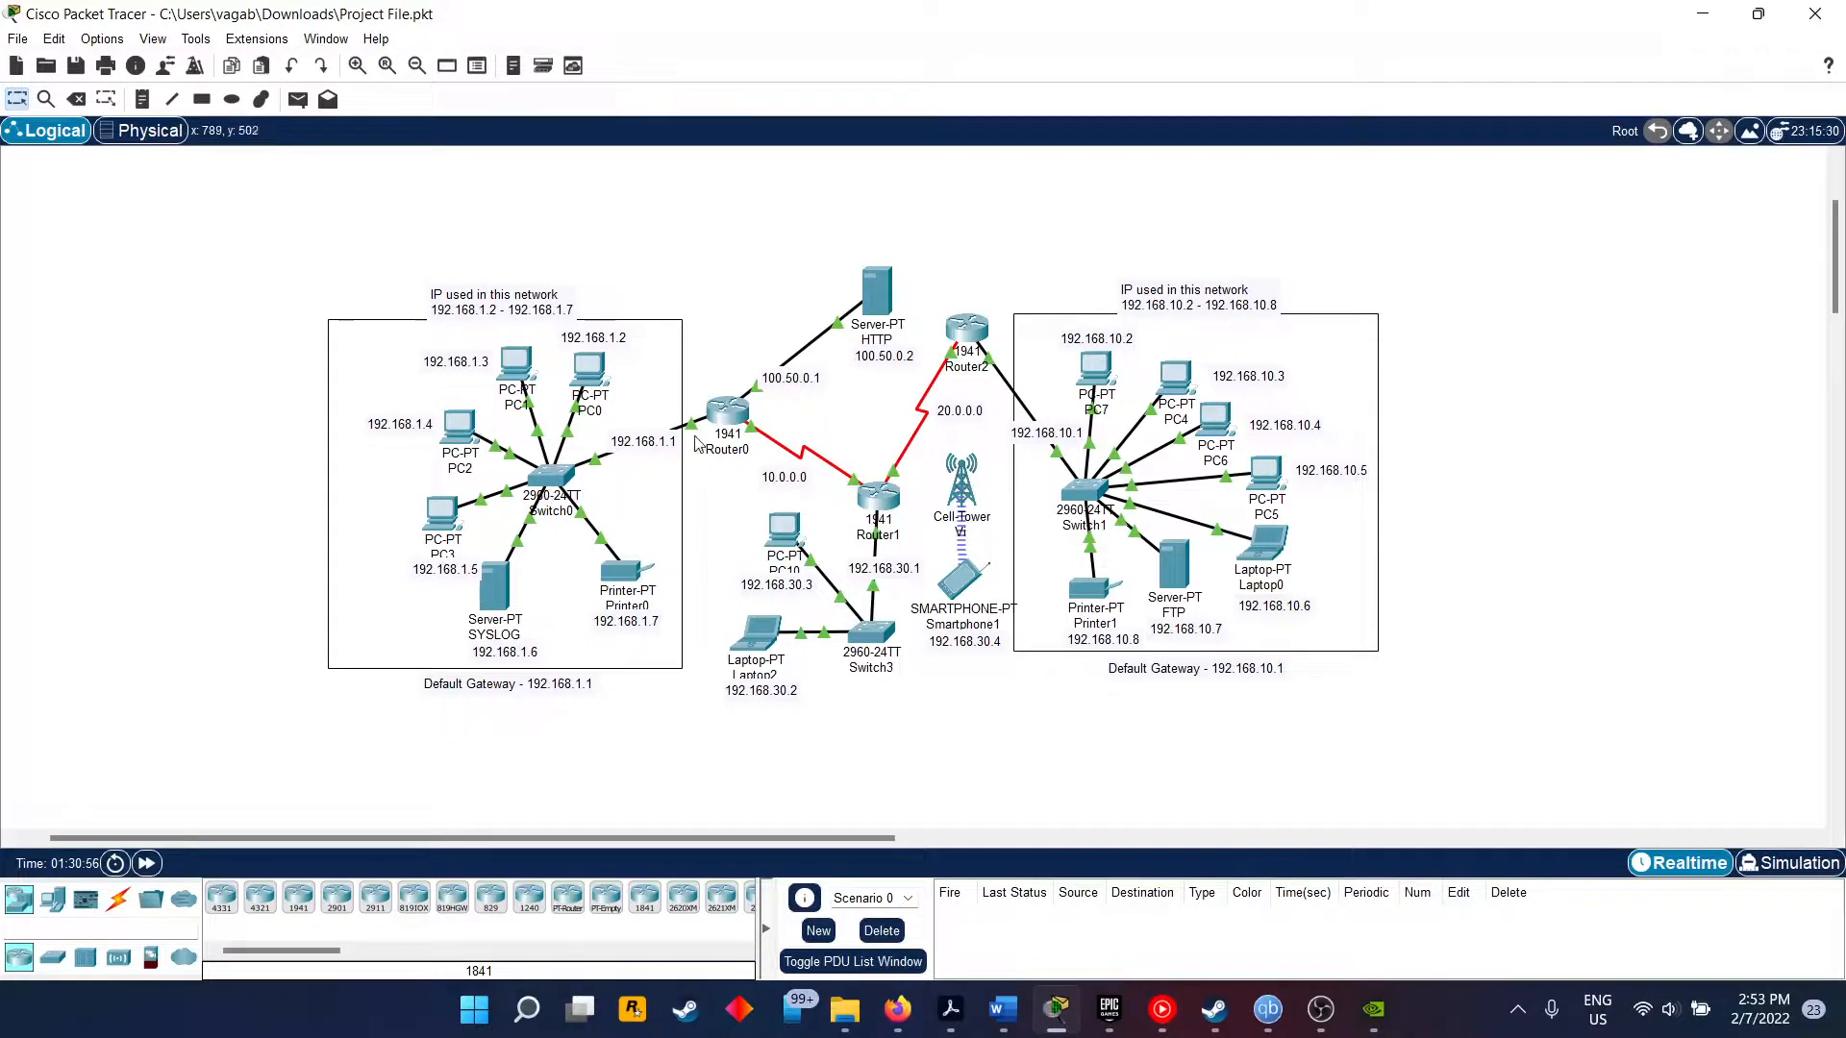
pyautogui.moveTo(808, 530)
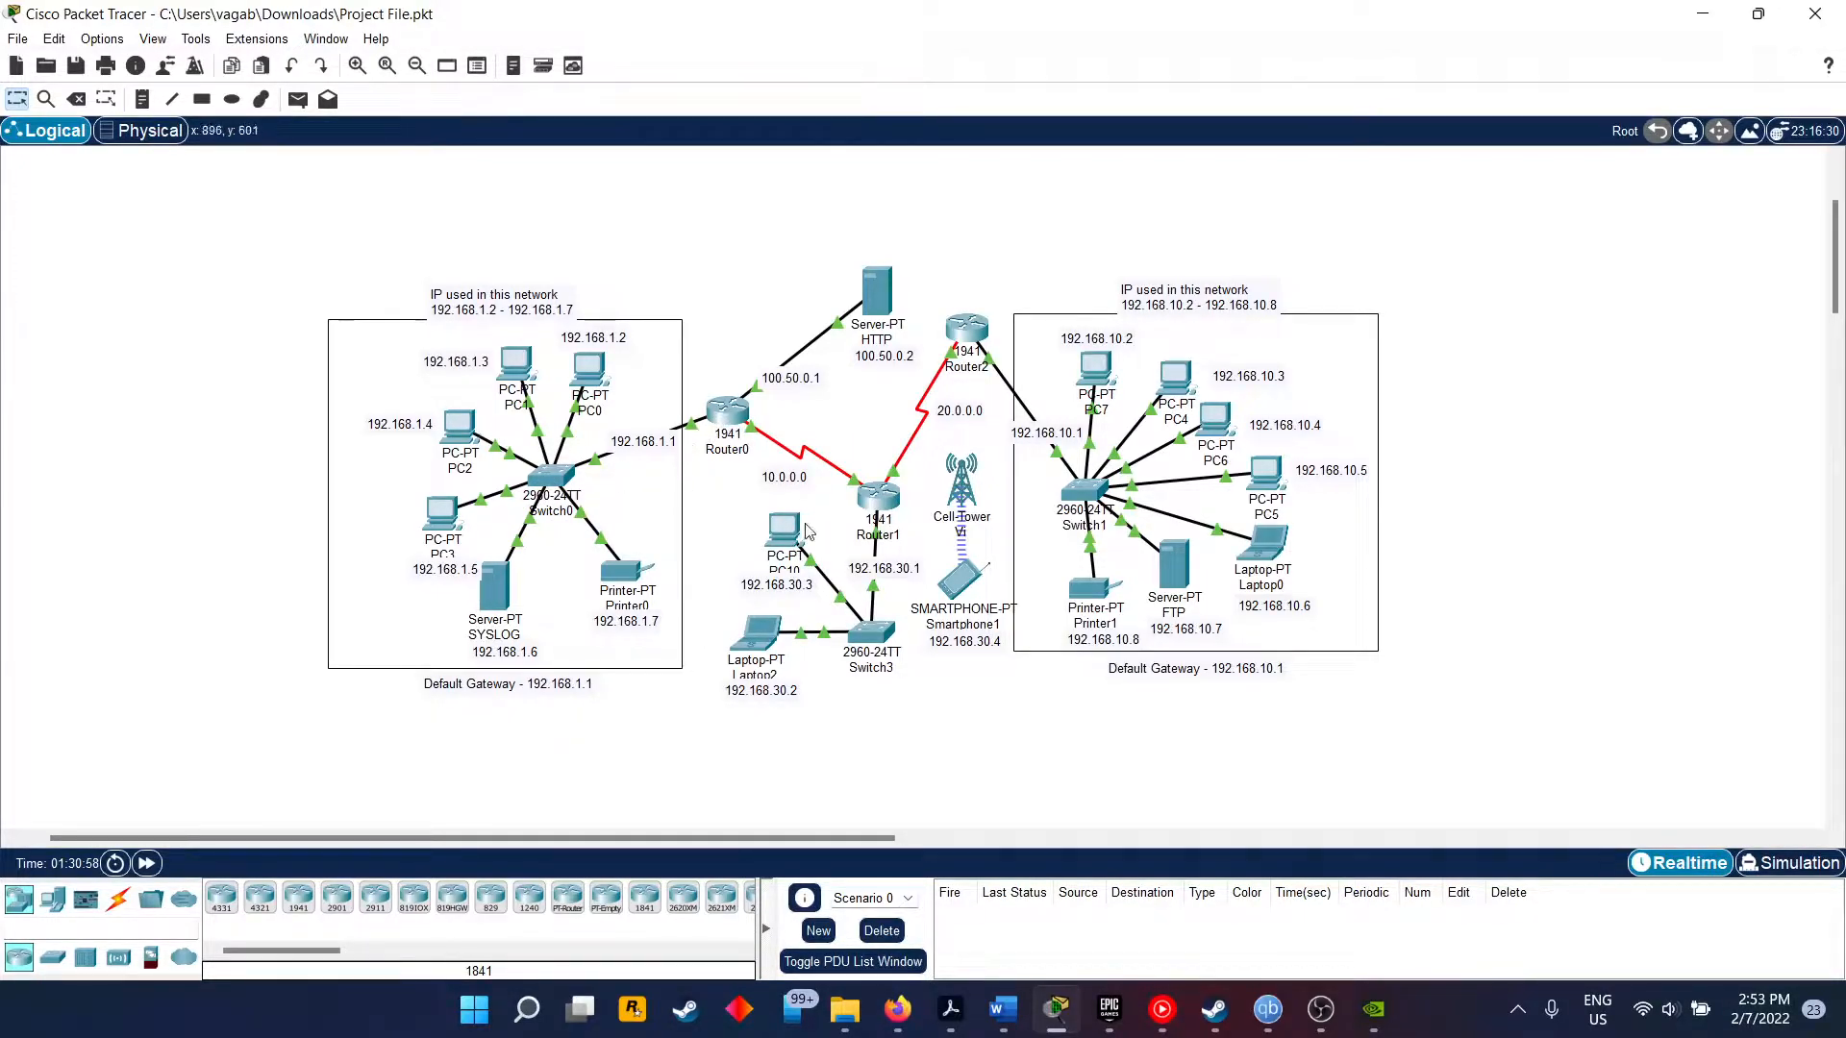
pyautogui.moveTo(1186, 448)
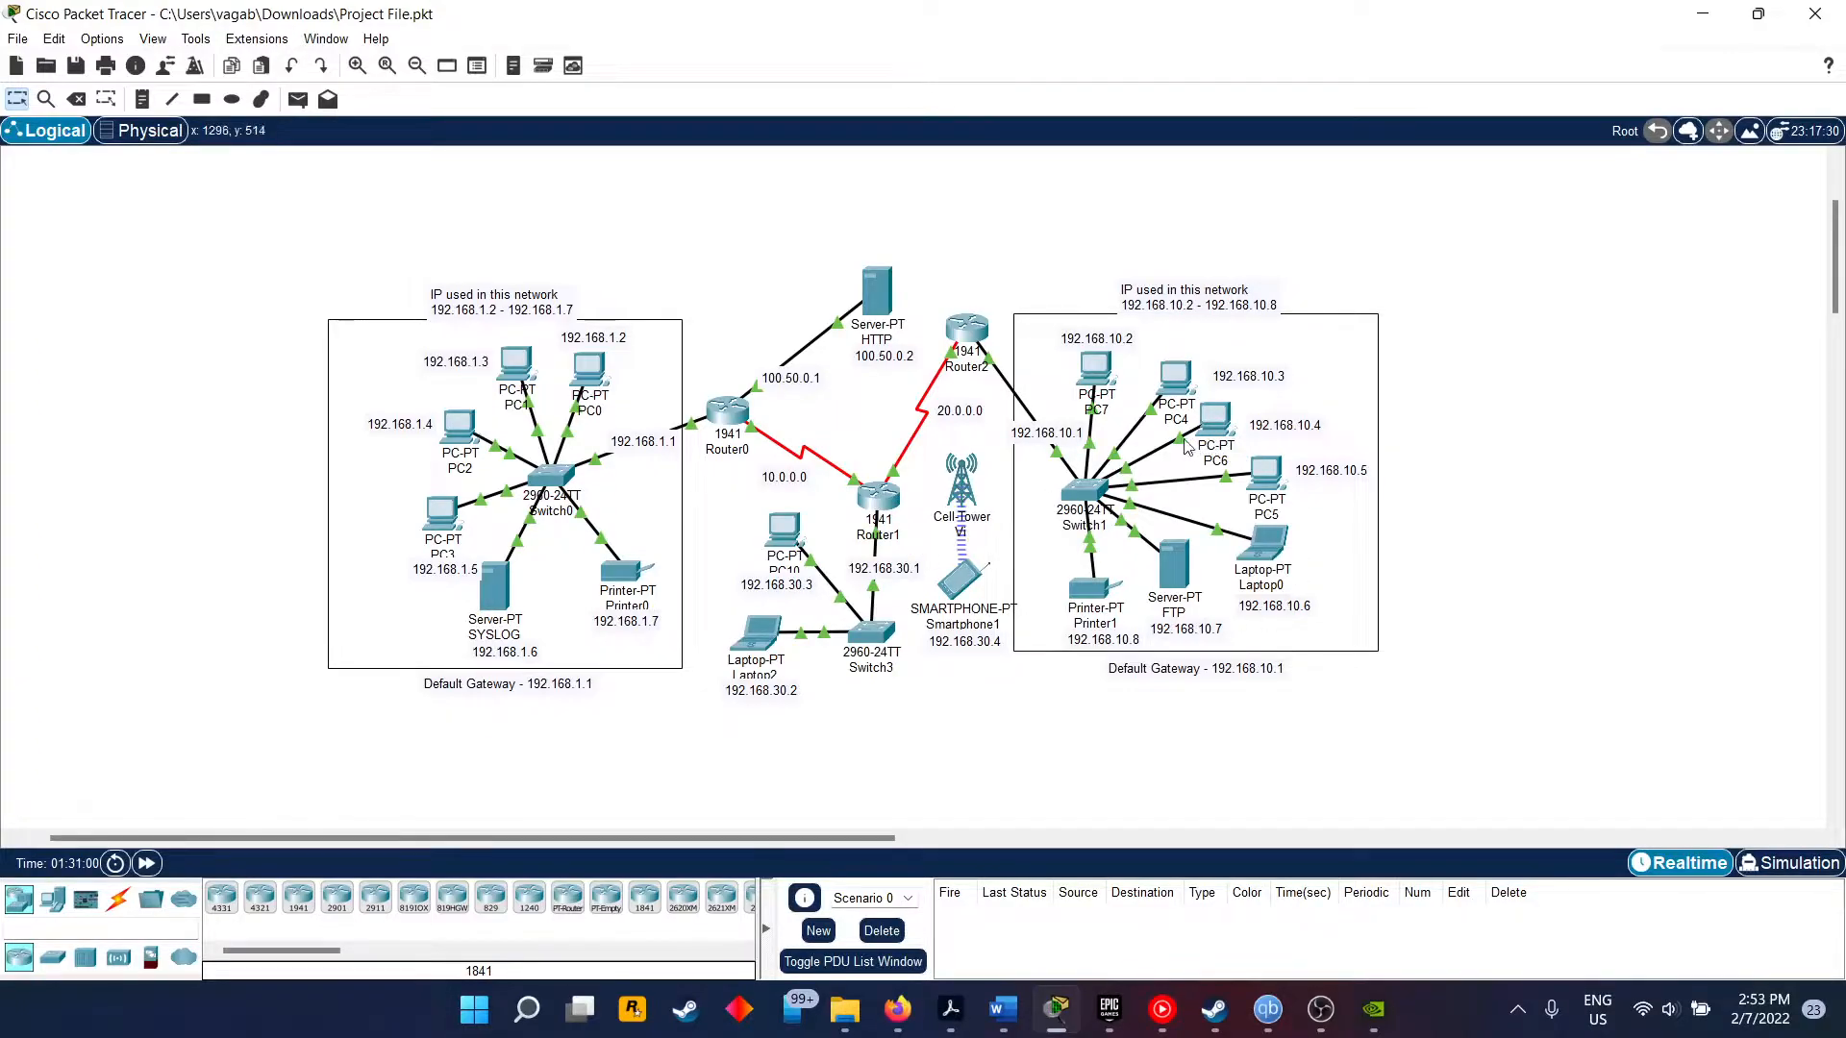
pyautogui.moveTo(1158, 530)
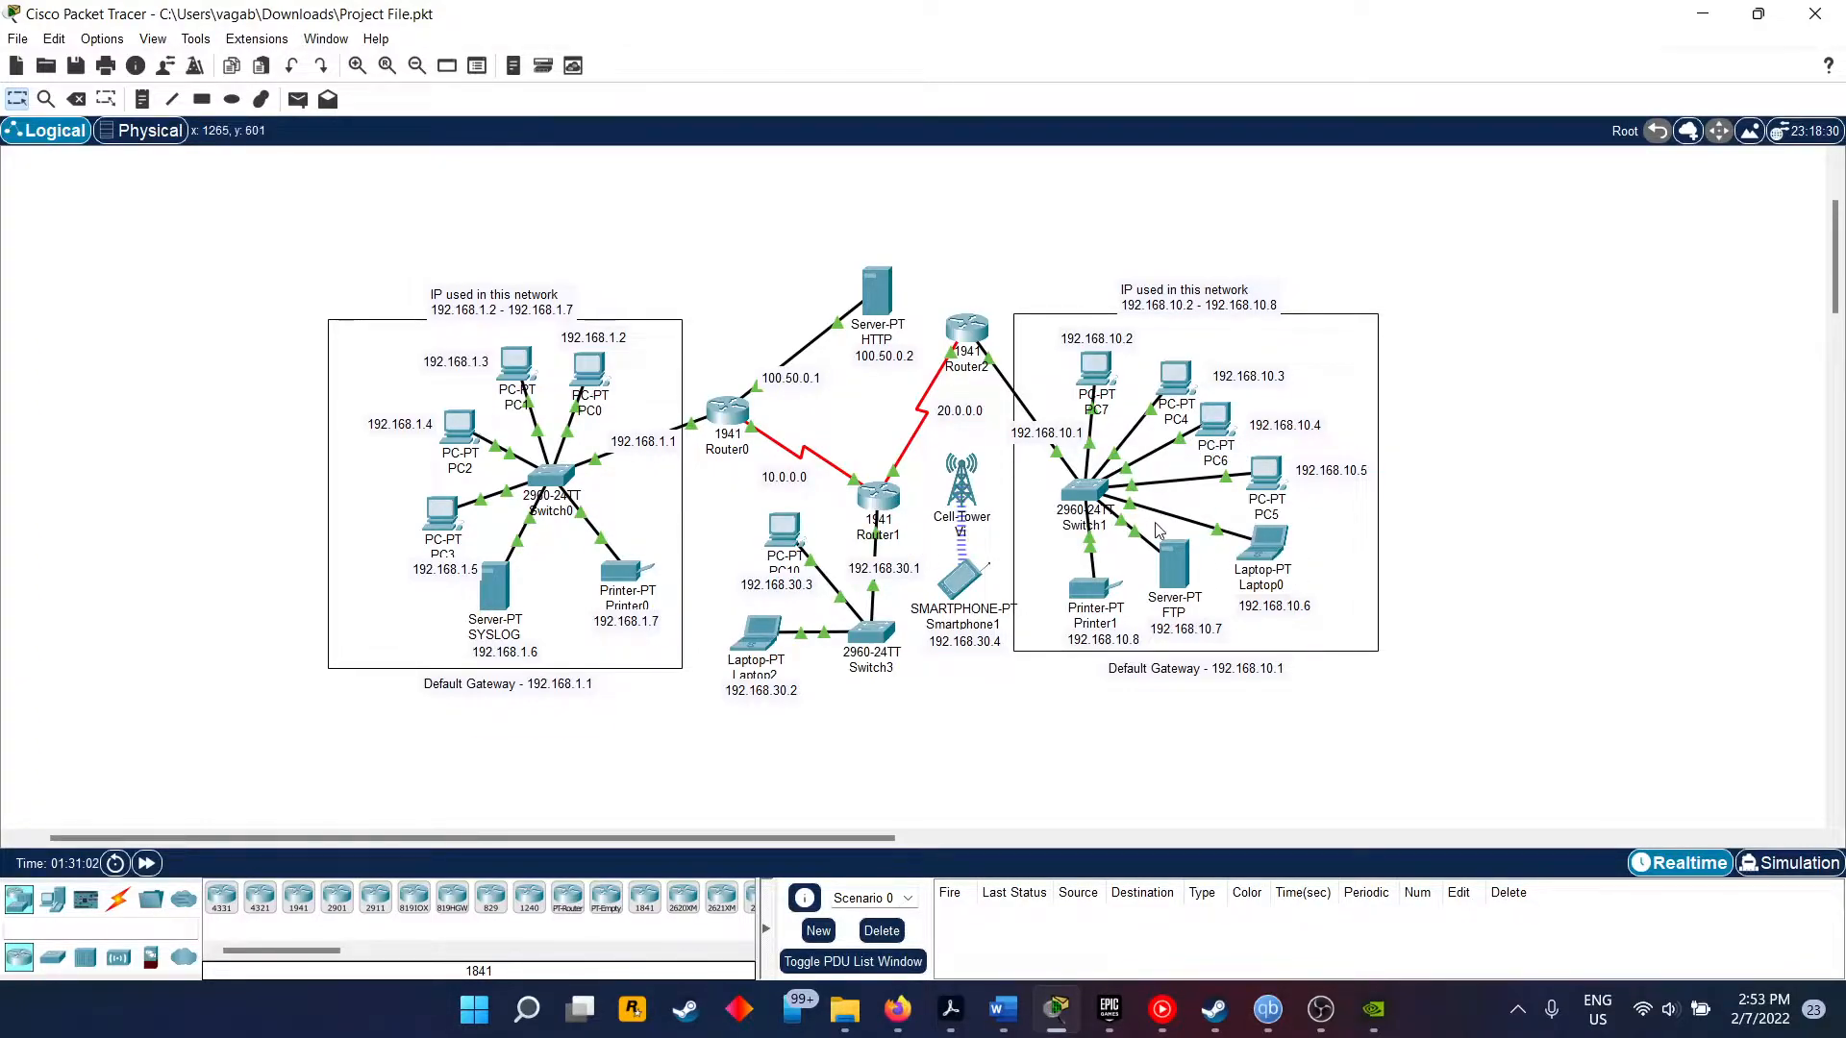
pyautogui.moveTo(1181, 473)
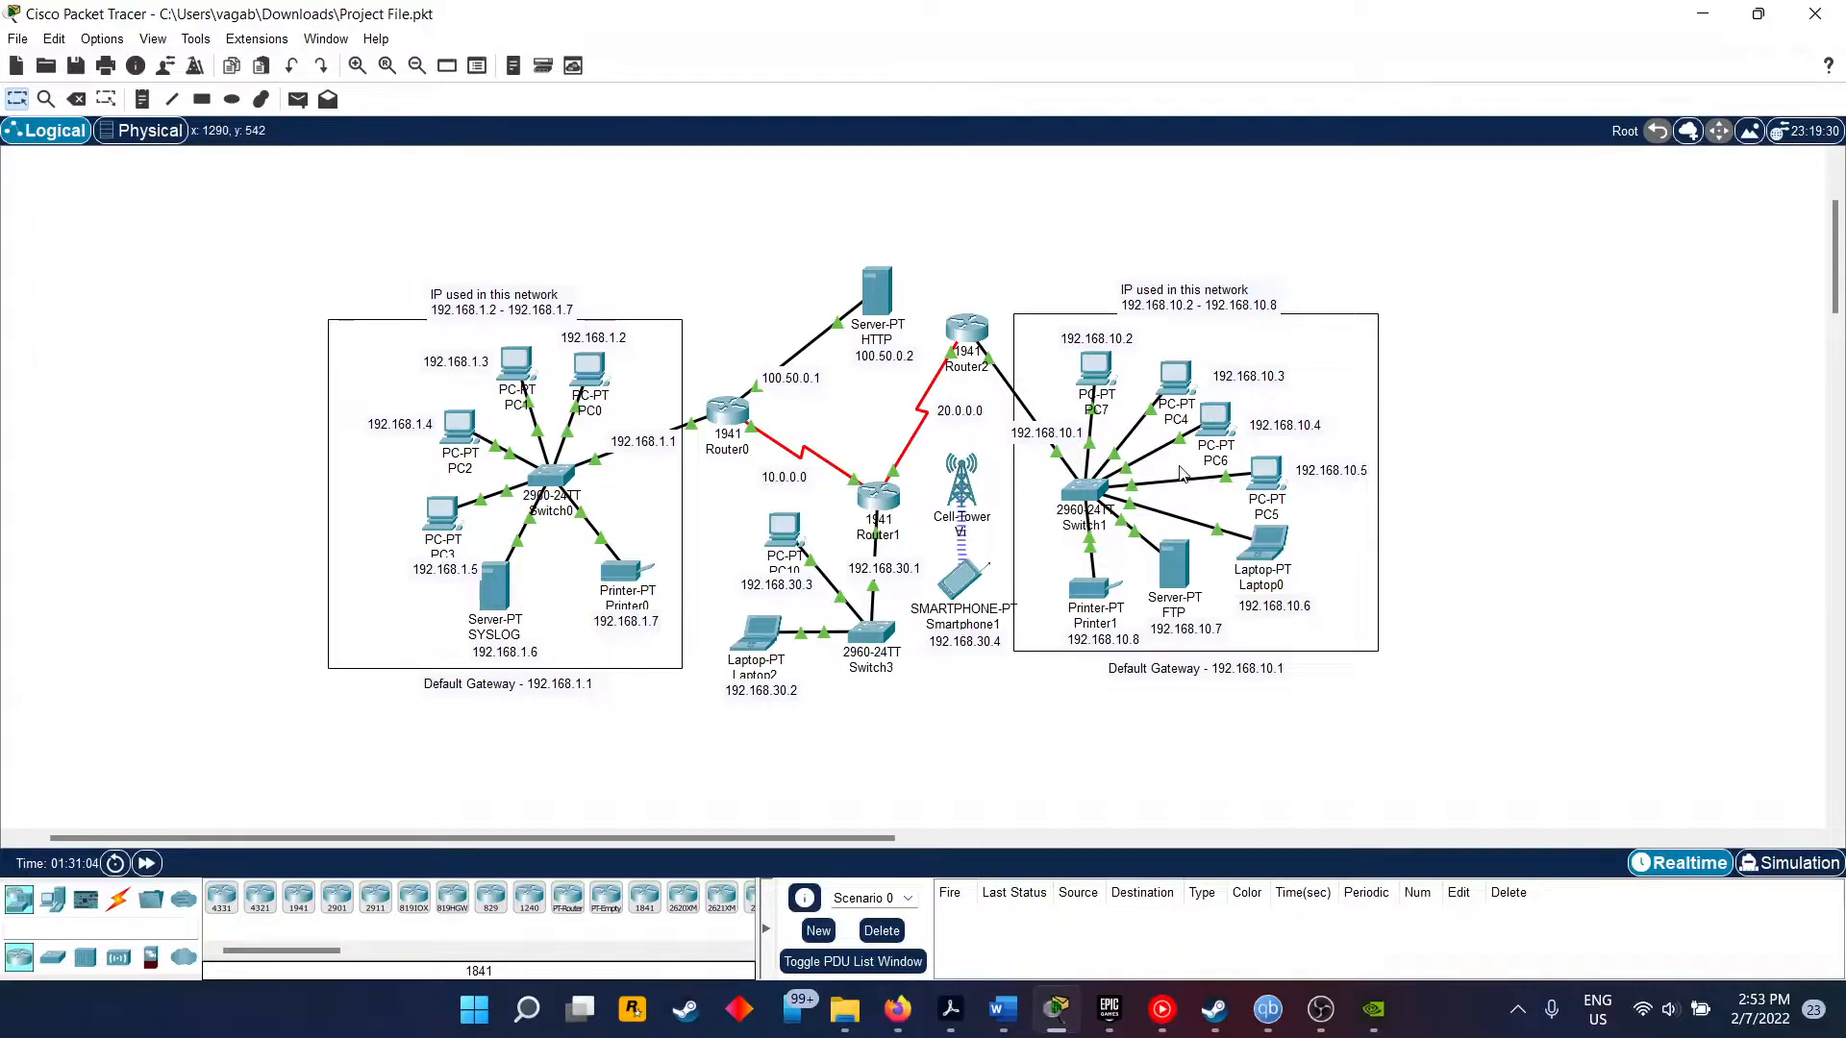
pyautogui.moveTo(1131, 384)
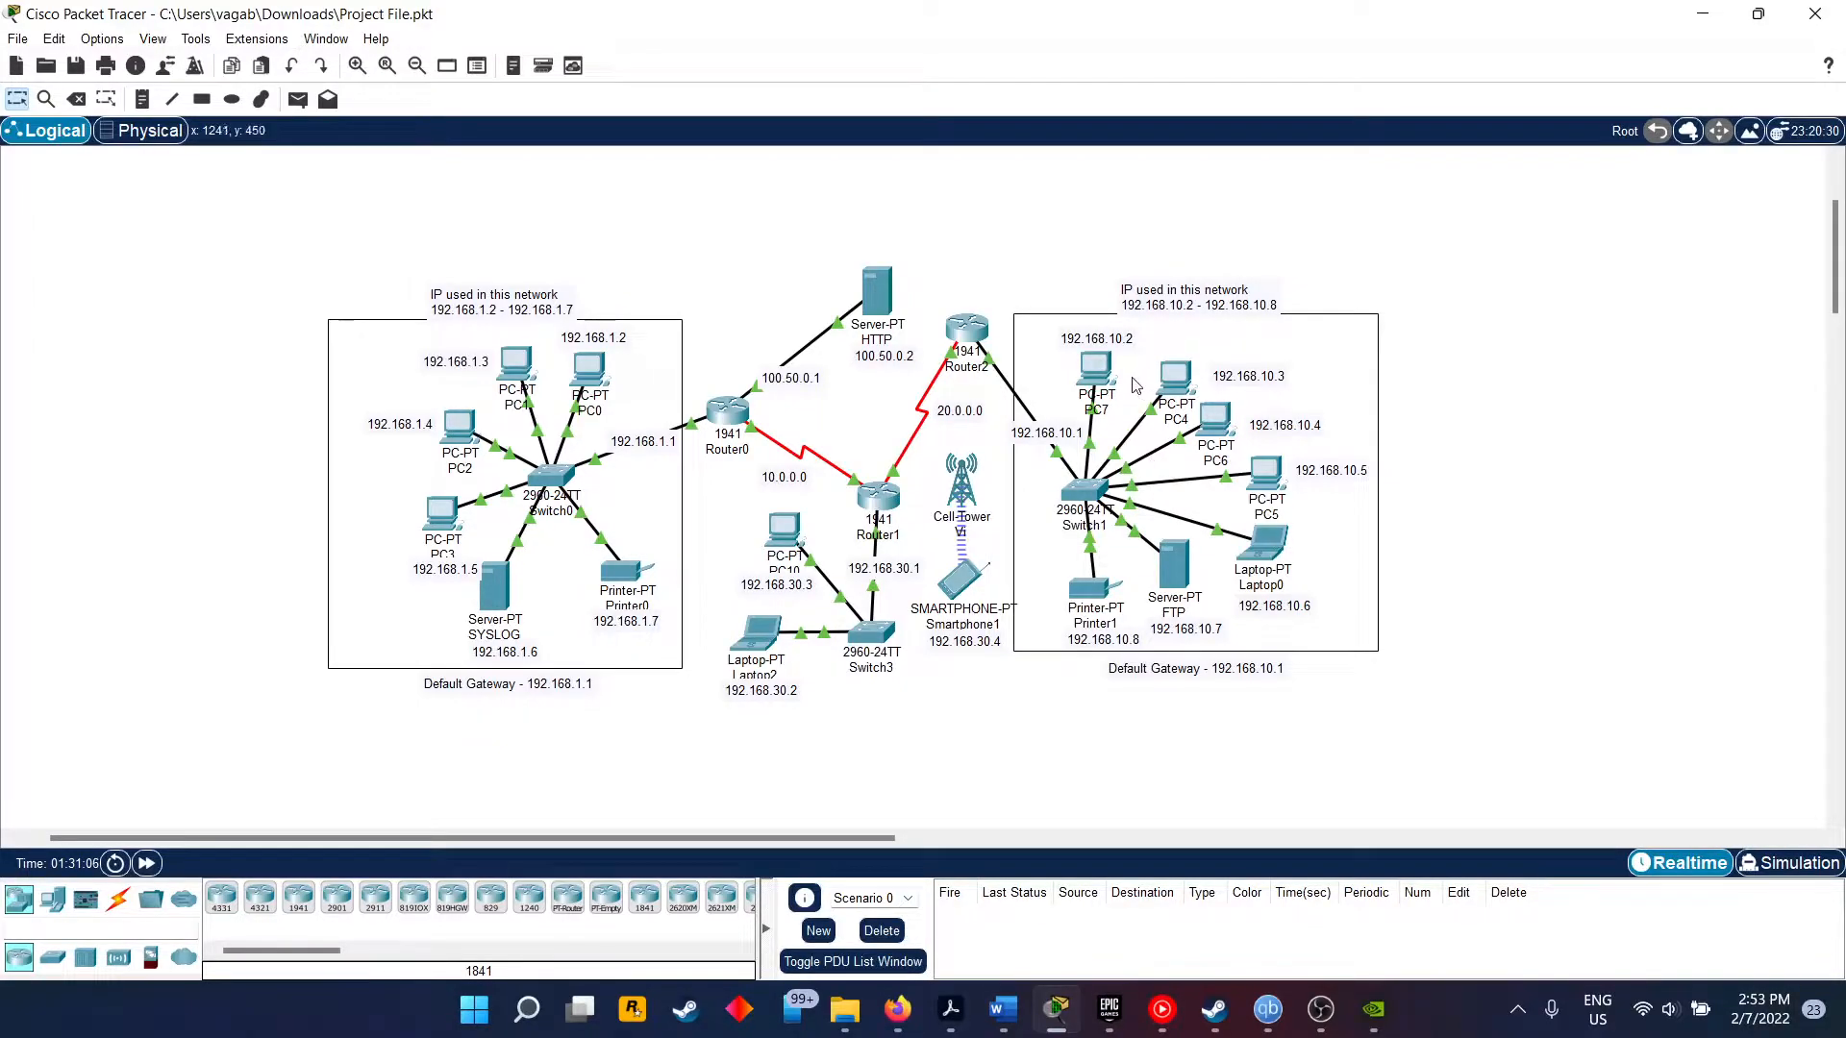
pyautogui.moveTo(1109, 457)
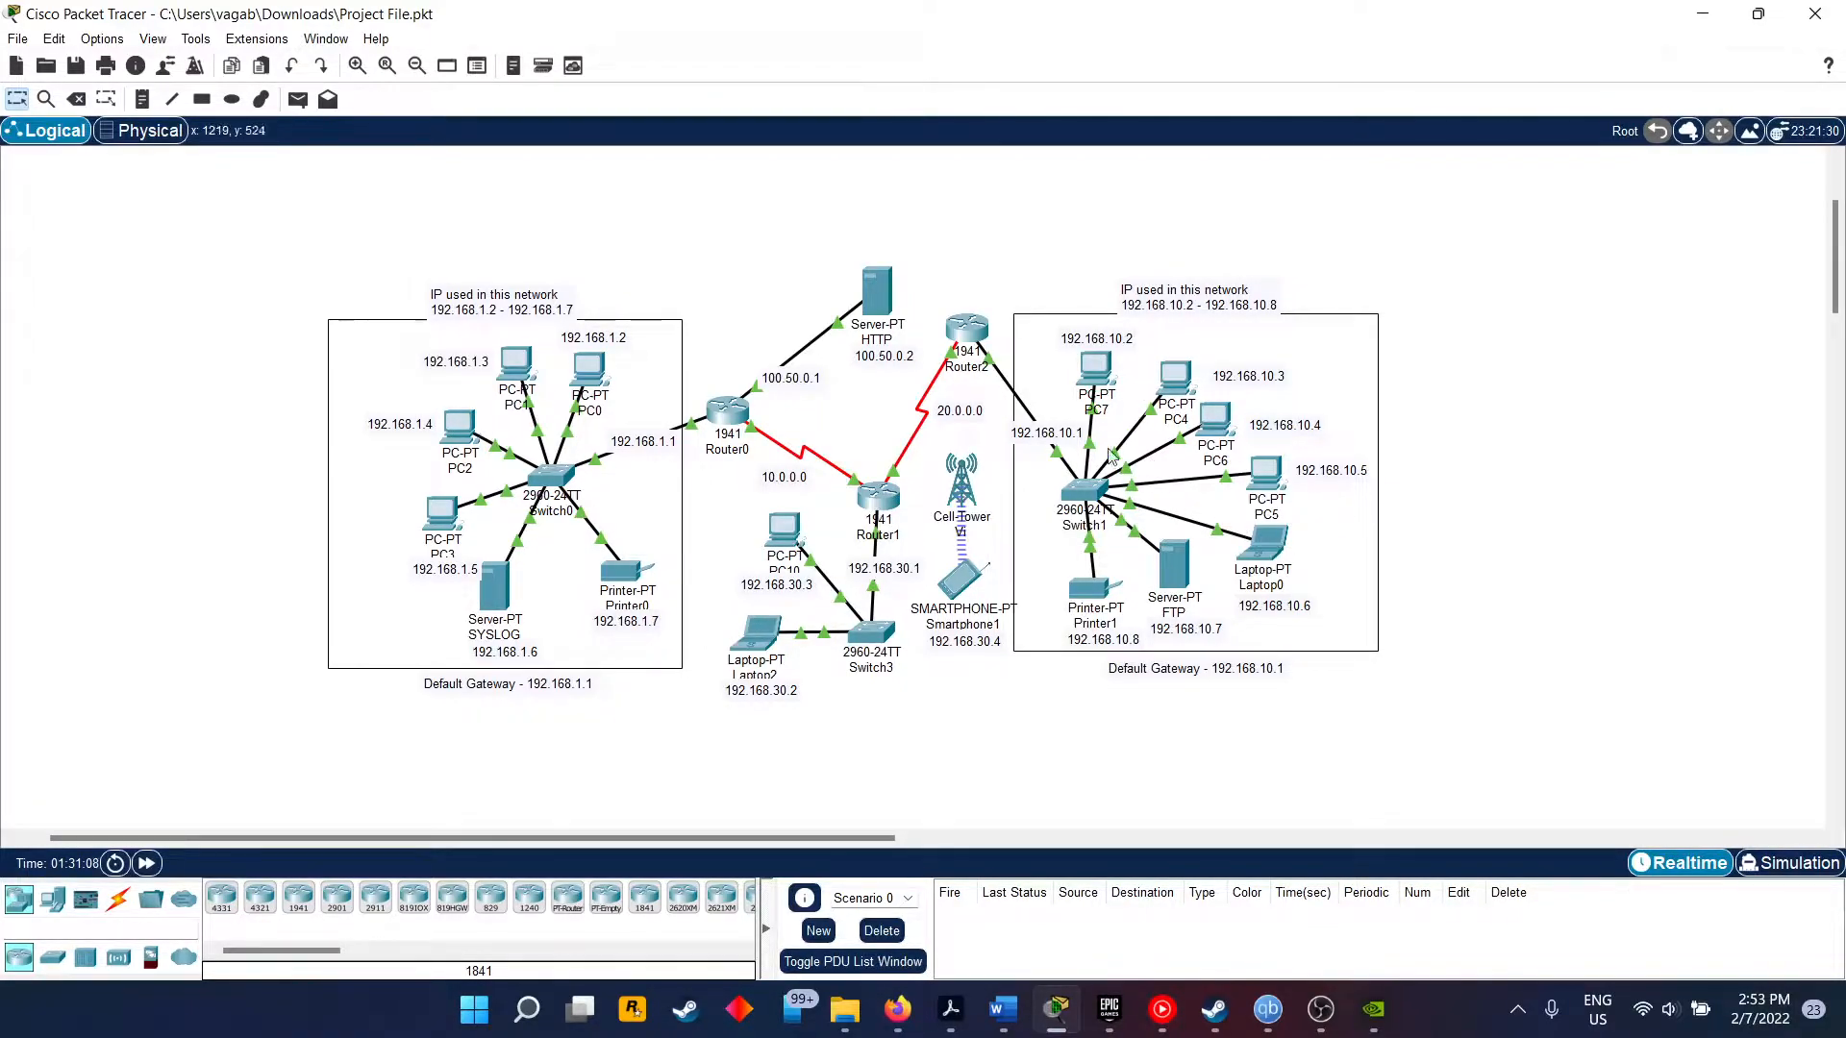
pyautogui.moveTo(1148, 421)
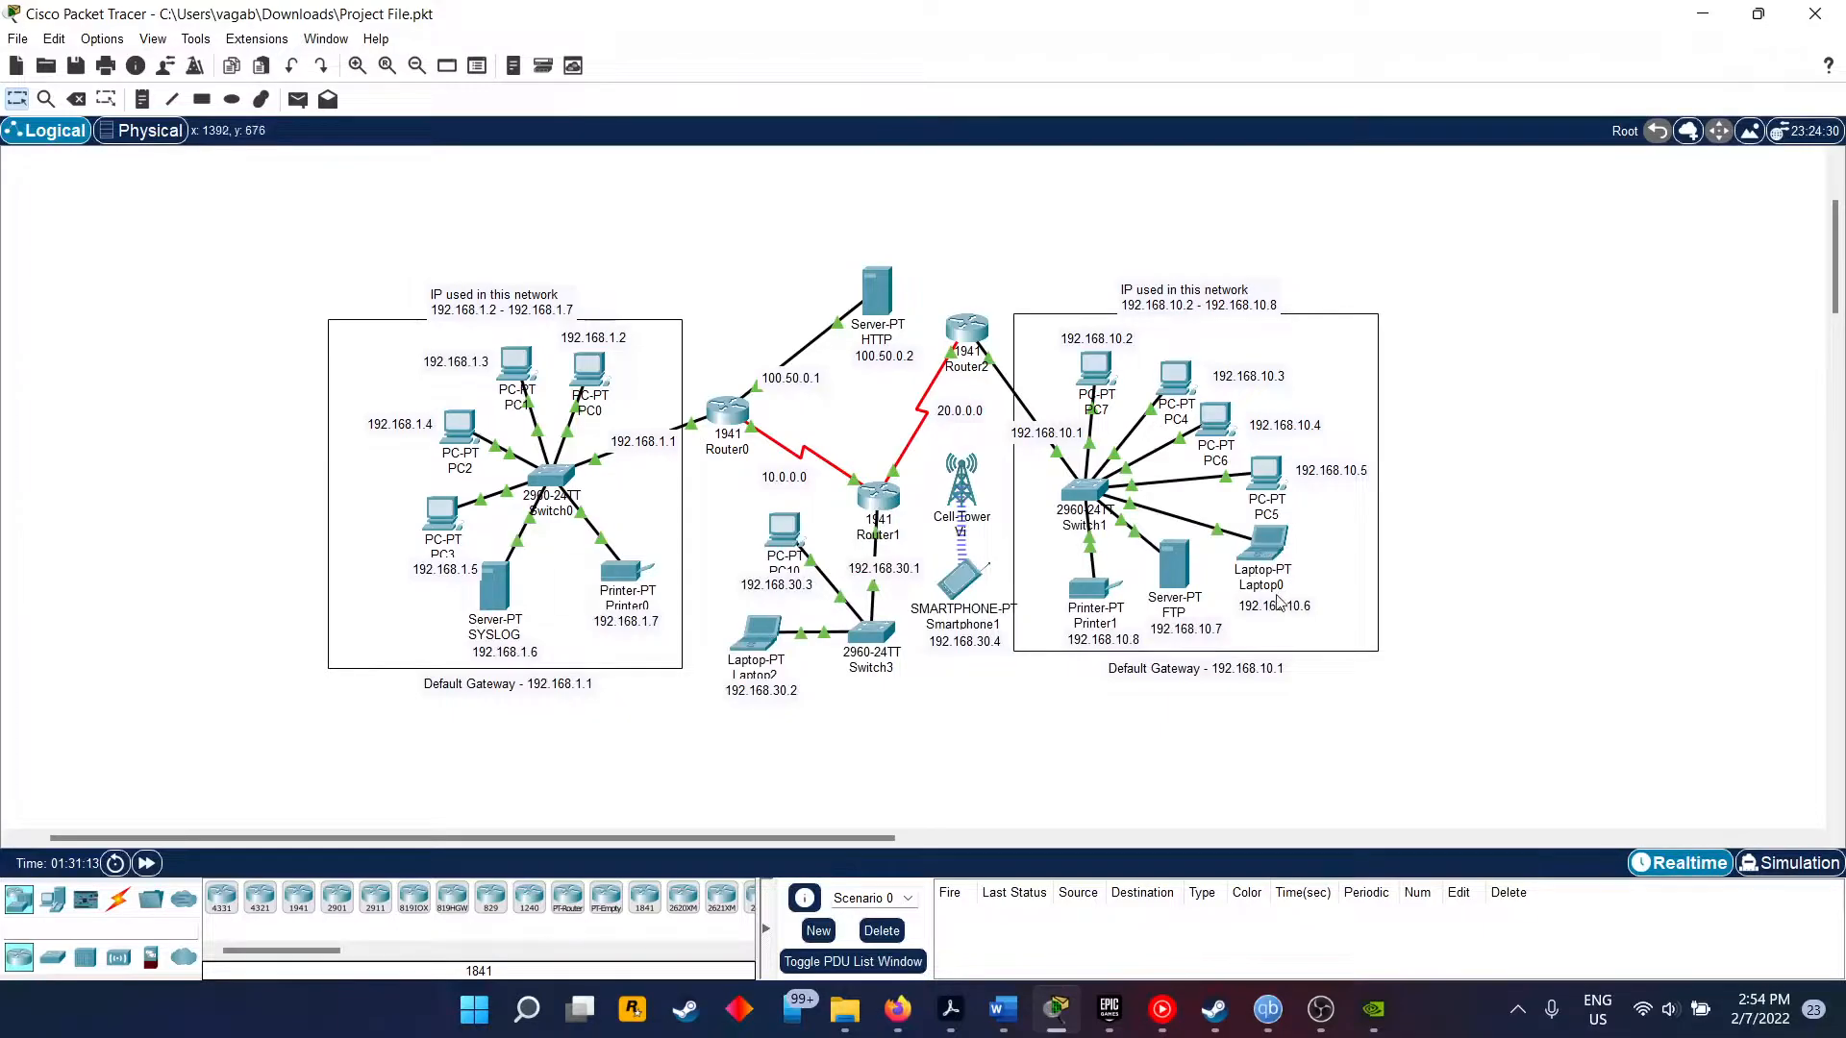
pyautogui.moveTo(1282, 573)
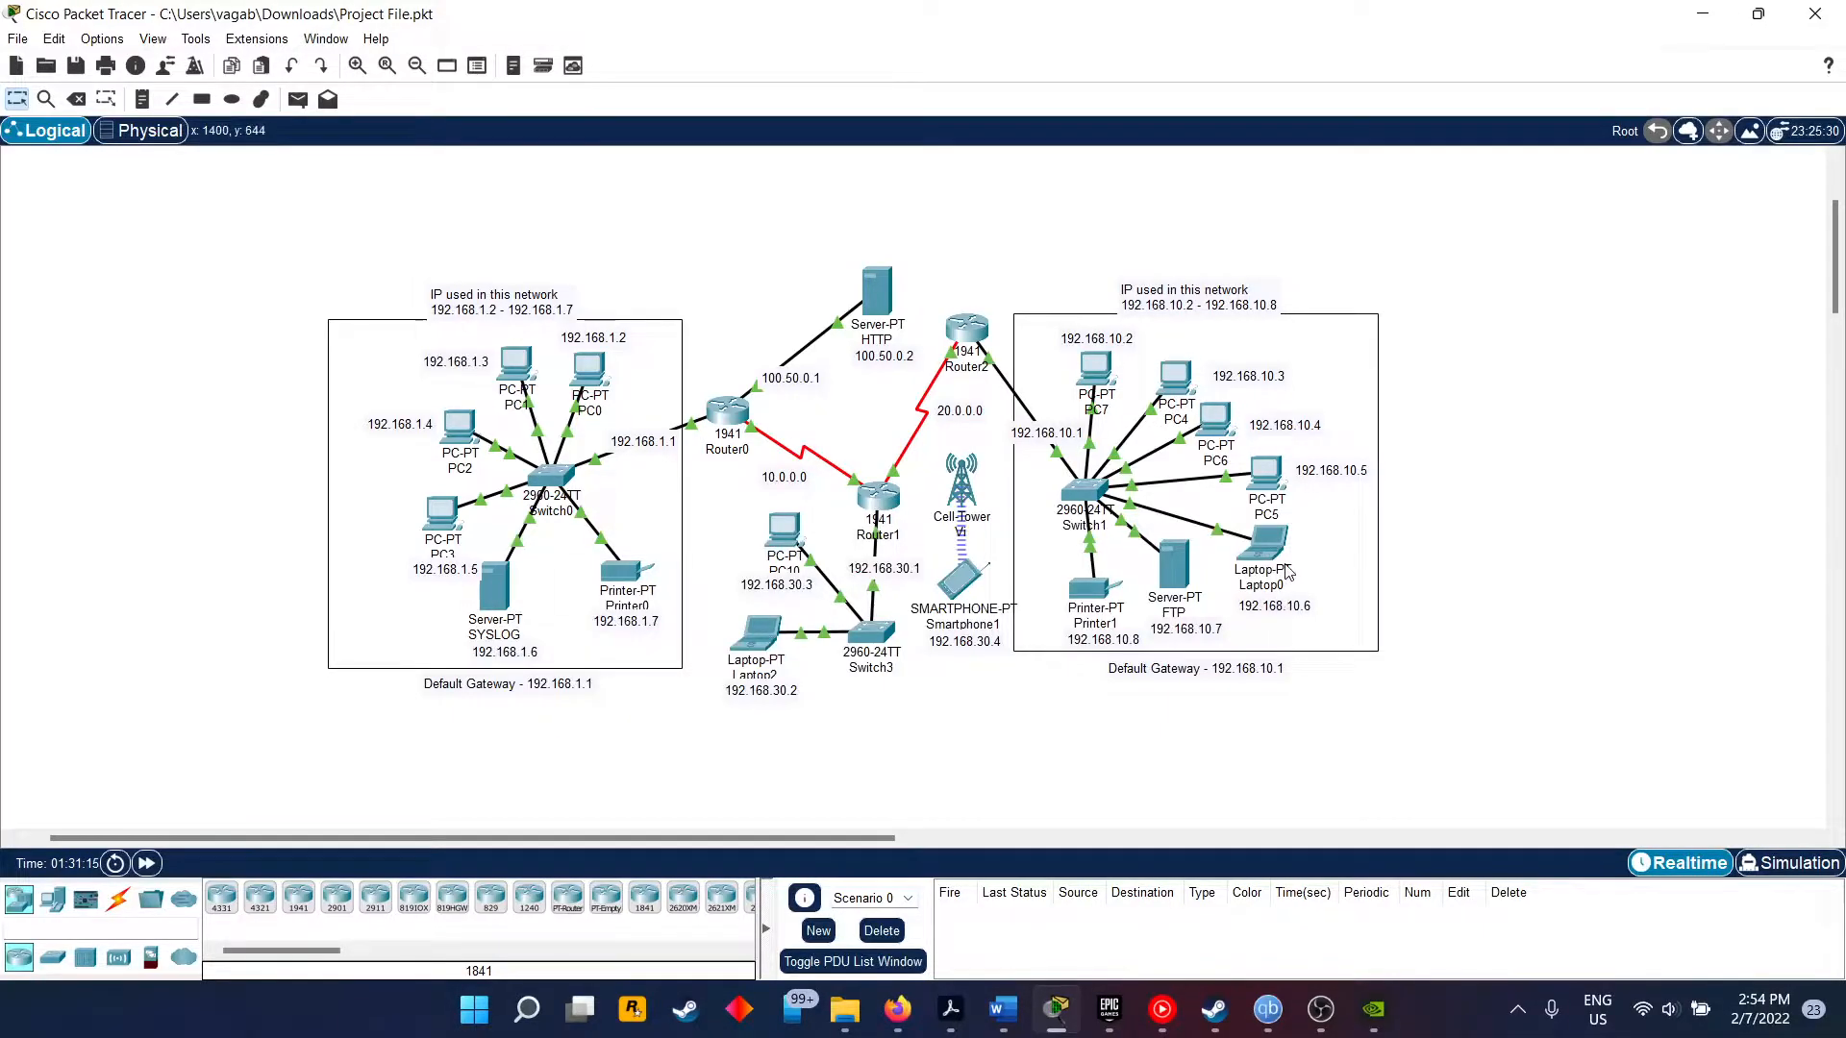
pyautogui.moveTo(1219, 581)
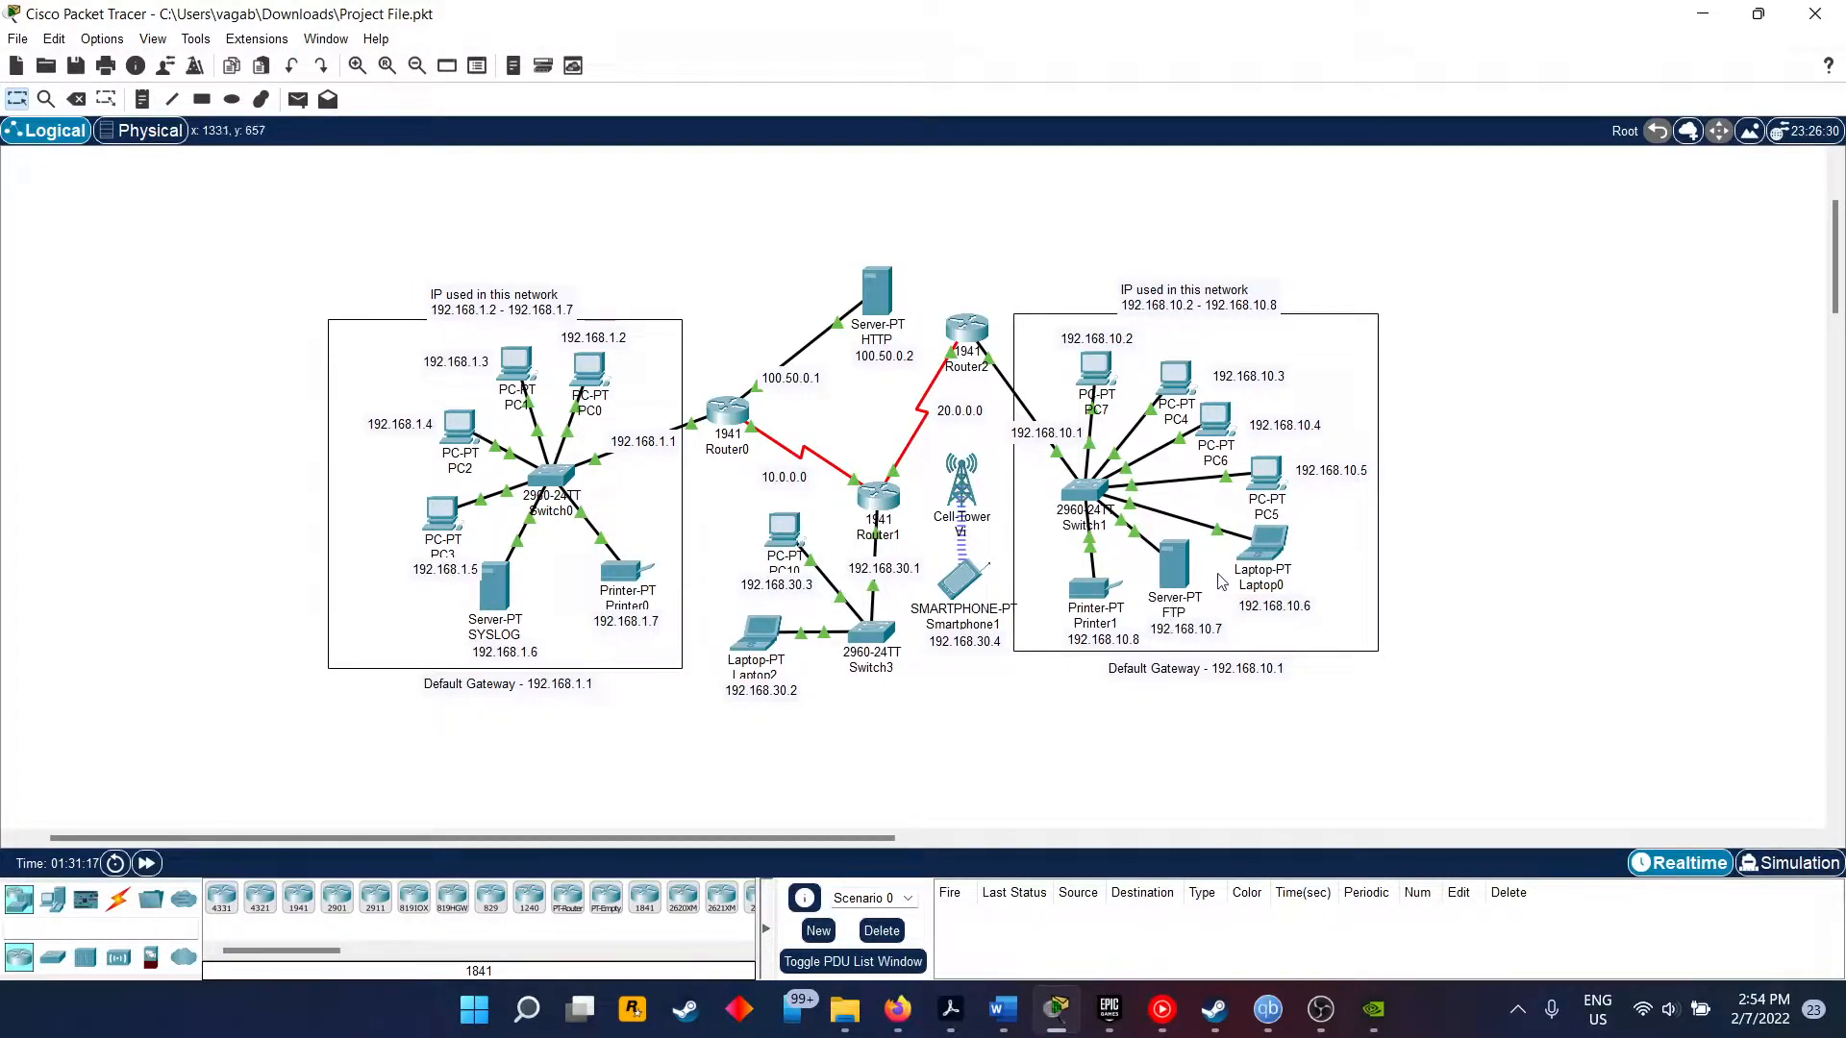
pyautogui.moveTo(1136, 600)
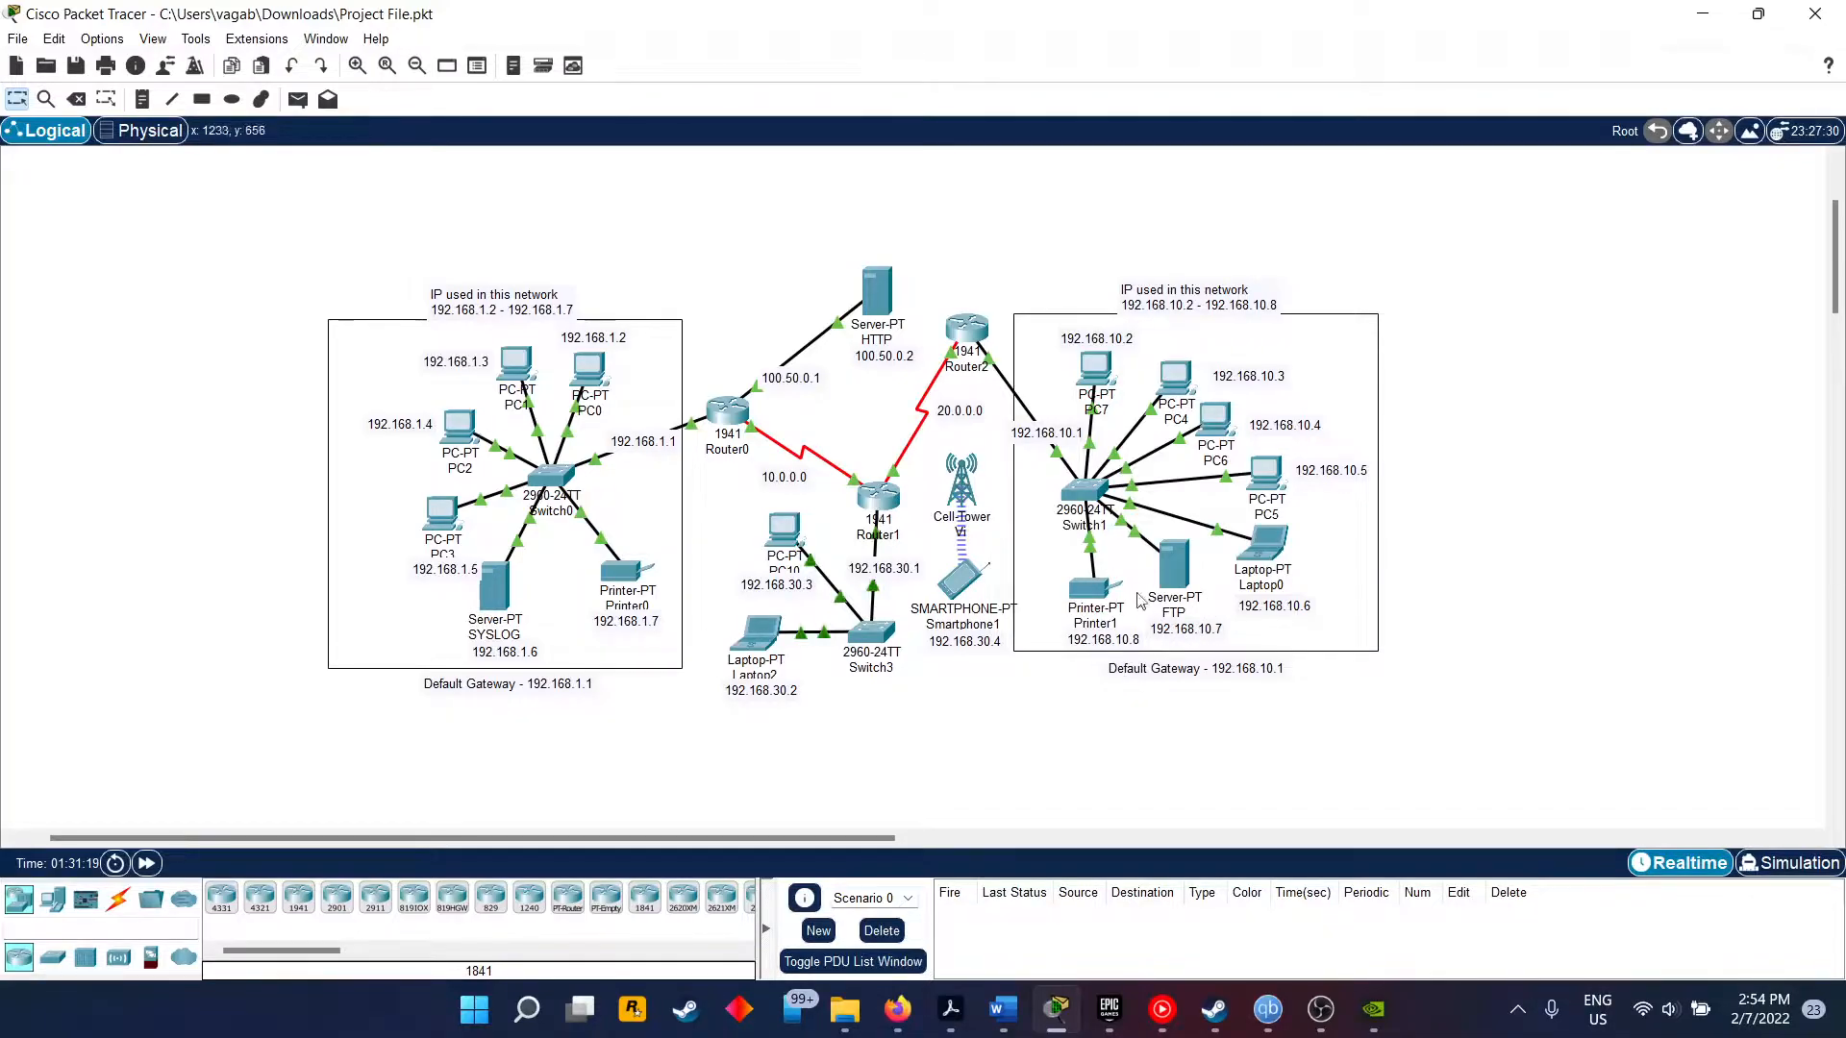
pyautogui.moveTo(915, 562)
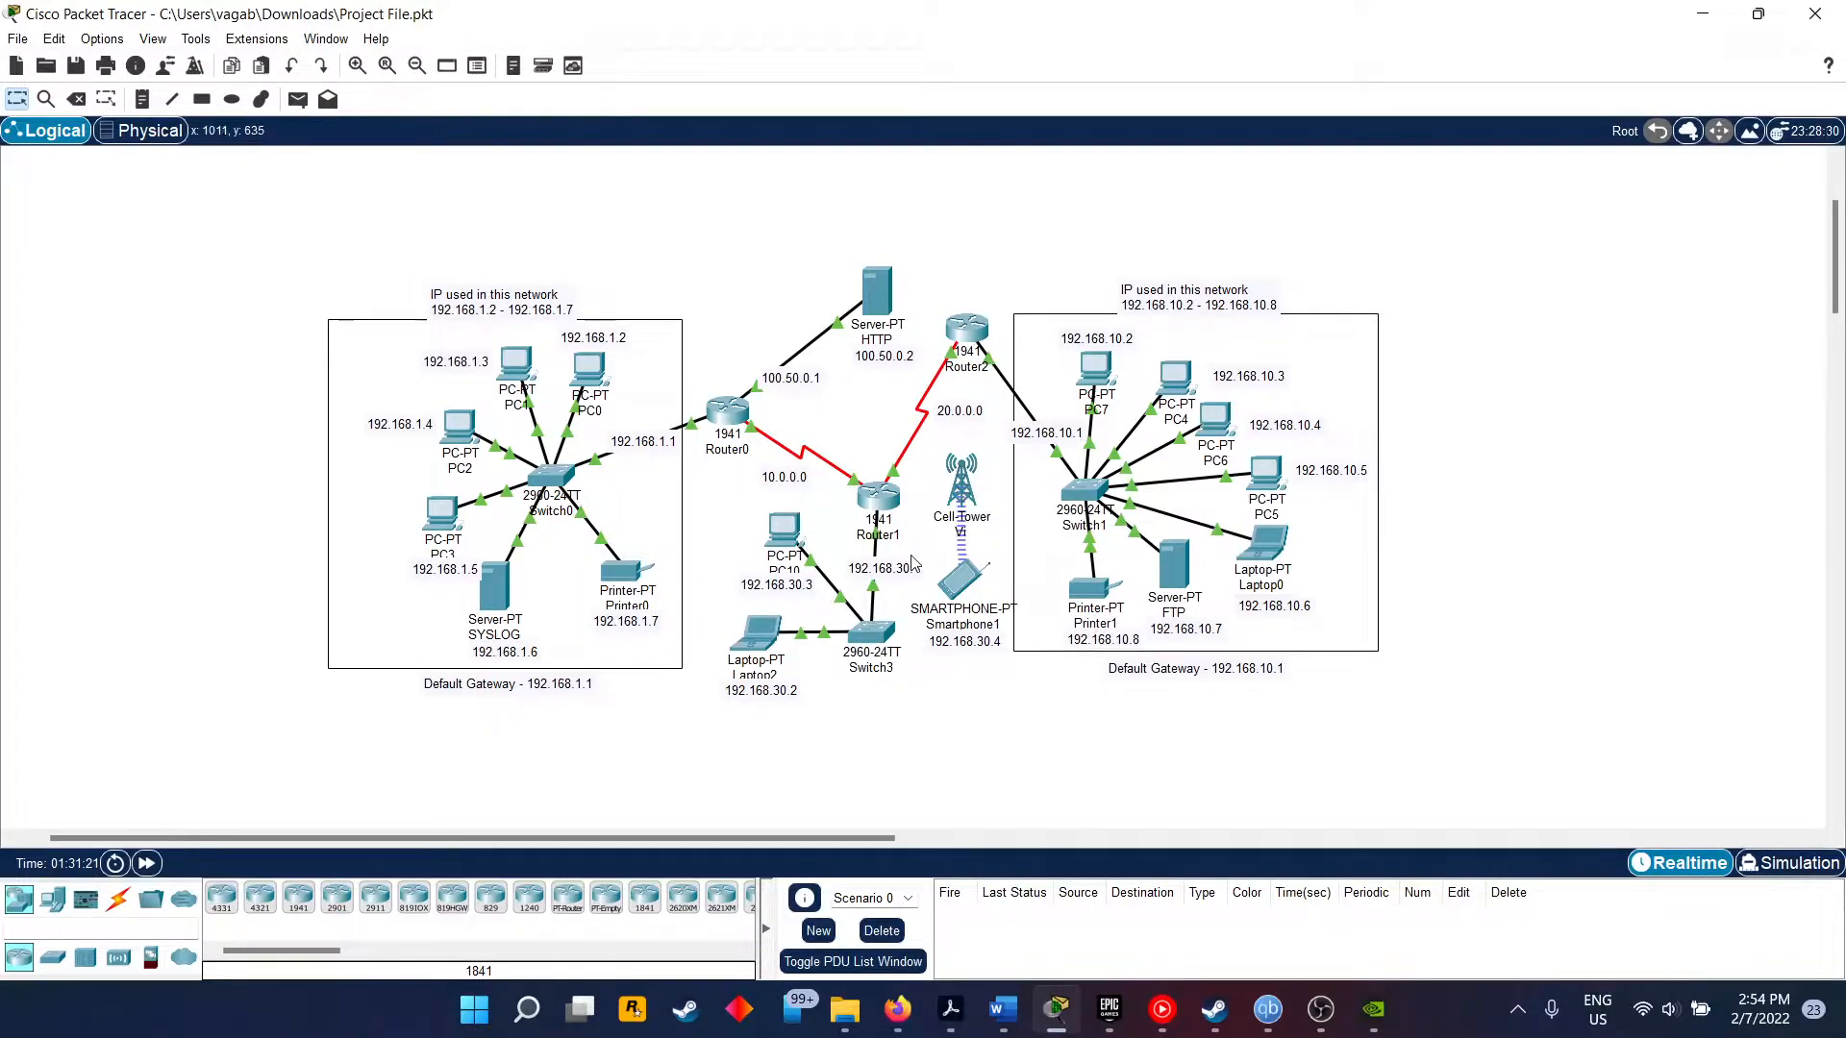
pyautogui.moveTo(848, 516)
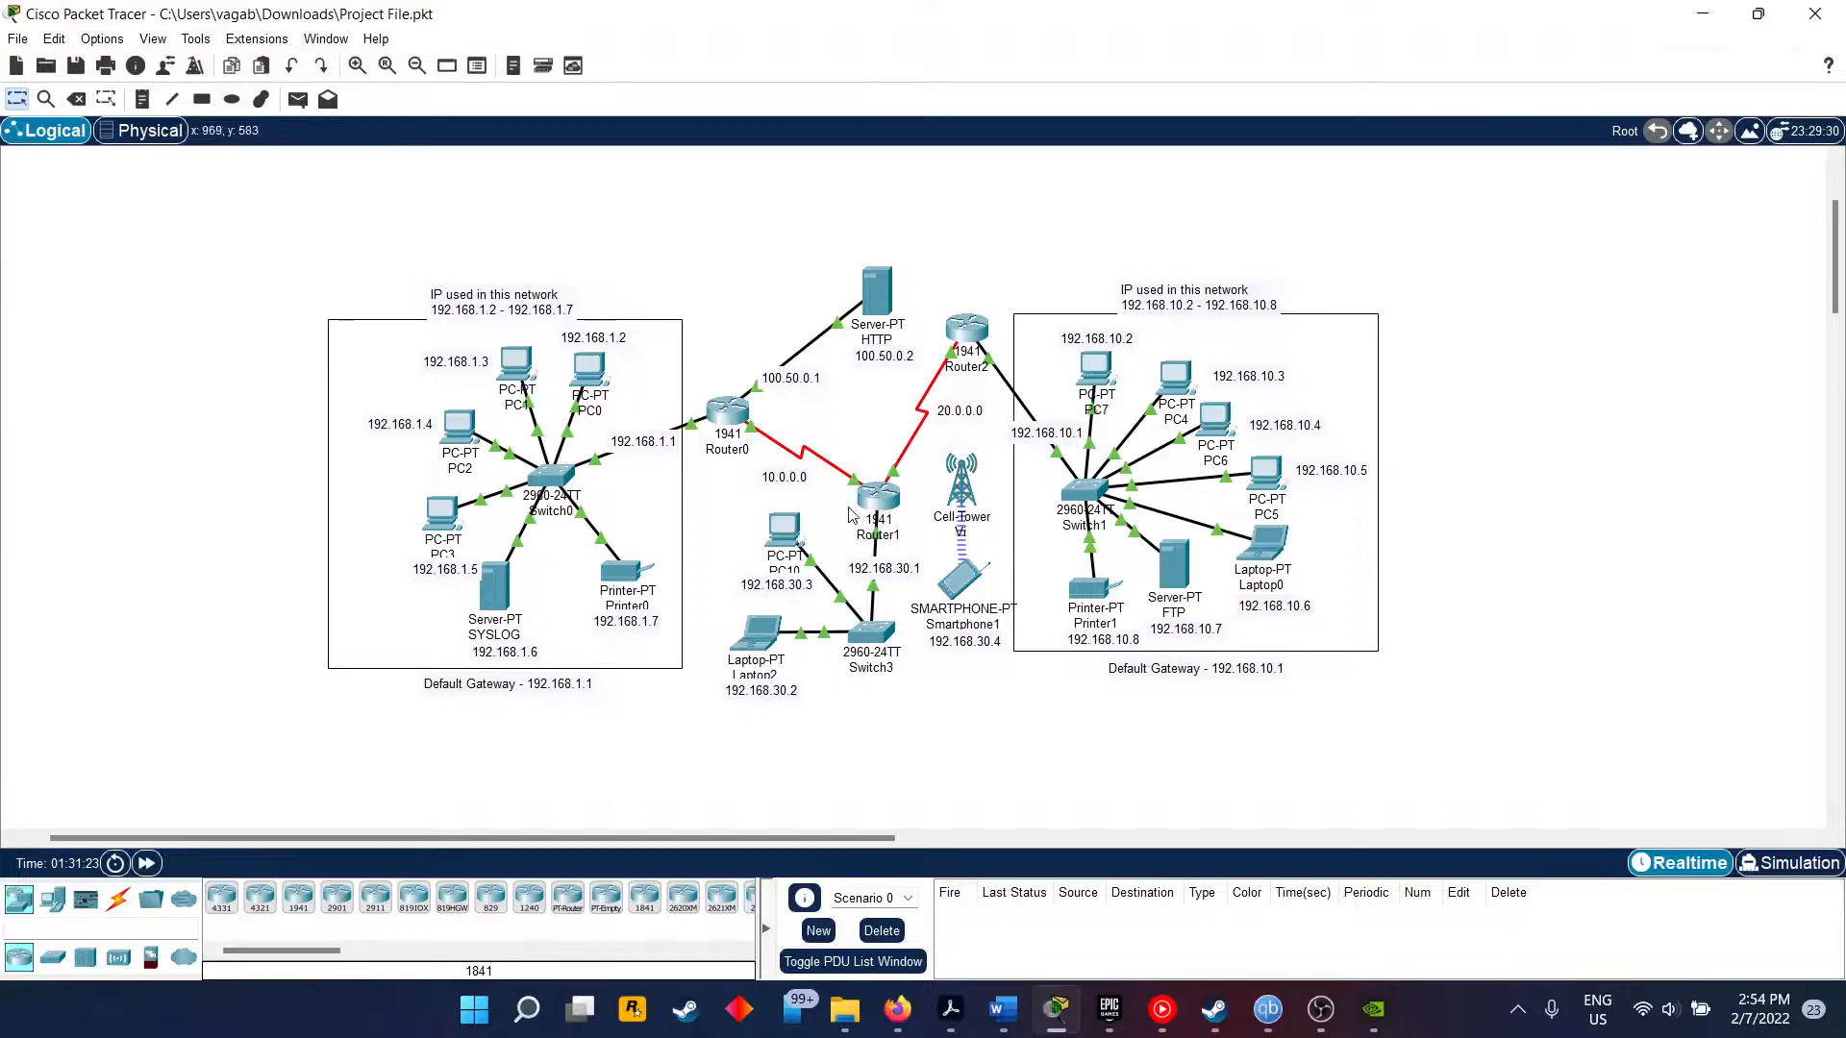
pyautogui.moveTo(825, 579)
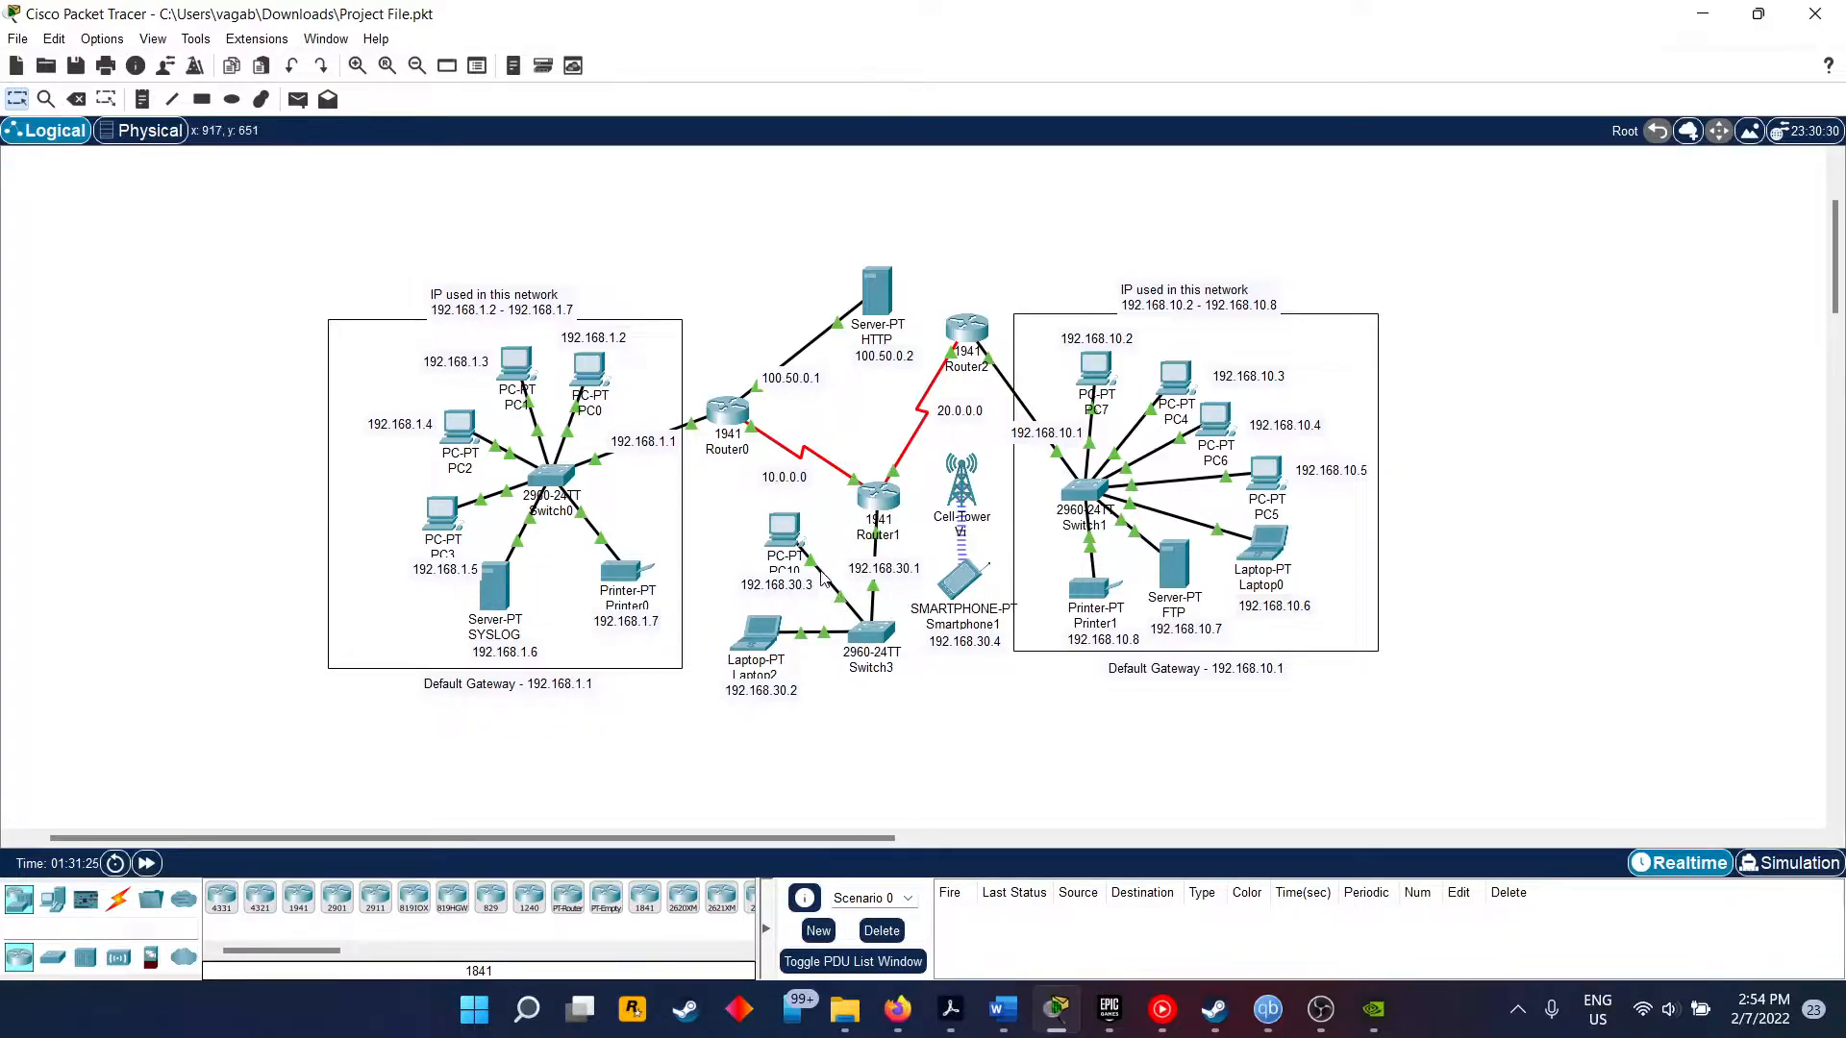
pyautogui.moveTo(765, 642)
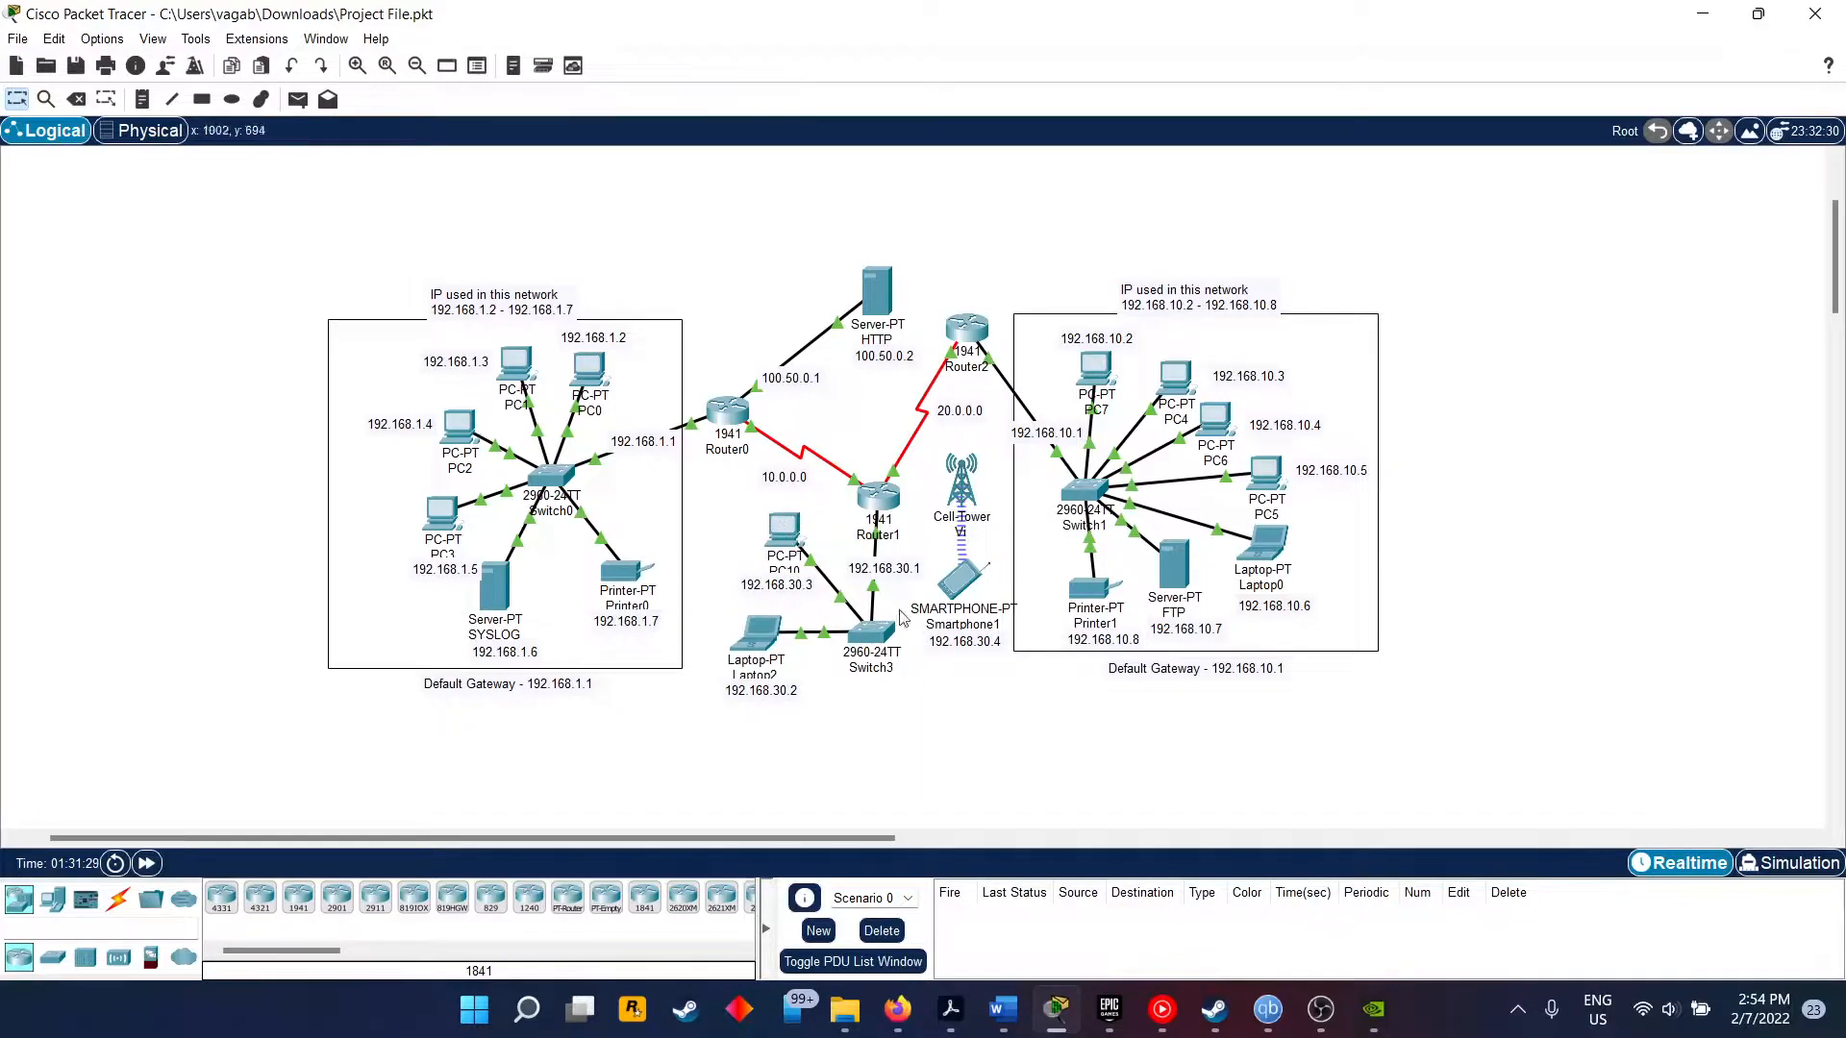
pyautogui.moveTo(865, 489)
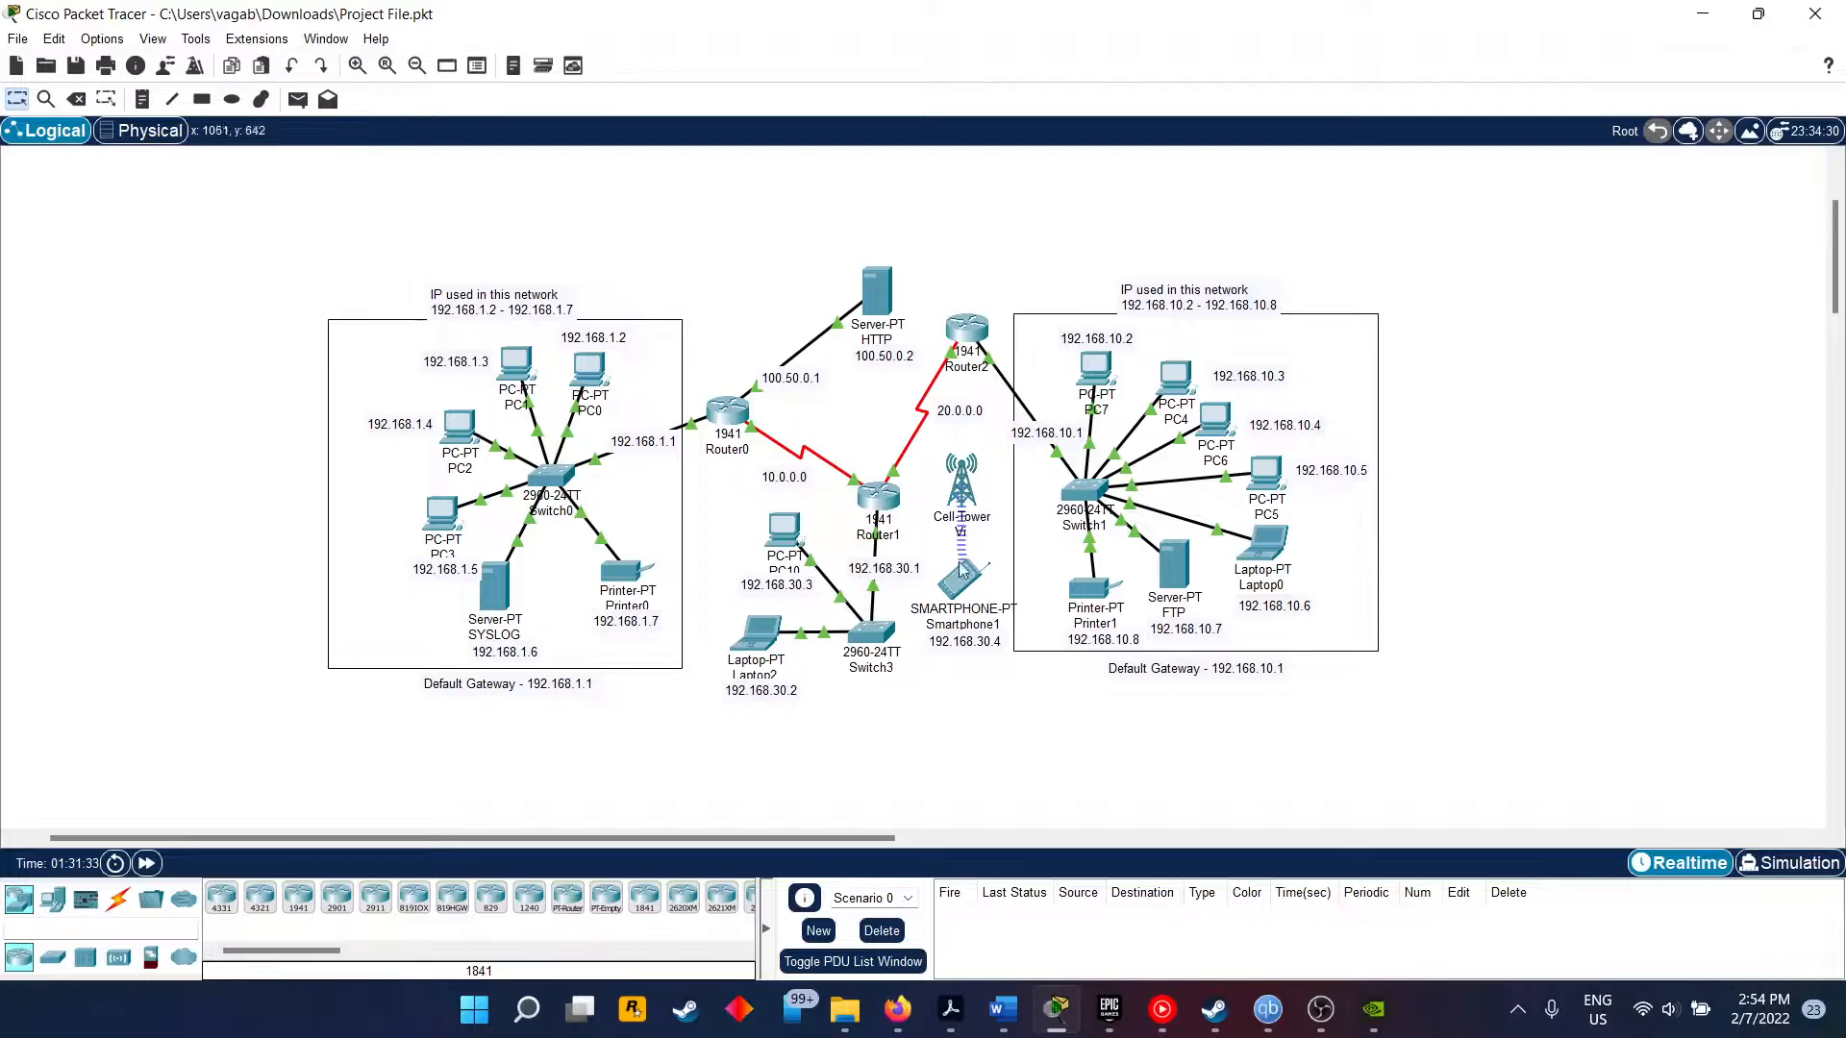
pyautogui.moveTo(1040, 788)
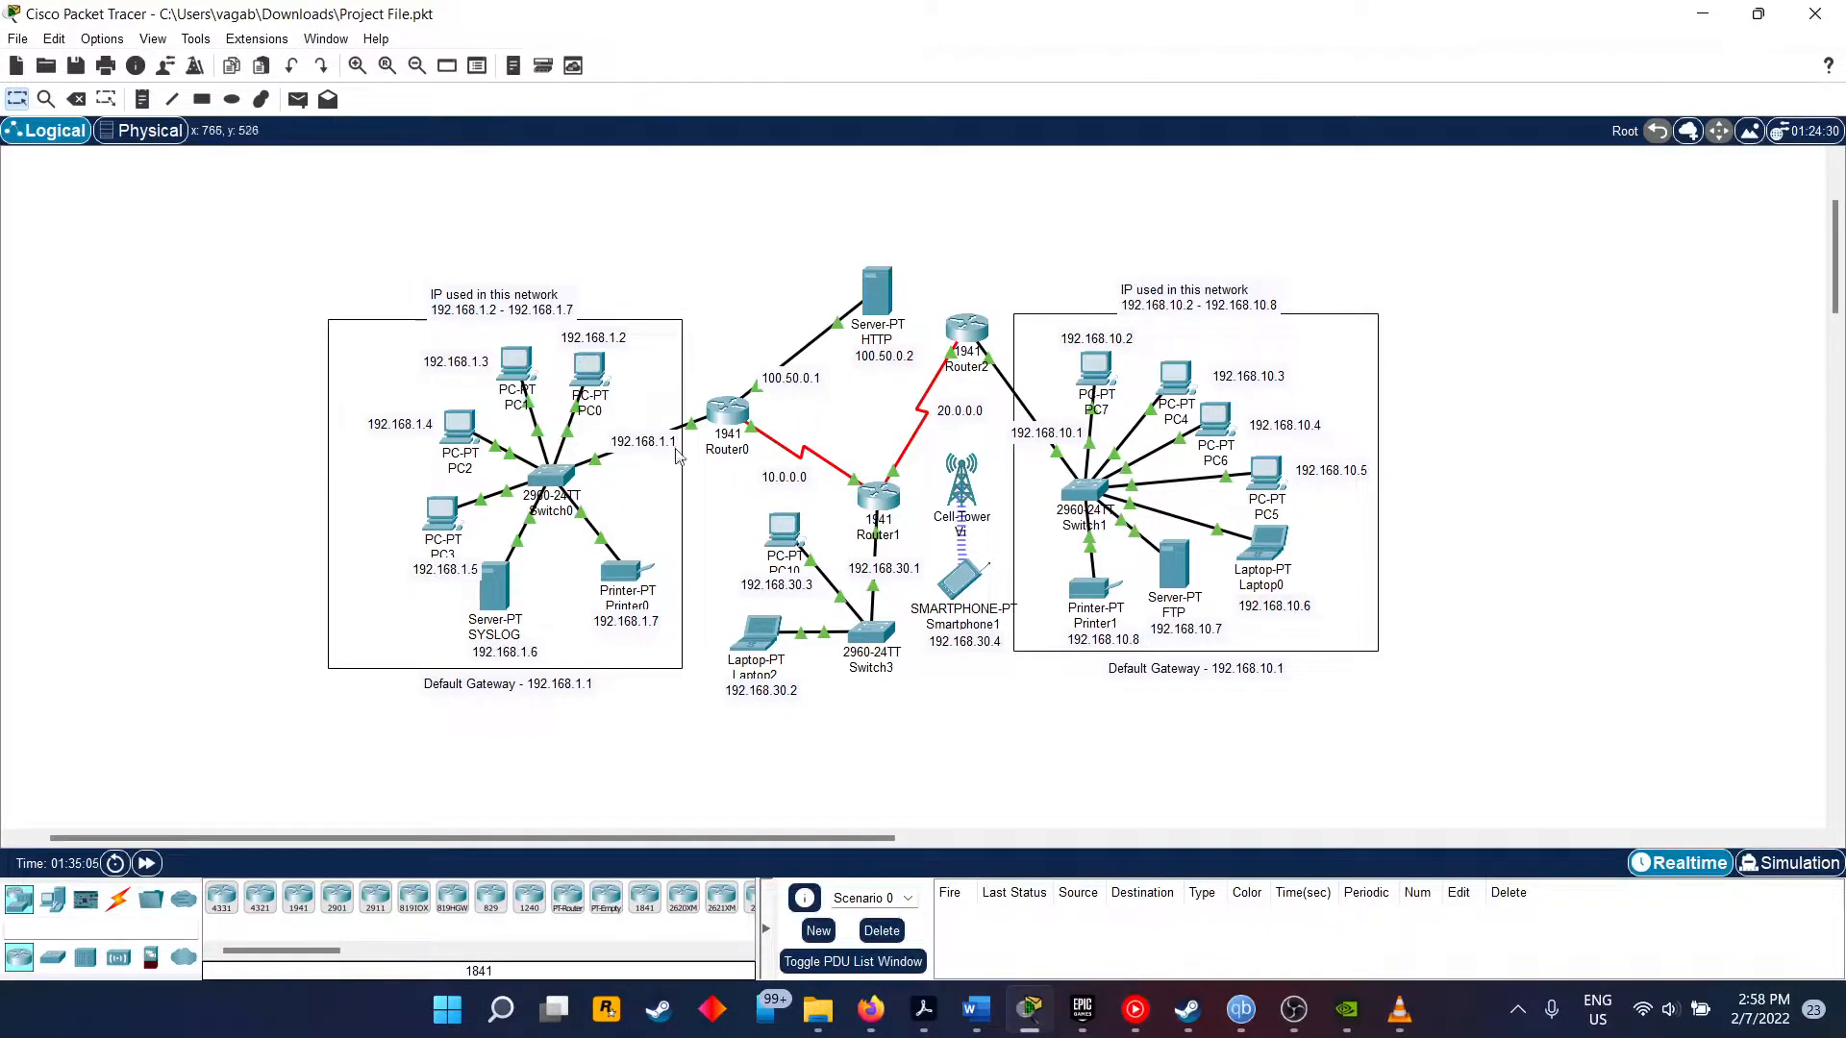
pyautogui.moveTo(564, 405)
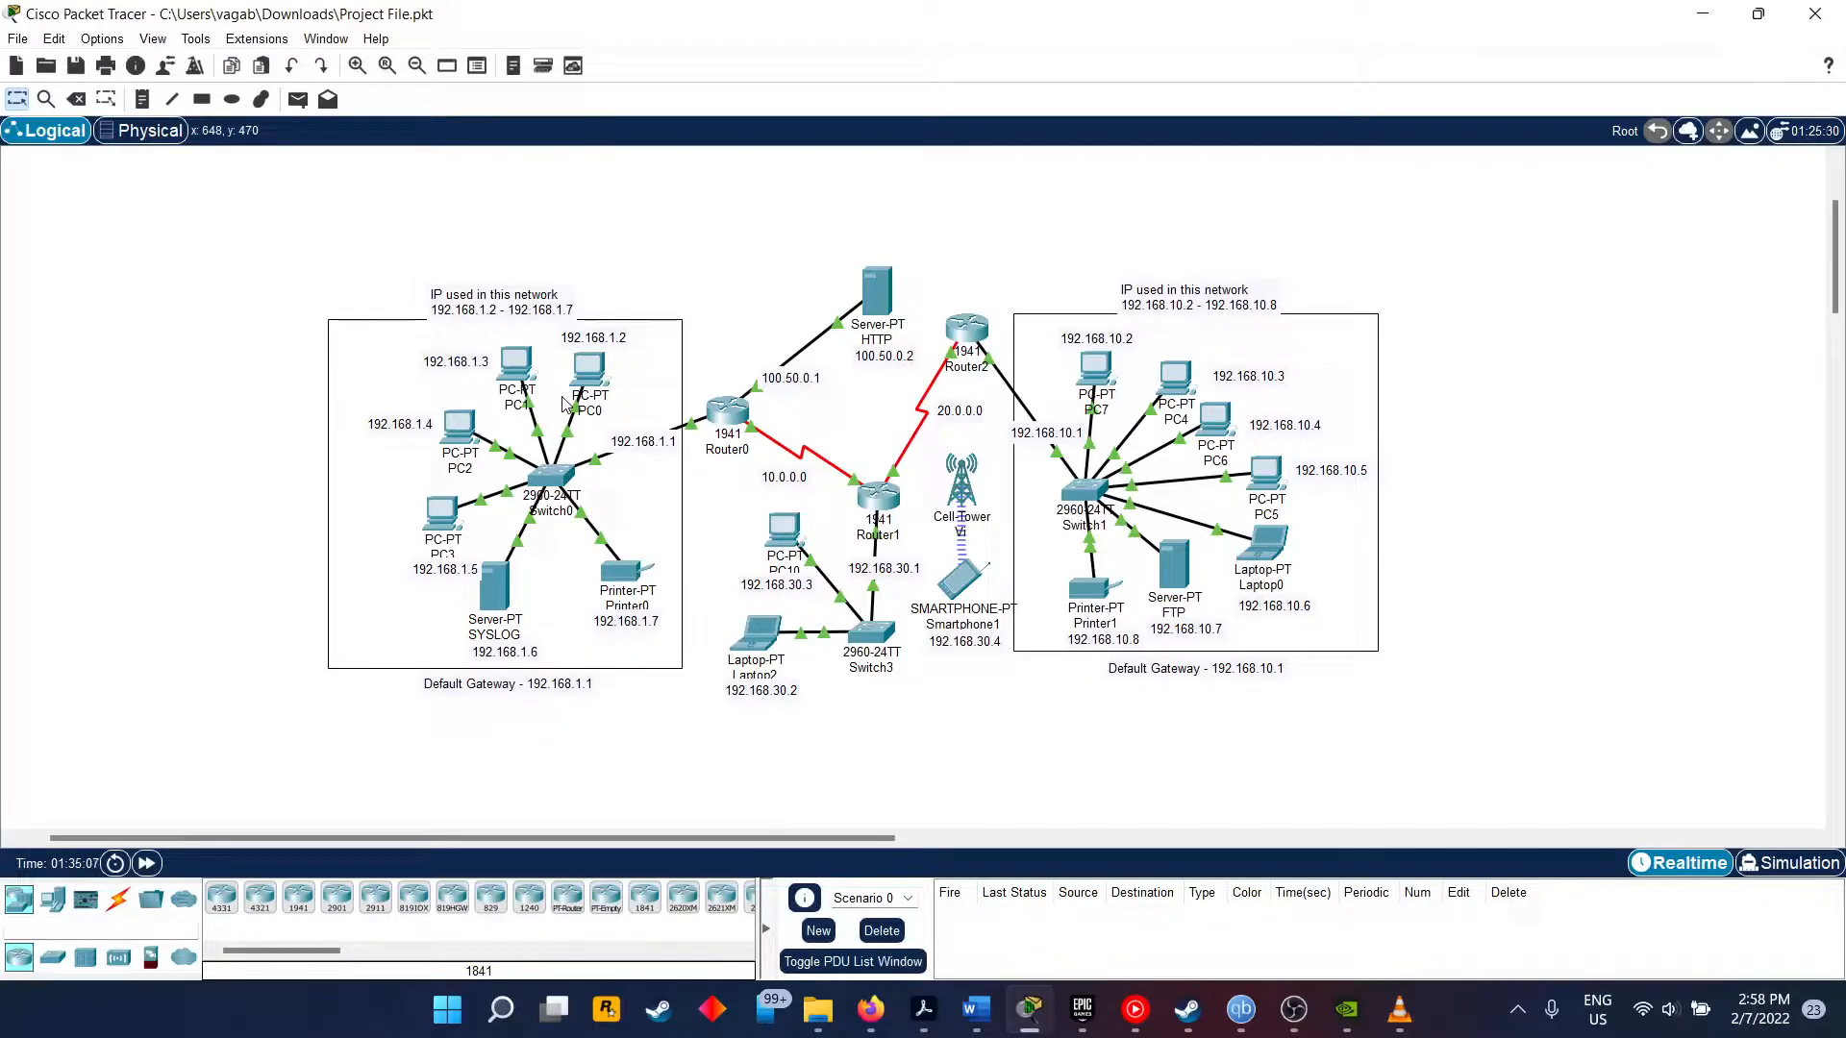
pyautogui.moveTo(544, 482)
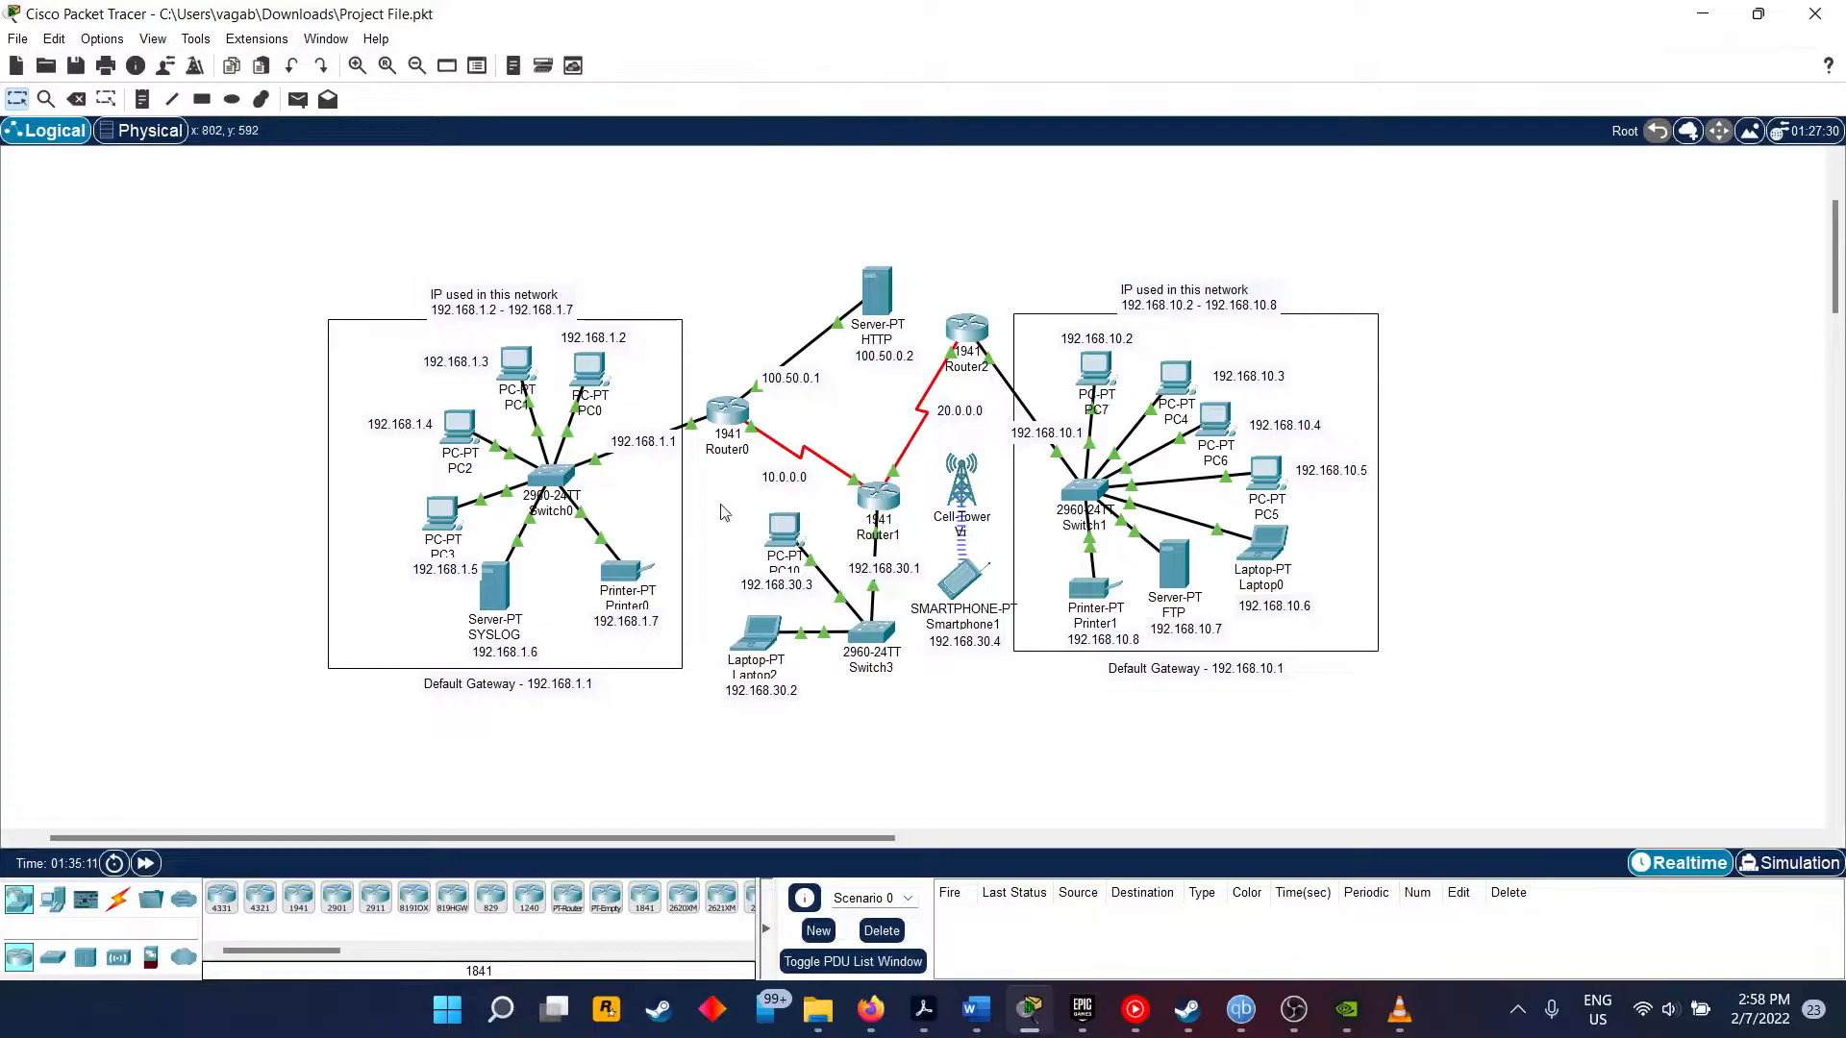
pyautogui.moveTo(689, 486)
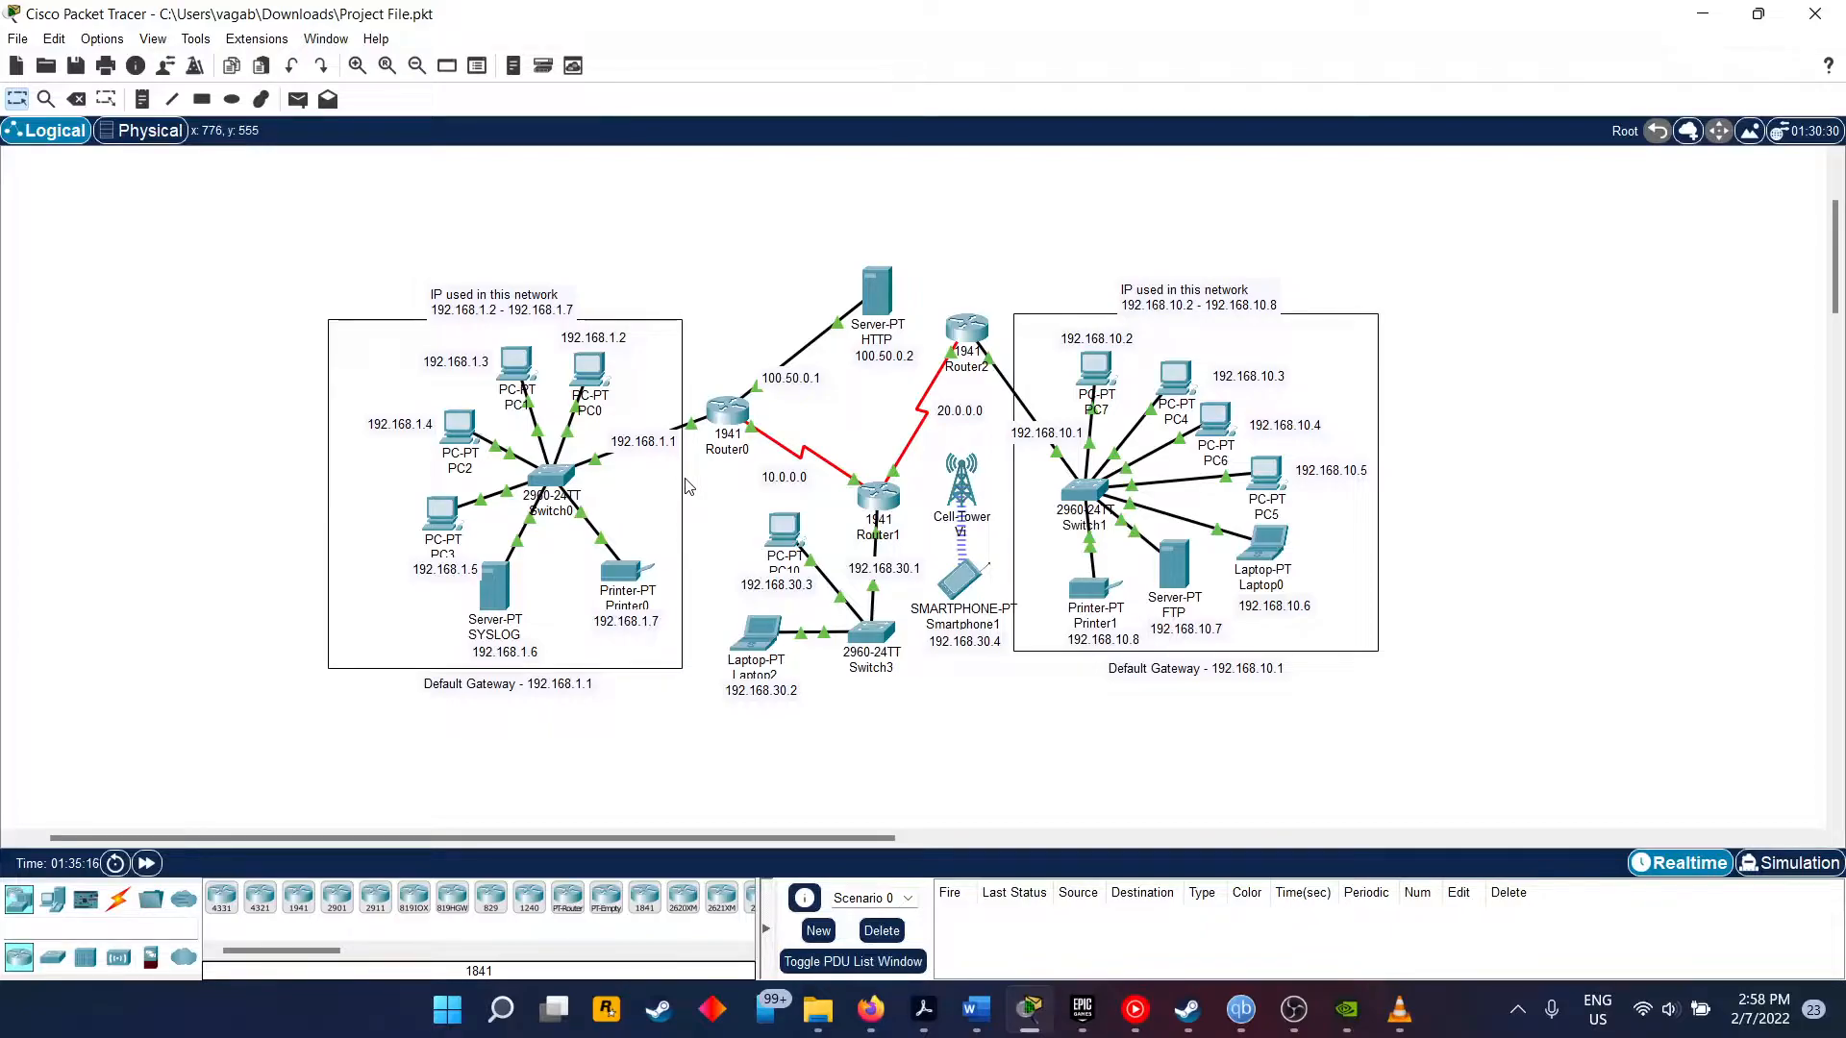
pyautogui.moveTo(657, 483)
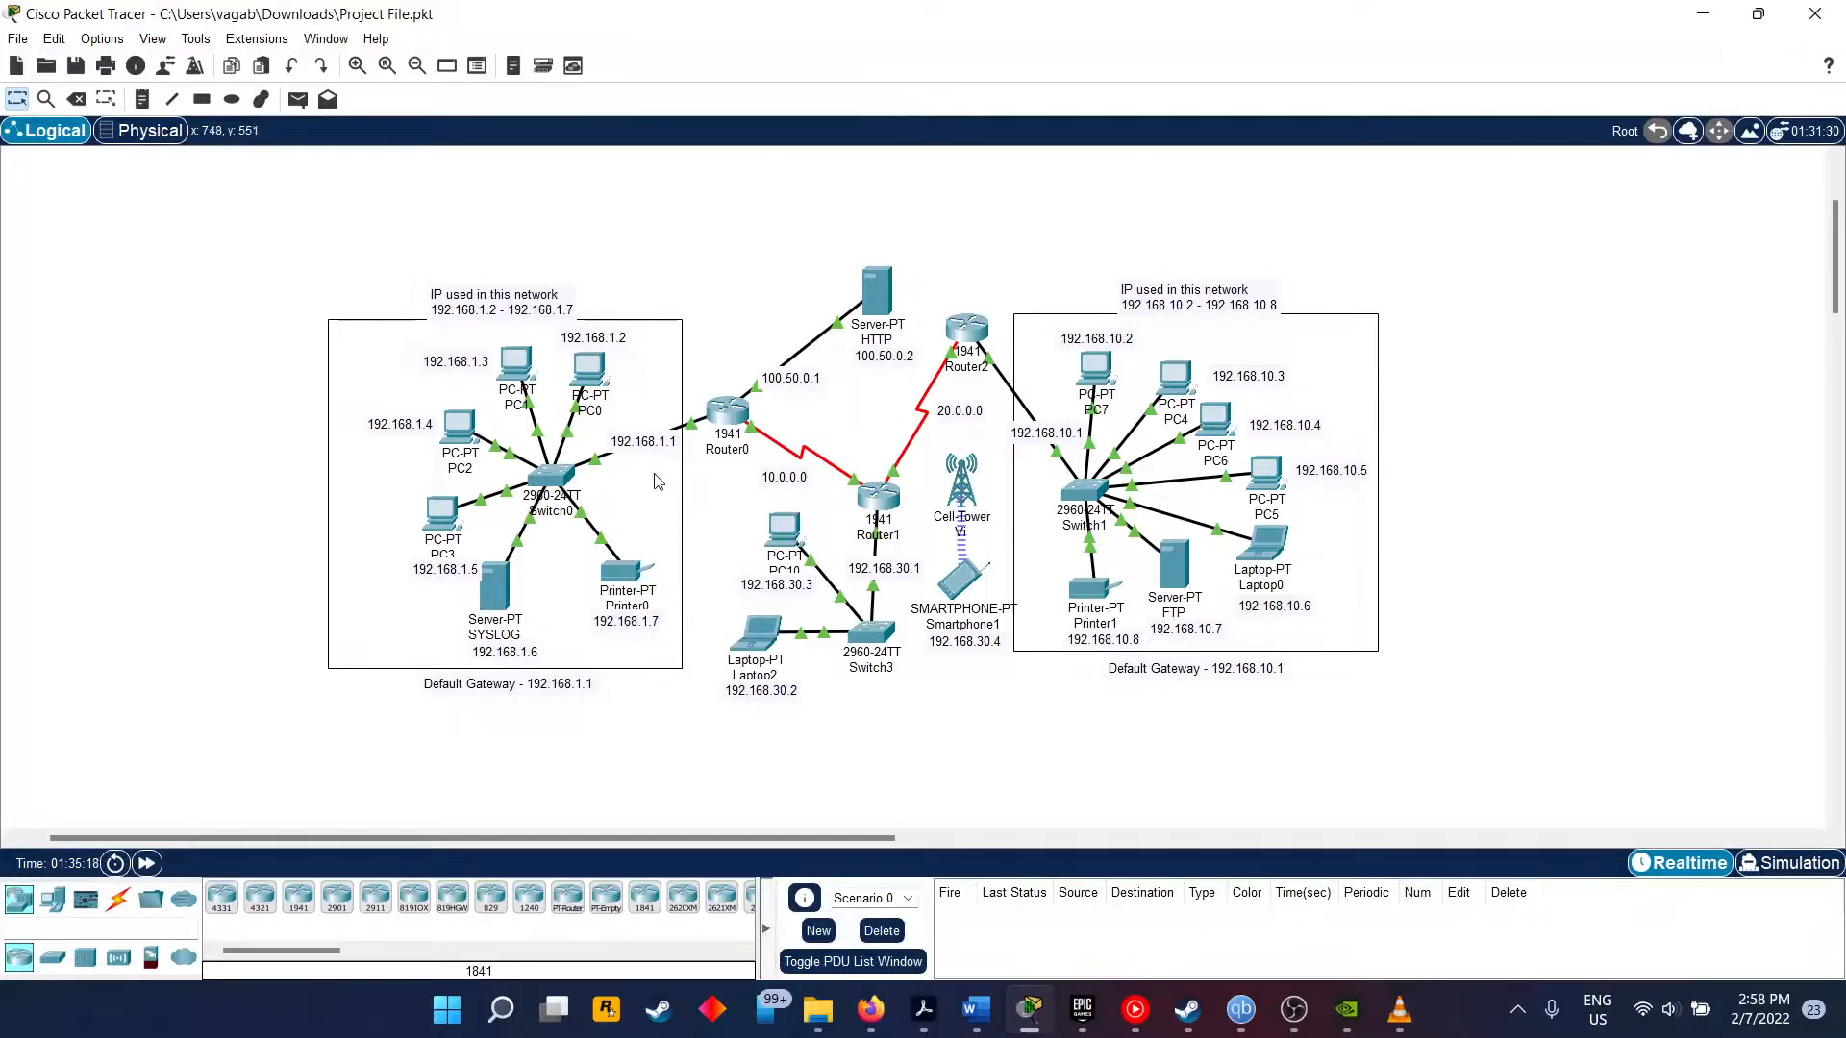
pyautogui.moveTo(604, 531)
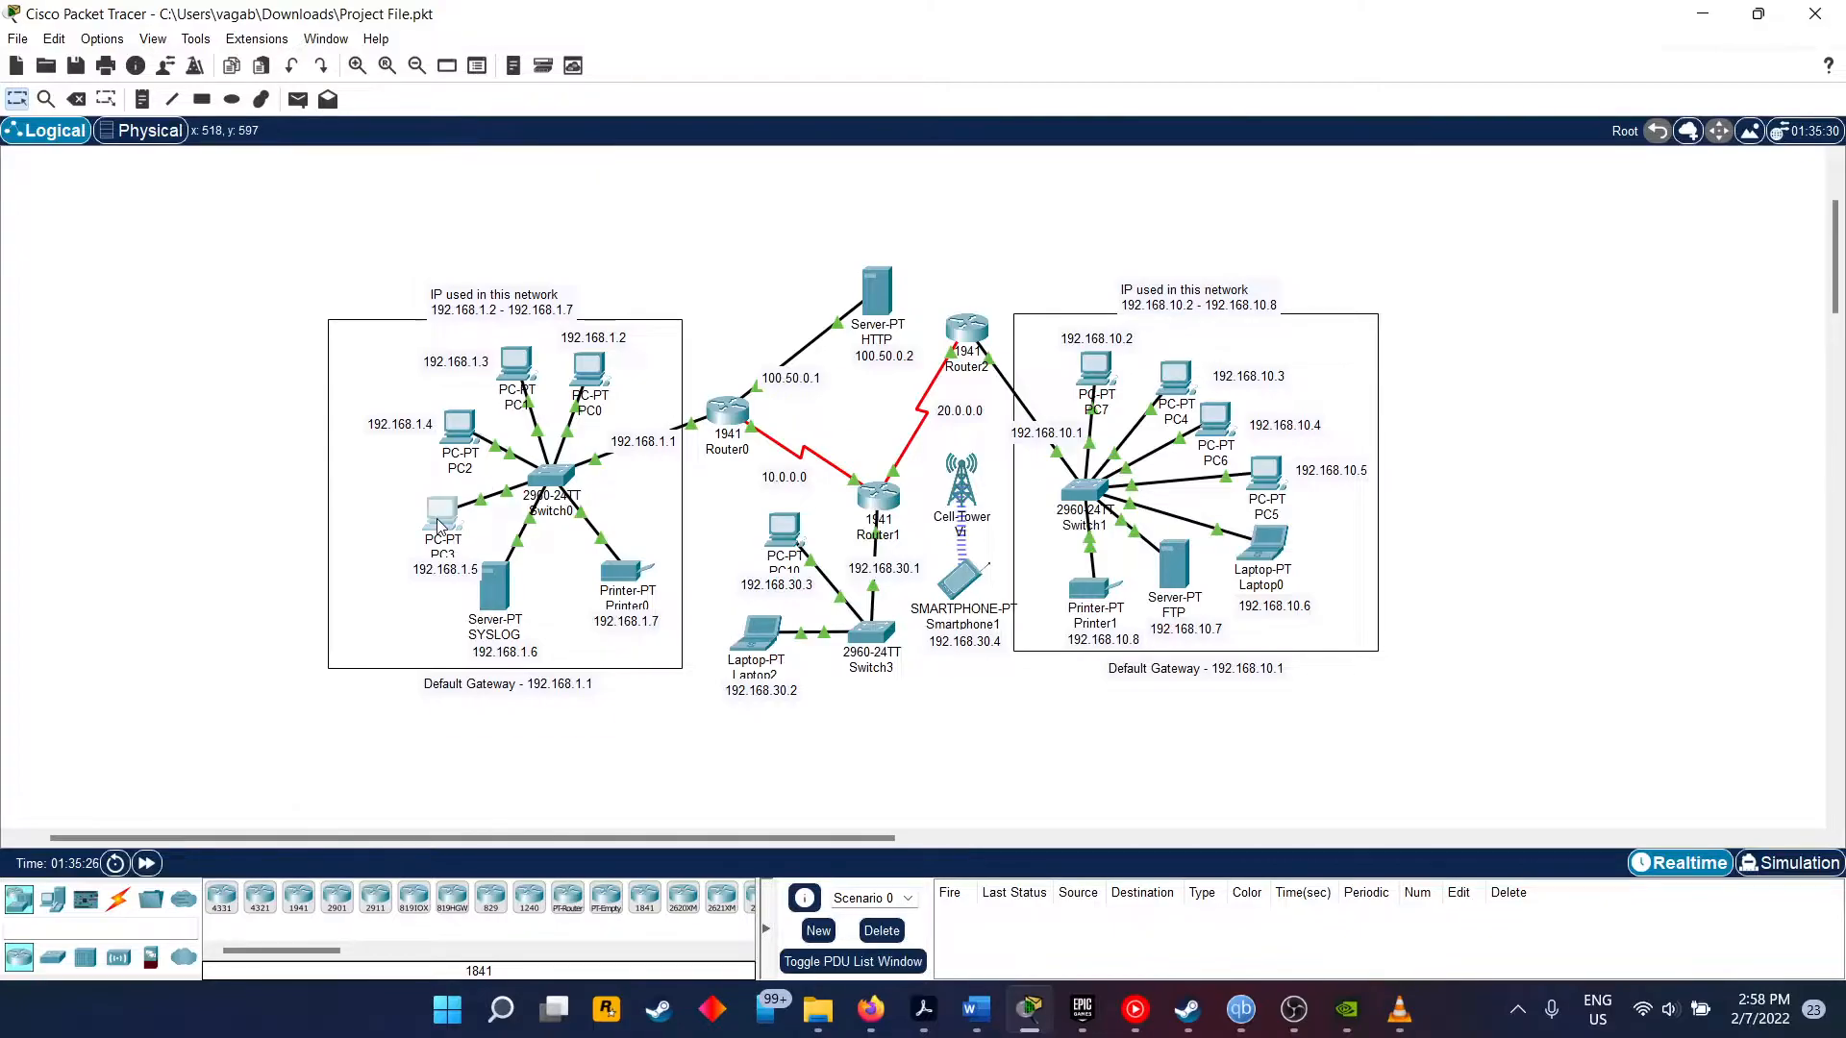
pyautogui.moveTo(443, 523)
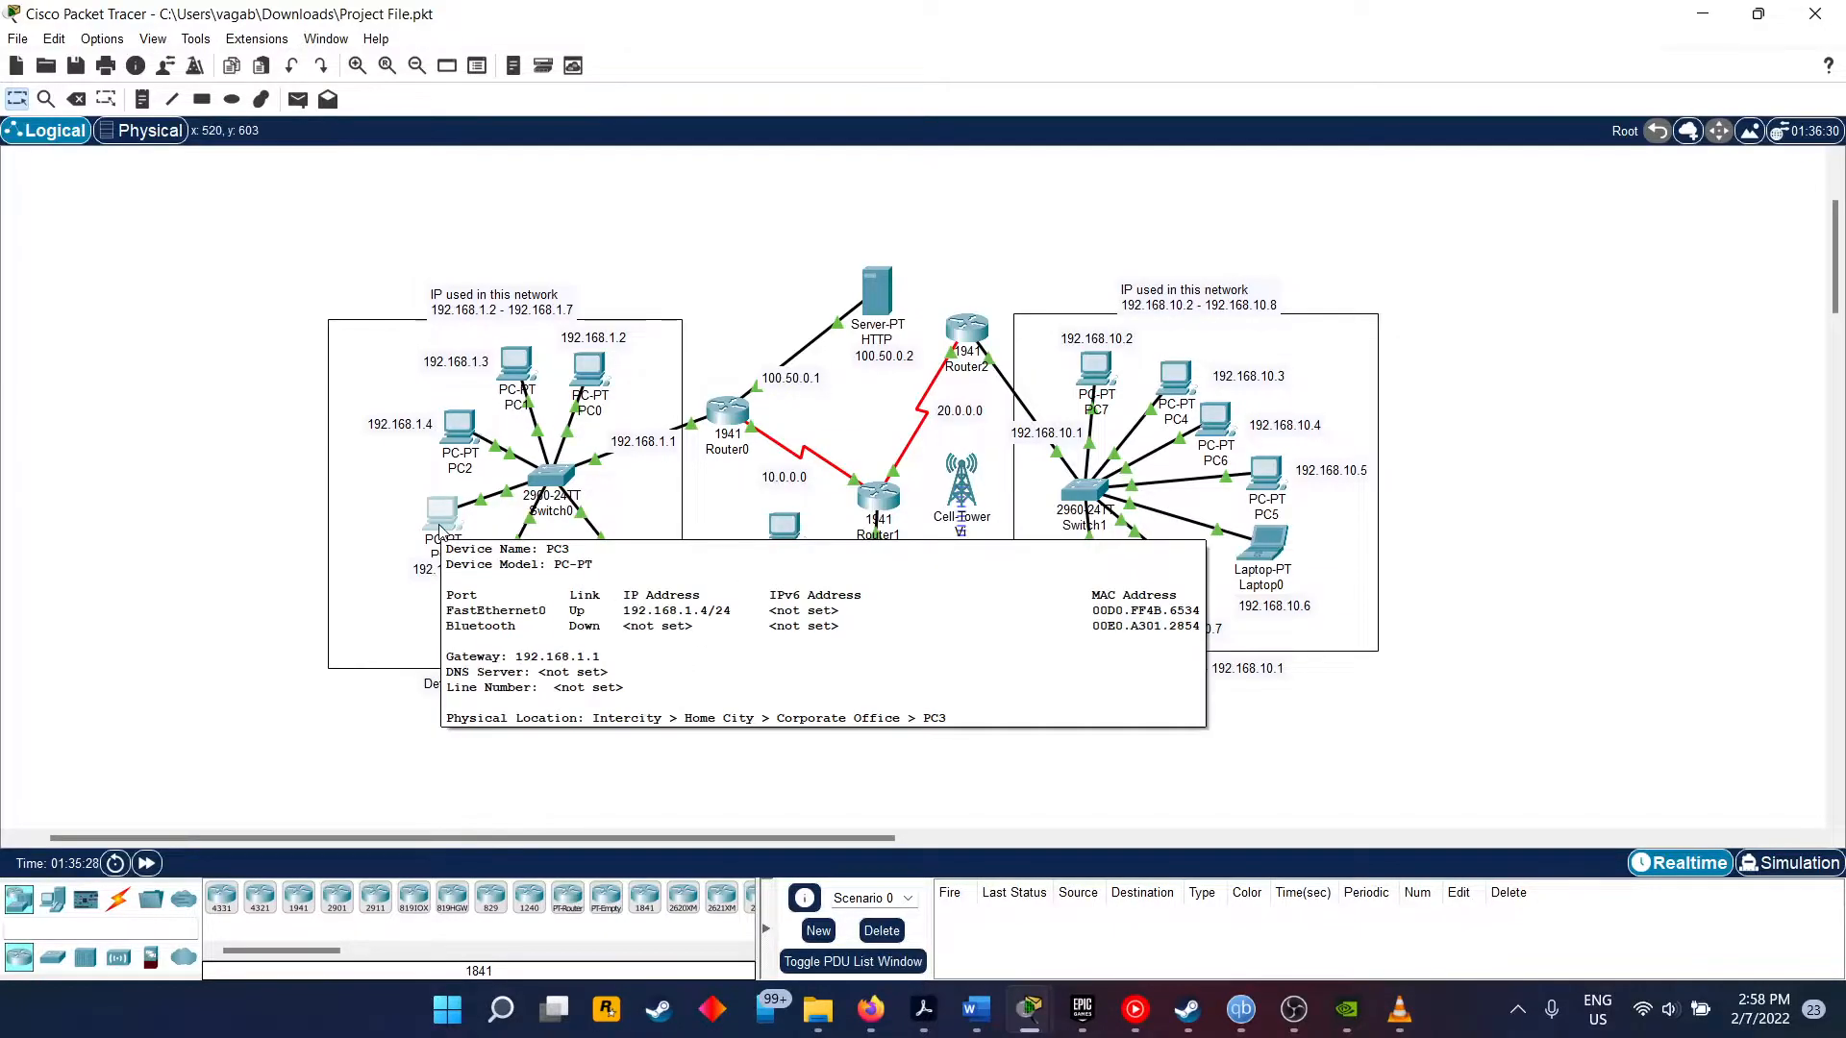
# Step: Review PC3's IP configuration and gateway settings in its device window, then close it
pyautogui.doubleClick(445, 527)
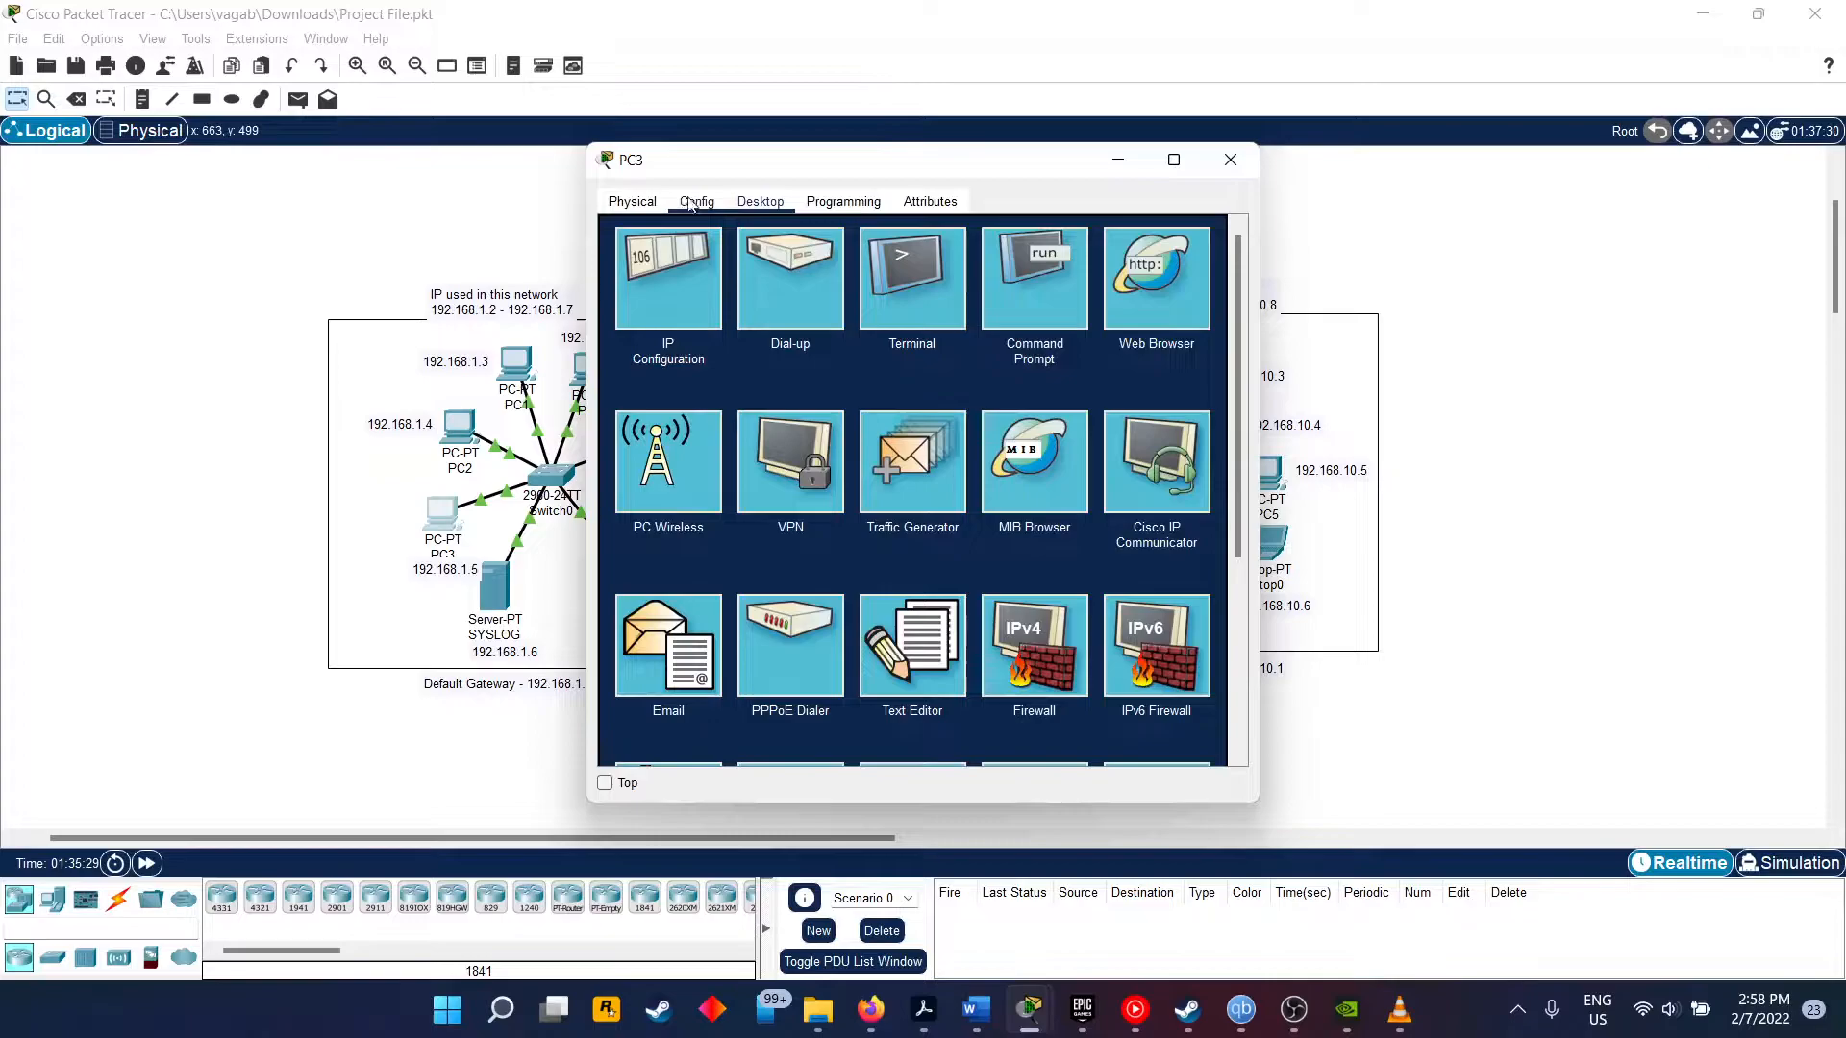
pyautogui.click(667, 277)
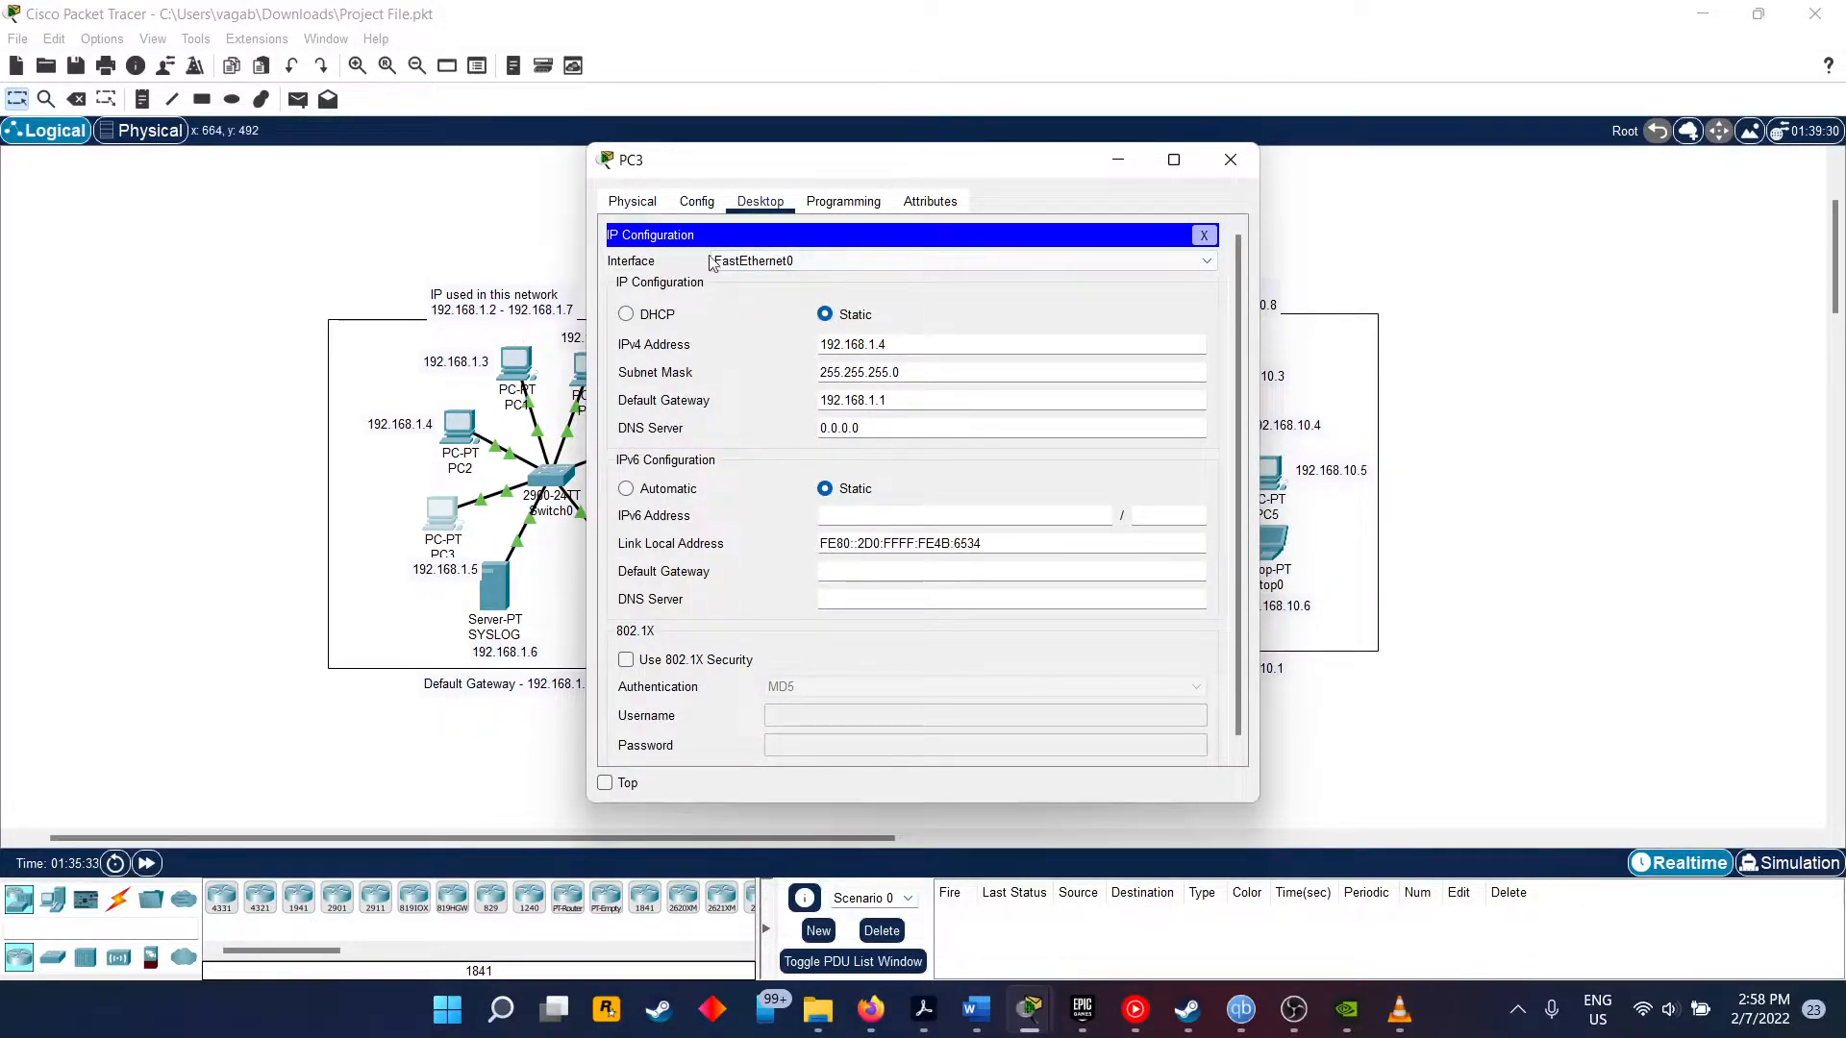
pyautogui.click(696, 200)
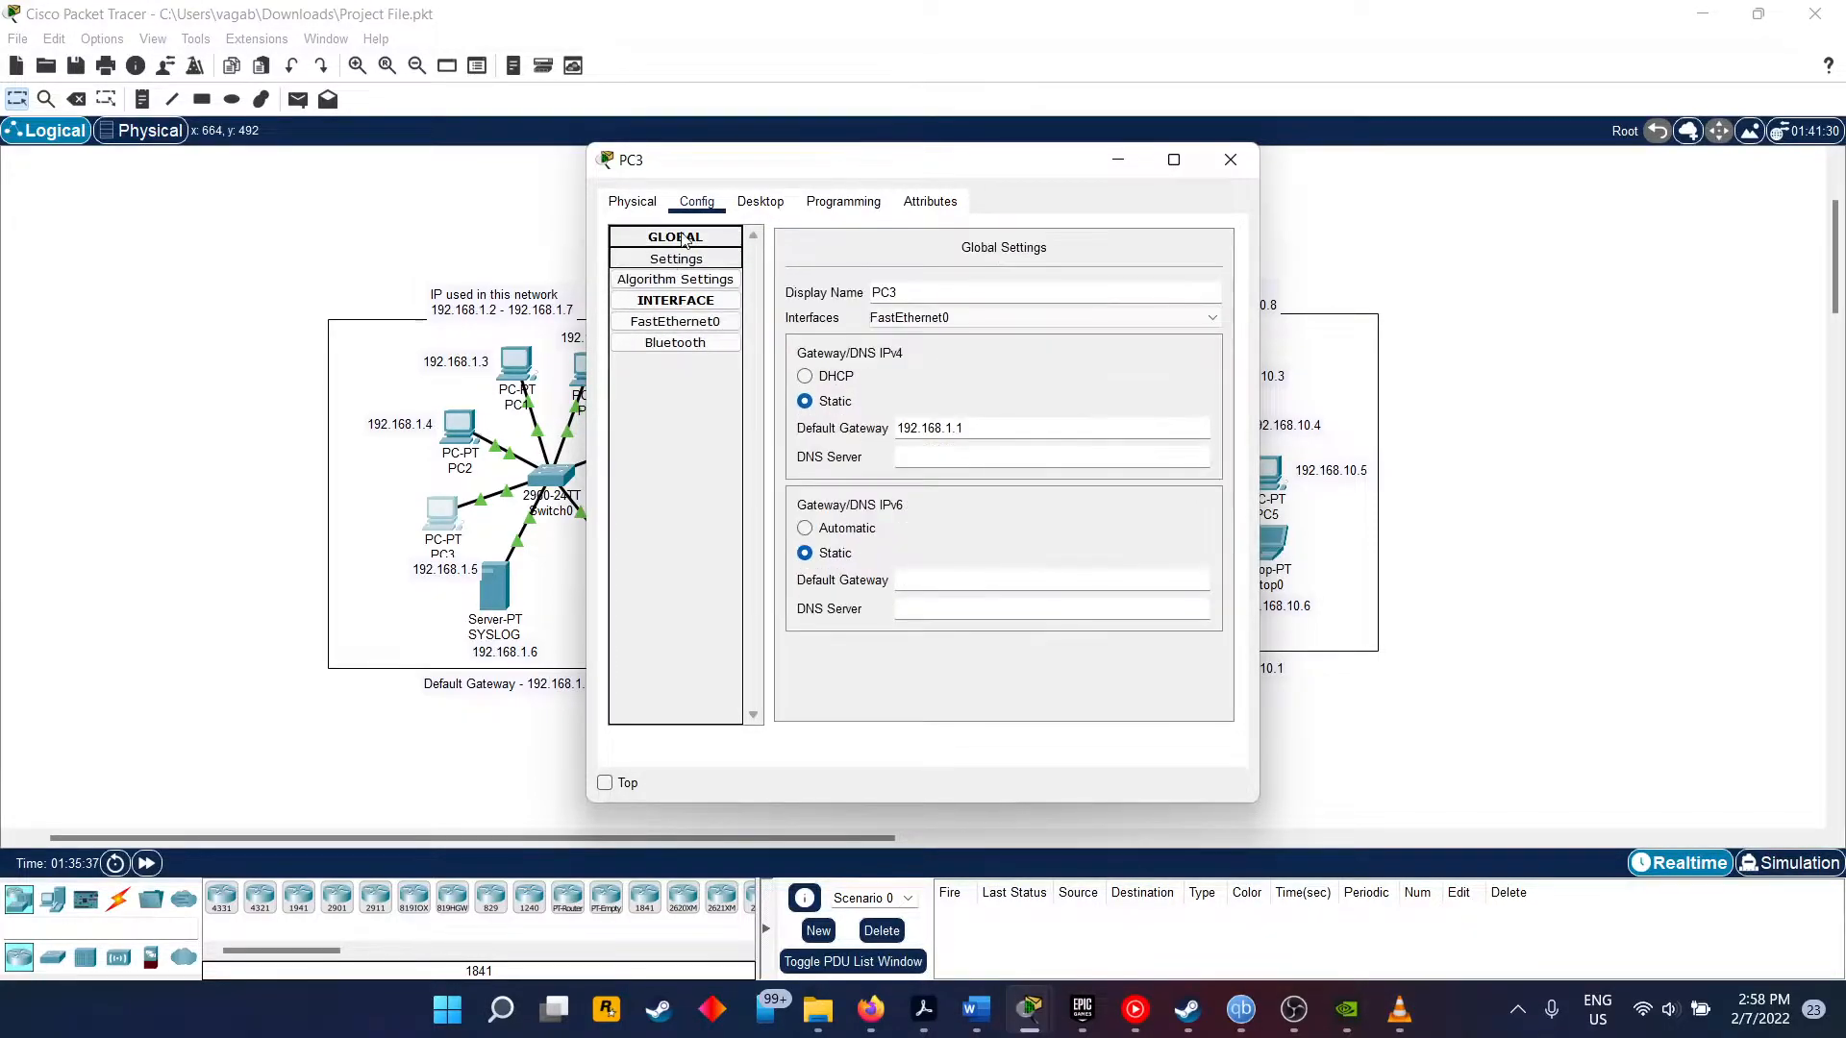
pyautogui.click(760, 200)
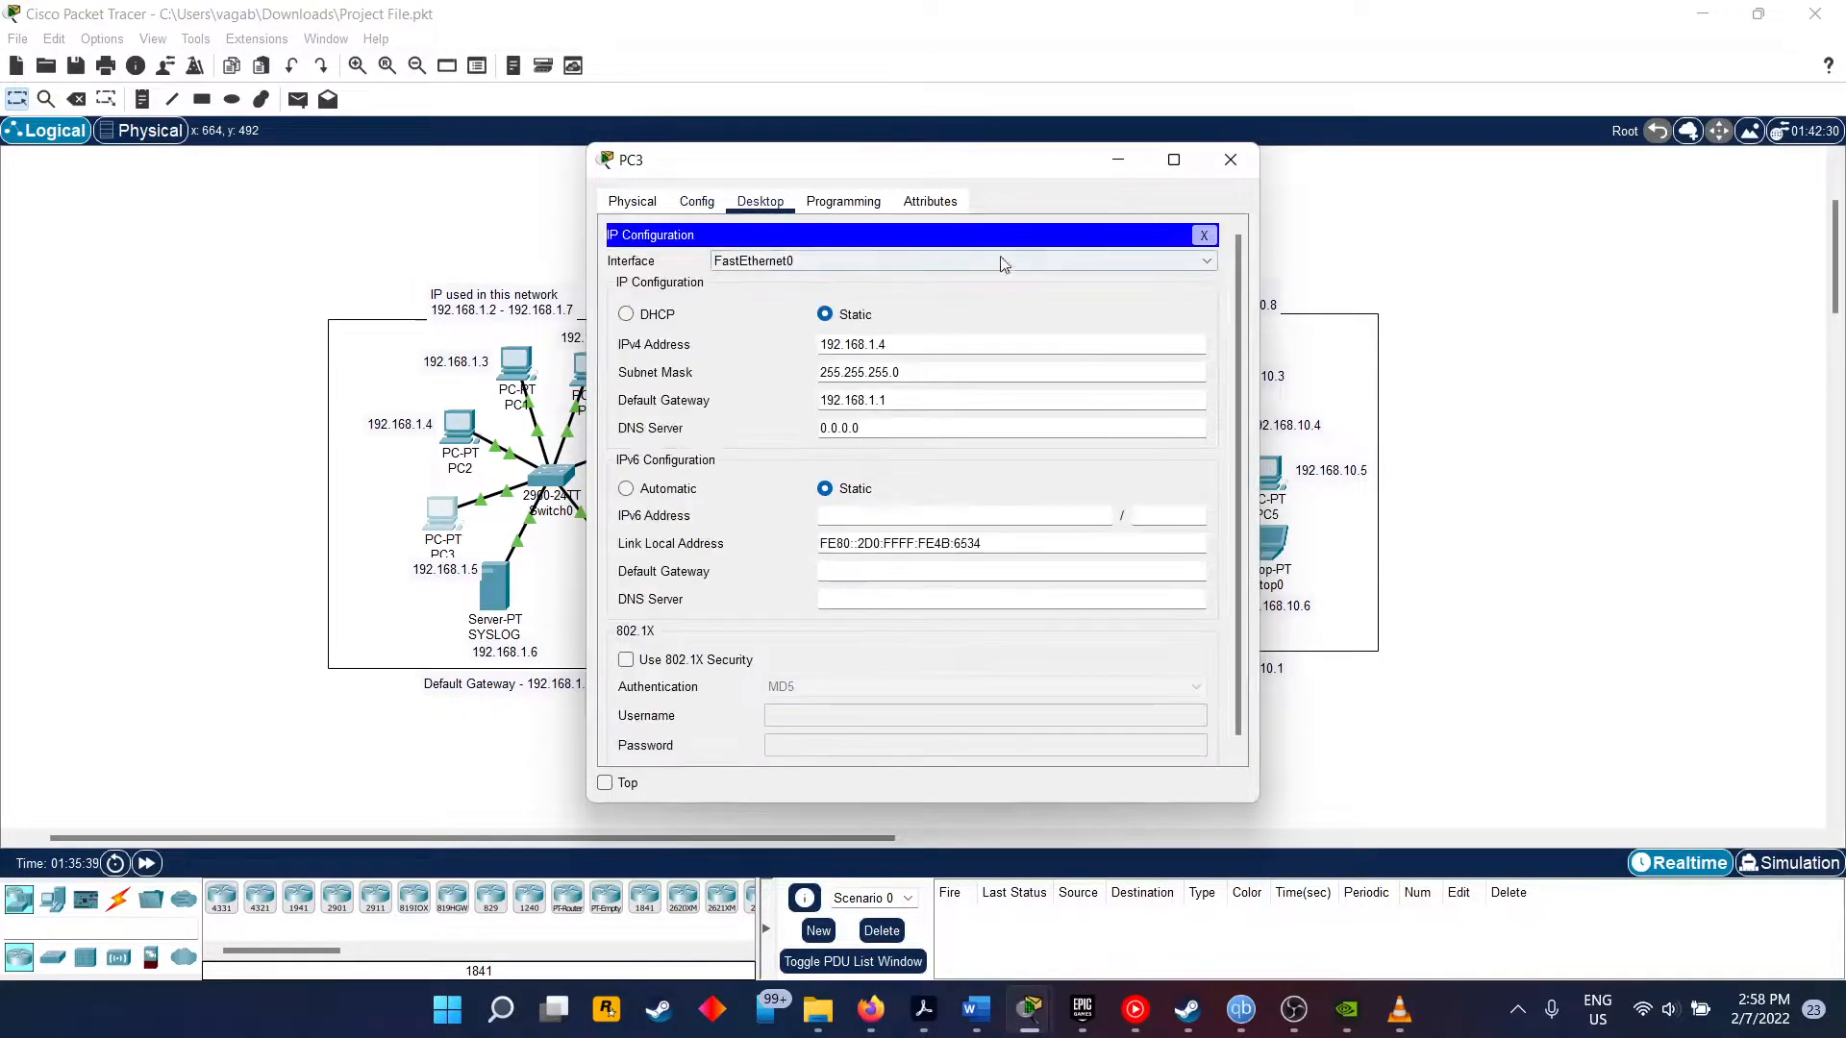
pyautogui.click(1204, 235)
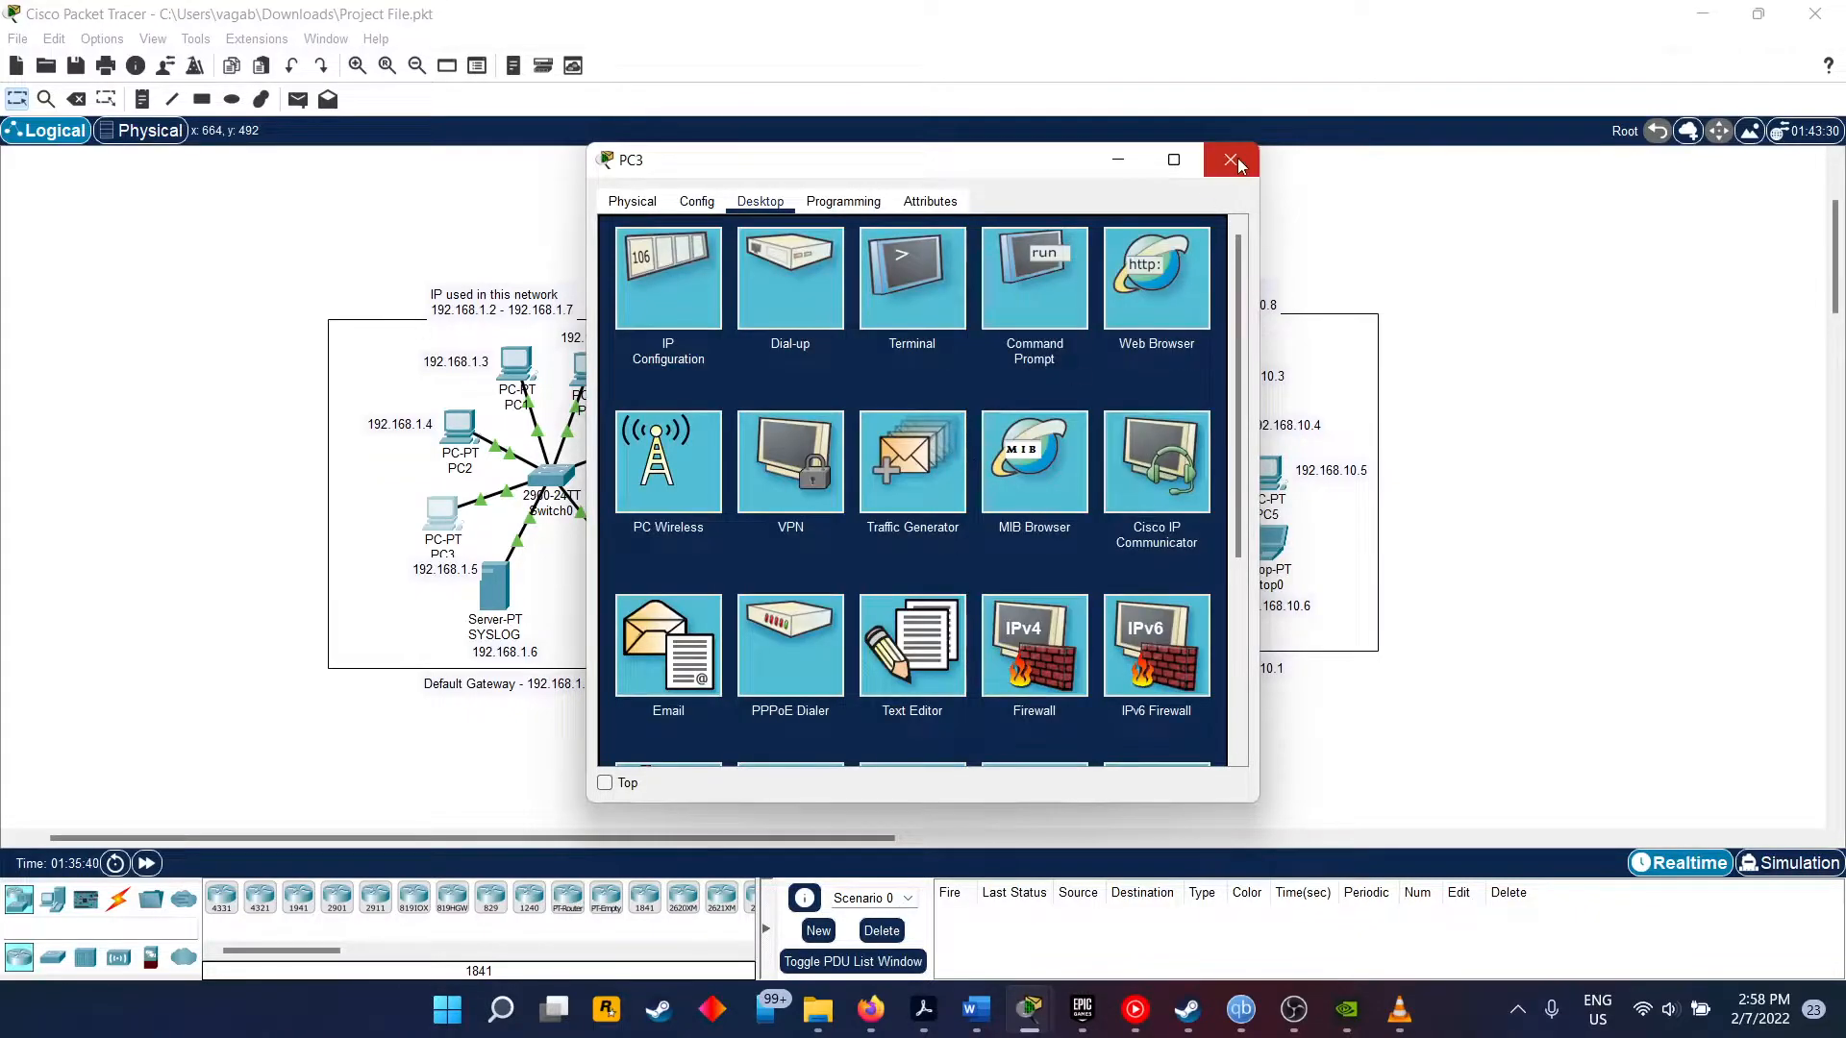
pyautogui.click(1230, 160)
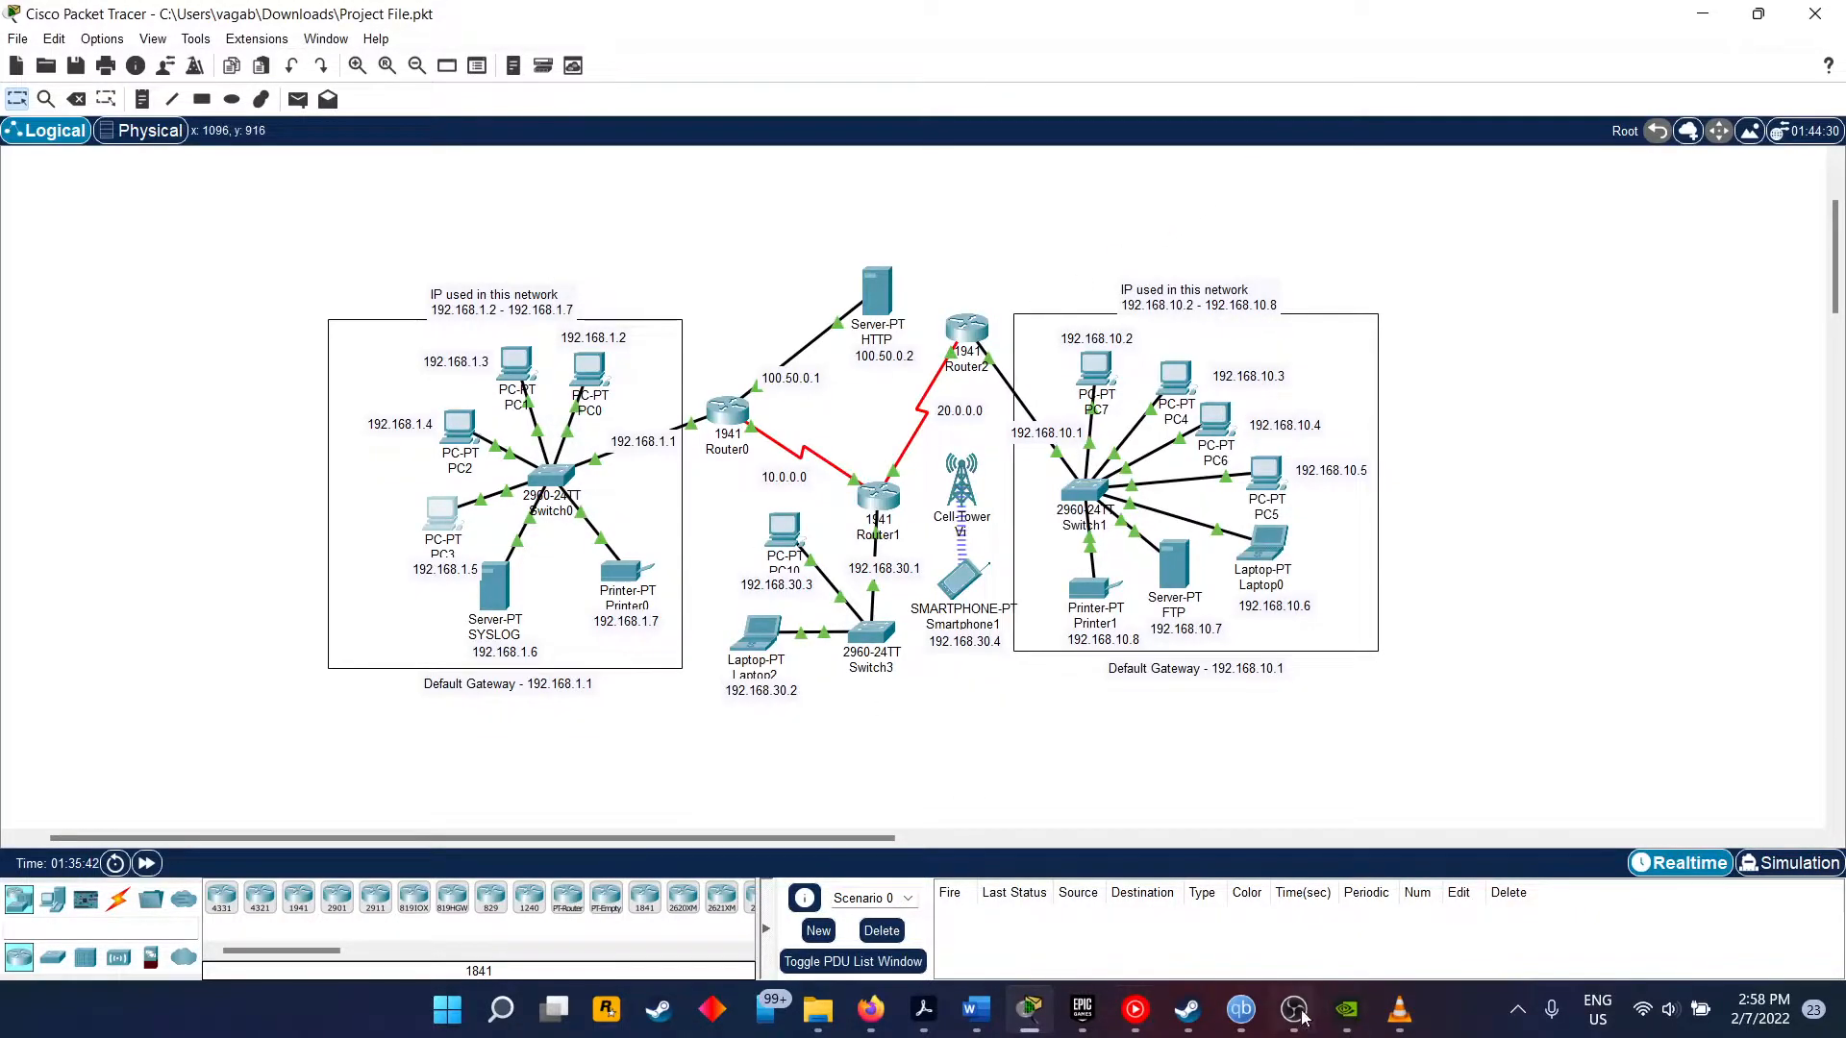
pyautogui.moveTo(877, 289)
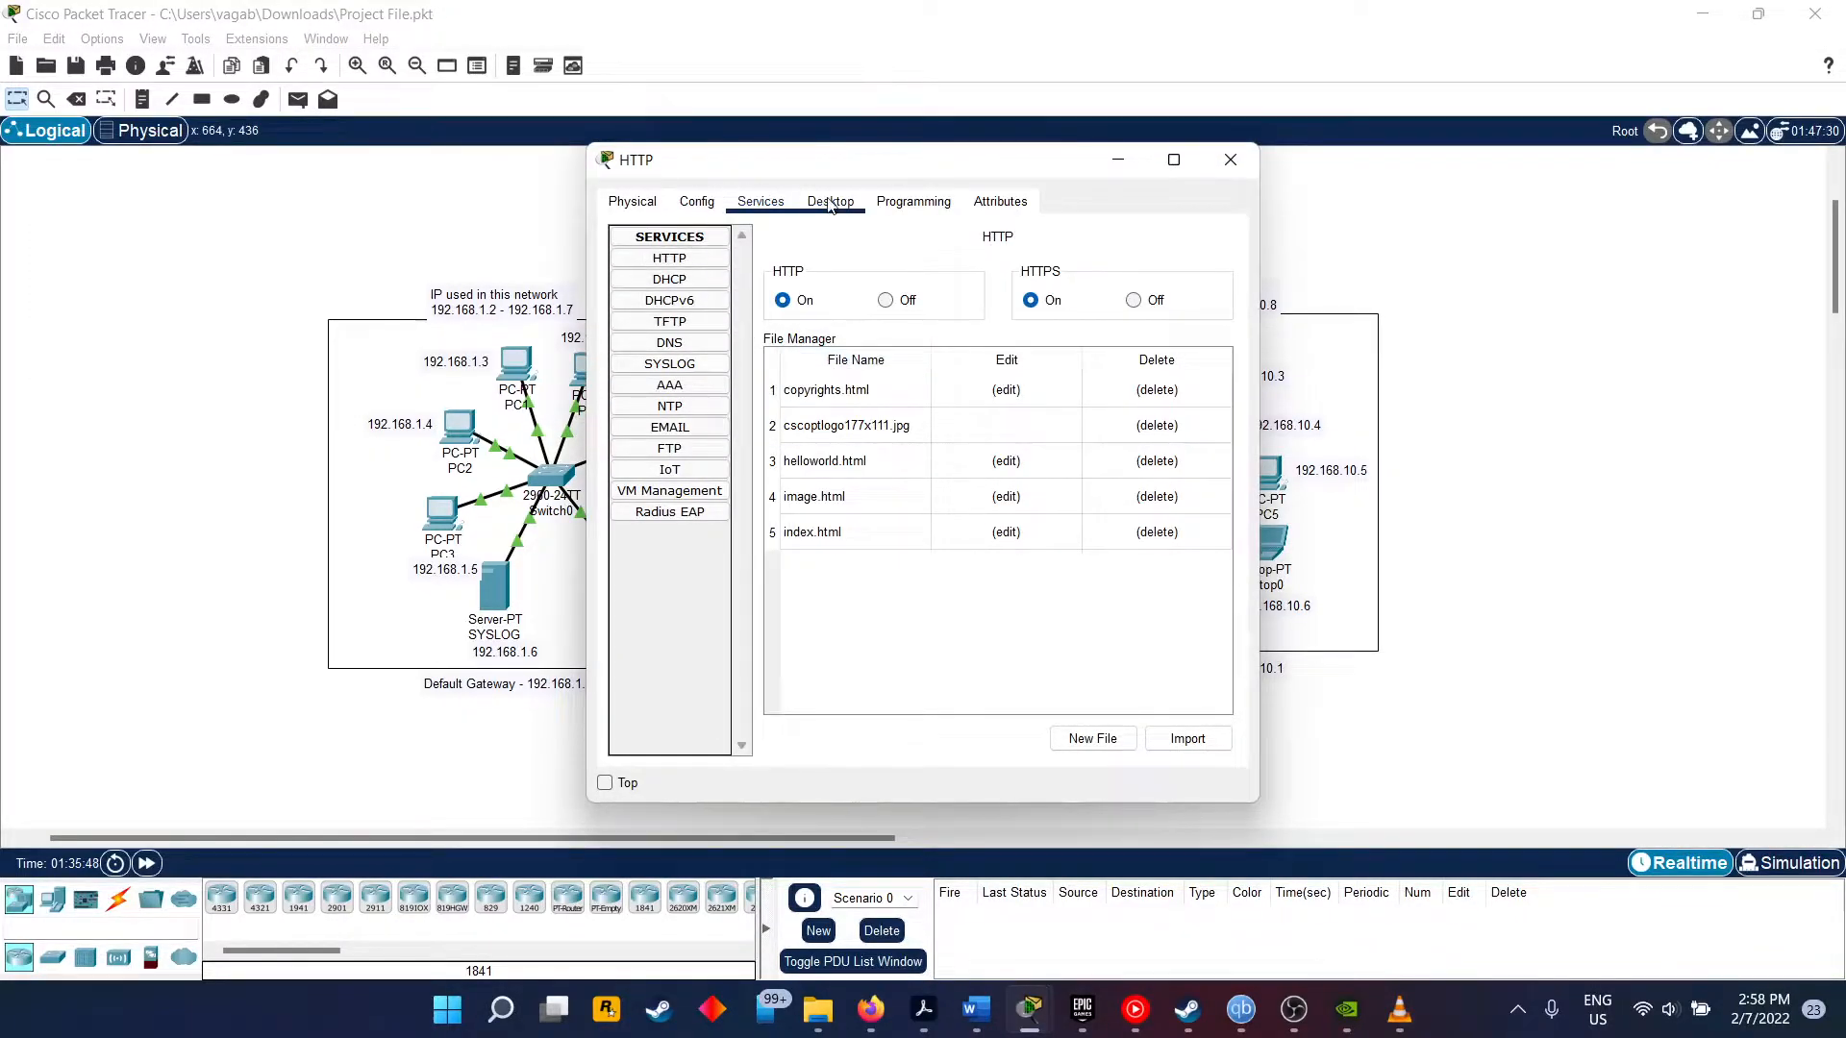
# Step: Check the HTTP server's IP addressing and the markup of its index.html web file
pyautogui.click(830, 200)
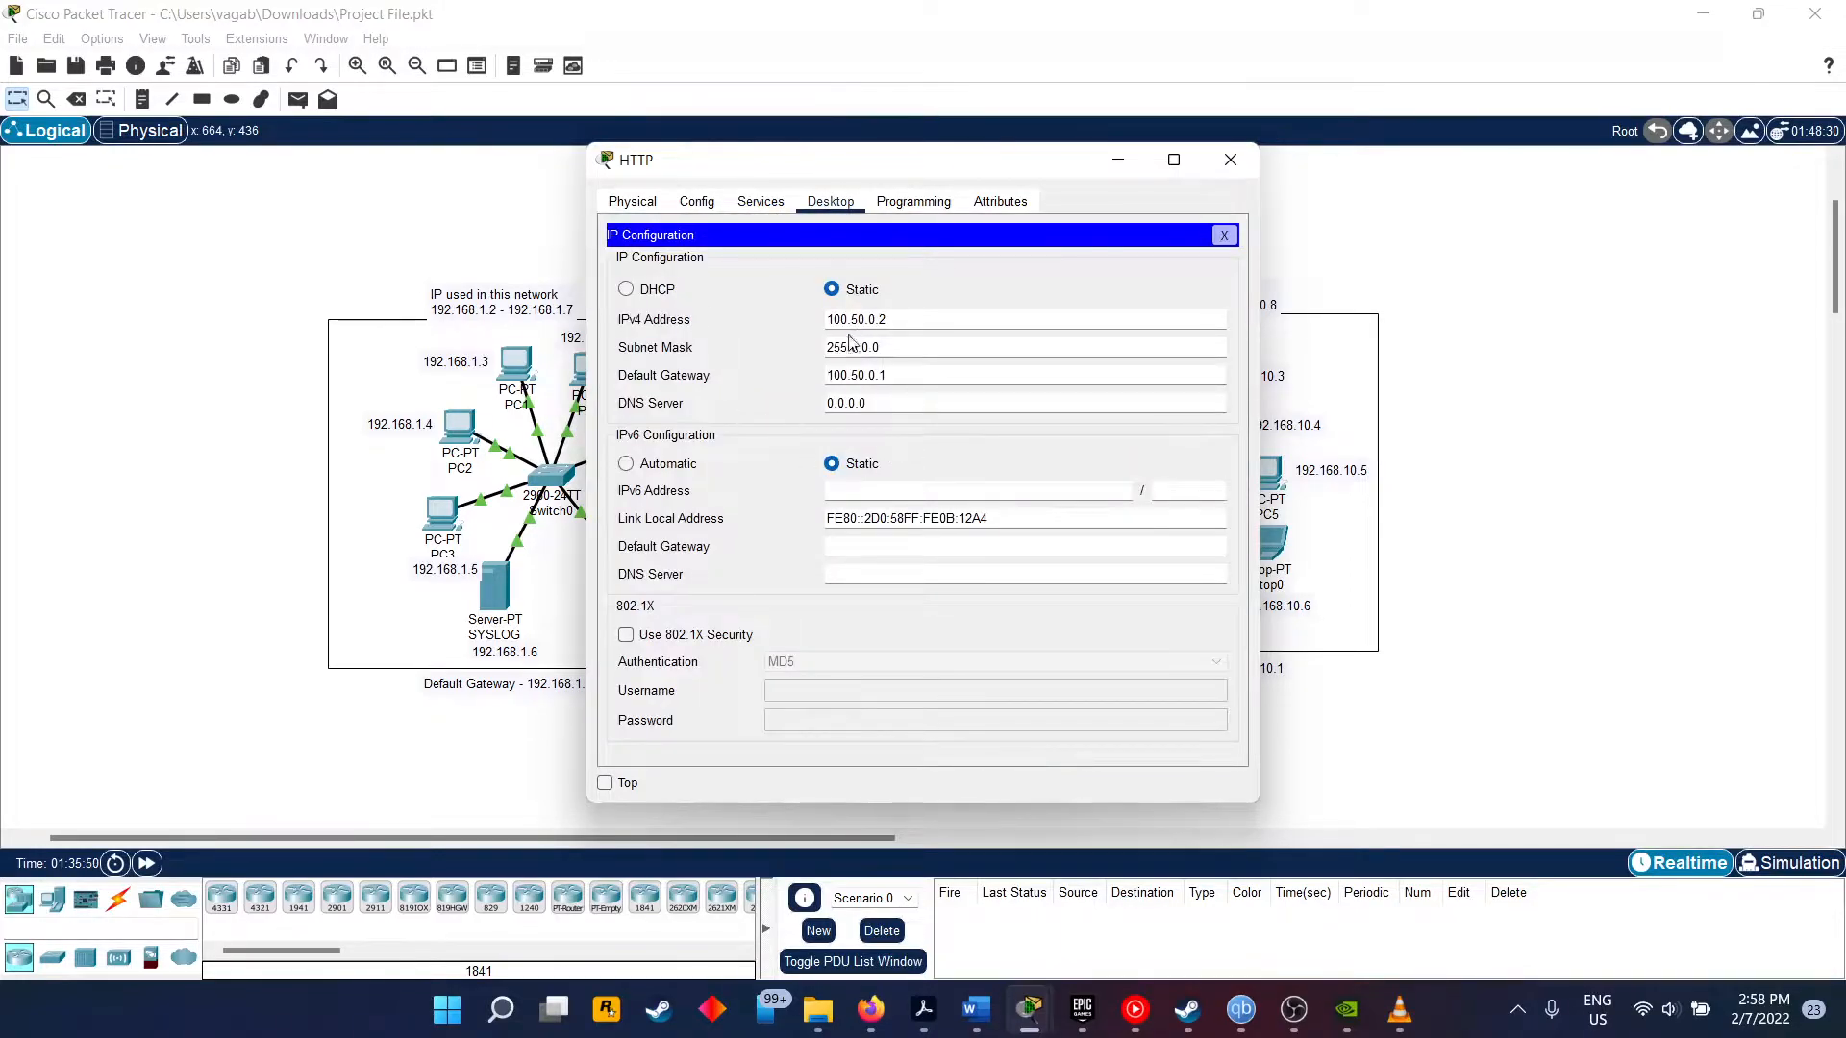
pyautogui.click(759, 201)
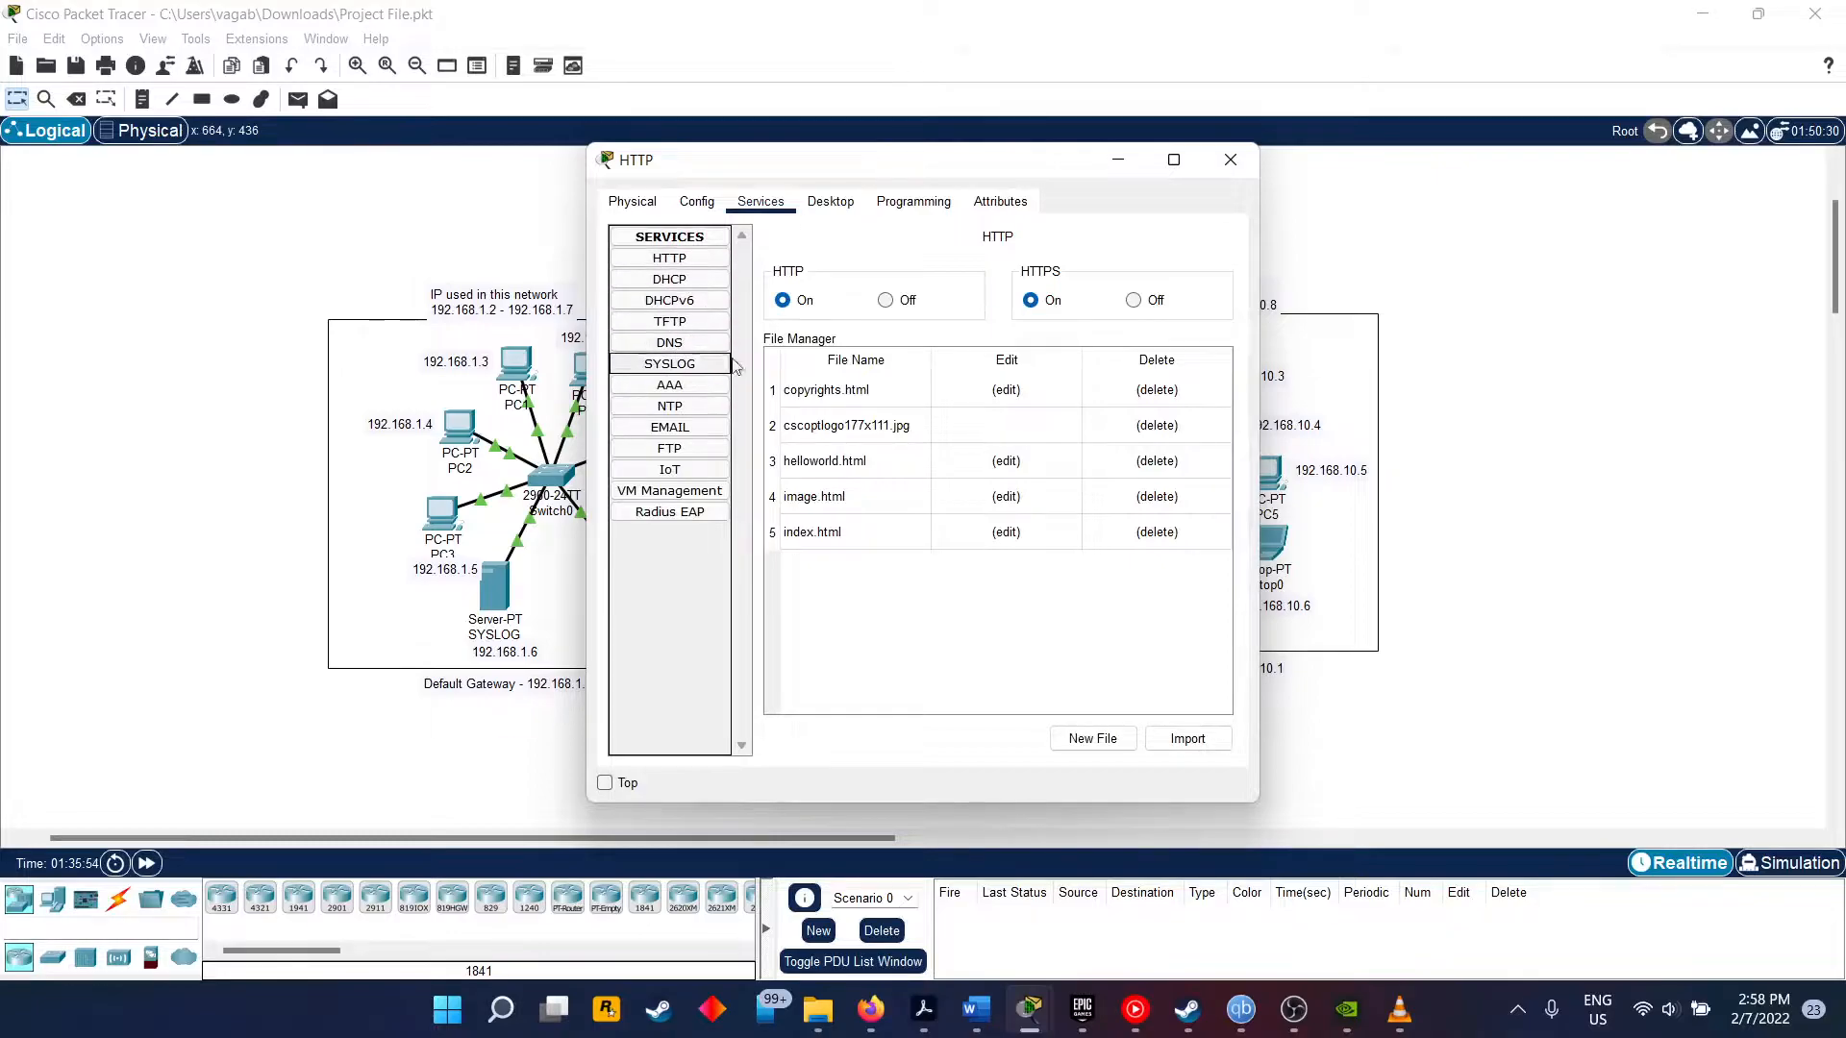
pyautogui.click(1005, 531)
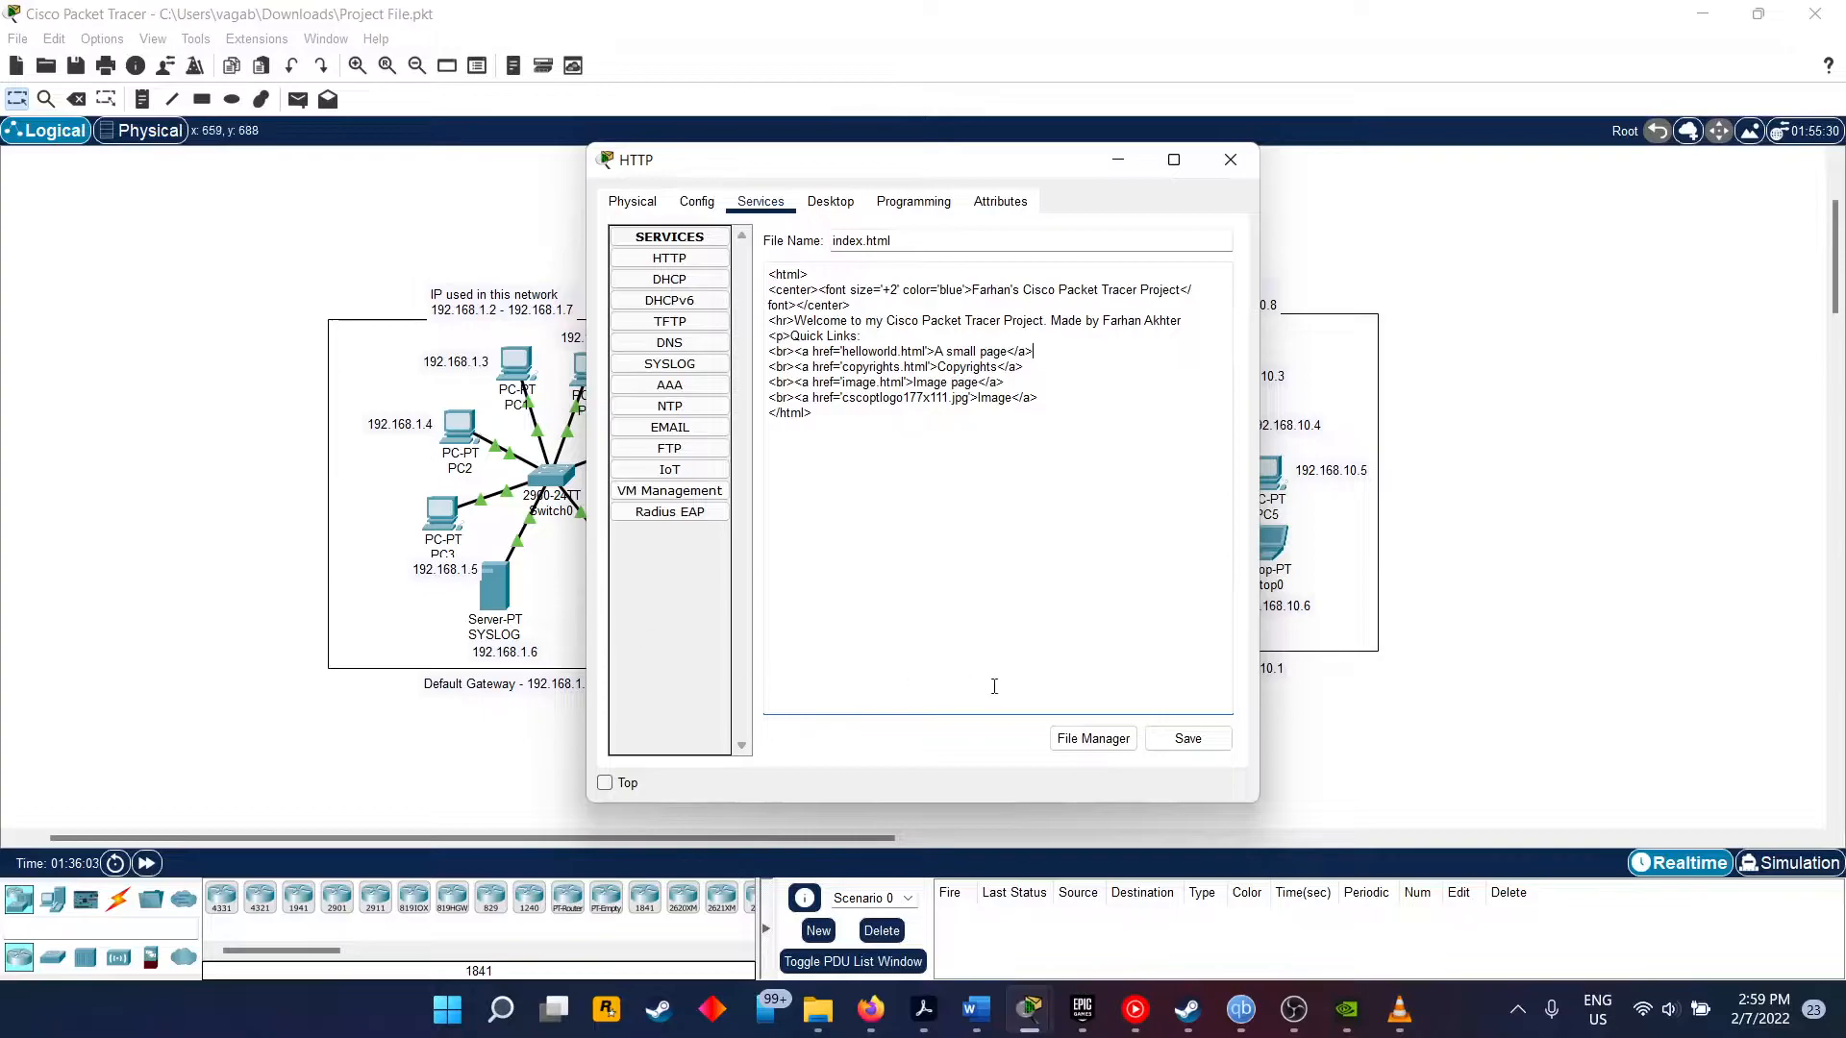
pyautogui.click(1231, 160)
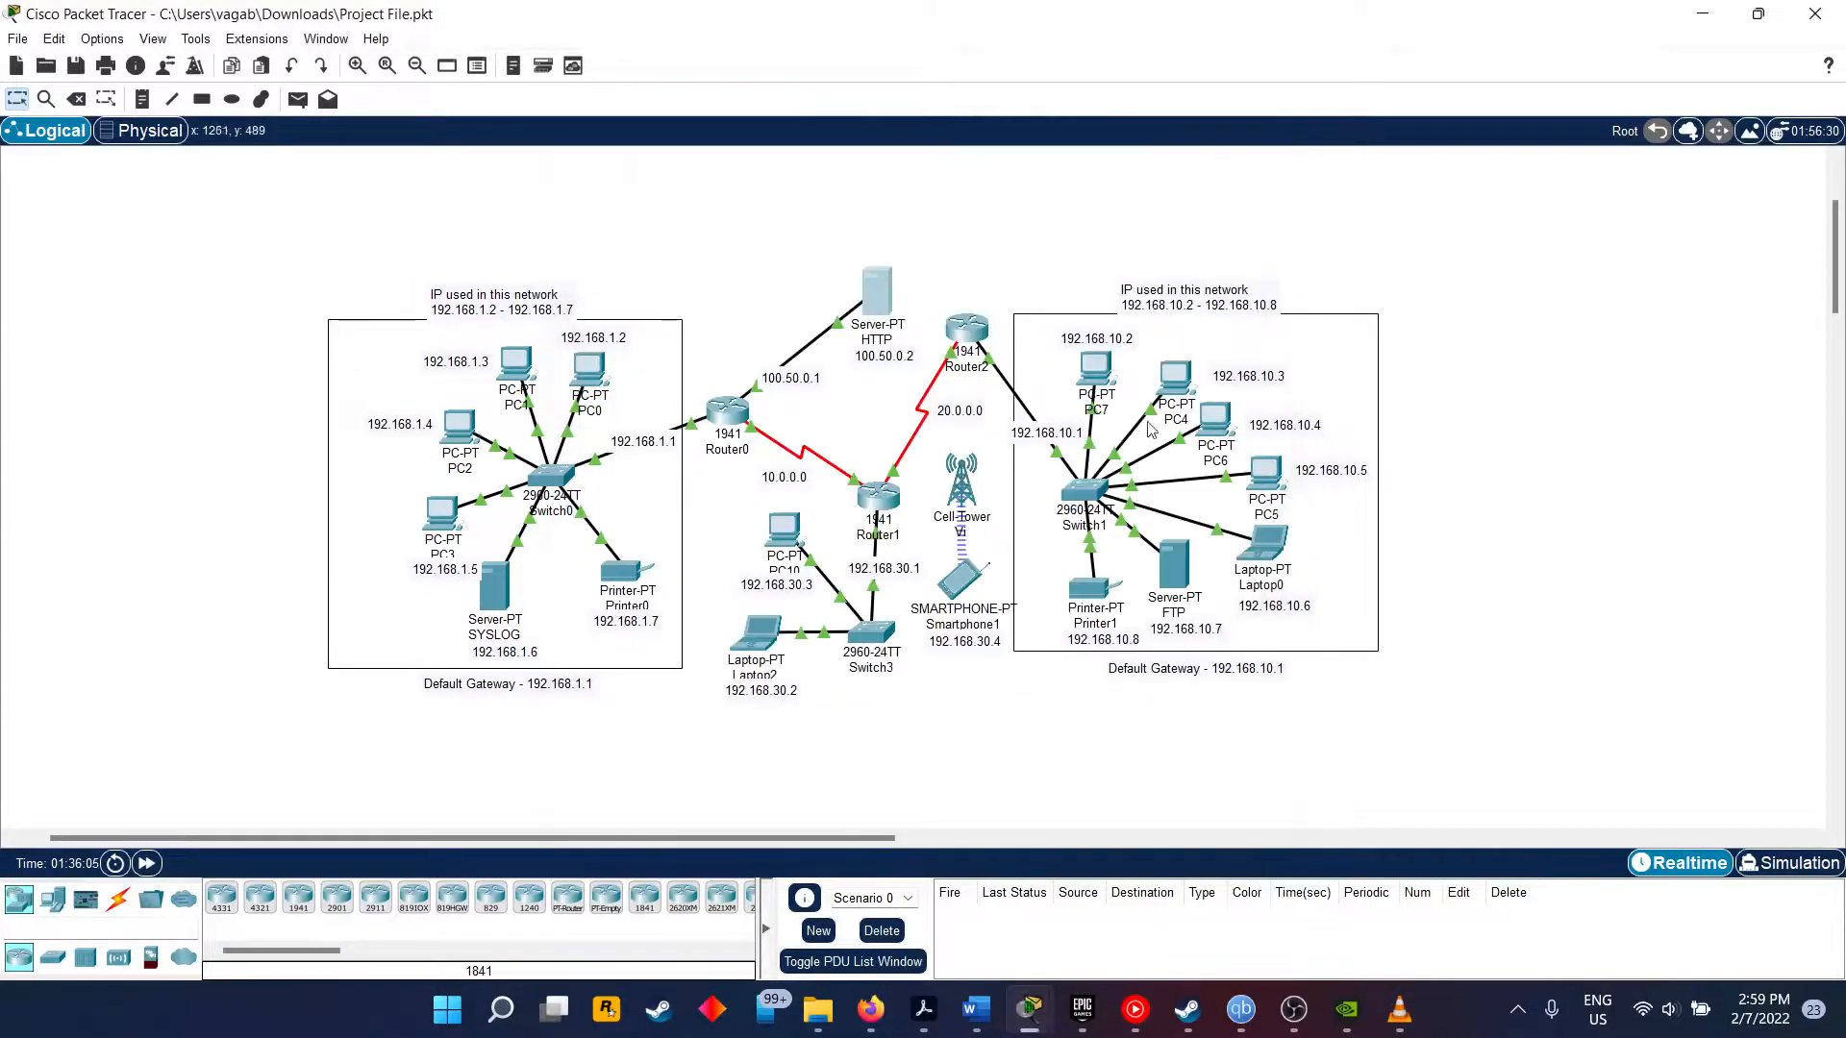
# Step: Inspect the FTP server's FTP service and its user accounts
pyautogui.doubleClick(1173, 565)
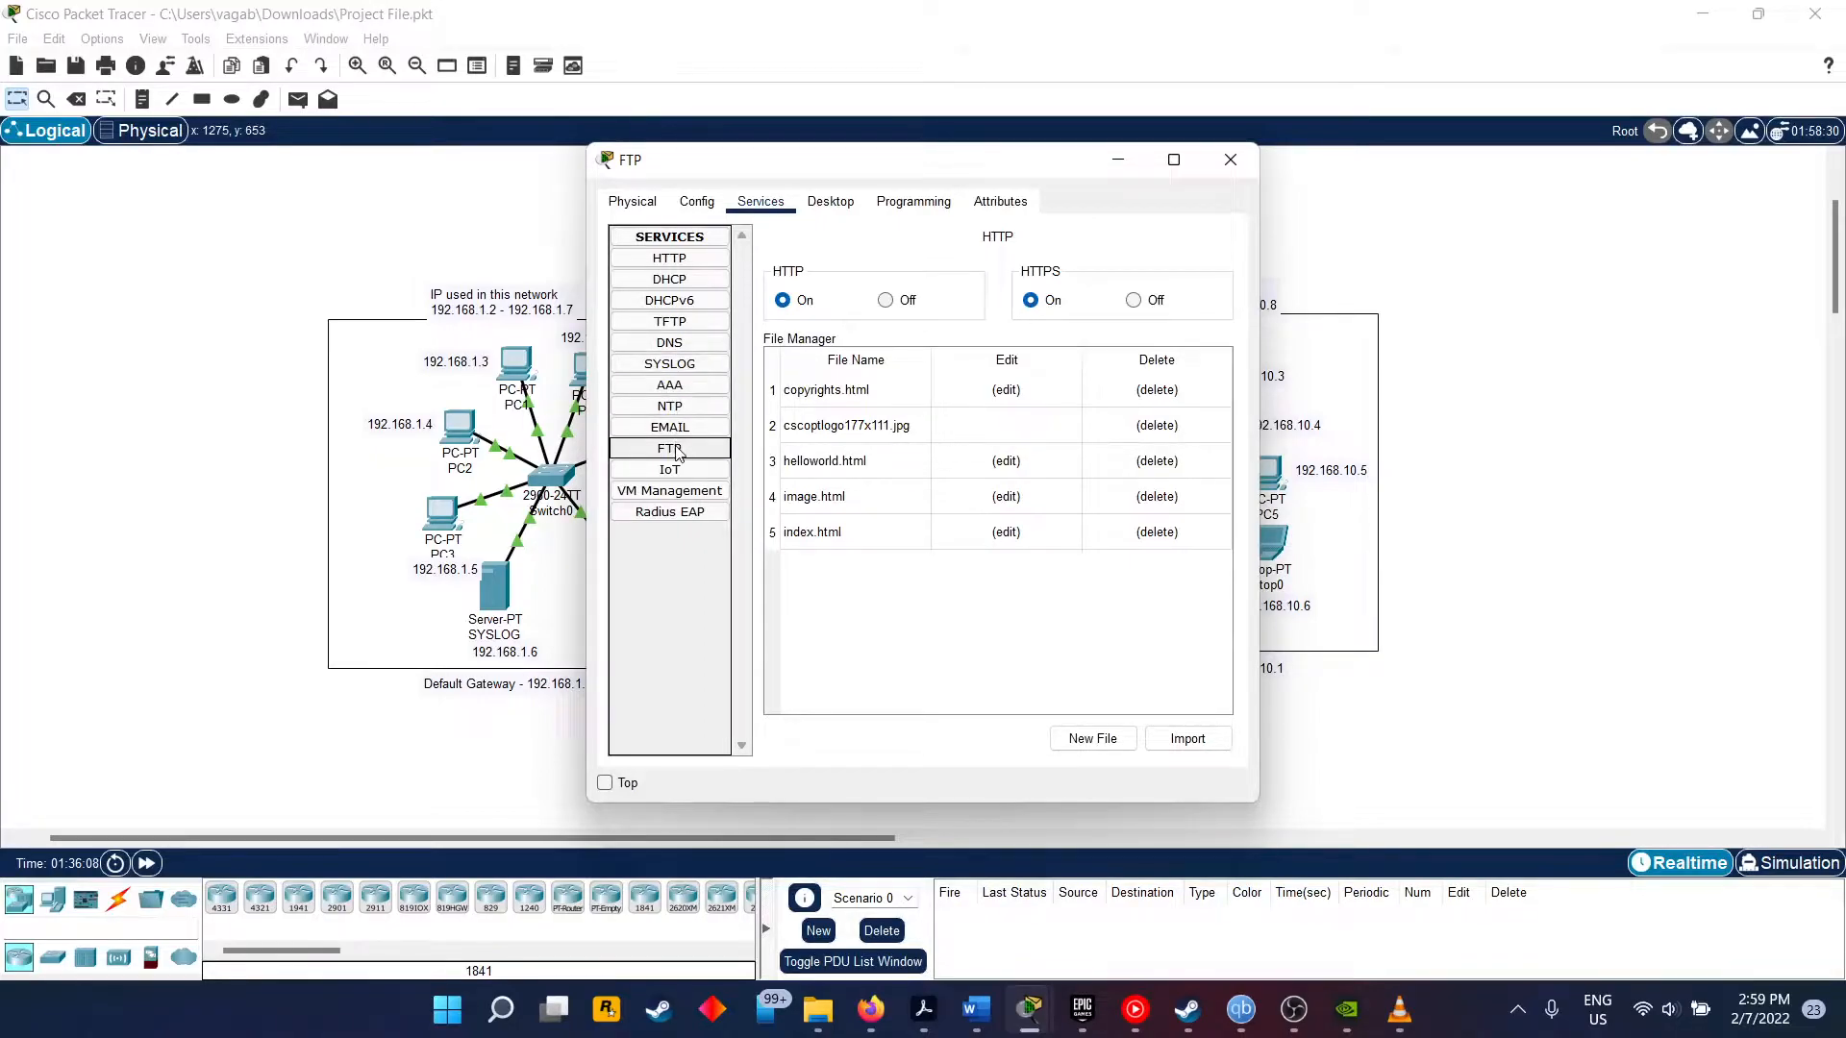
pyautogui.click(669, 449)
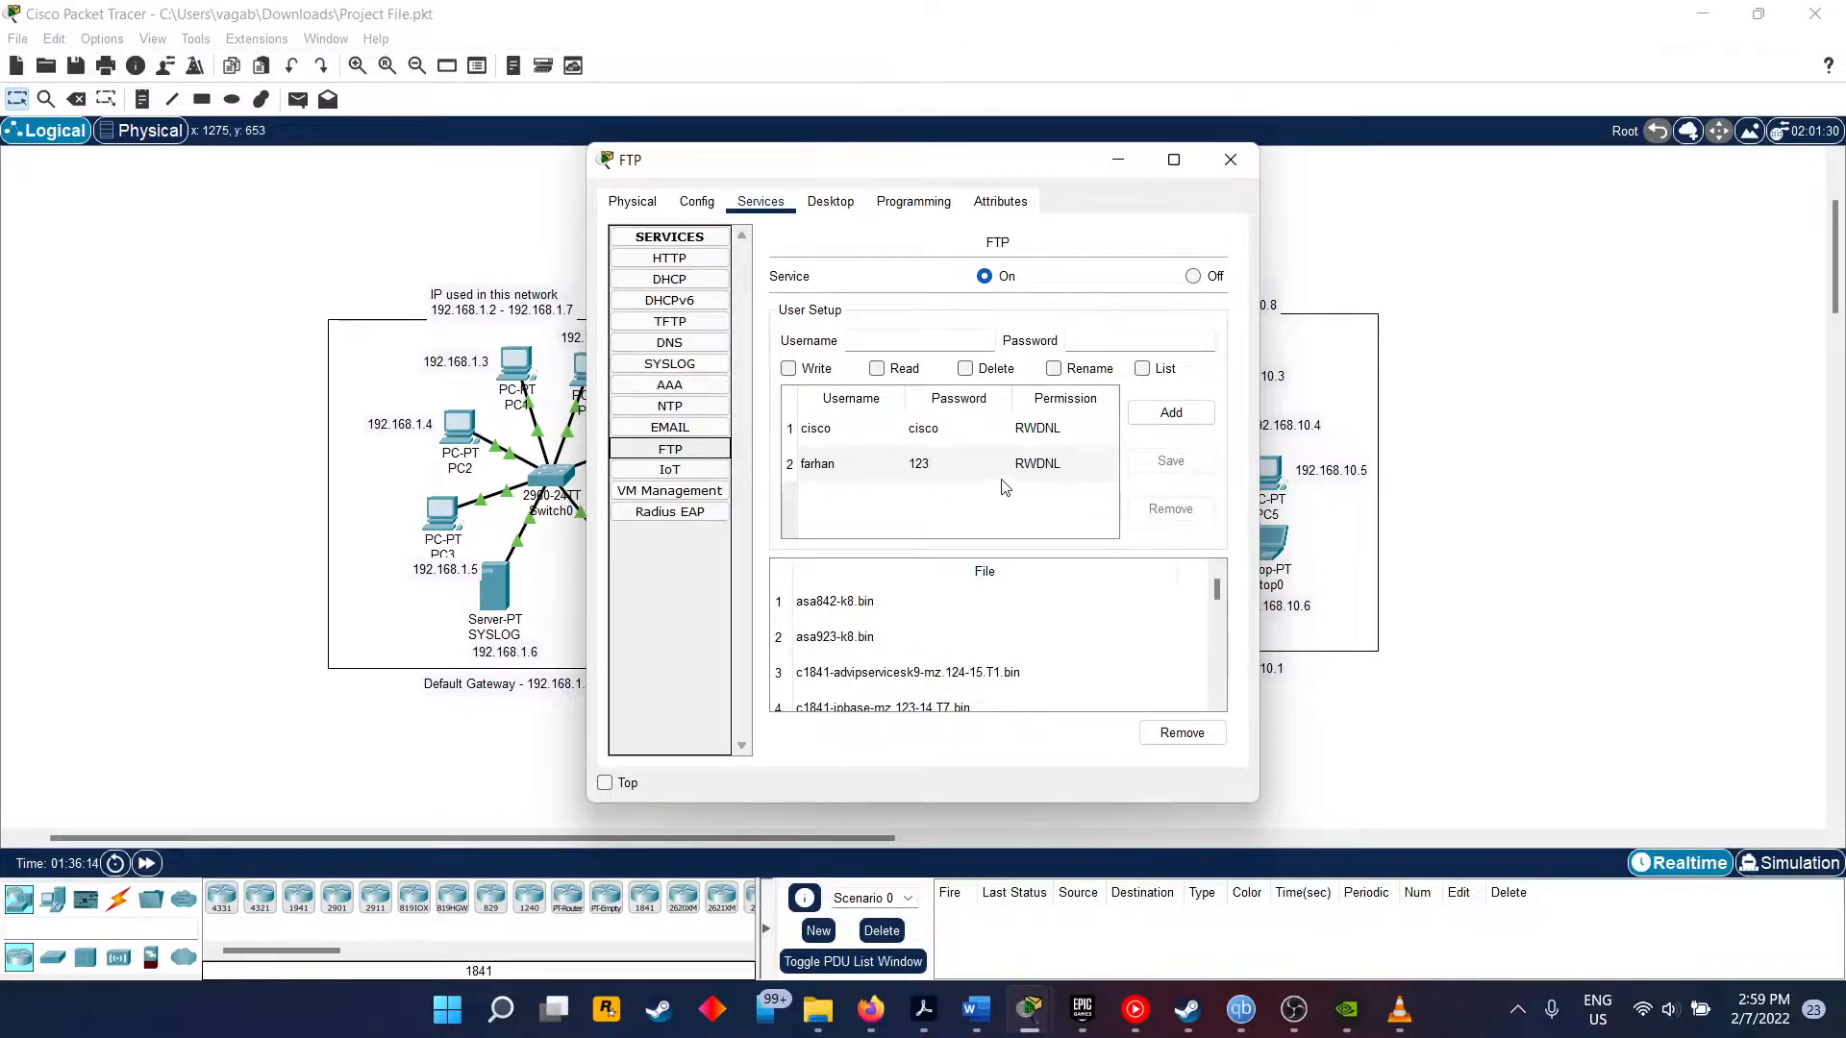
pyautogui.moveTo(1130, 317)
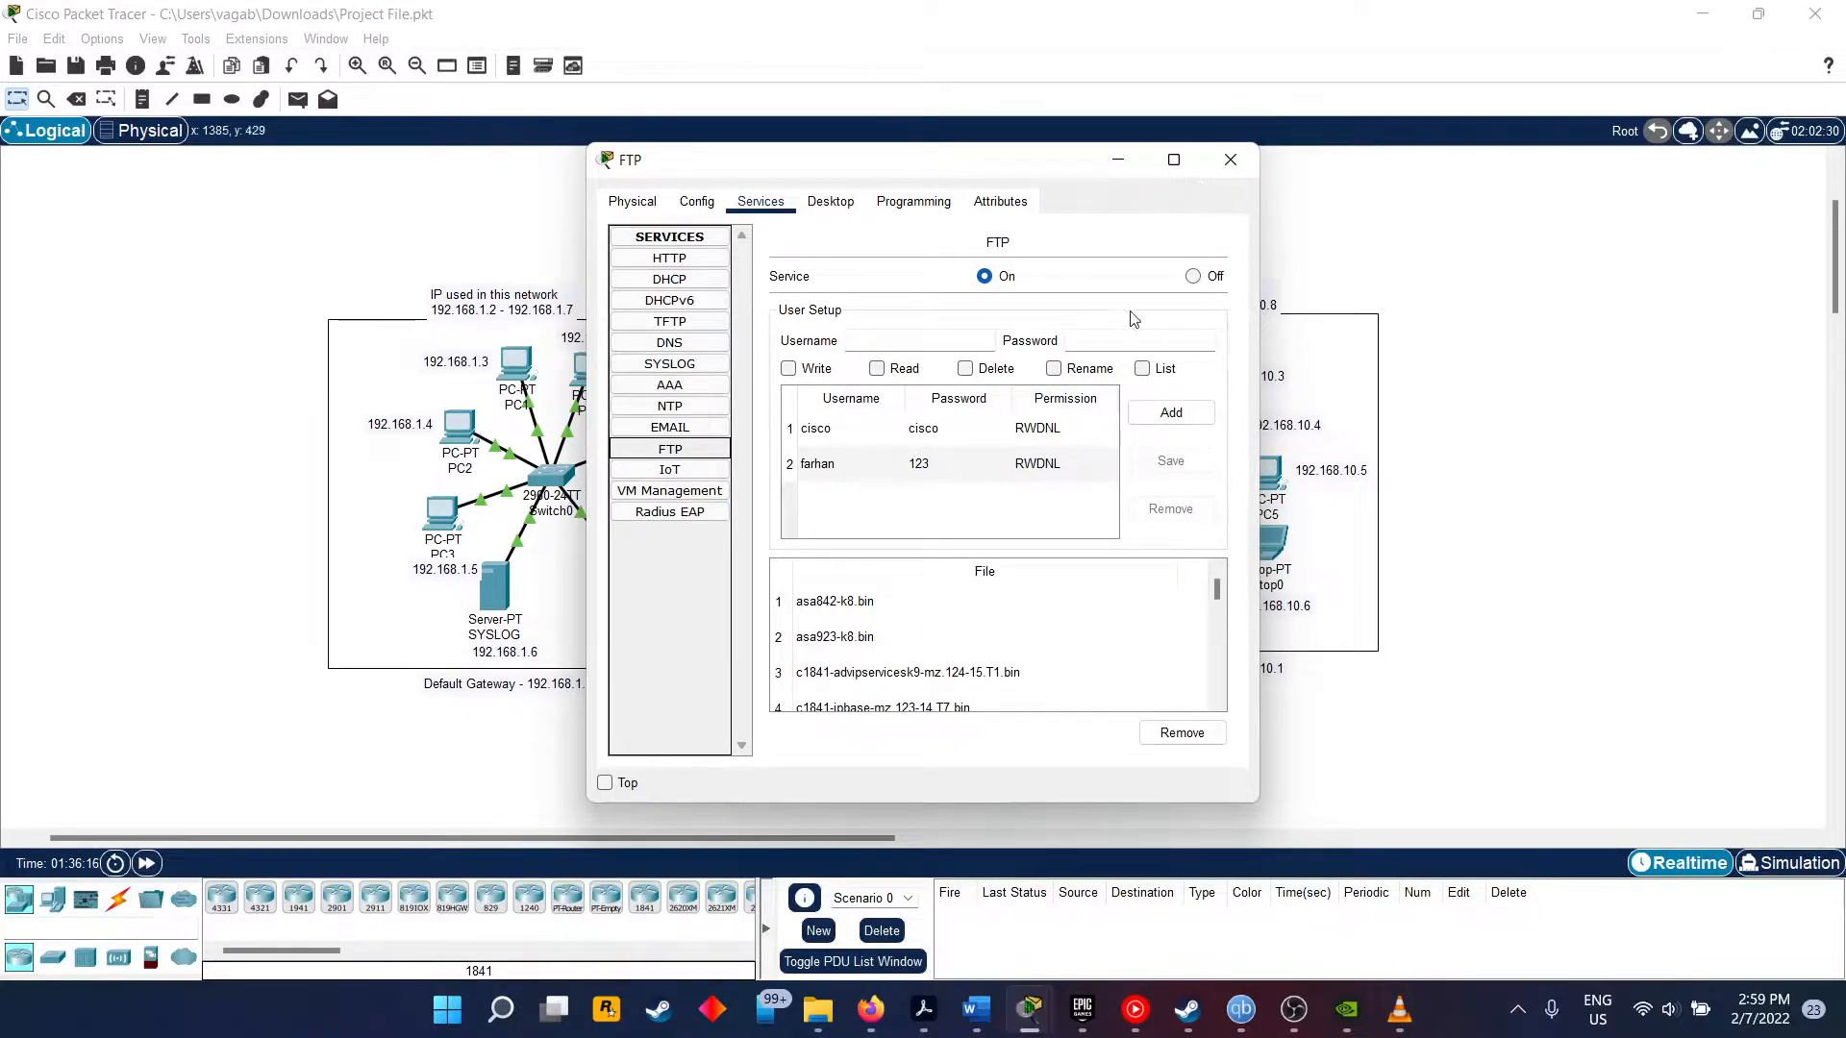
pyautogui.moveTo(1228, 193)
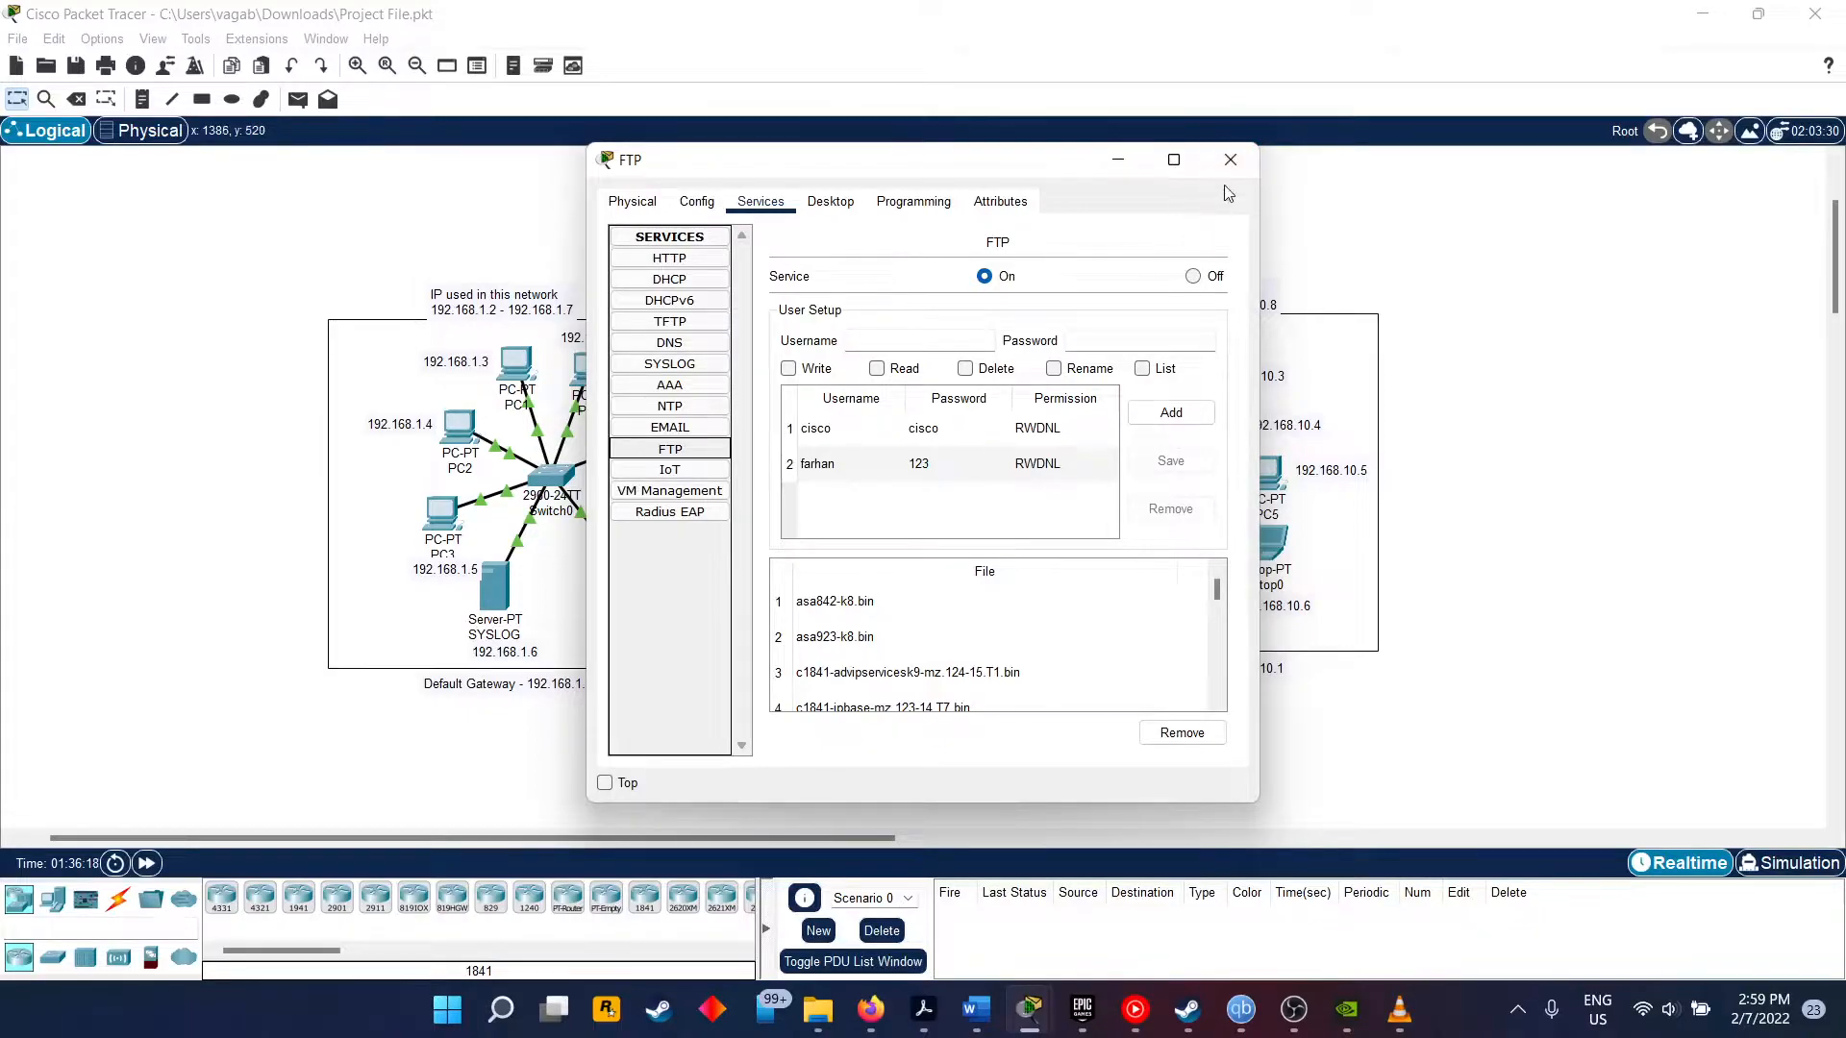
pyautogui.click(1231, 160)
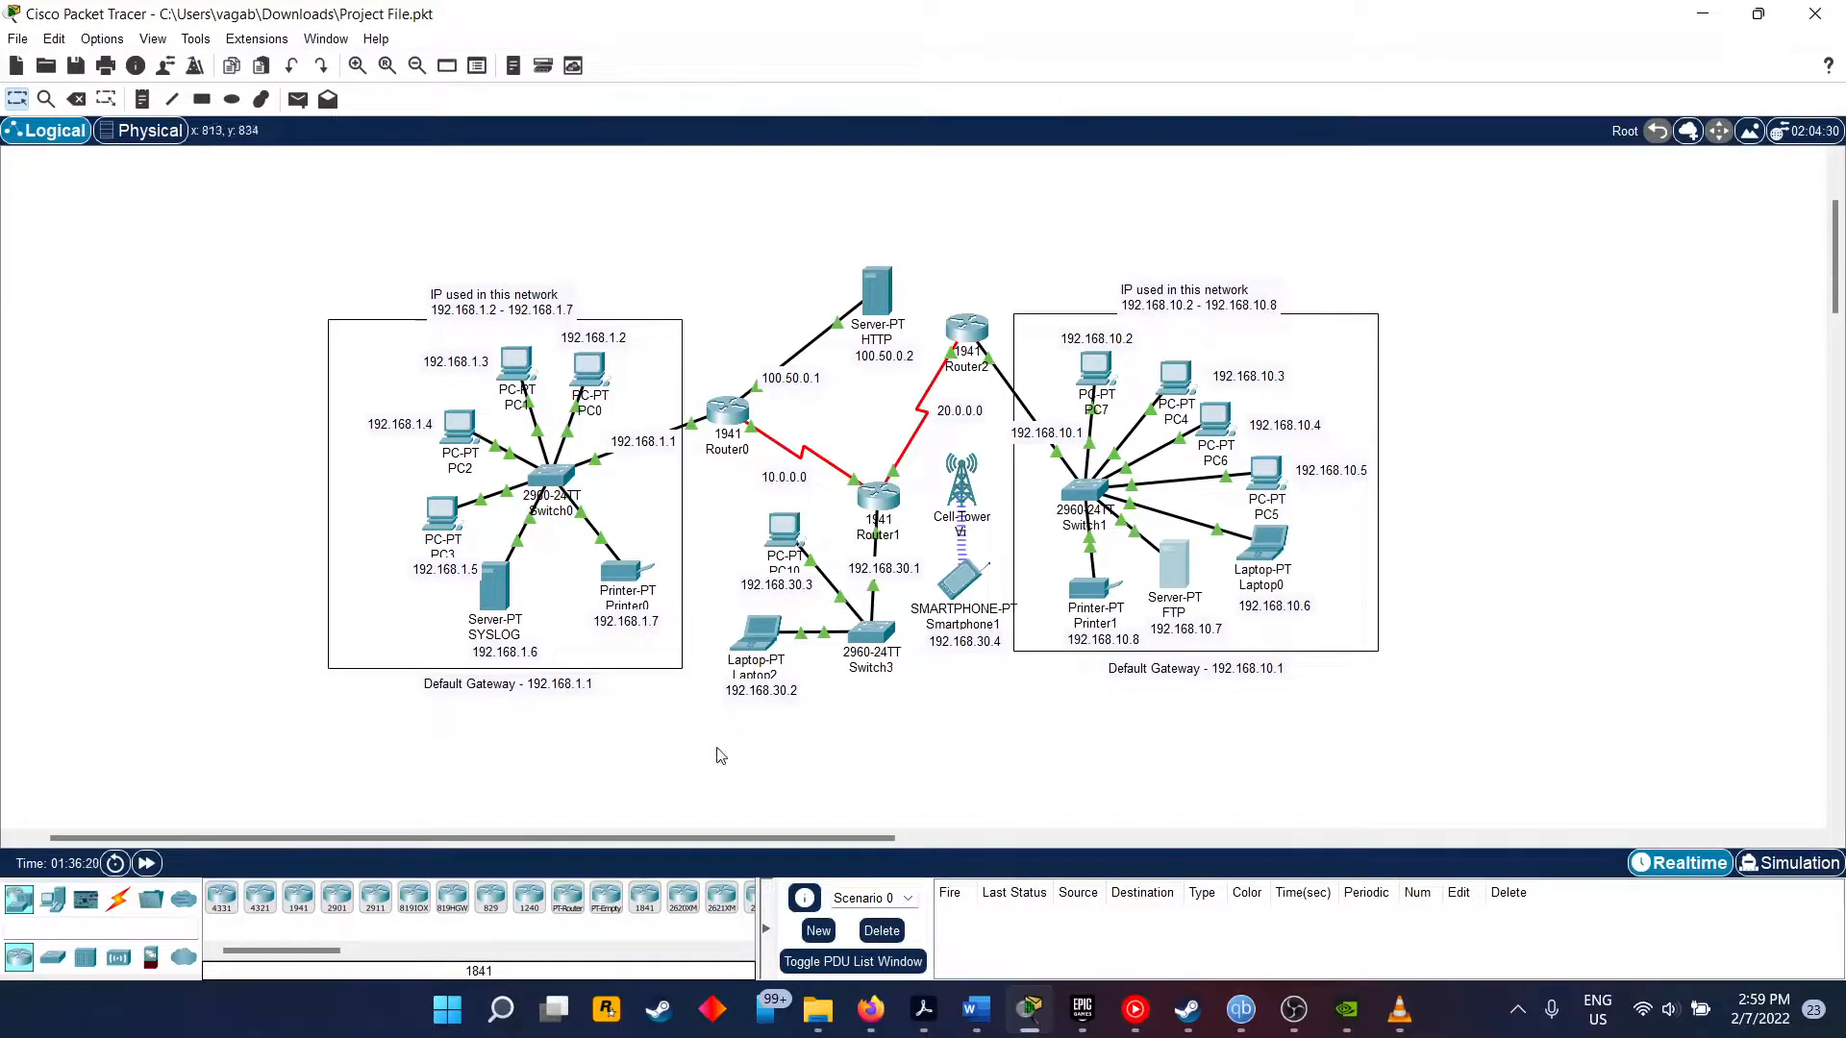
pyautogui.moveTo(454, 523)
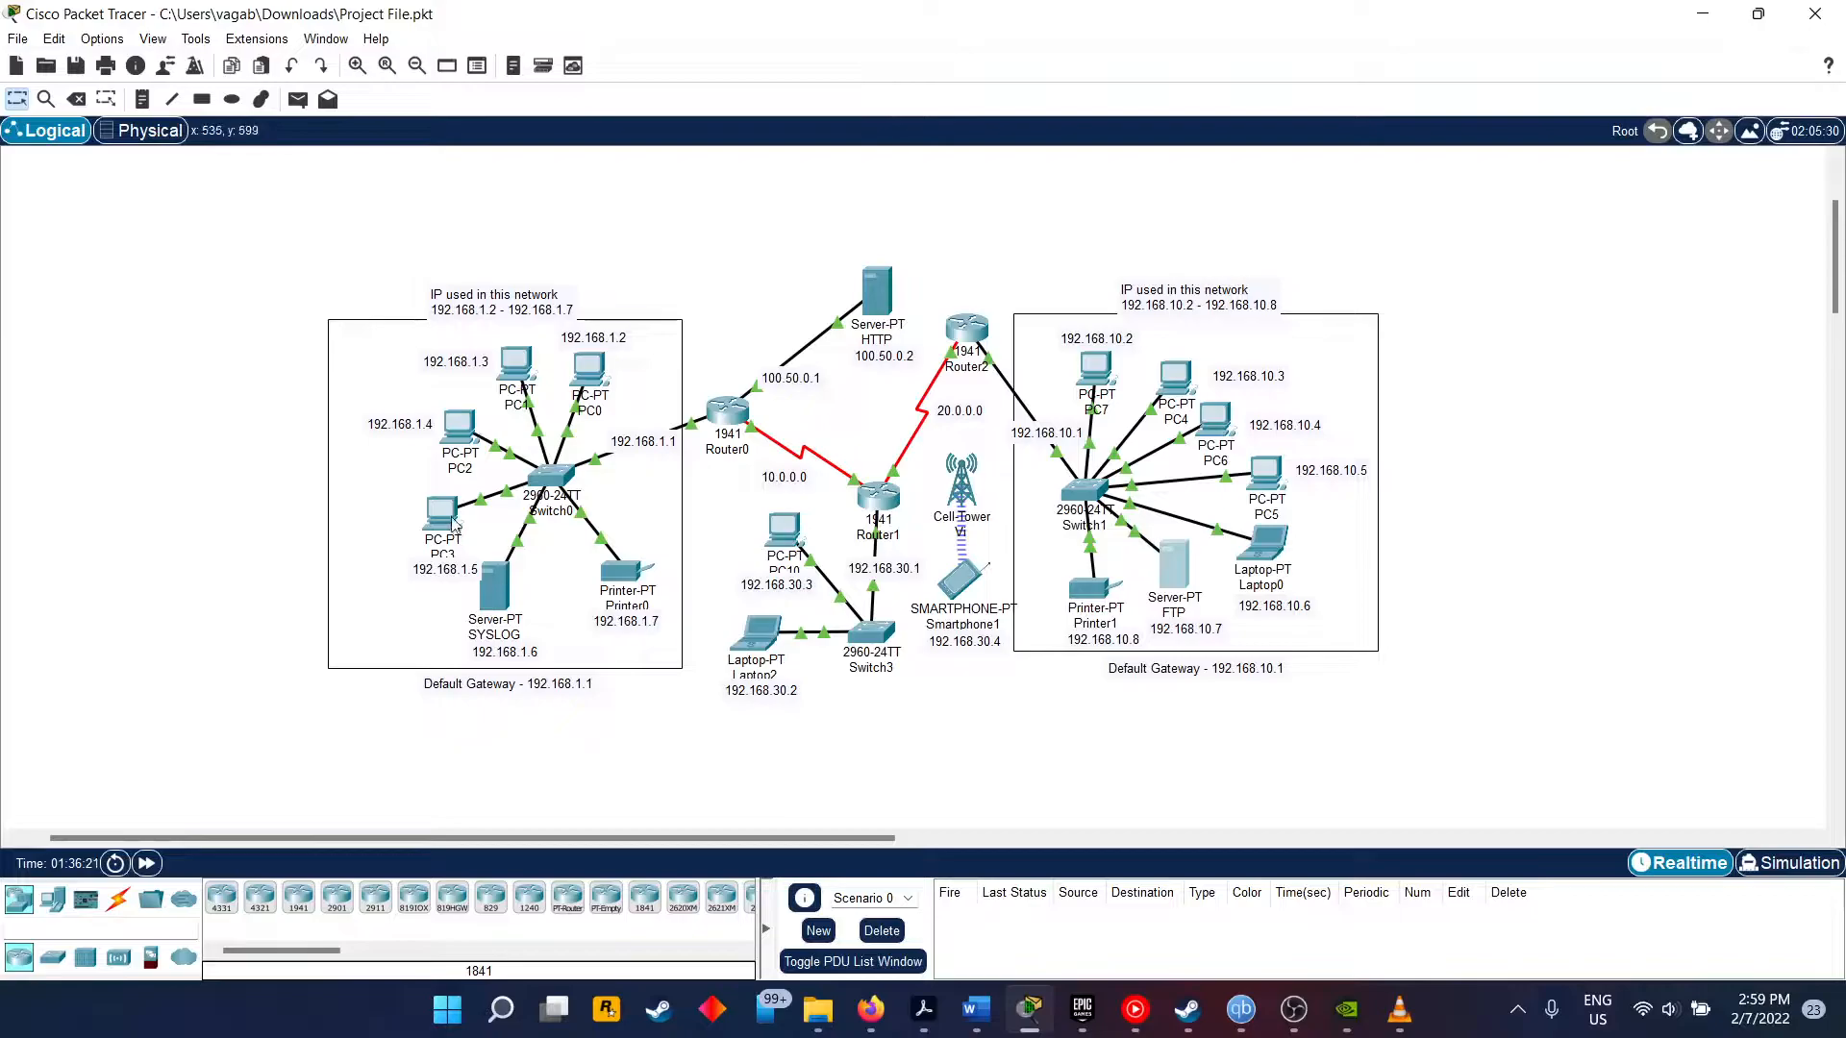
pyautogui.moveTo(442, 515)
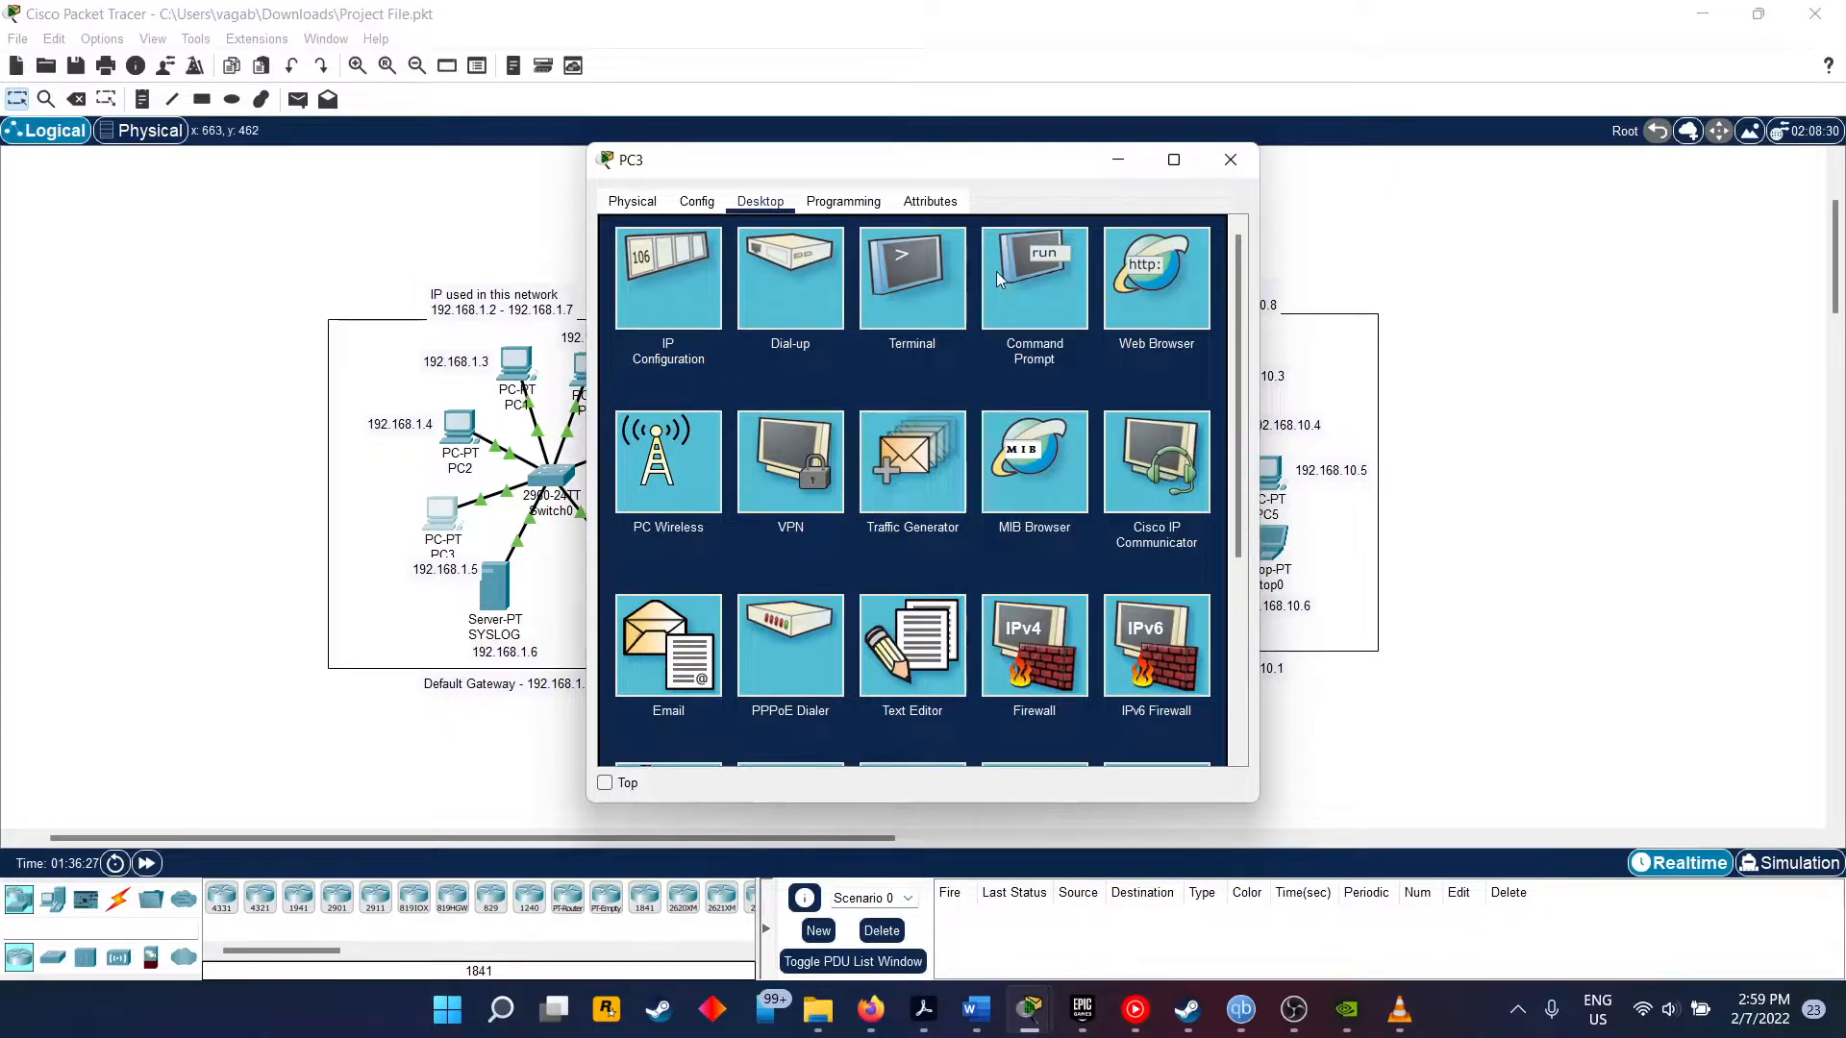
# Step: Ping 192.168.10.2 and 192.168.1.3 from PC3's command prompt with 0% loss, then close PC3
pyautogui.click(1231, 159)
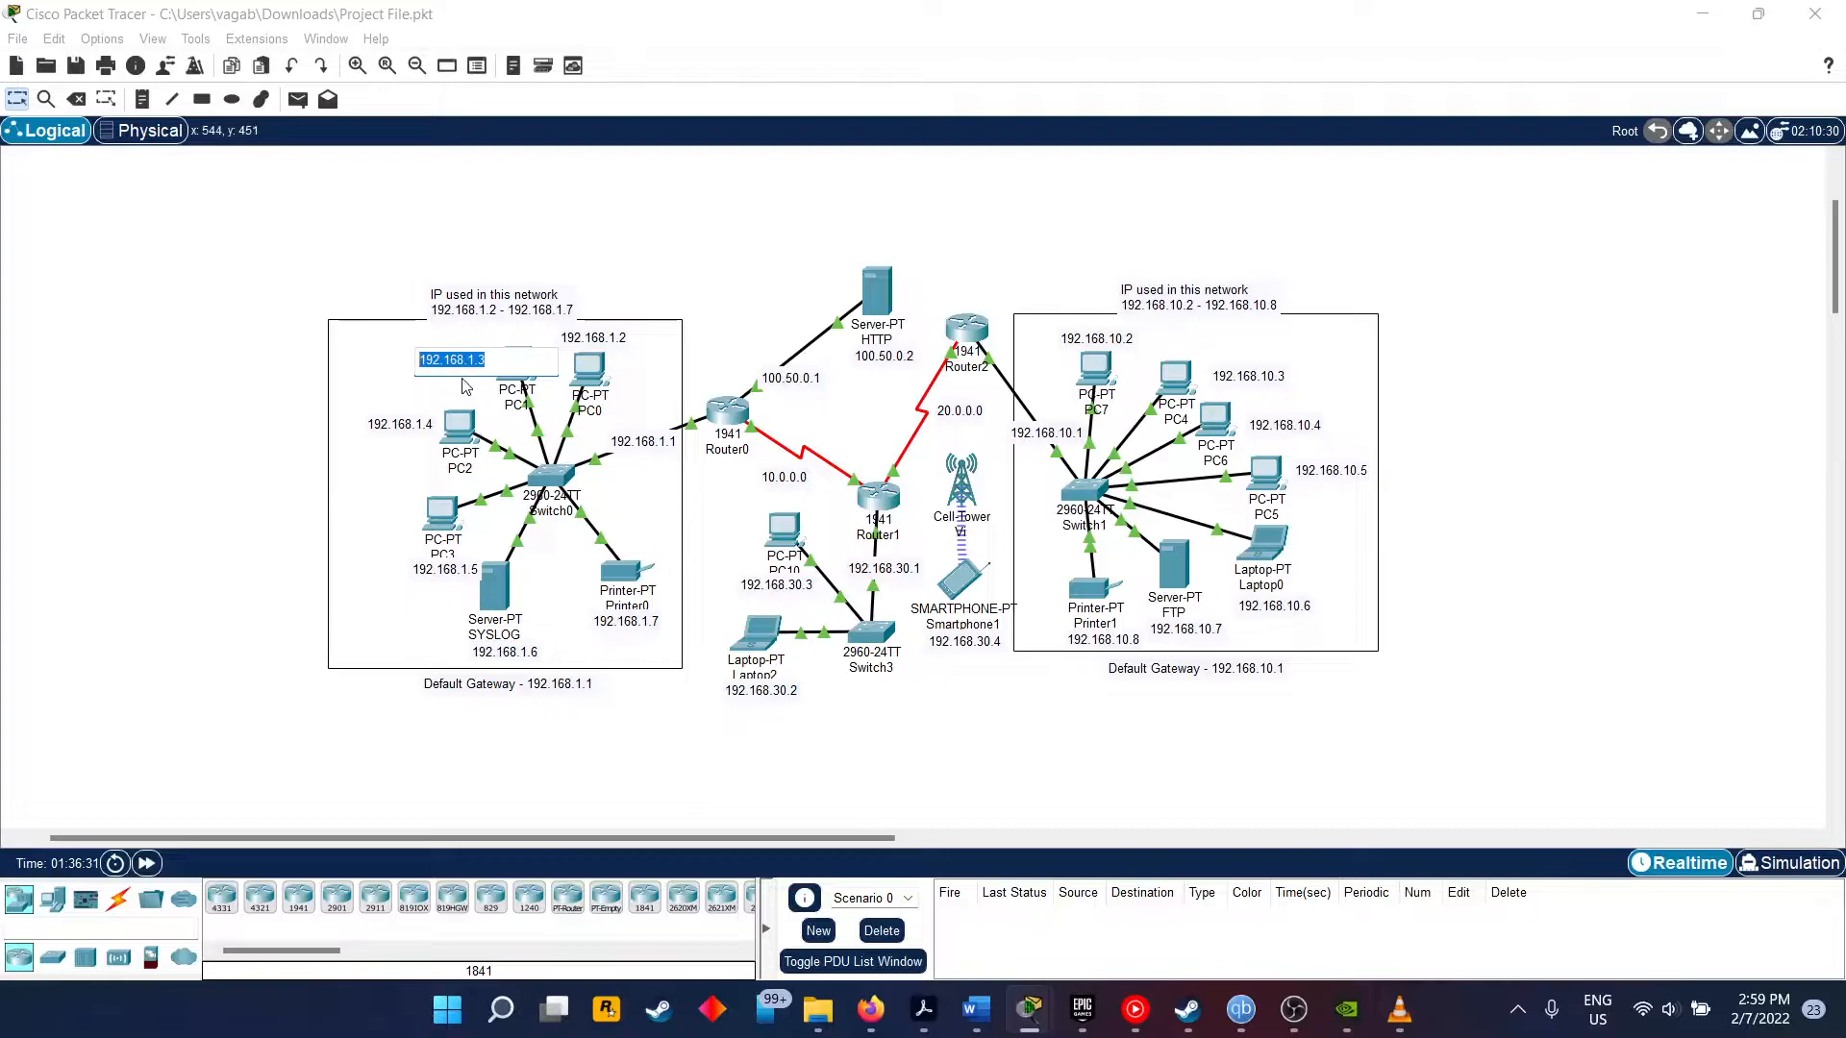
pyautogui.moveTo(437, 496)
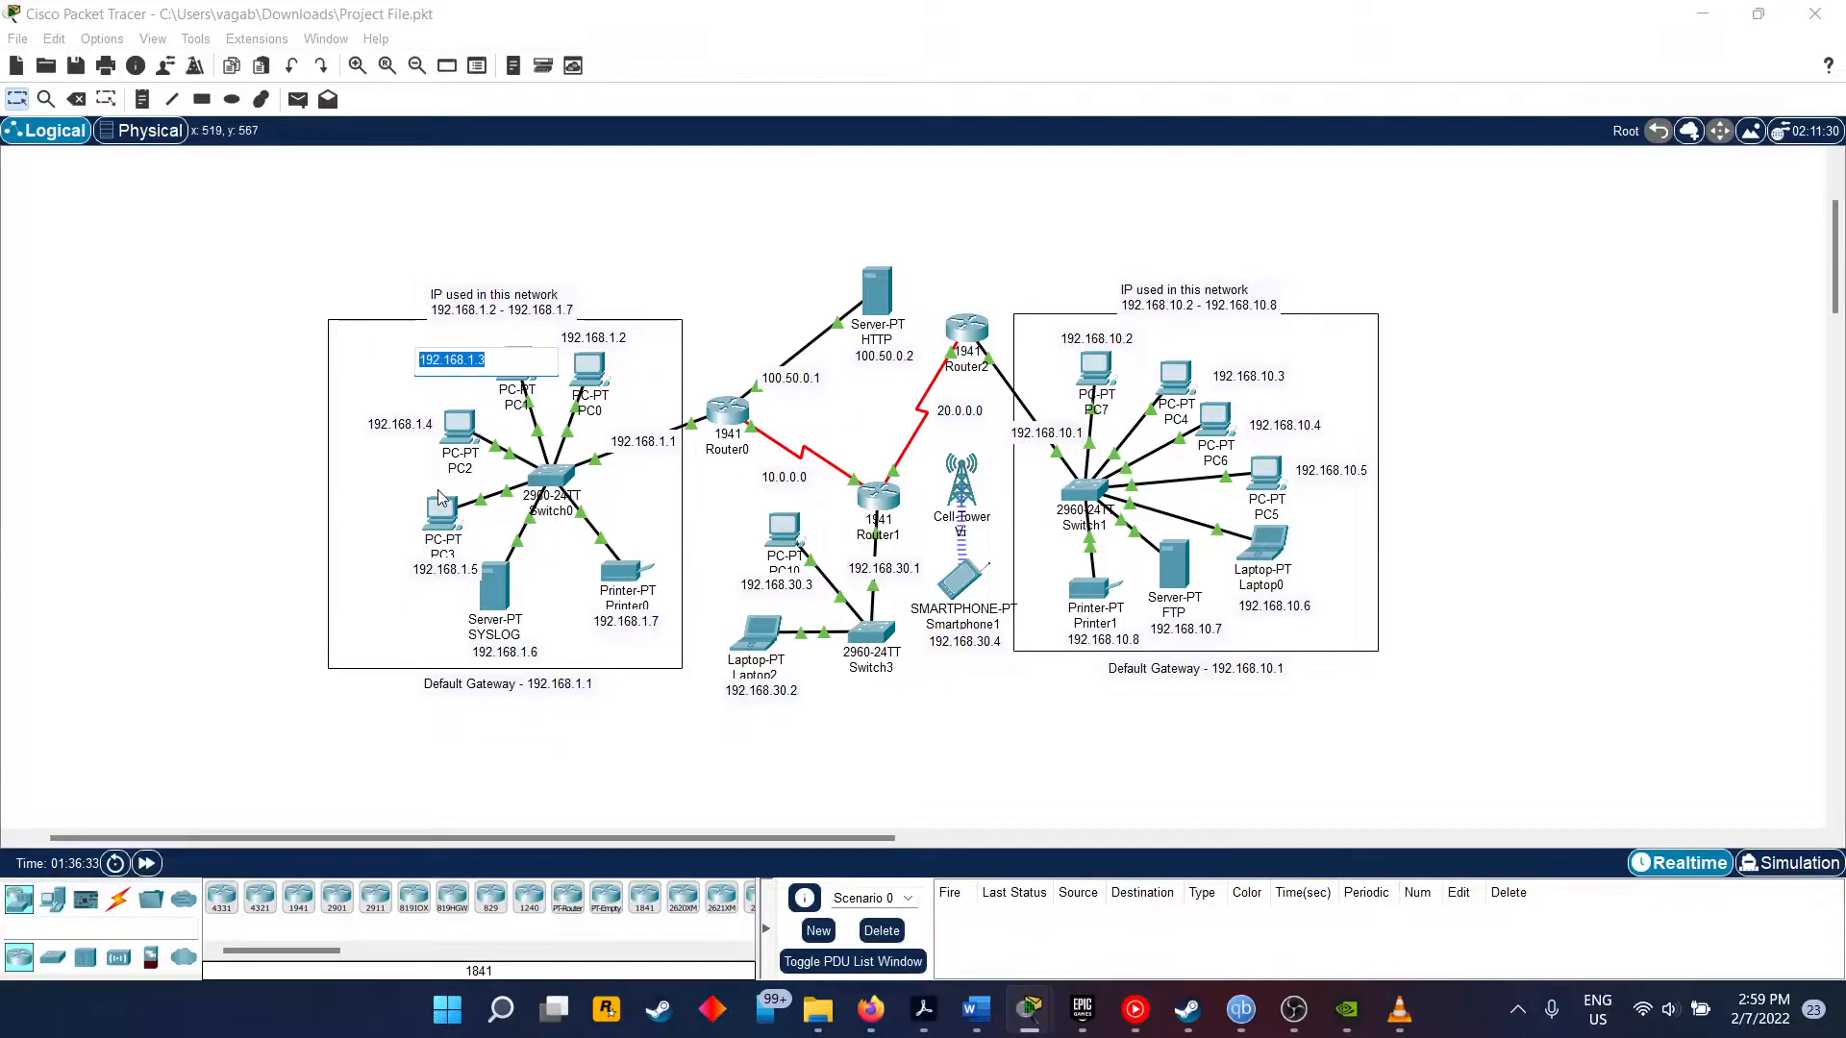
pyautogui.doubleClick(442, 507)
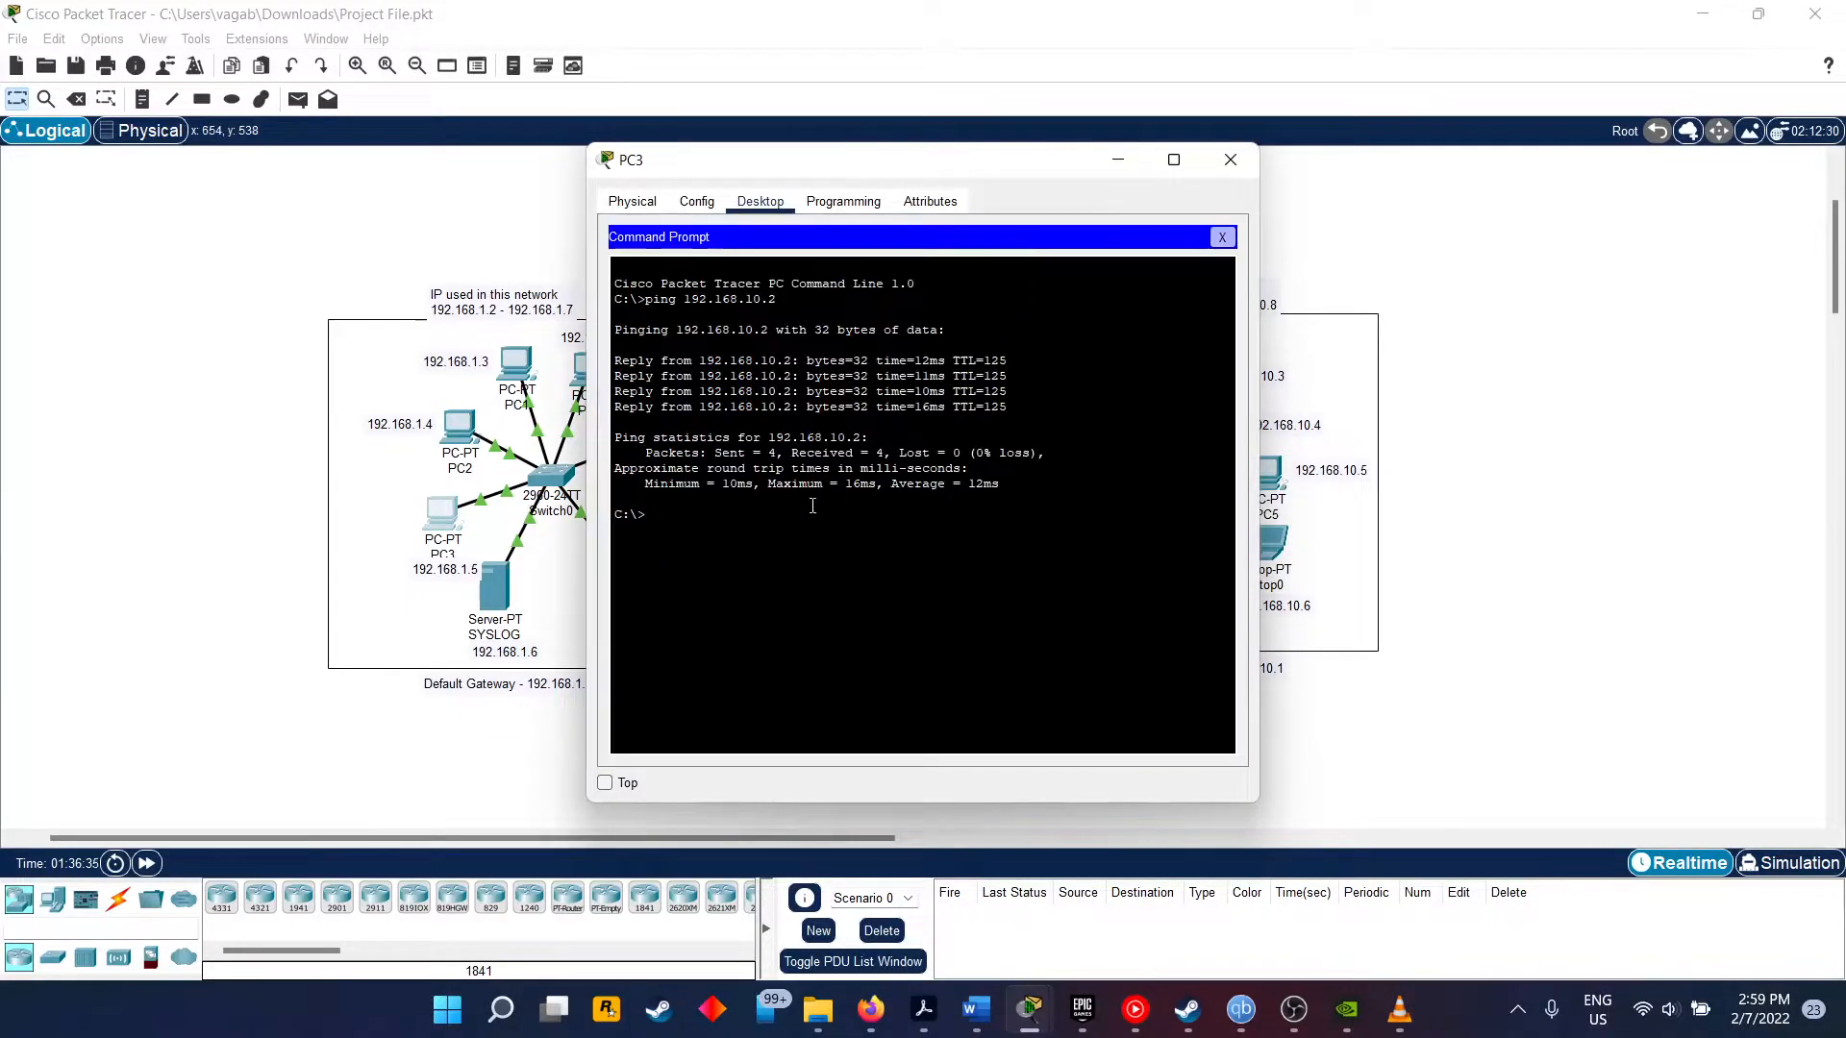
pyautogui.write('ping')
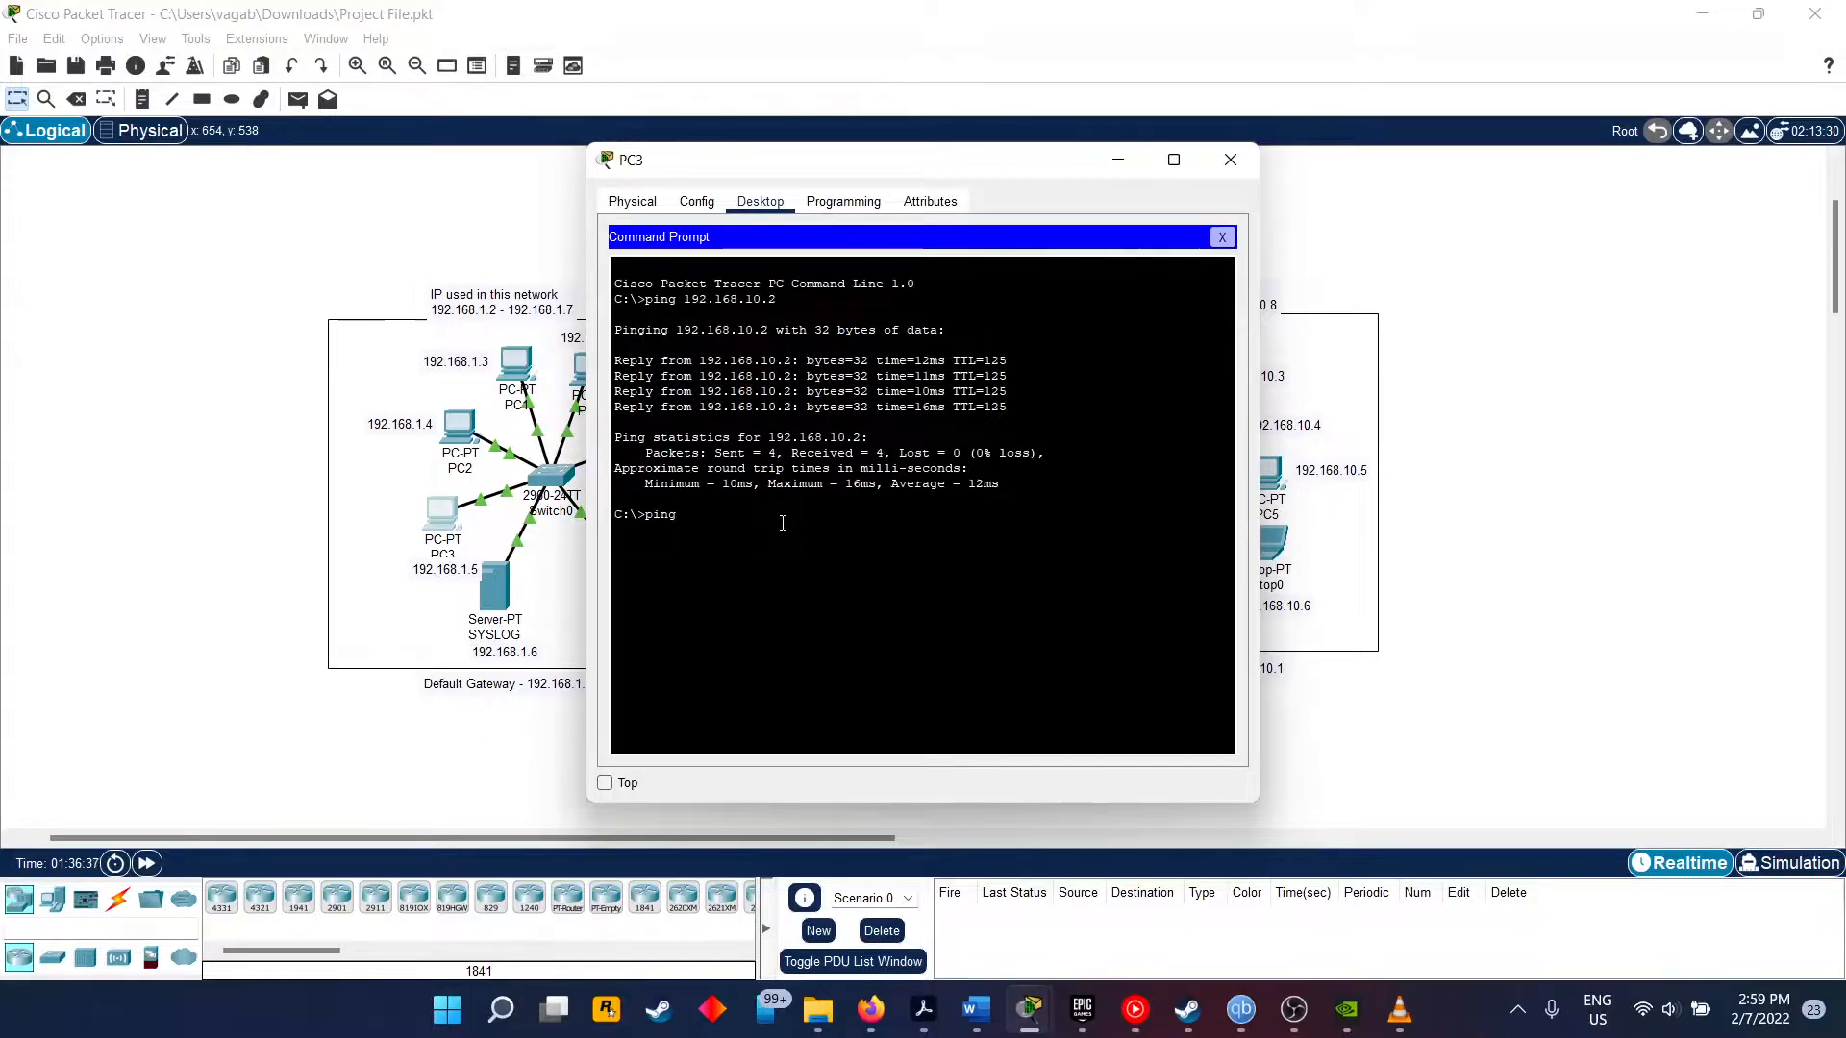
pyautogui.rightClick(783, 523)
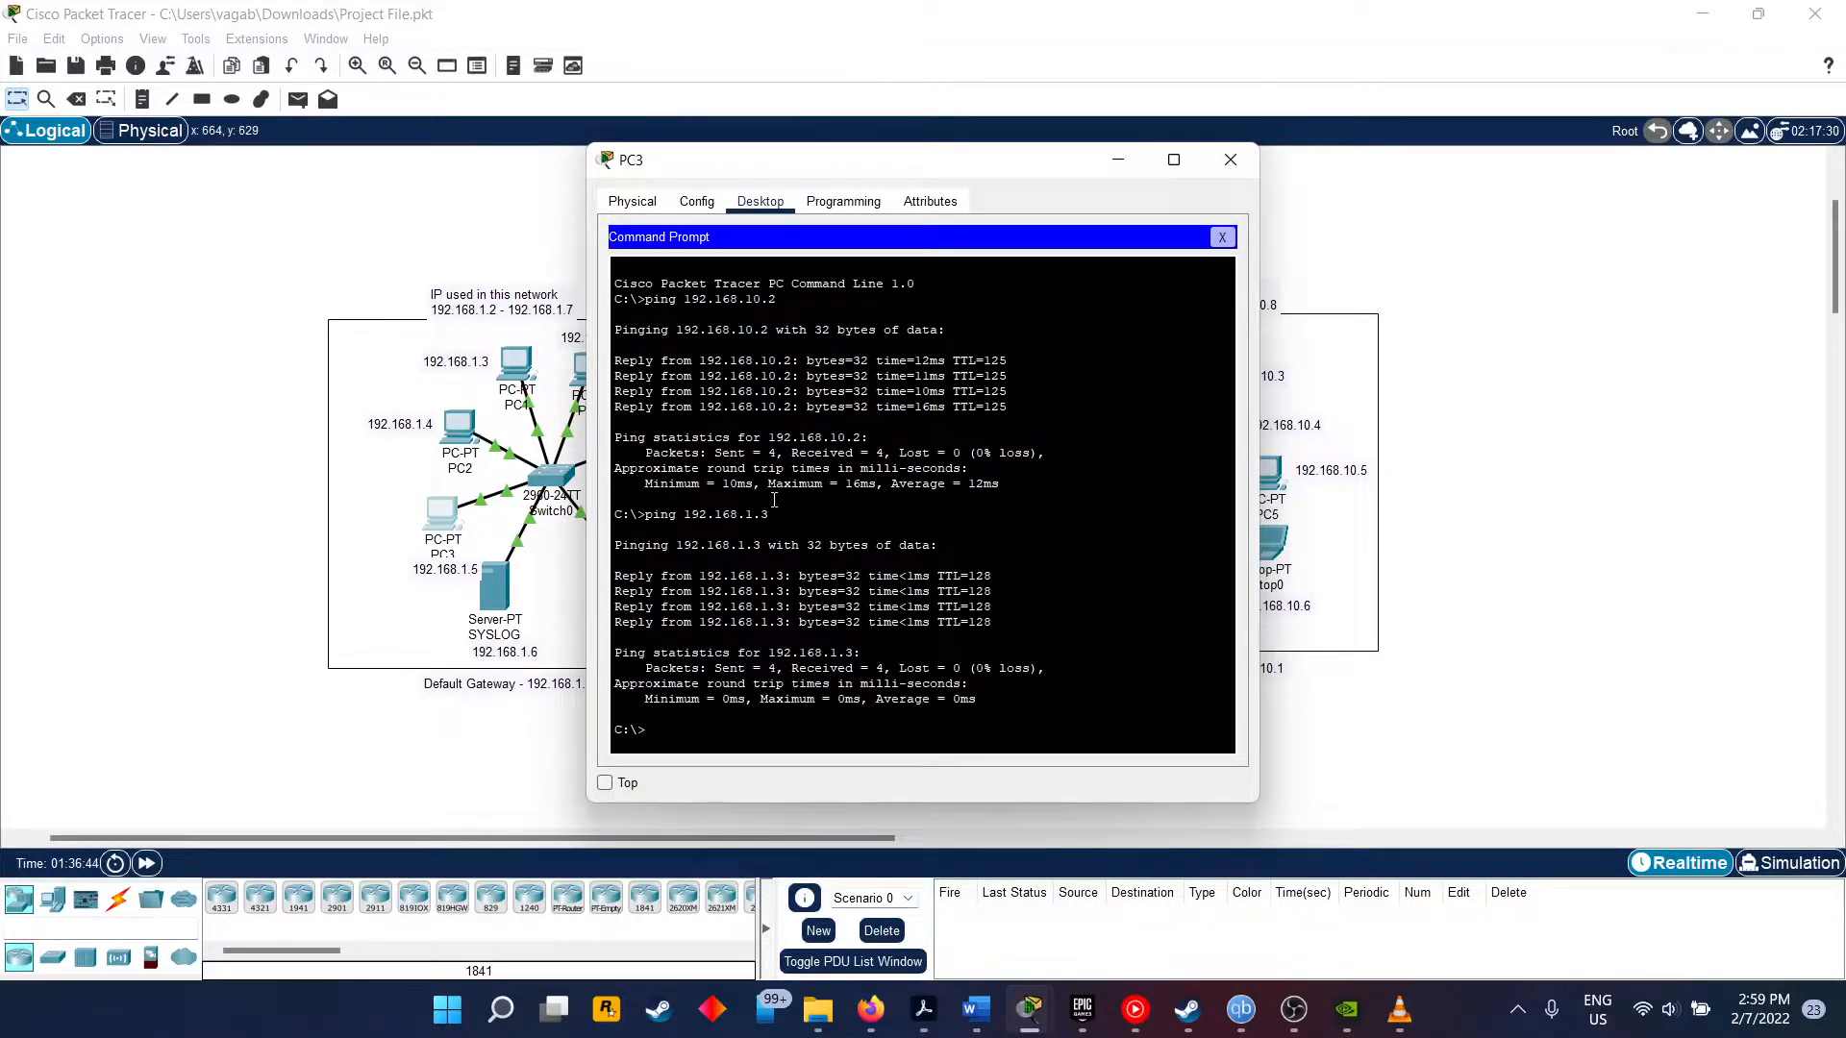
pyautogui.moveTo(467, 450)
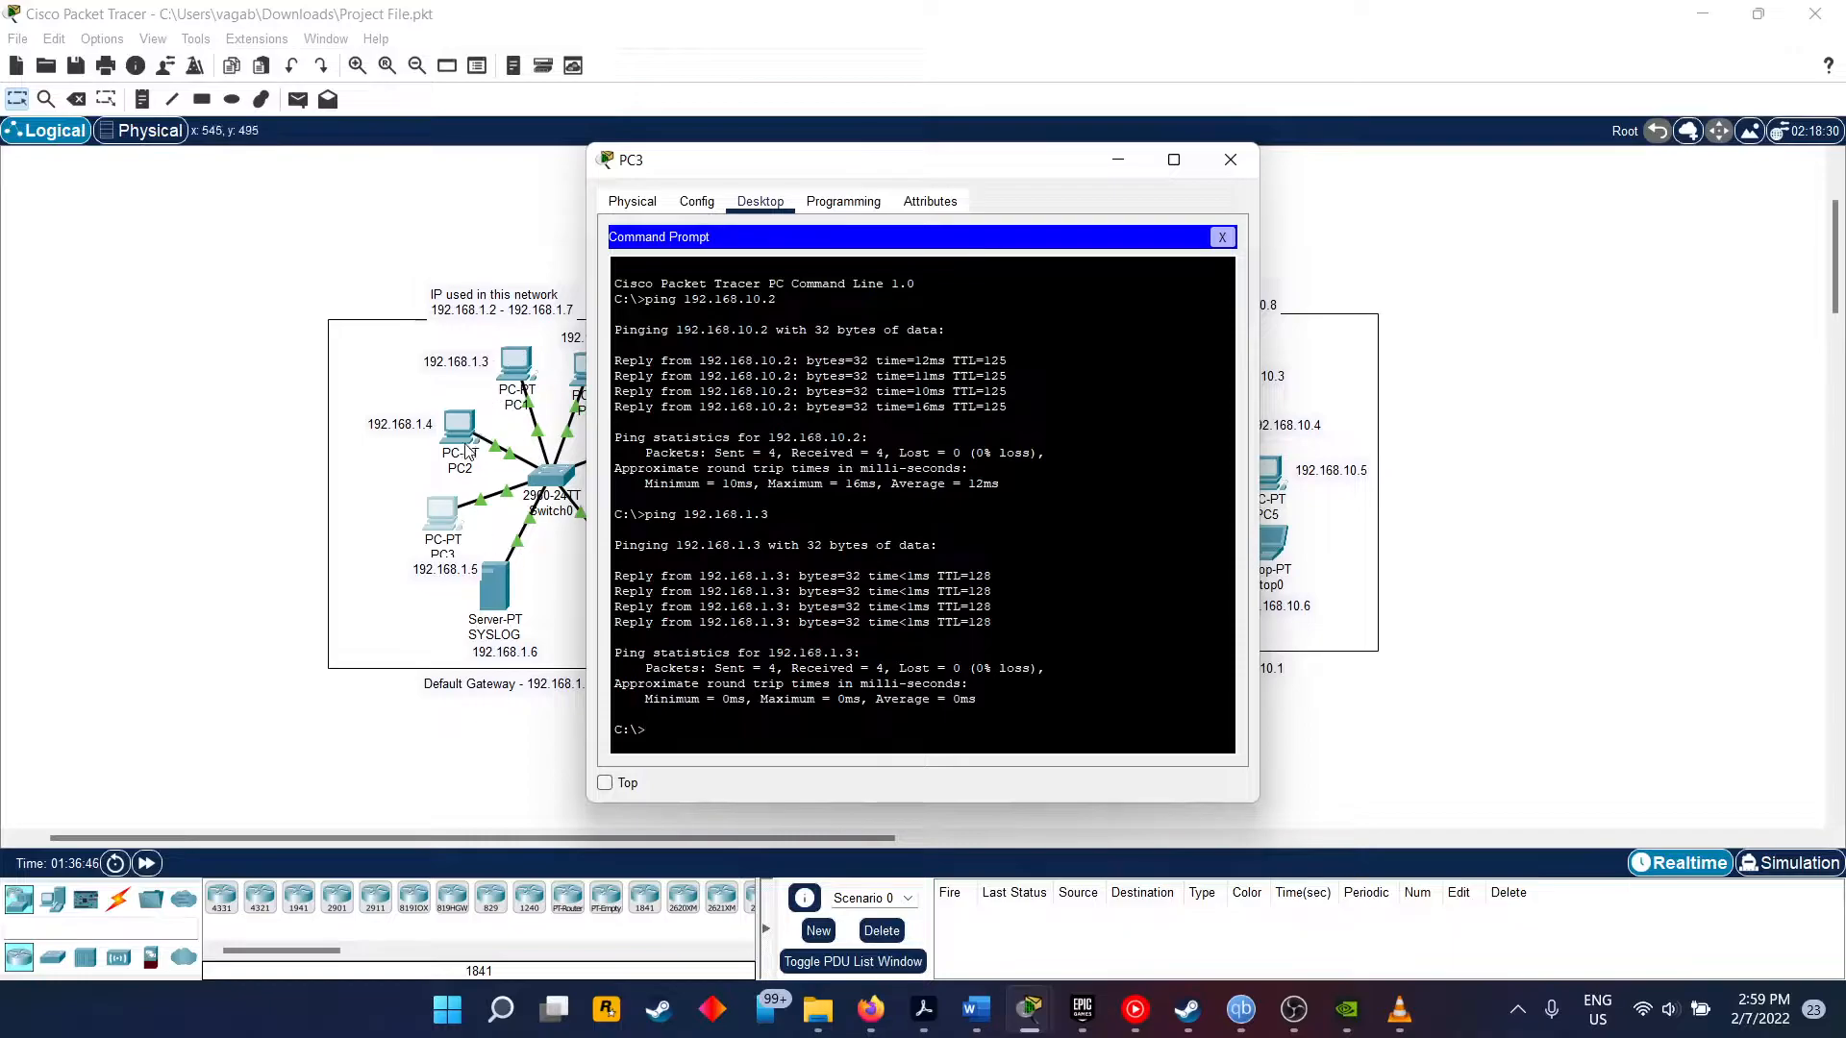
pyautogui.moveTo(442, 486)
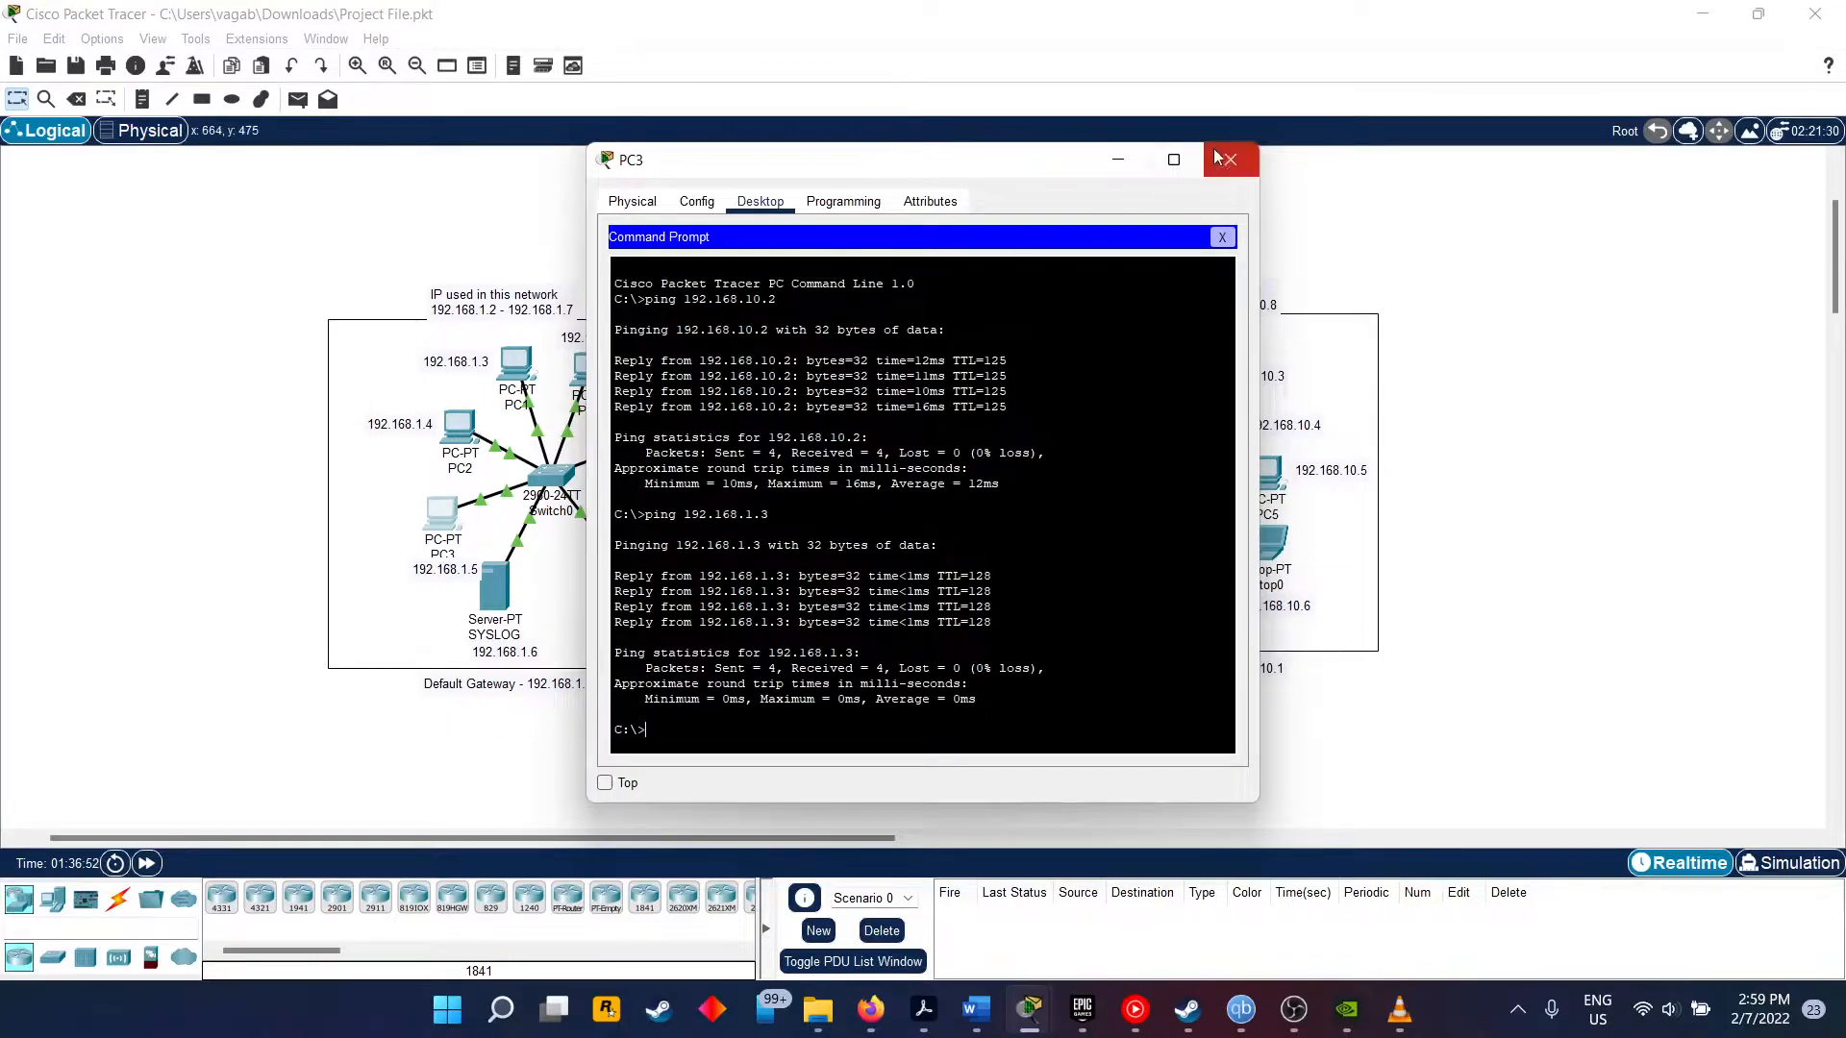
pyautogui.click(1229, 160)
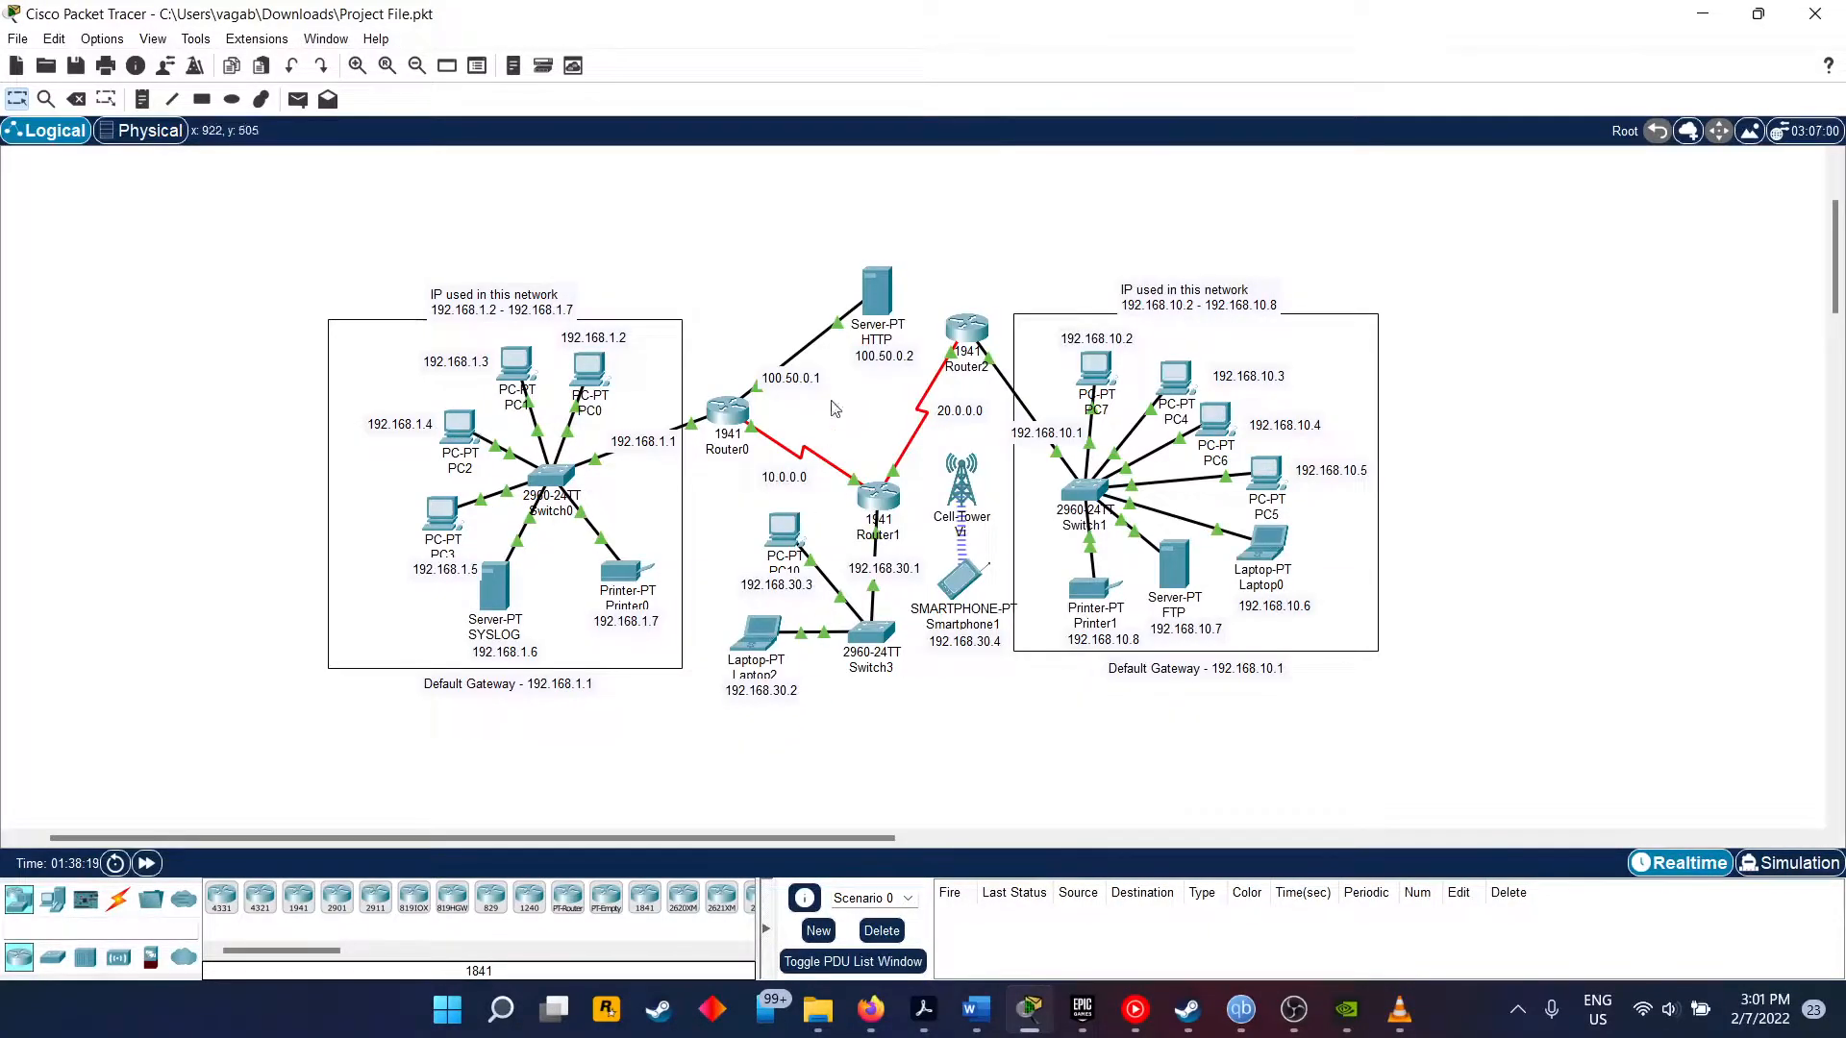
# Step: View the HTTP server's index.html file and copy its IPv4 address 100.50.0.2
pyautogui.doubleClick(877, 287)
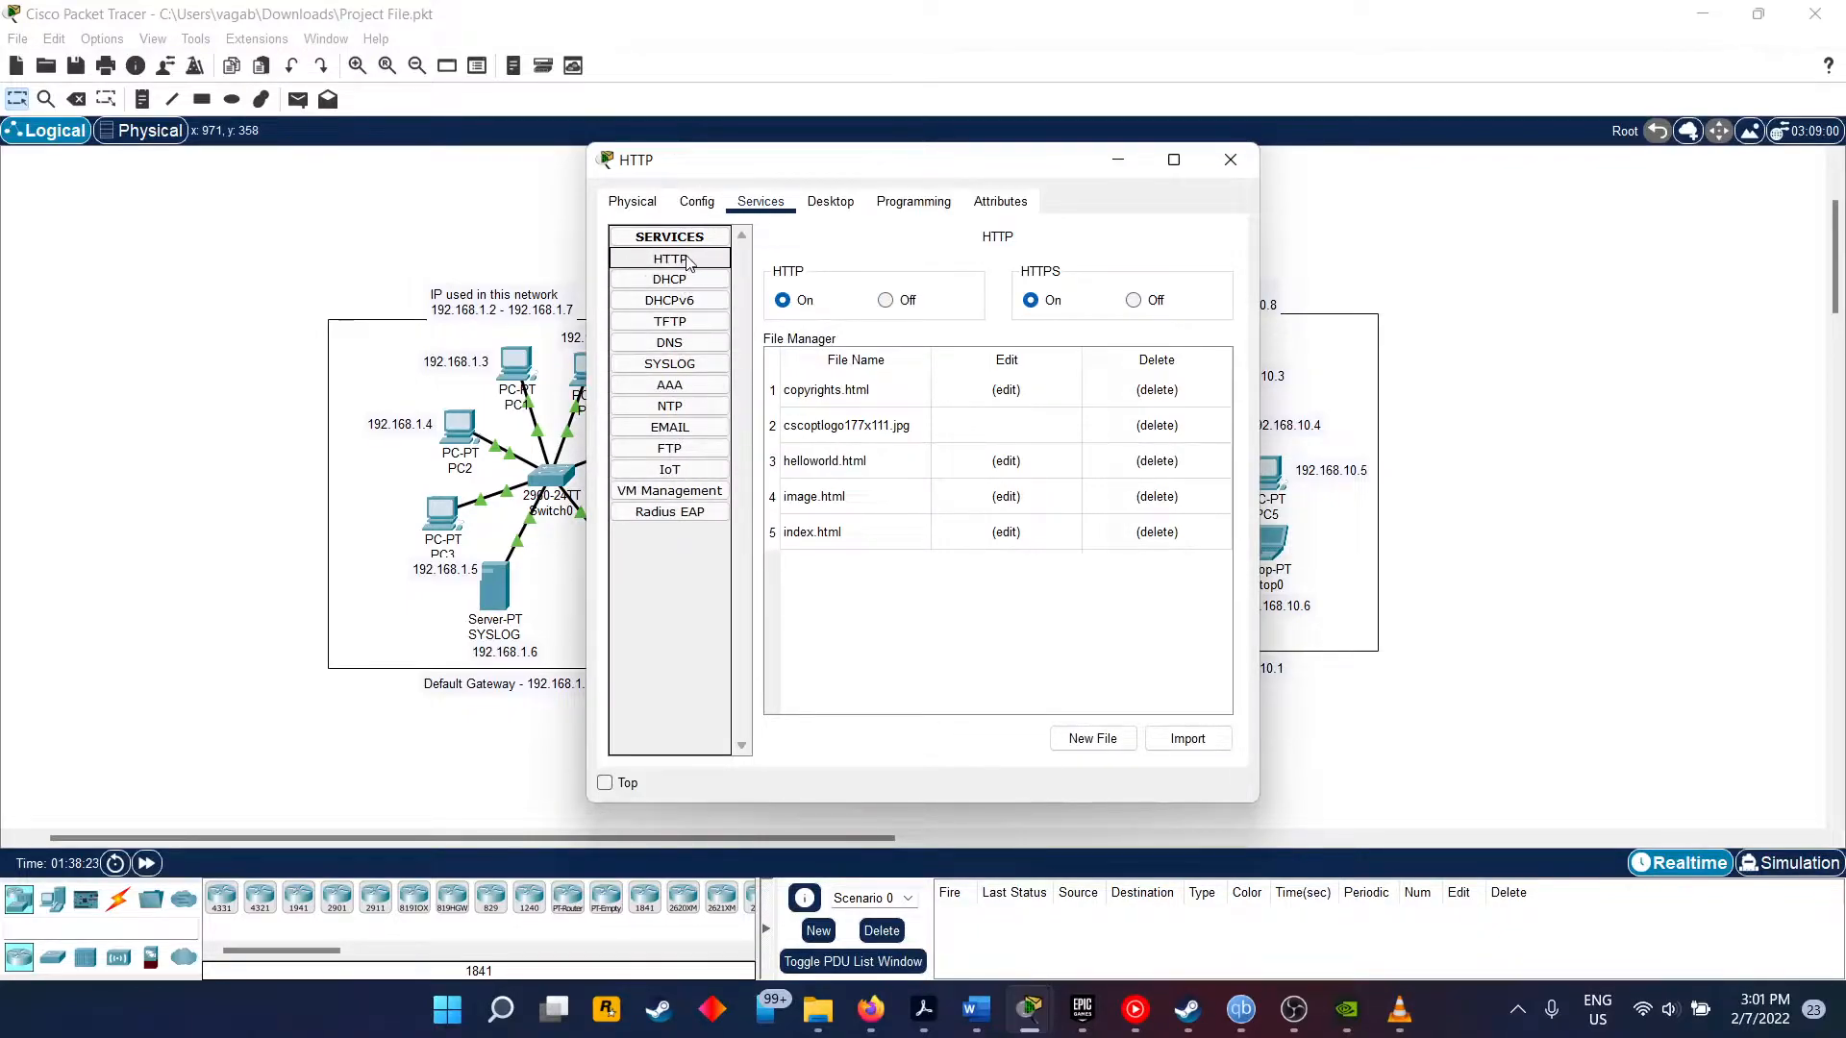
pyautogui.click(811, 531)
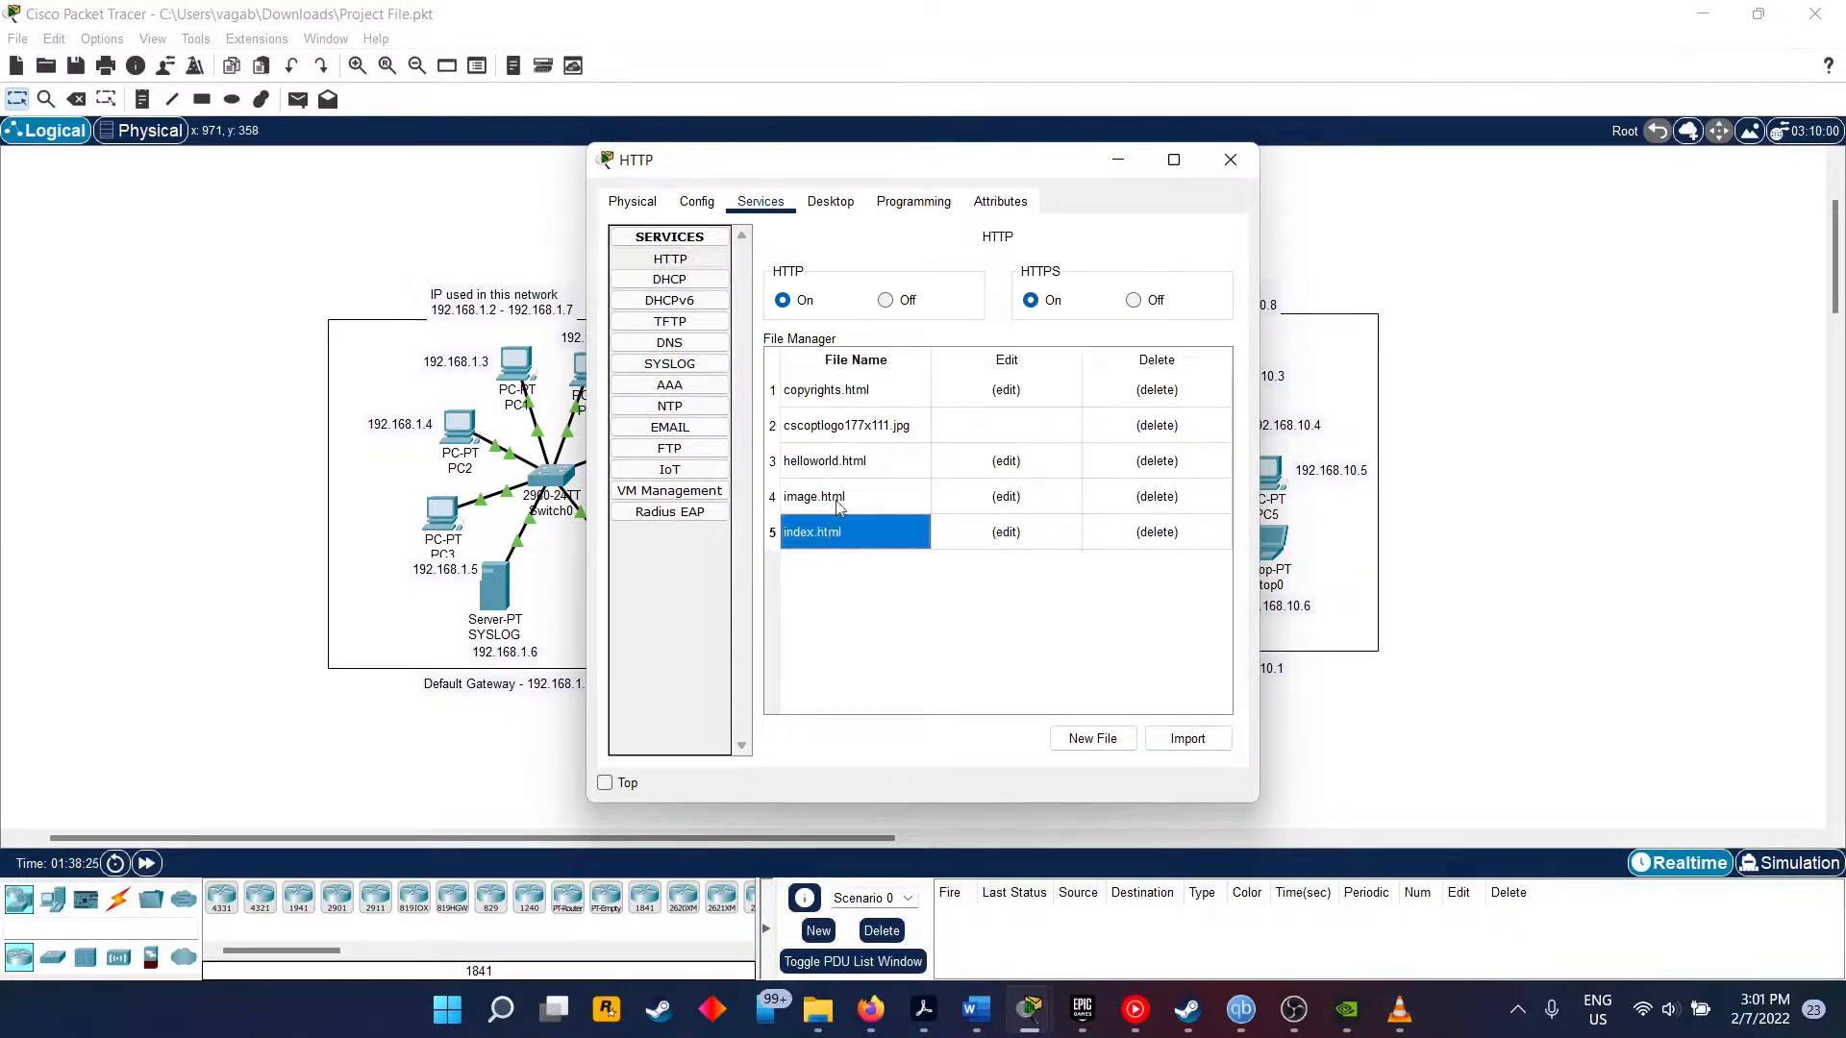
pyautogui.click(831, 200)
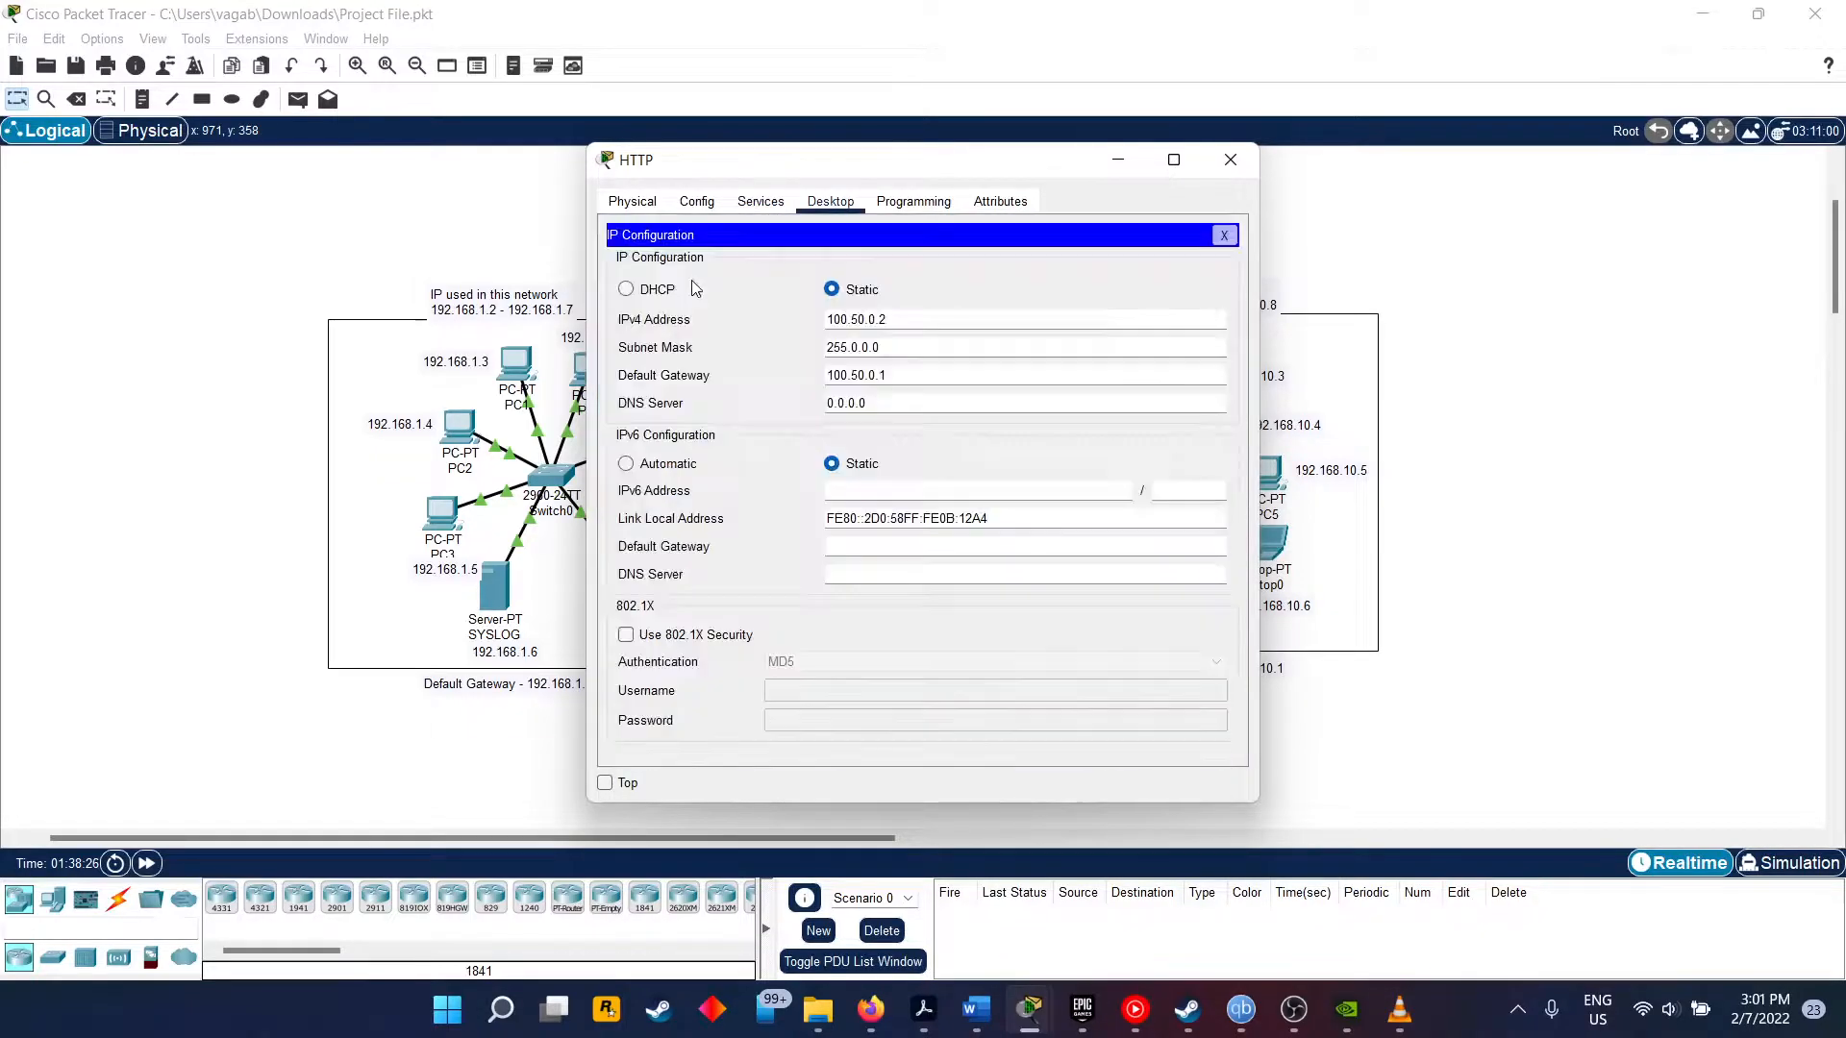
pyautogui.rightClick(856, 319)
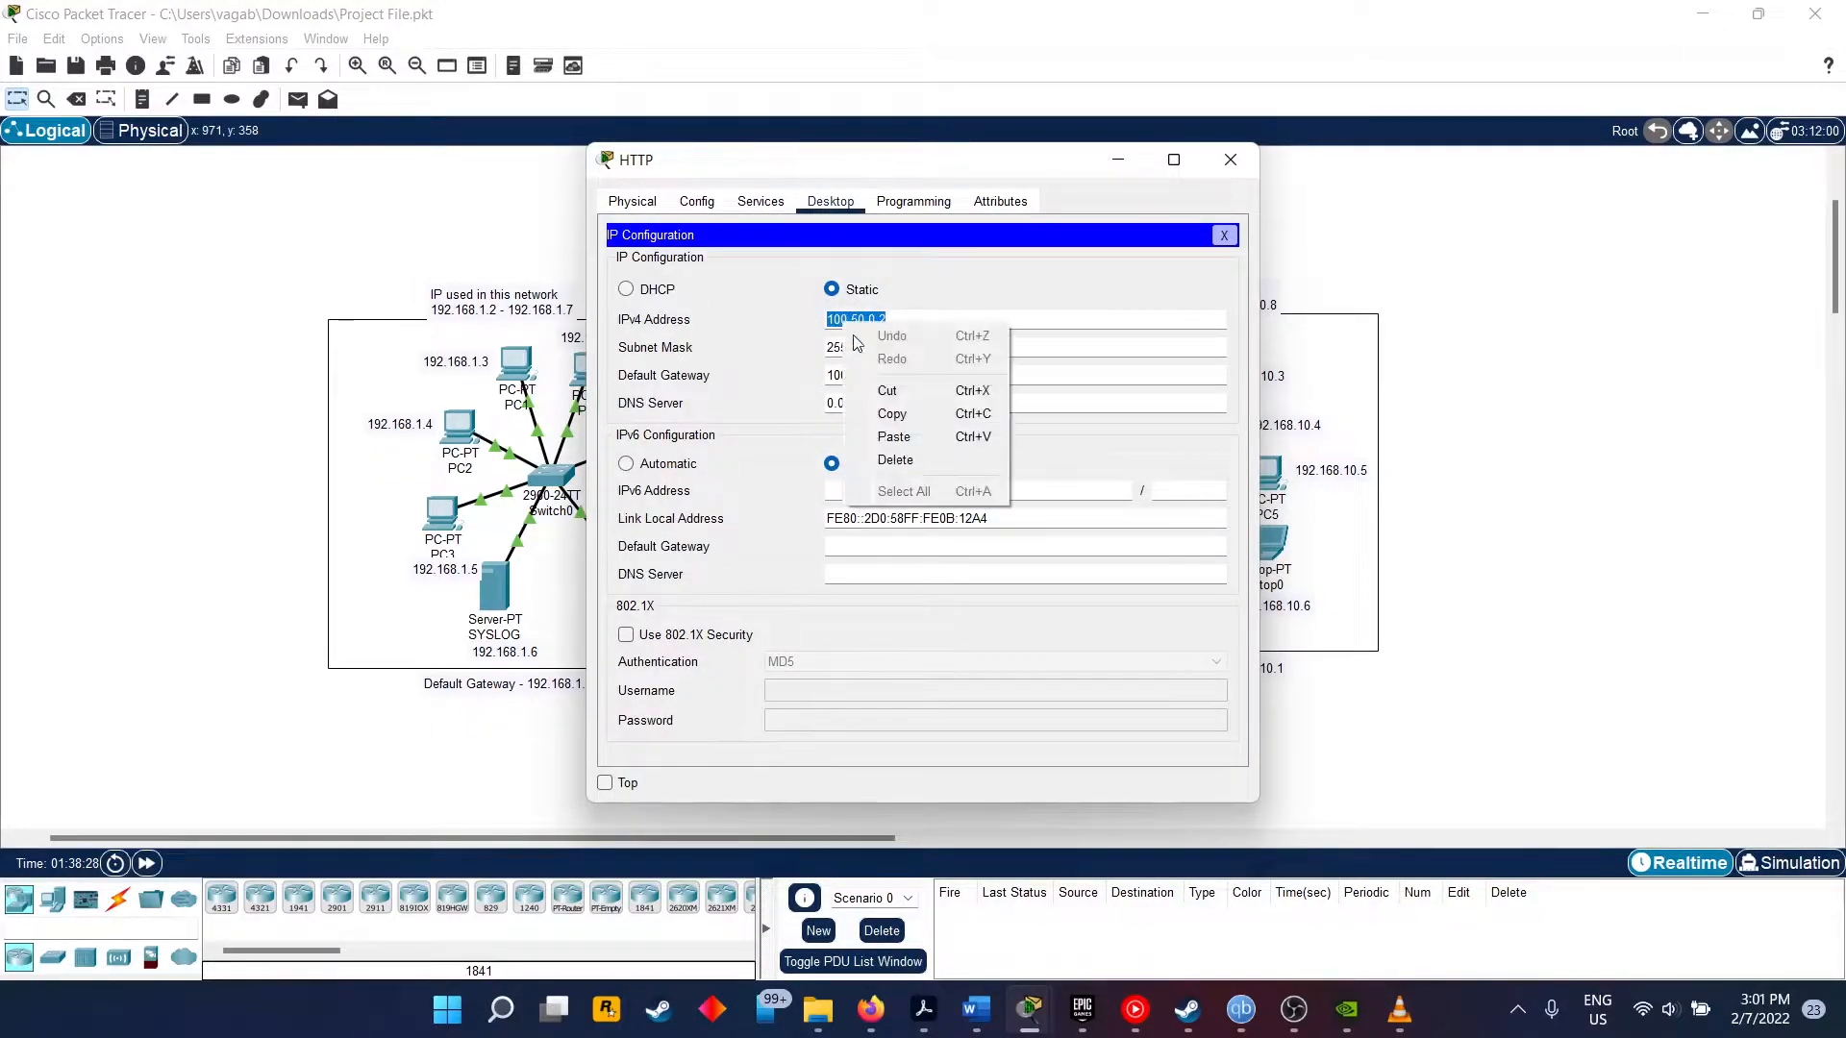
pyautogui.click(1228, 160)
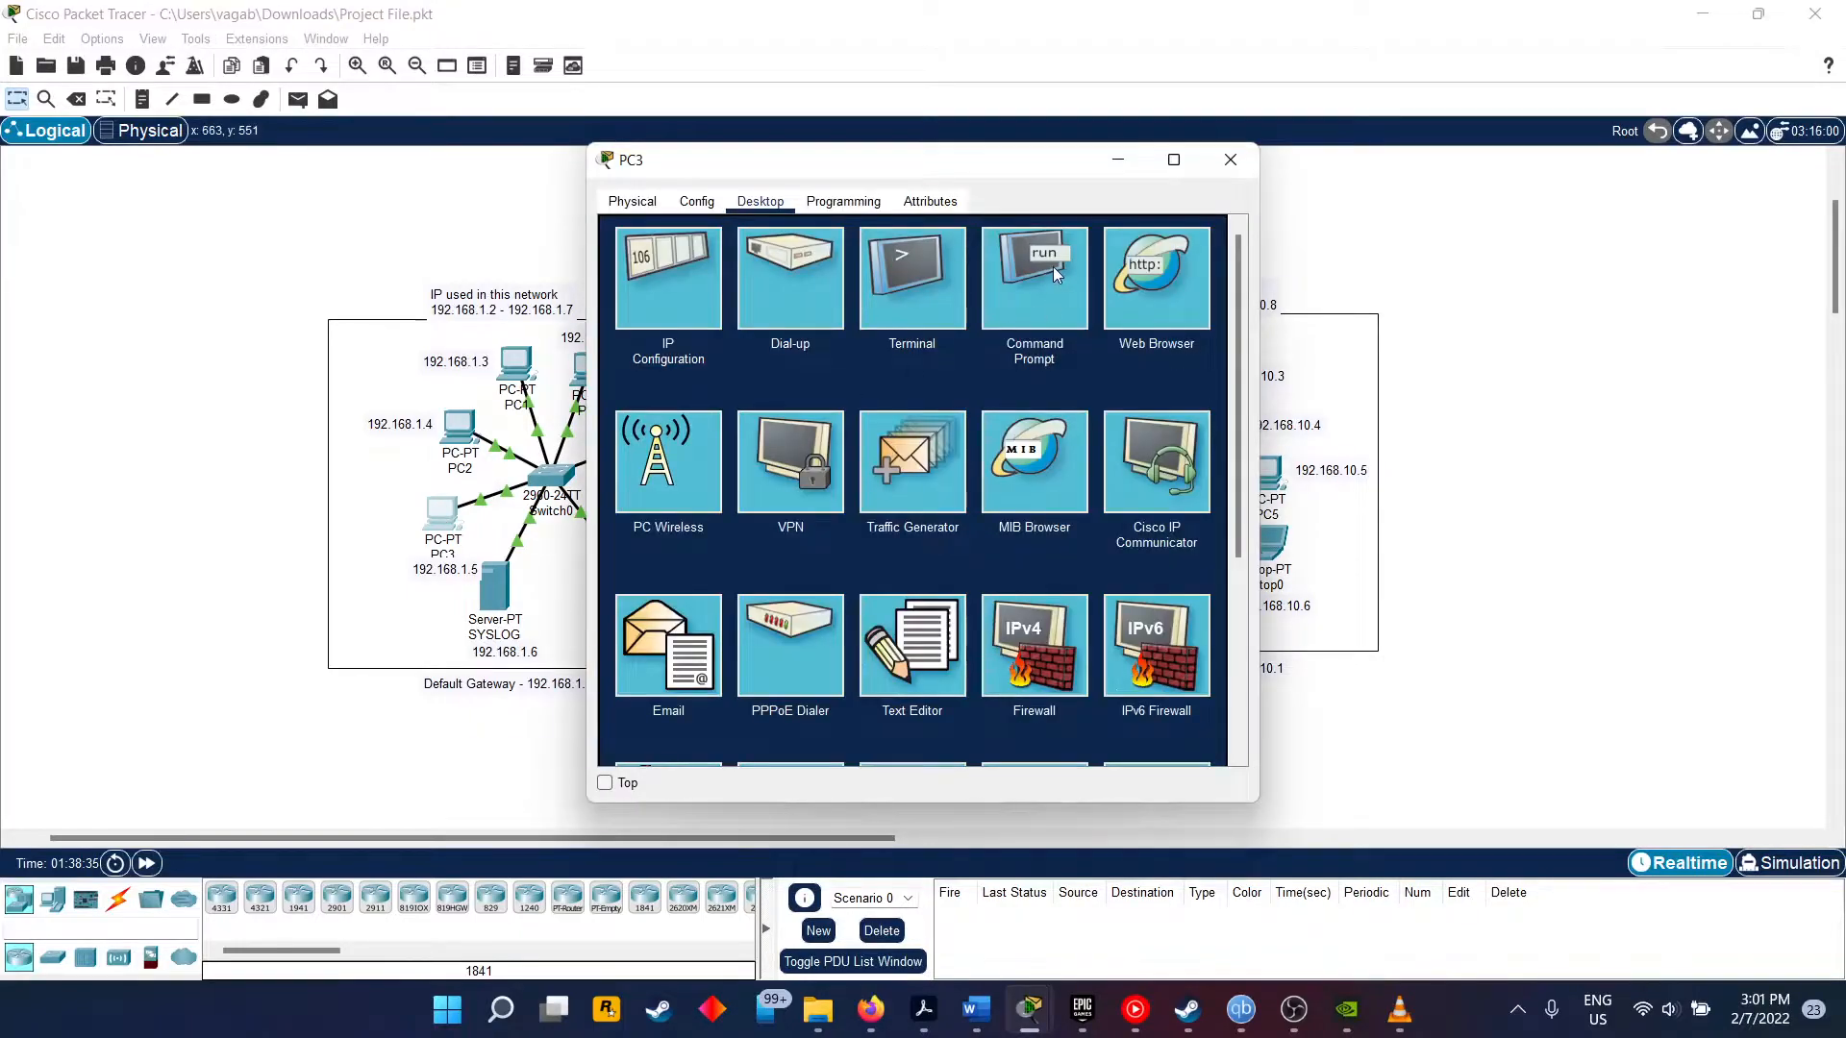
# Step: Browse to 100.50.0.2 from PC3, viewing the Copyrights page and Cisco logo image, then close PC3
pyautogui.click(1155, 277)
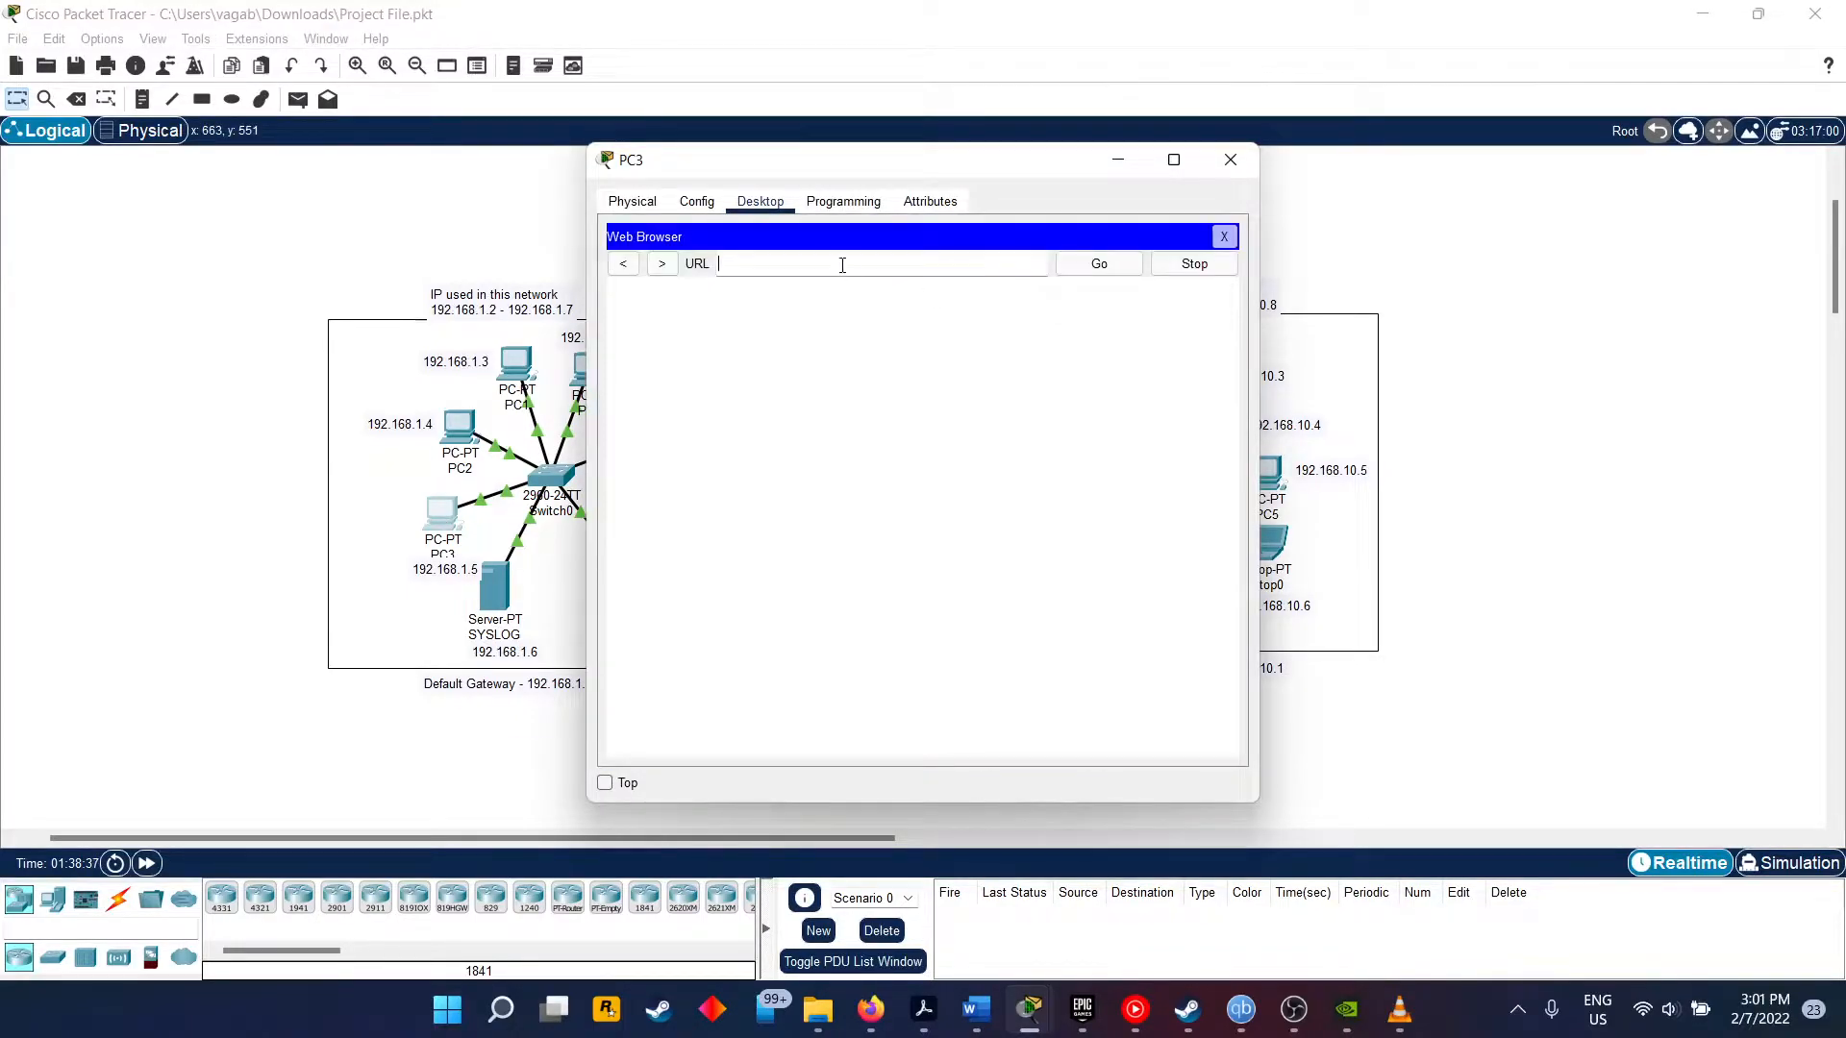
pyautogui.write('100.50.0.2')
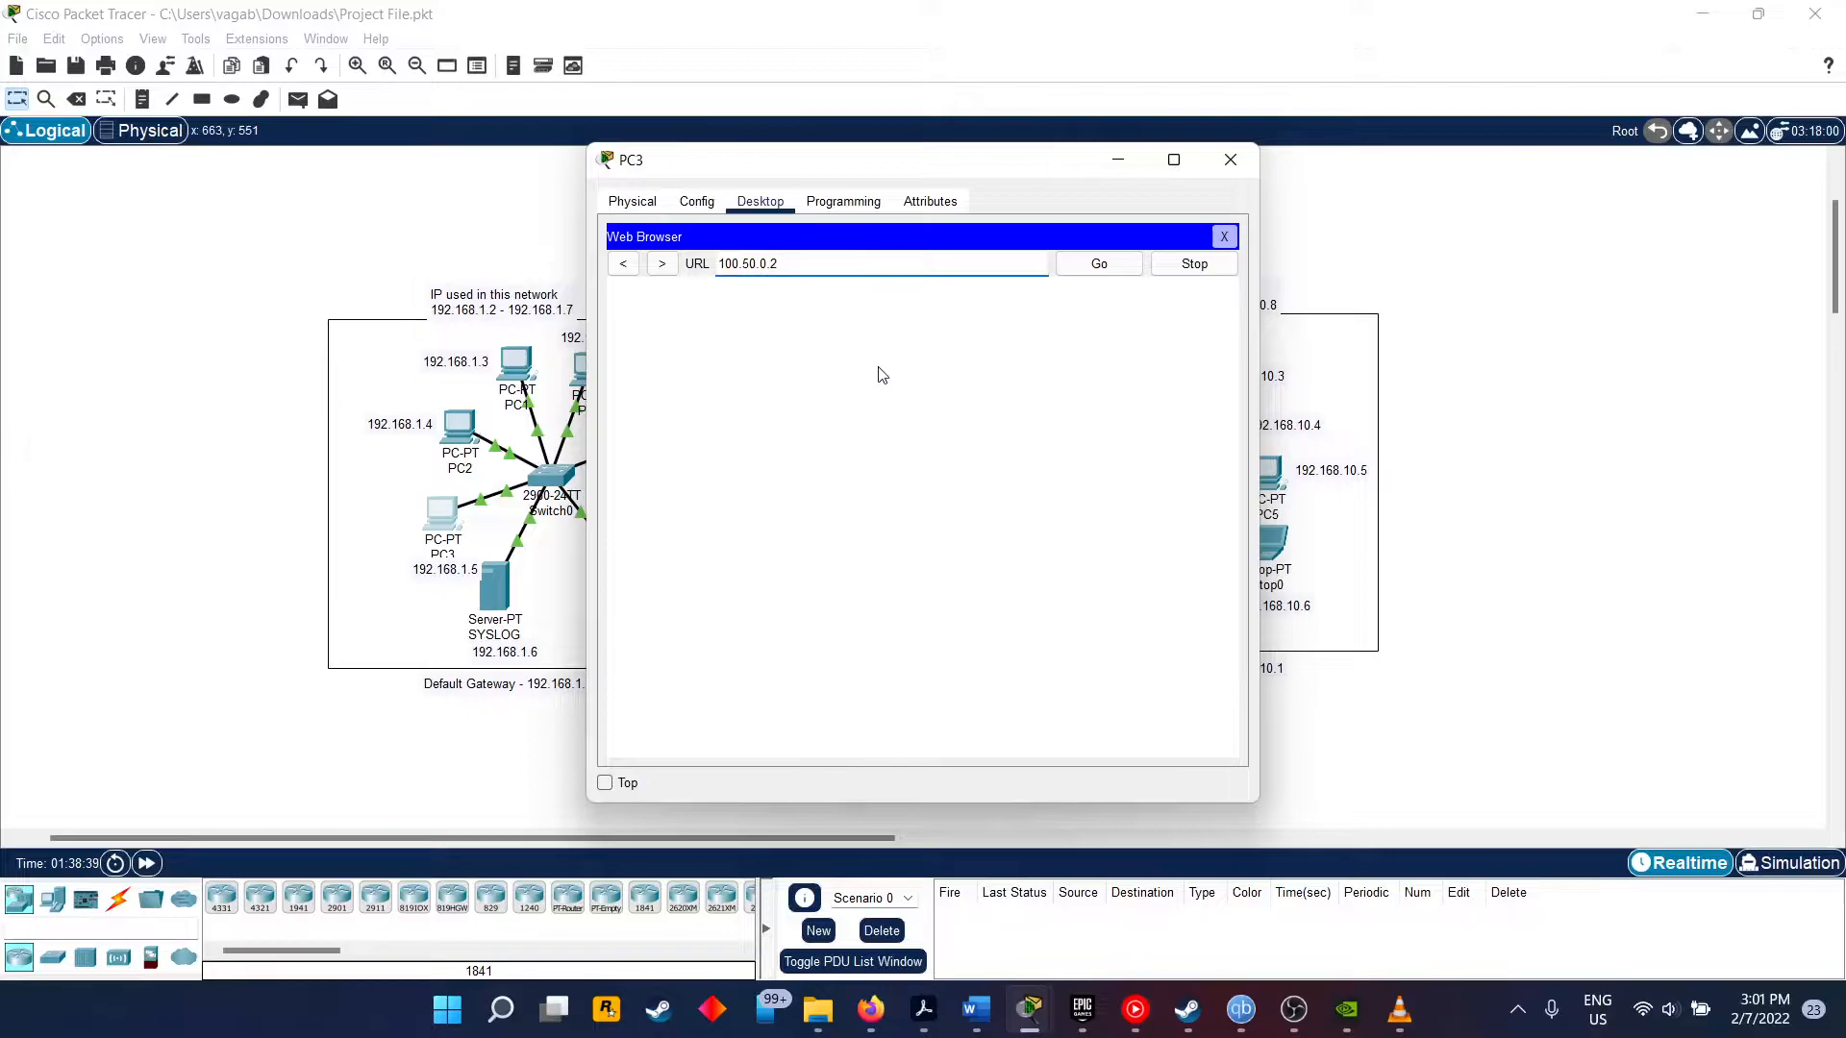
pyautogui.click(1098, 264)
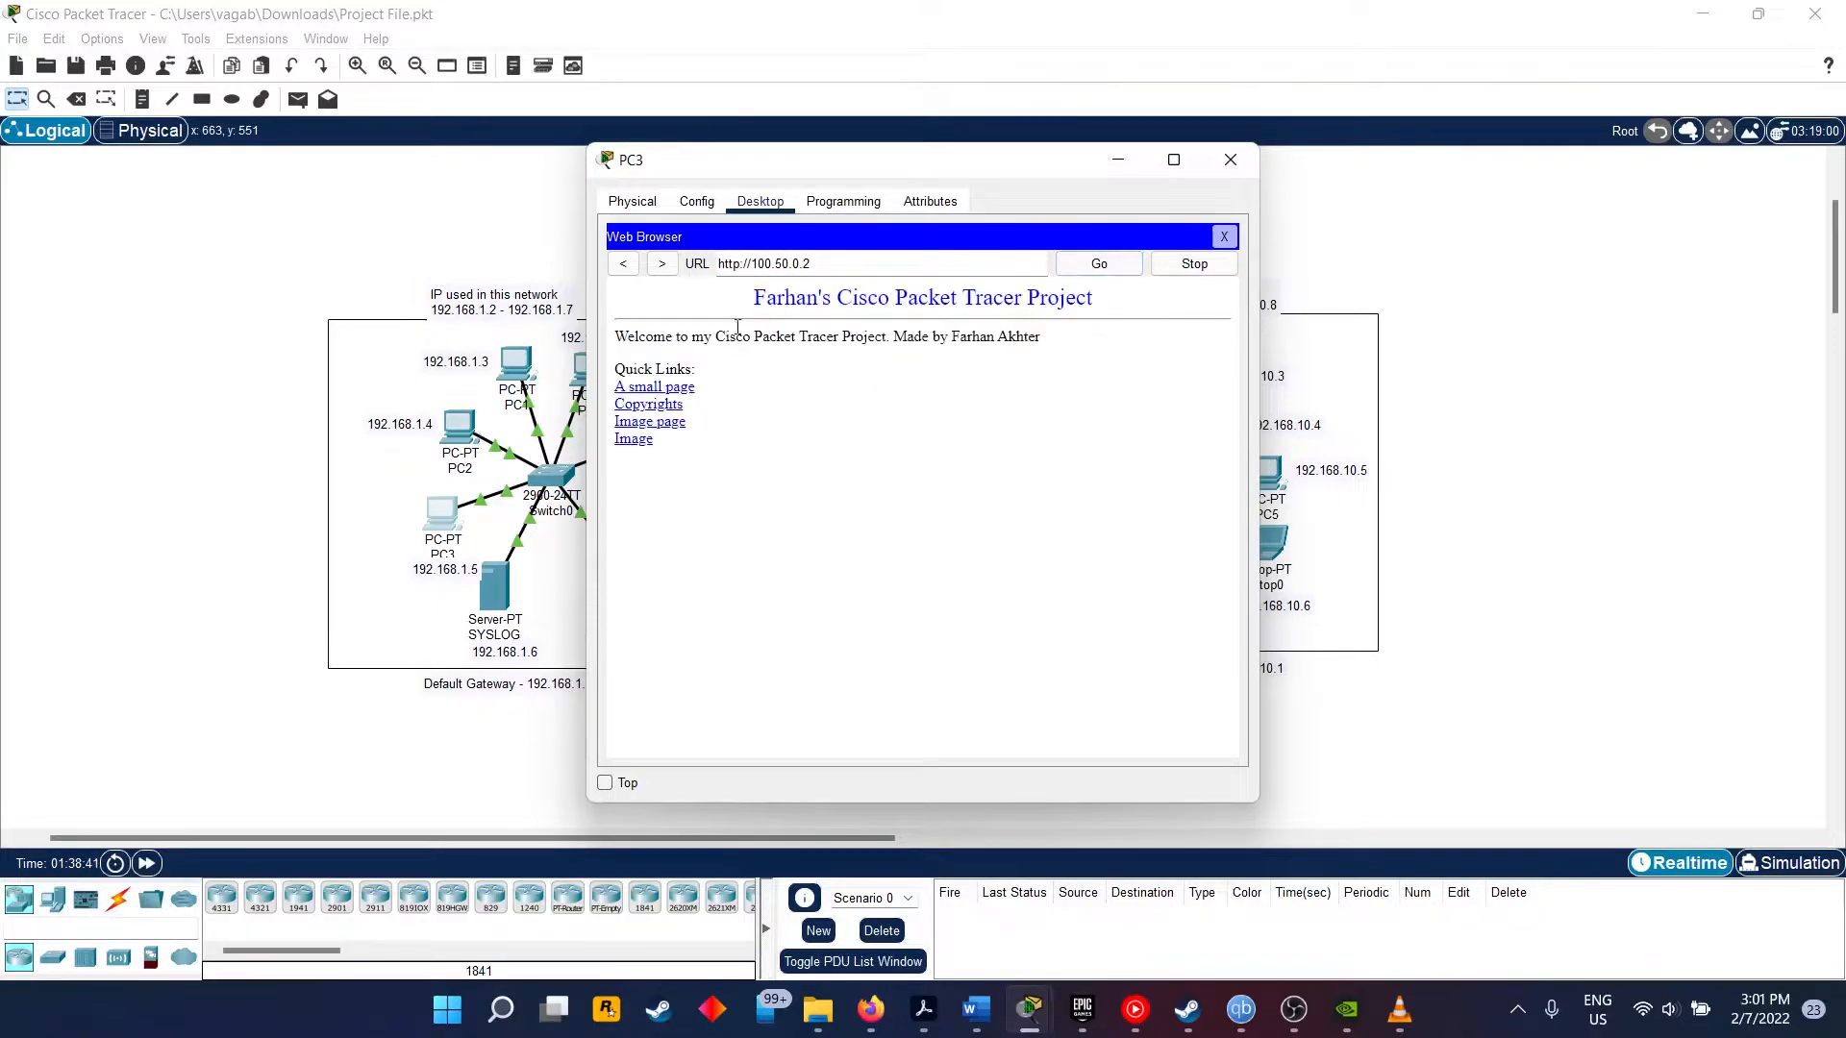
pyautogui.click(653, 386)
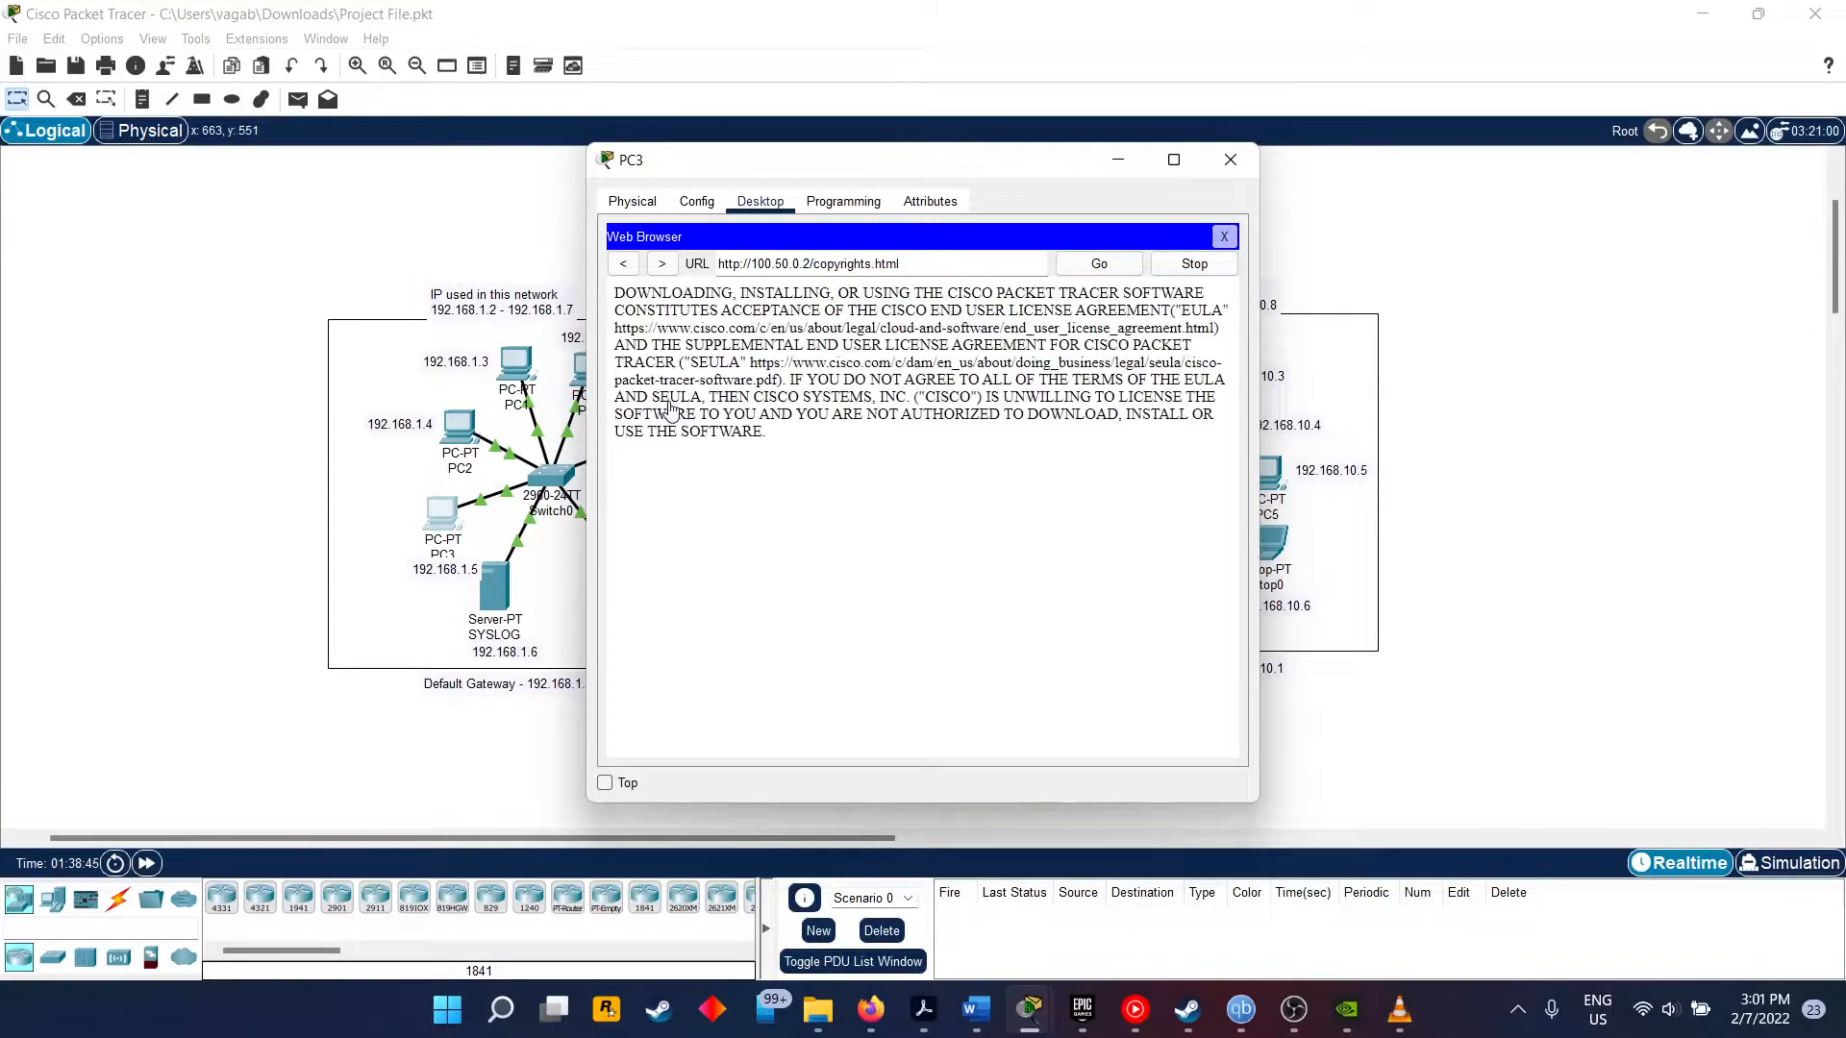
pyautogui.click(621, 264)
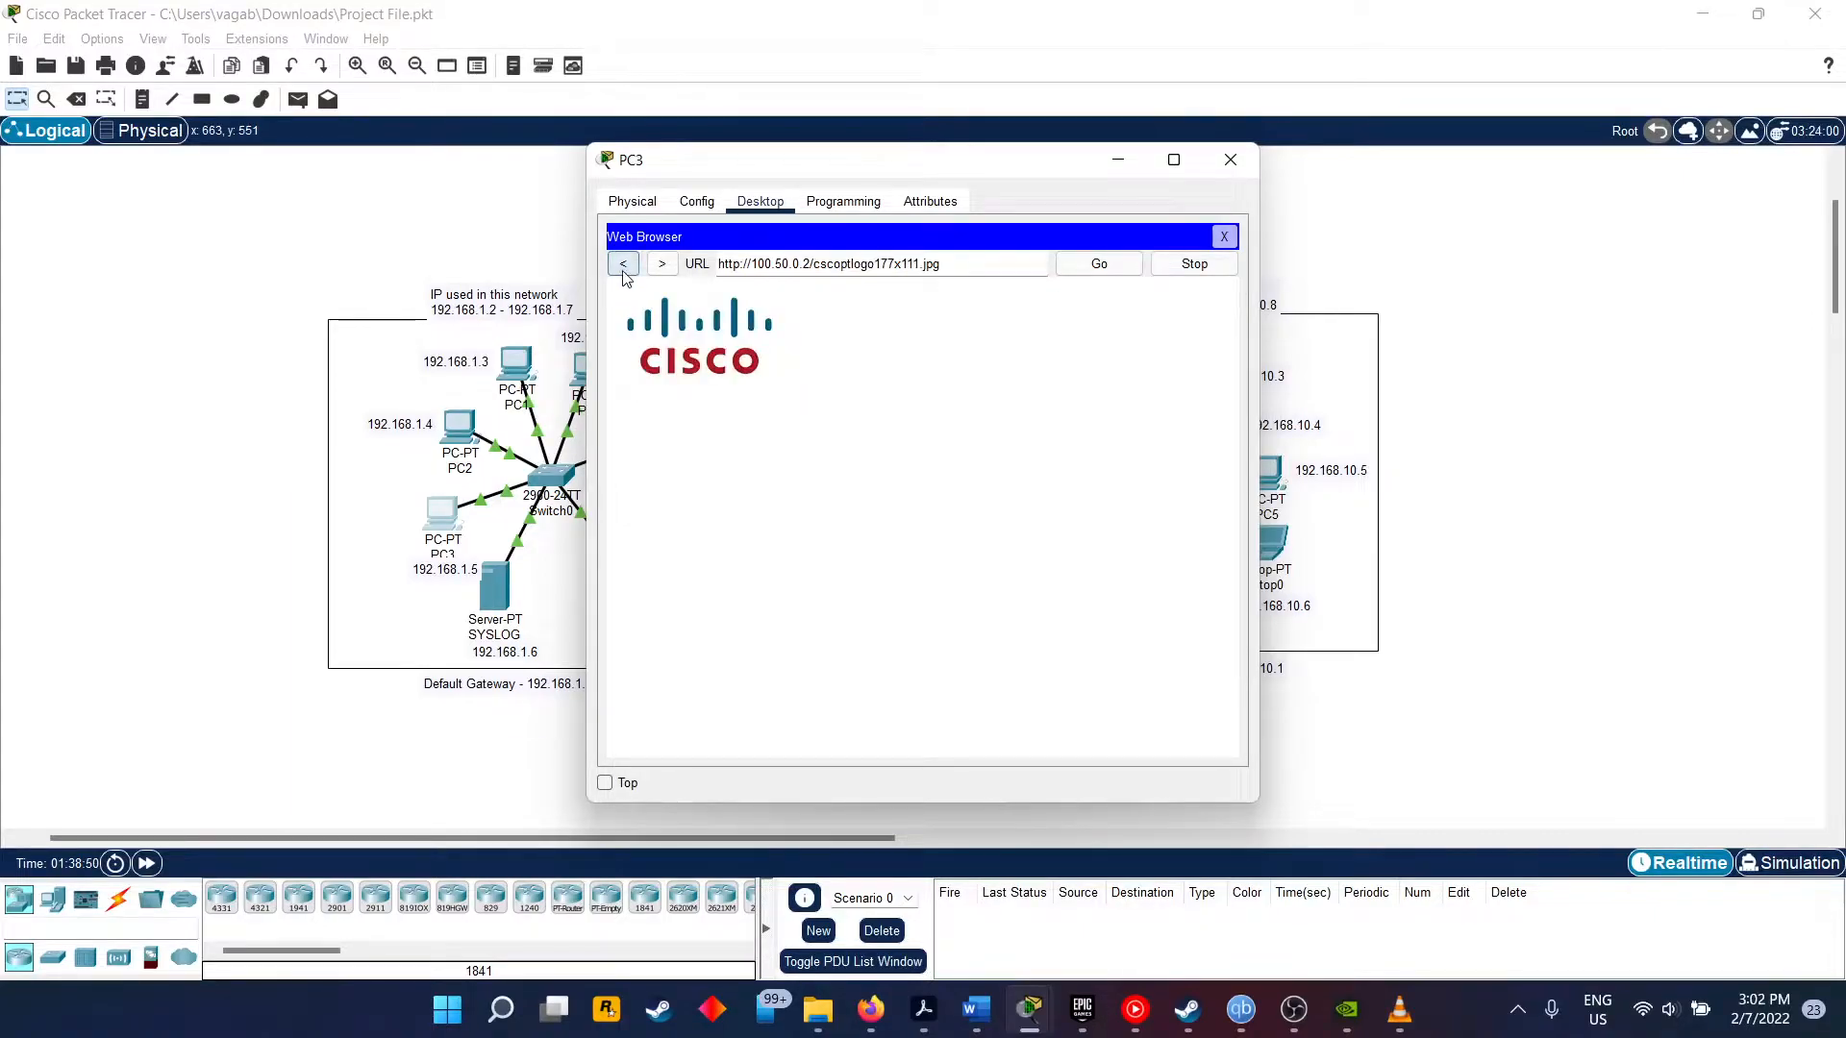
pyautogui.click(1230, 159)
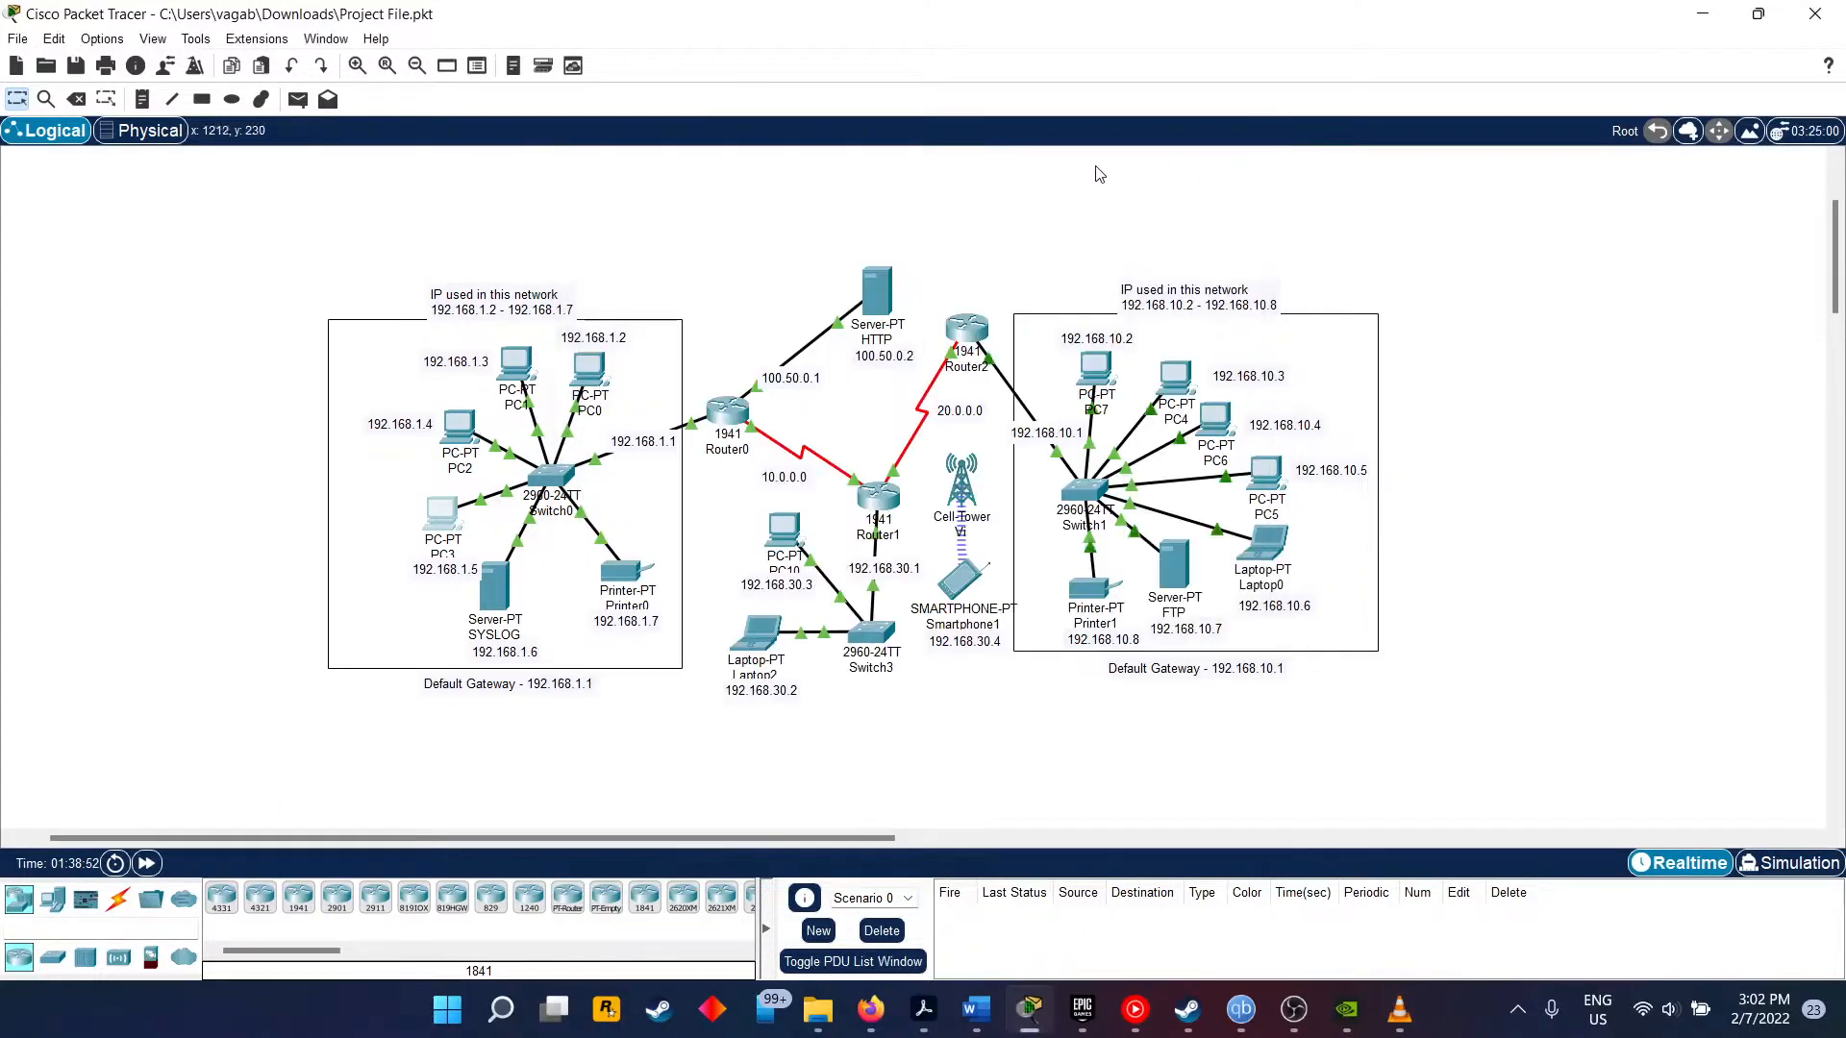
pyautogui.moveTo(1175, 569)
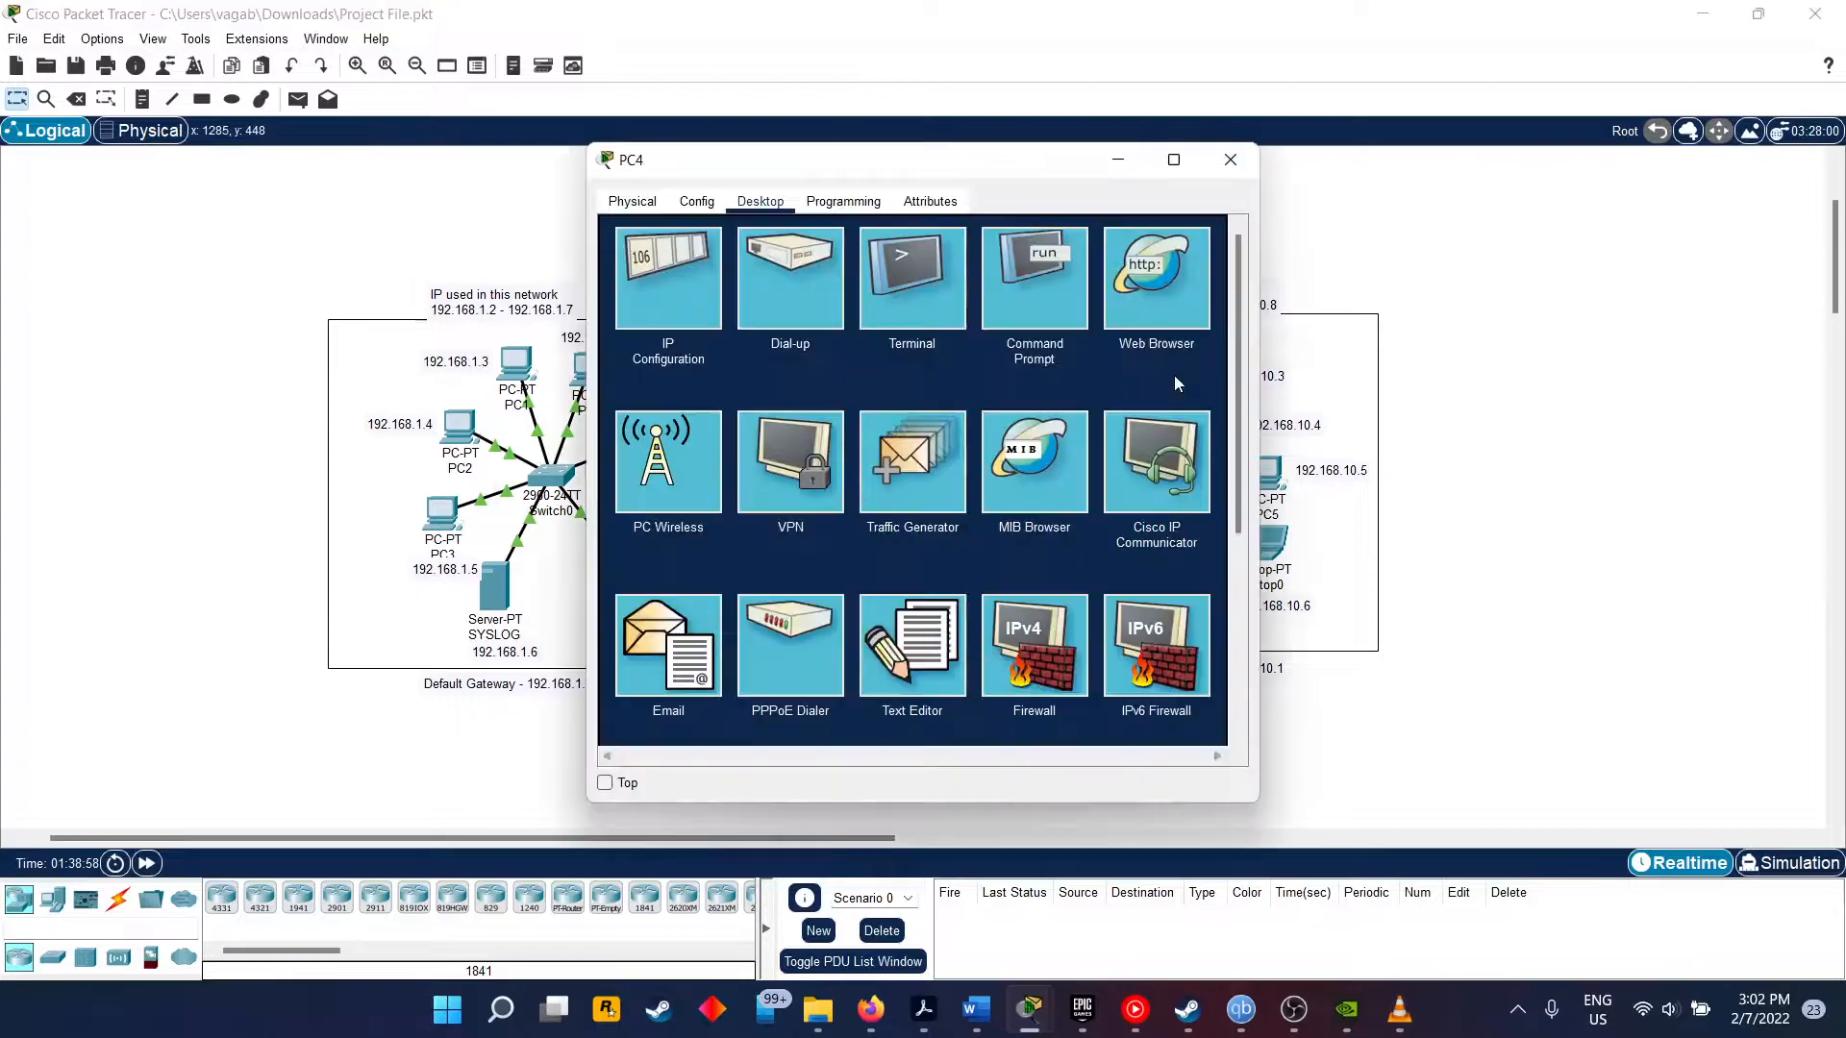
# Step: Write hello in PC4's text editor and save it as testing123.txt
pyautogui.click(911, 646)
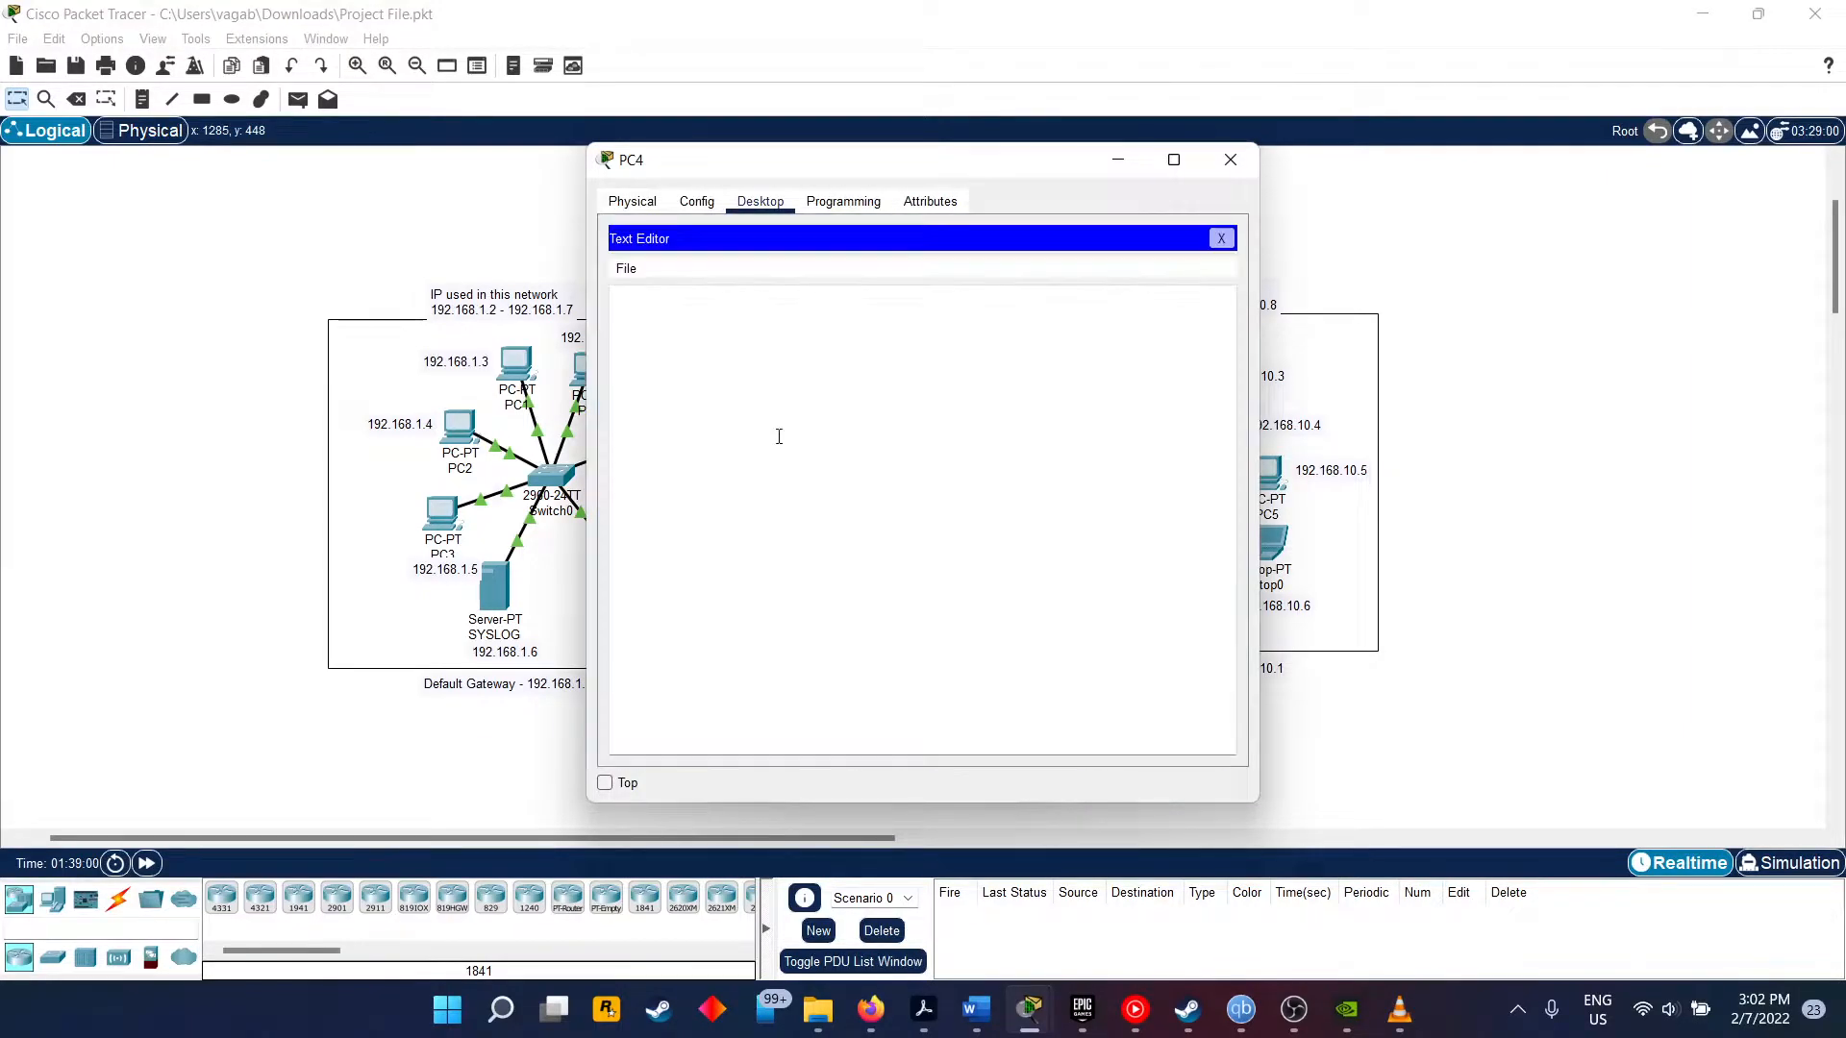
pyautogui.write('hel')
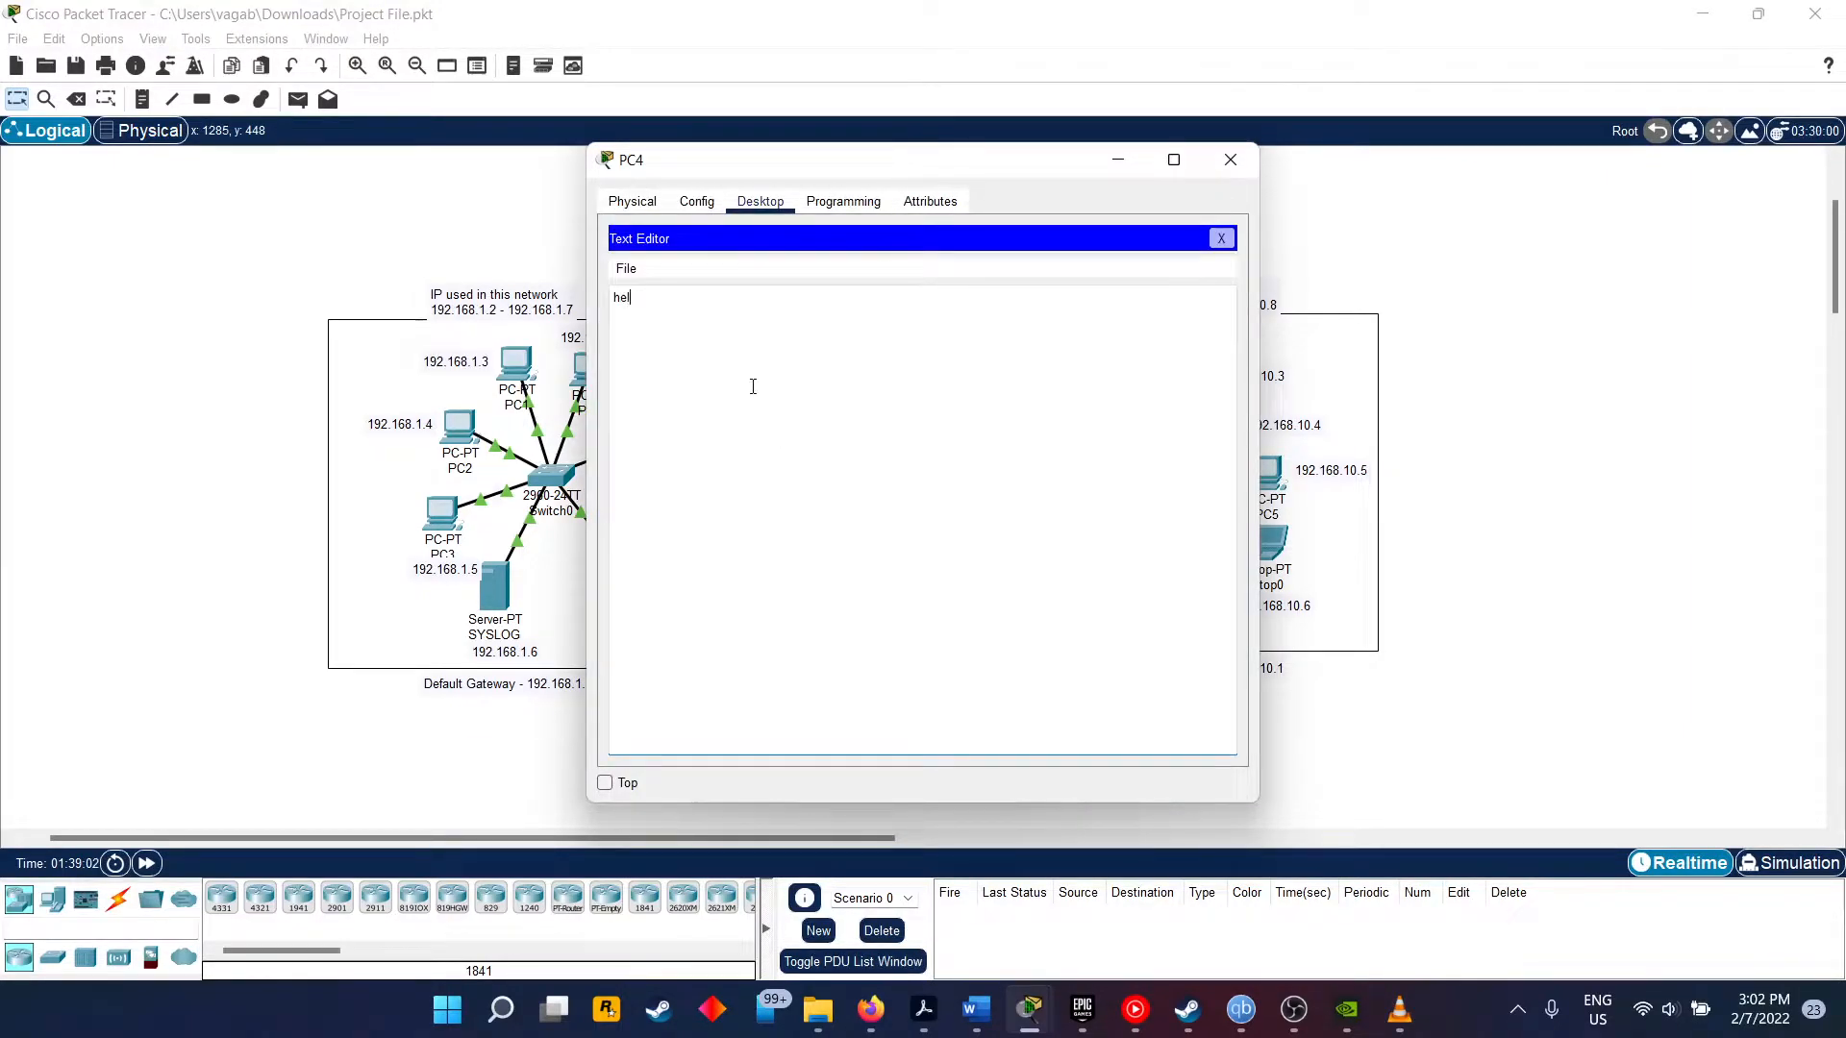
pyautogui.write('lo')
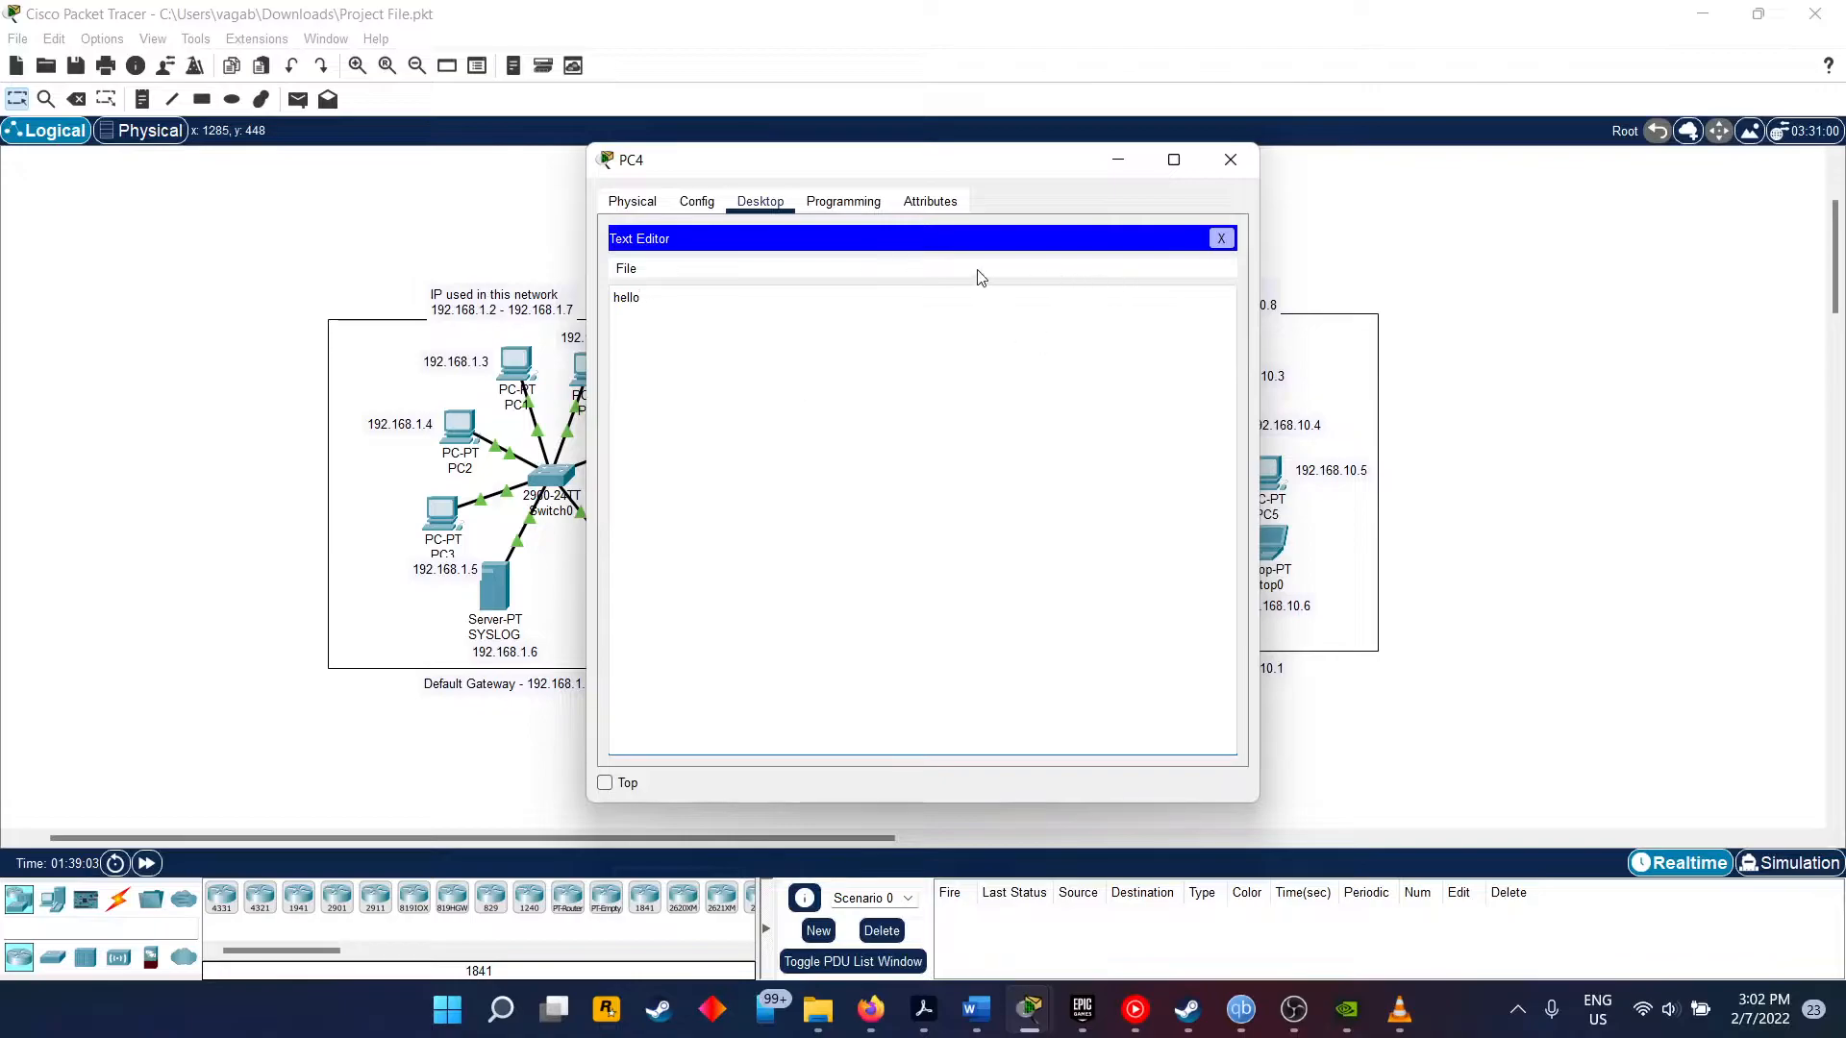
pyautogui.click(625, 268)
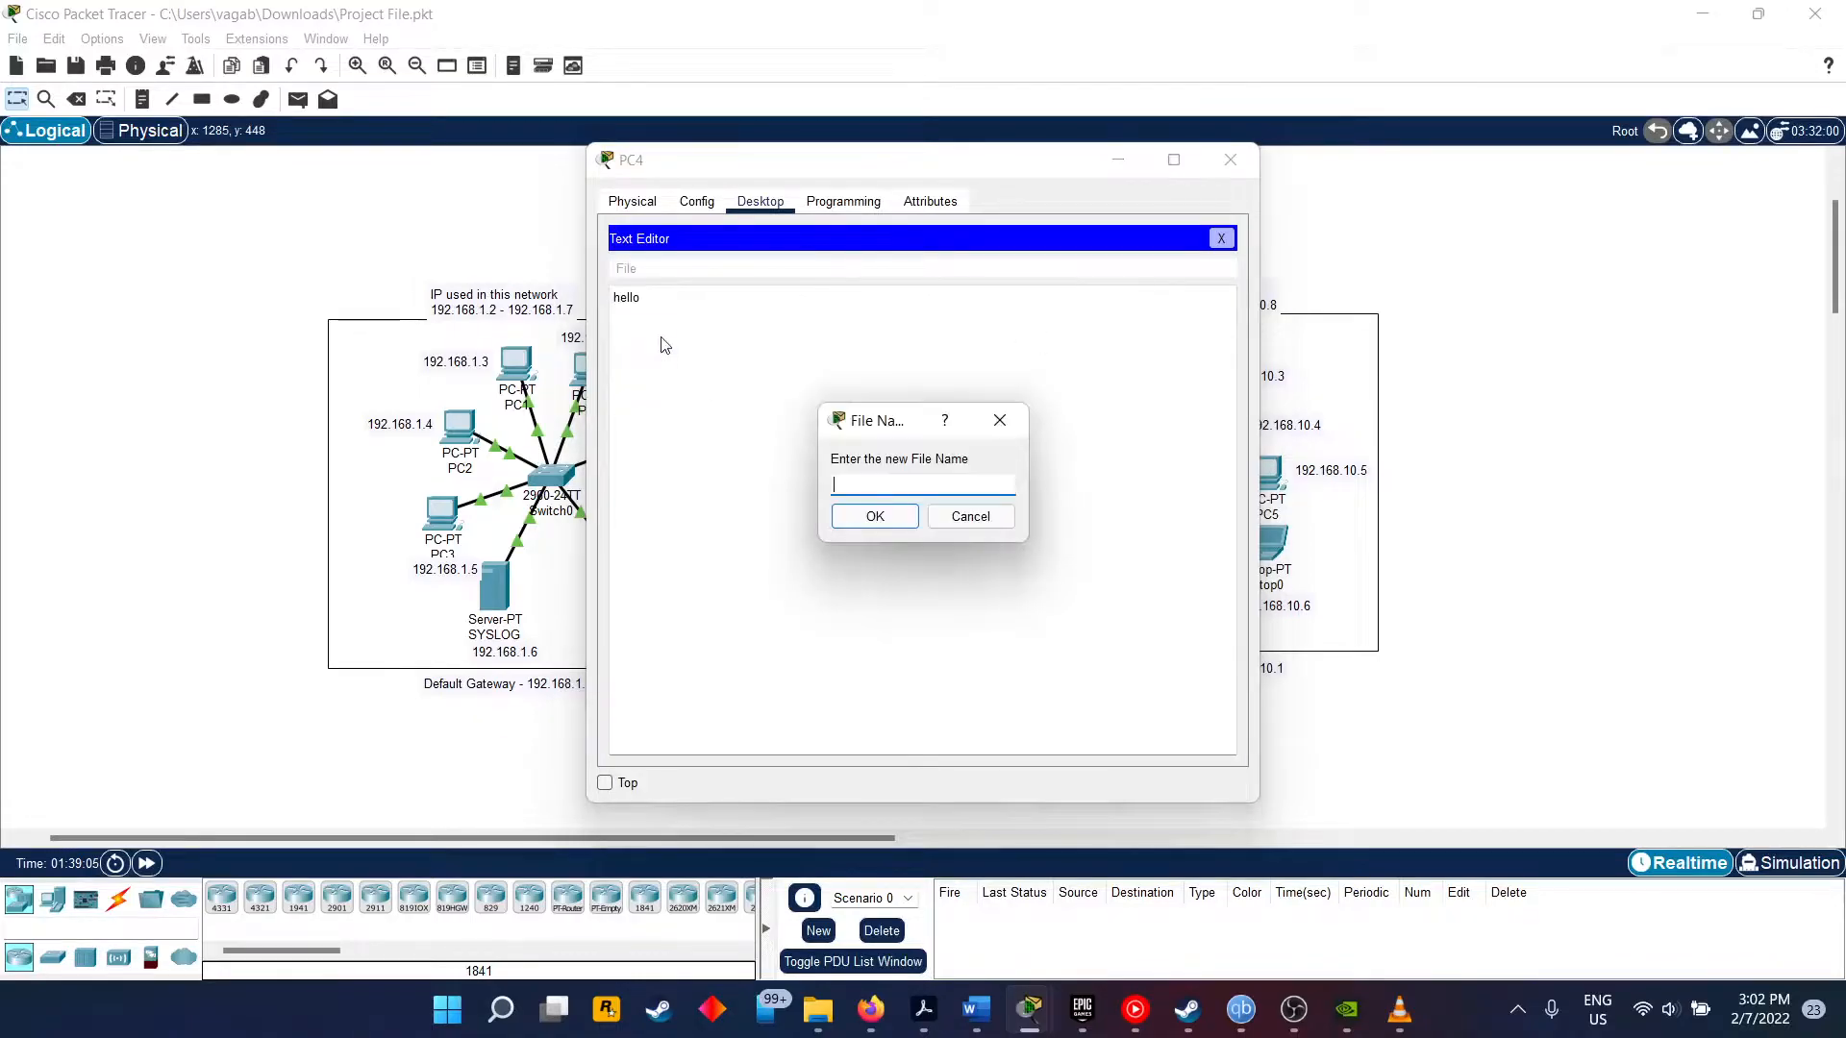
pyautogui.write('testing123.tx')
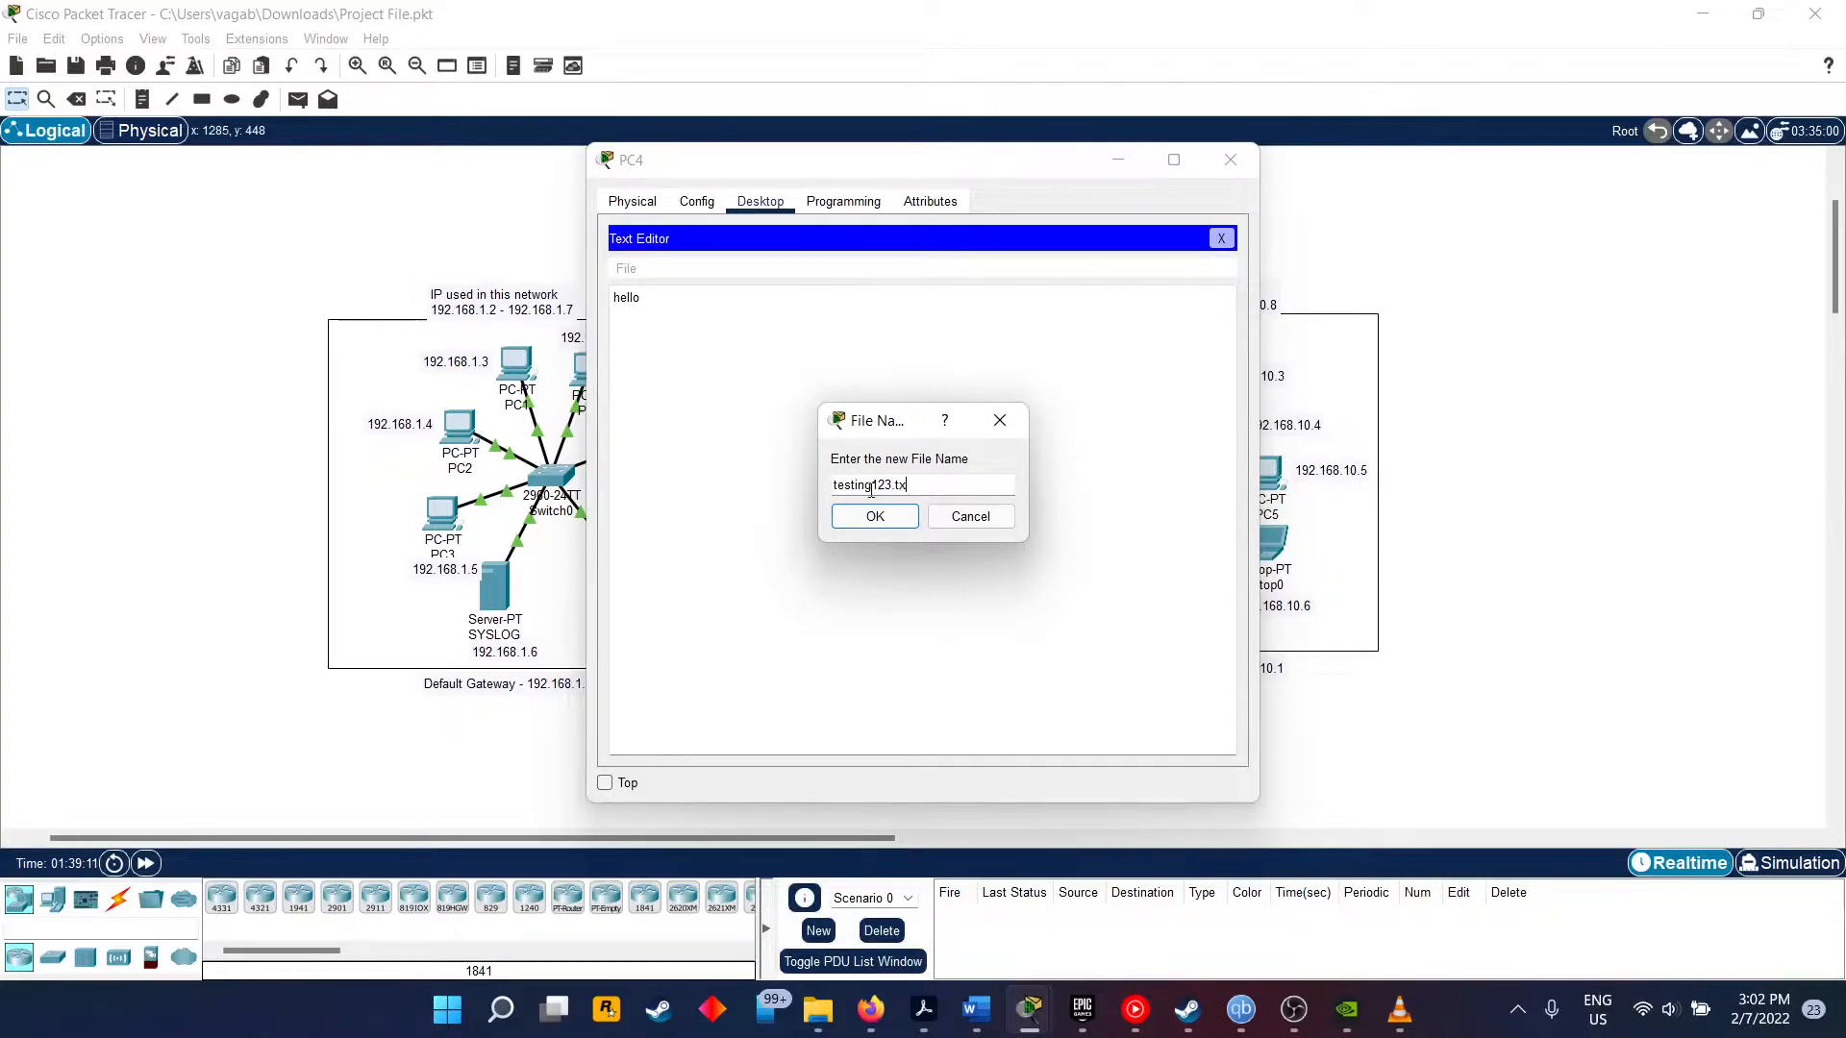
pyautogui.click(873, 515)
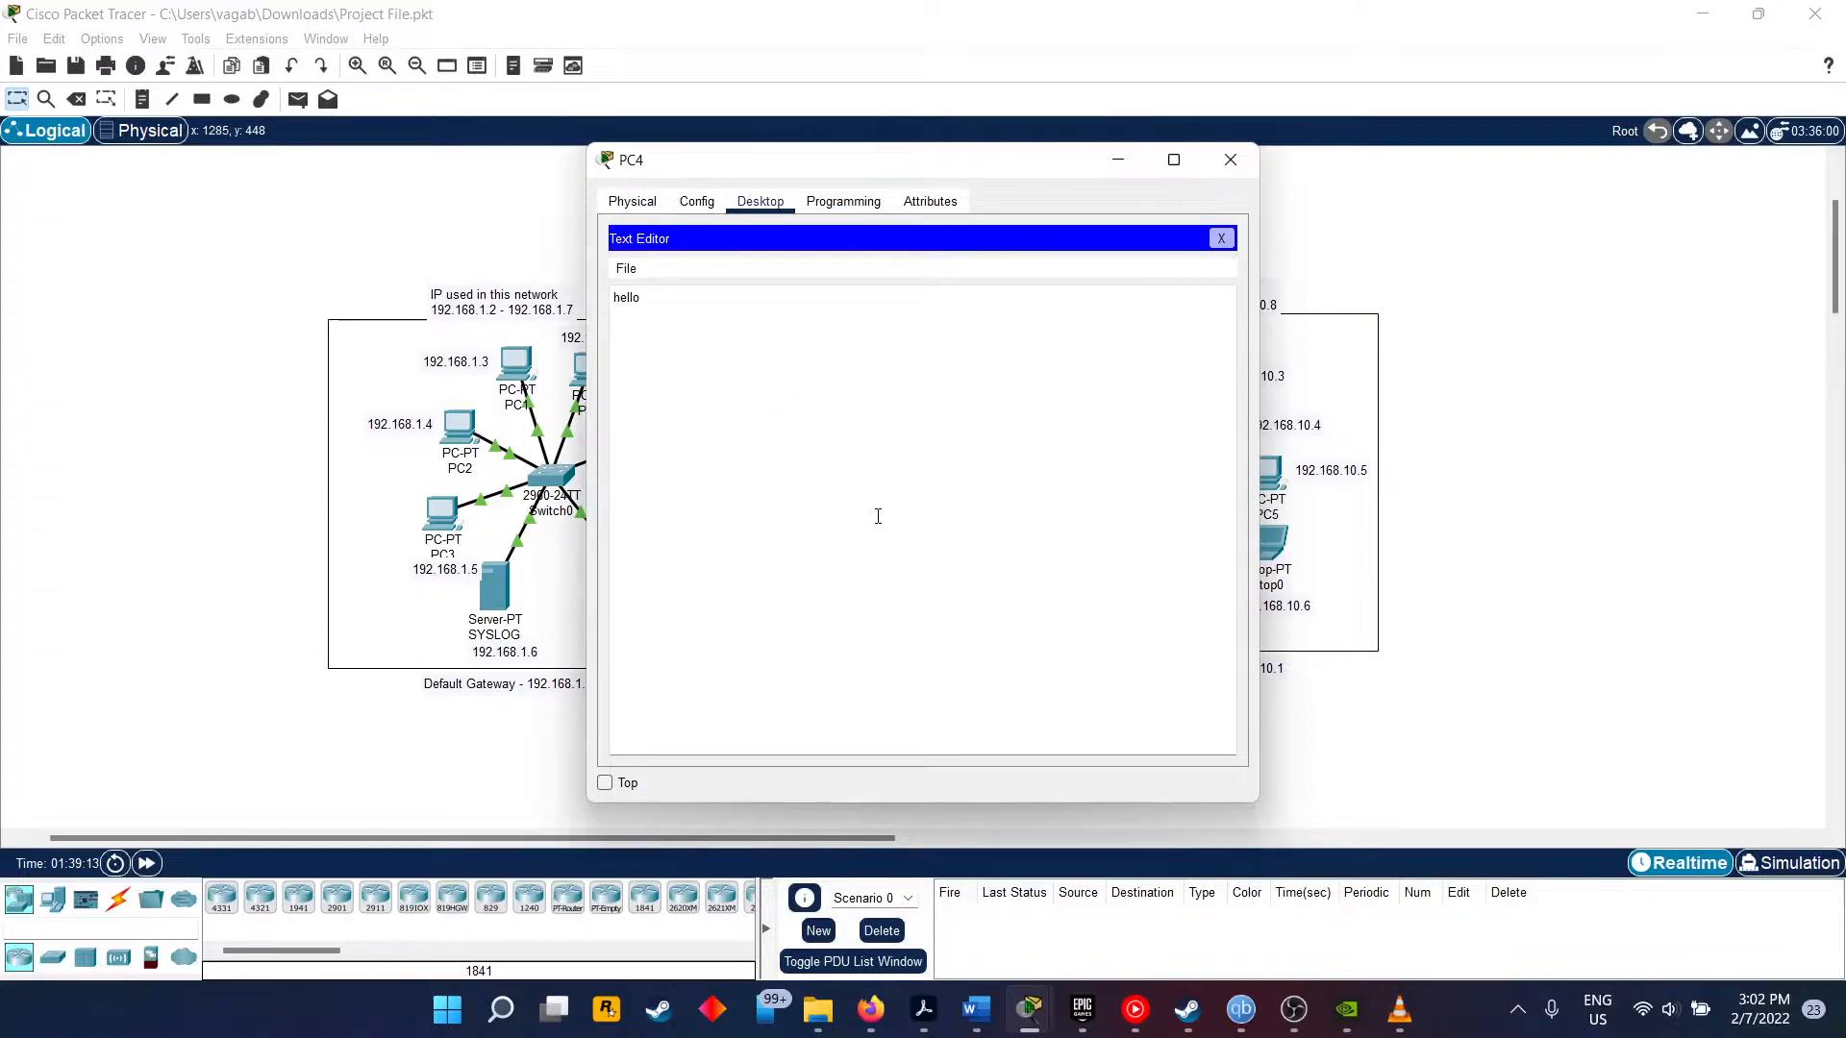
# Step: Close the text editor after glancing at PC4's other tabs and switch to its command prompt
pyautogui.click(842, 202)
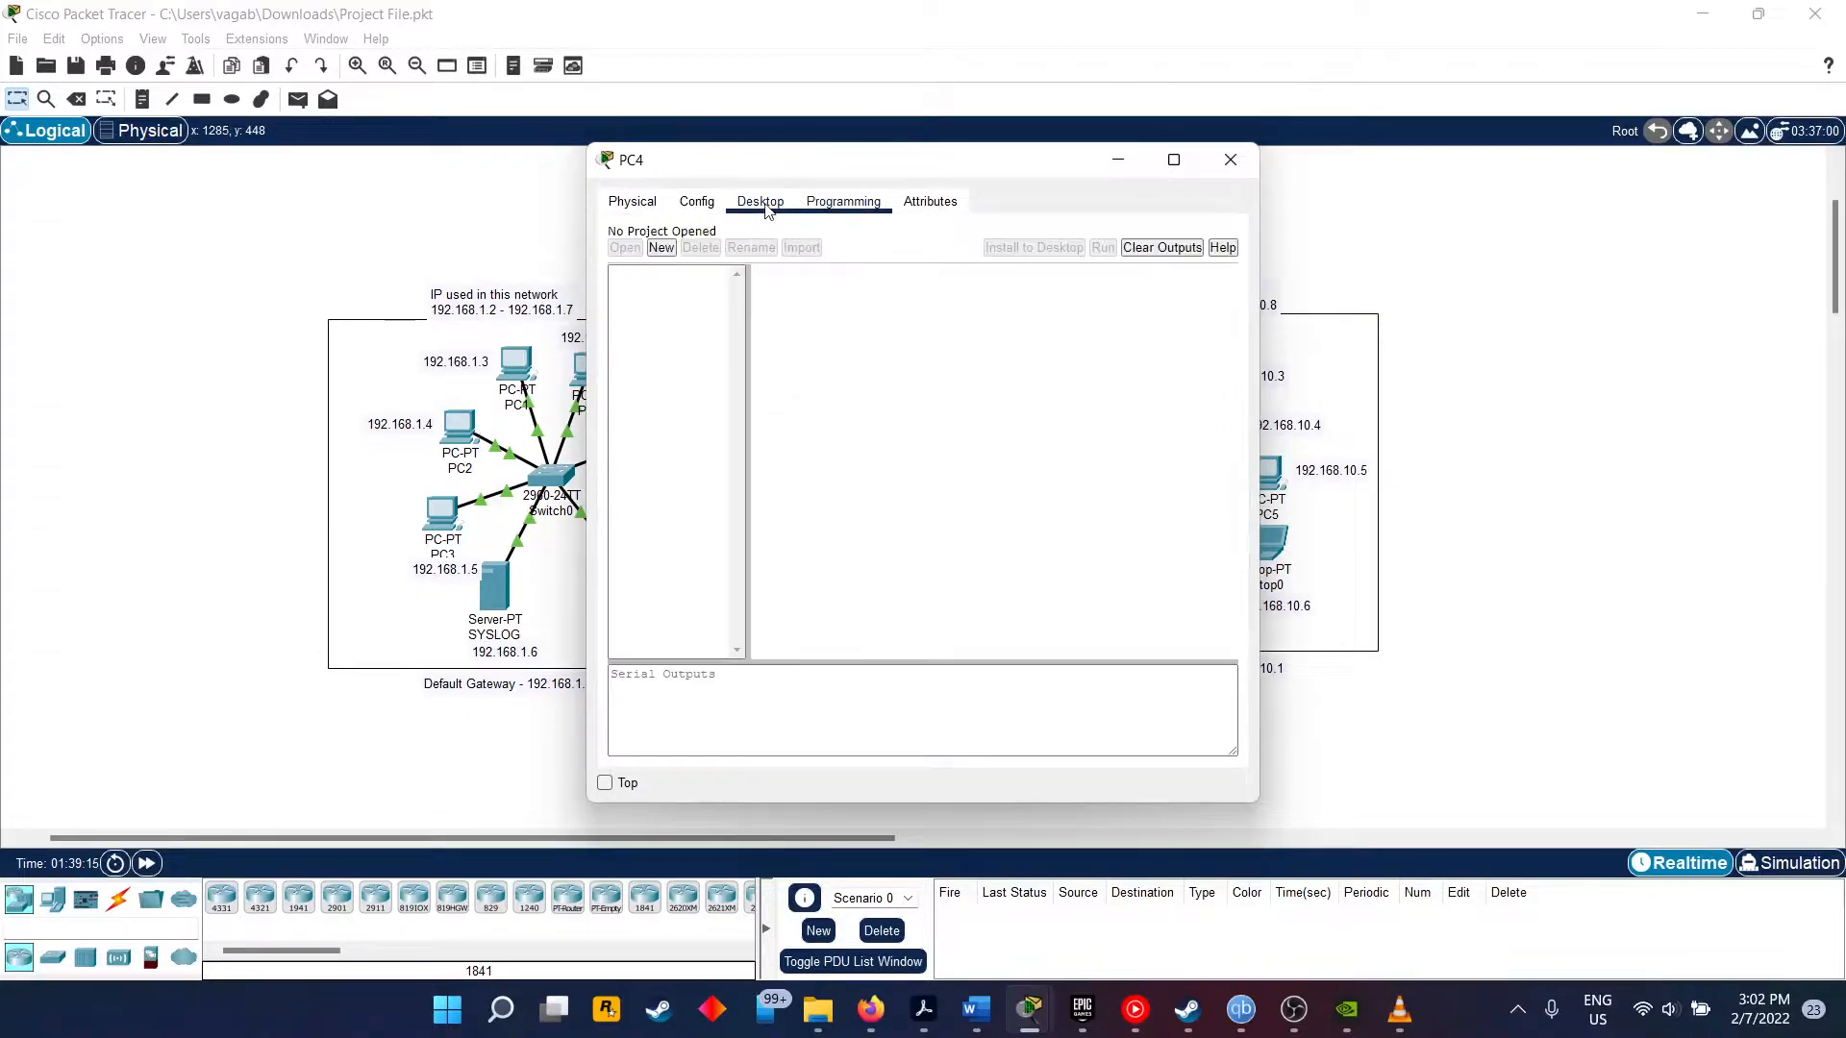
pyautogui.click(696, 200)
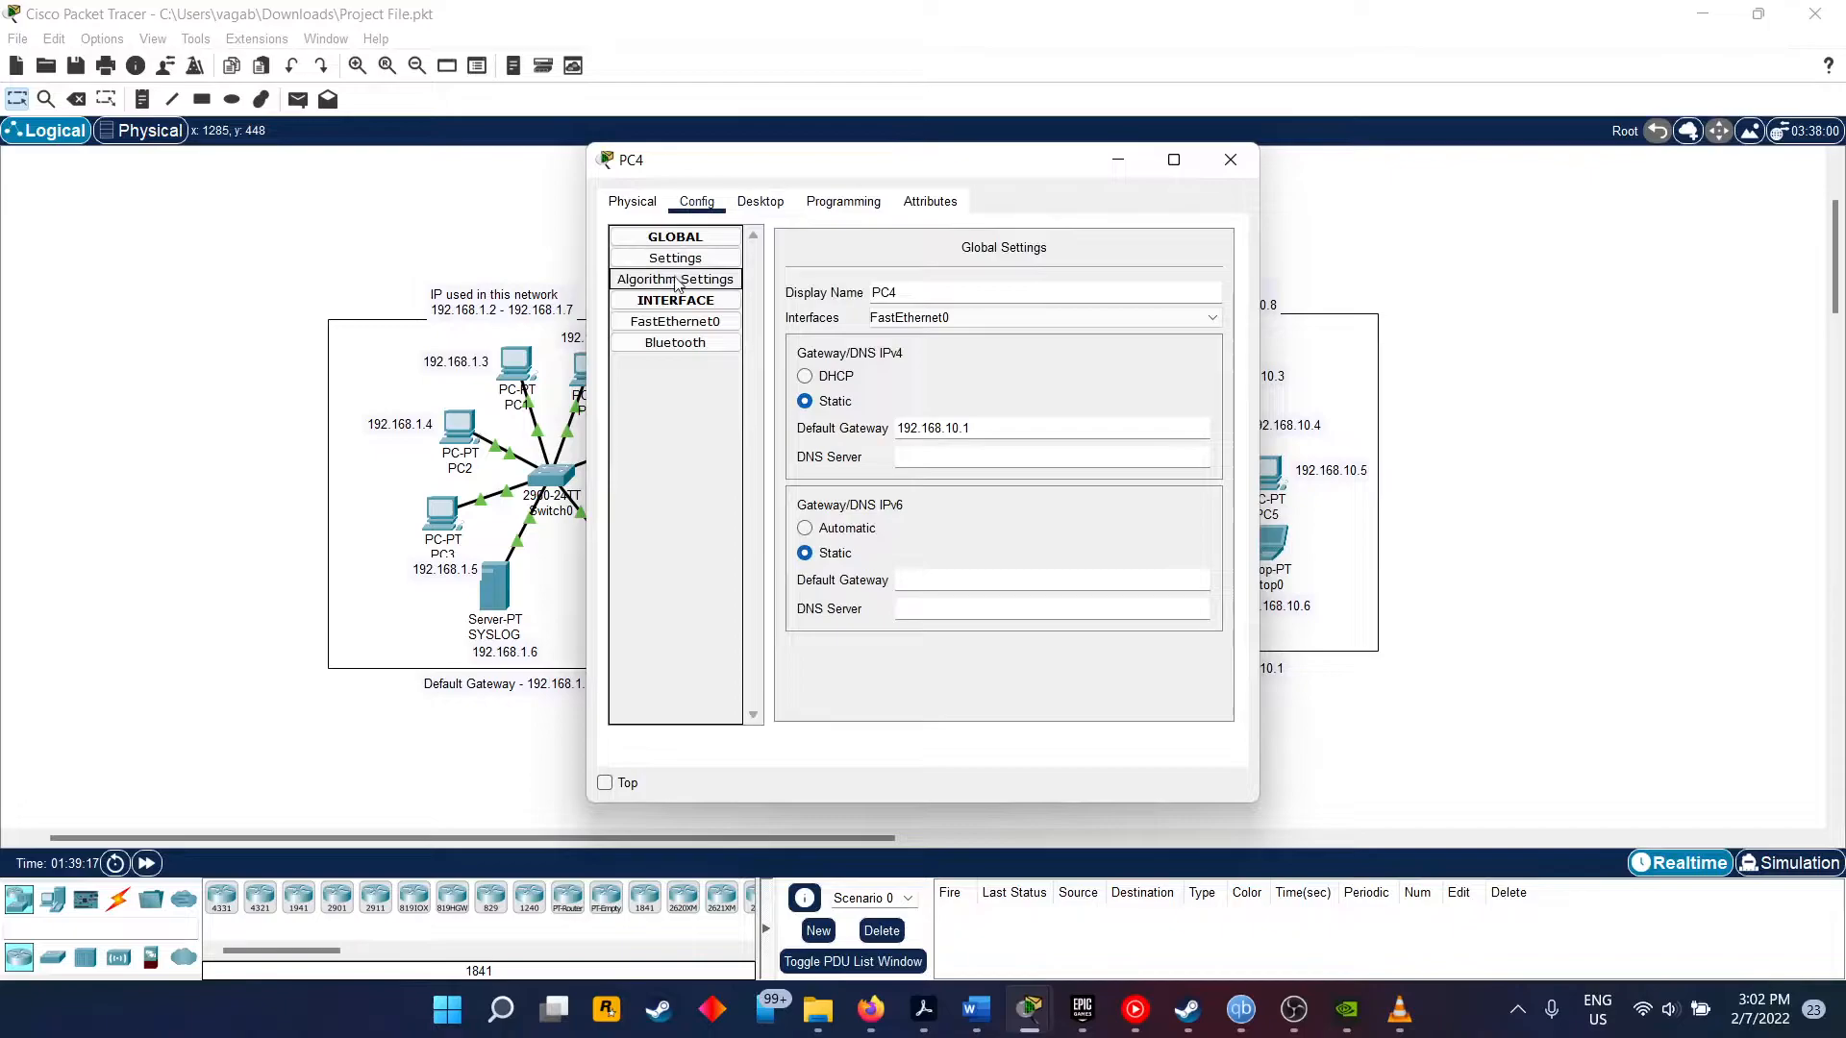
pyautogui.click(760, 200)
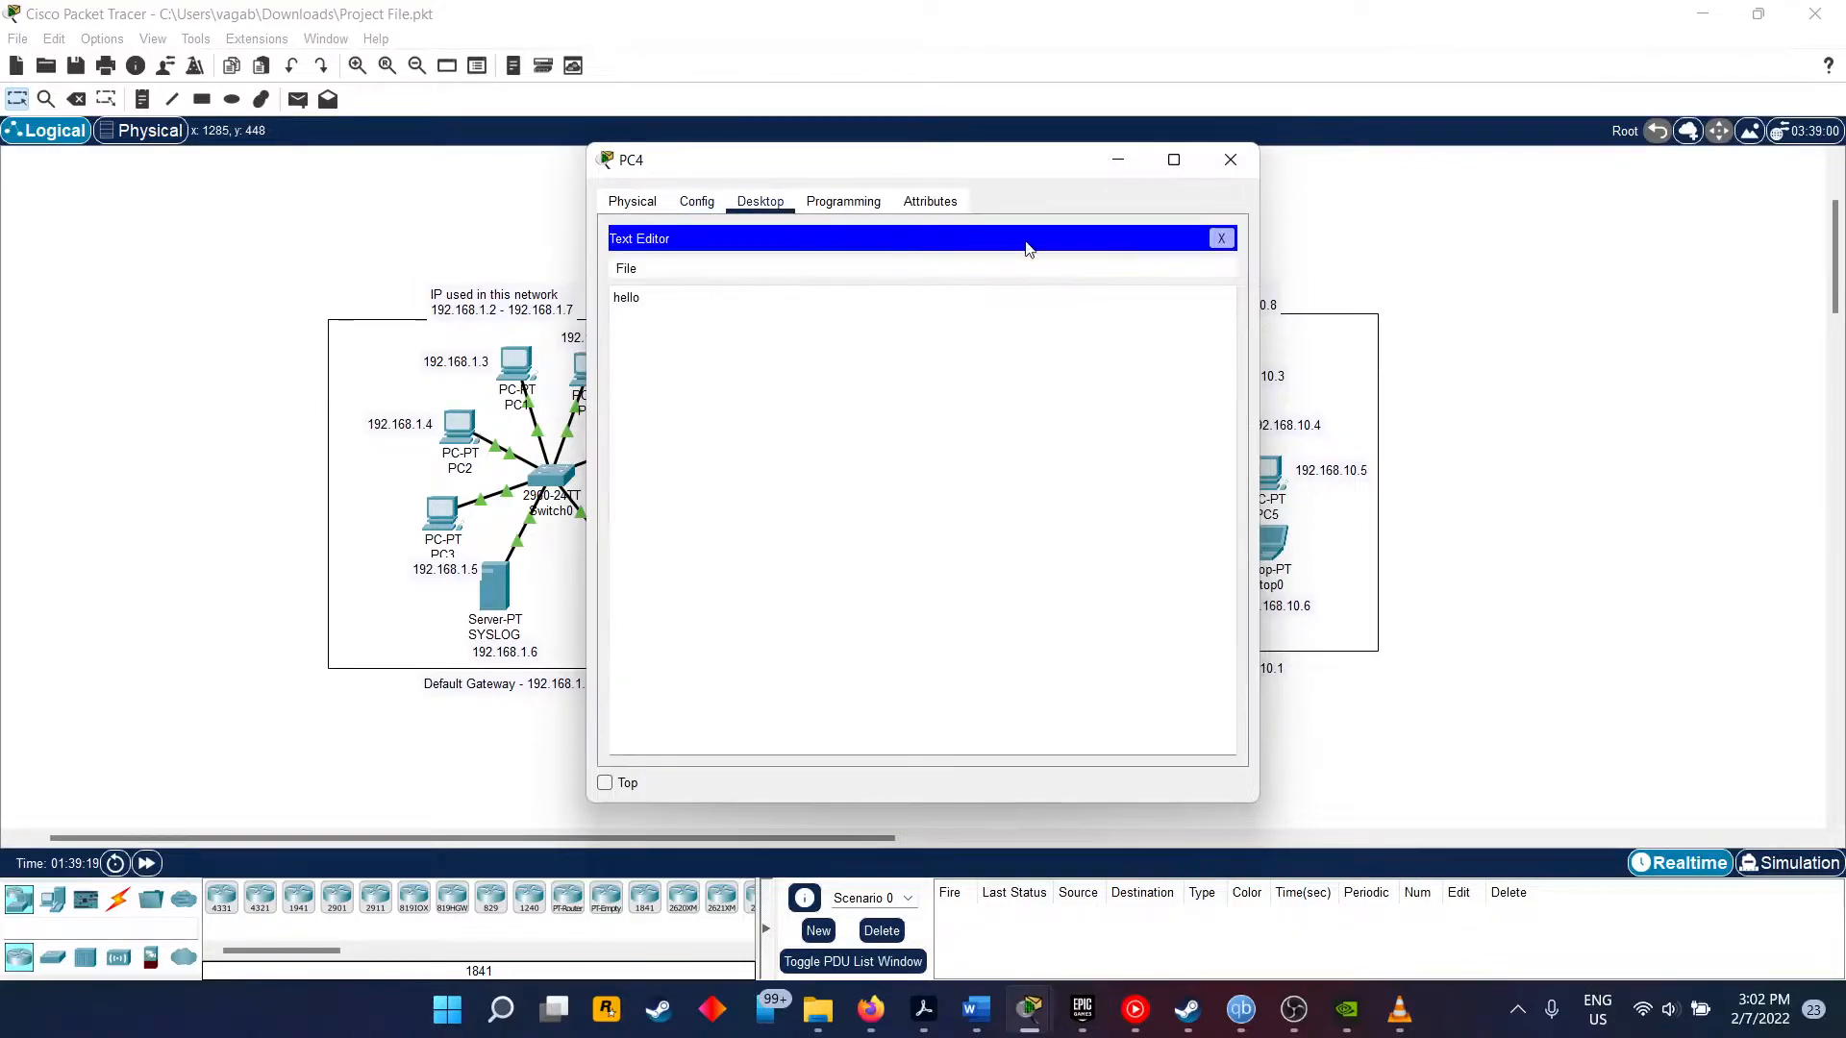
pyautogui.click(1221, 239)
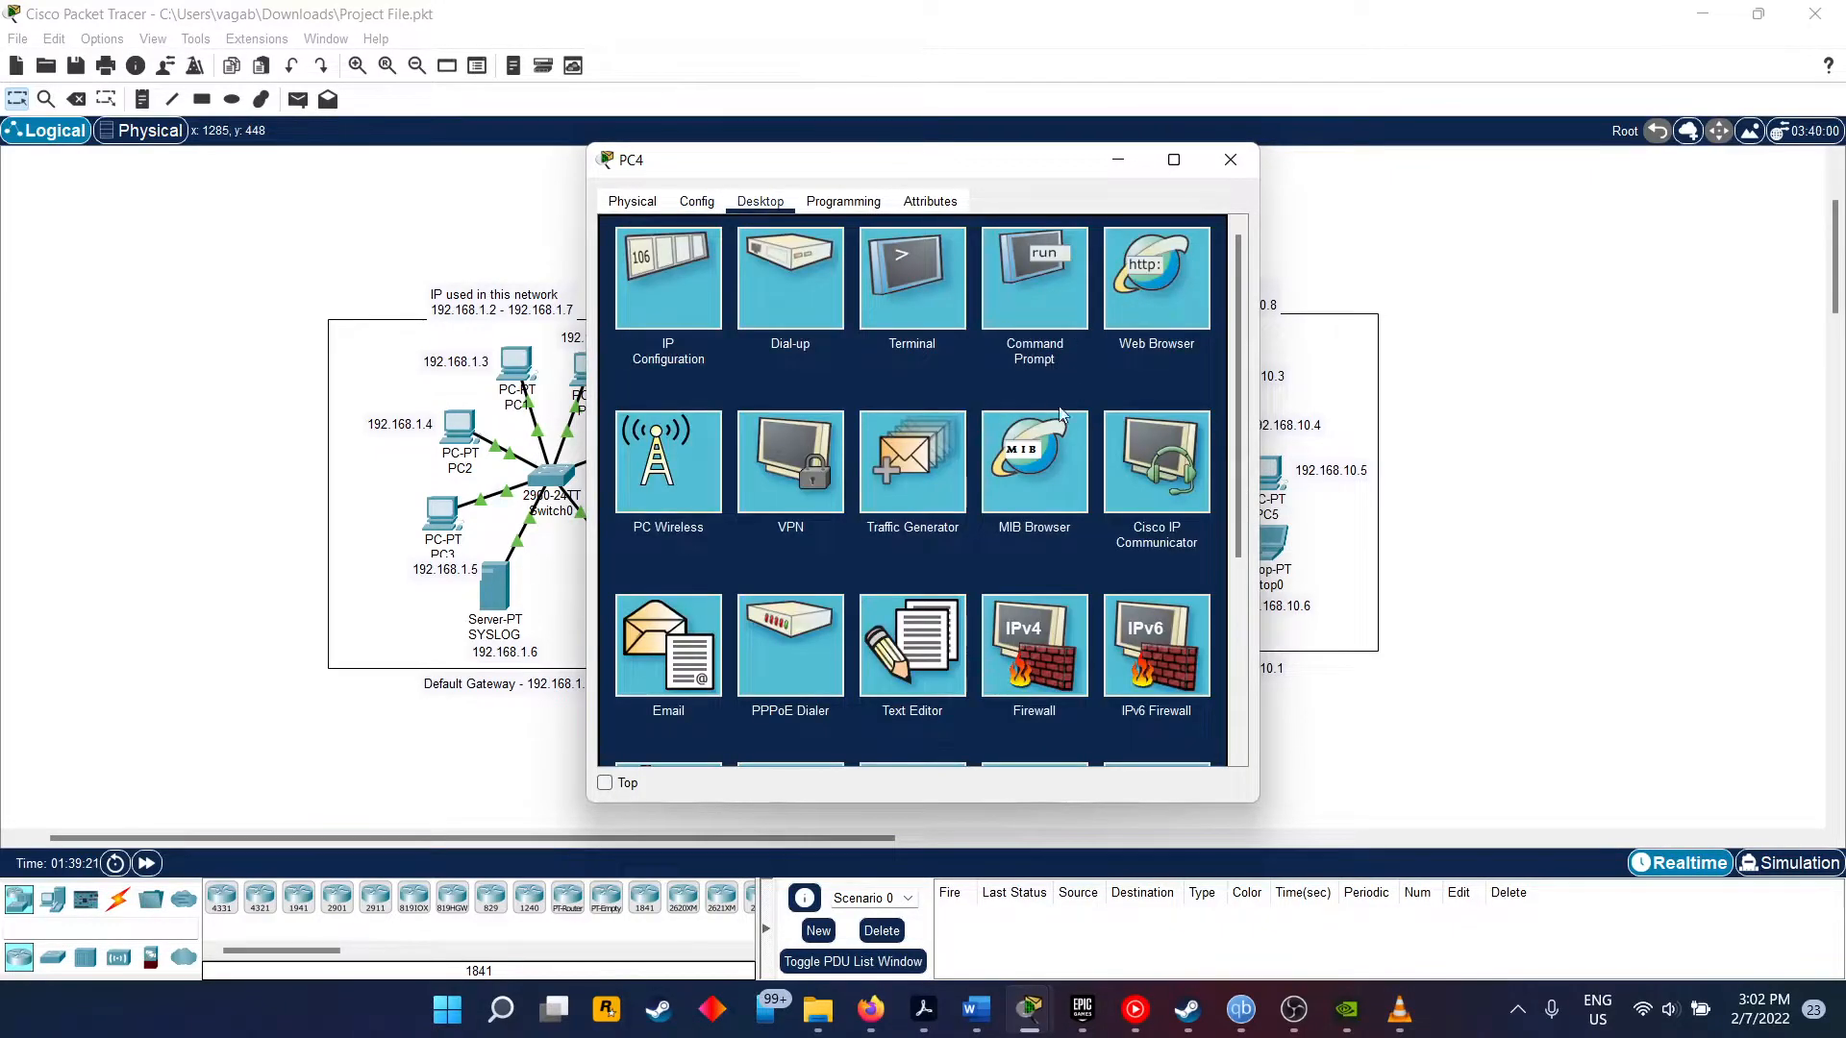
pyautogui.scroll(-3)
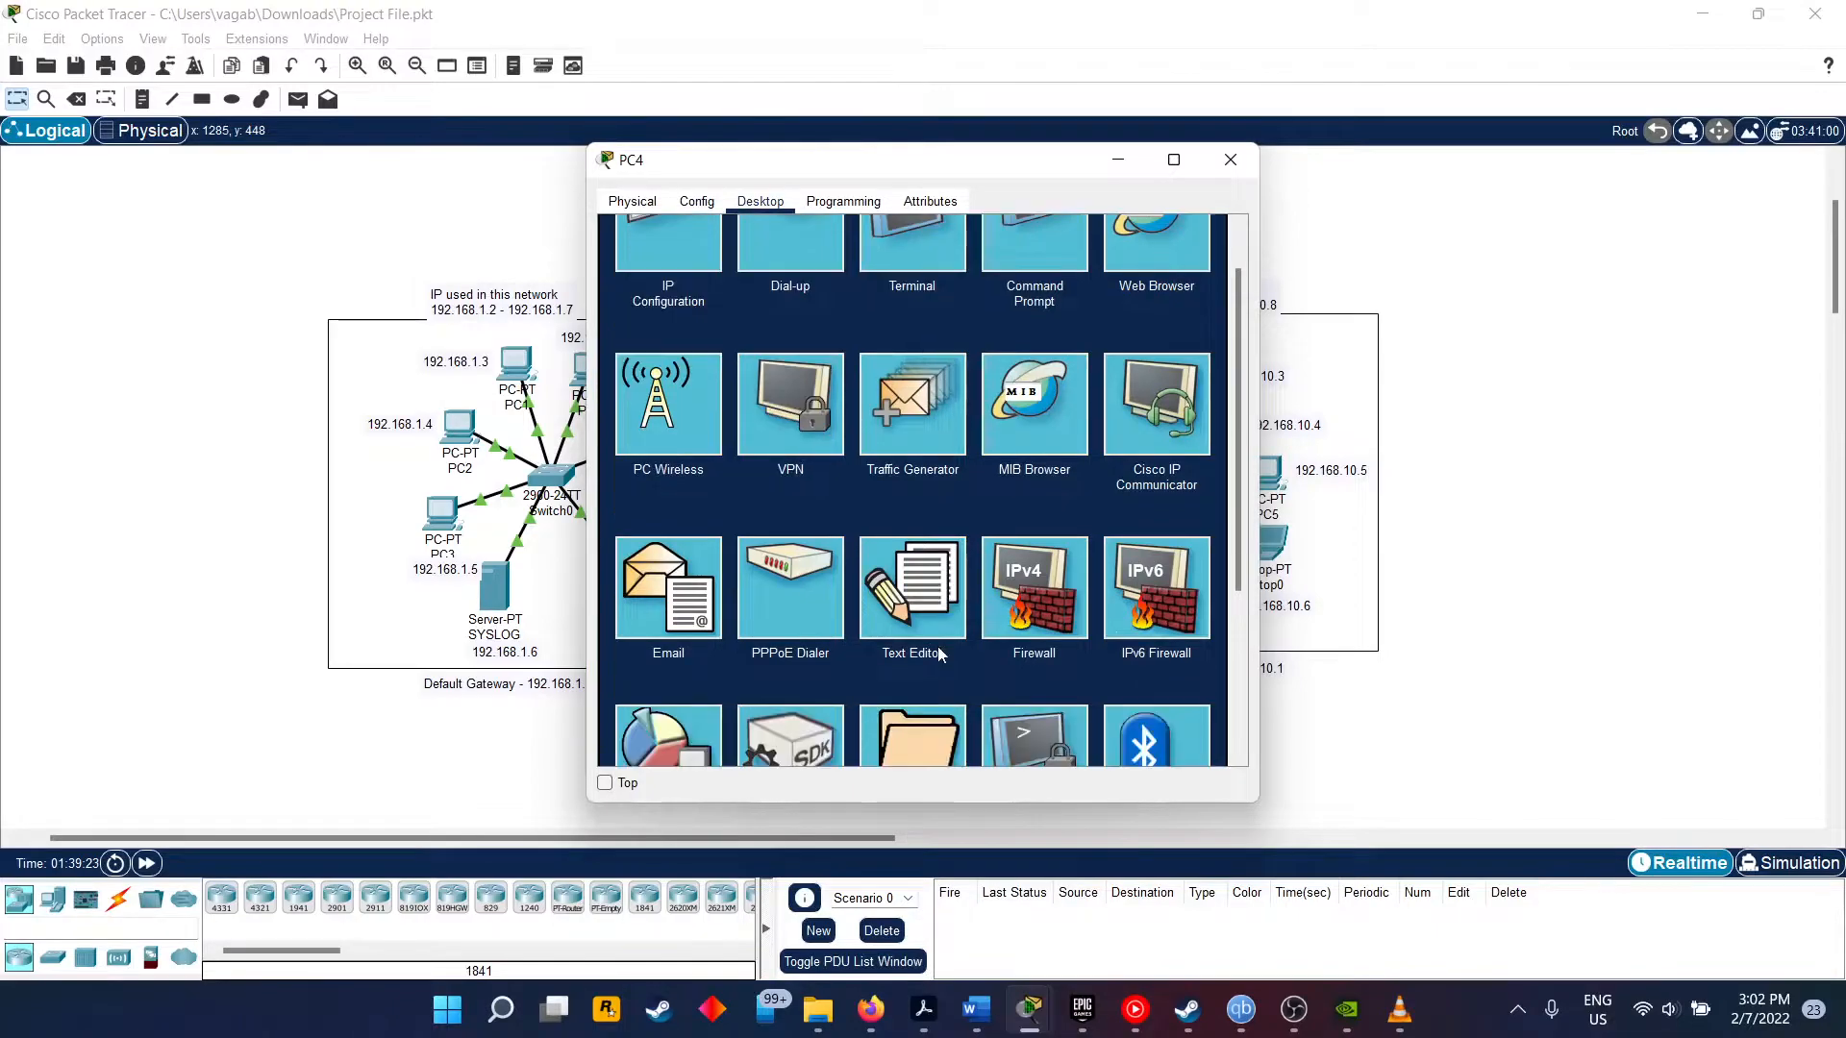
pyautogui.scroll(3)
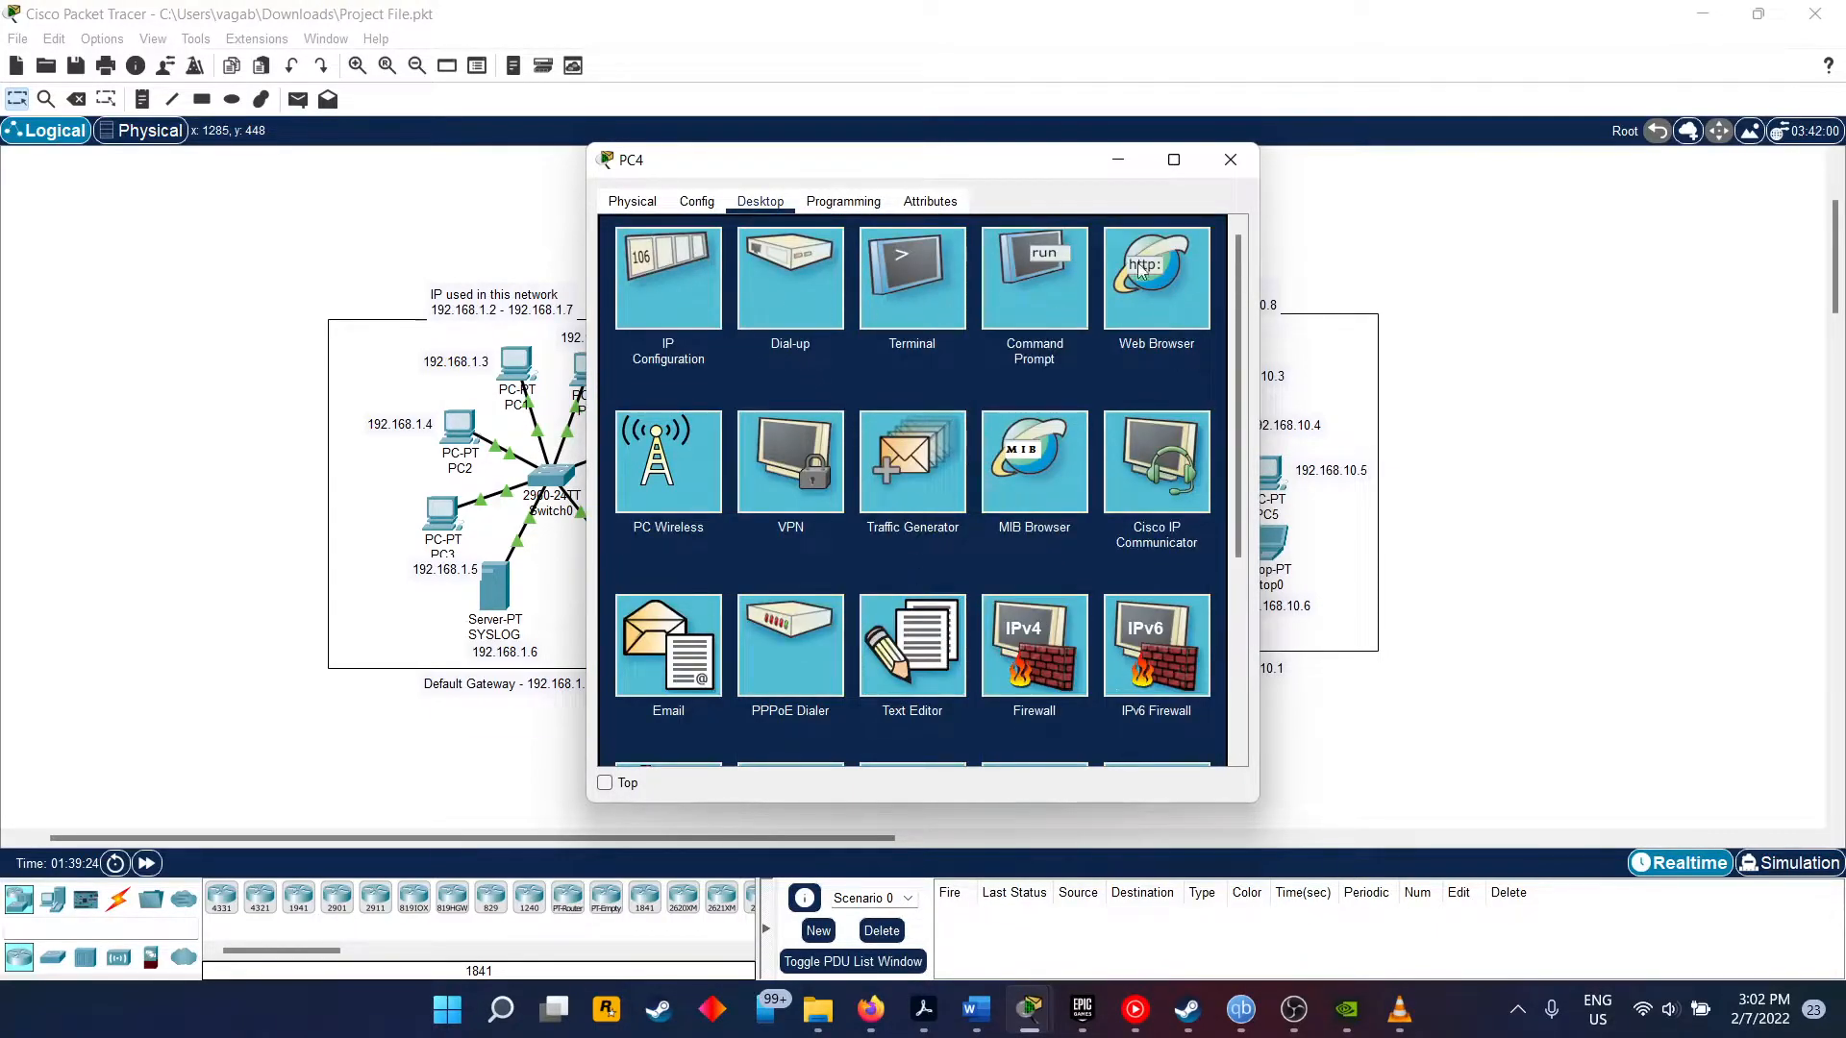
pyautogui.click(1034, 277)
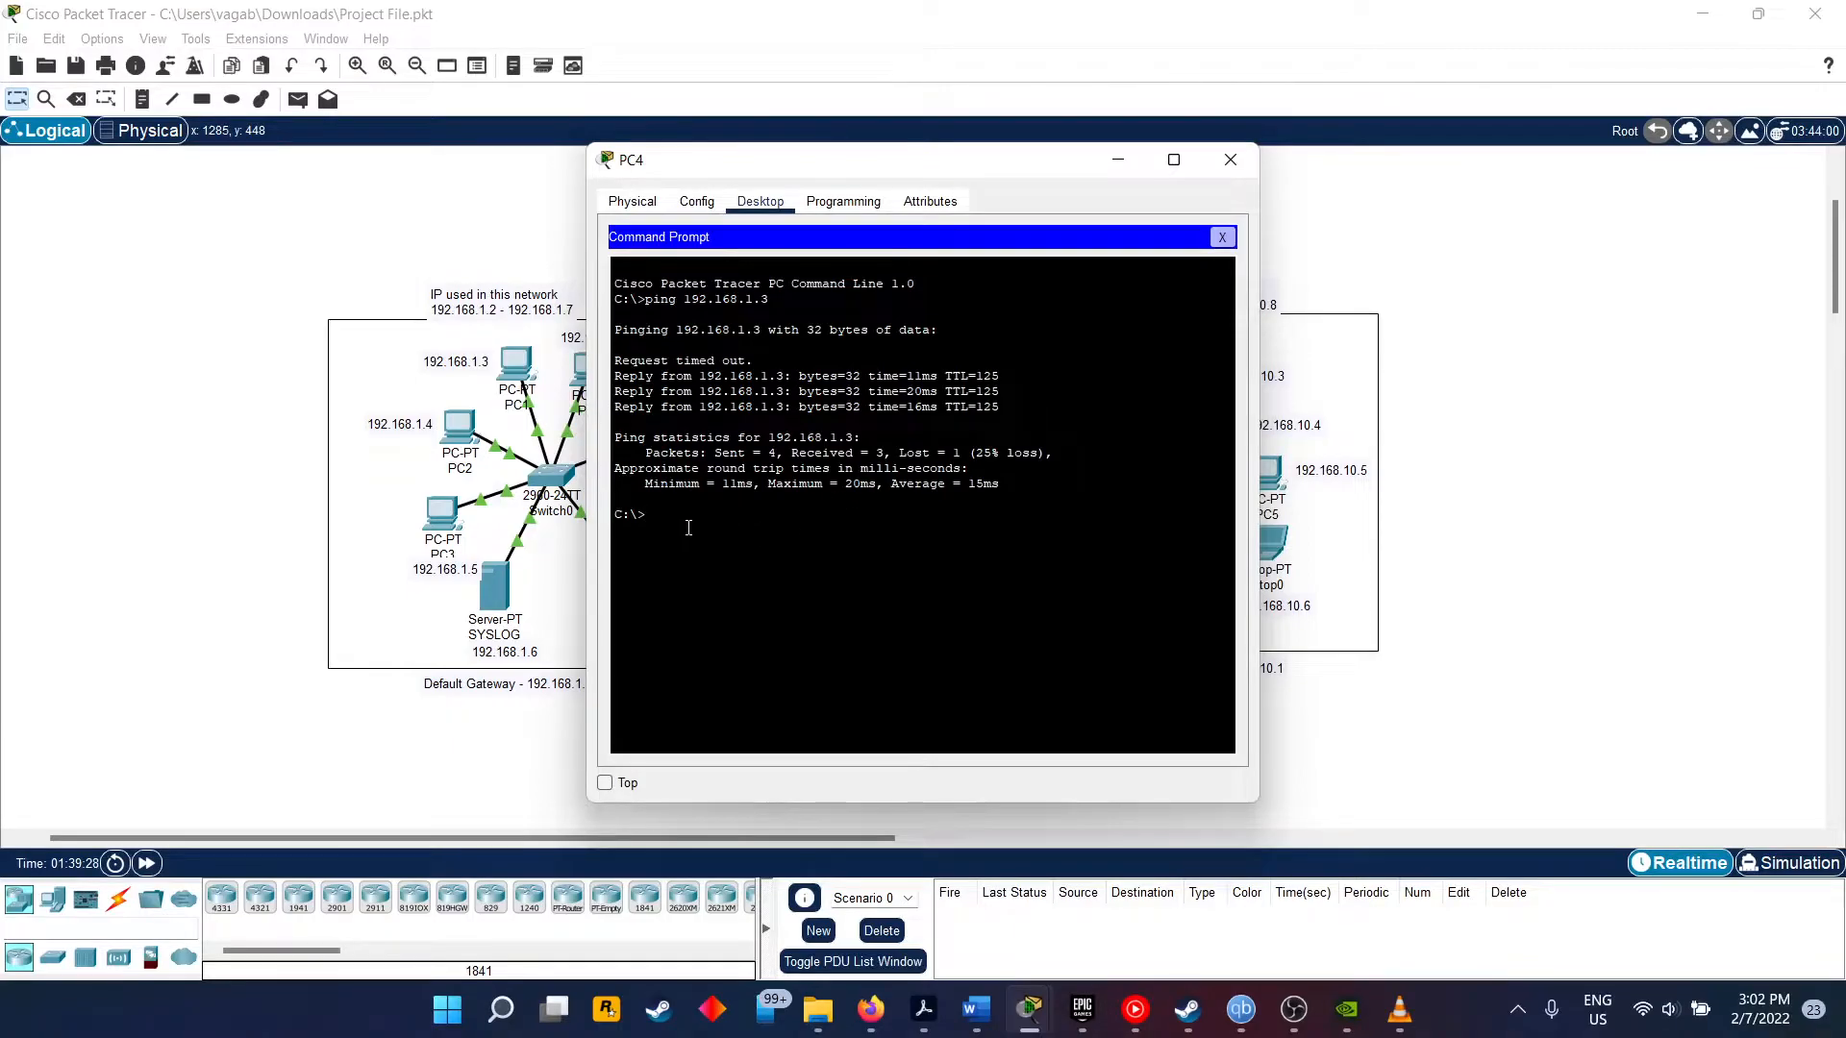
# Step: Start the ftp 192.168.10.7 connection from PC4's command prompt, noting the testing123 file name
pyautogui.write('ftp')
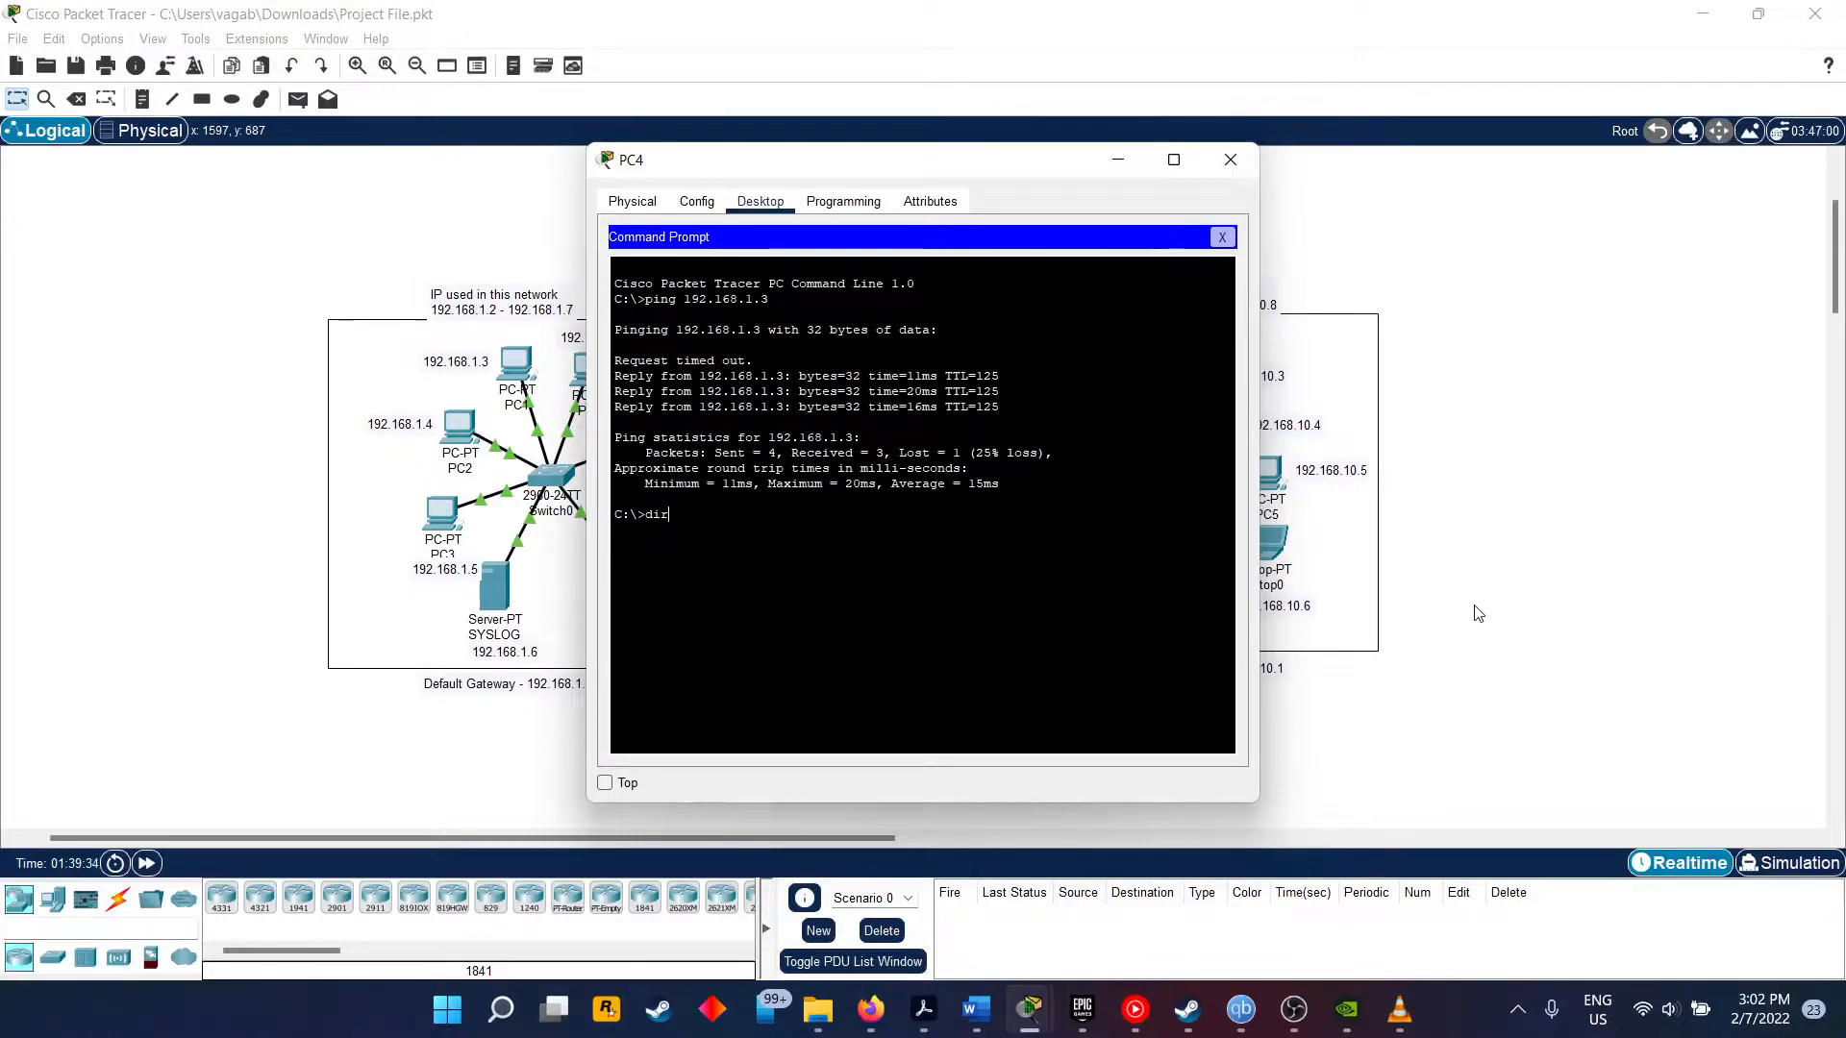
pyautogui.press('Return')
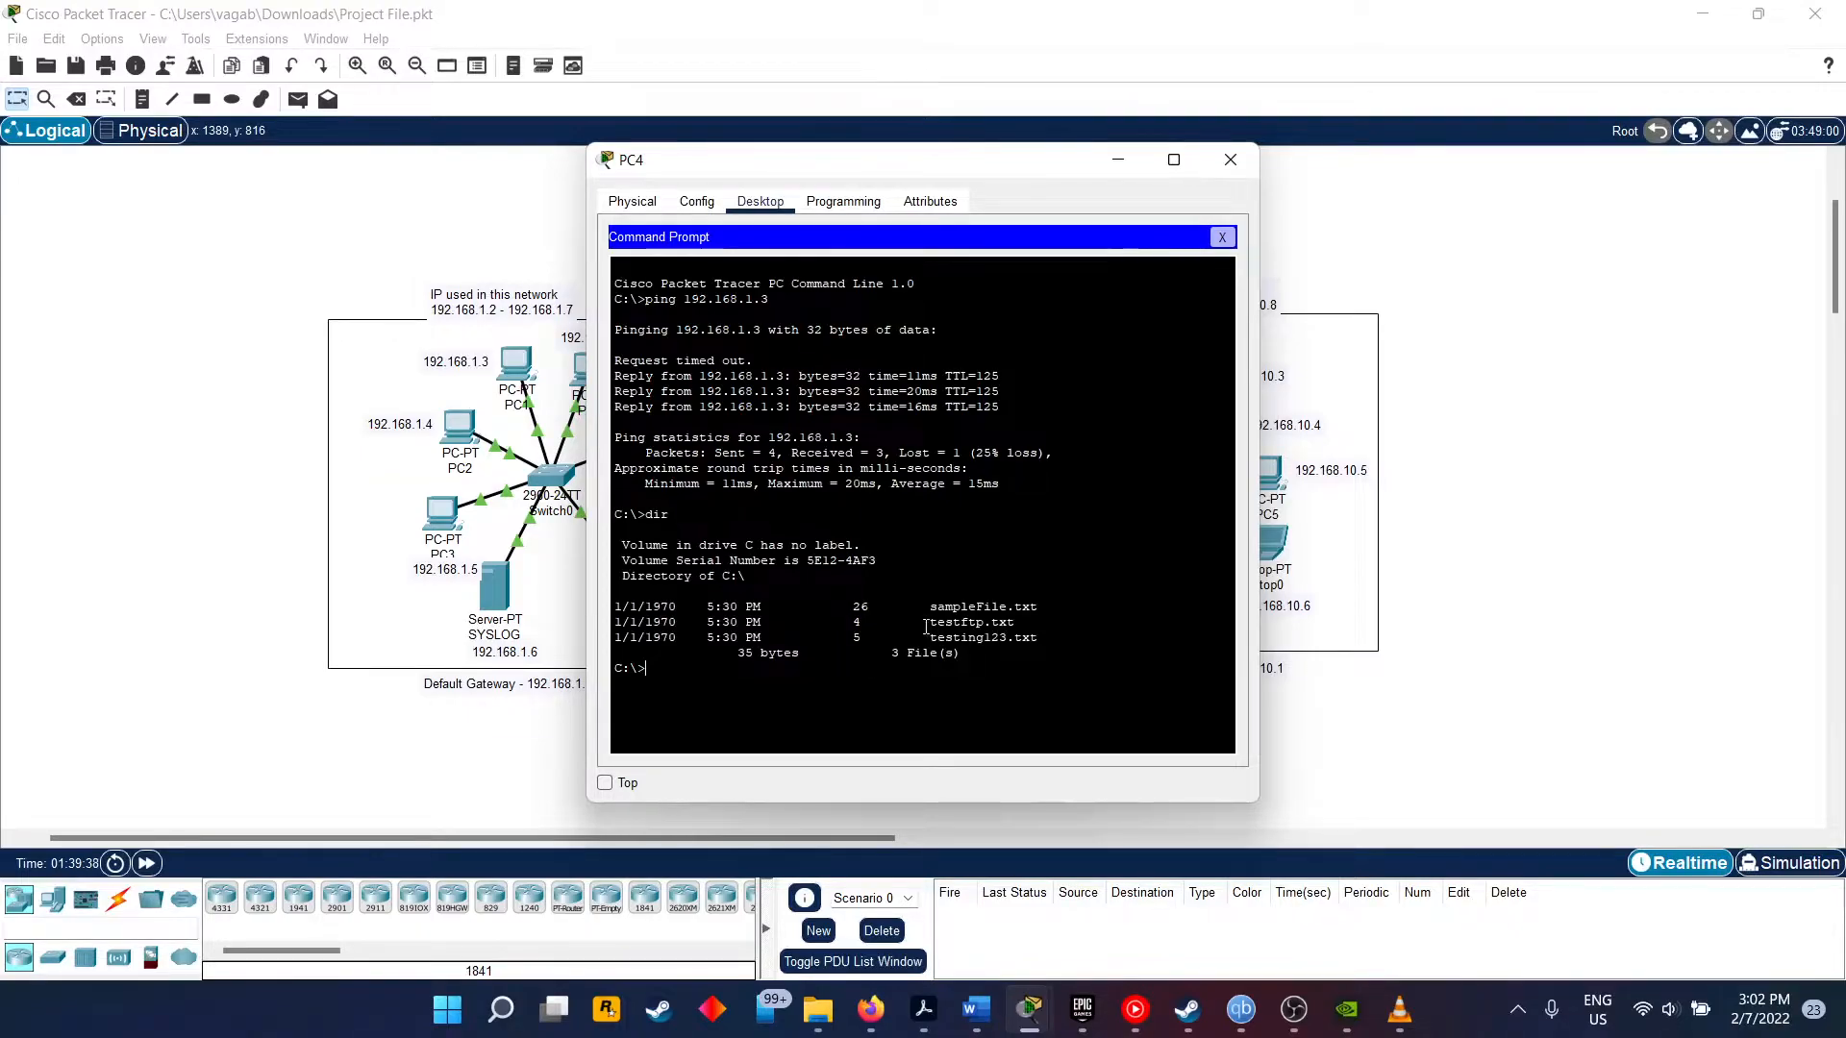
pyautogui.doubleClick(968, 637)
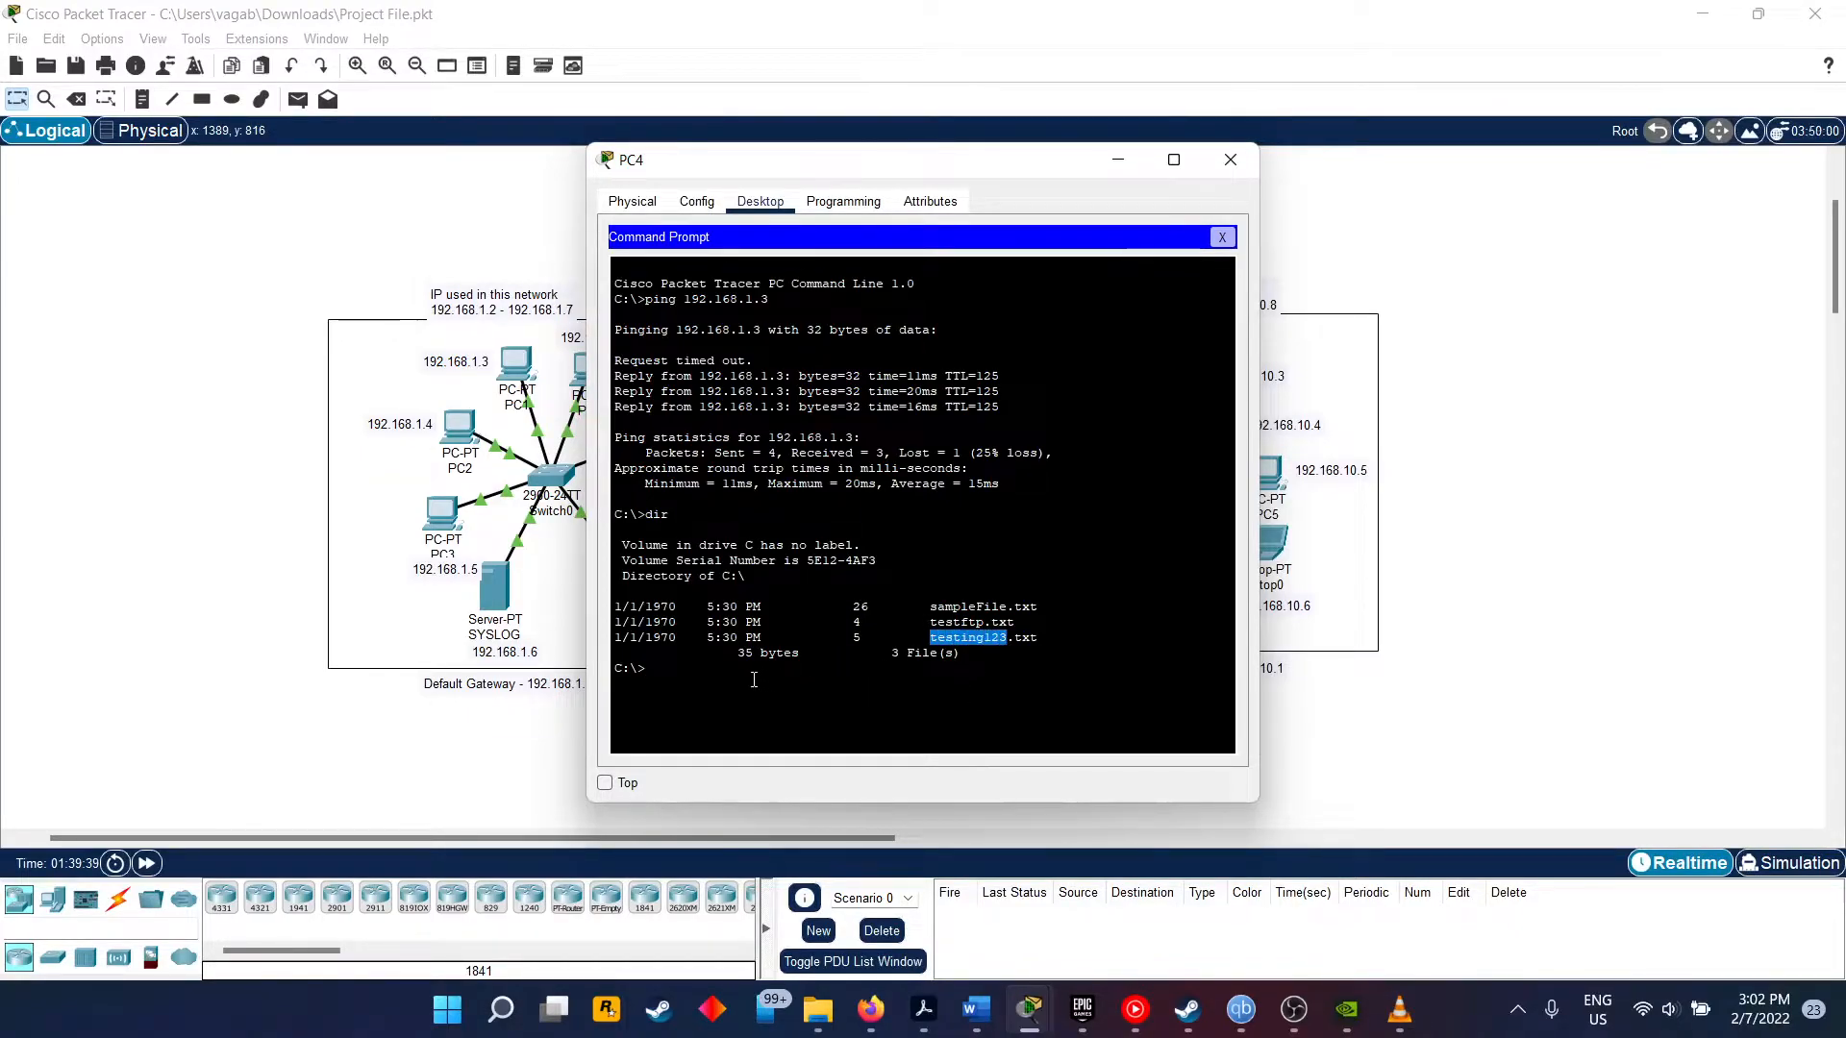
pyautogui.write('ft')
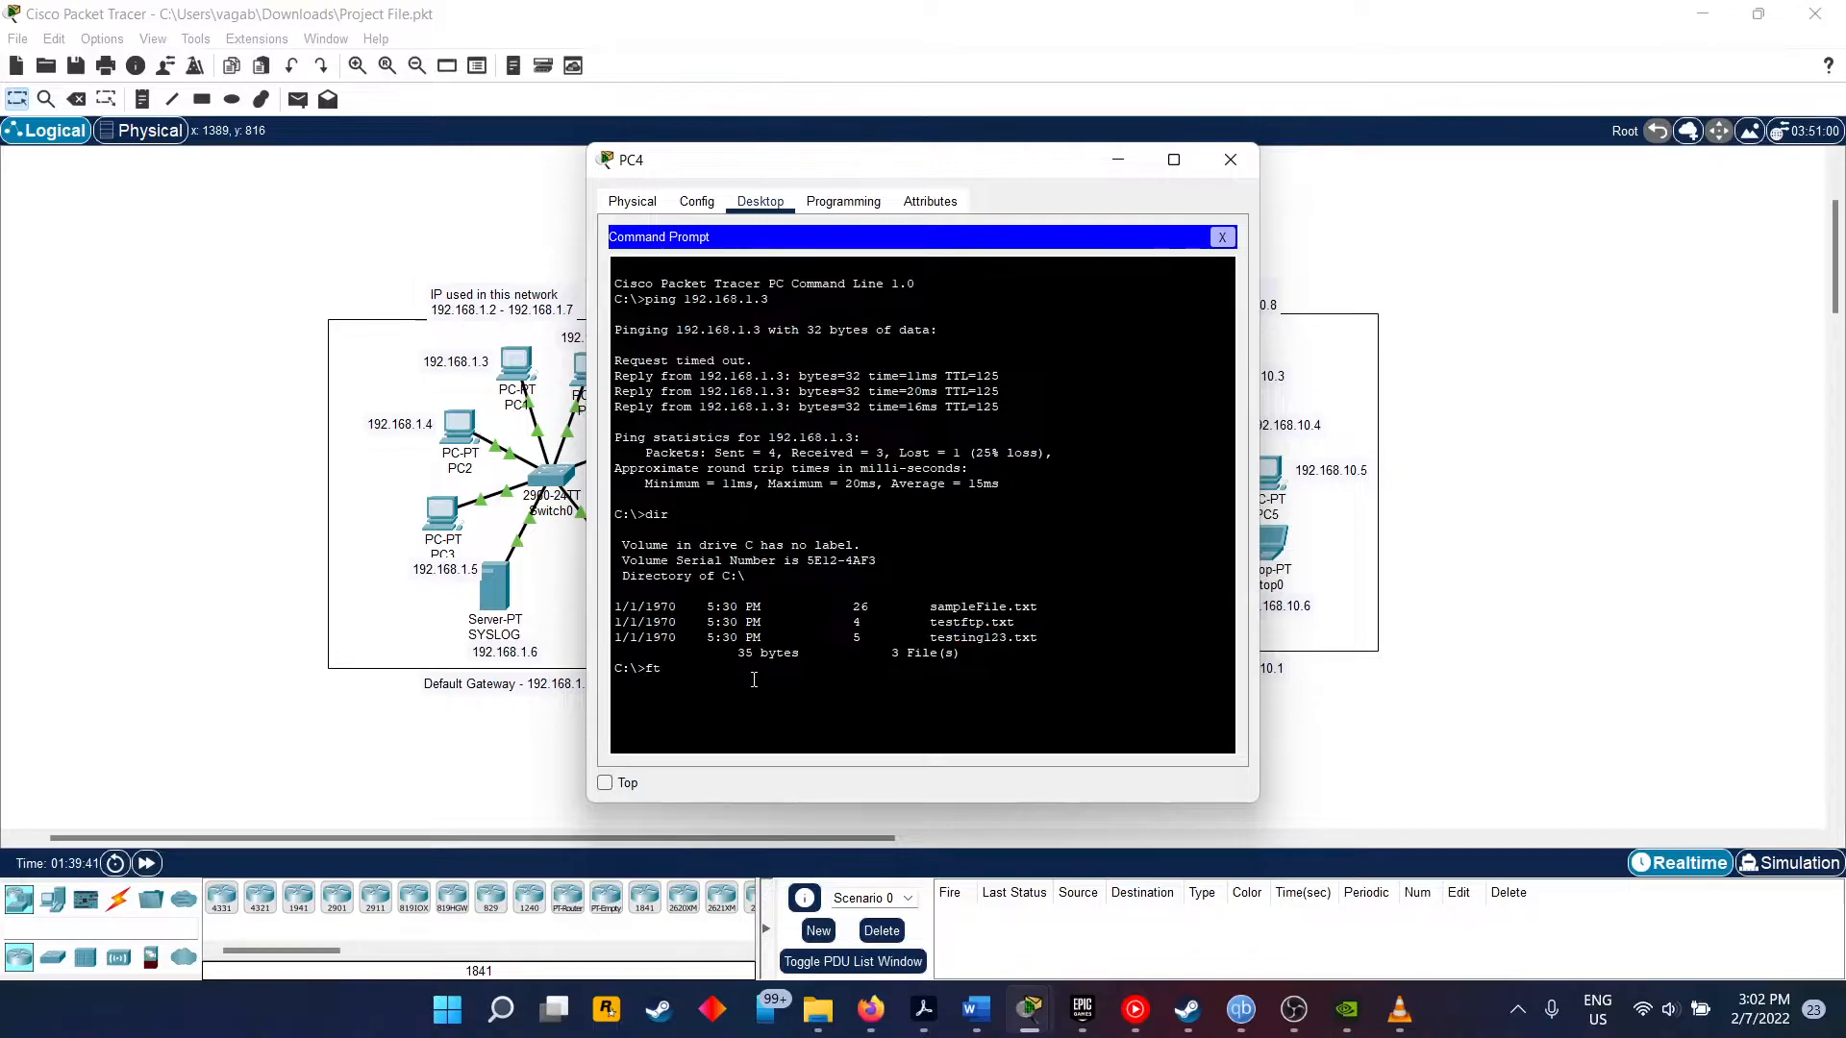
pyautogui.write('p')
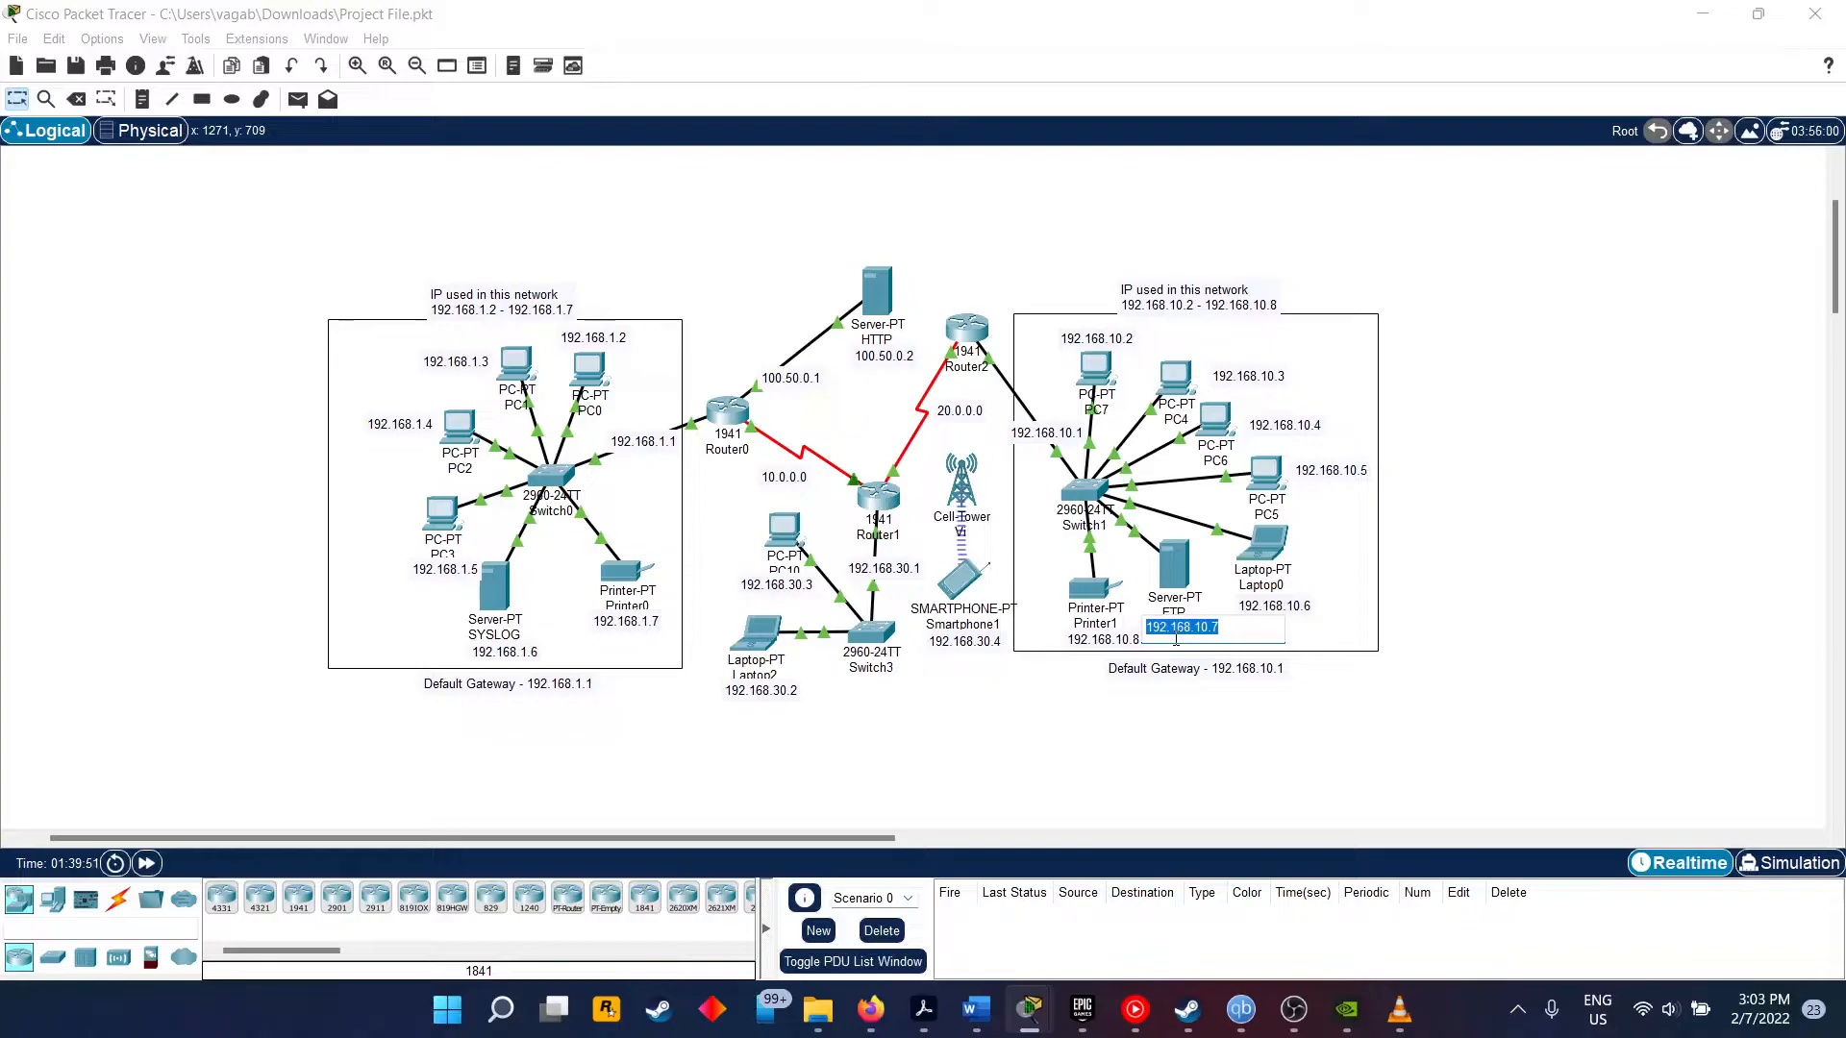
pyautogui.moveTo(1026, 1009)
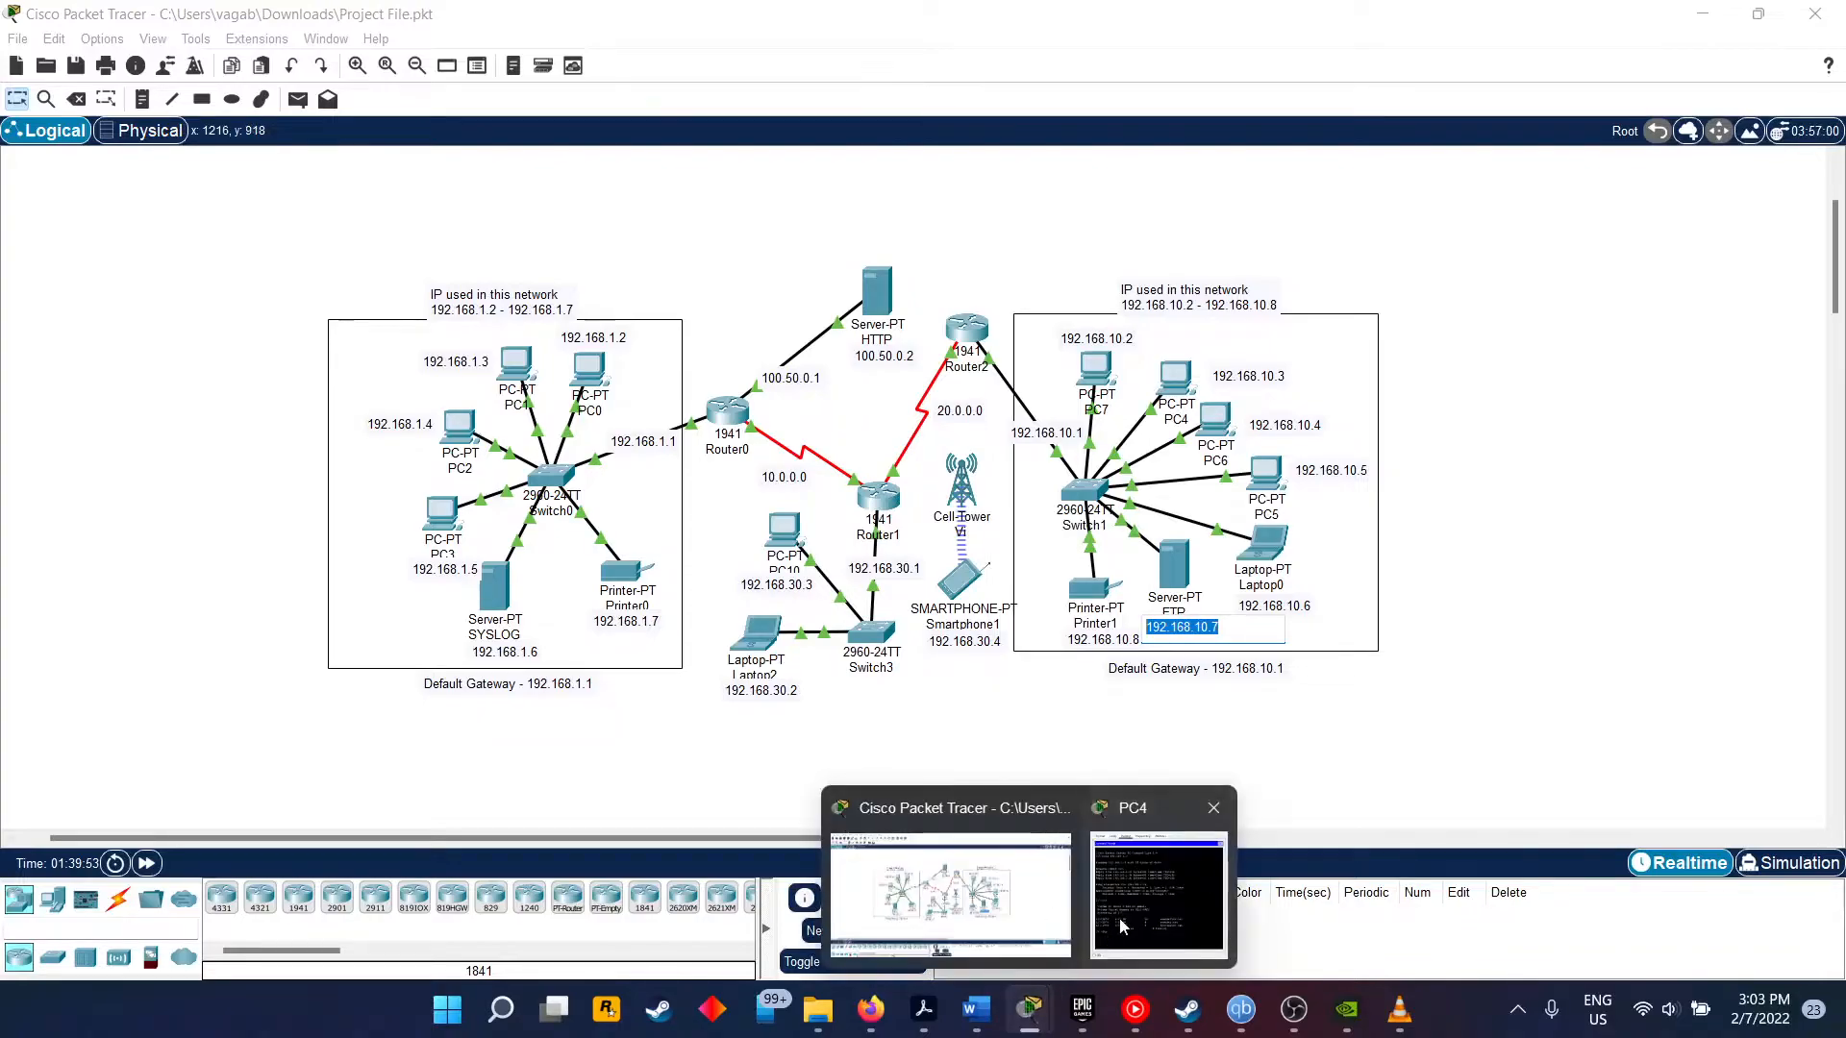
# Step: Log in to the FTP server with the username farhan
pyautogui.click(1156, 888)
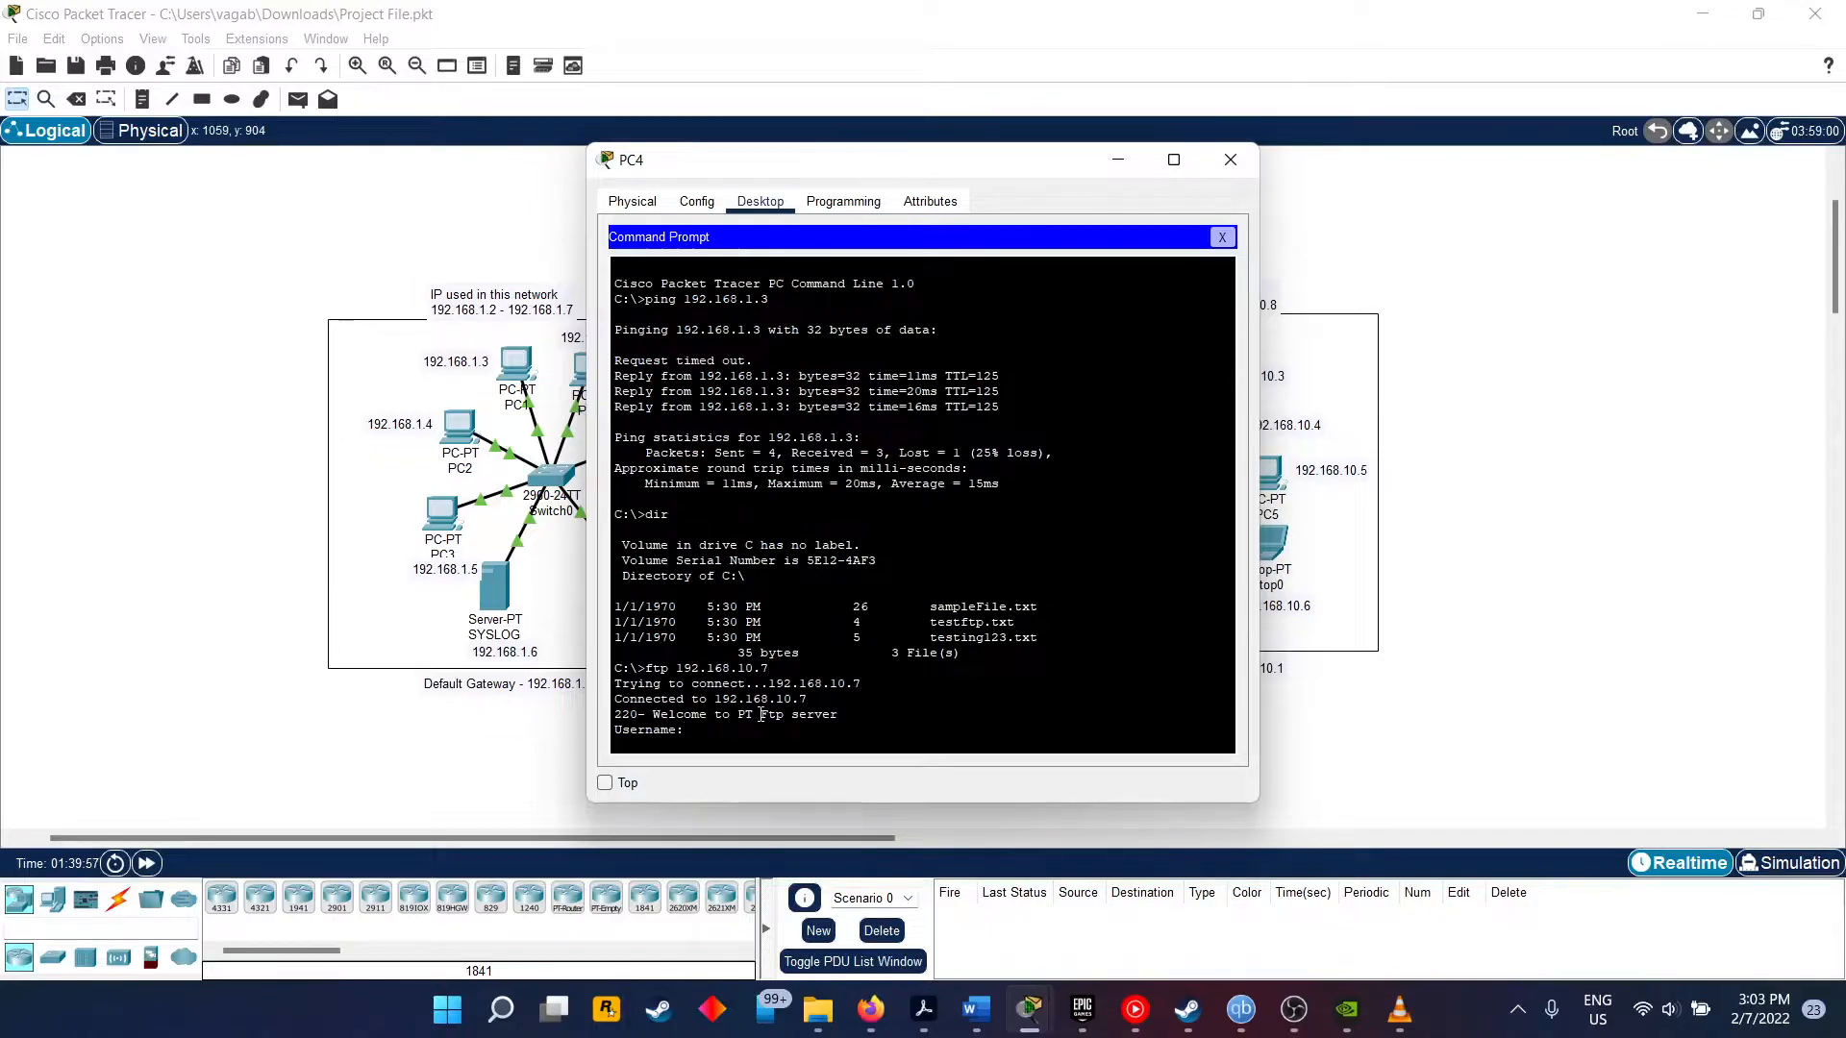
pyautogui.write('f')
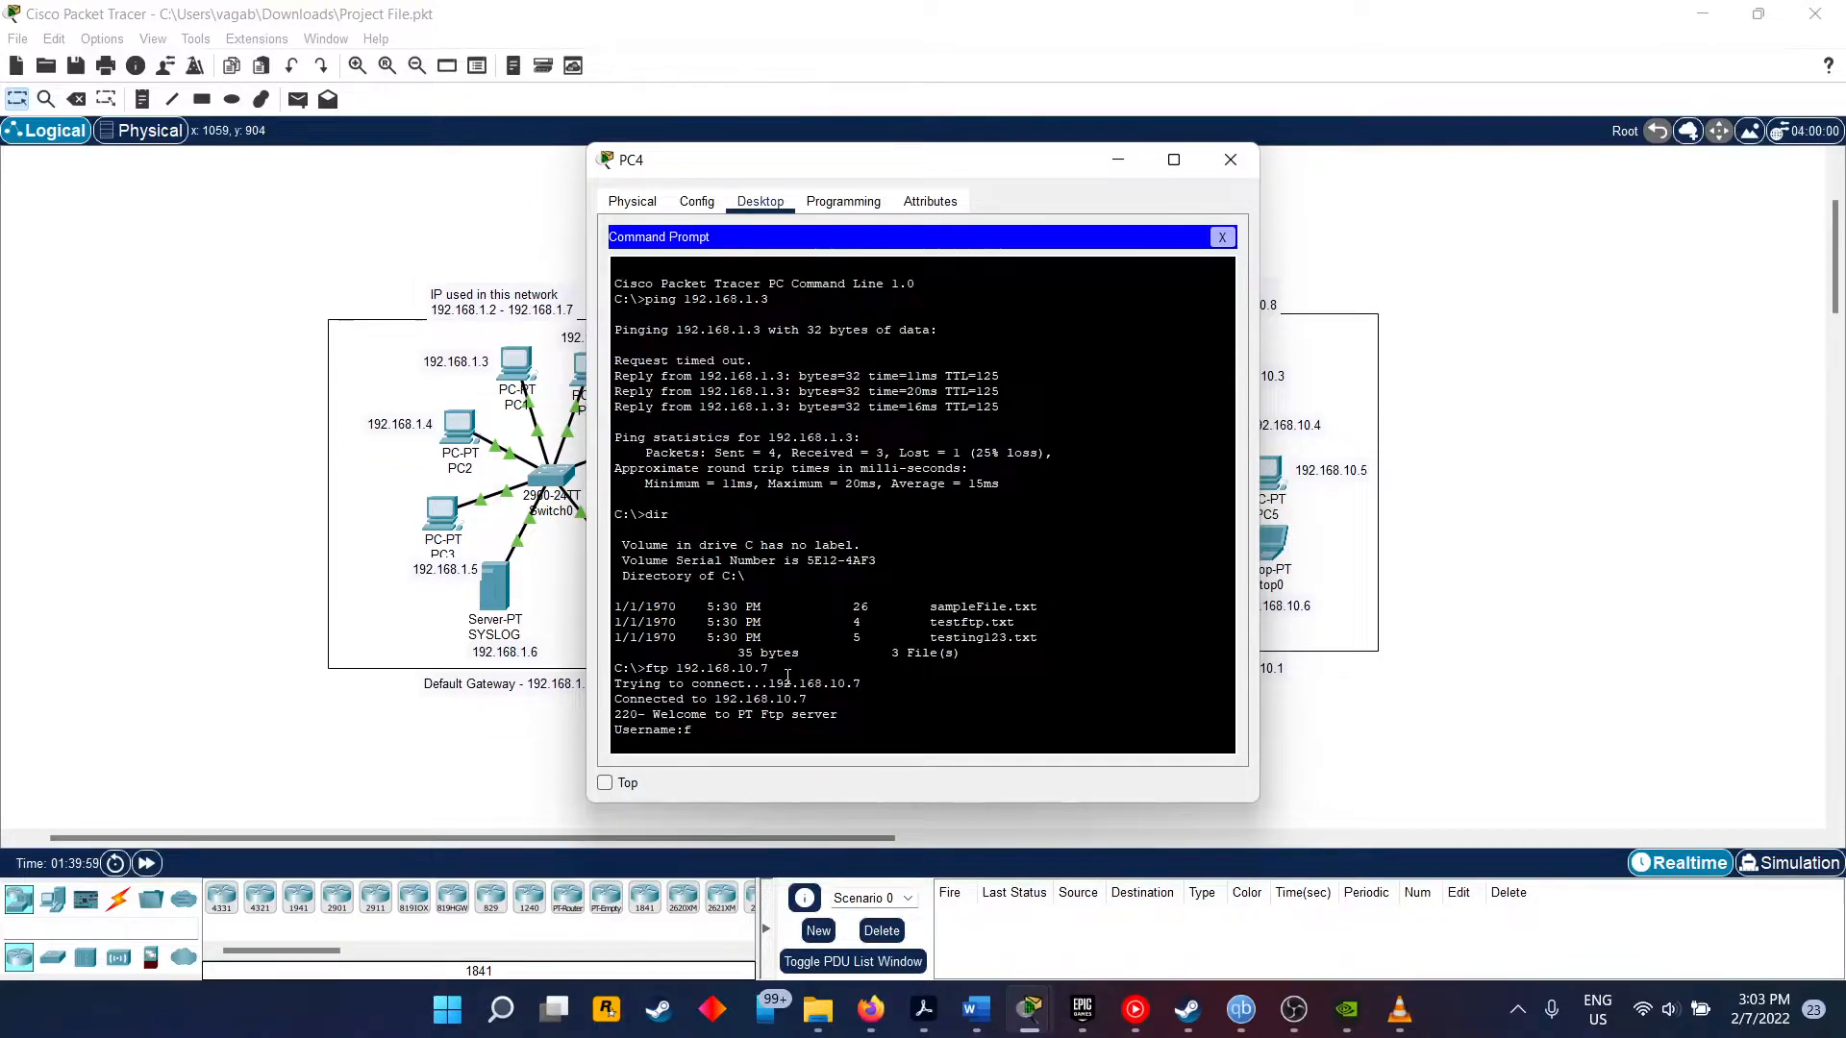
pyautogui.write('arhan')
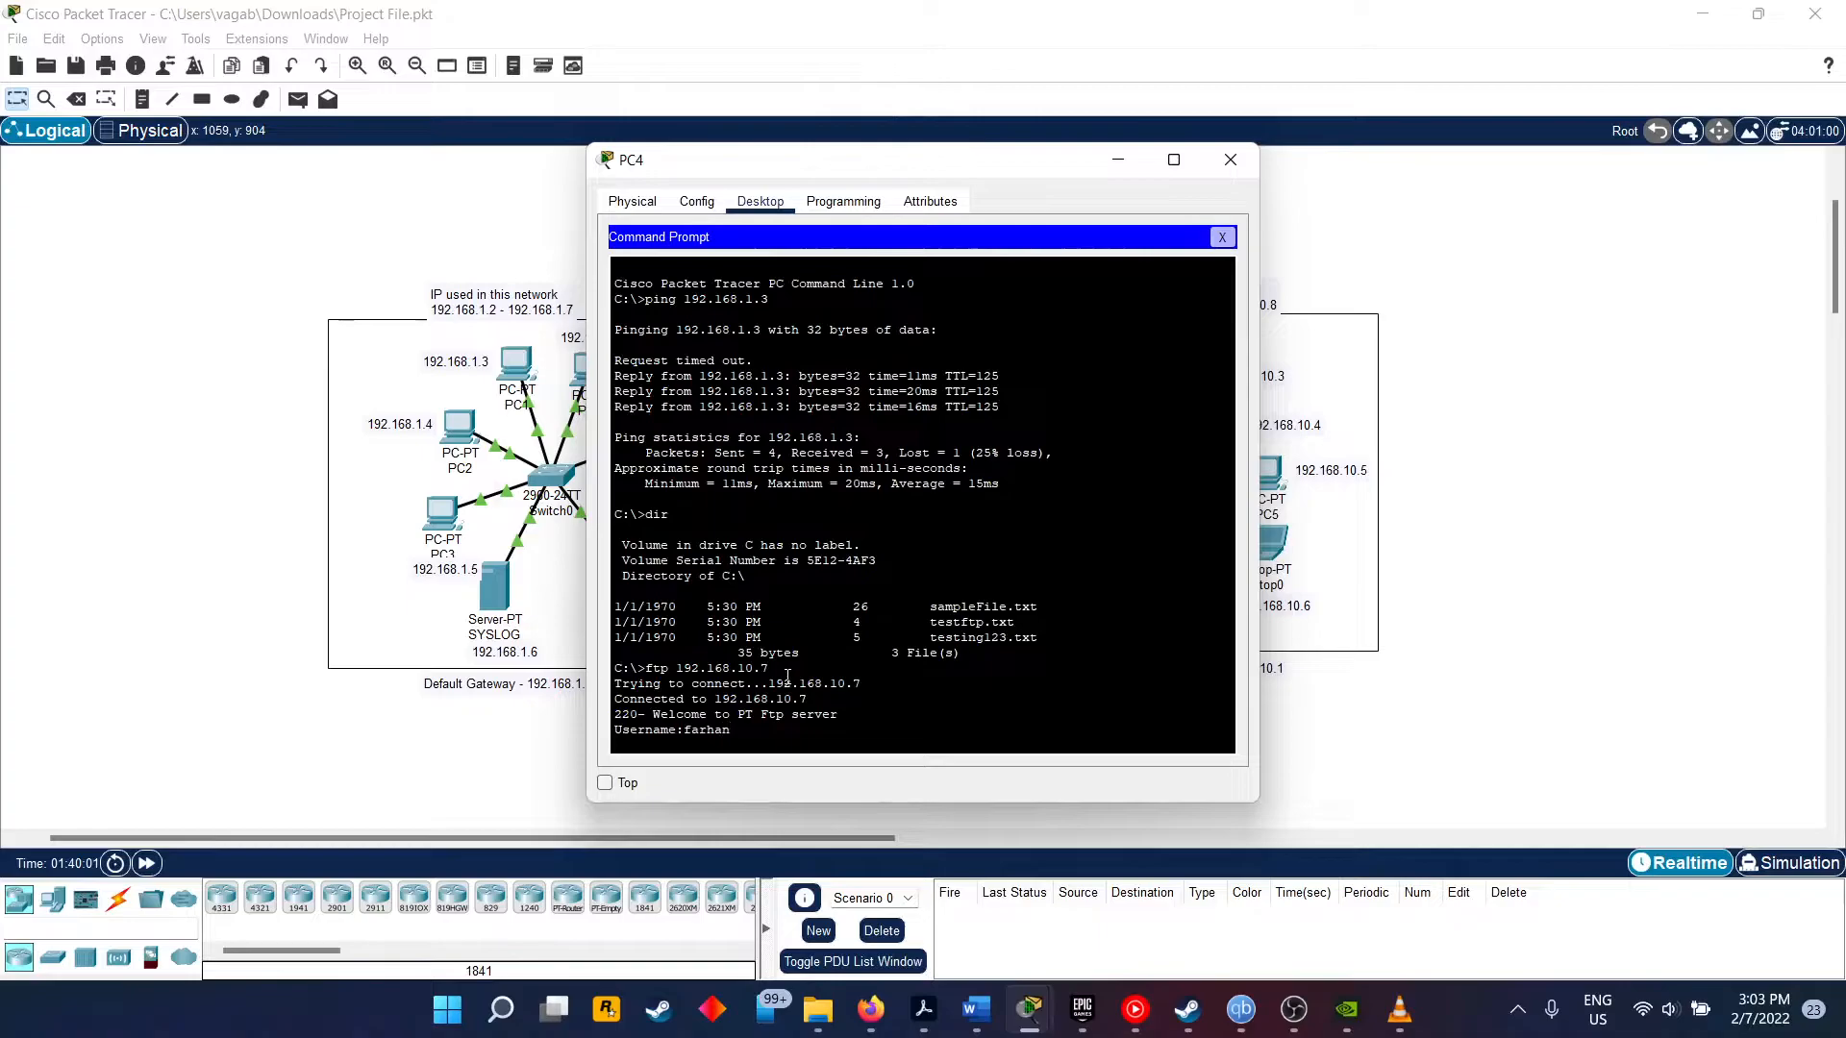
pyautogui.press('Return')
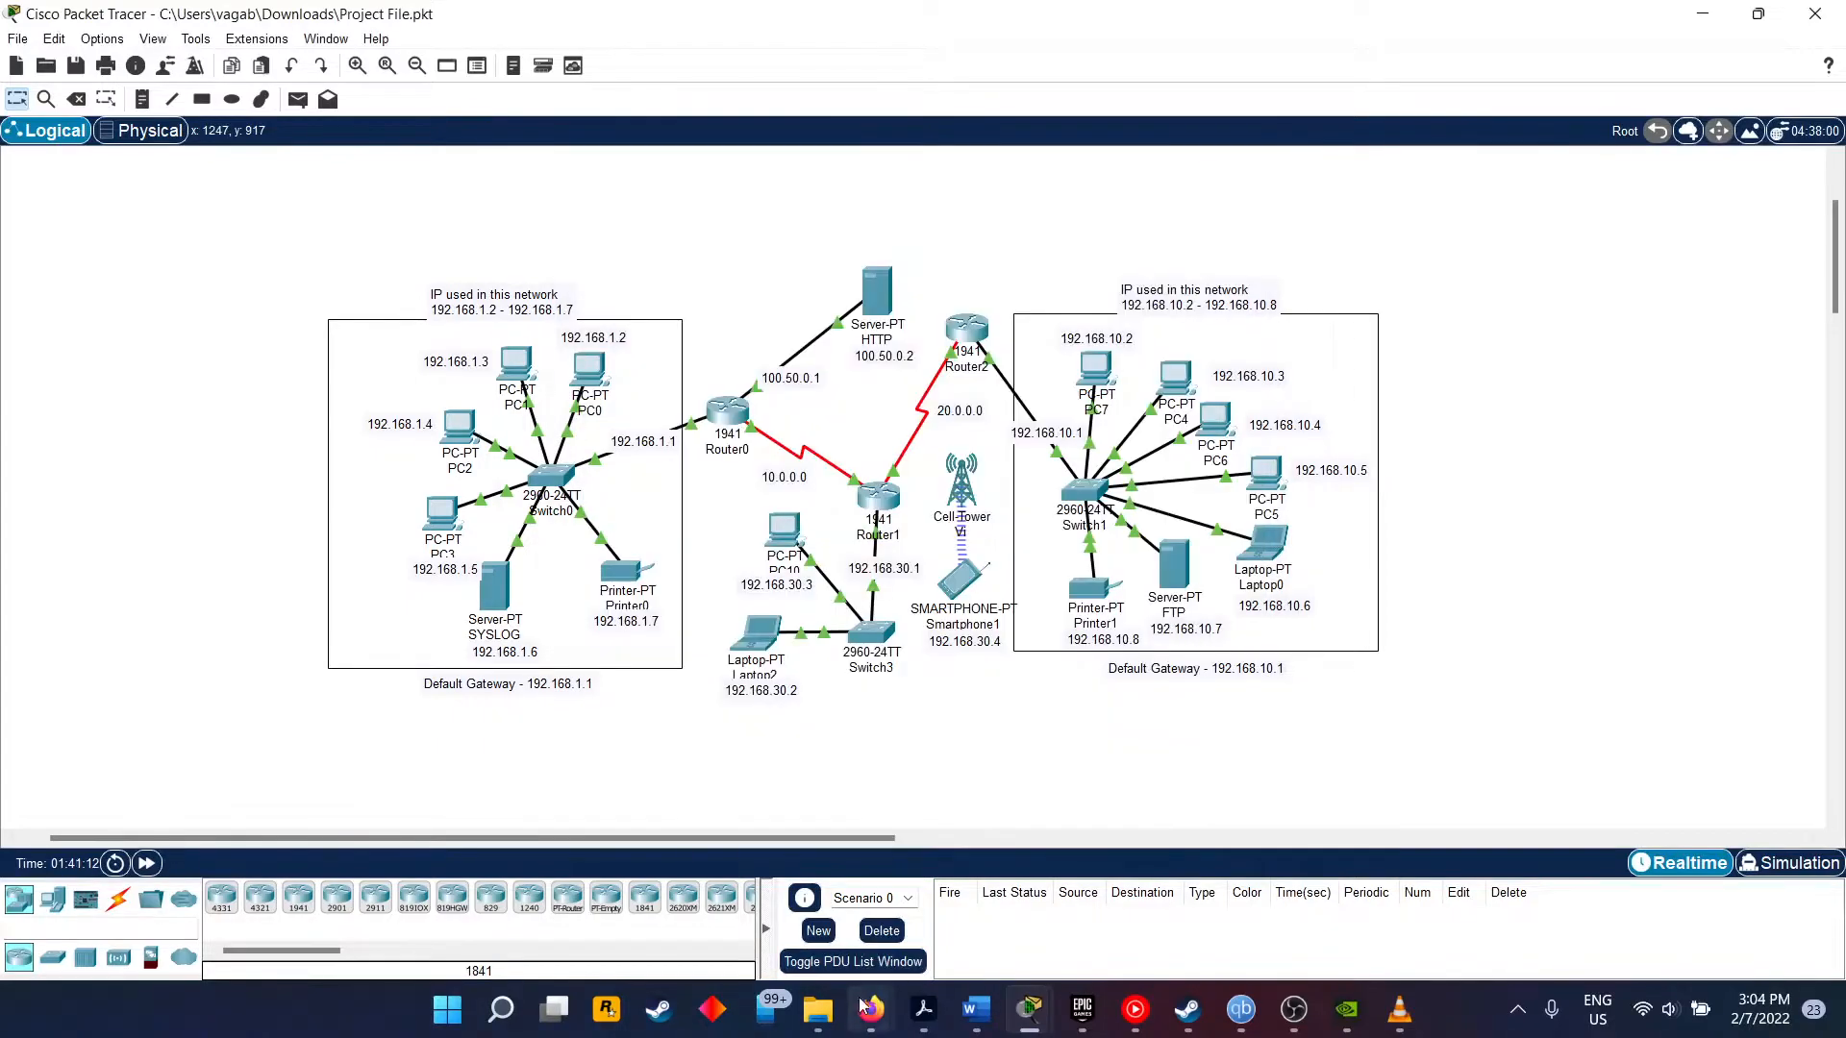
pyautogui.moveTo(1025, 1009)
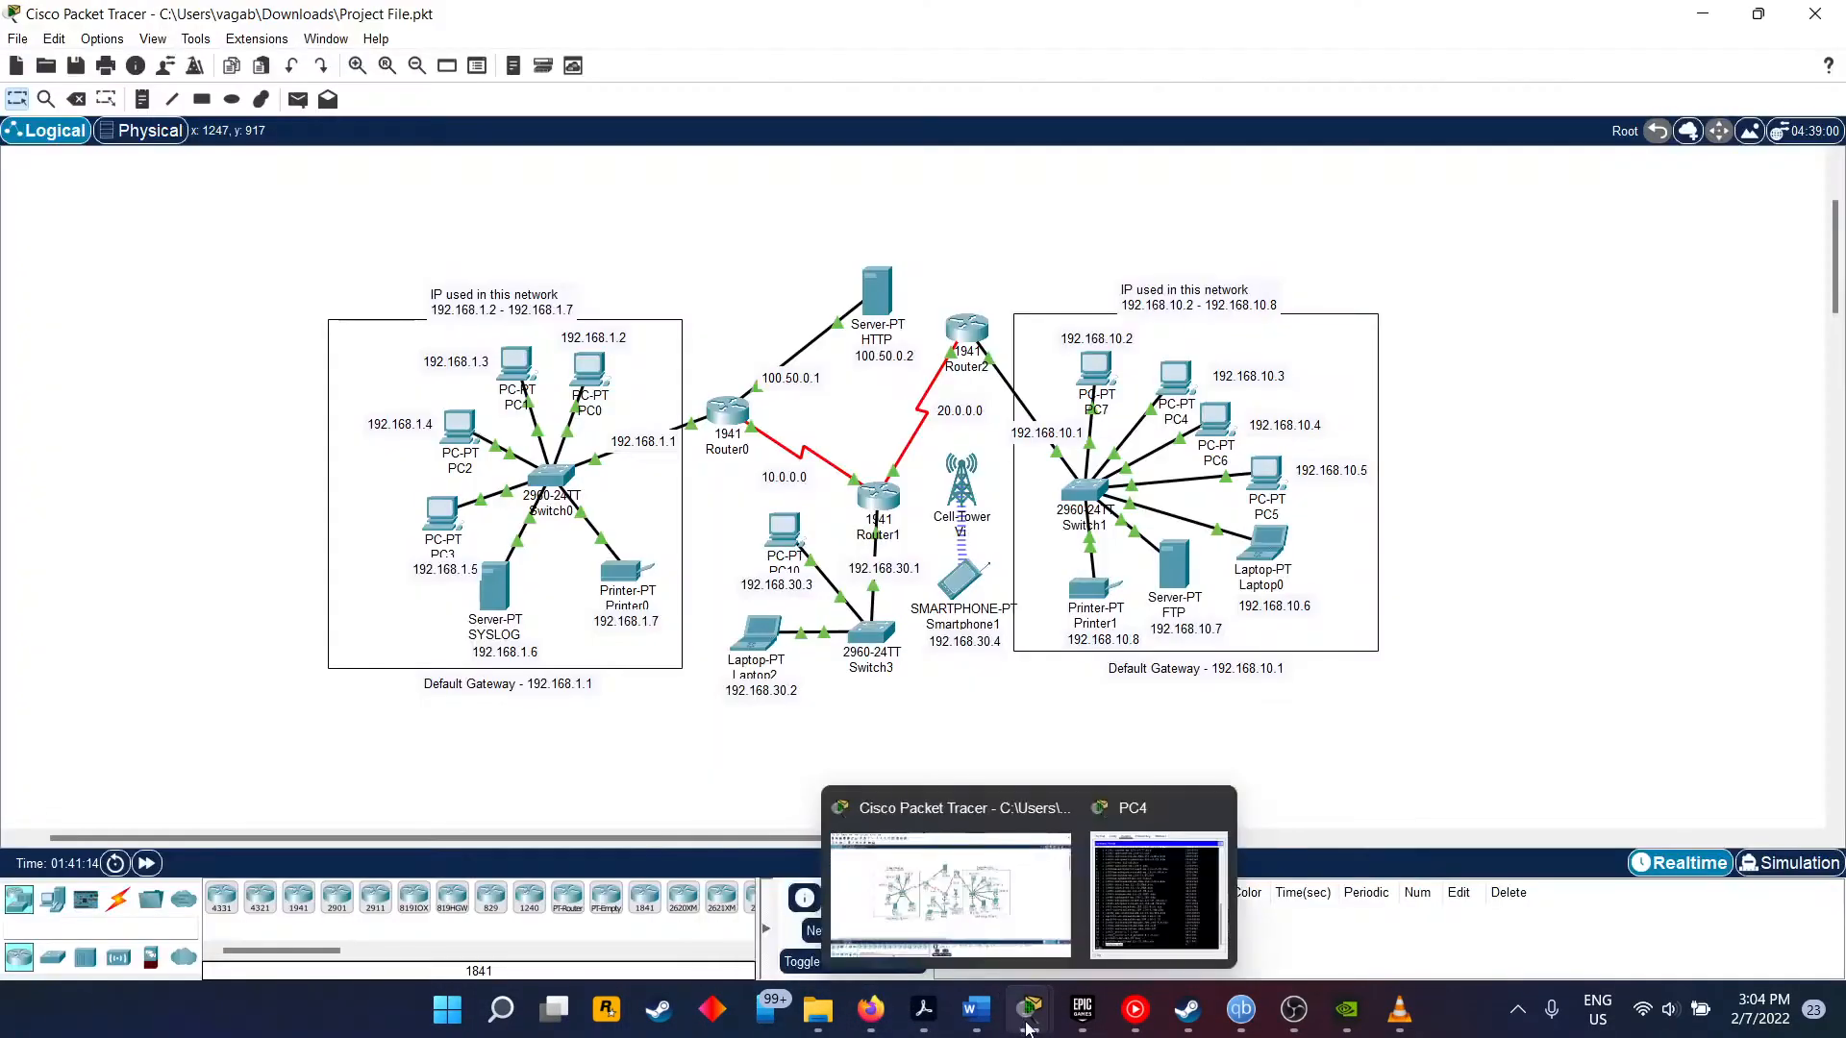
pyautogui.click(1158, 894)
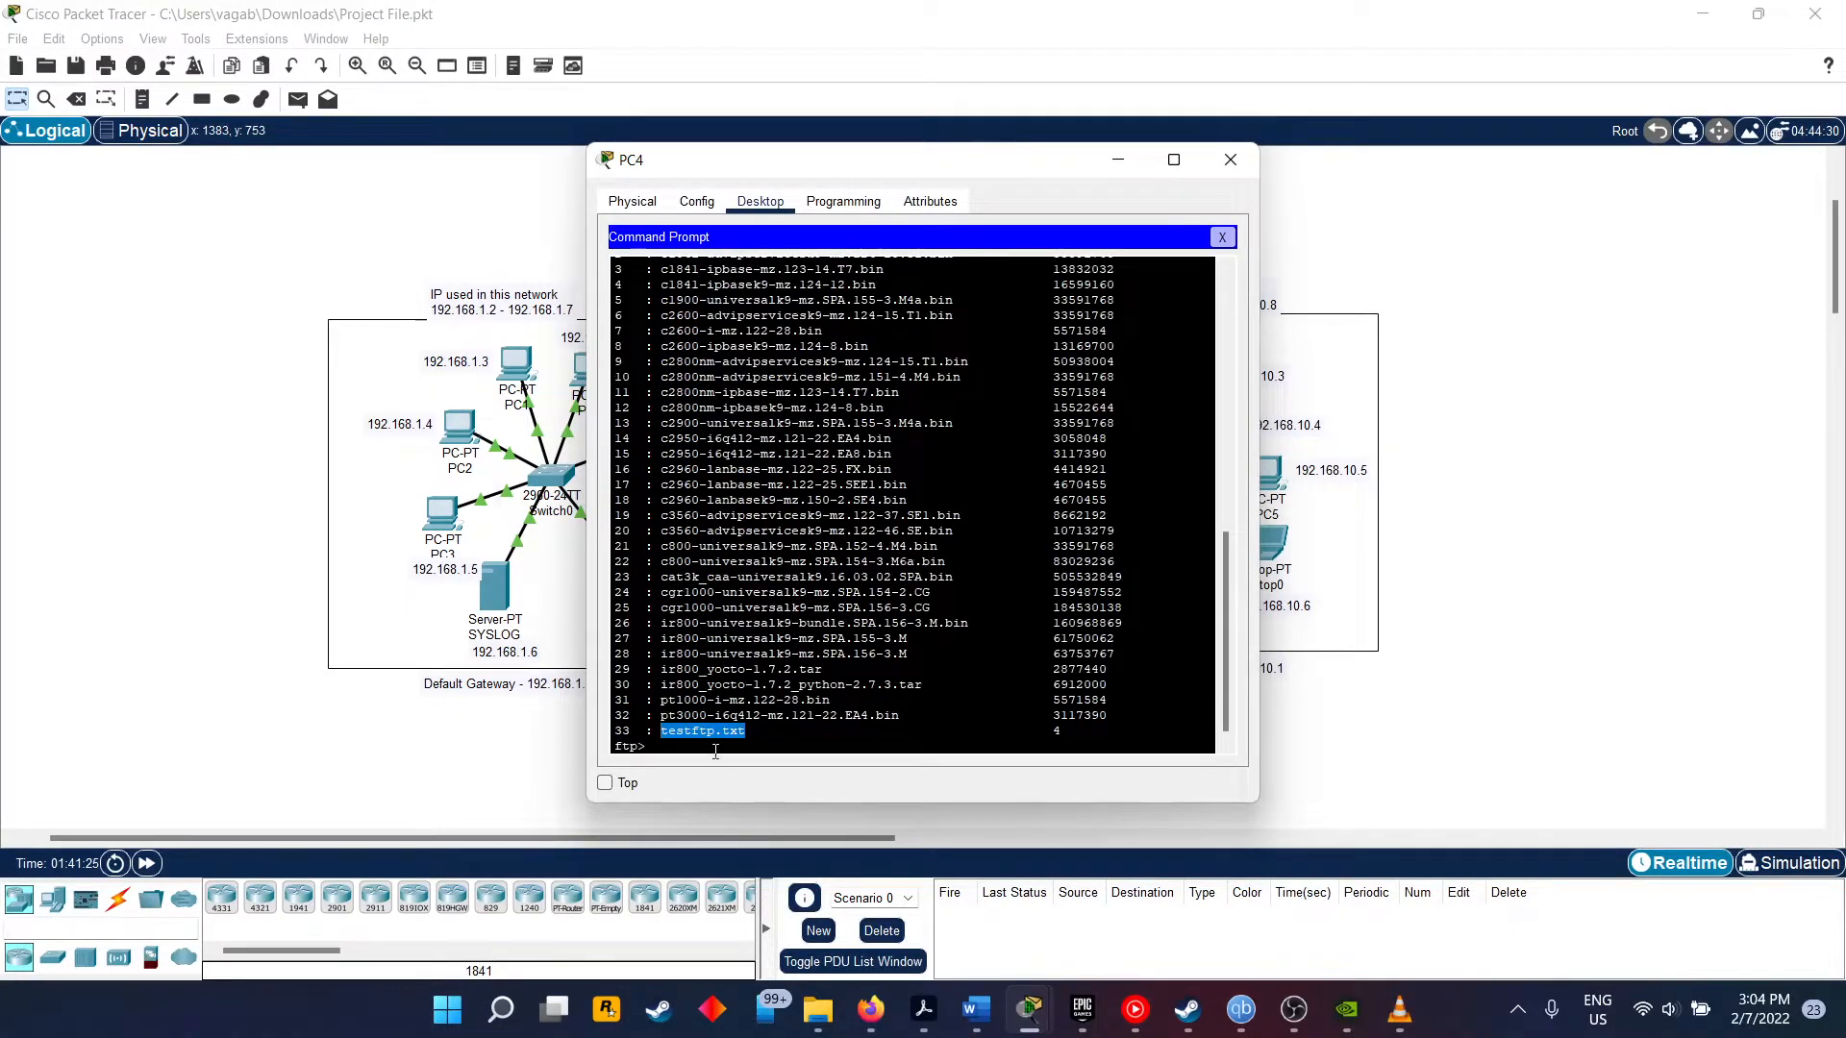
# Step: Upload the file with put testing123.txt from PC4 to the FTP server
pyautogui.write('put')
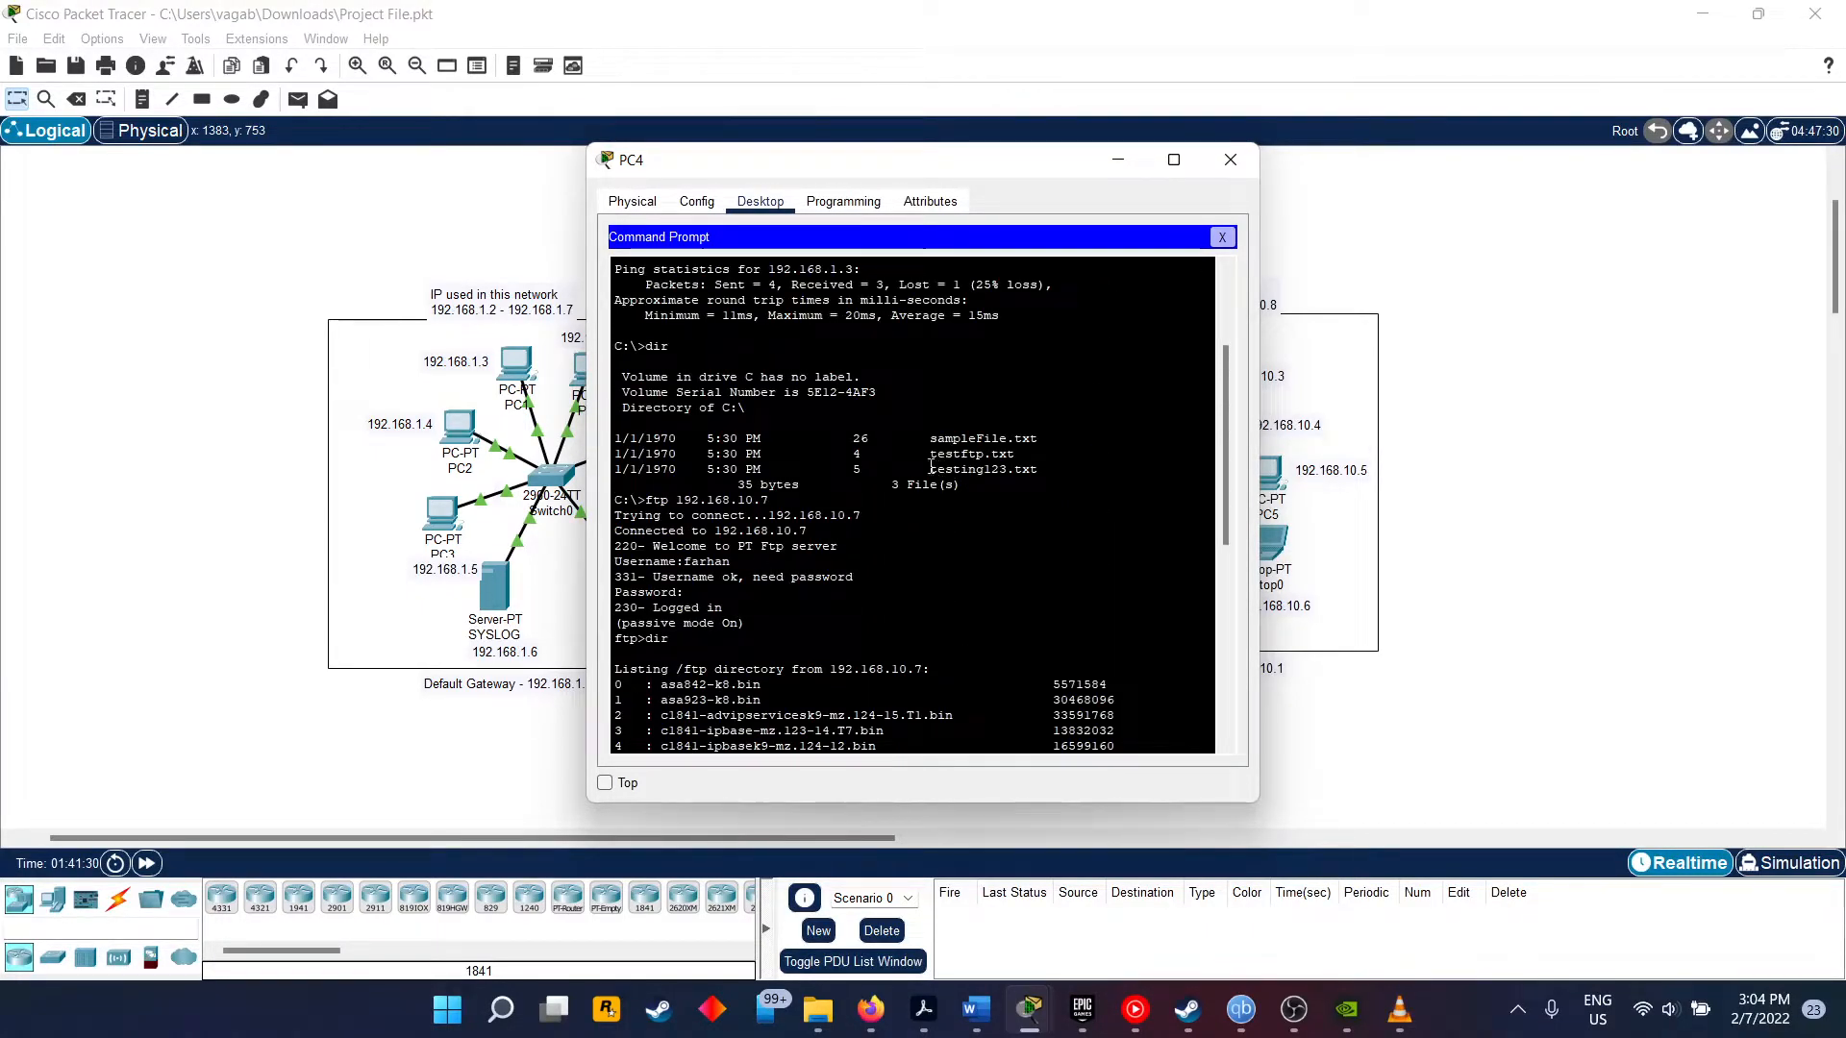
pyautogui.doubleClick(981, 469)
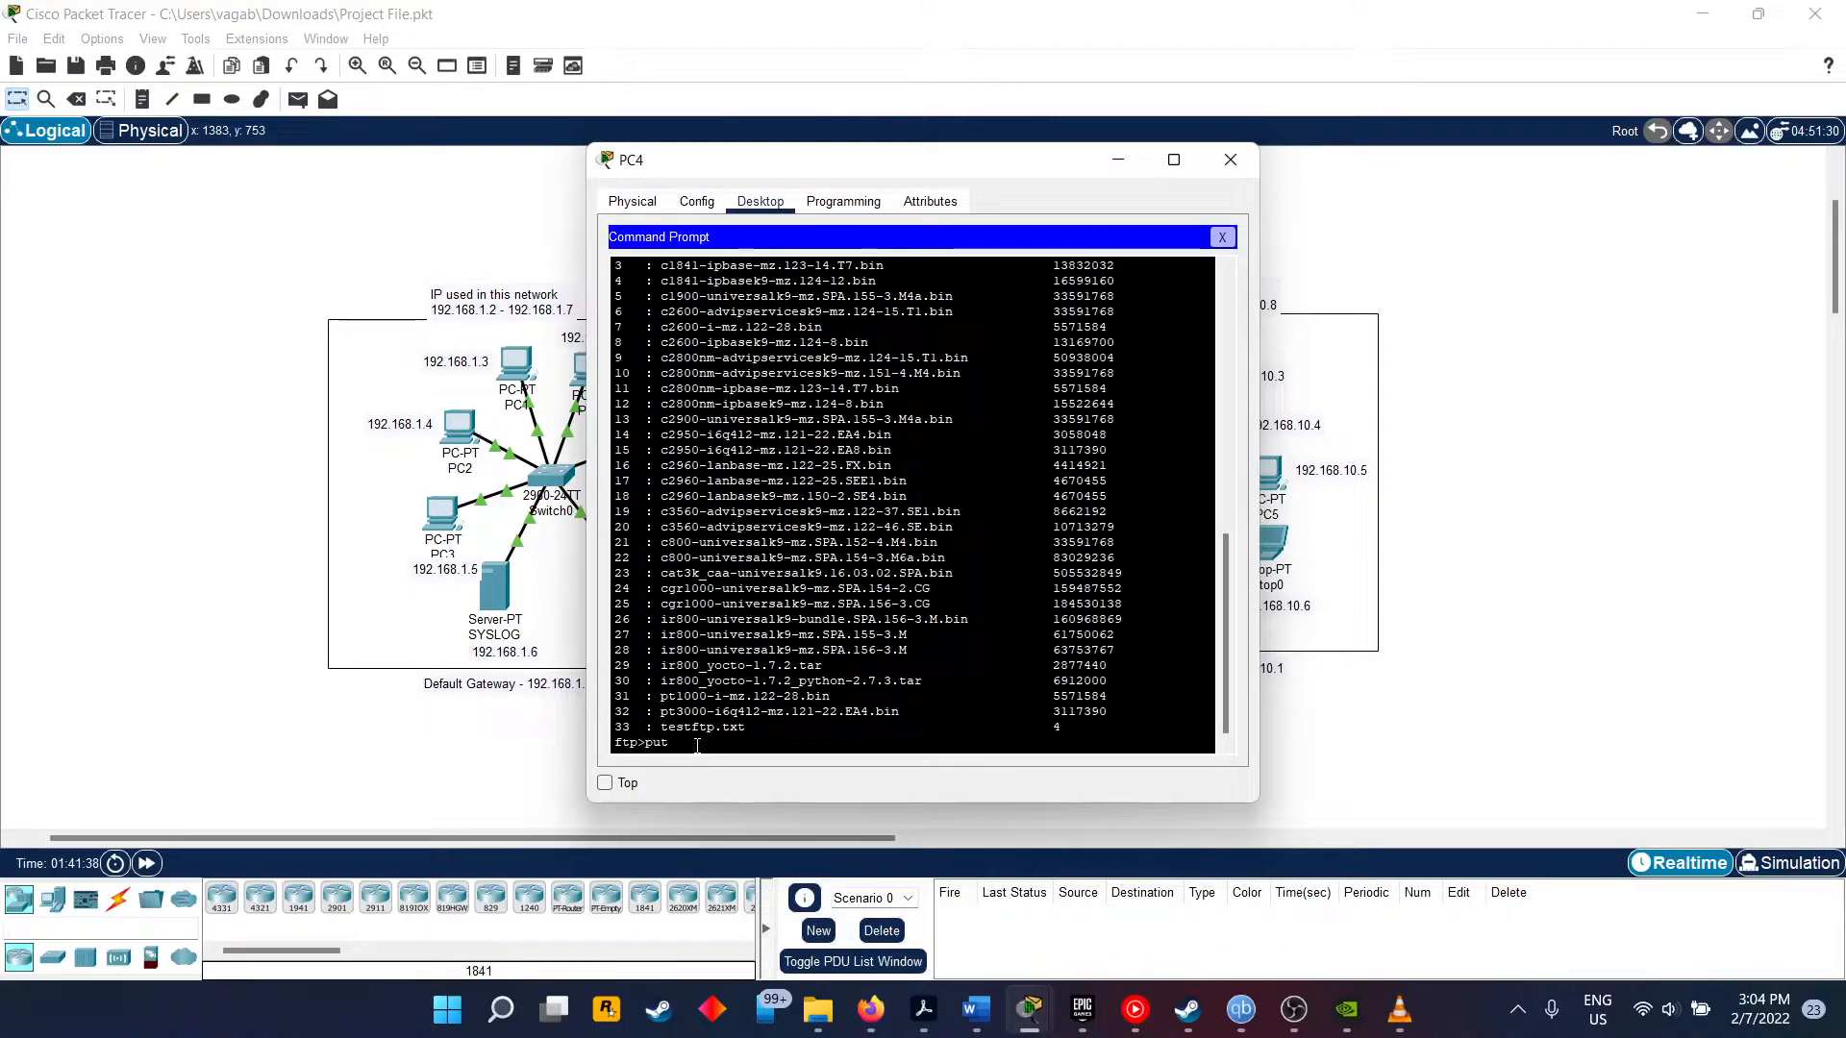
pyautogui.write('test123')
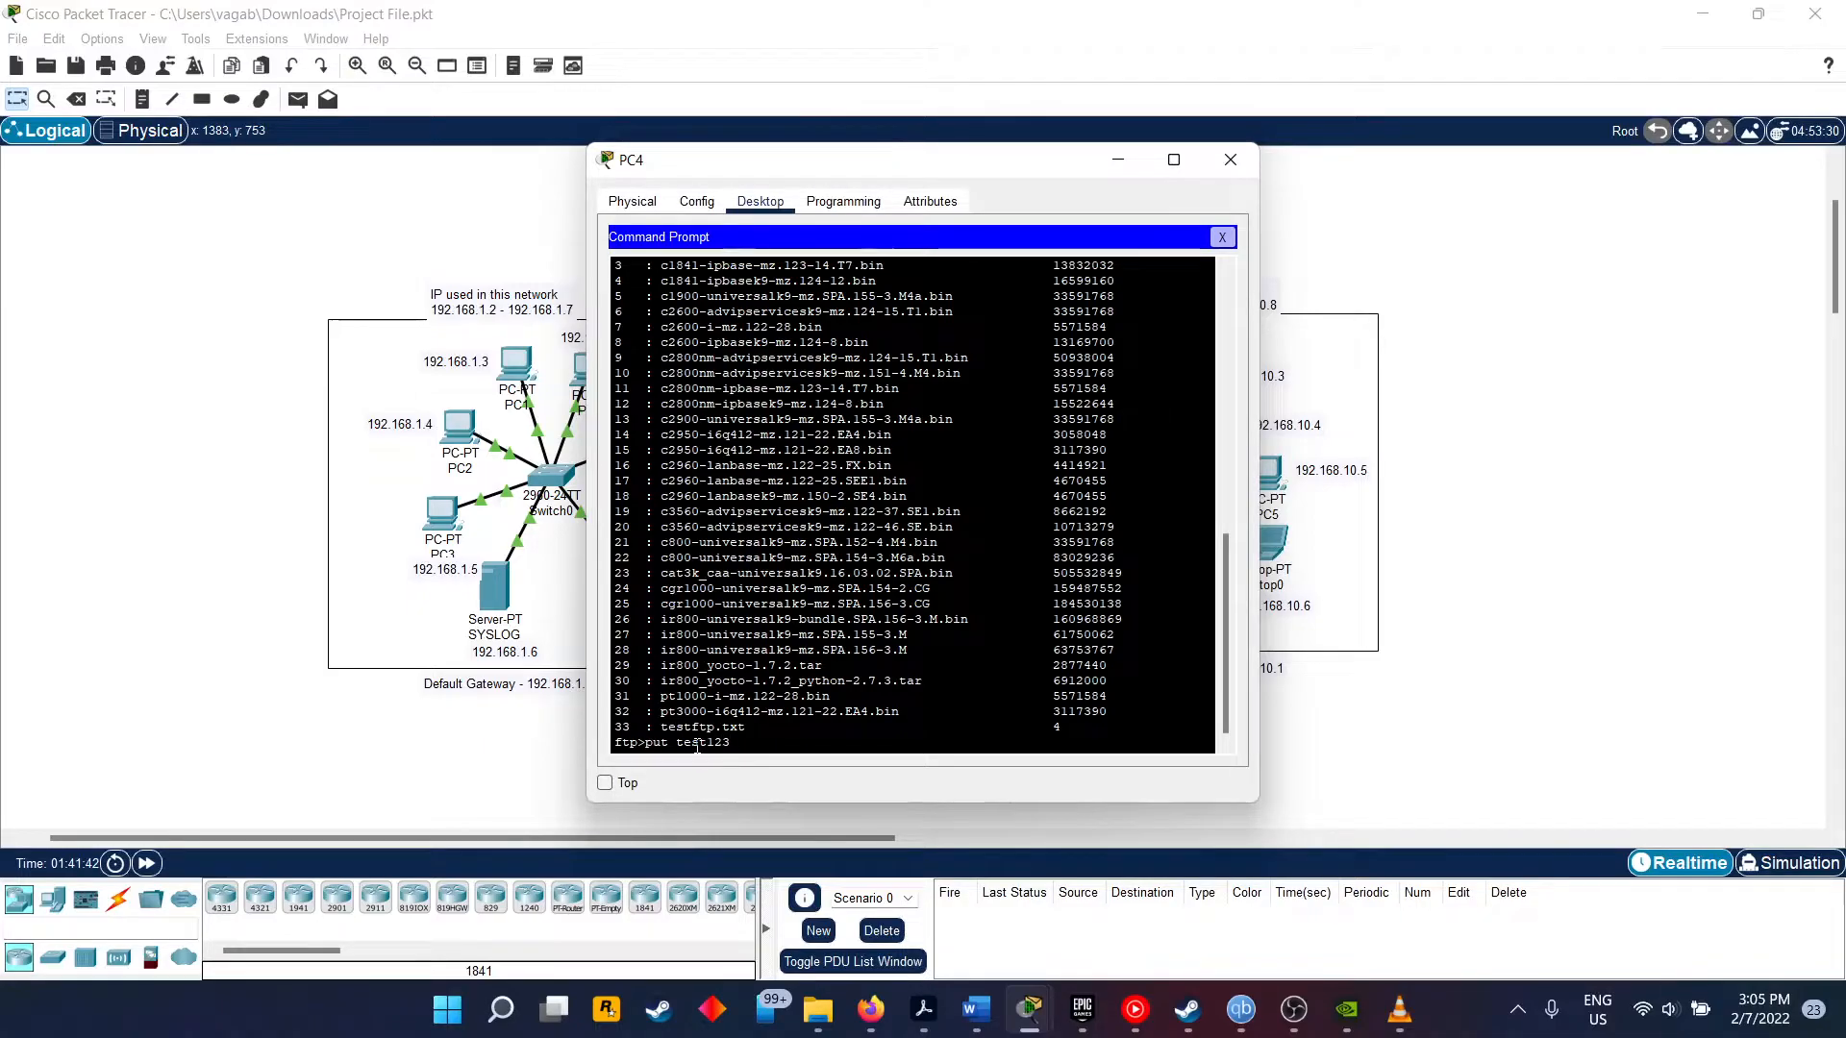
pyautogui.write('.txt')
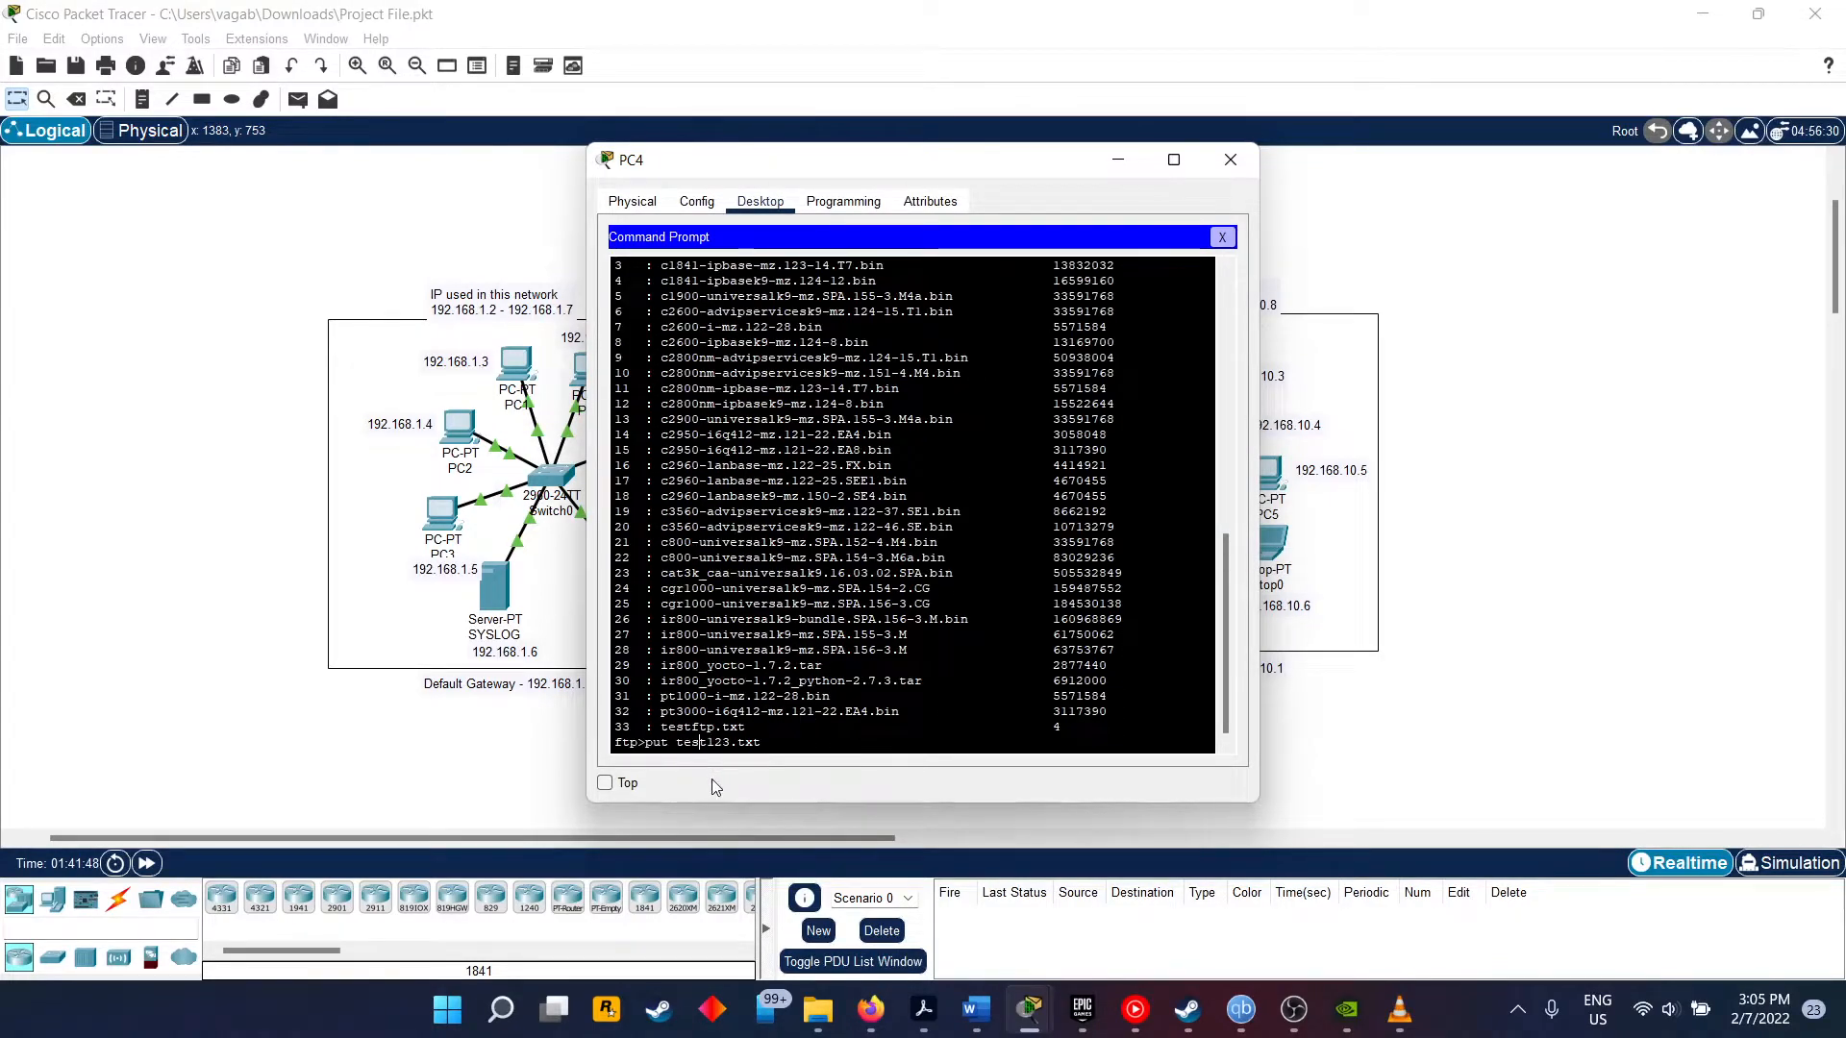
pyautogui.write('ing')
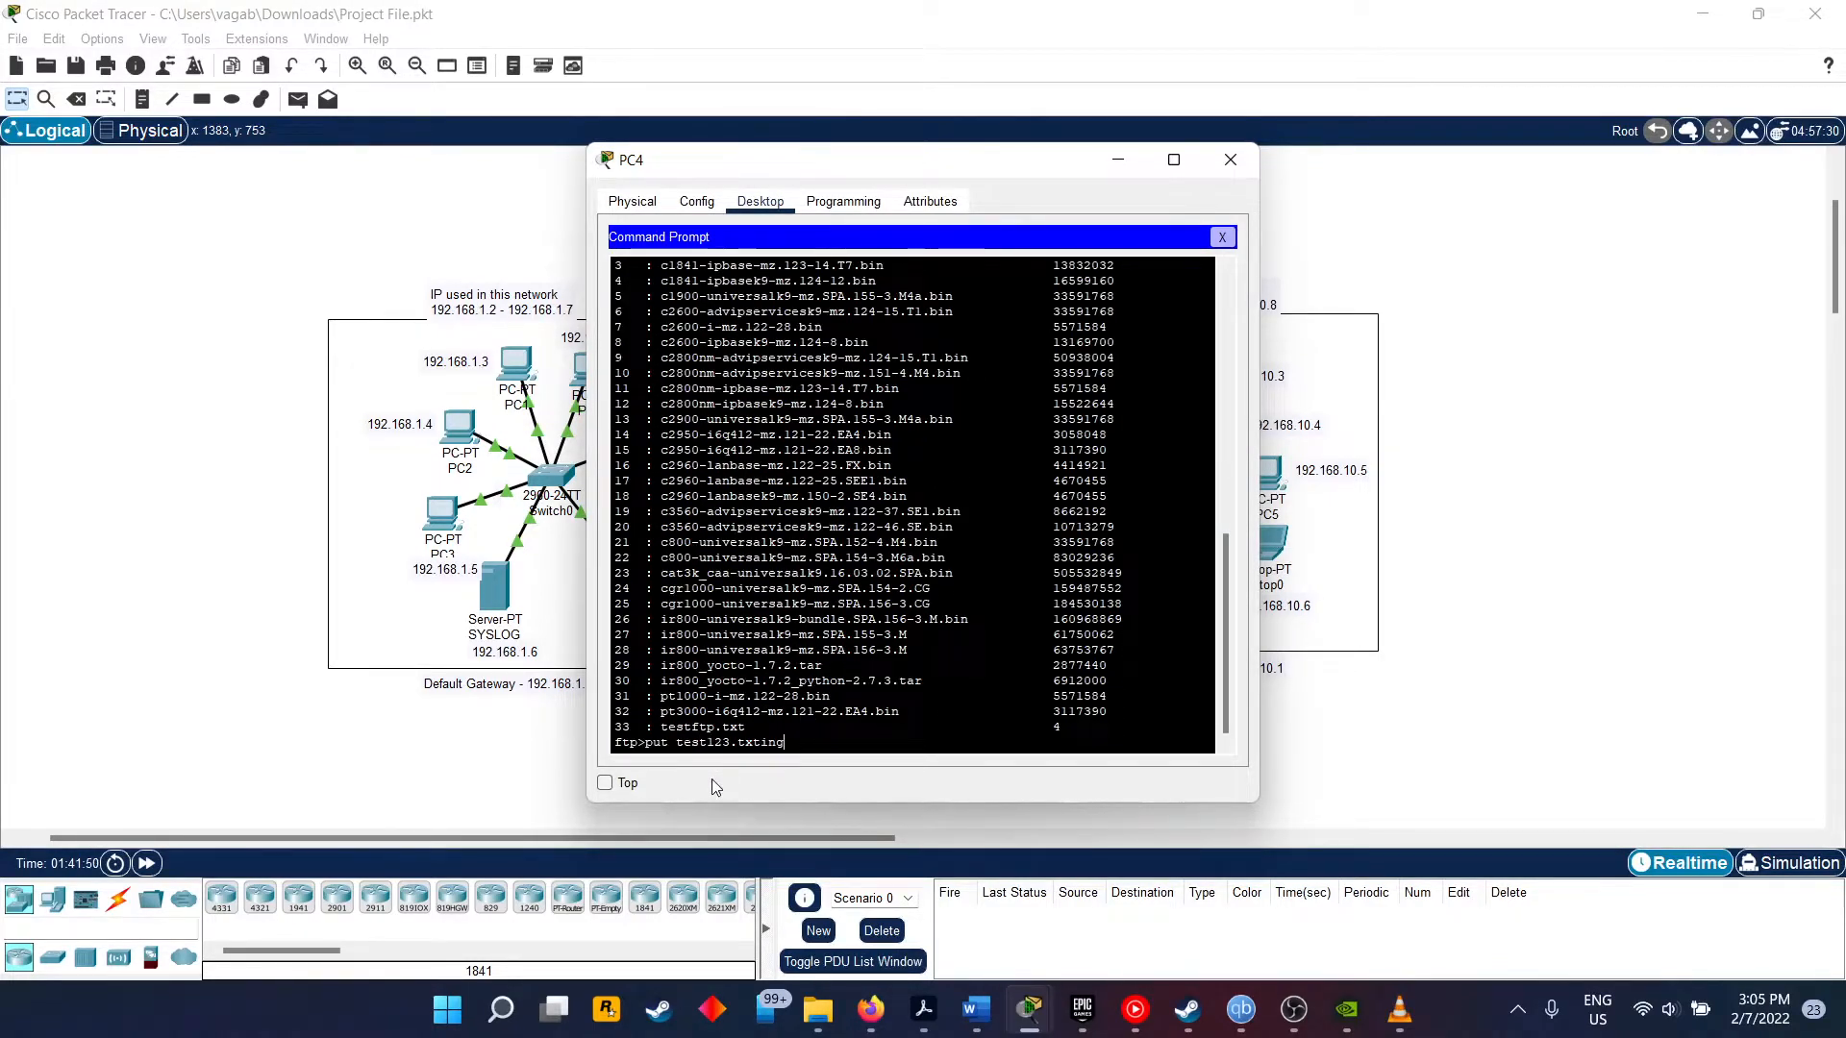
pyautogui.press('BackSpace')
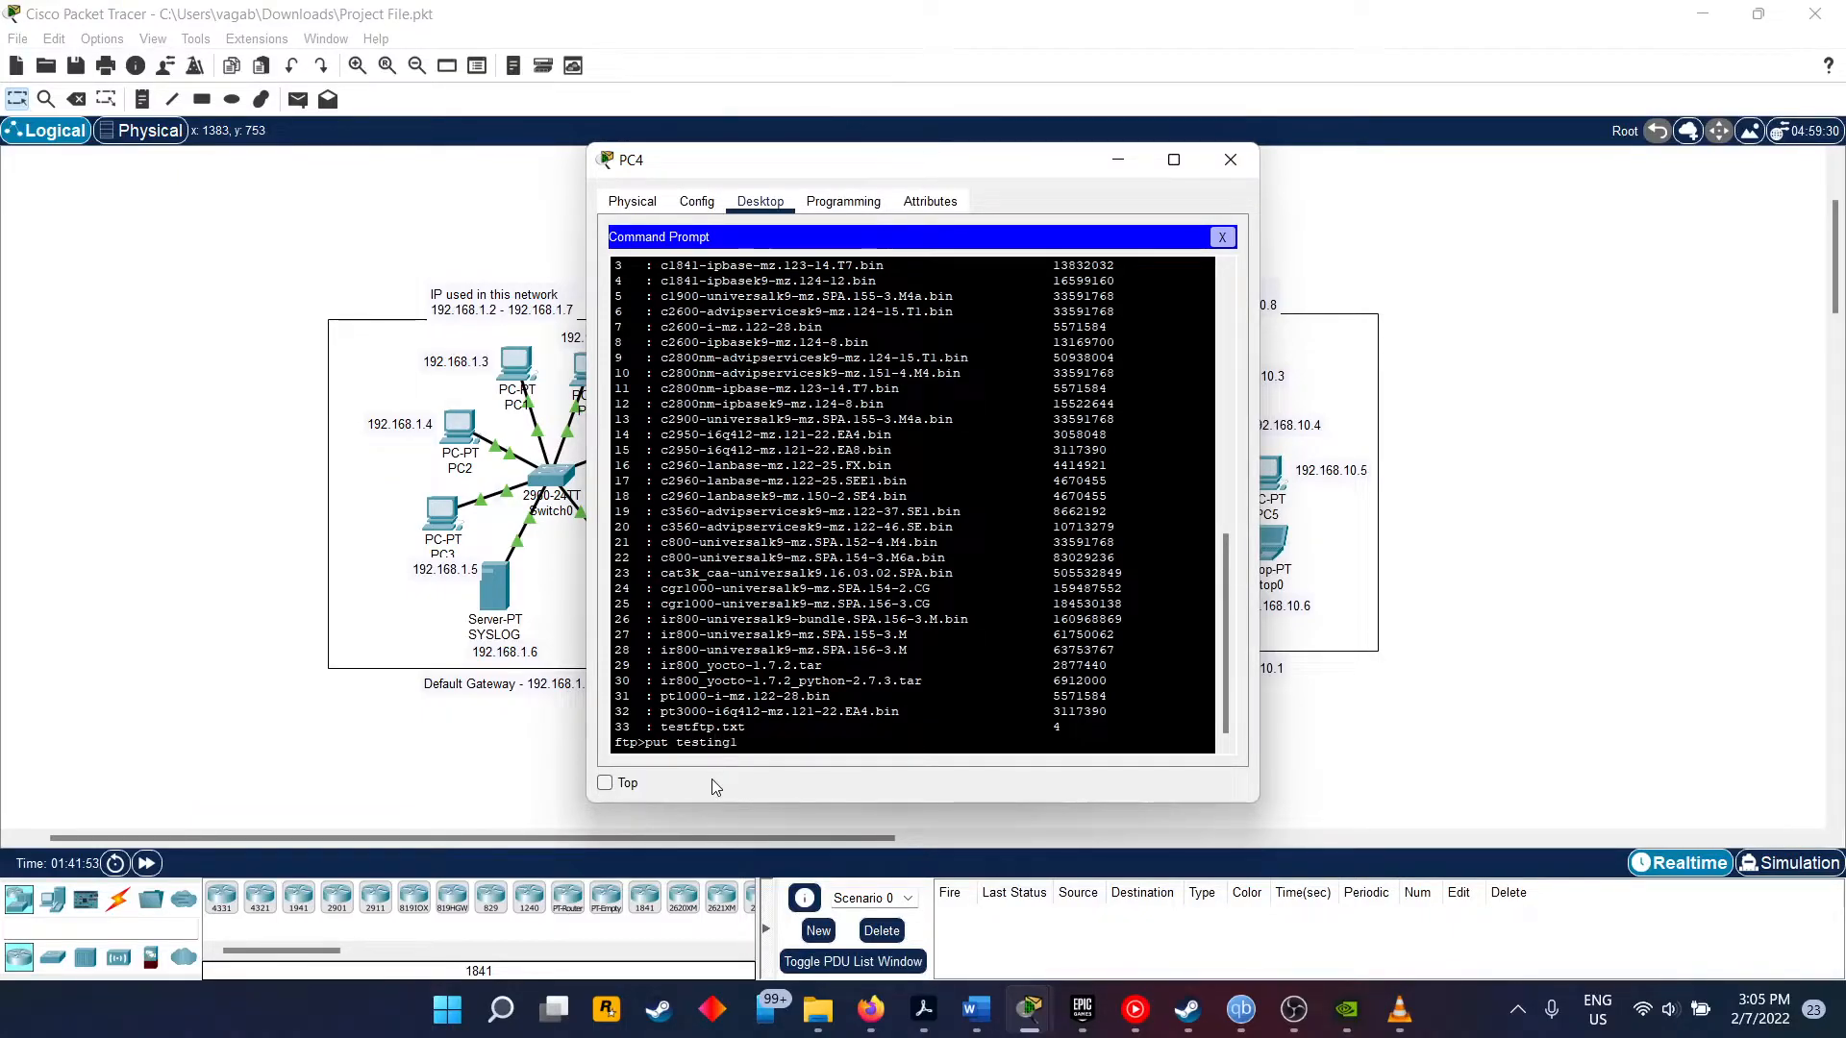
pyautogui.write('23.txt')
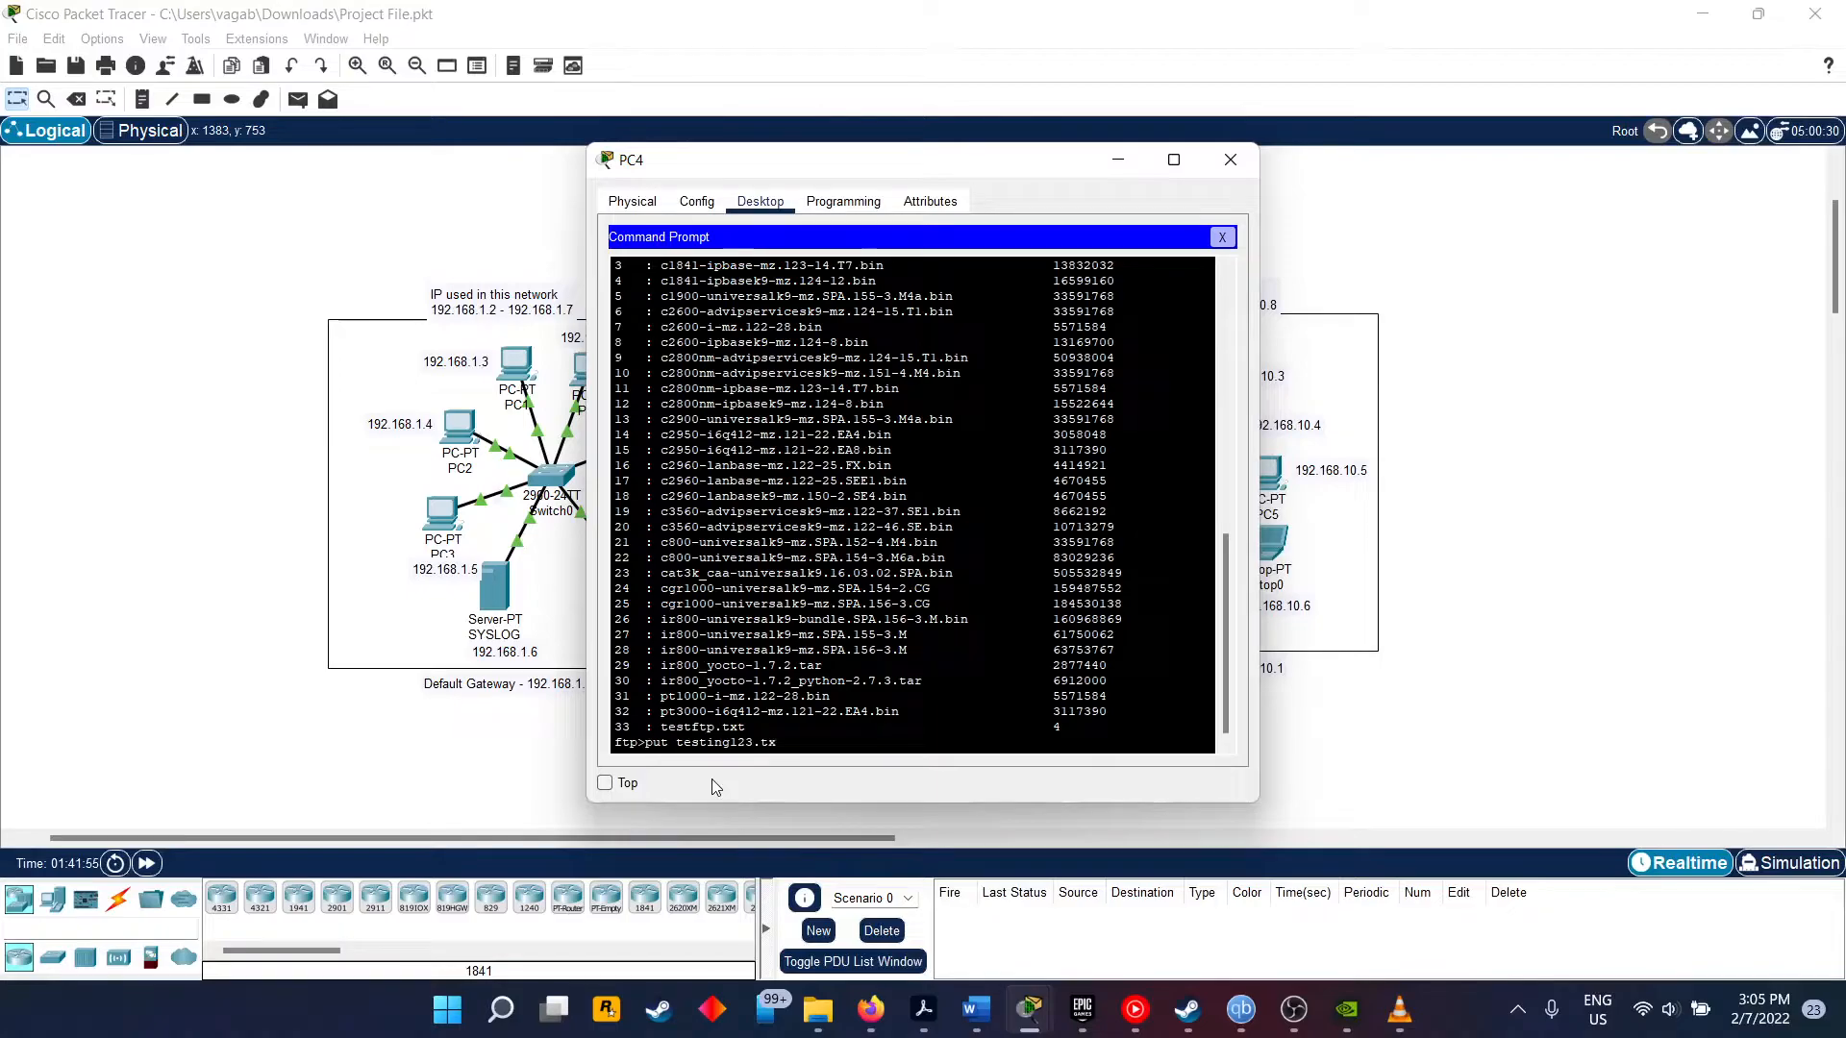
pyautogui.press('Return')
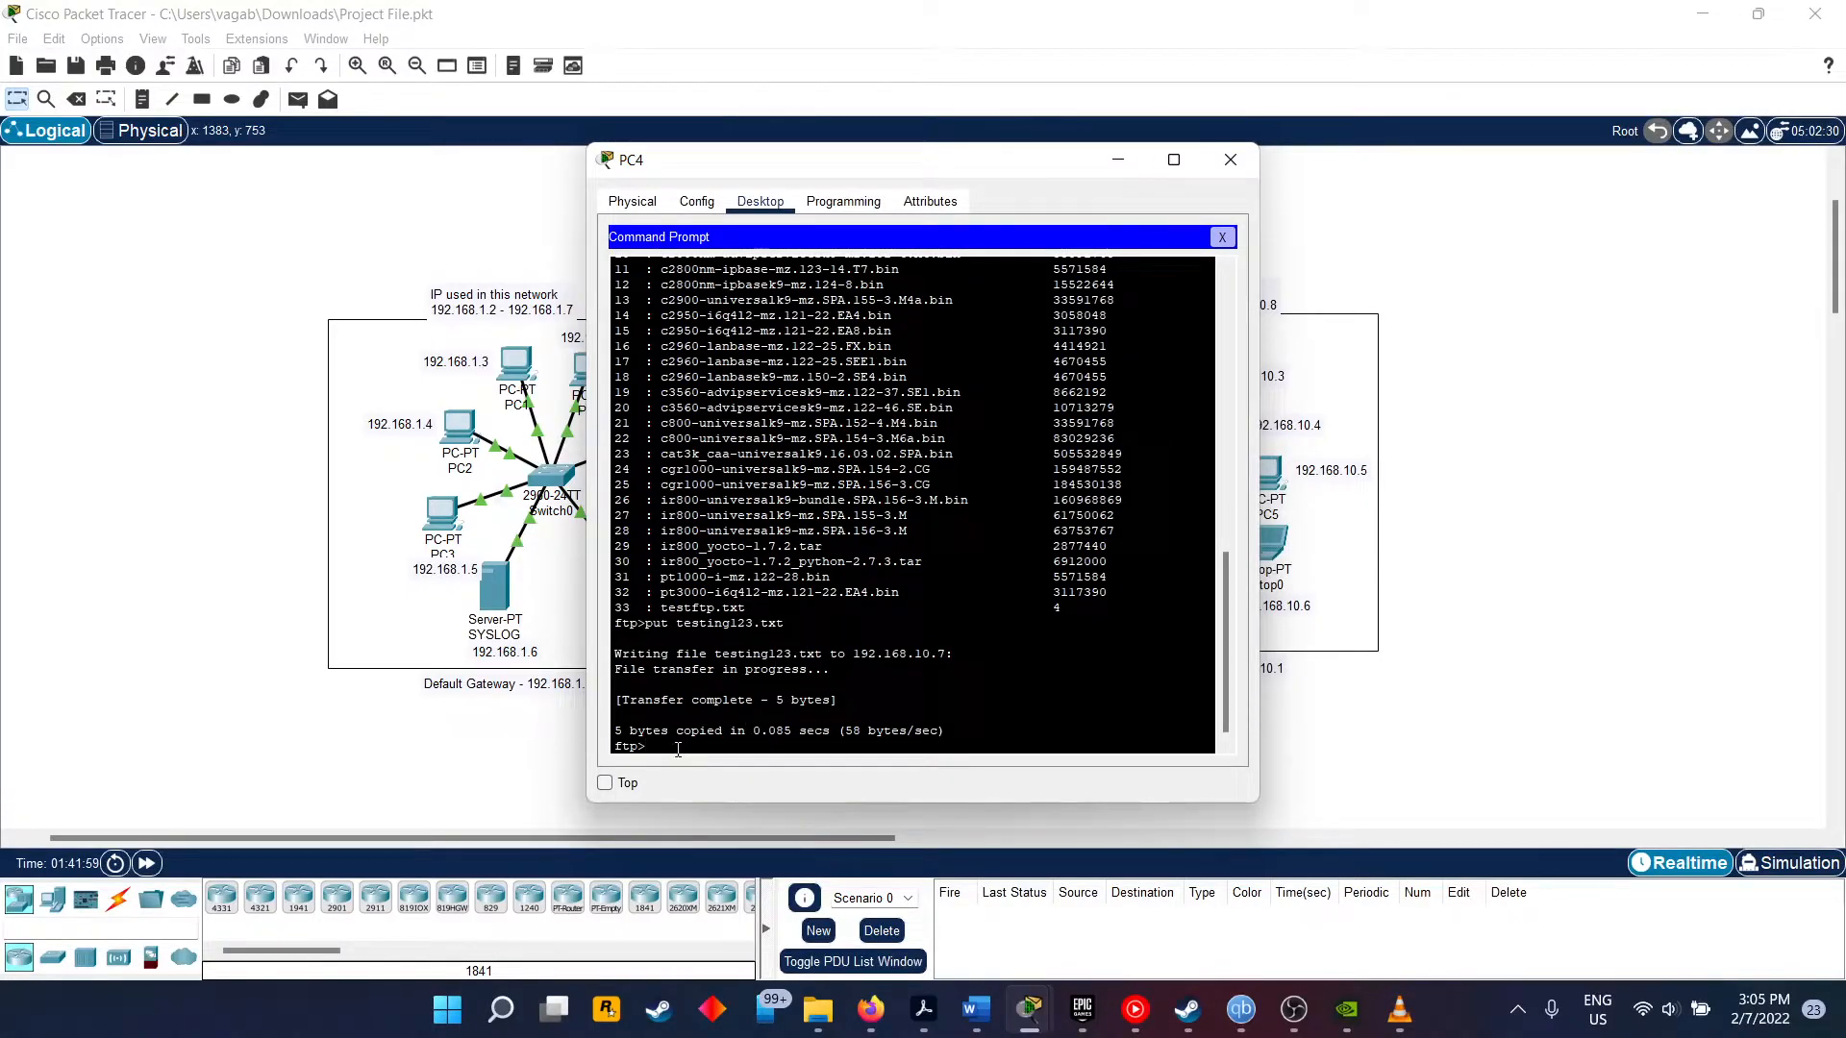
# Step: Run dir and confirm testing123.txt now appears in the server's file listing
pyautogui.write('d')
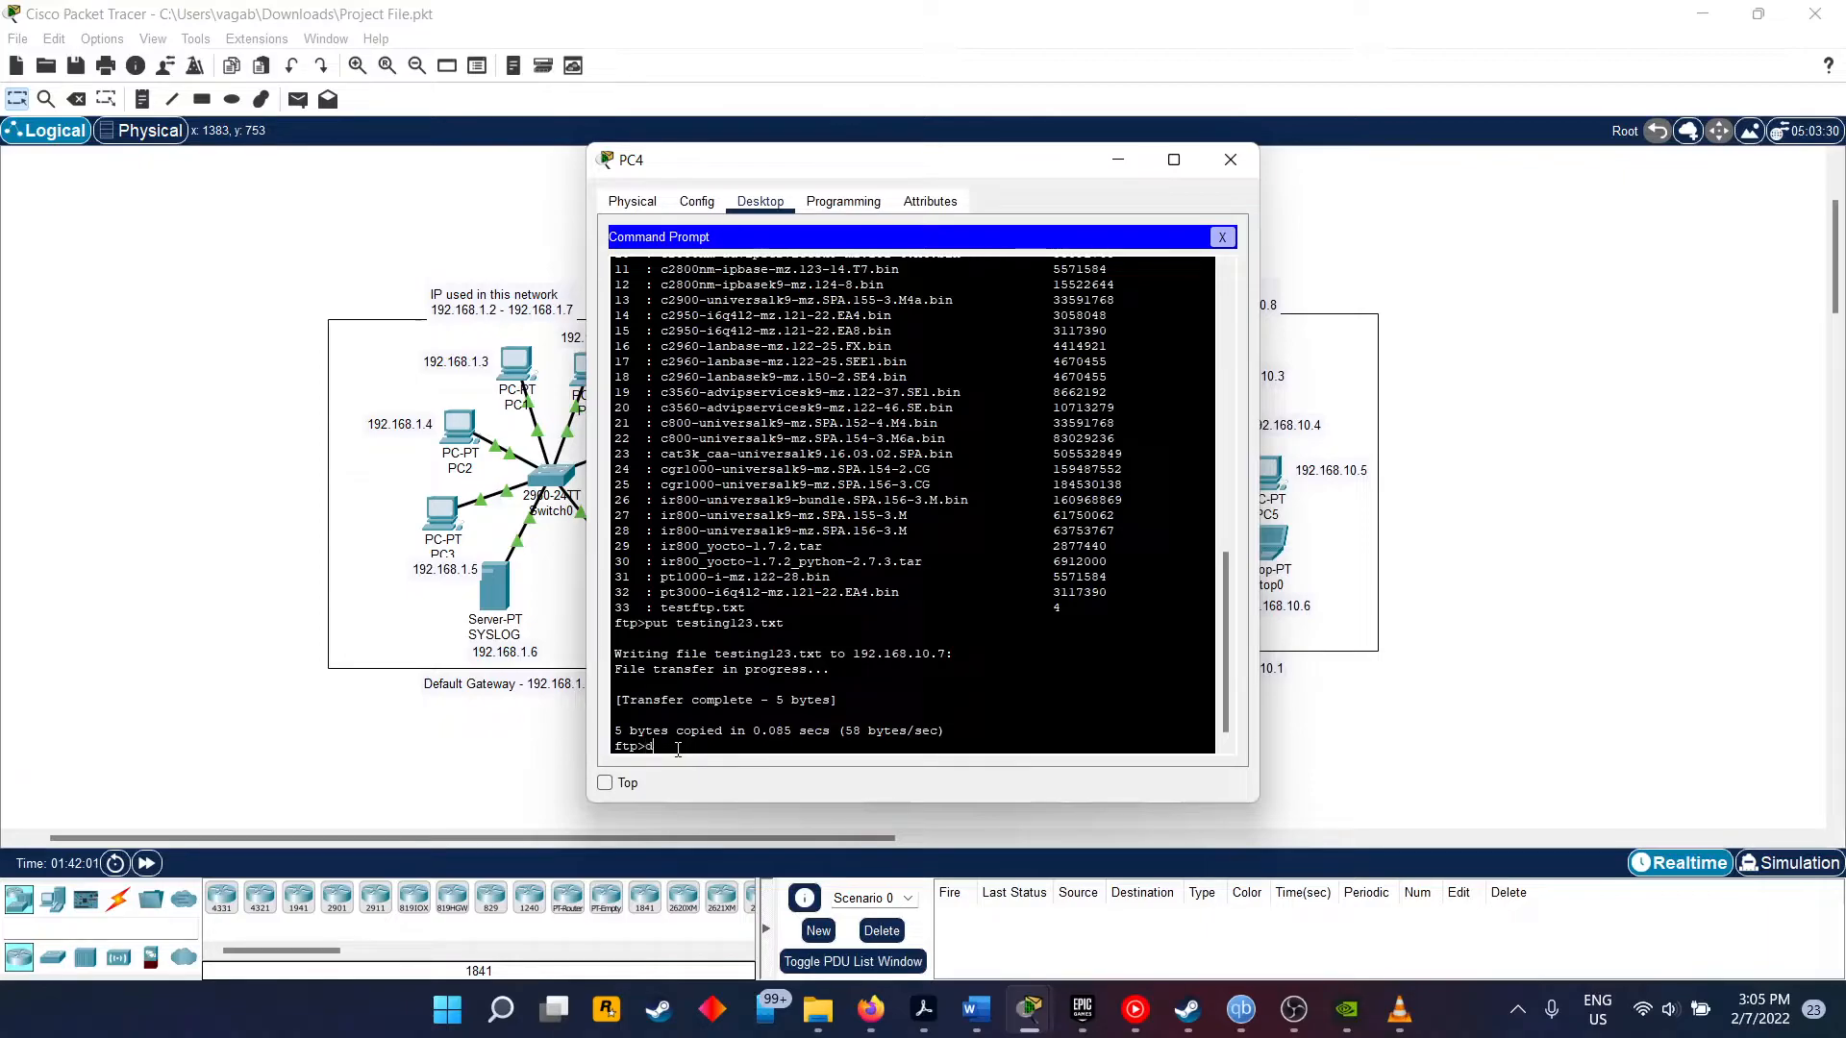
pyautogui.press('Return')
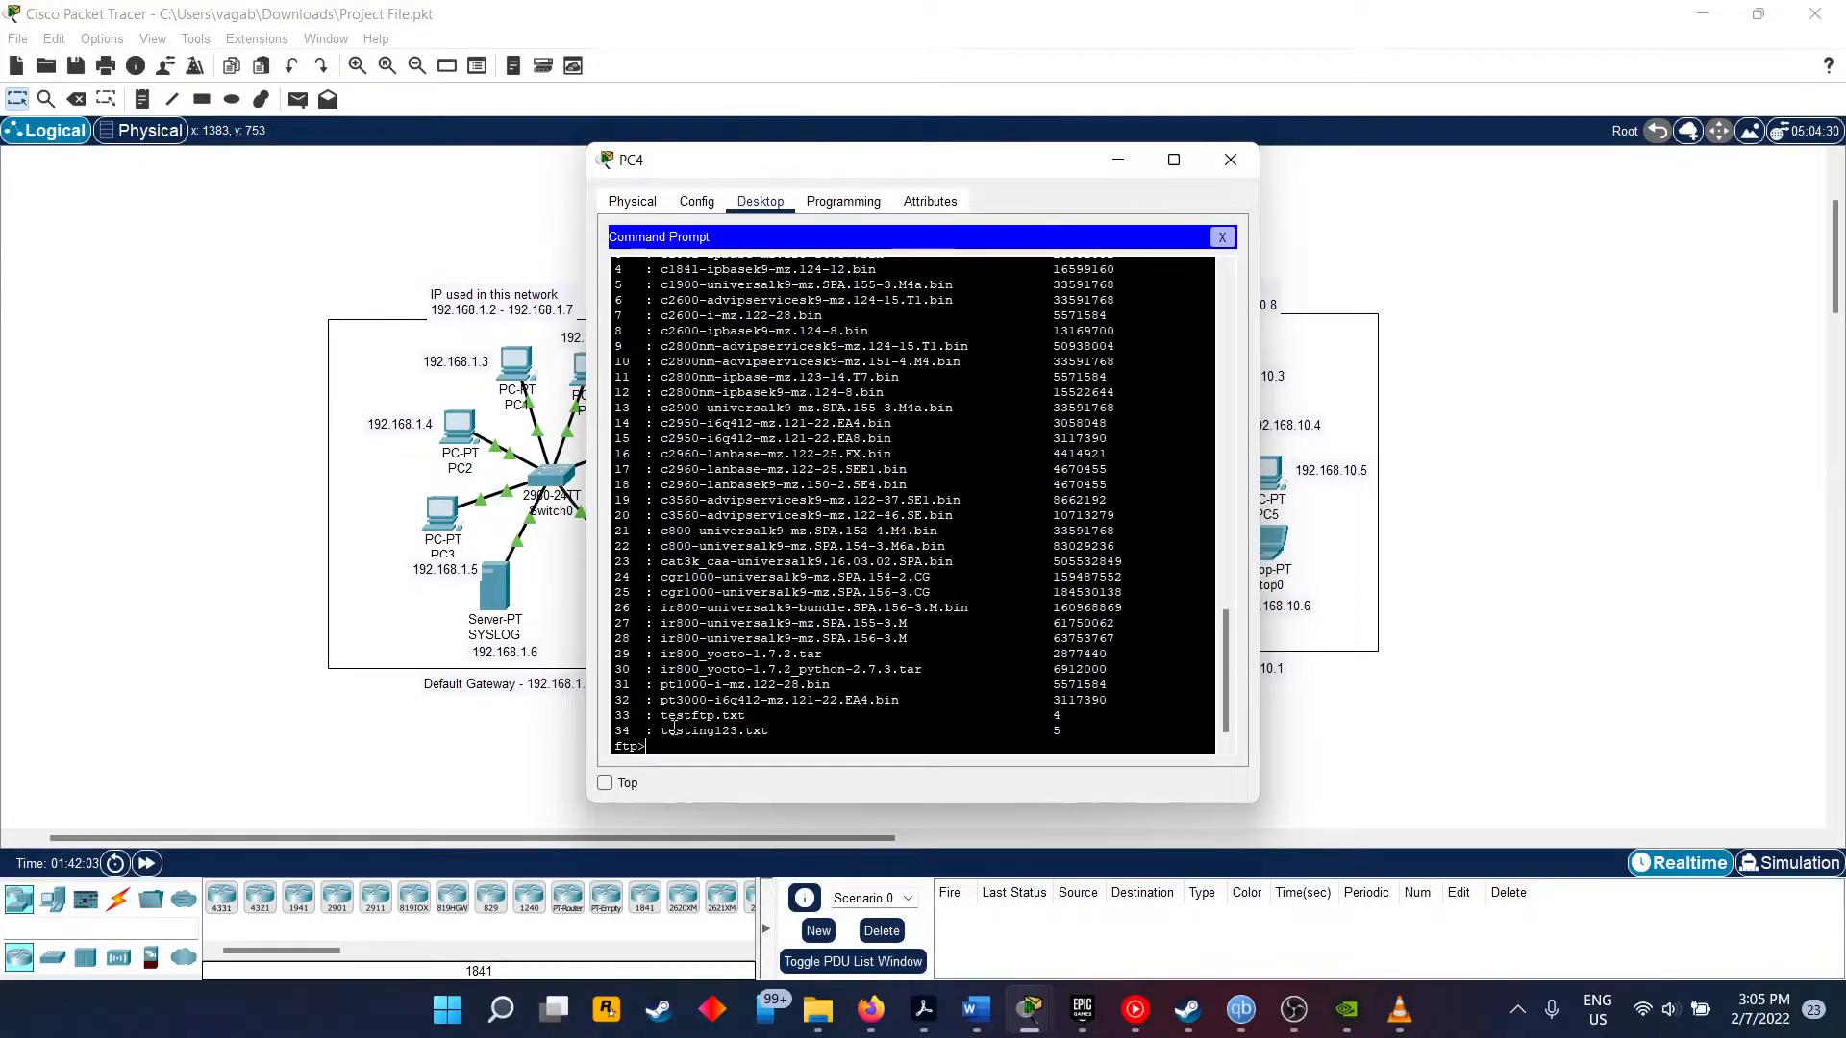
pyautogui.doubleClick(712, 731)
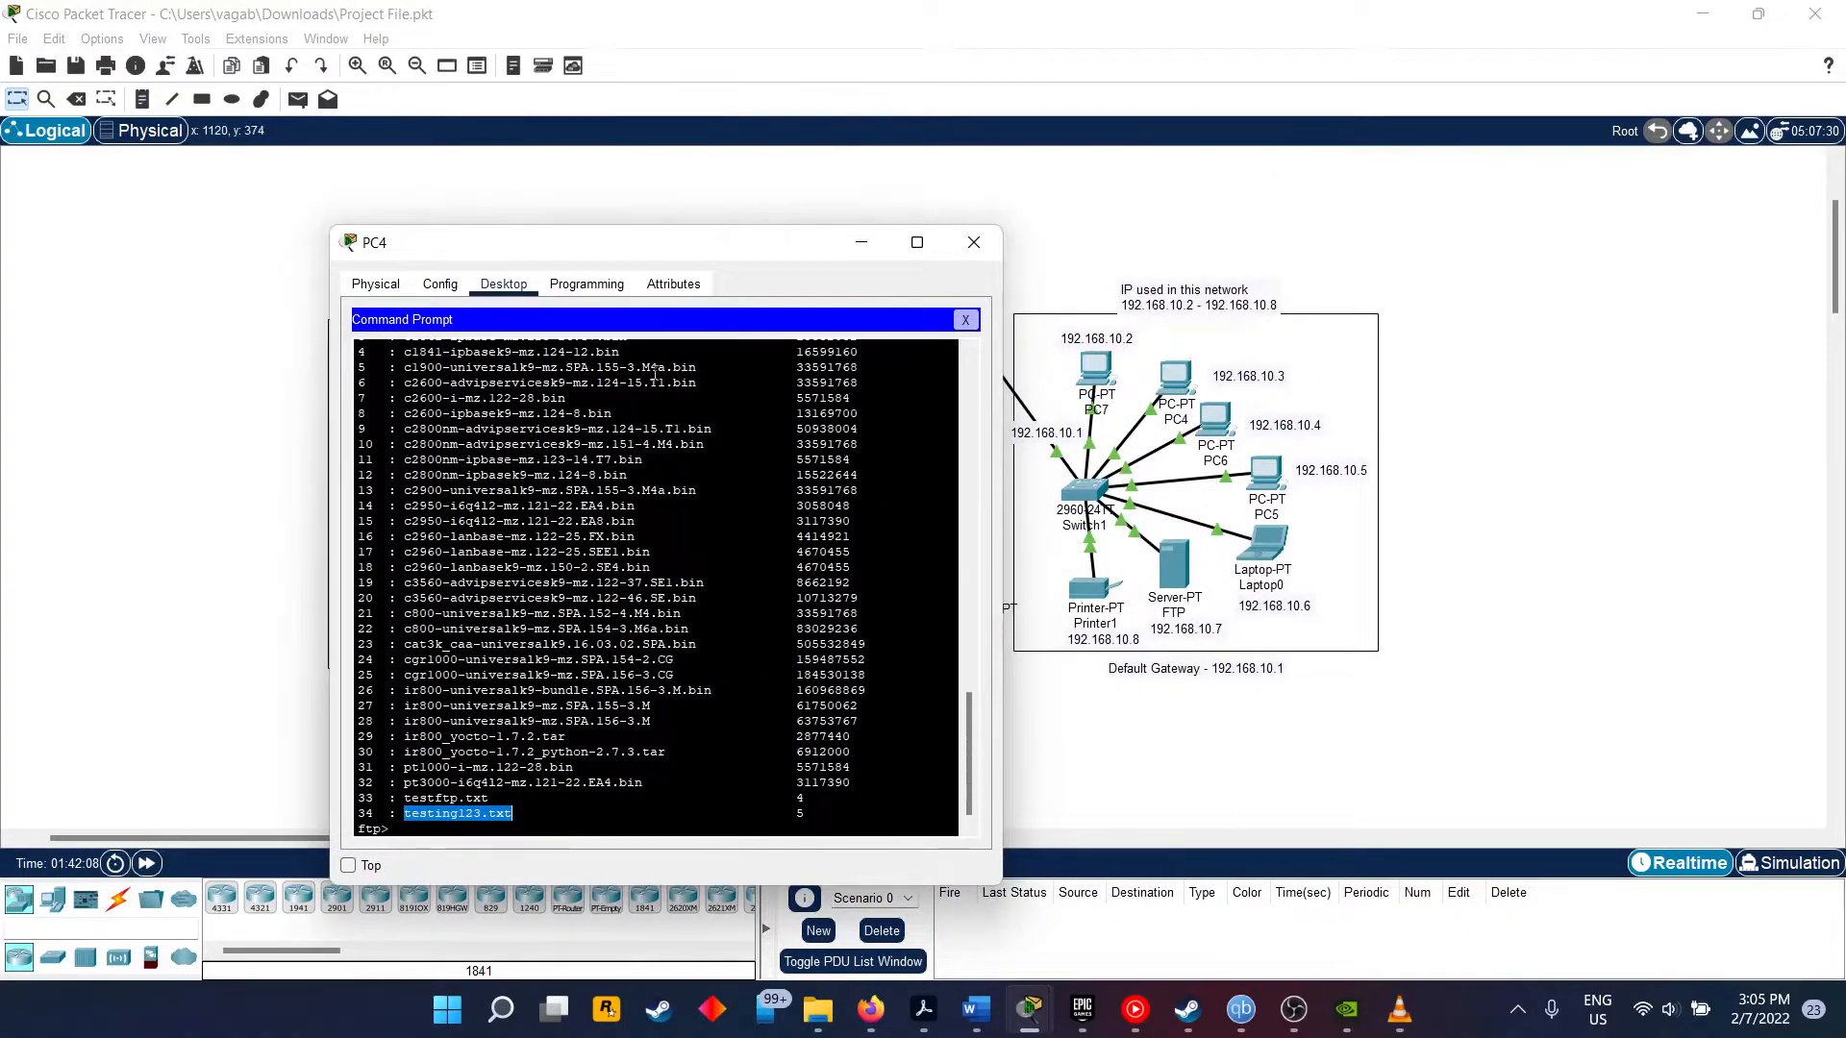
pyautogui.moveTo(973, 242)
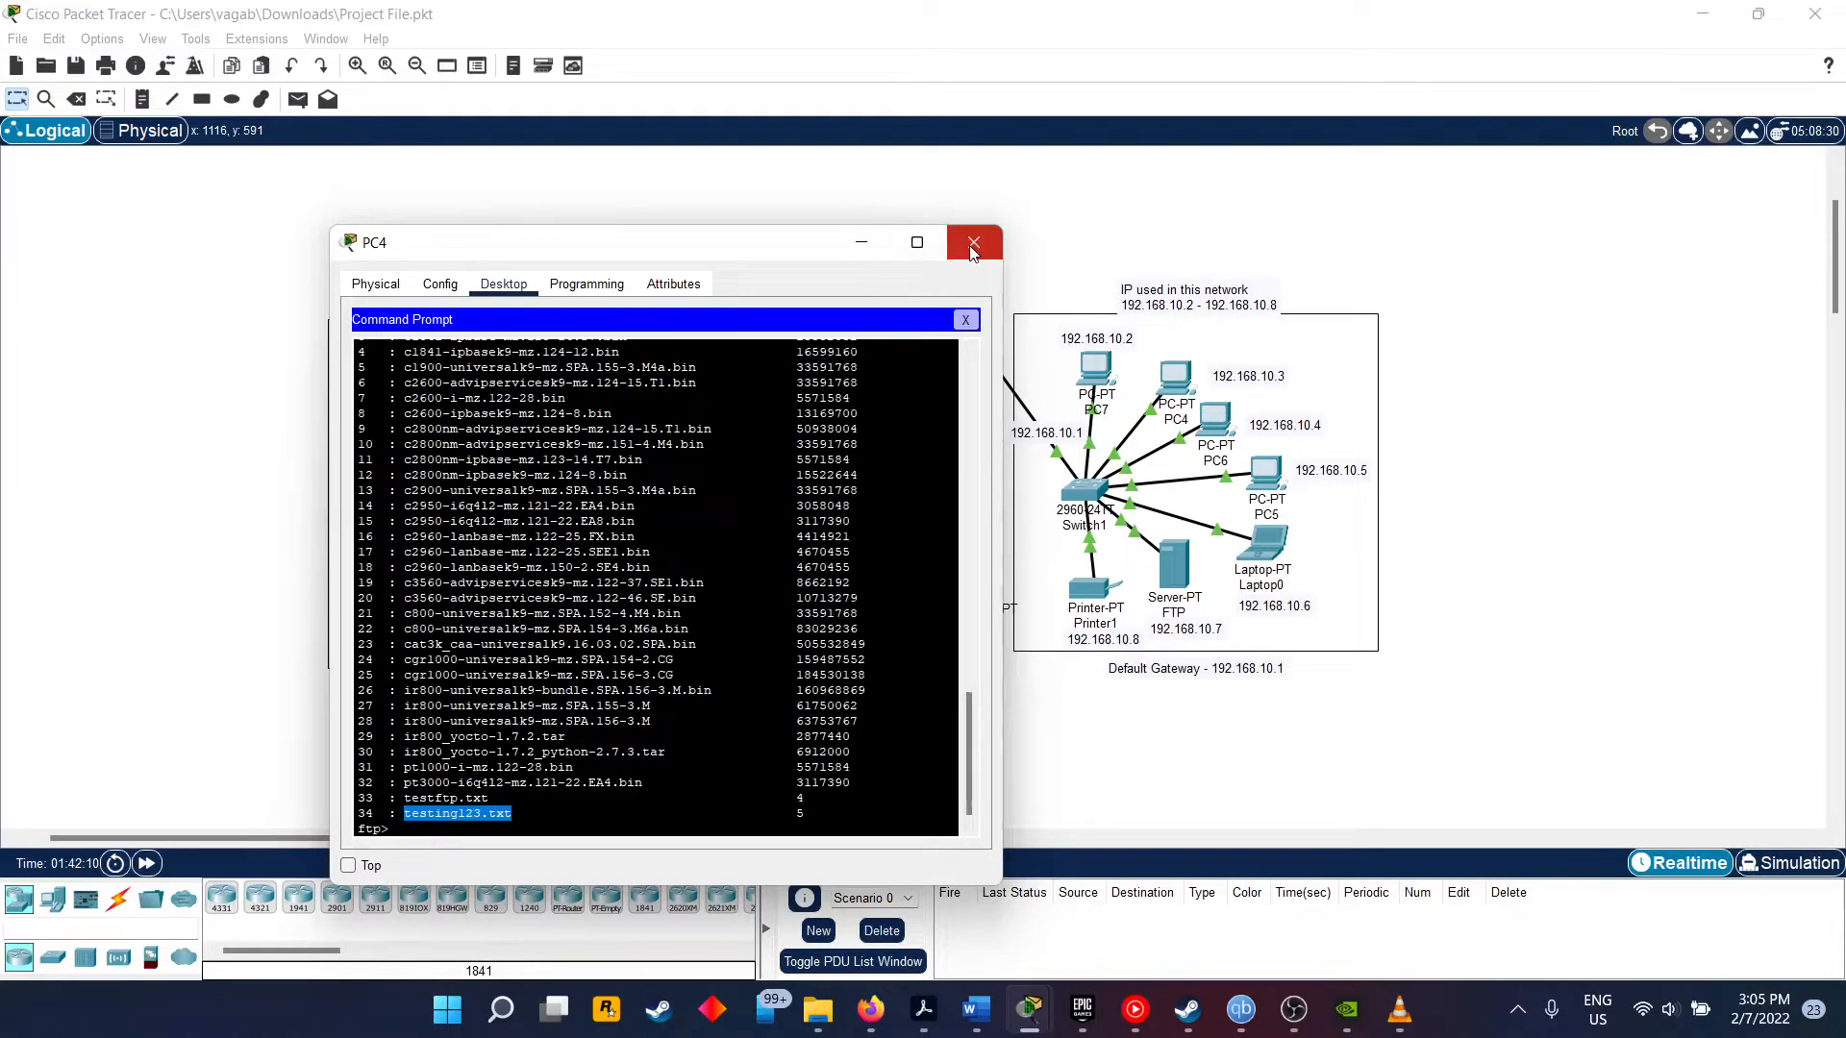
# Step: Close the PC4 and PC7 windows, then from PC6's command prompt connect by ftp to 192.168.10.7 and log in
pyautogui.click(973, 242)
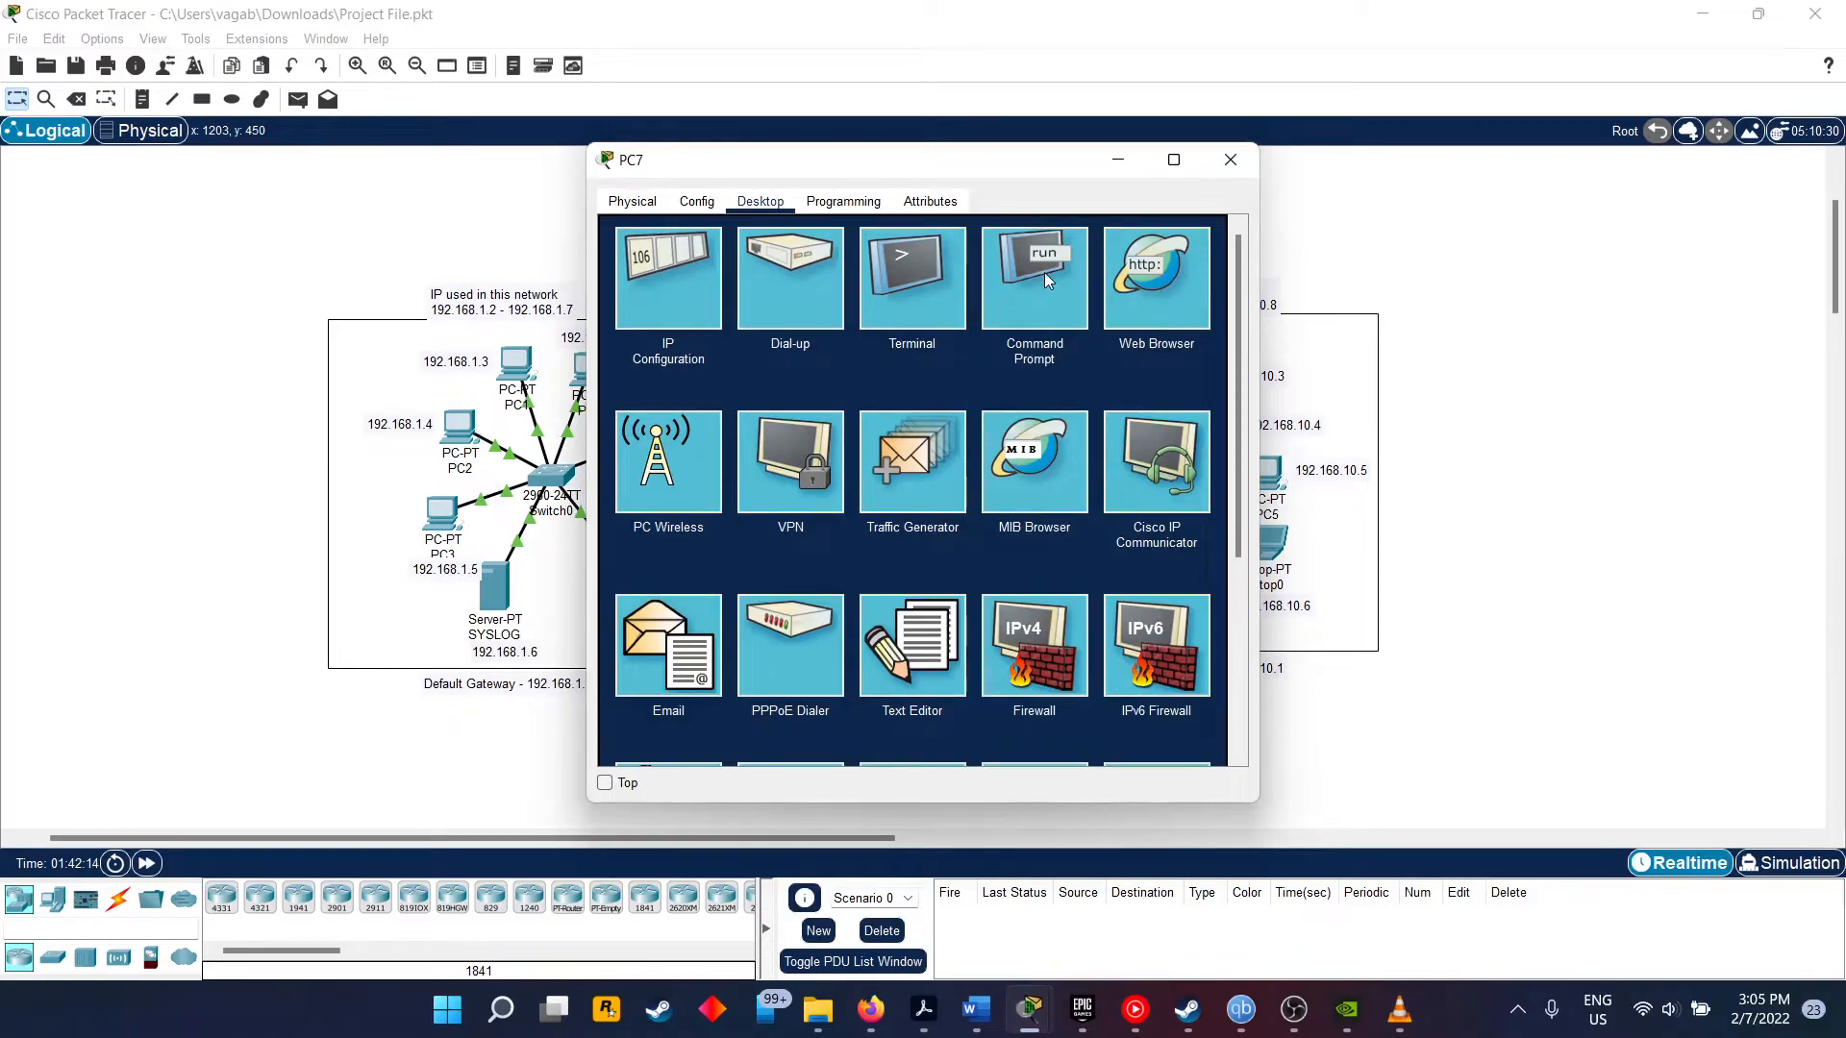
pyautogui.click(1035, 277)
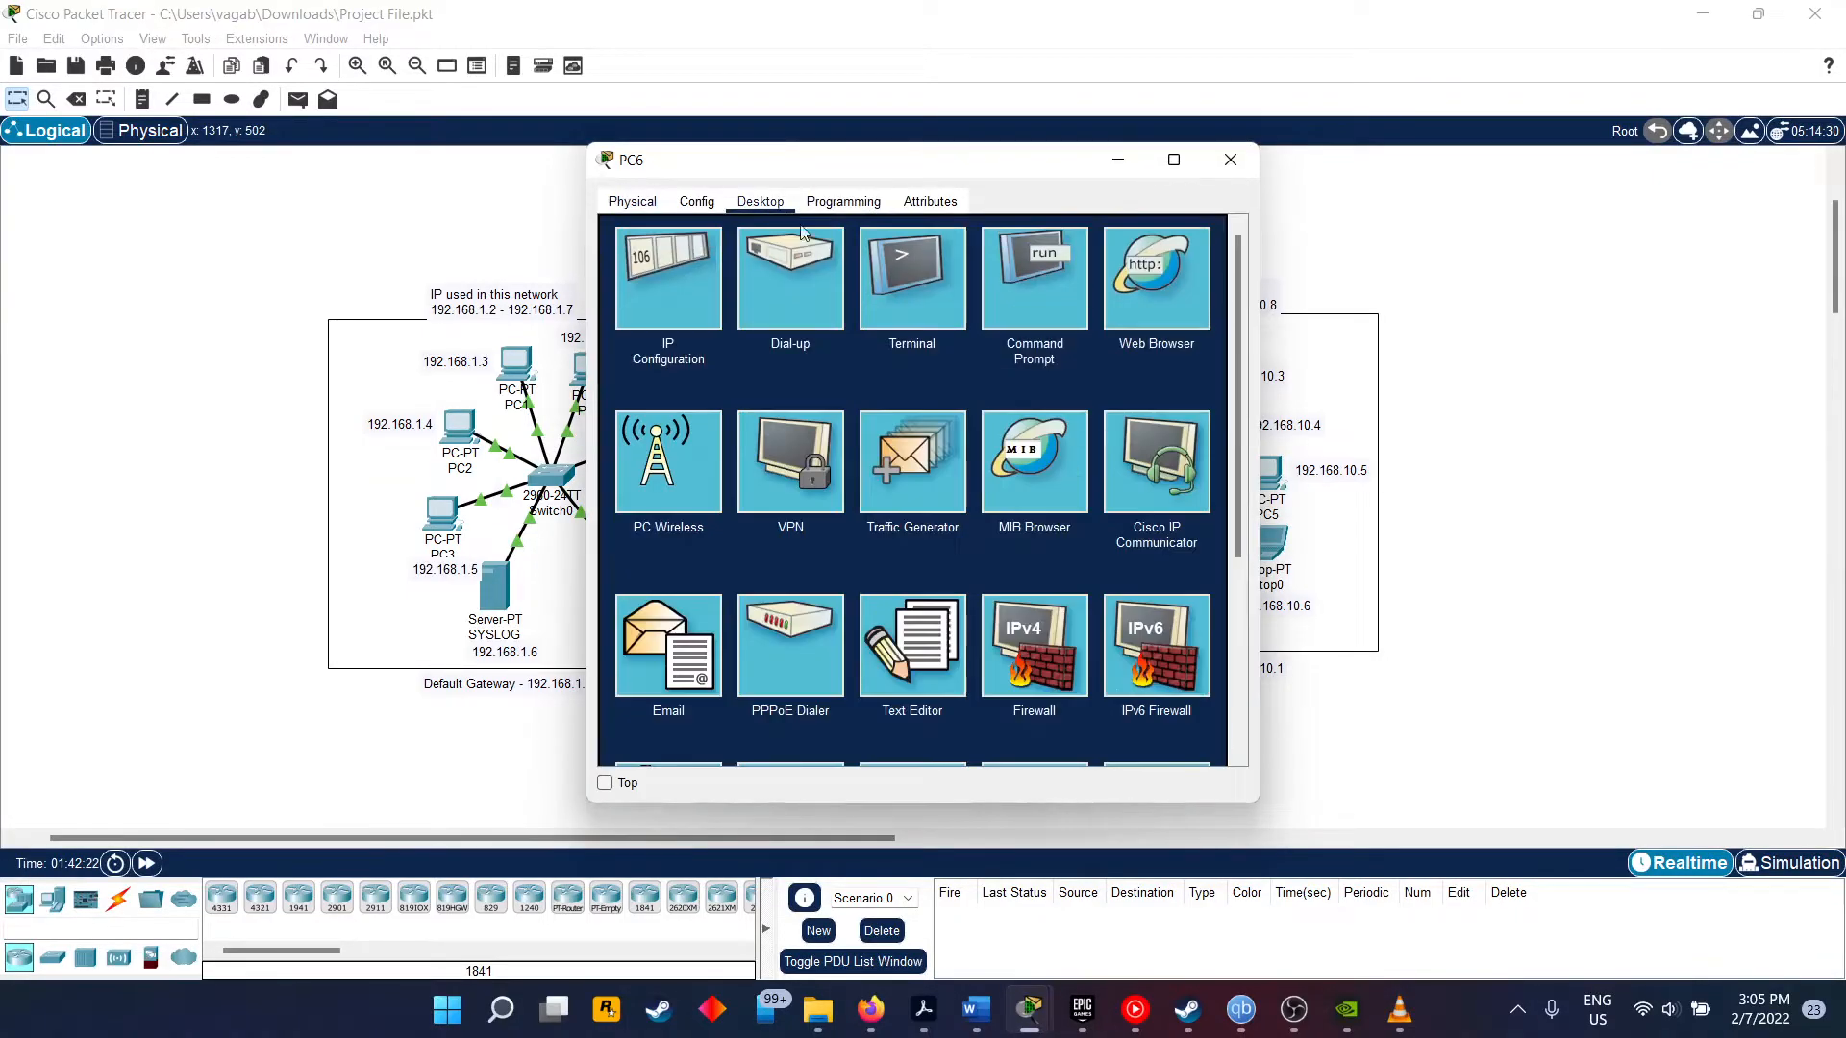
pyautogui.click(1034, 277)
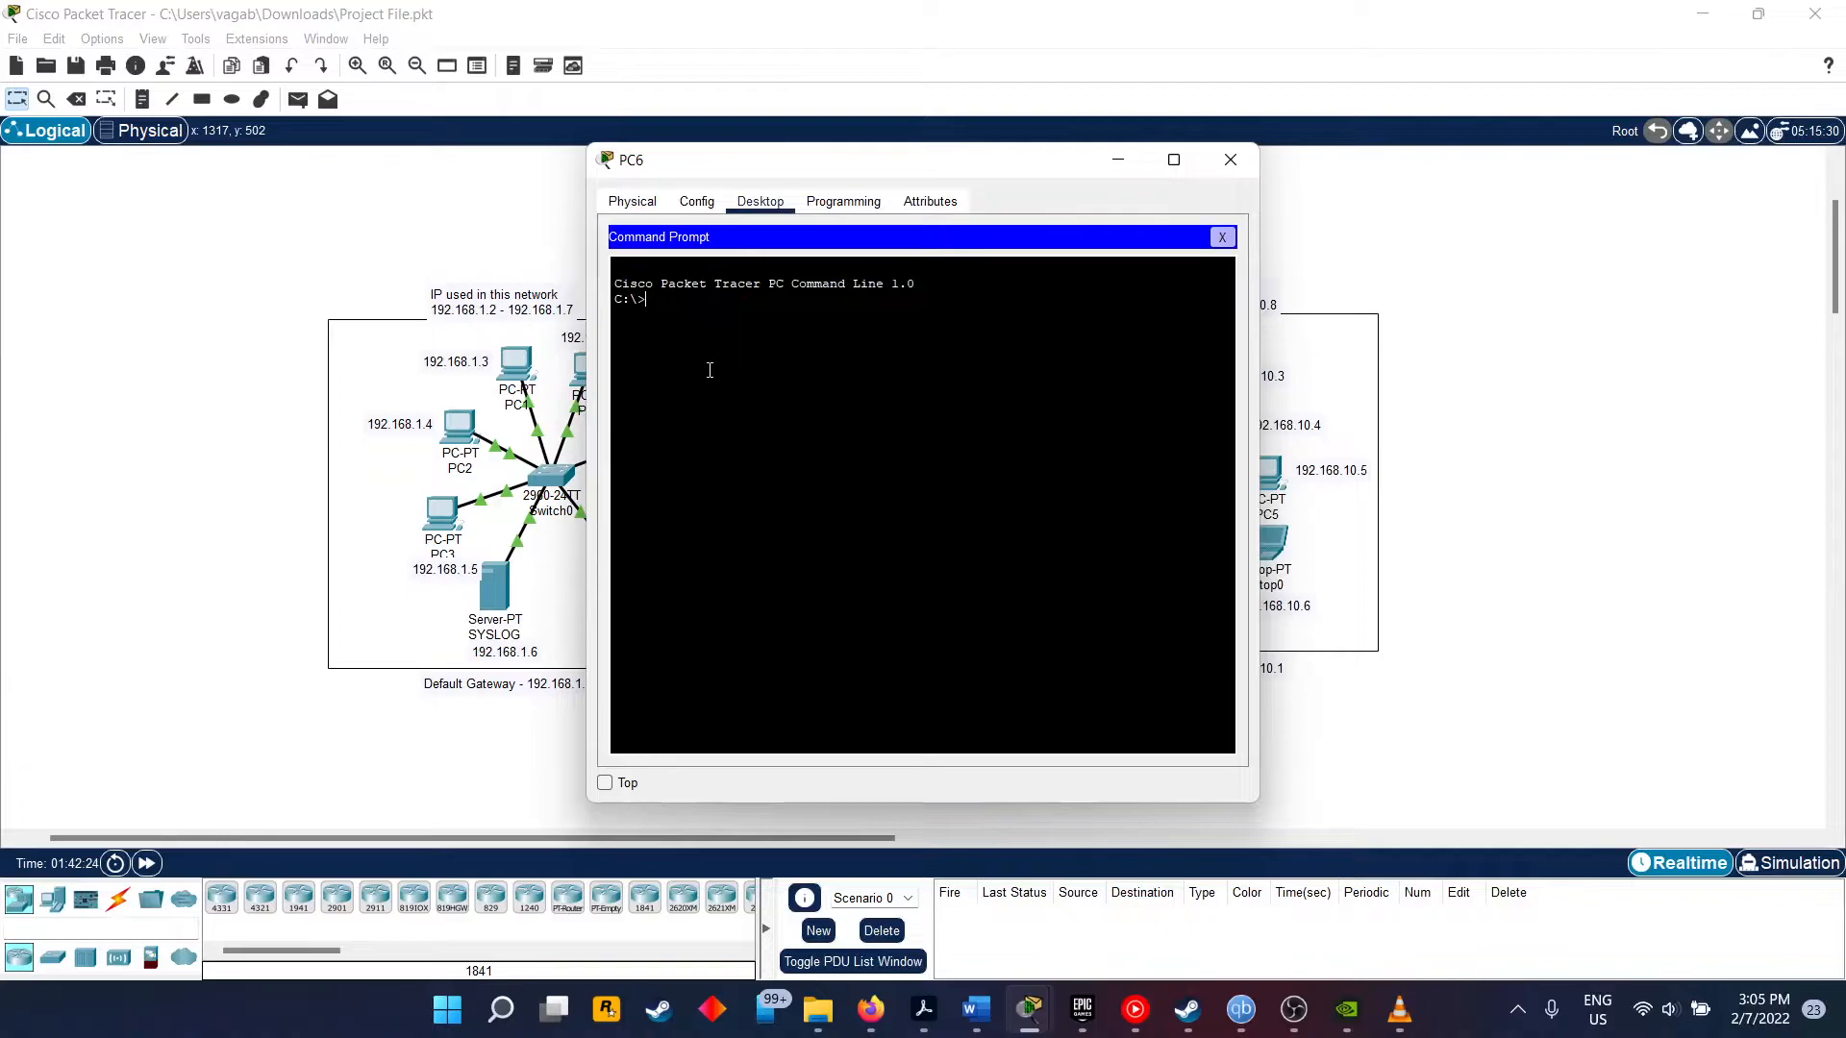
pyautogui.write('ft')
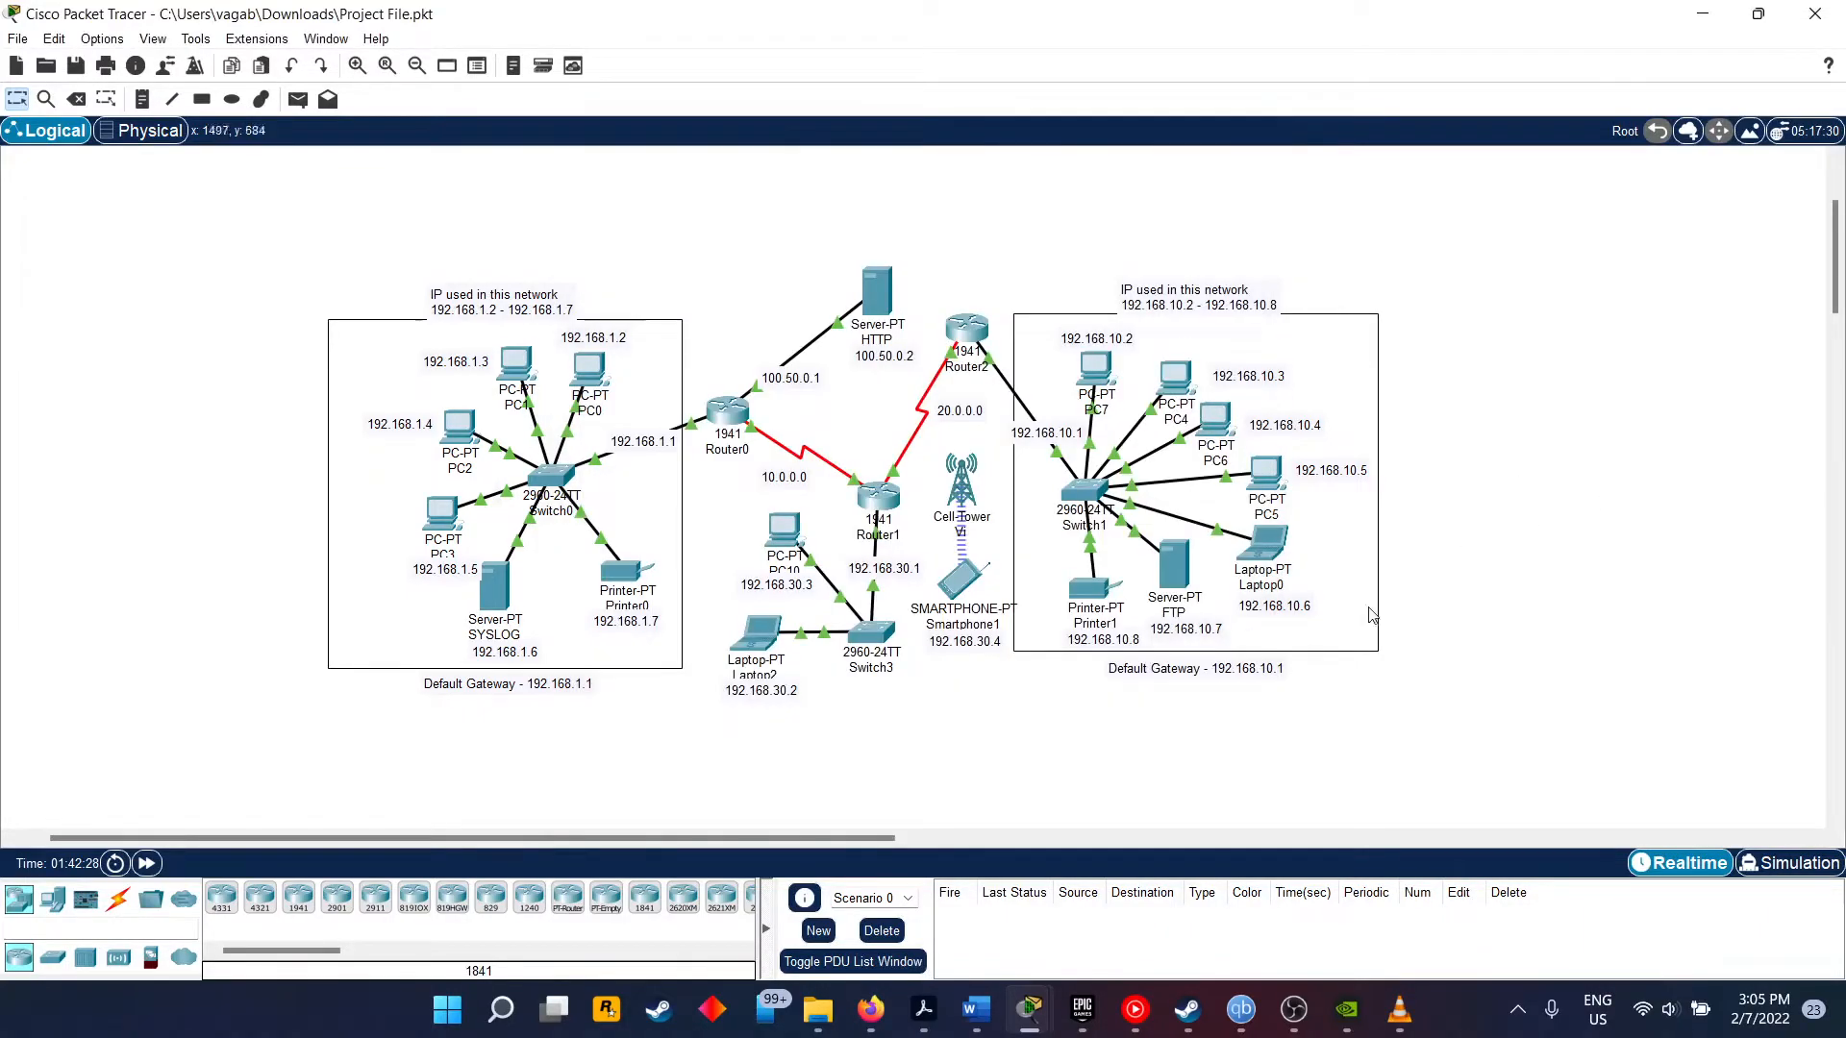
pyautogui.doubleClick(1187, 610)
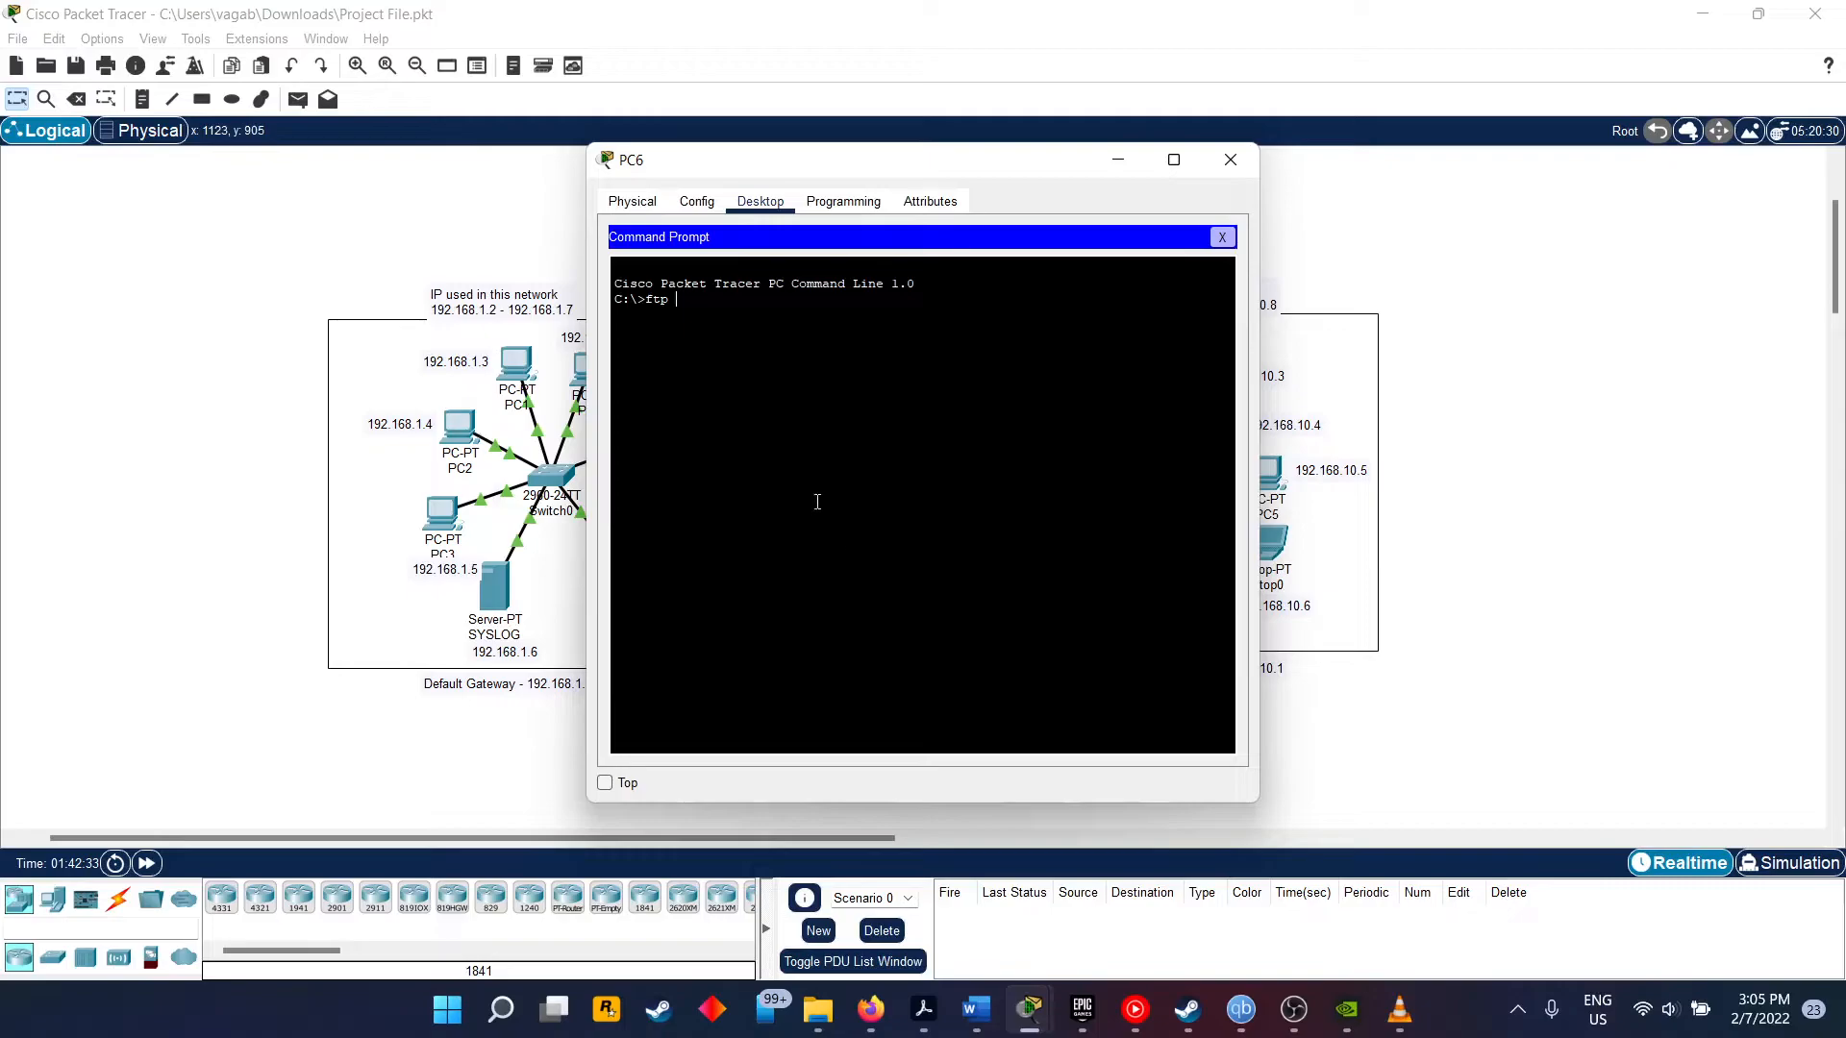
pyautogui.write('192.168.10.7')
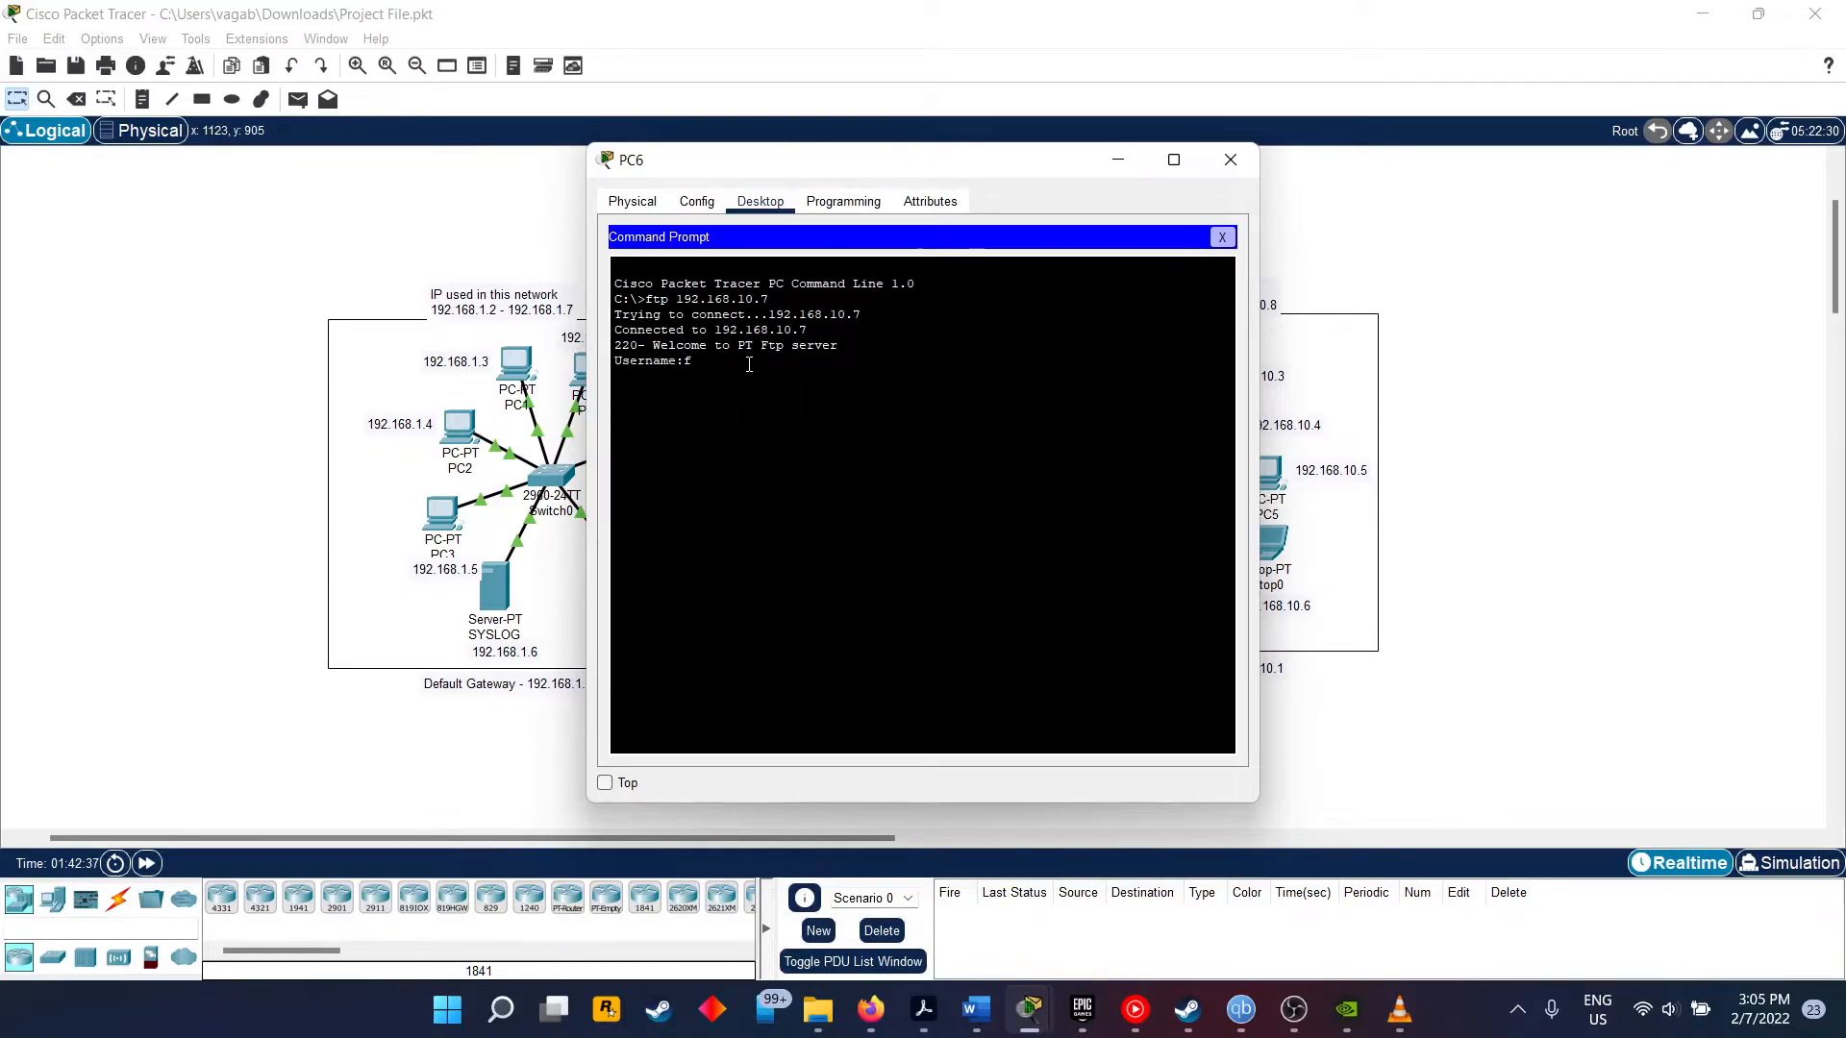
pyautogui.write('arhan')
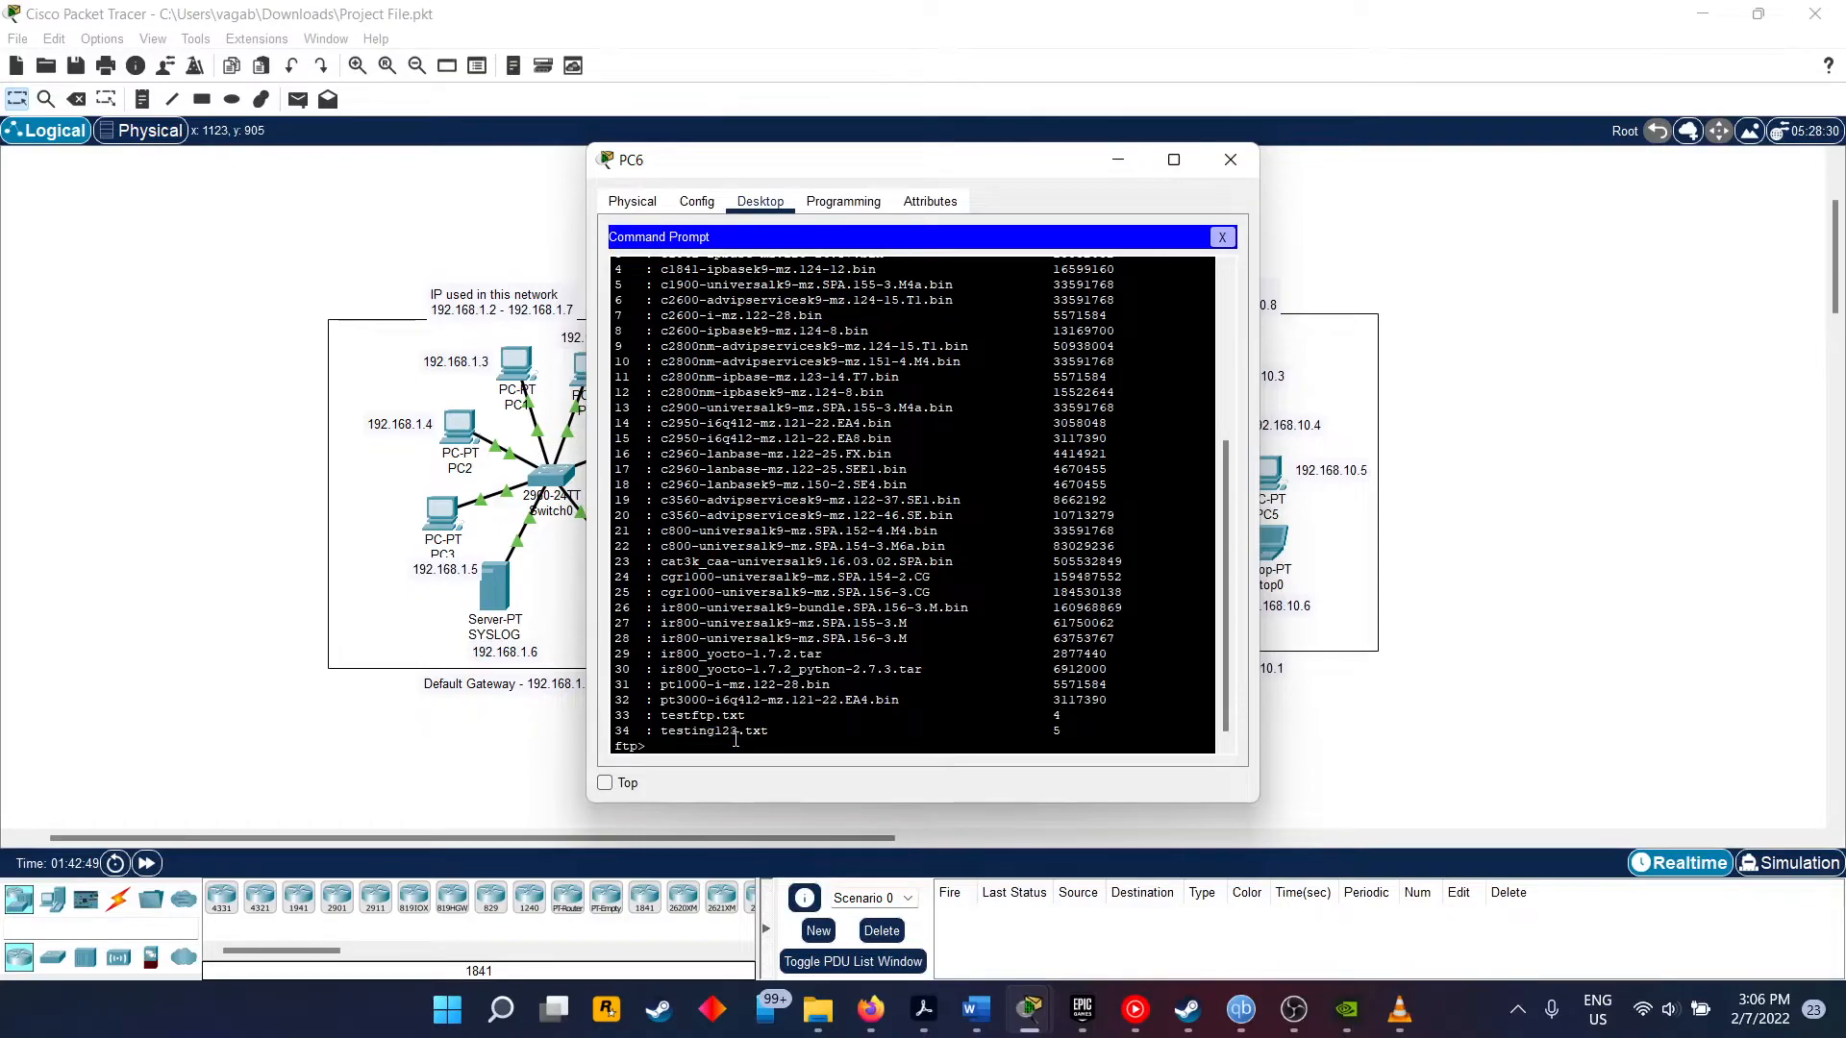
# Step: Download the file with get testing123.txt
pyautogui.write('get')
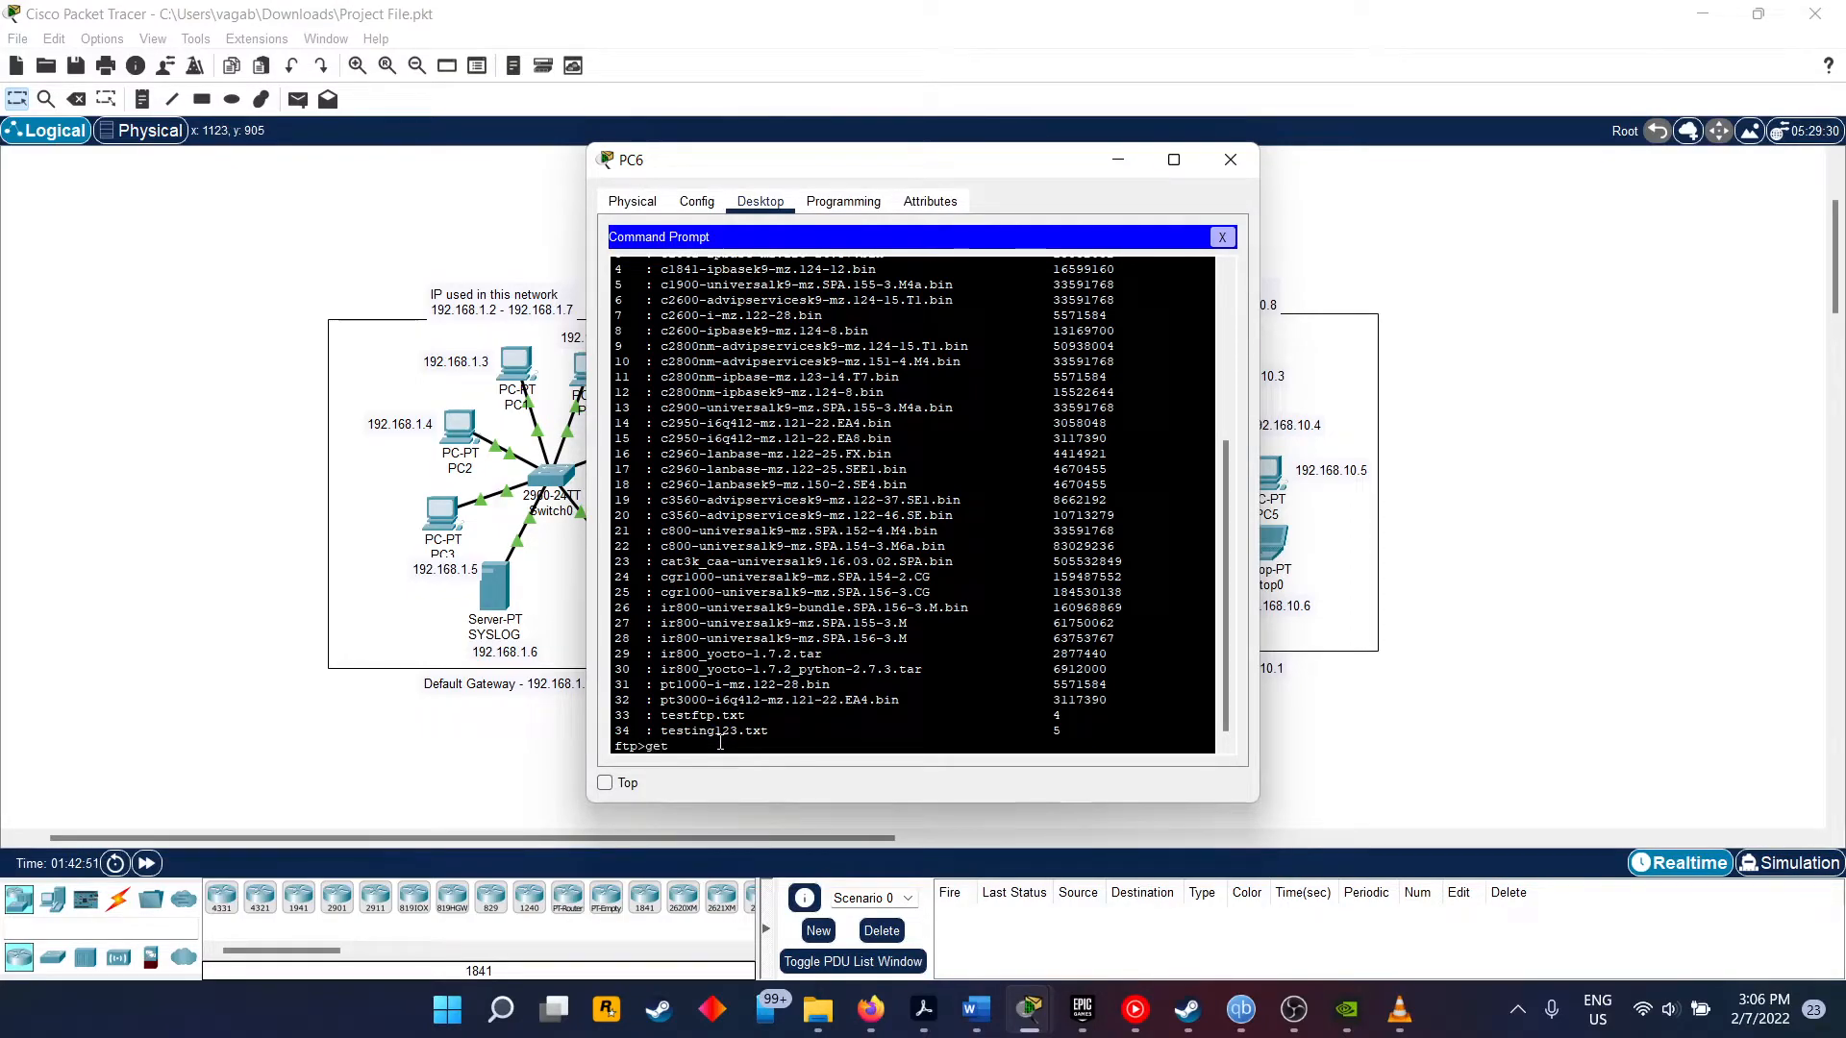
pyautogui.write('testin')
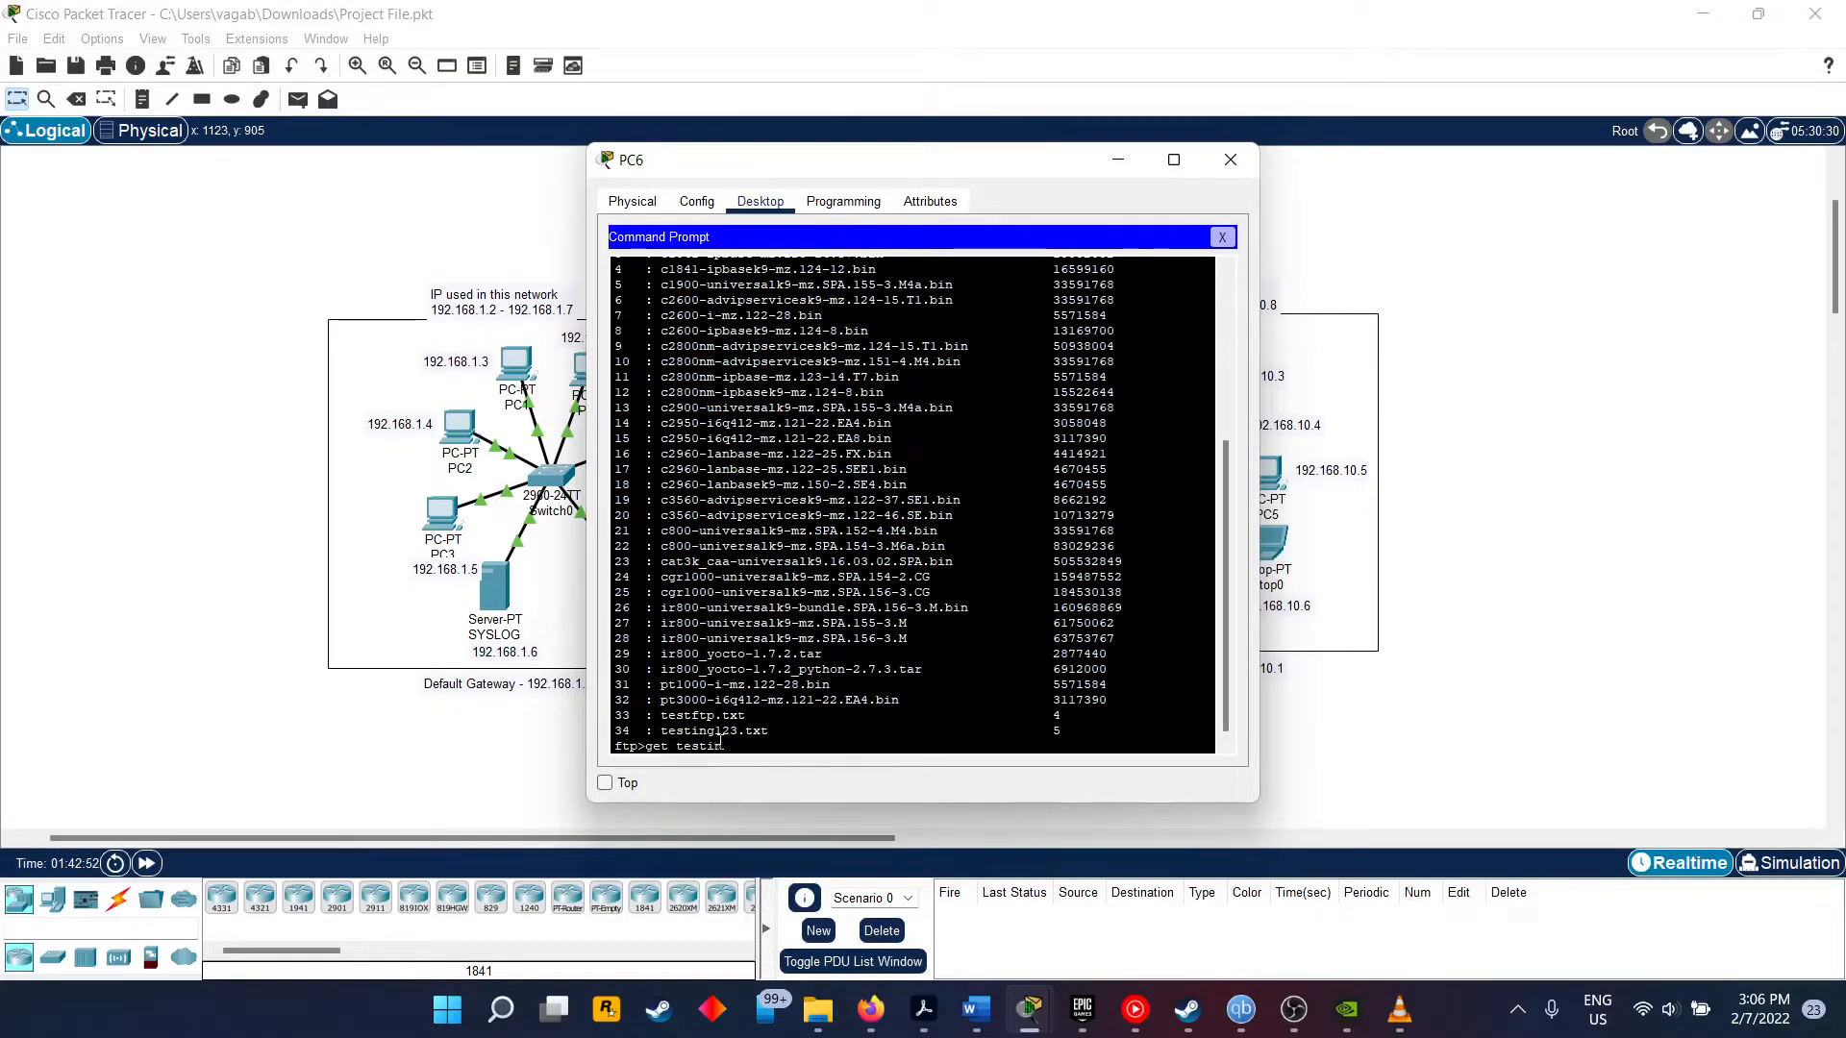
pyautogui.write('g123.txt')
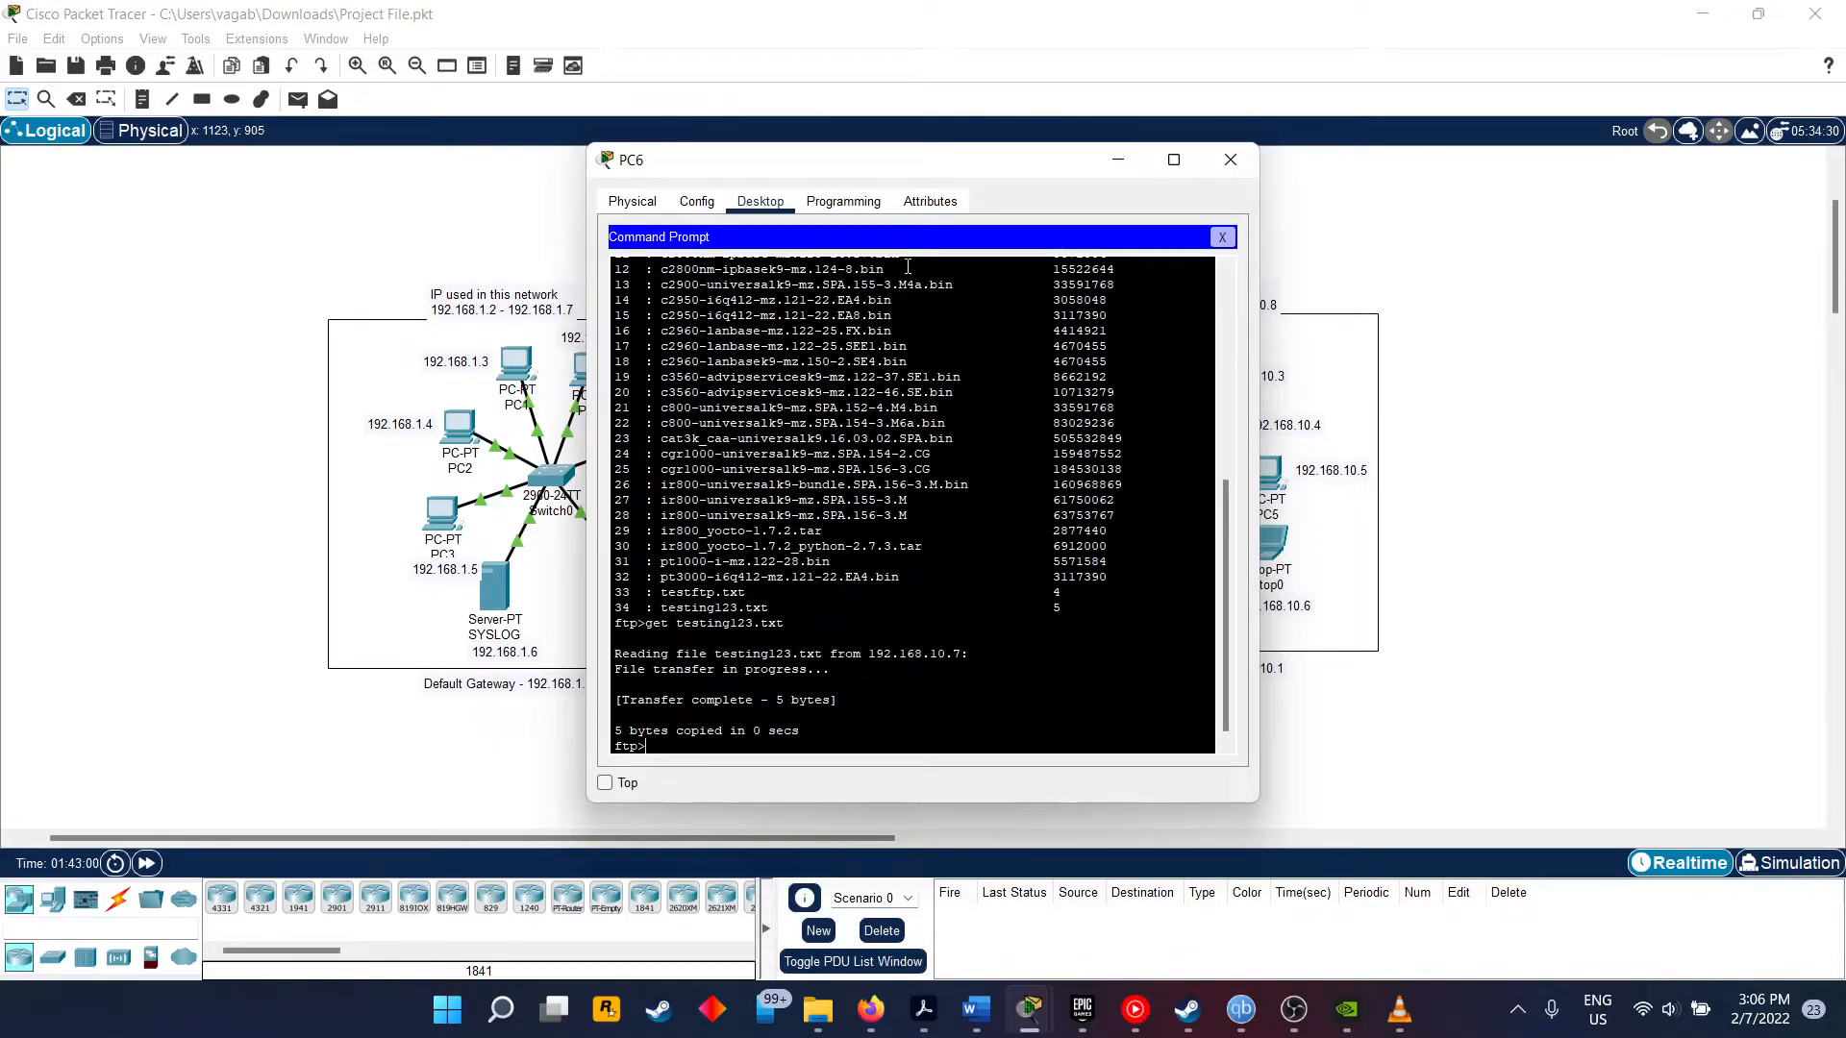
# Step: Open the downloaded testing123.txt in PC6's text editor to show its hello content, then close PC6
pyautogui.click(1221, 237)
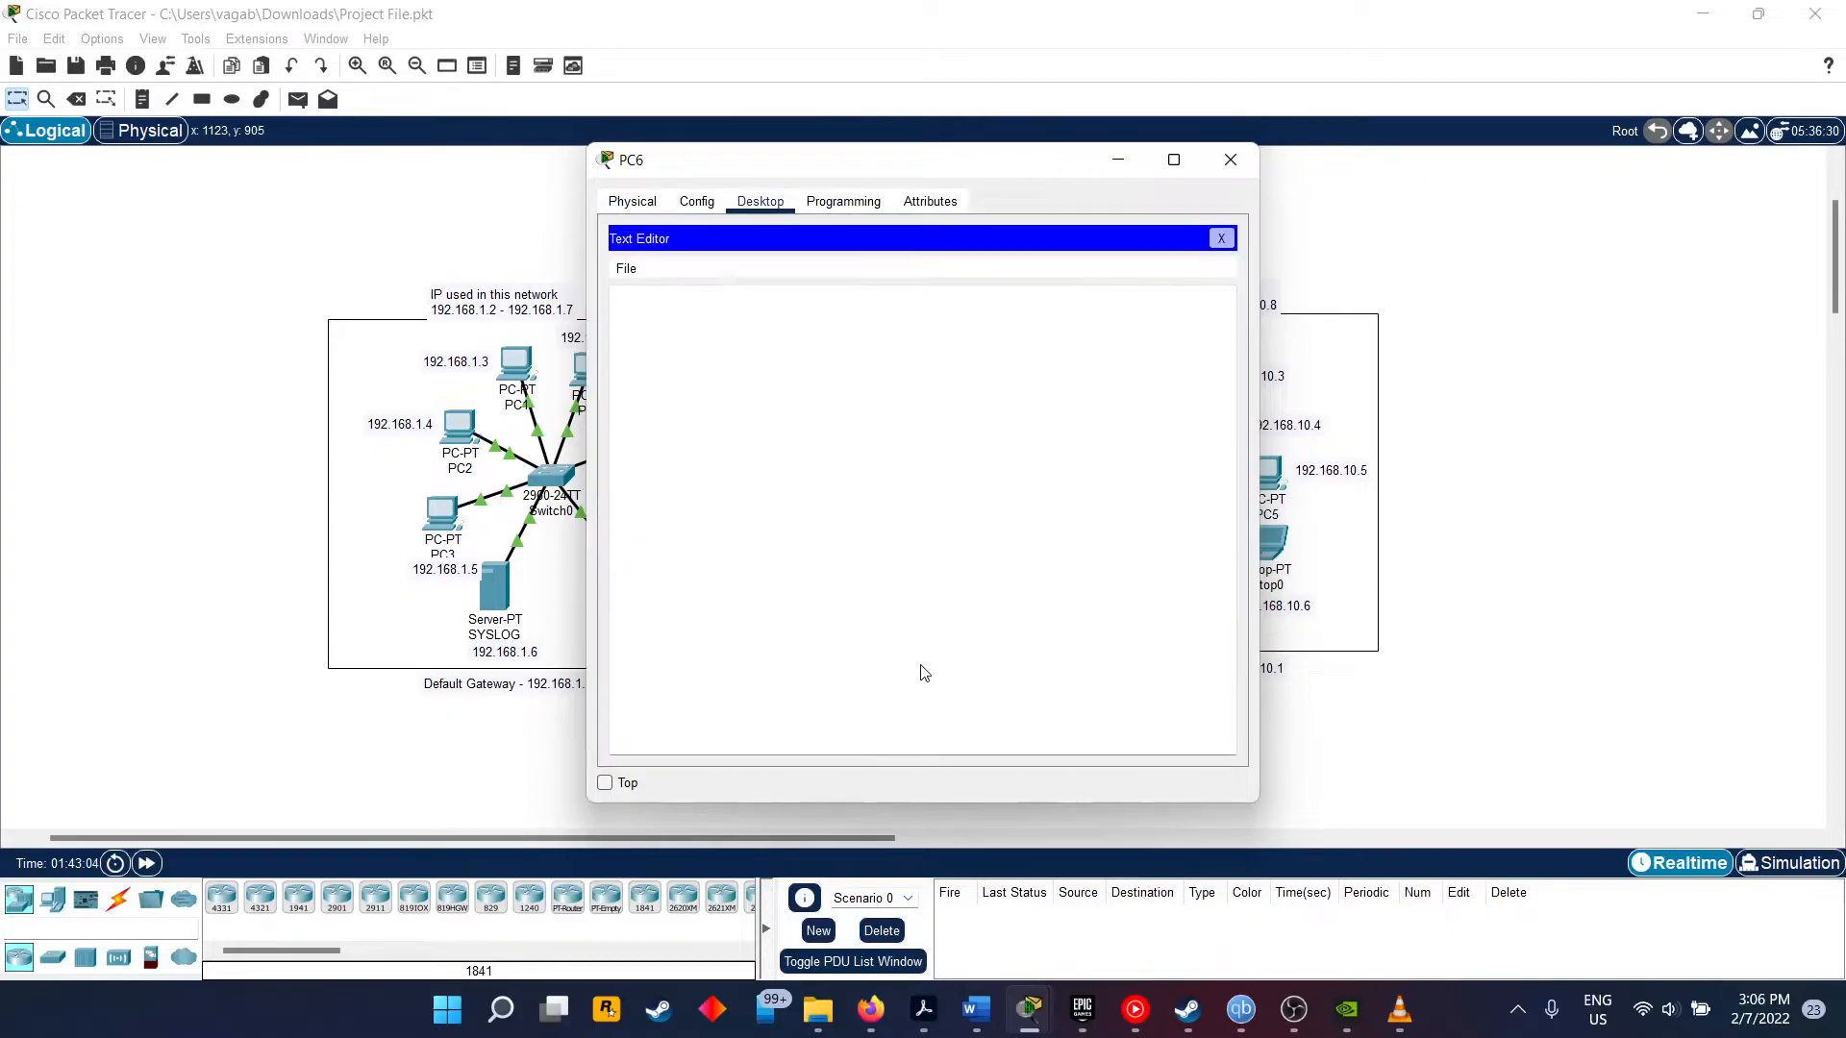
pyautogui.click(625, 269)
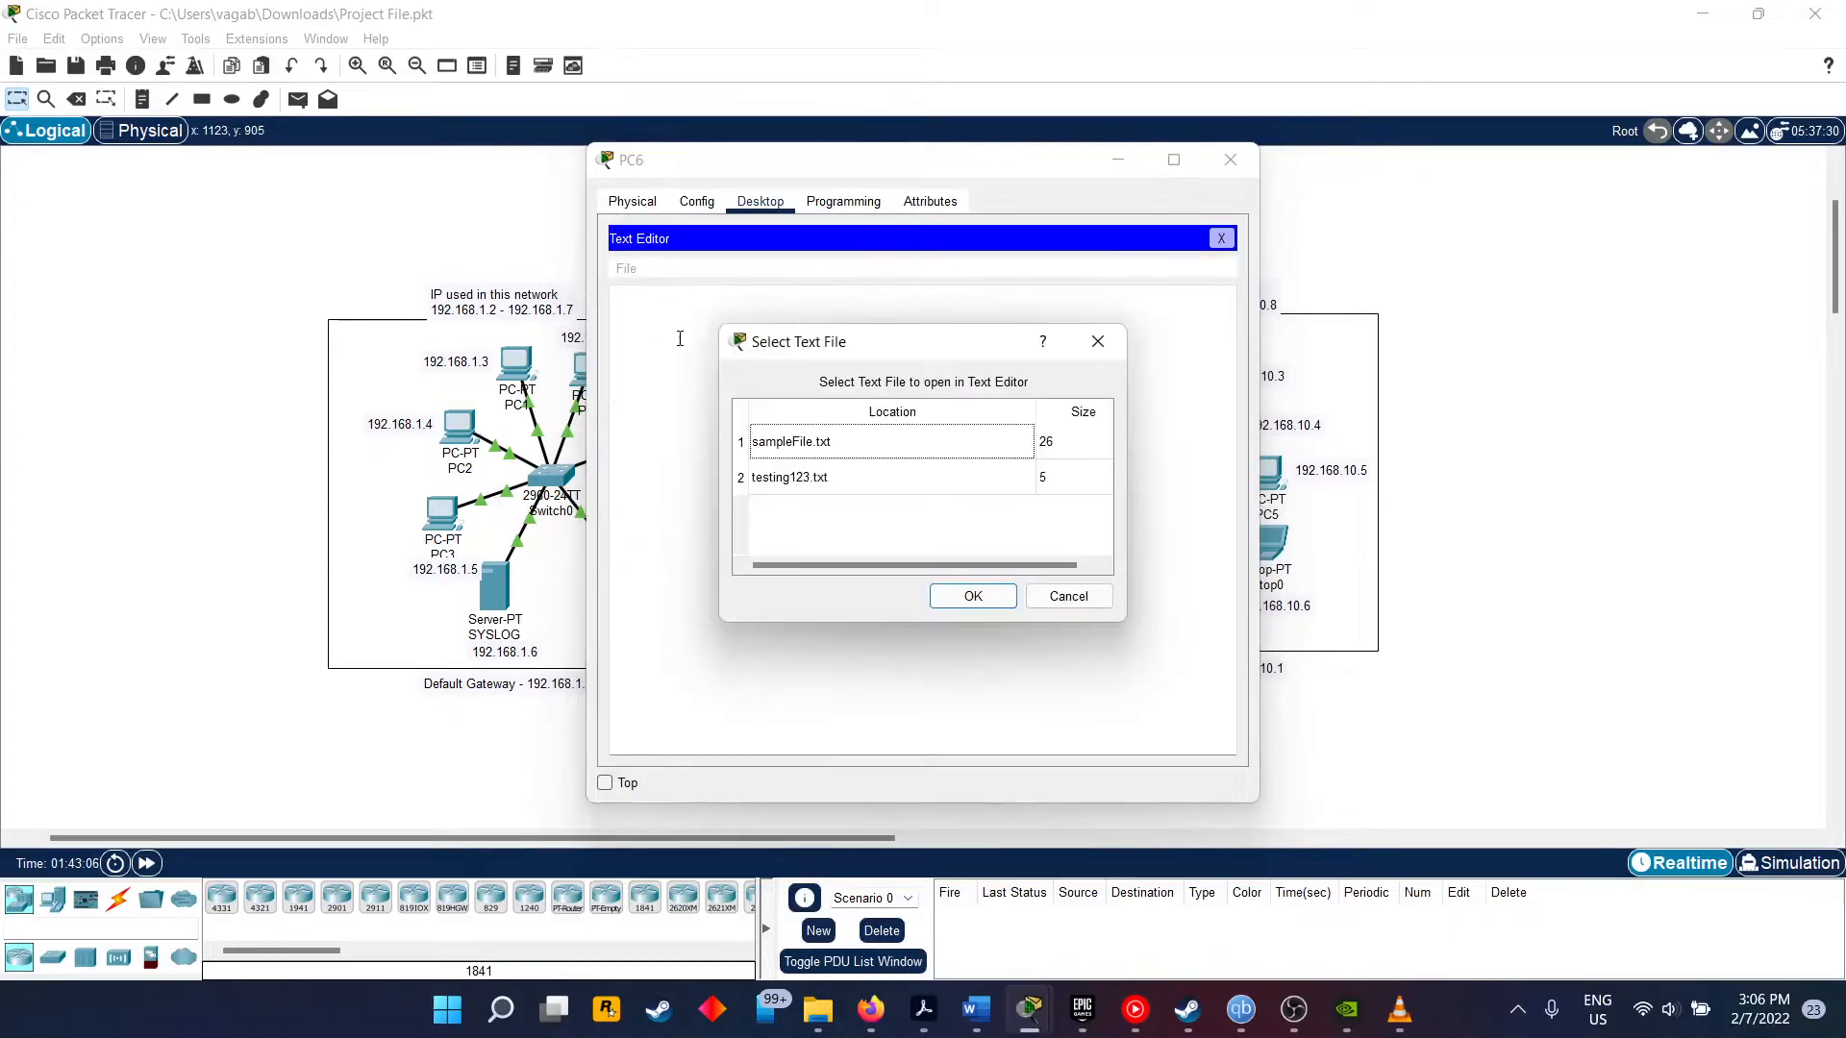
pyautogui.click(973, 596)
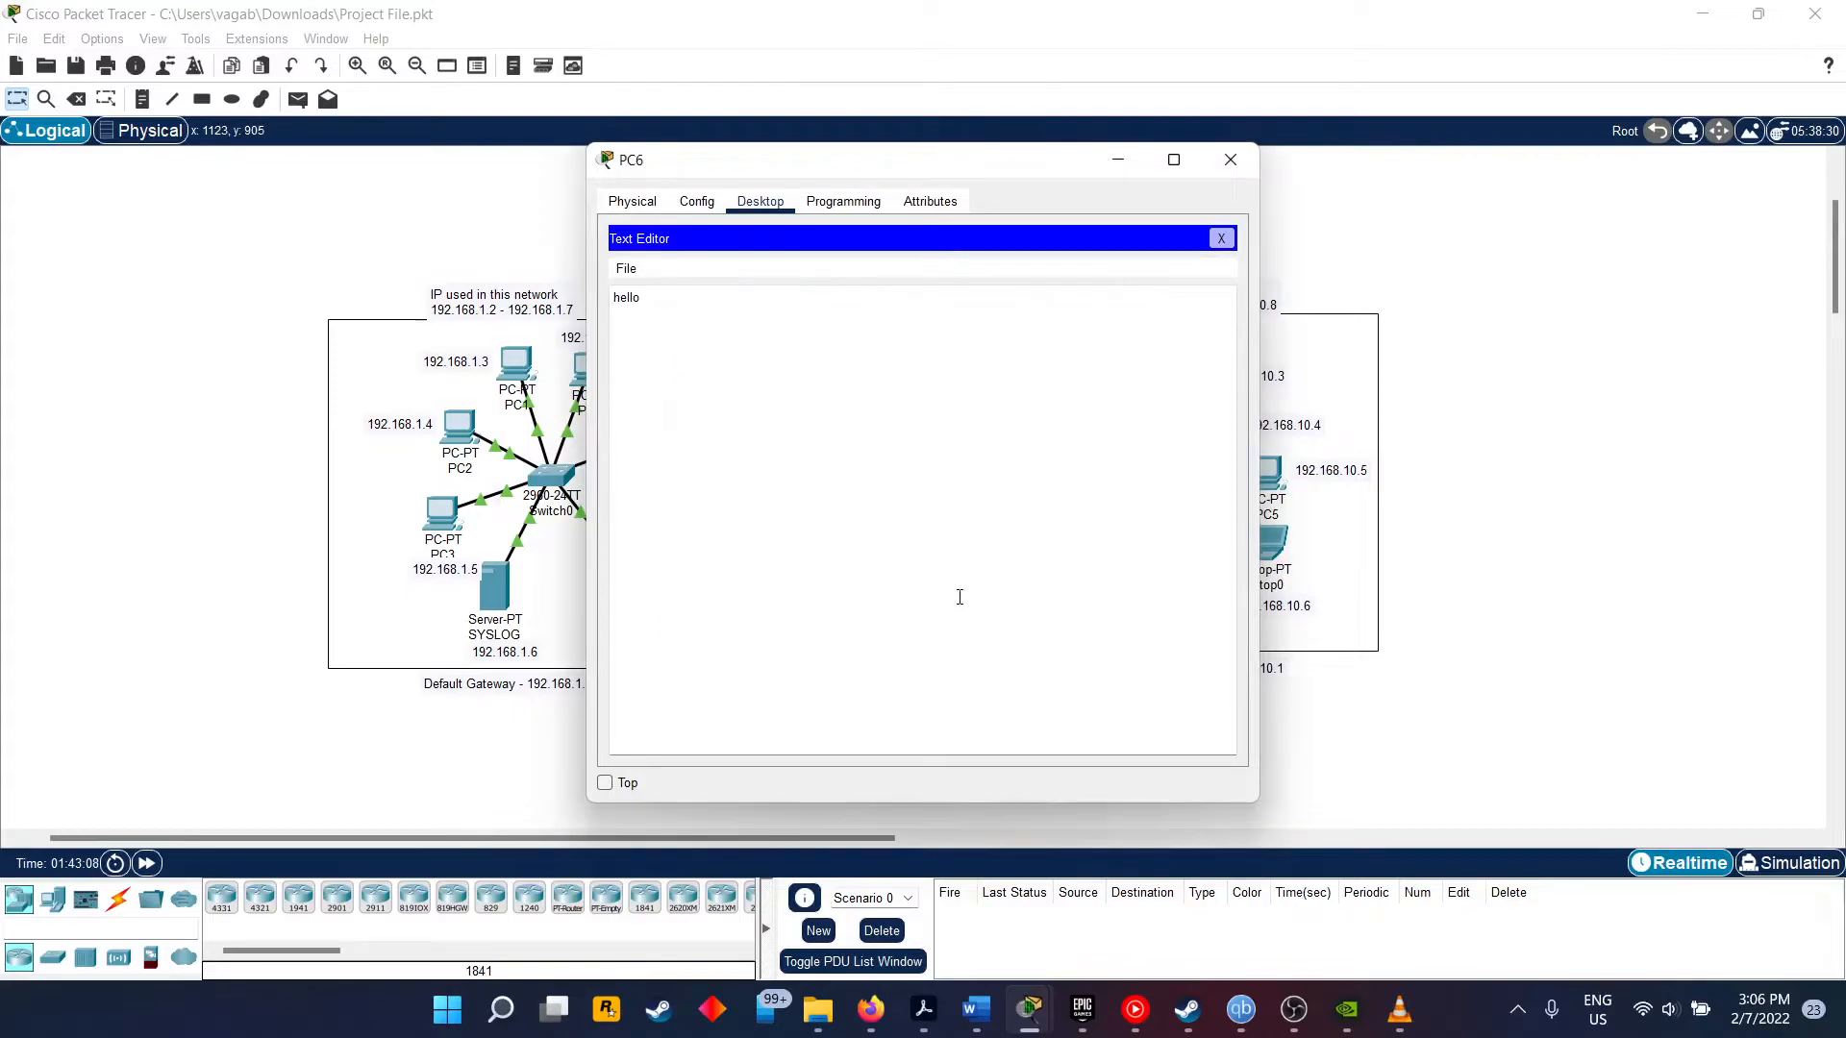
pyautogui.click(625, 269)
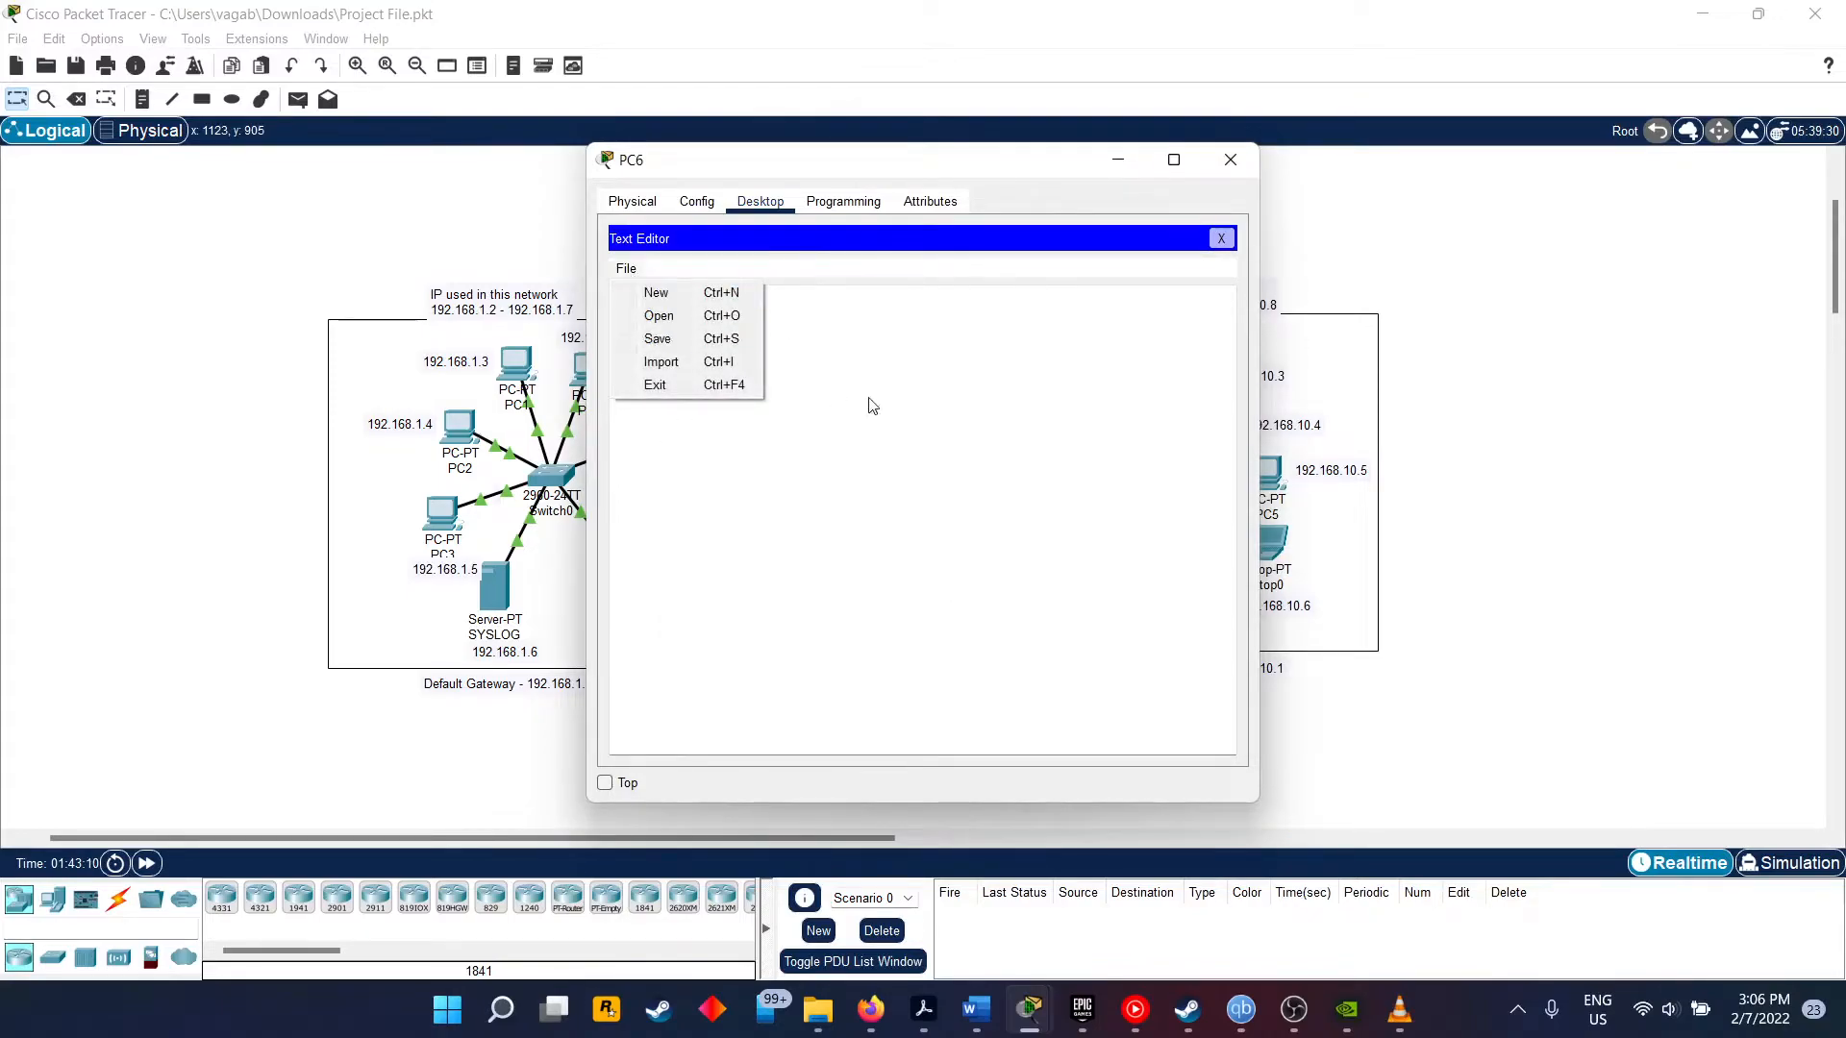
pyautogui.click(1228, 159)
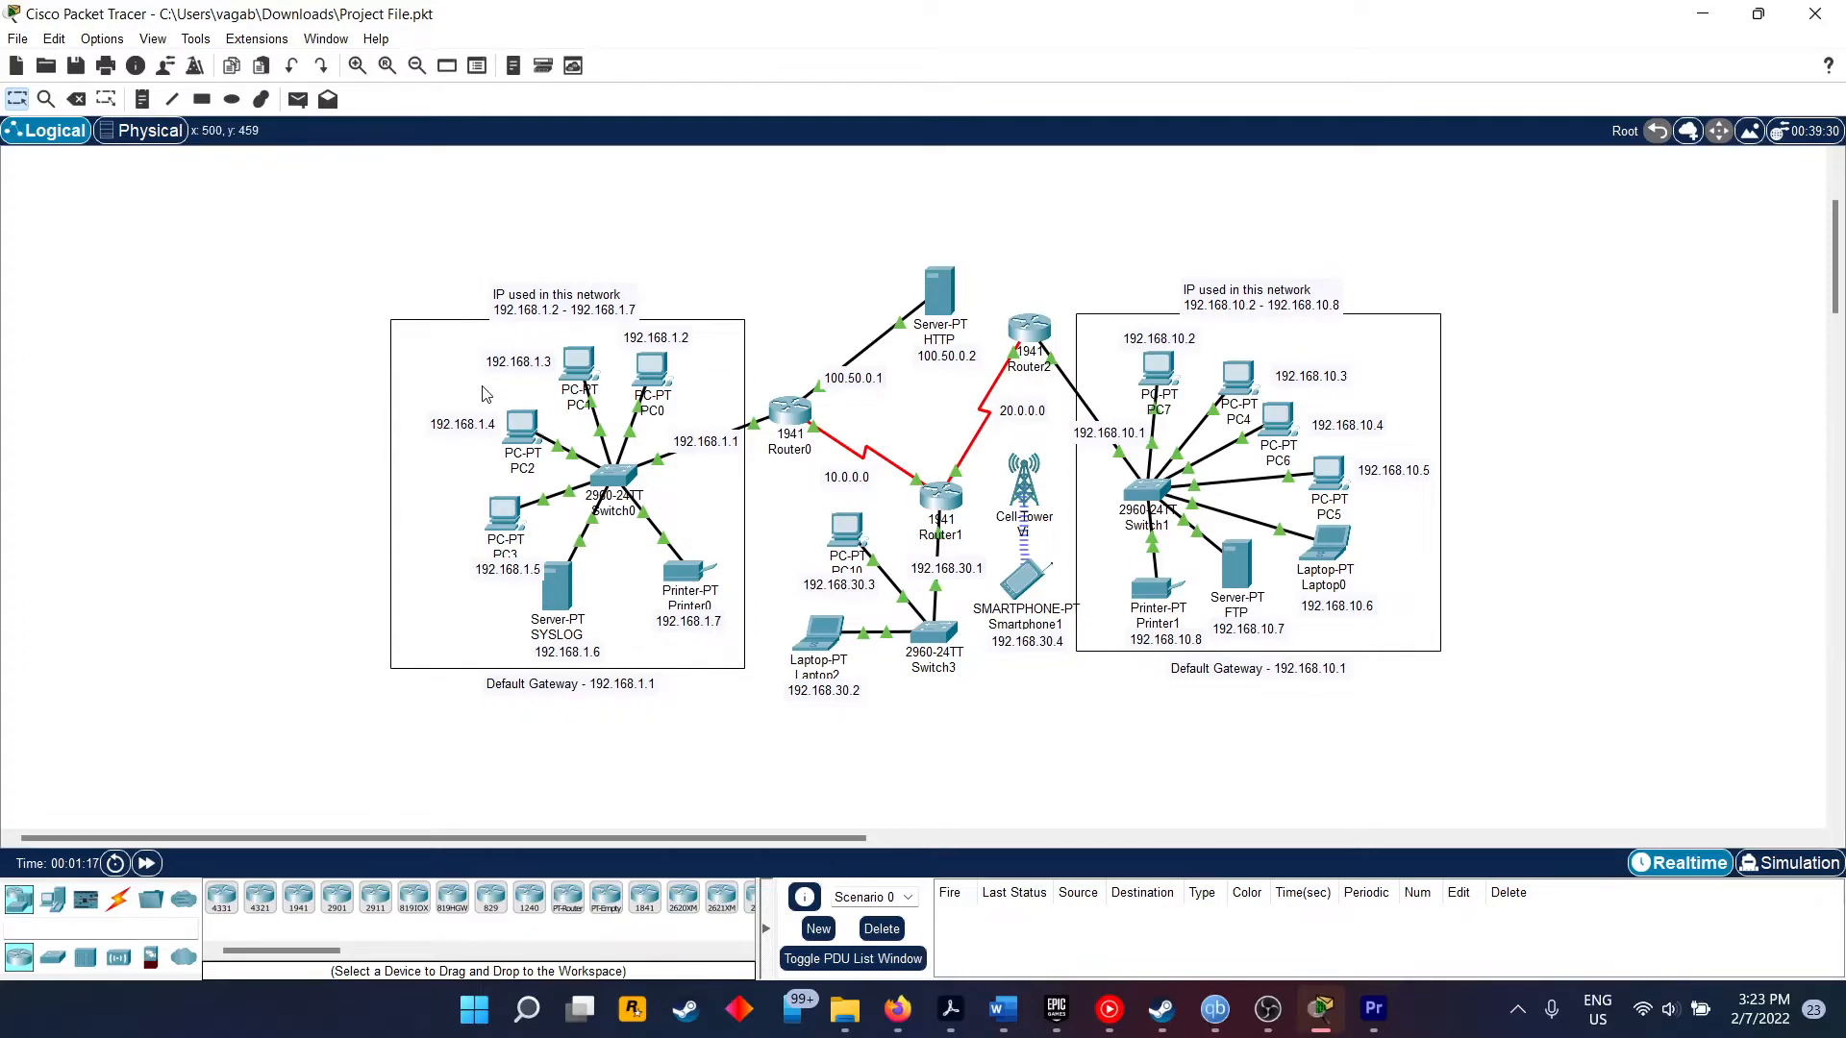
pyautogui.moveTo(533, 557)
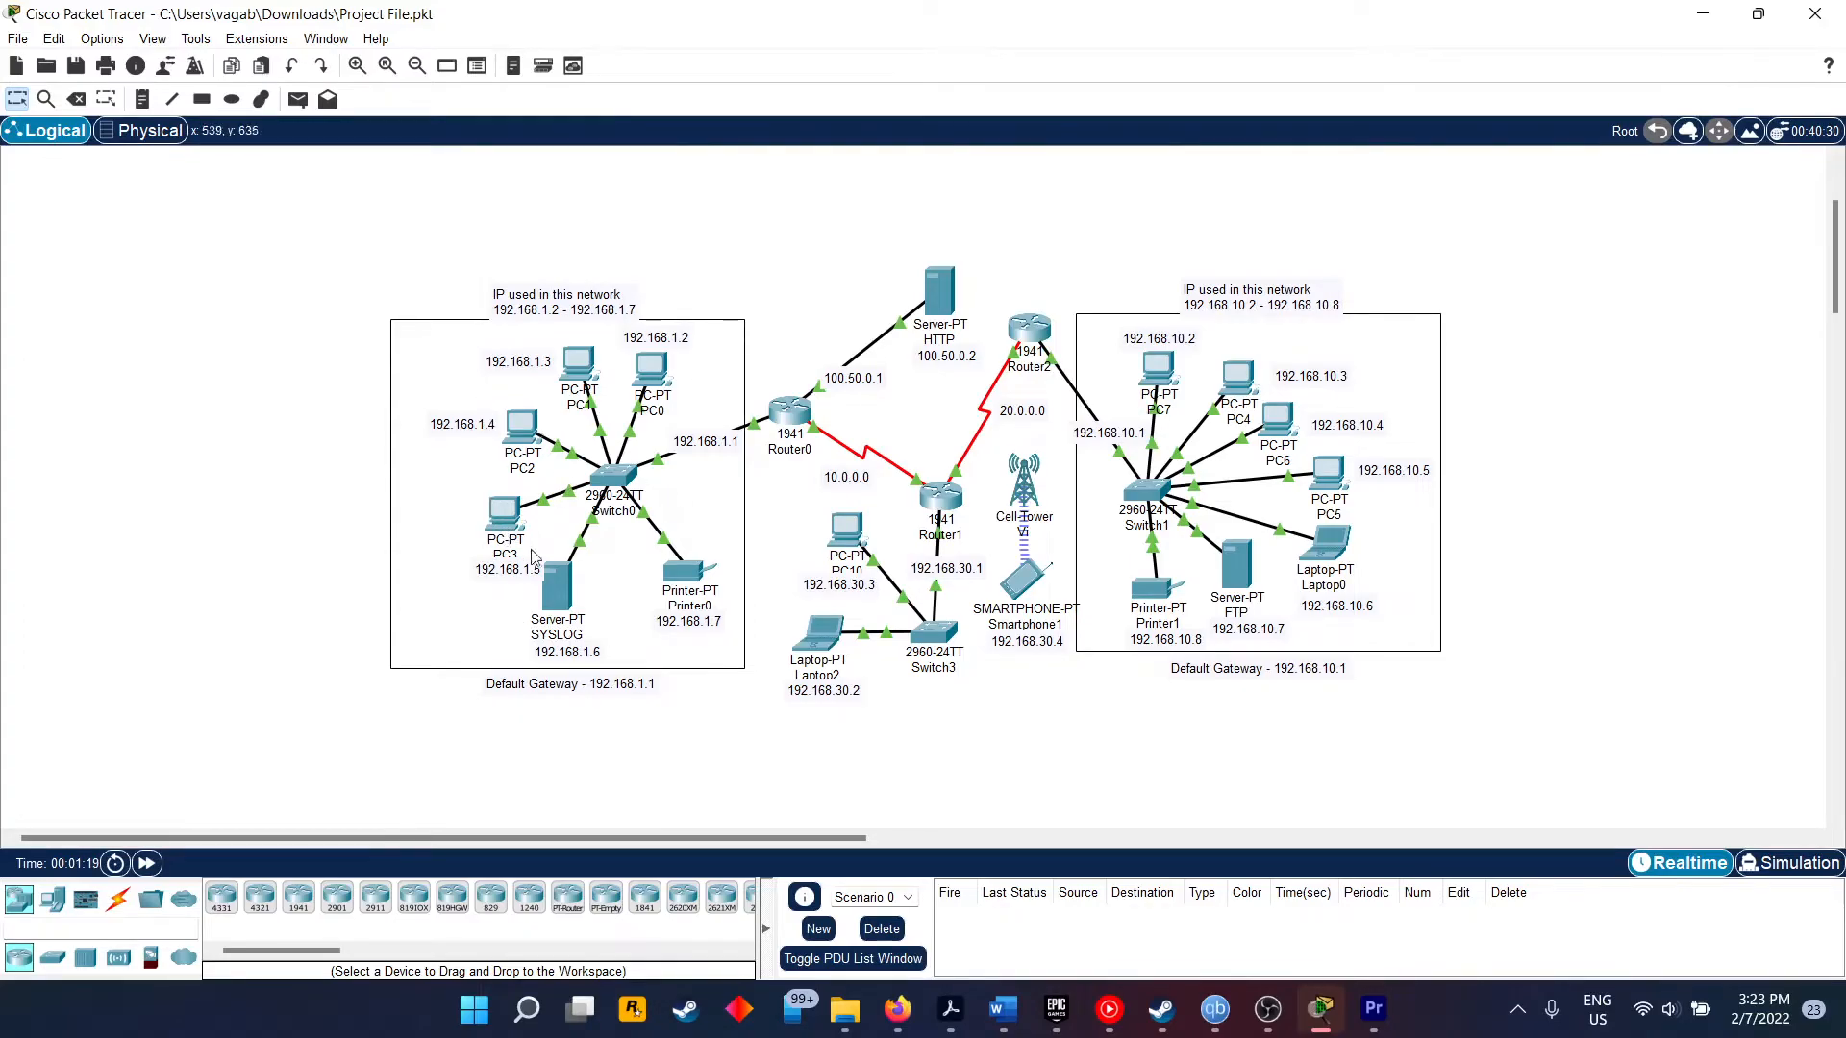
pyautogui.moveTo(752, 394)
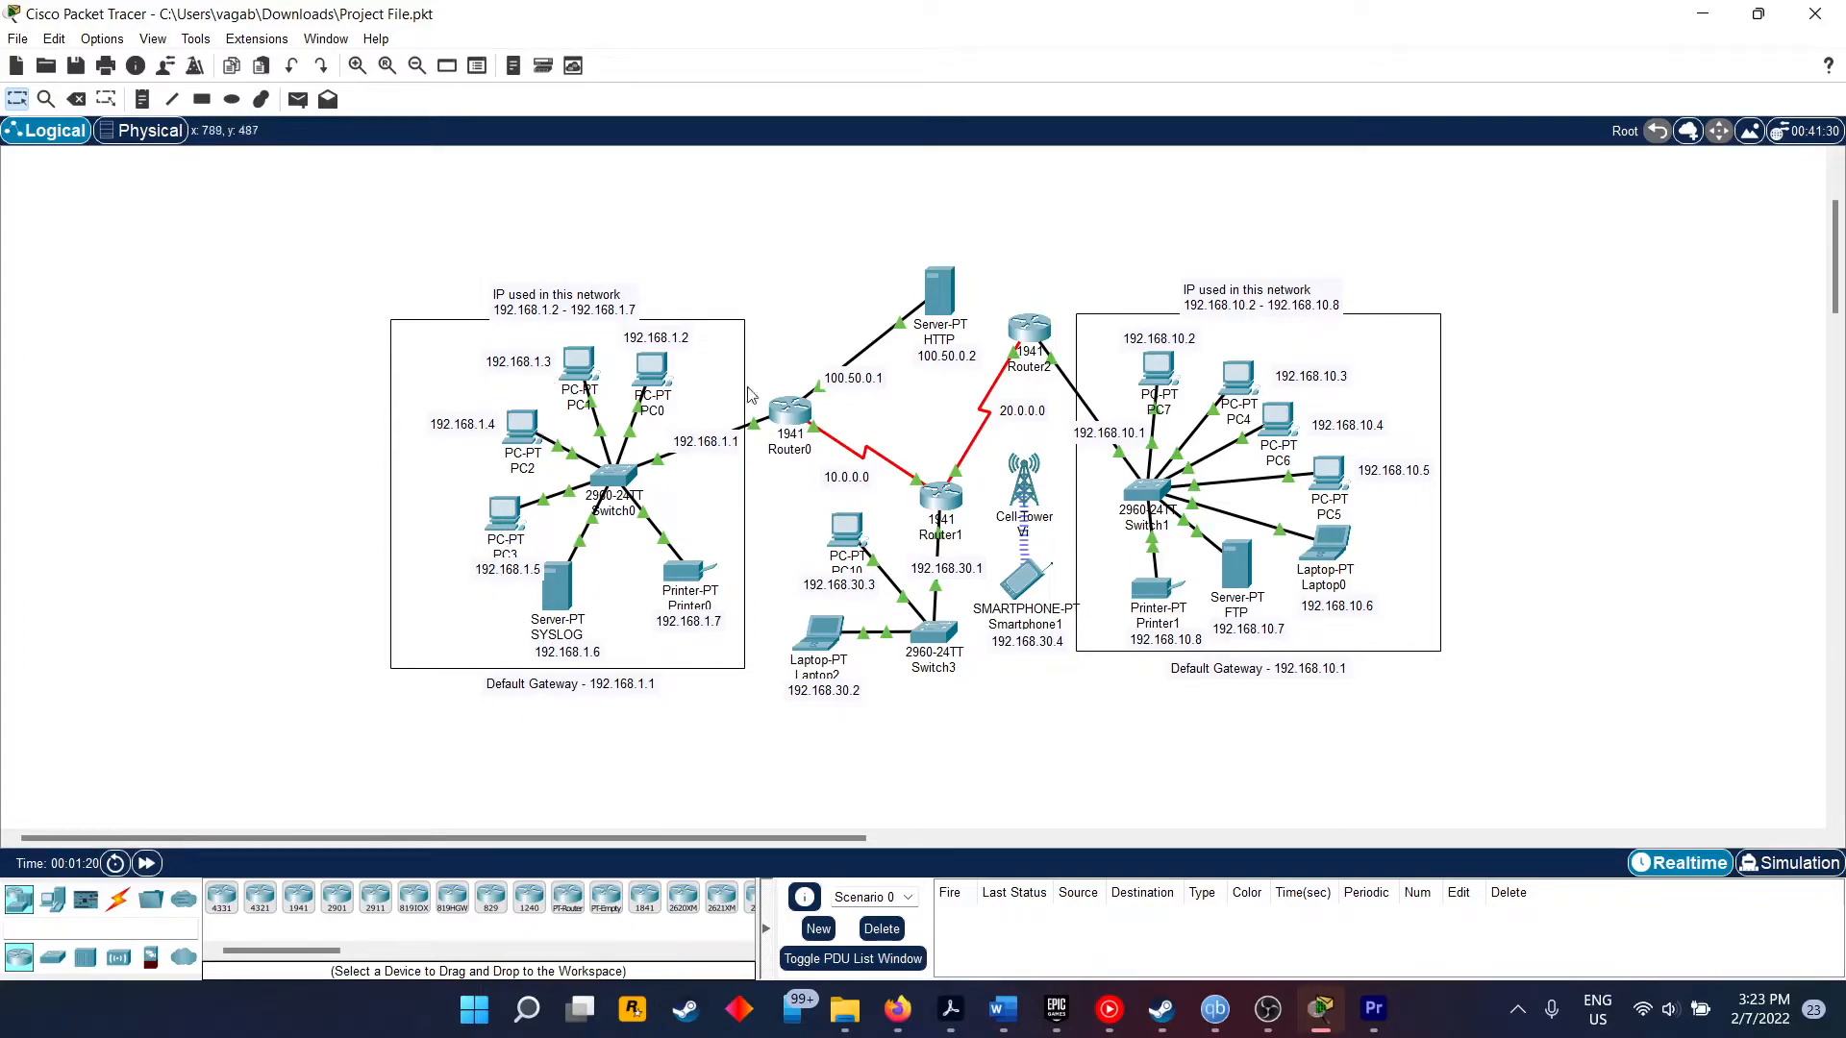
pyautogui.moveTo(563, 429)
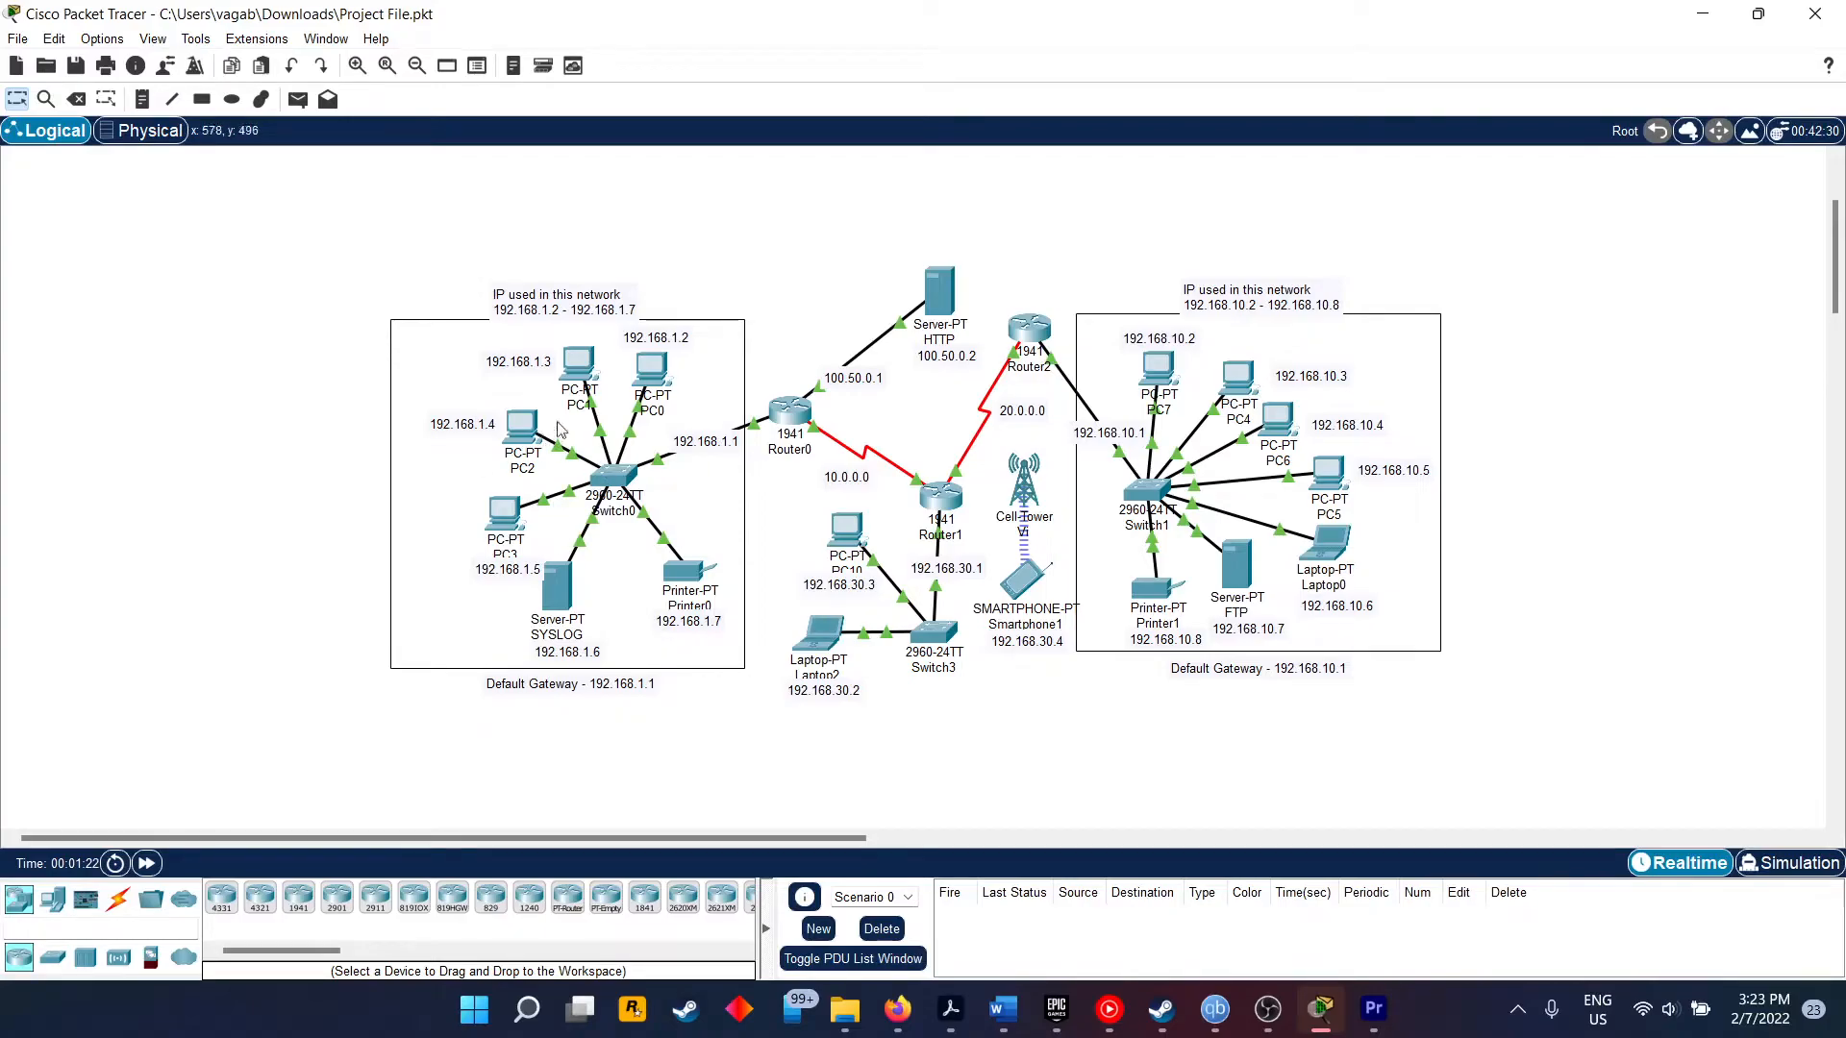
pyautogui.moveTo(1004, 652)
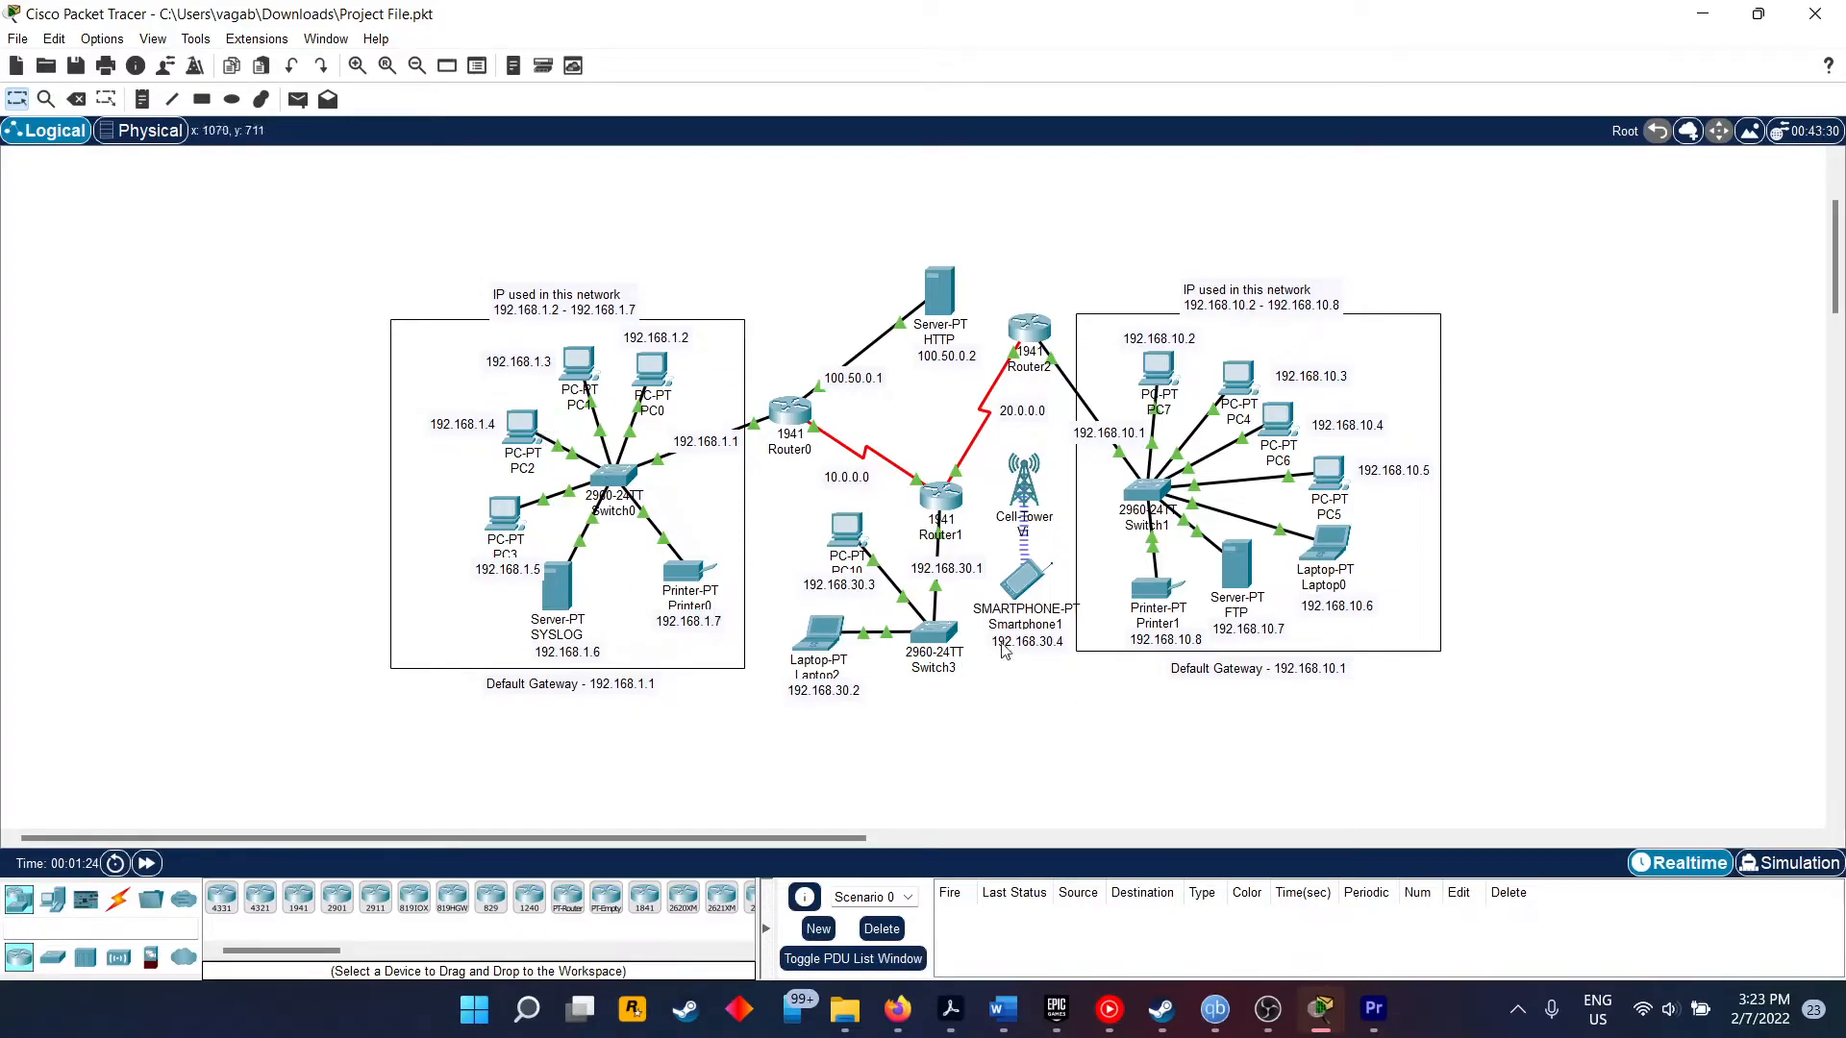
pyautogui.moveTo(1158, 492)
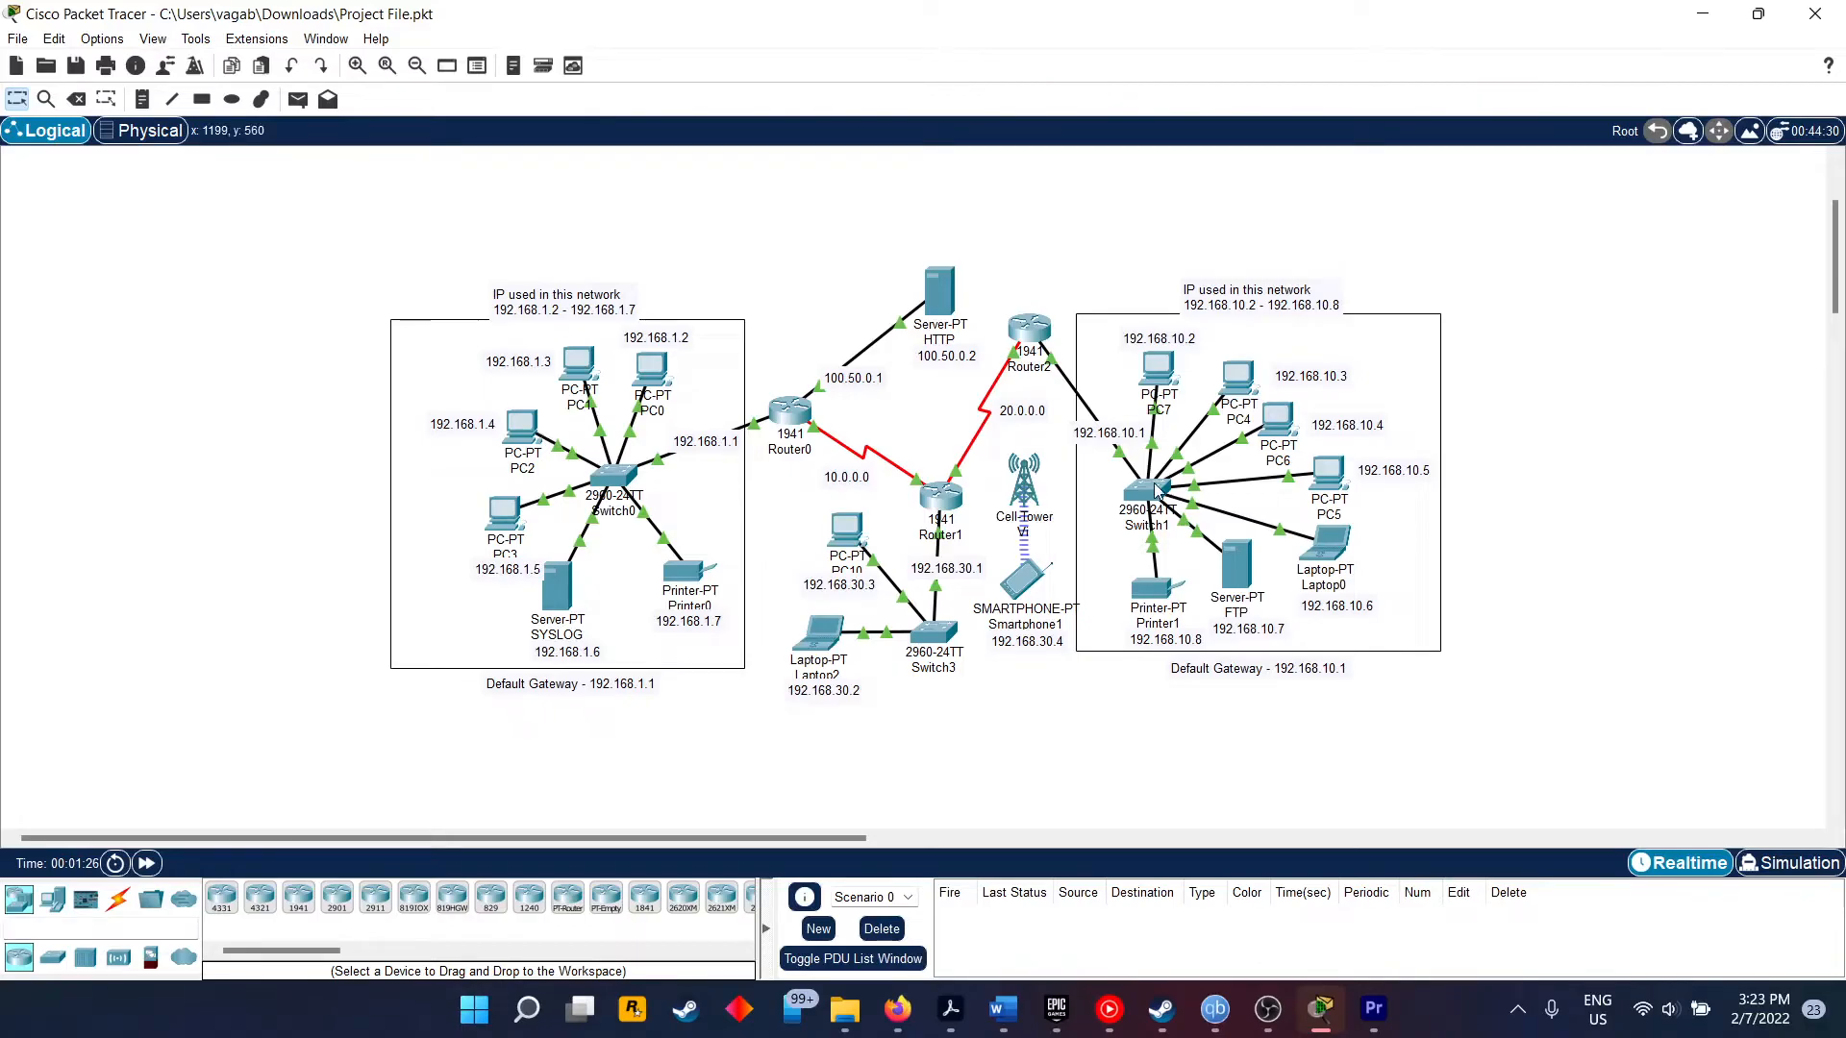
pyautogui.moveTo(894, 659)
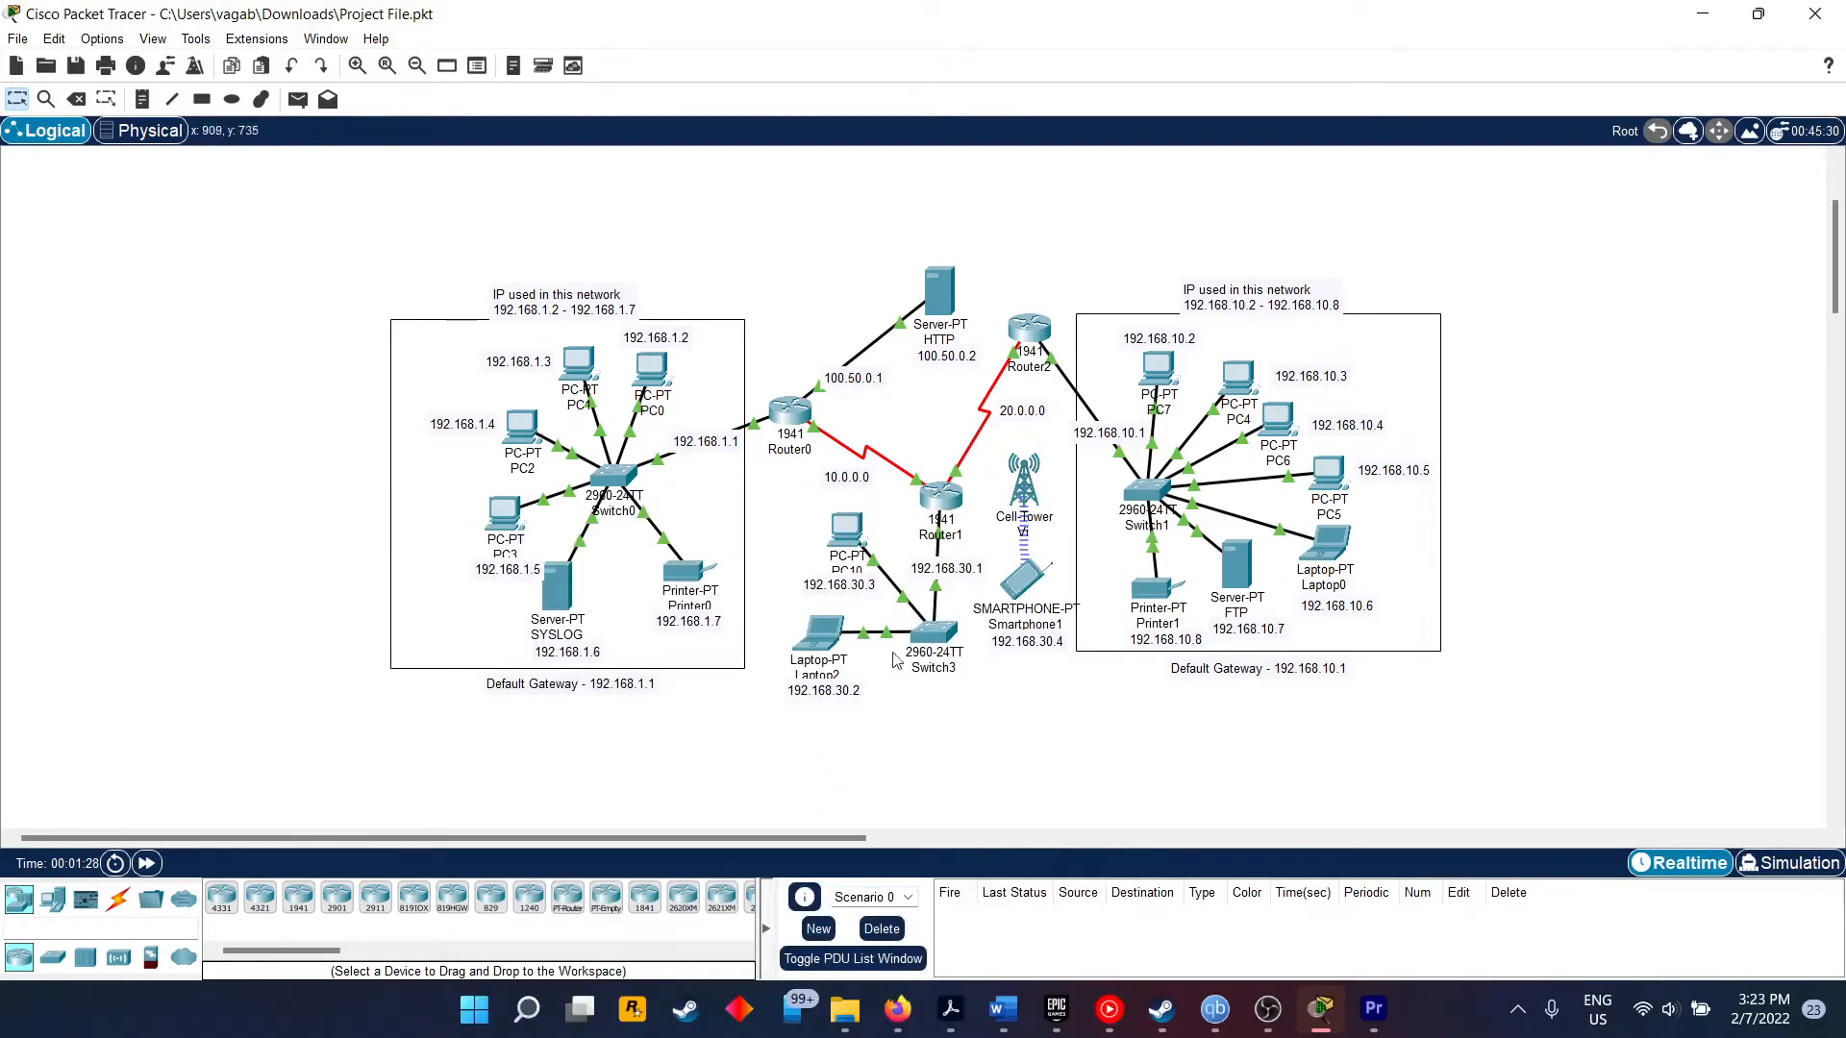
pyautogui.moveTo(906, 523)
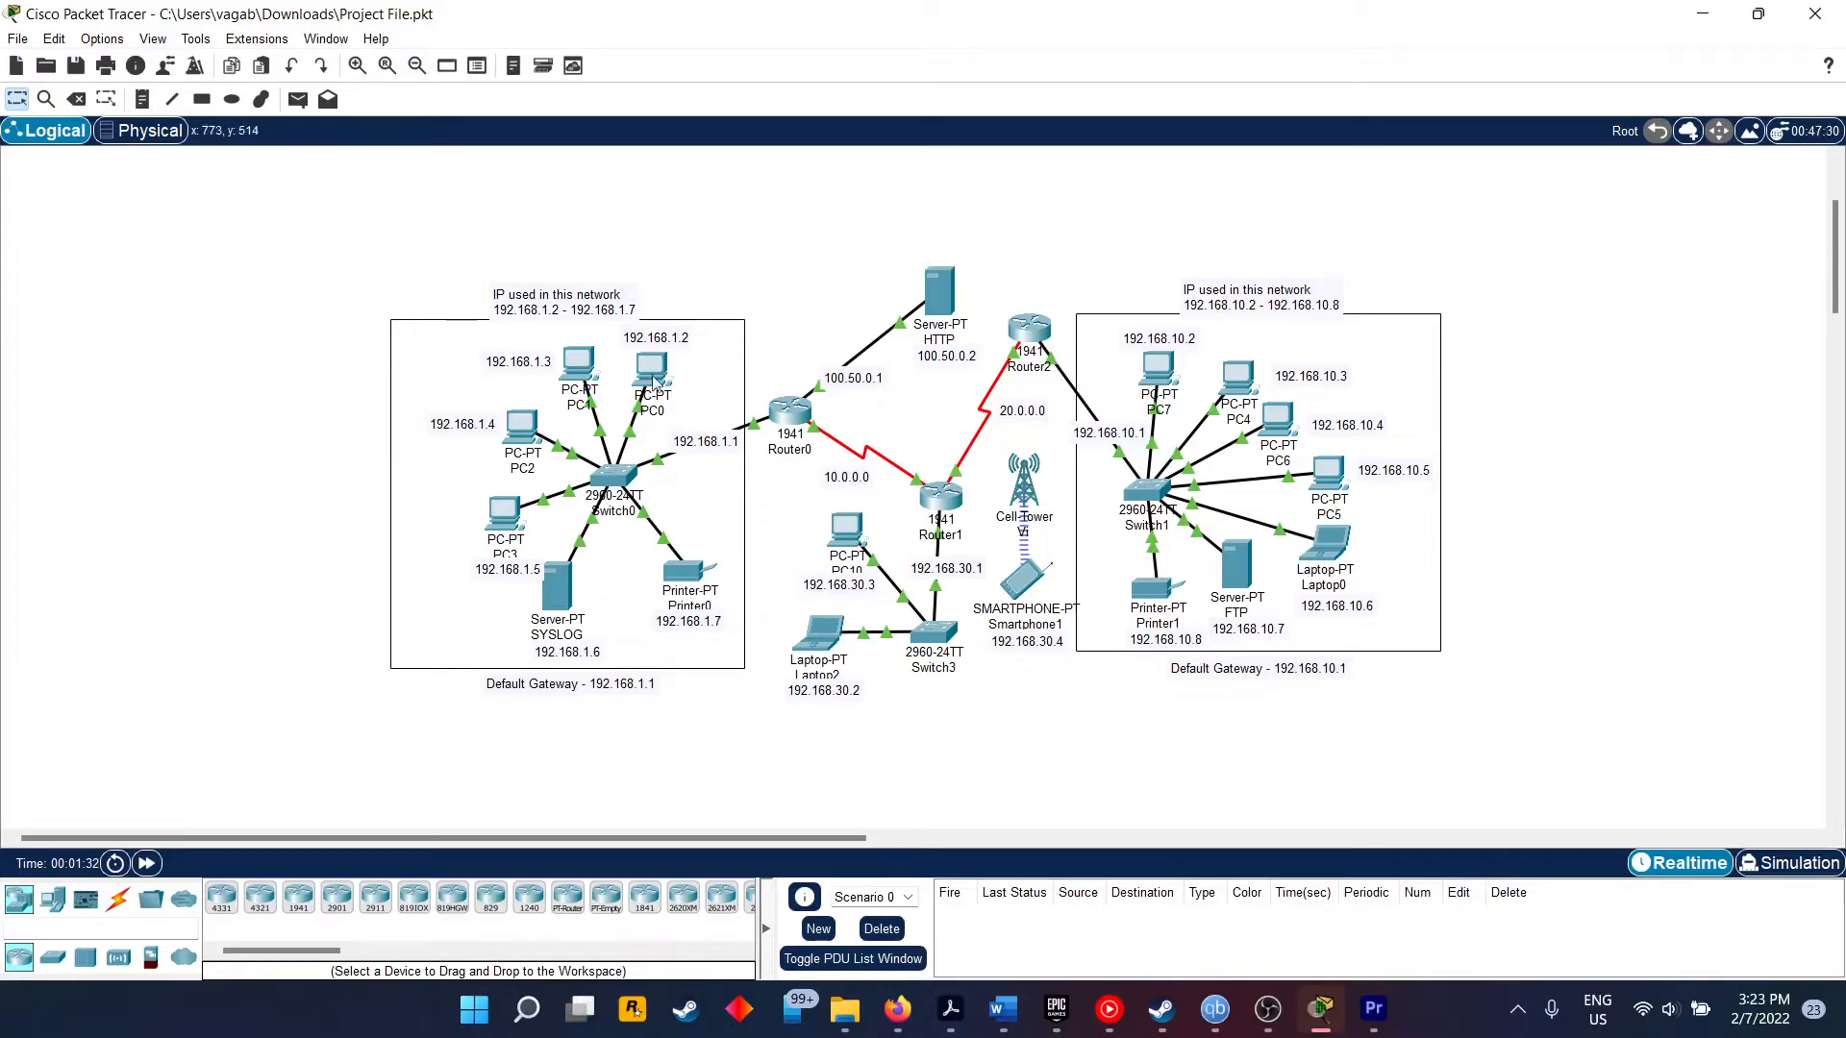
pyautogui.moveTo(625, 558)
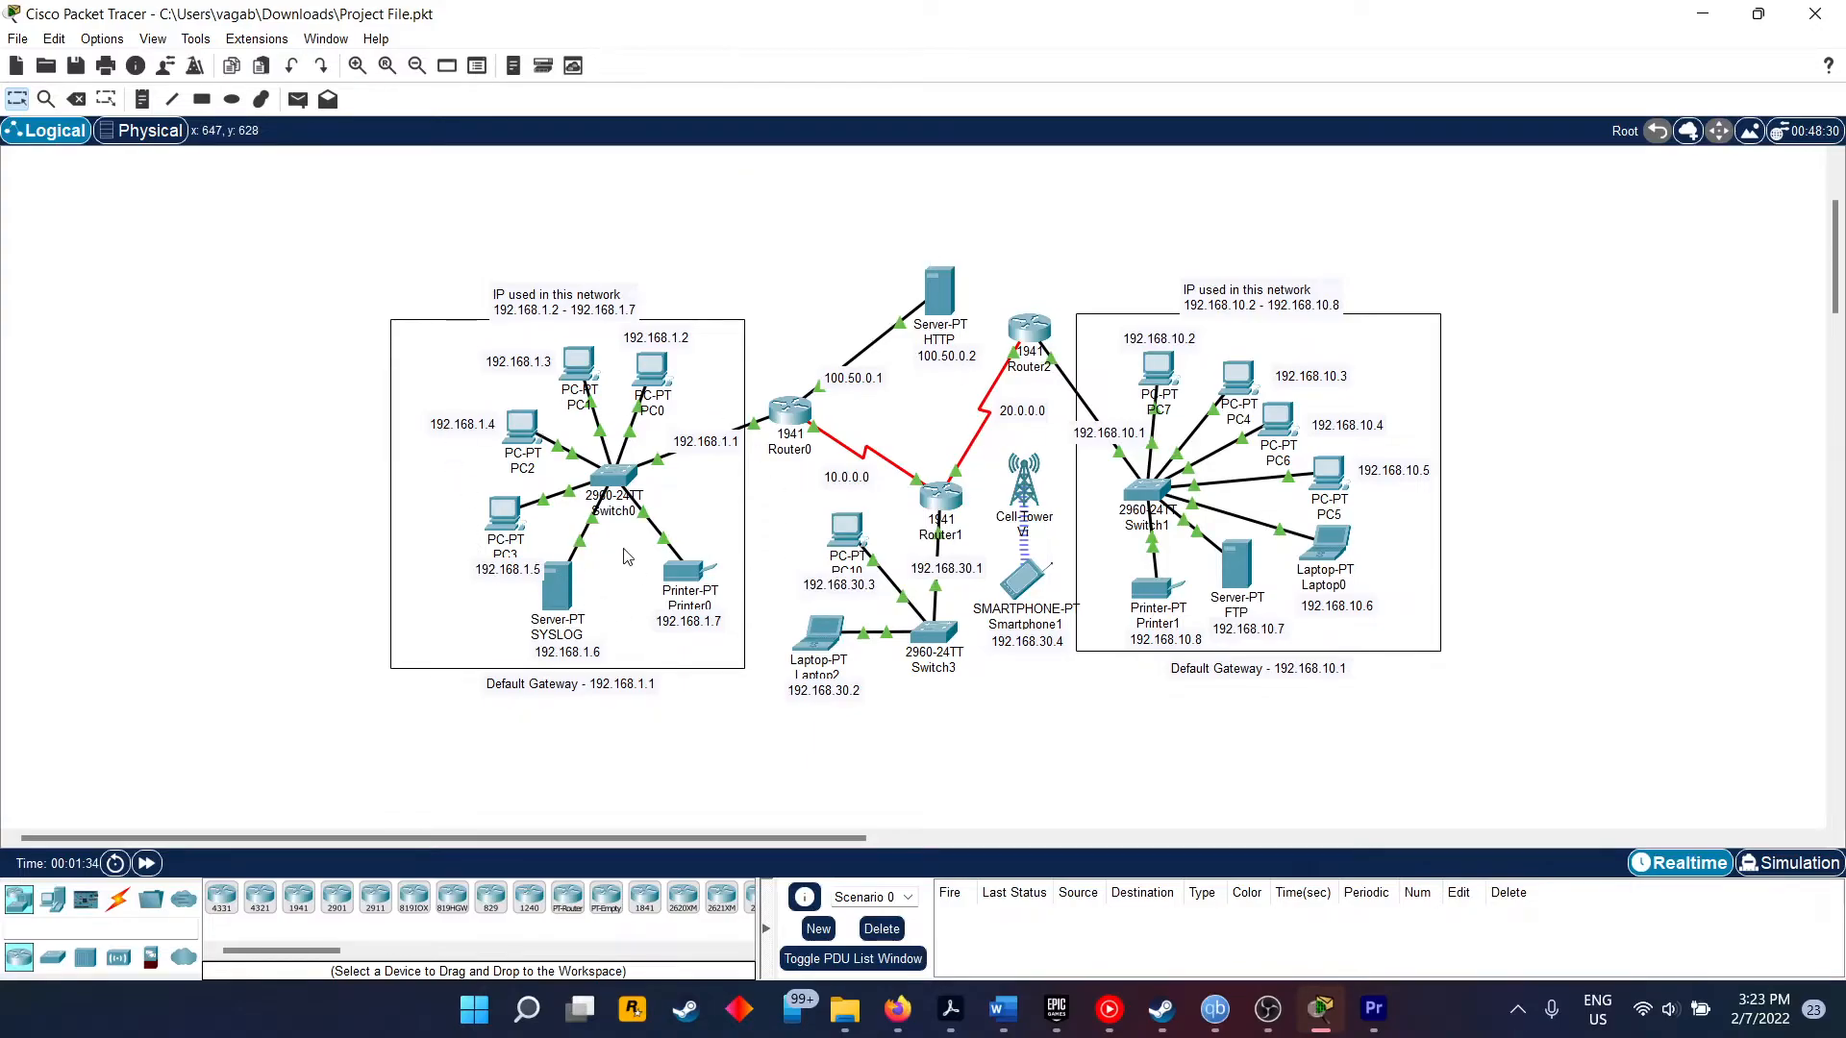
pyautogui.moveTo(839, 554)
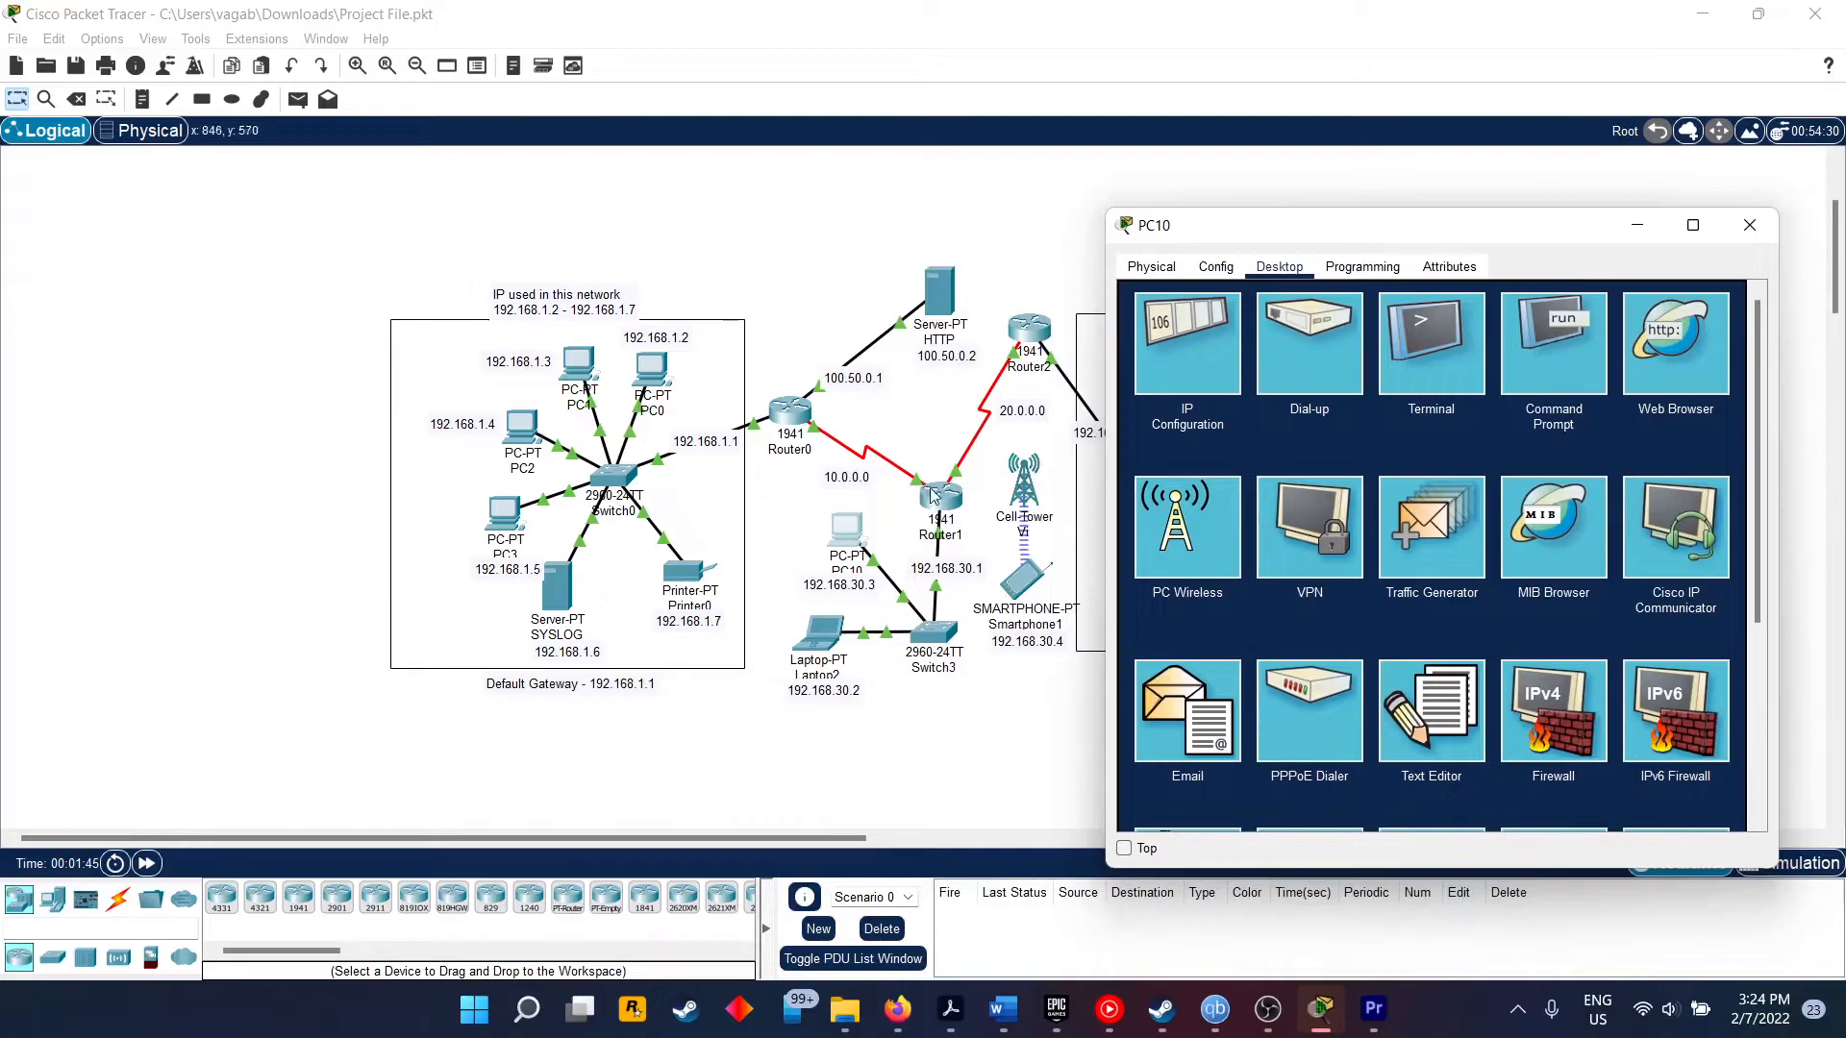
# Step: Run ping 192.168.1.5 from PC10's command prompt, with the requests timing out
pyautogui.click(1554, 342)
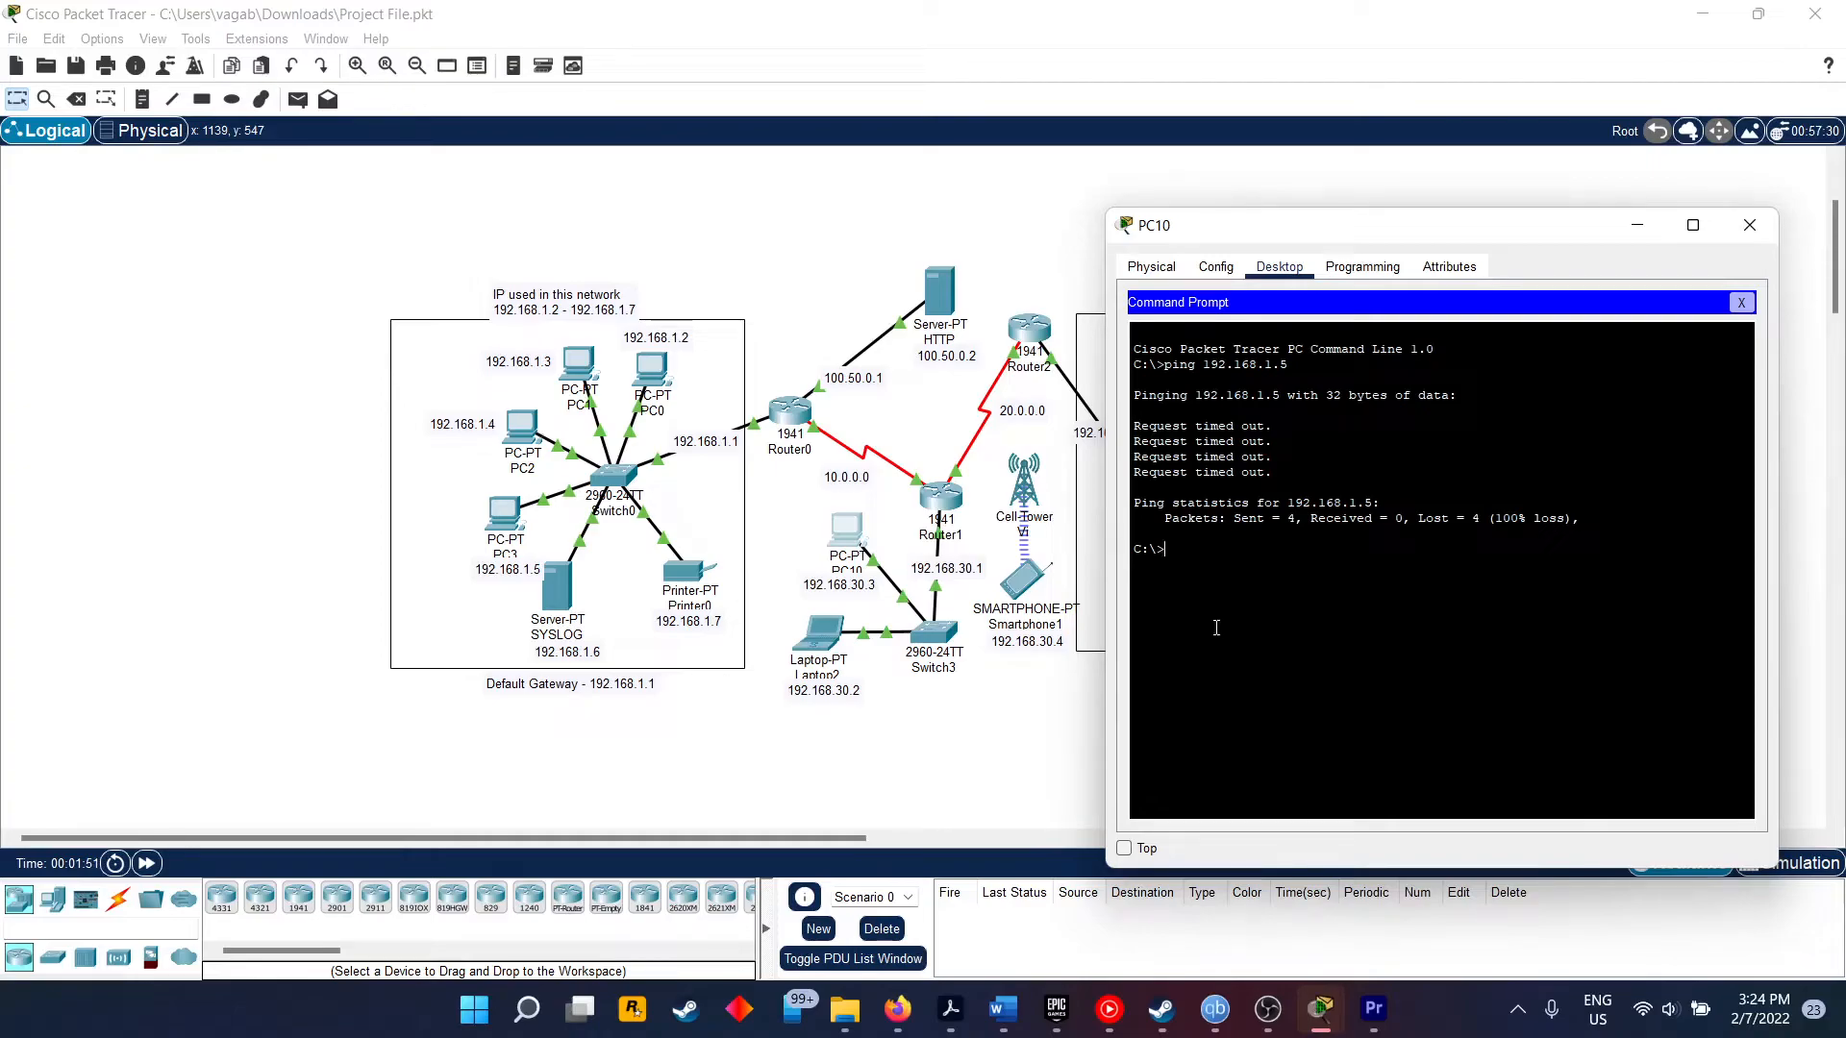
pyautogui.write('ping')
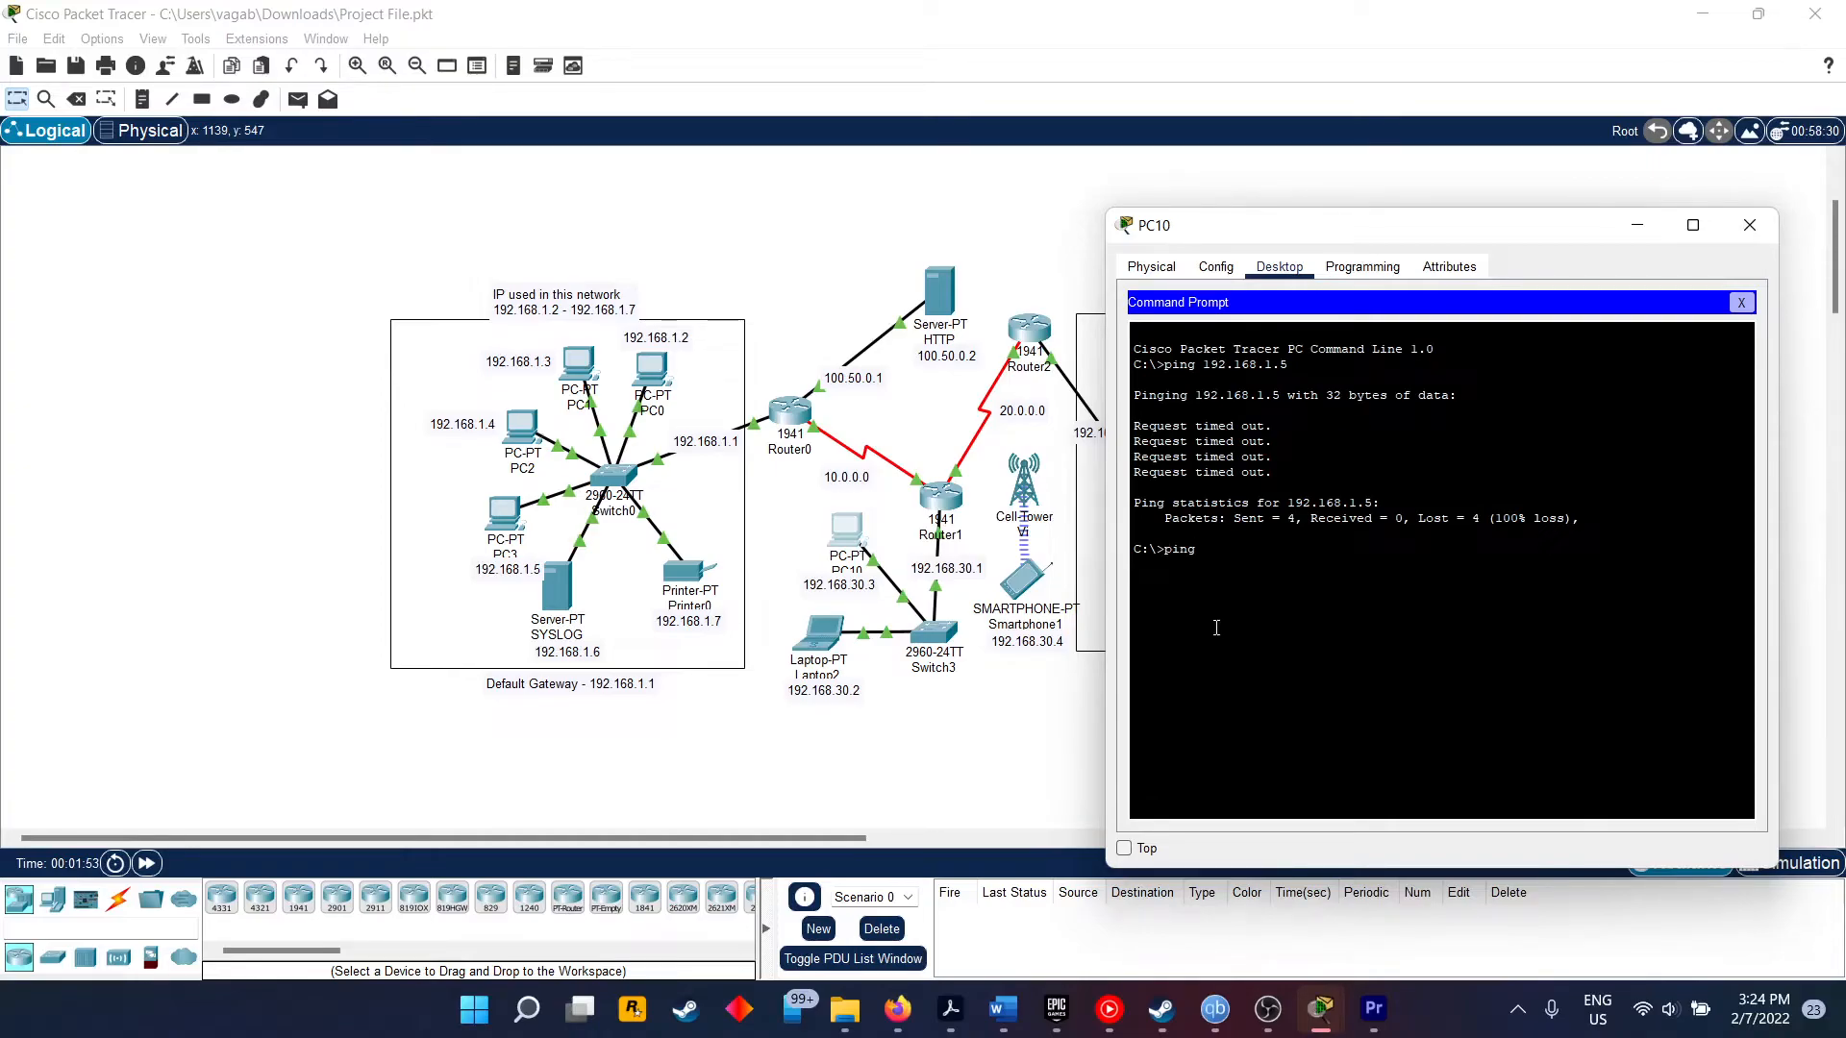
pyautogui.write('192')
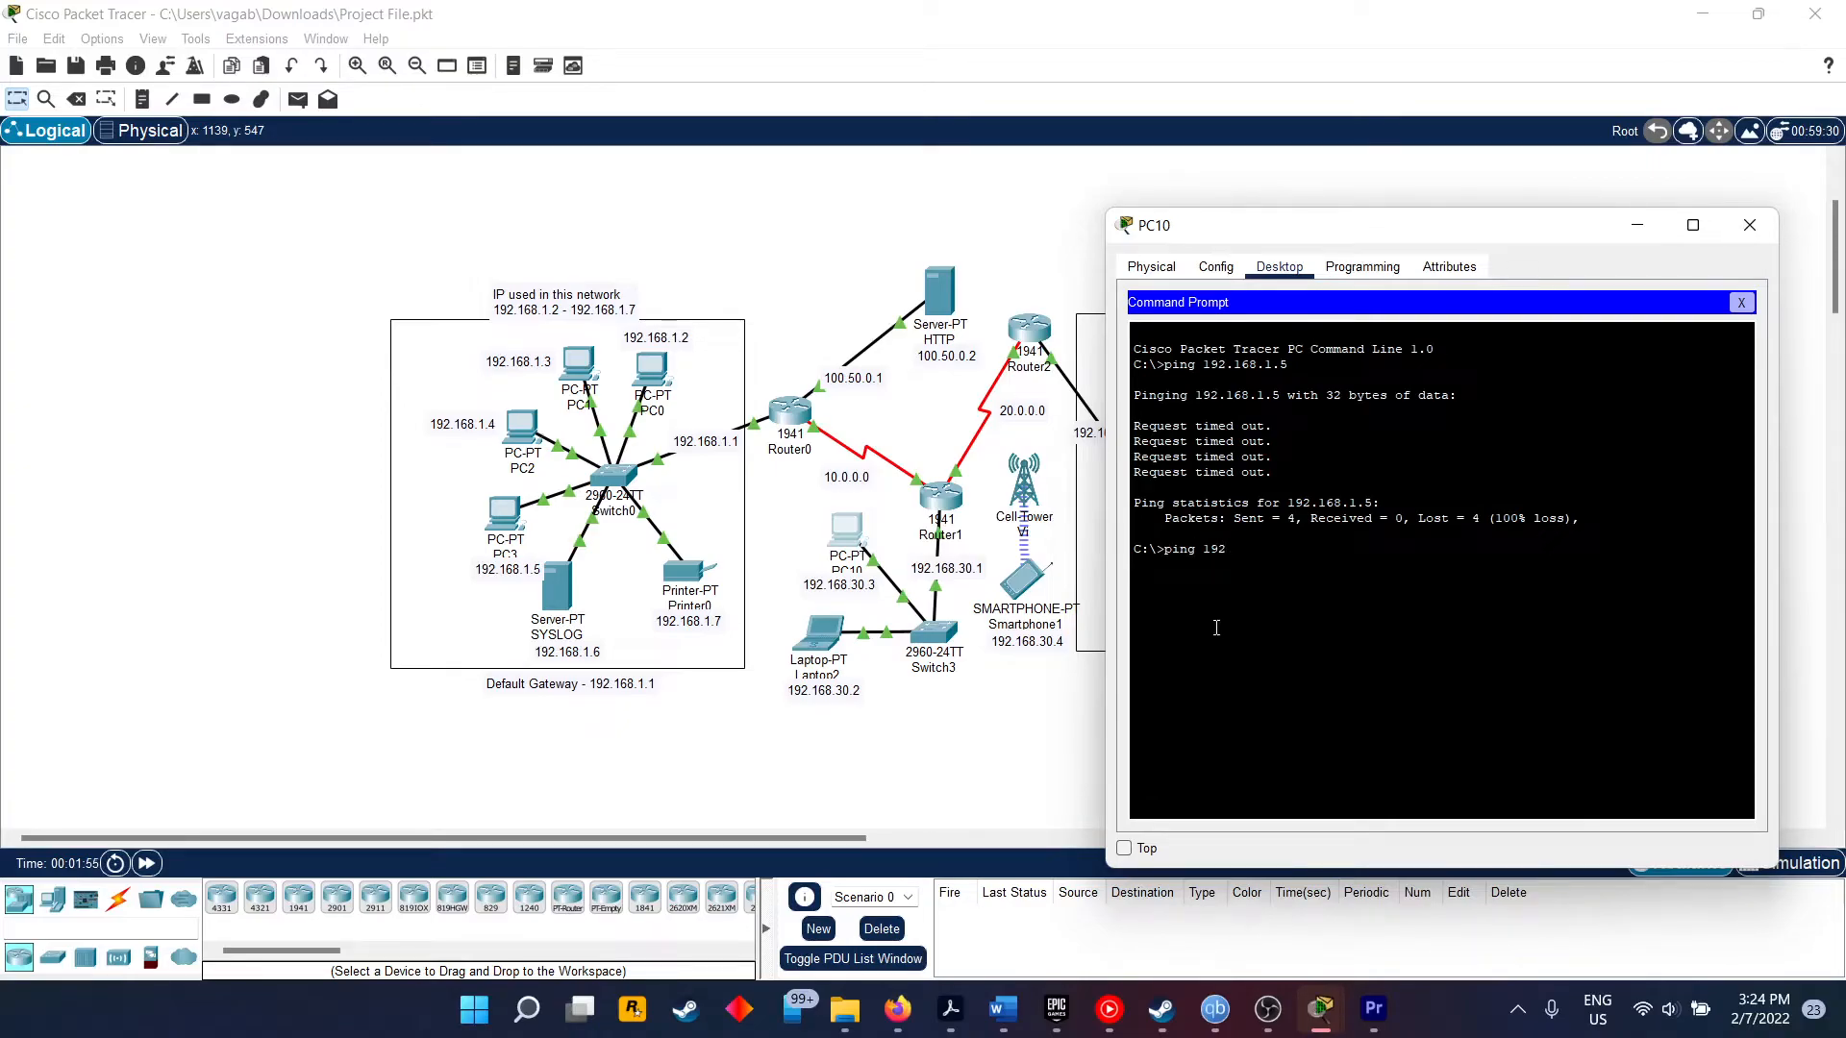
pyautogui.write('.16')
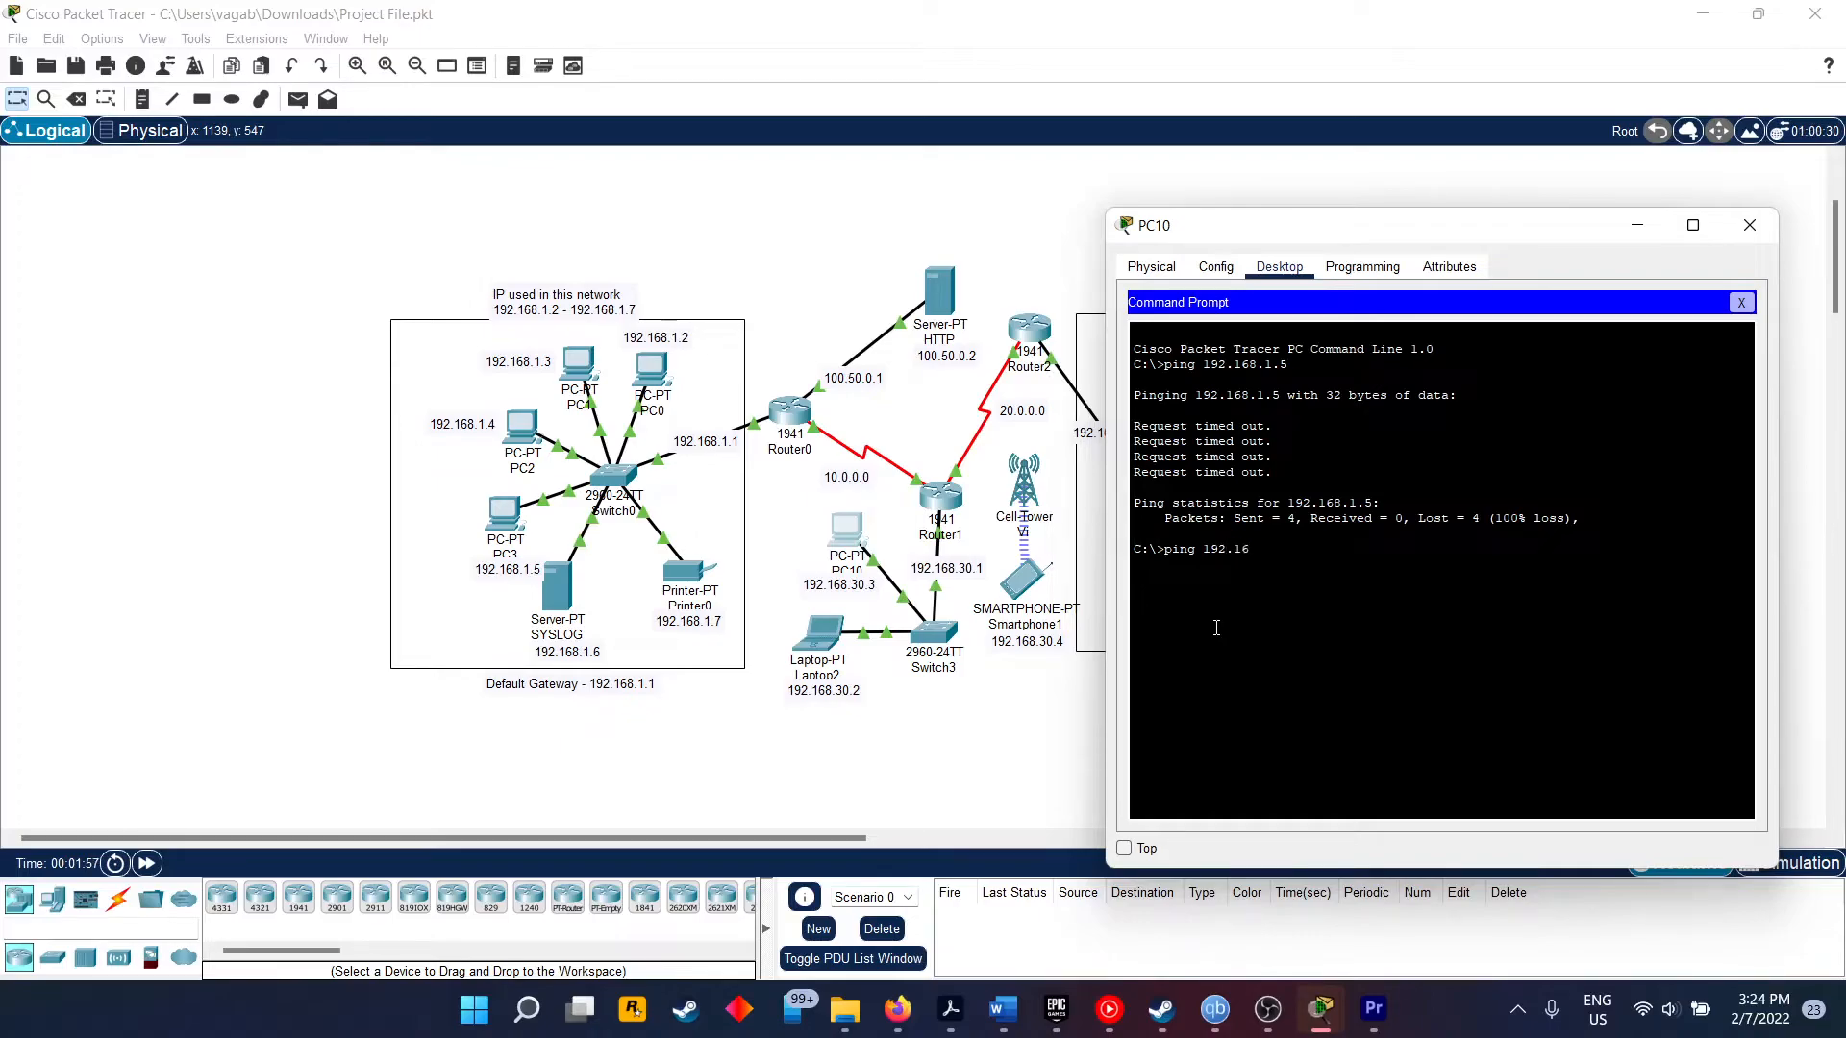
pyautogui.write('8.')
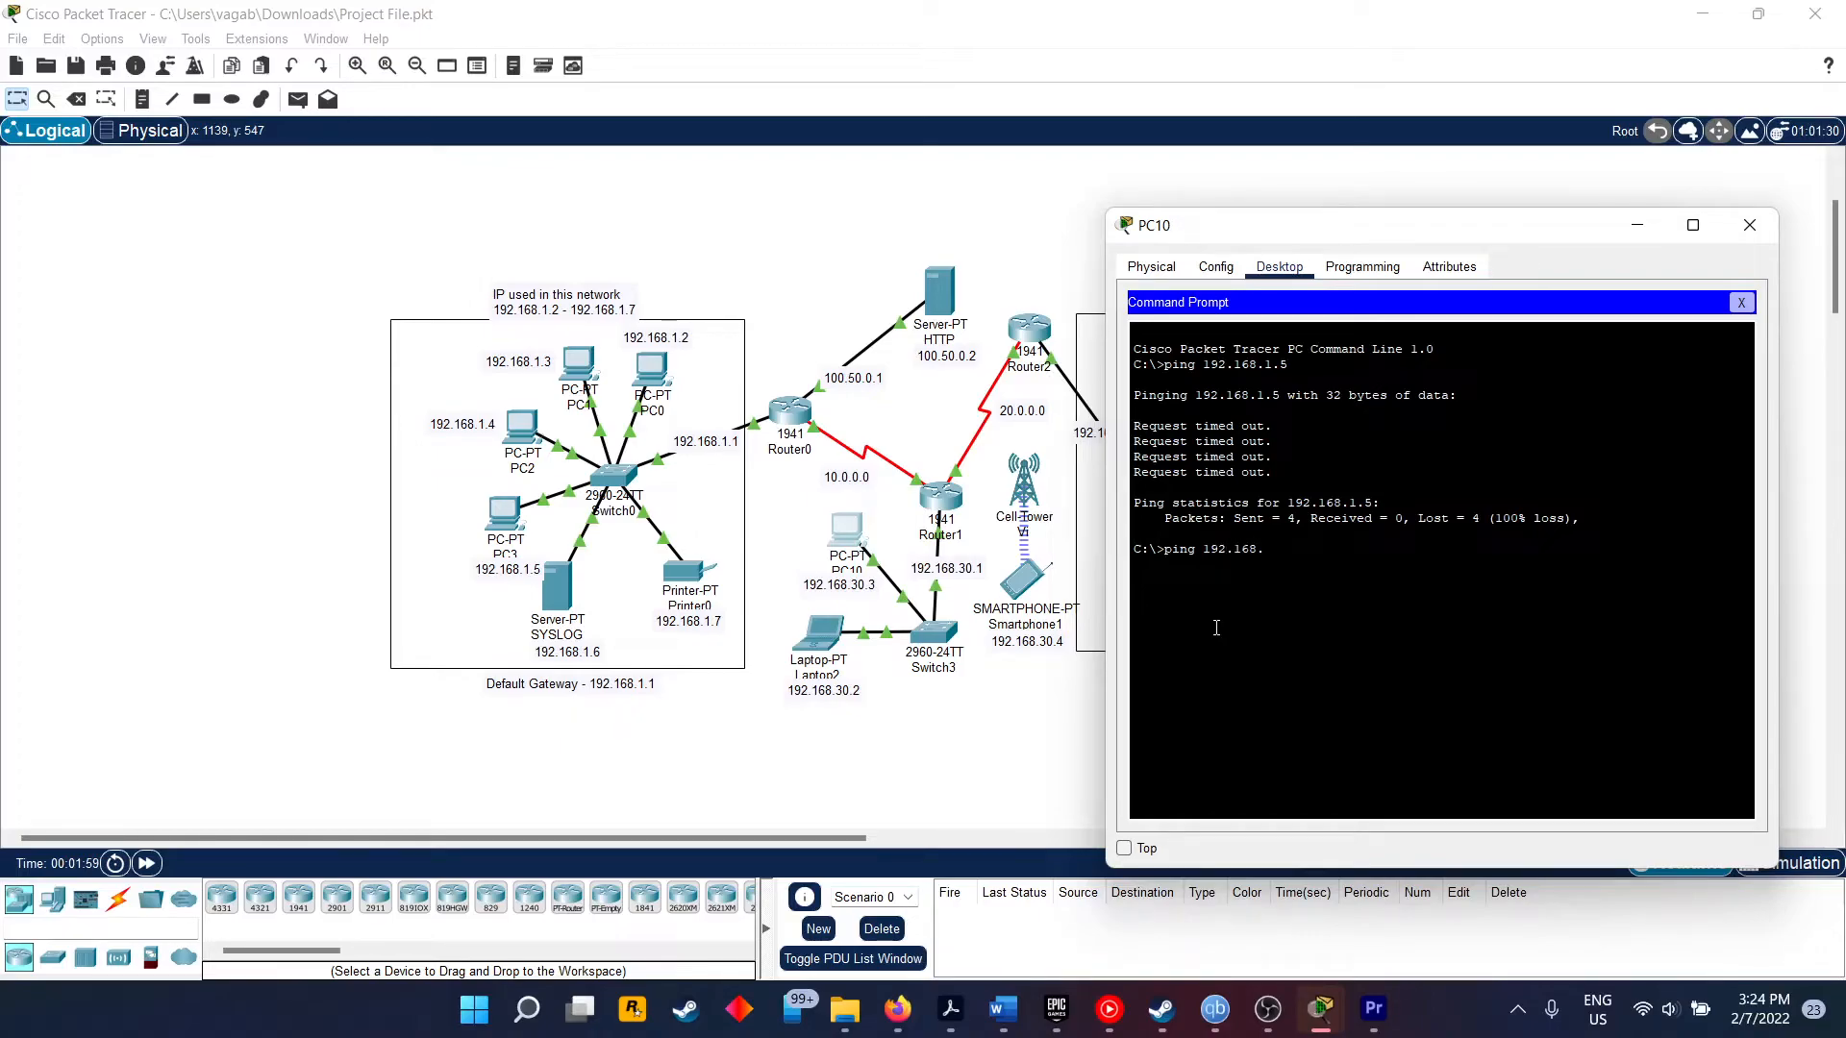
pyautogui.write('1.')
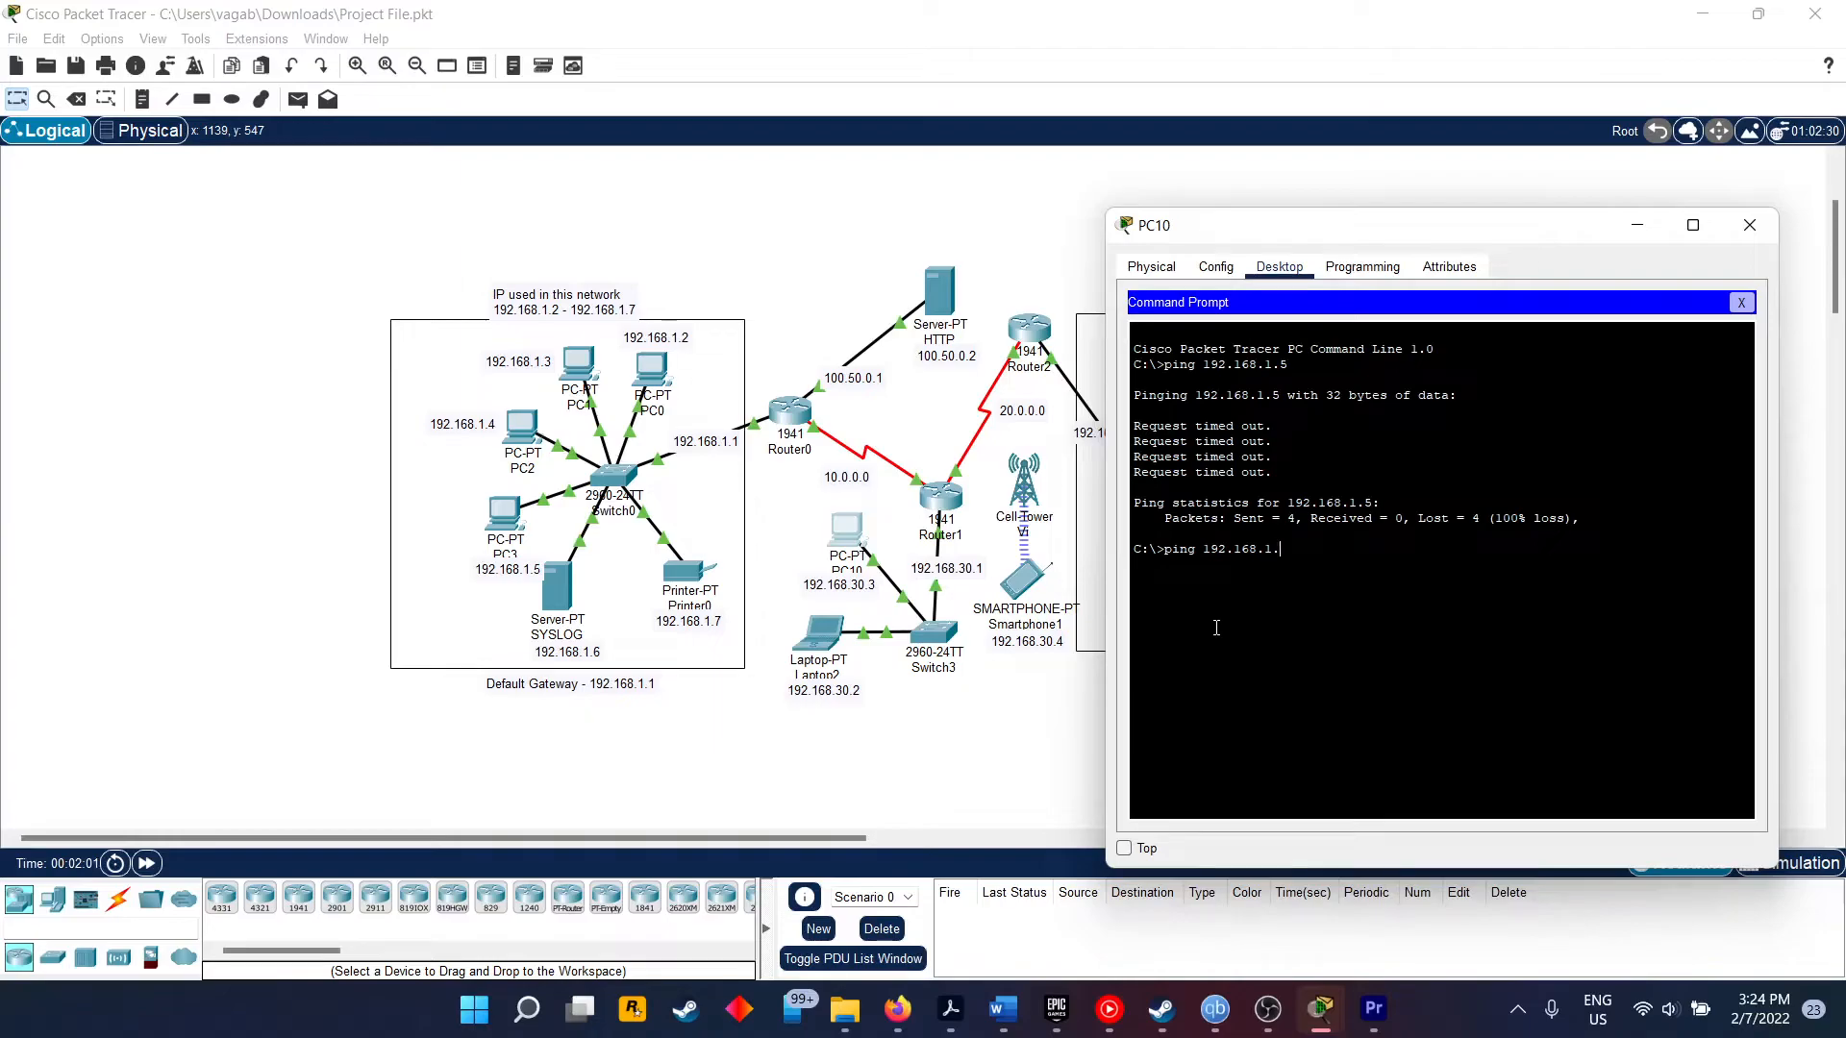
pyautogui.write('5')
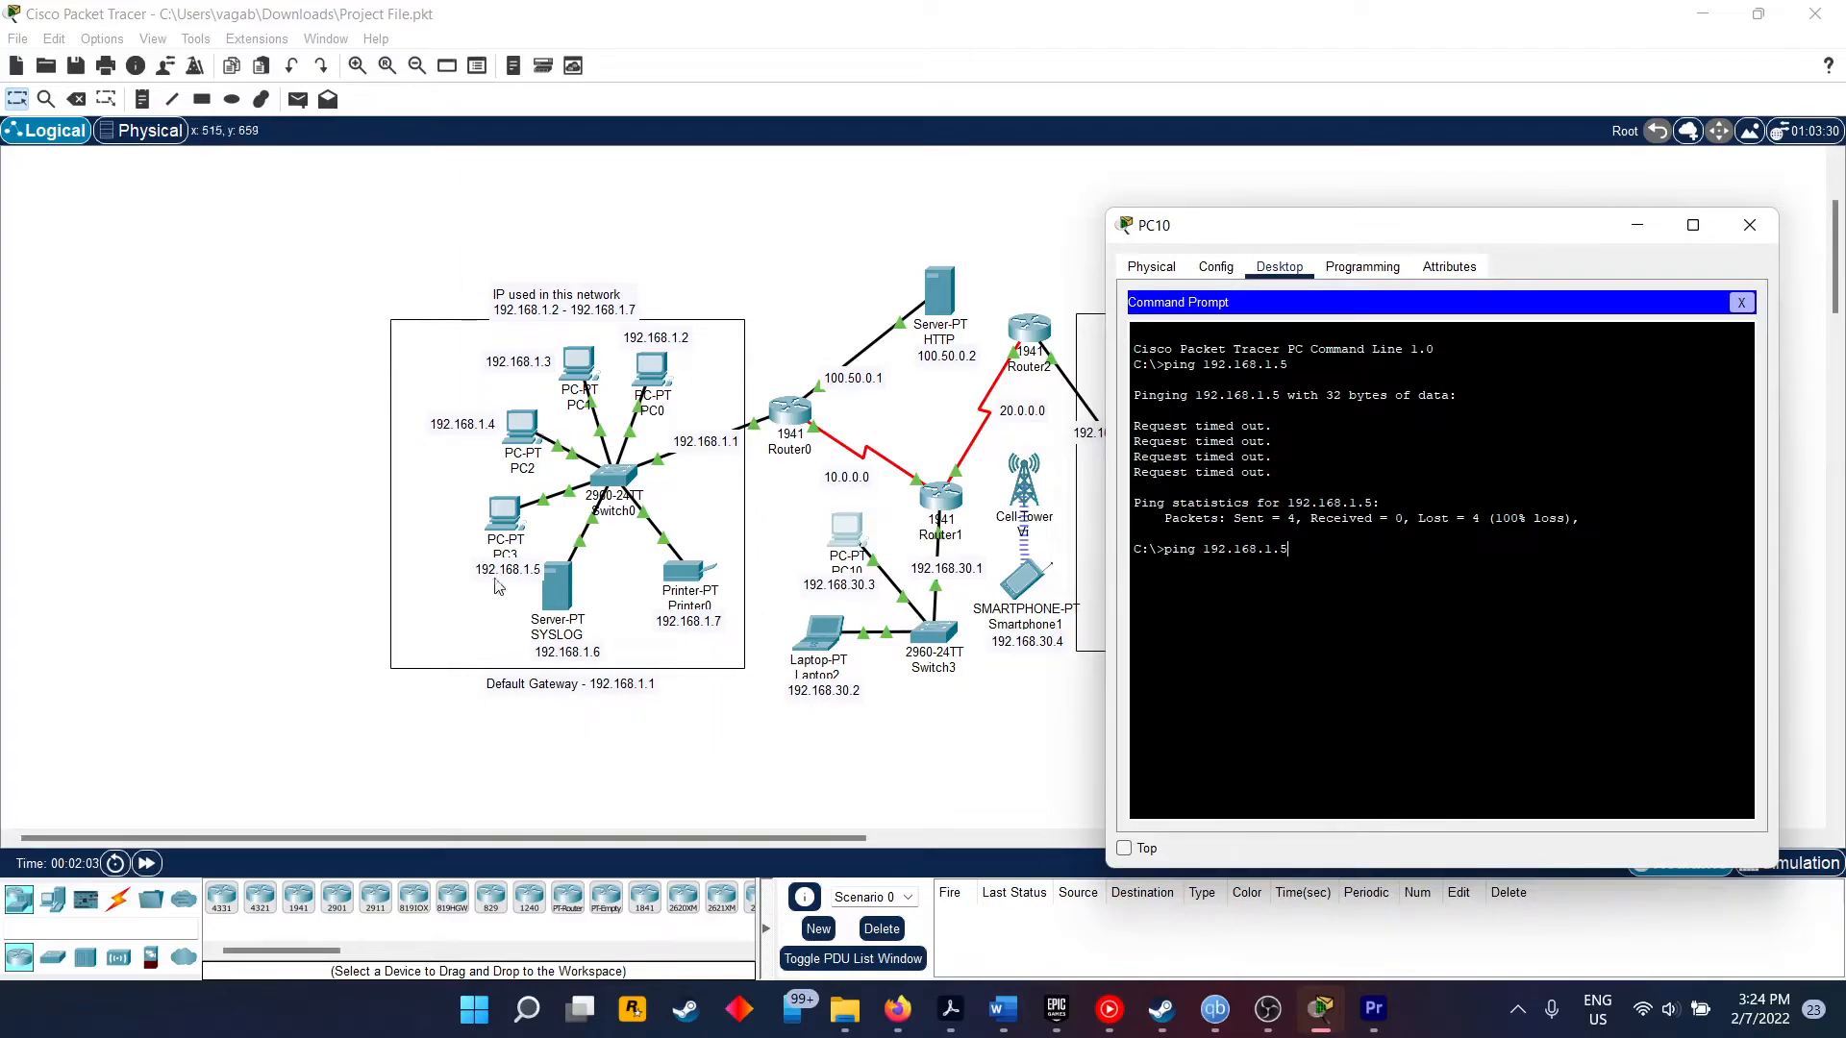
pyautogui.press('Return')
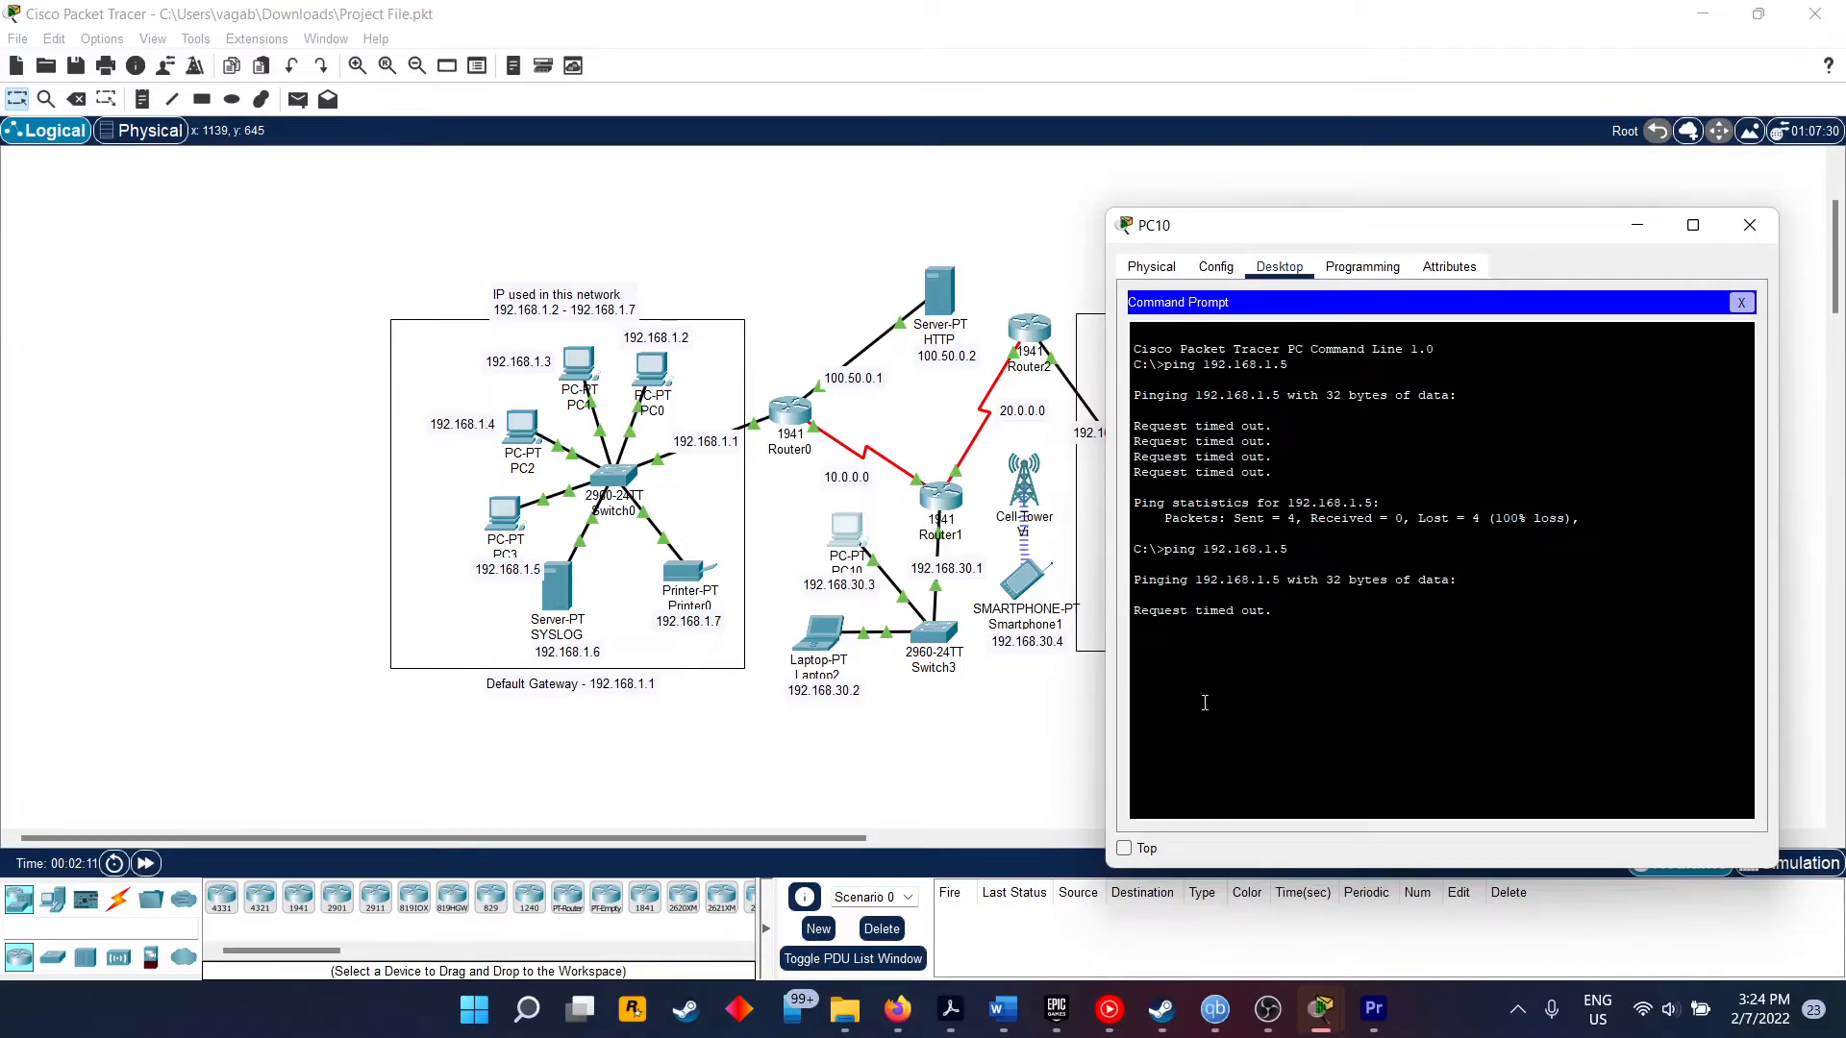
pyautogui.moveTo(948, 760)
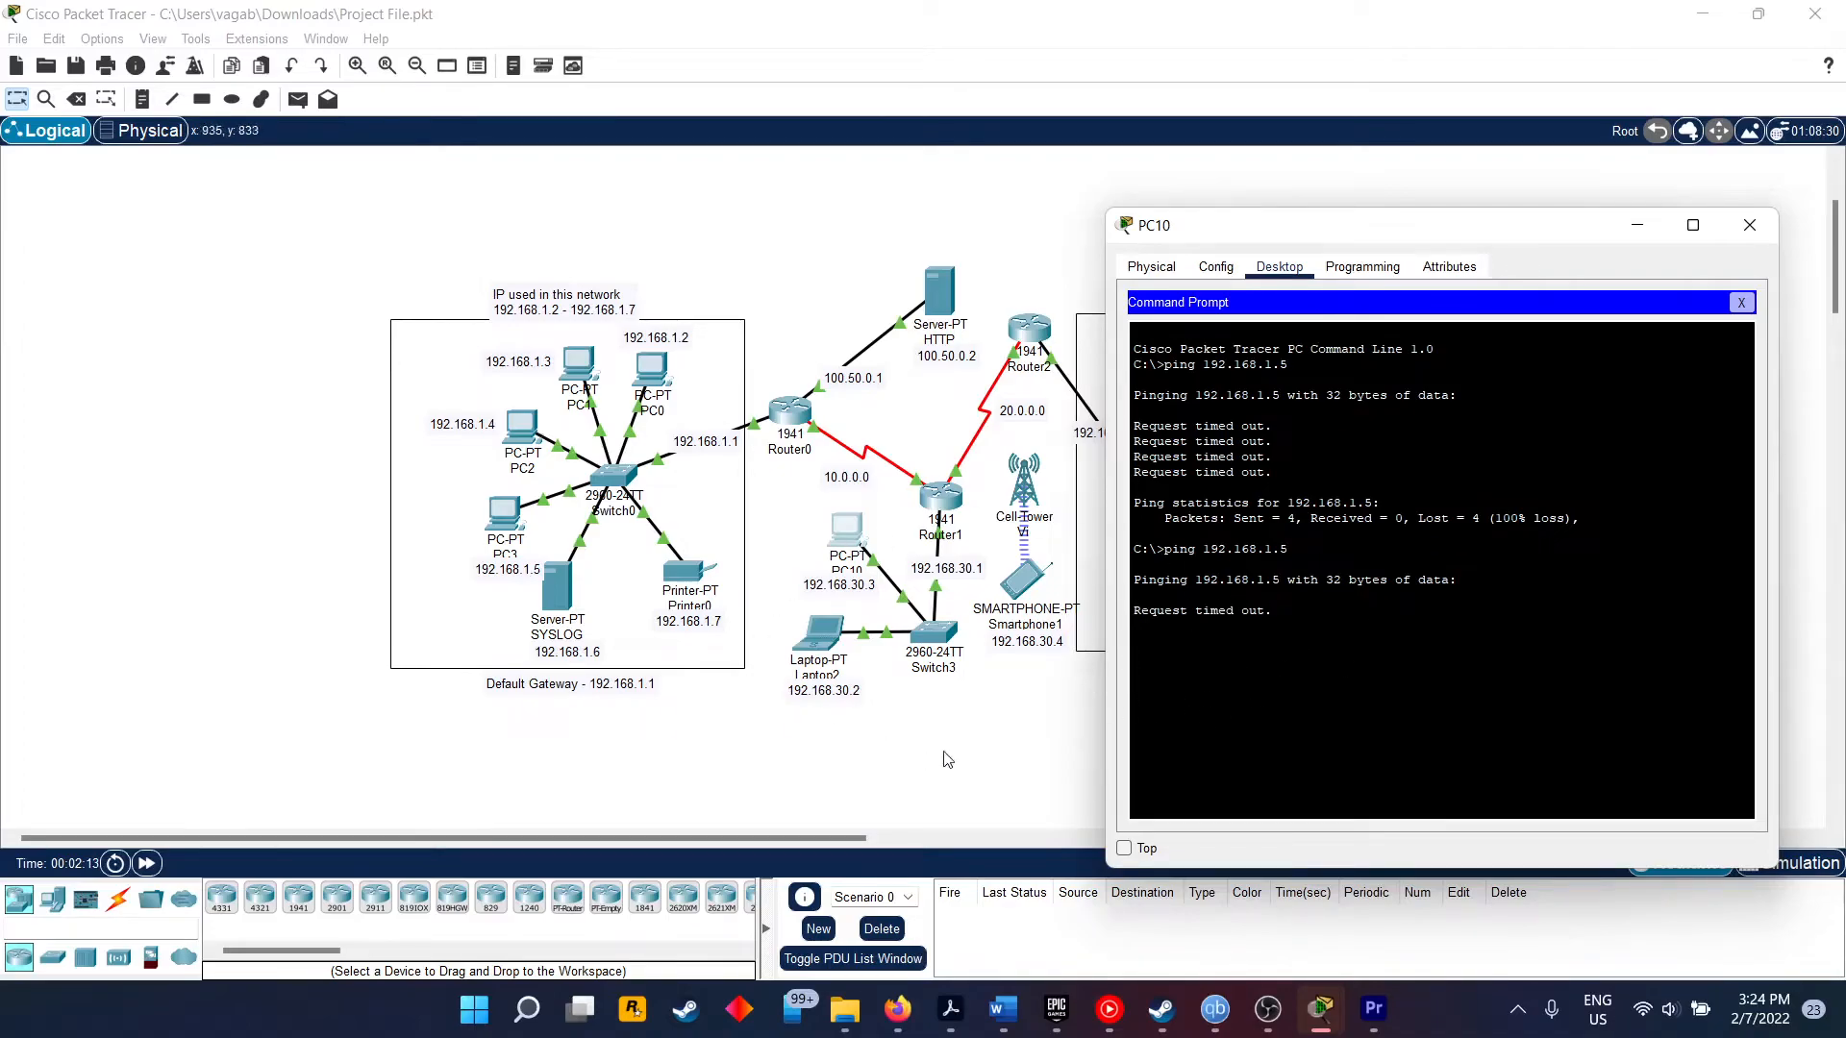
pyautogui.moveTo(877, 617)
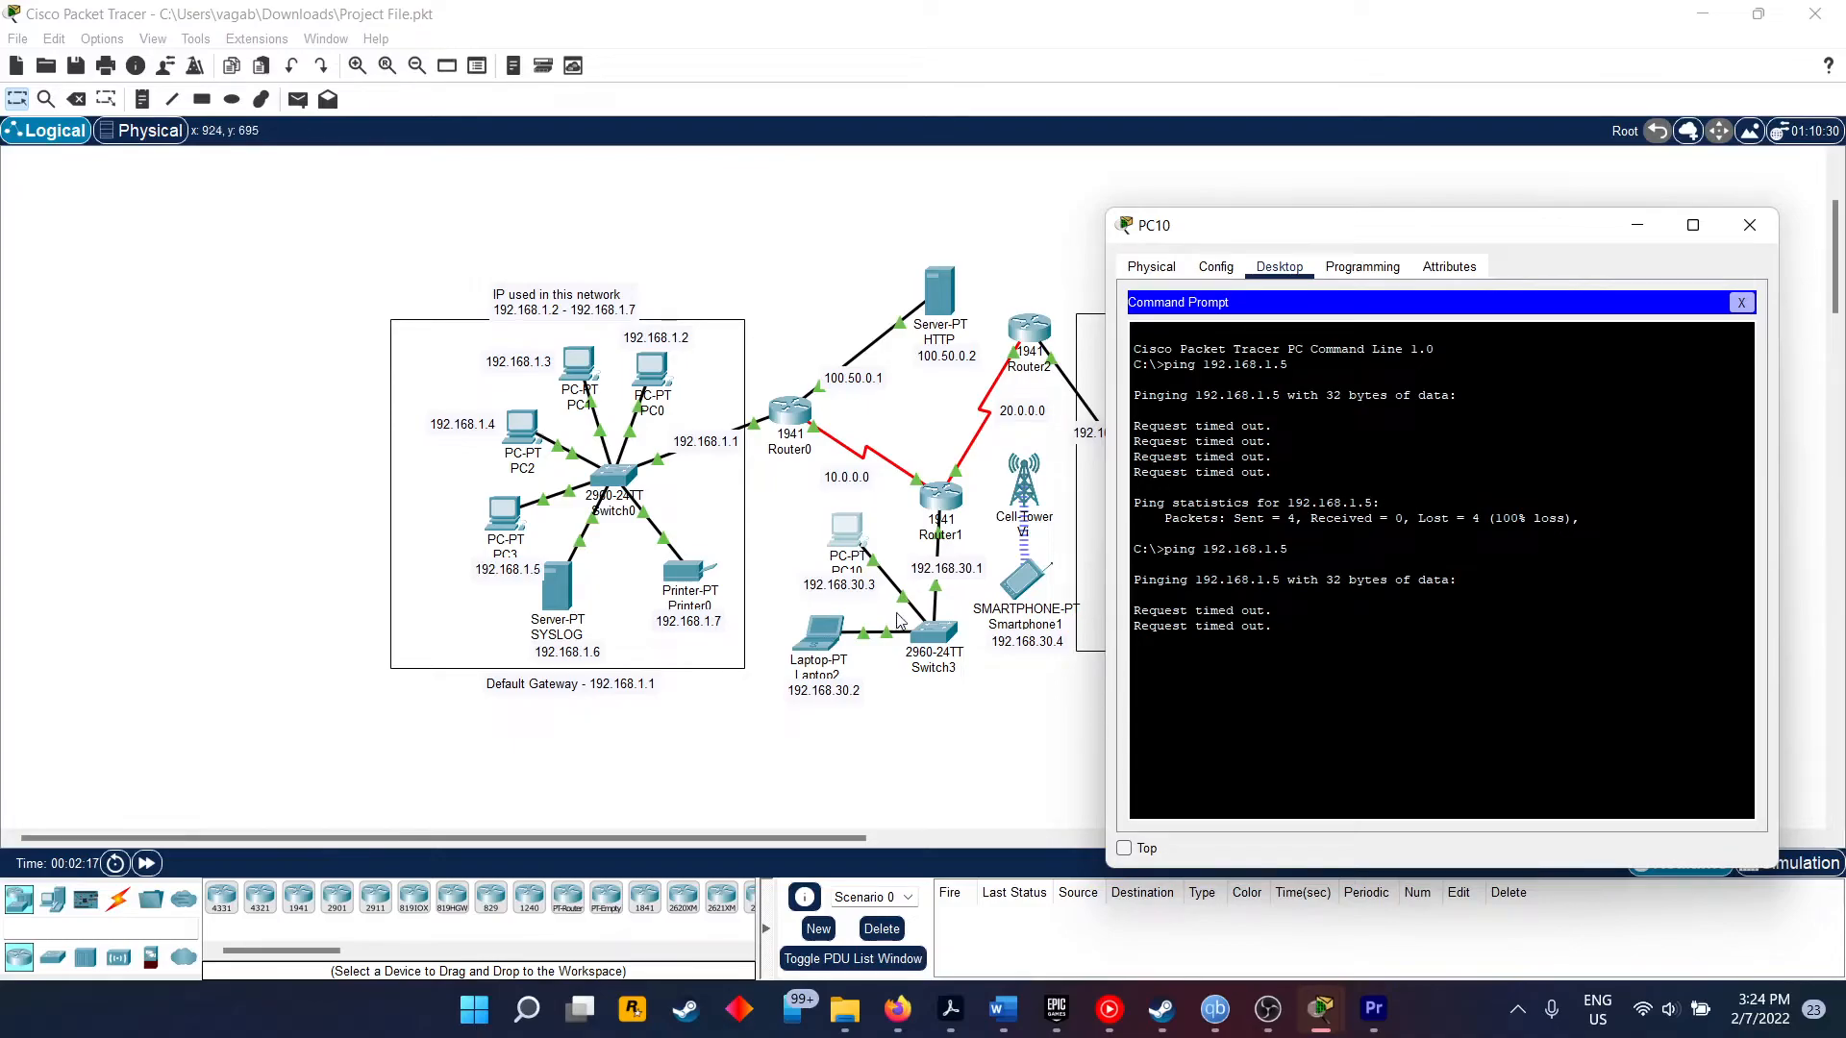
# Step: Close PC10, then view Router0's CLI boot log and global settings before closing its window
pyautogui.click(1747, 225)
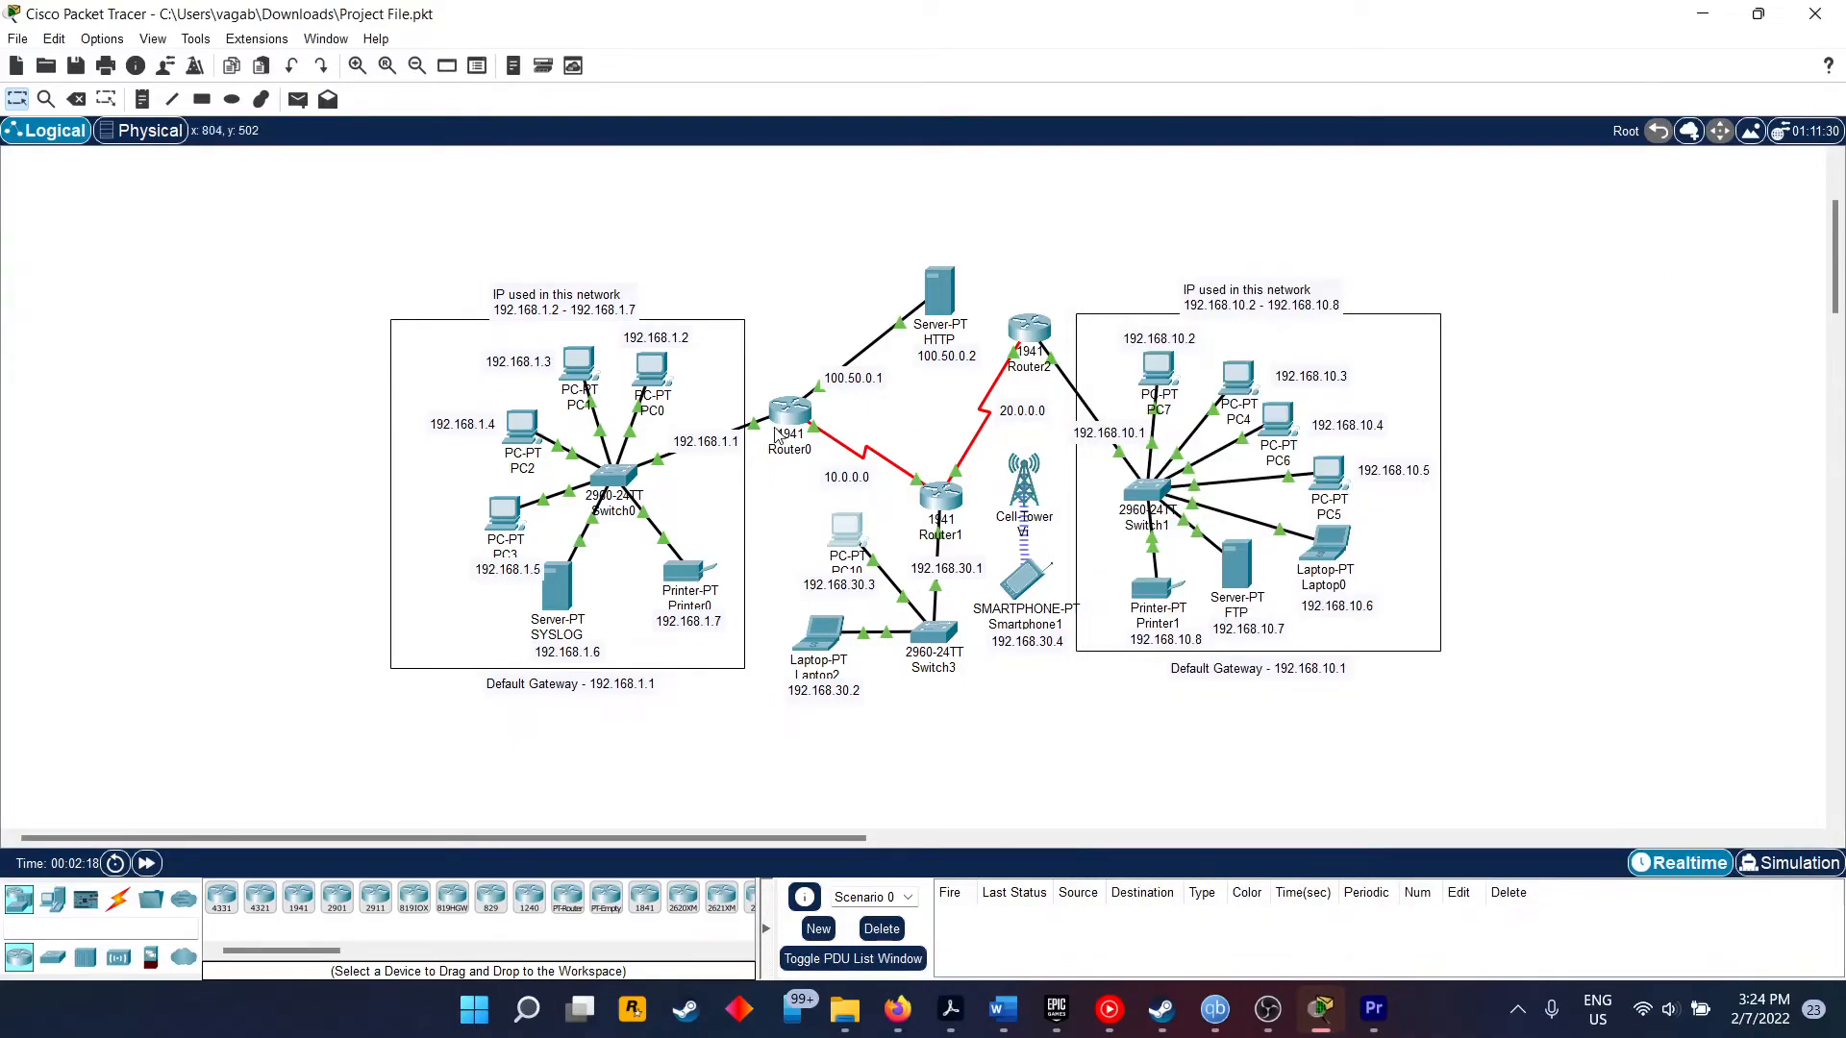
pyautogui.doubleClick(789, 423)
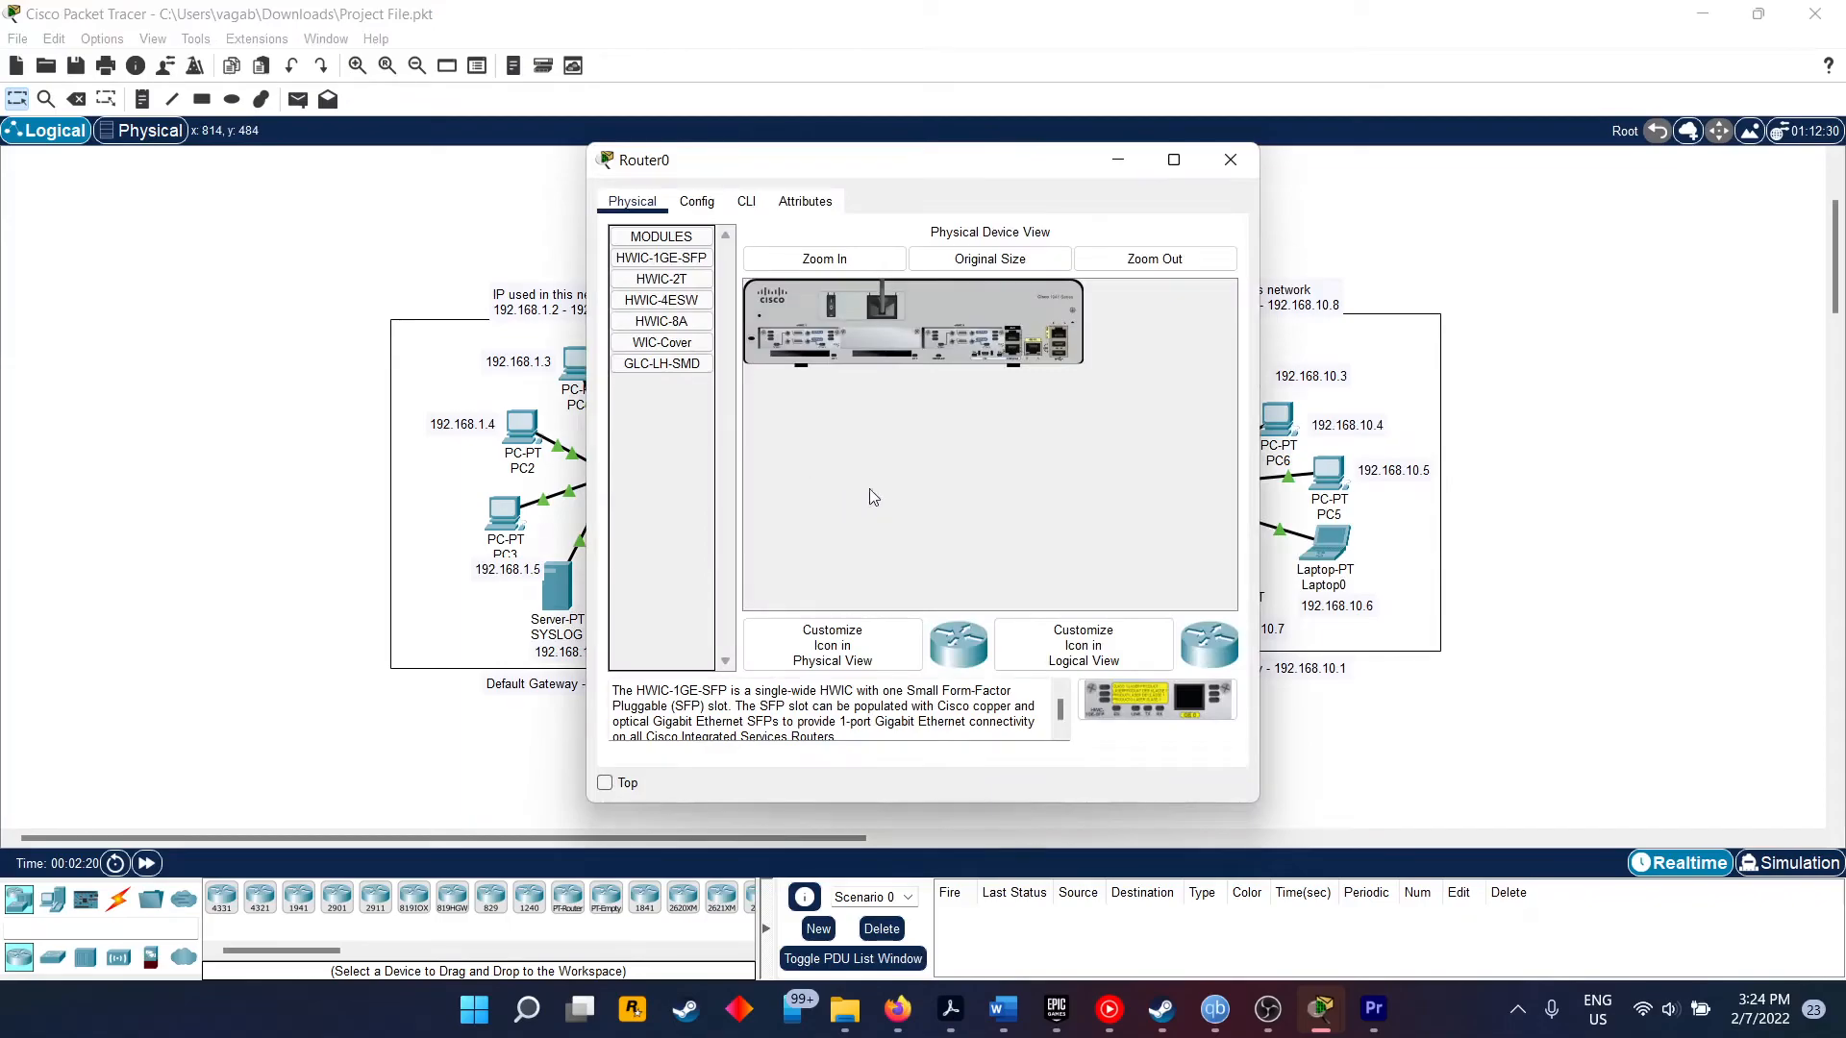
pyautogui.click(746, 201)
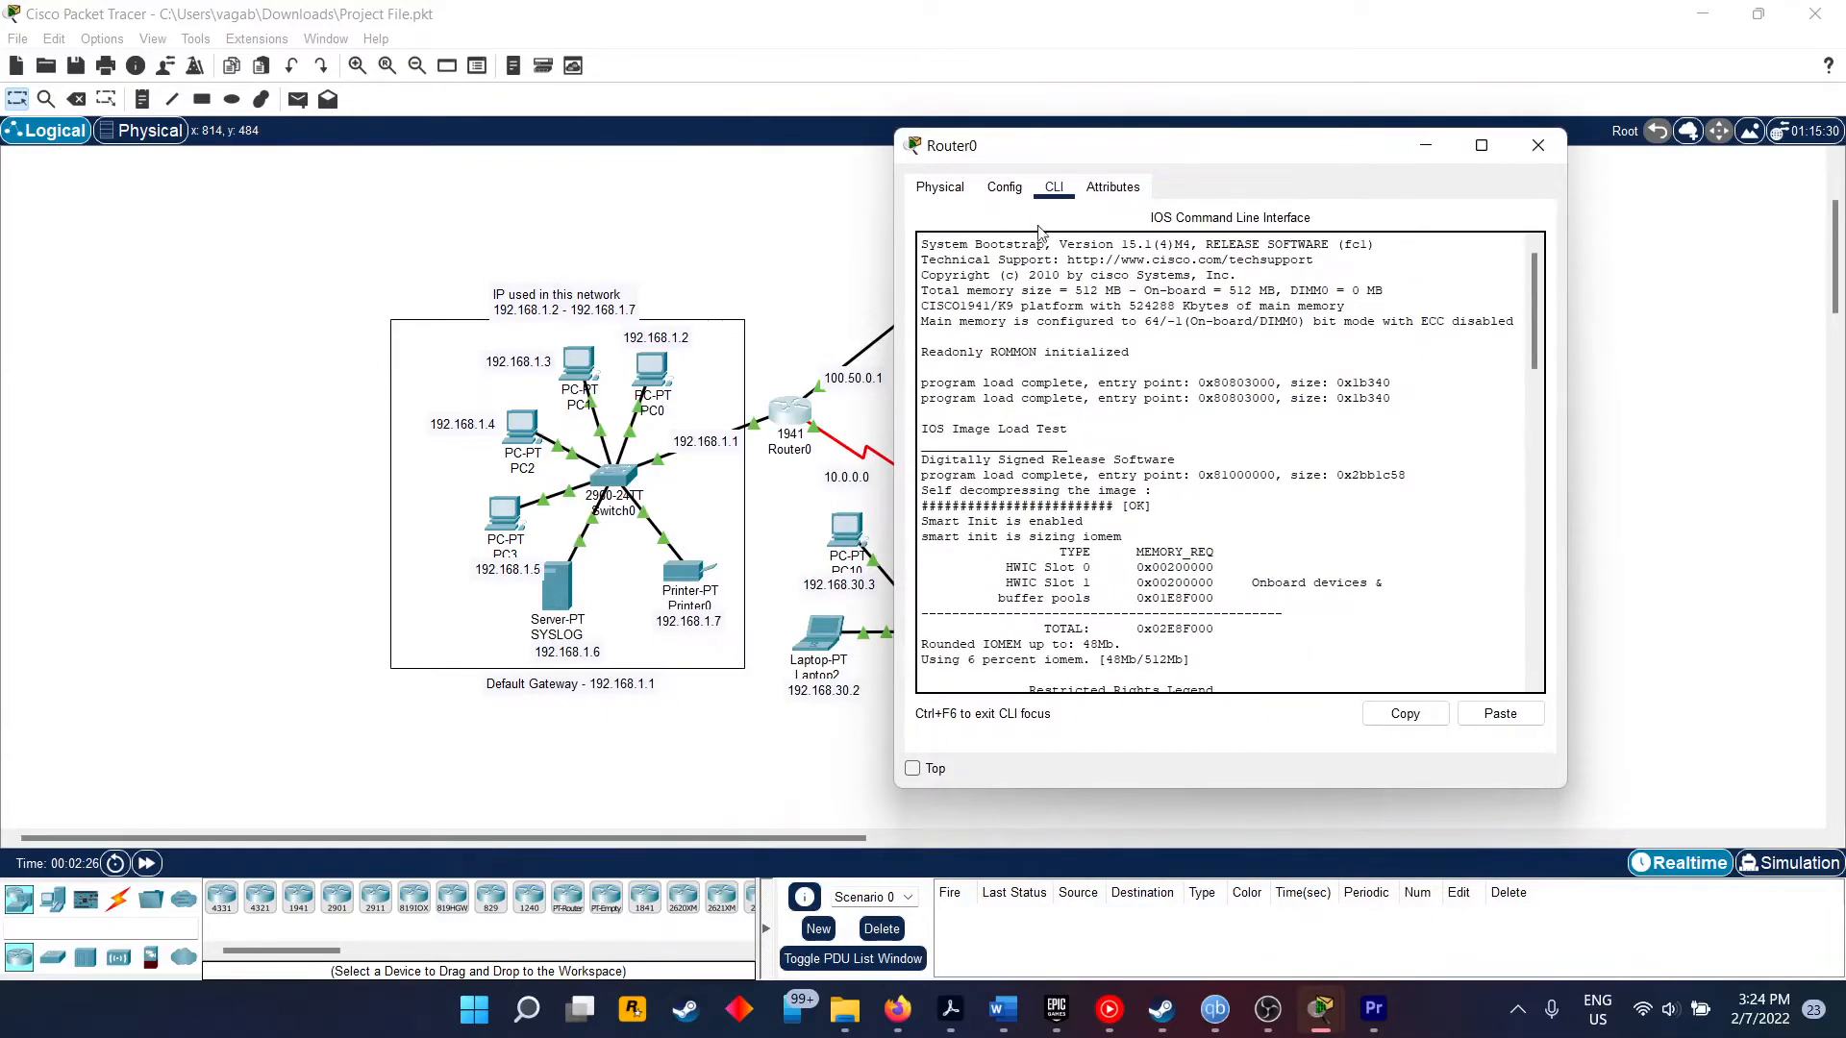
pyautogui.click(1003, 187)
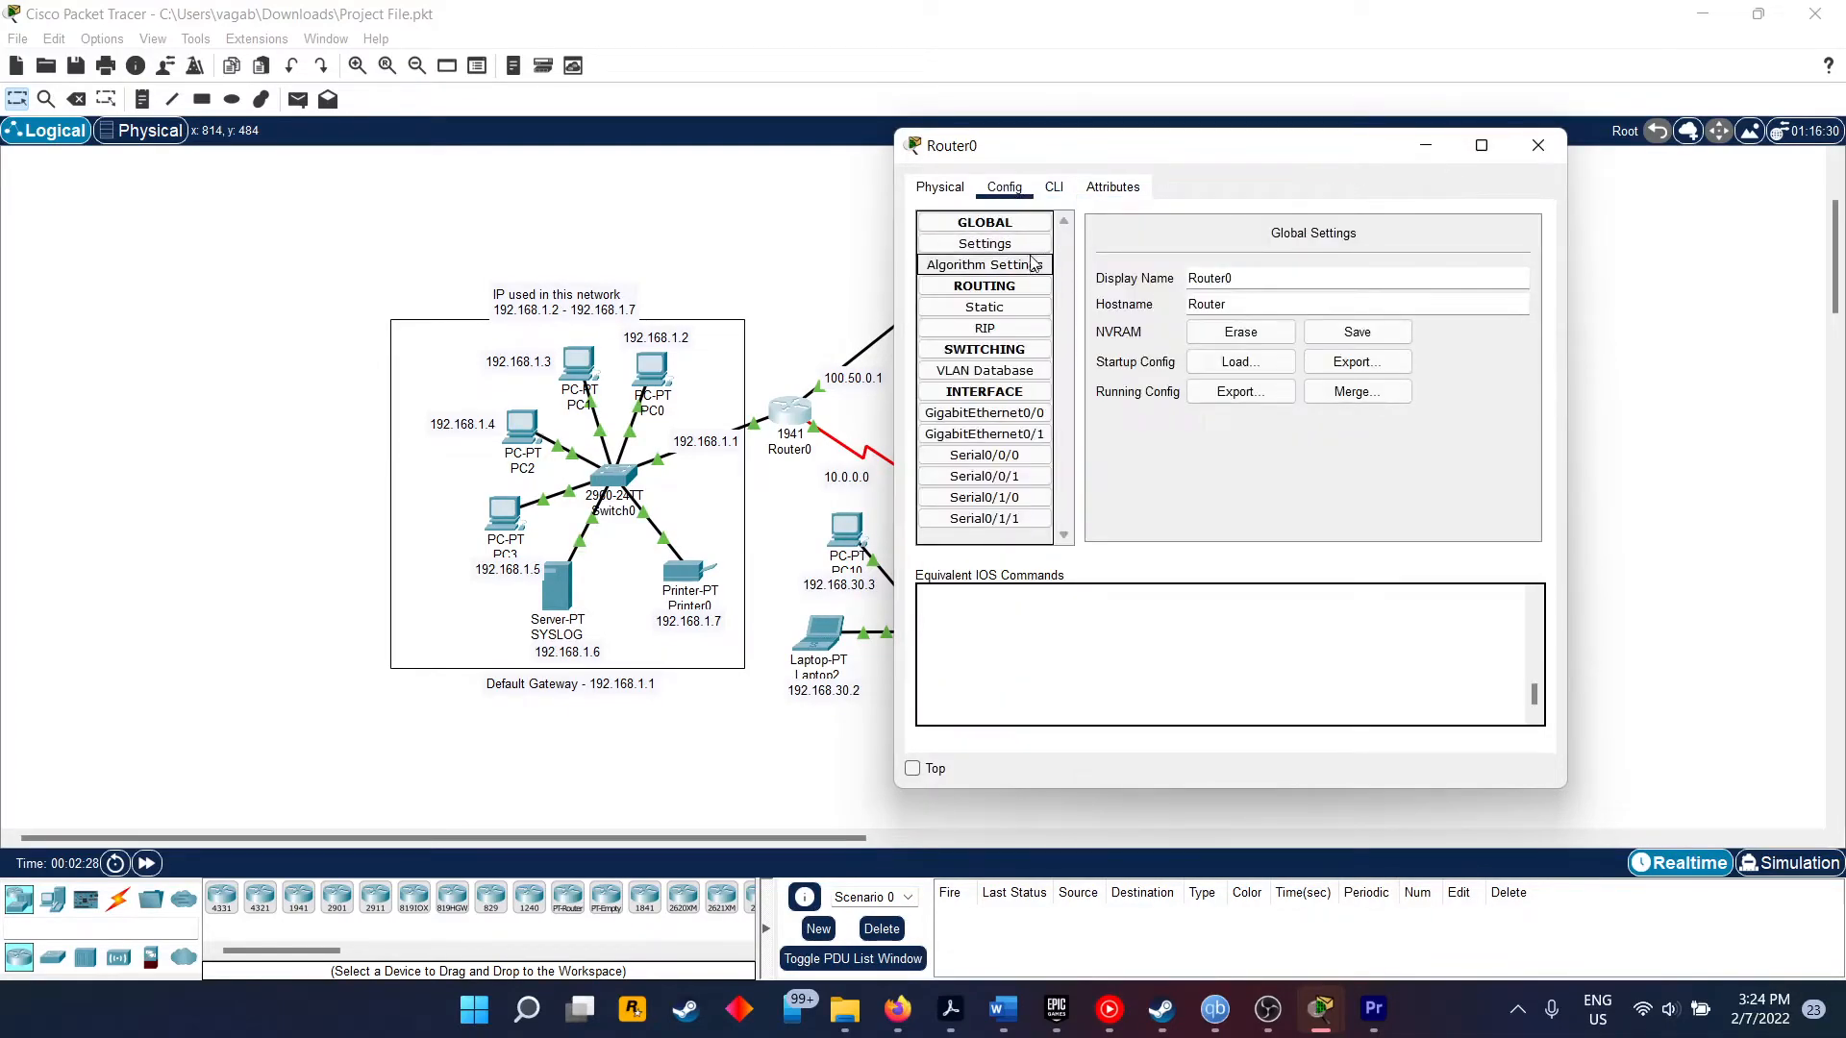
pyautogui.click(1536, 144)
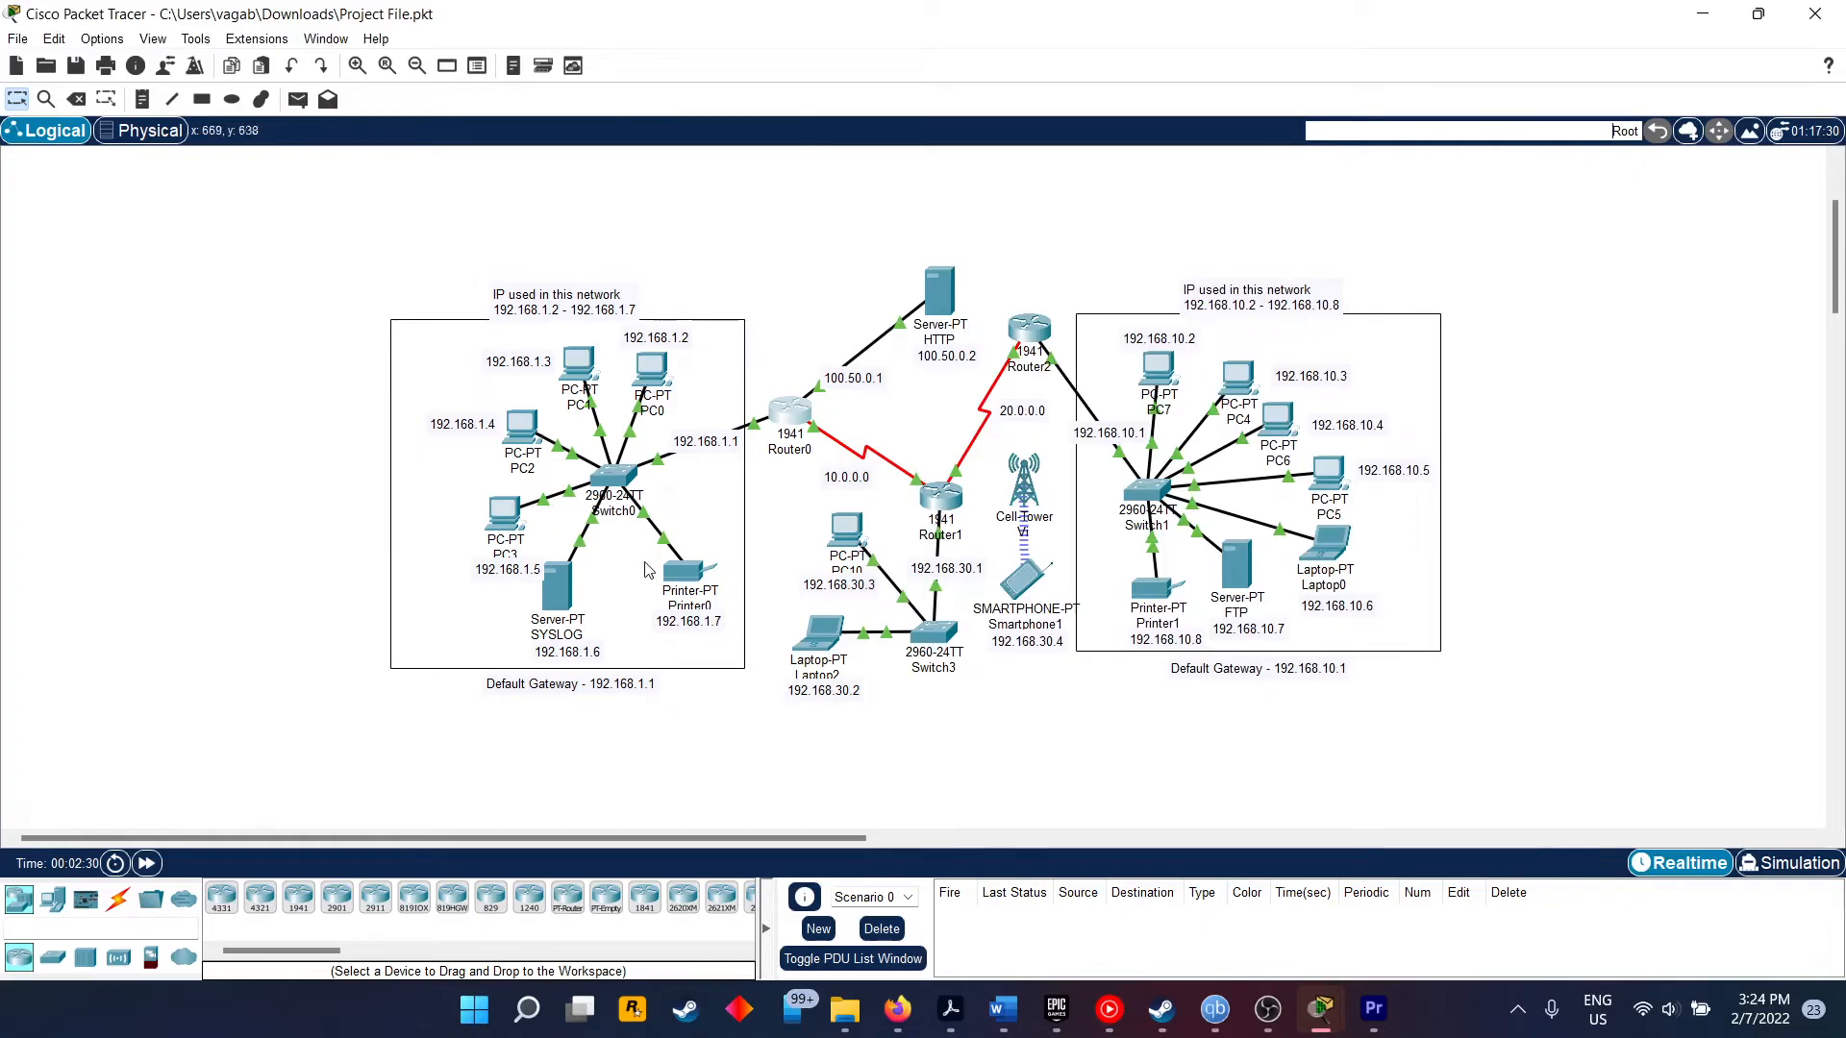
pyautogui.moveTo(785, 532)
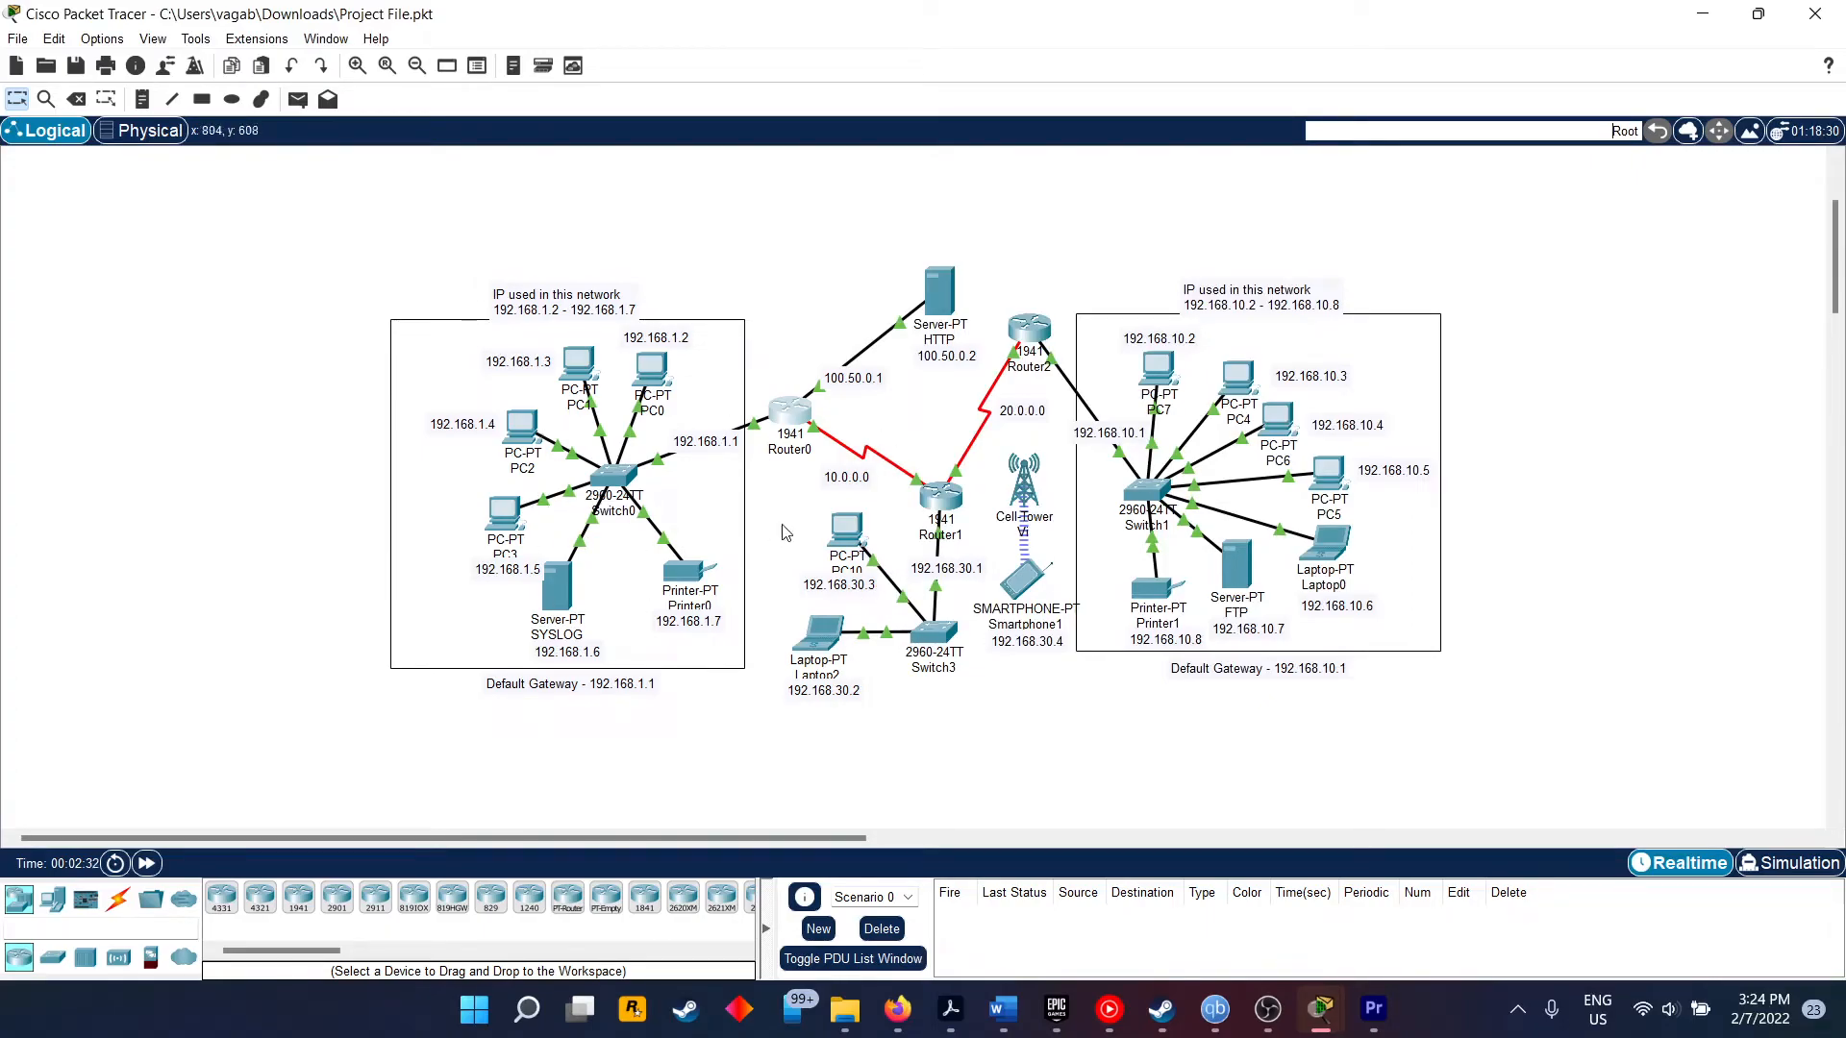
pyautogui.moveTo(554, 579)
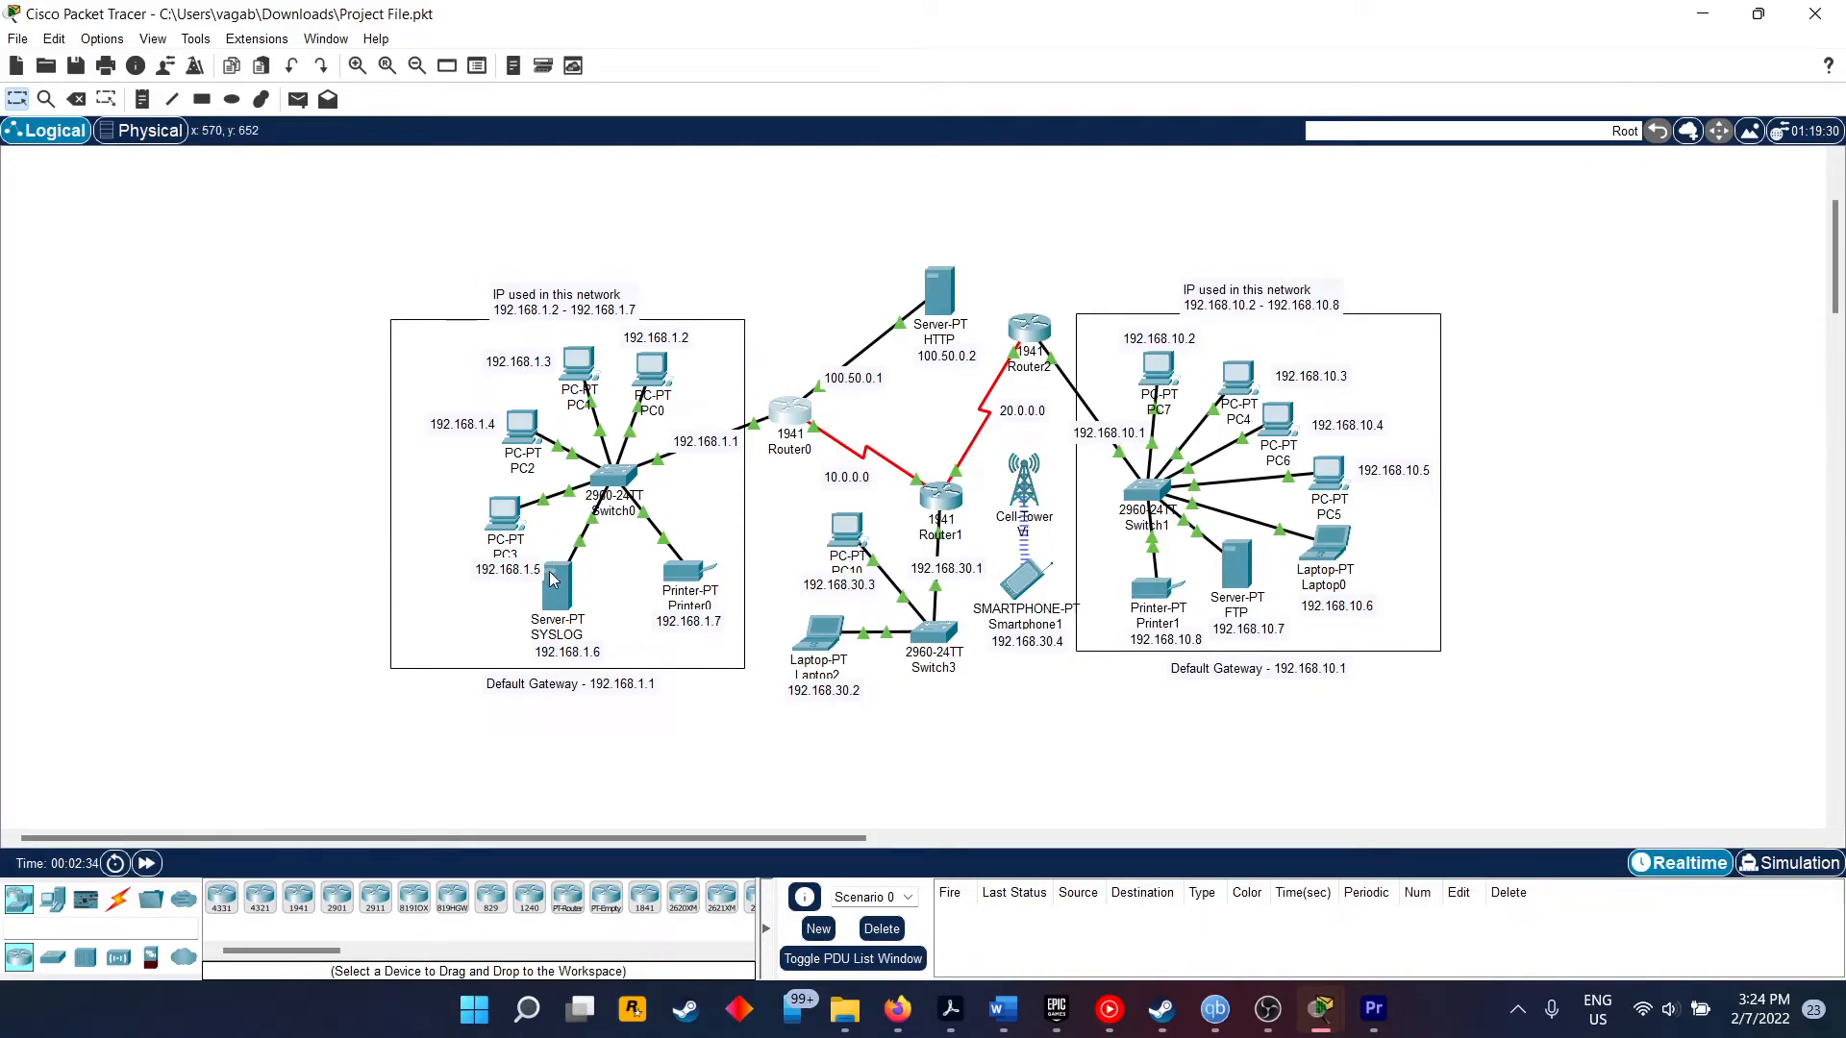
pyautogui.moveTo(555, 598)
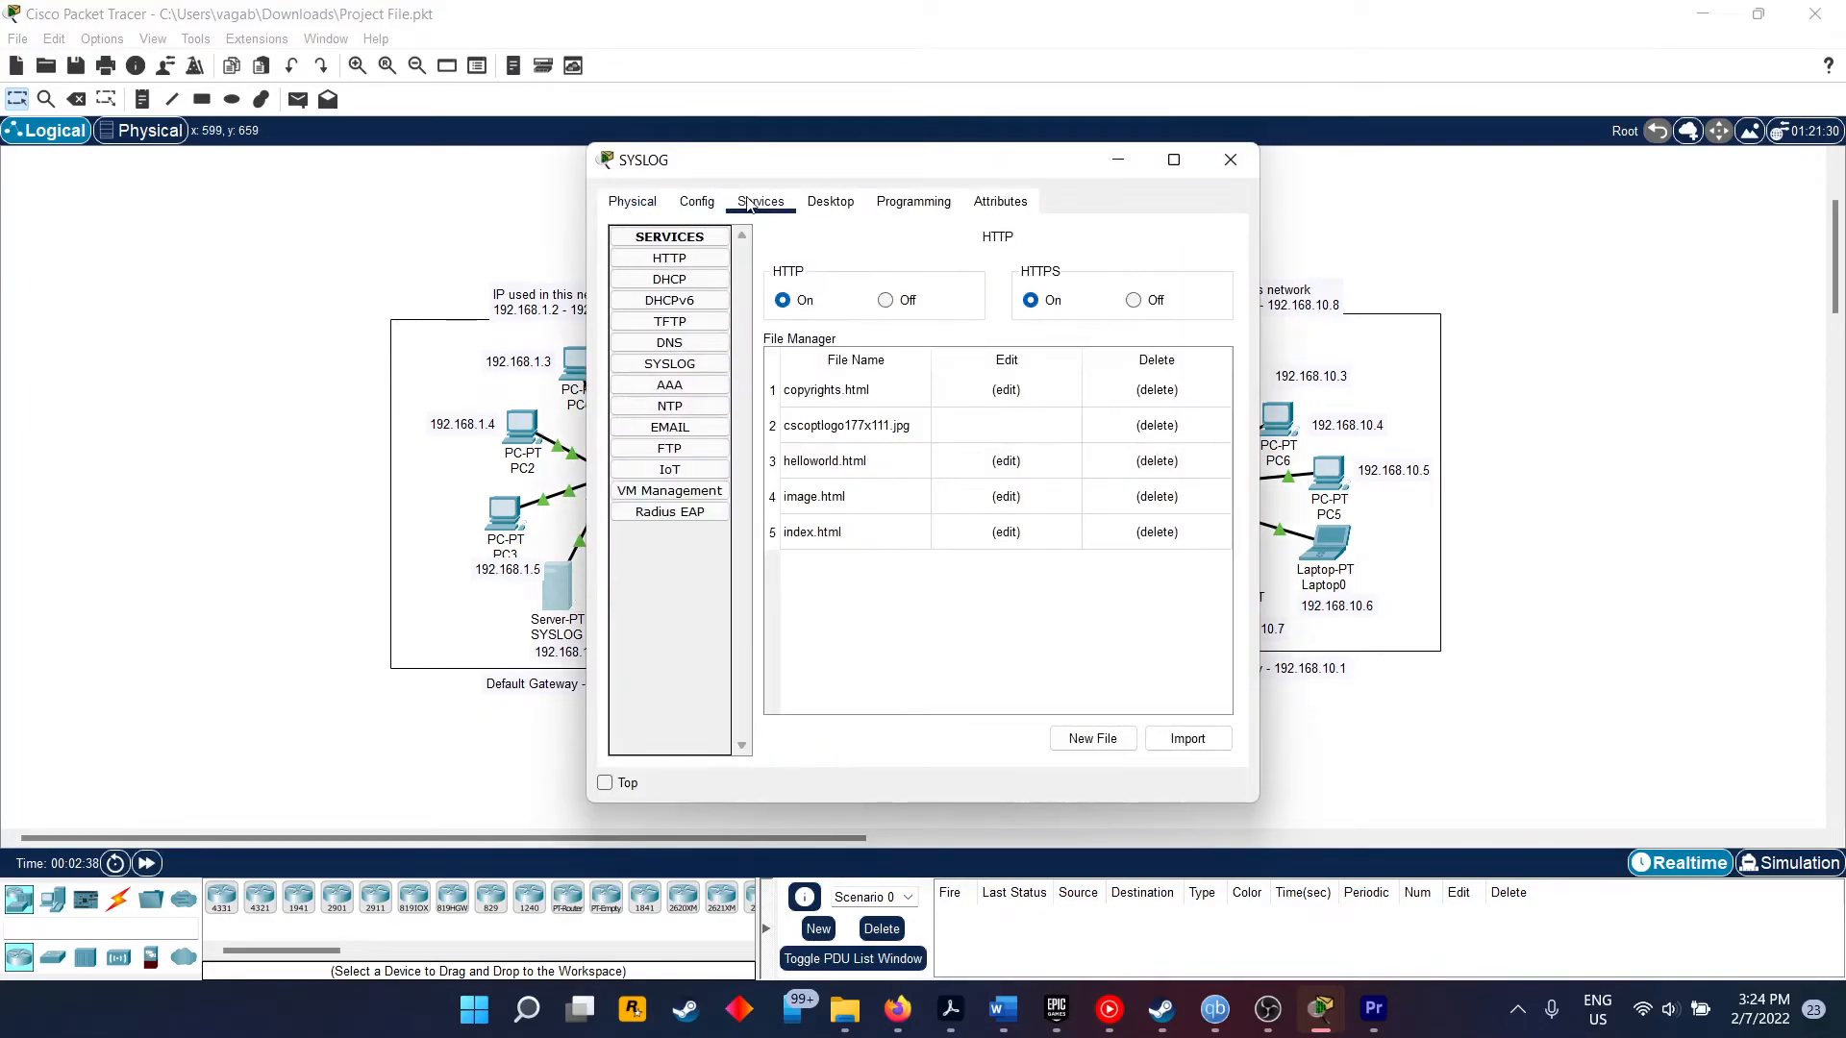
# Step: Review the seven IPS signature alerts from 192.168.1.1 in SYSLOG's log, then close the server
pyautogui.click(669, 364)
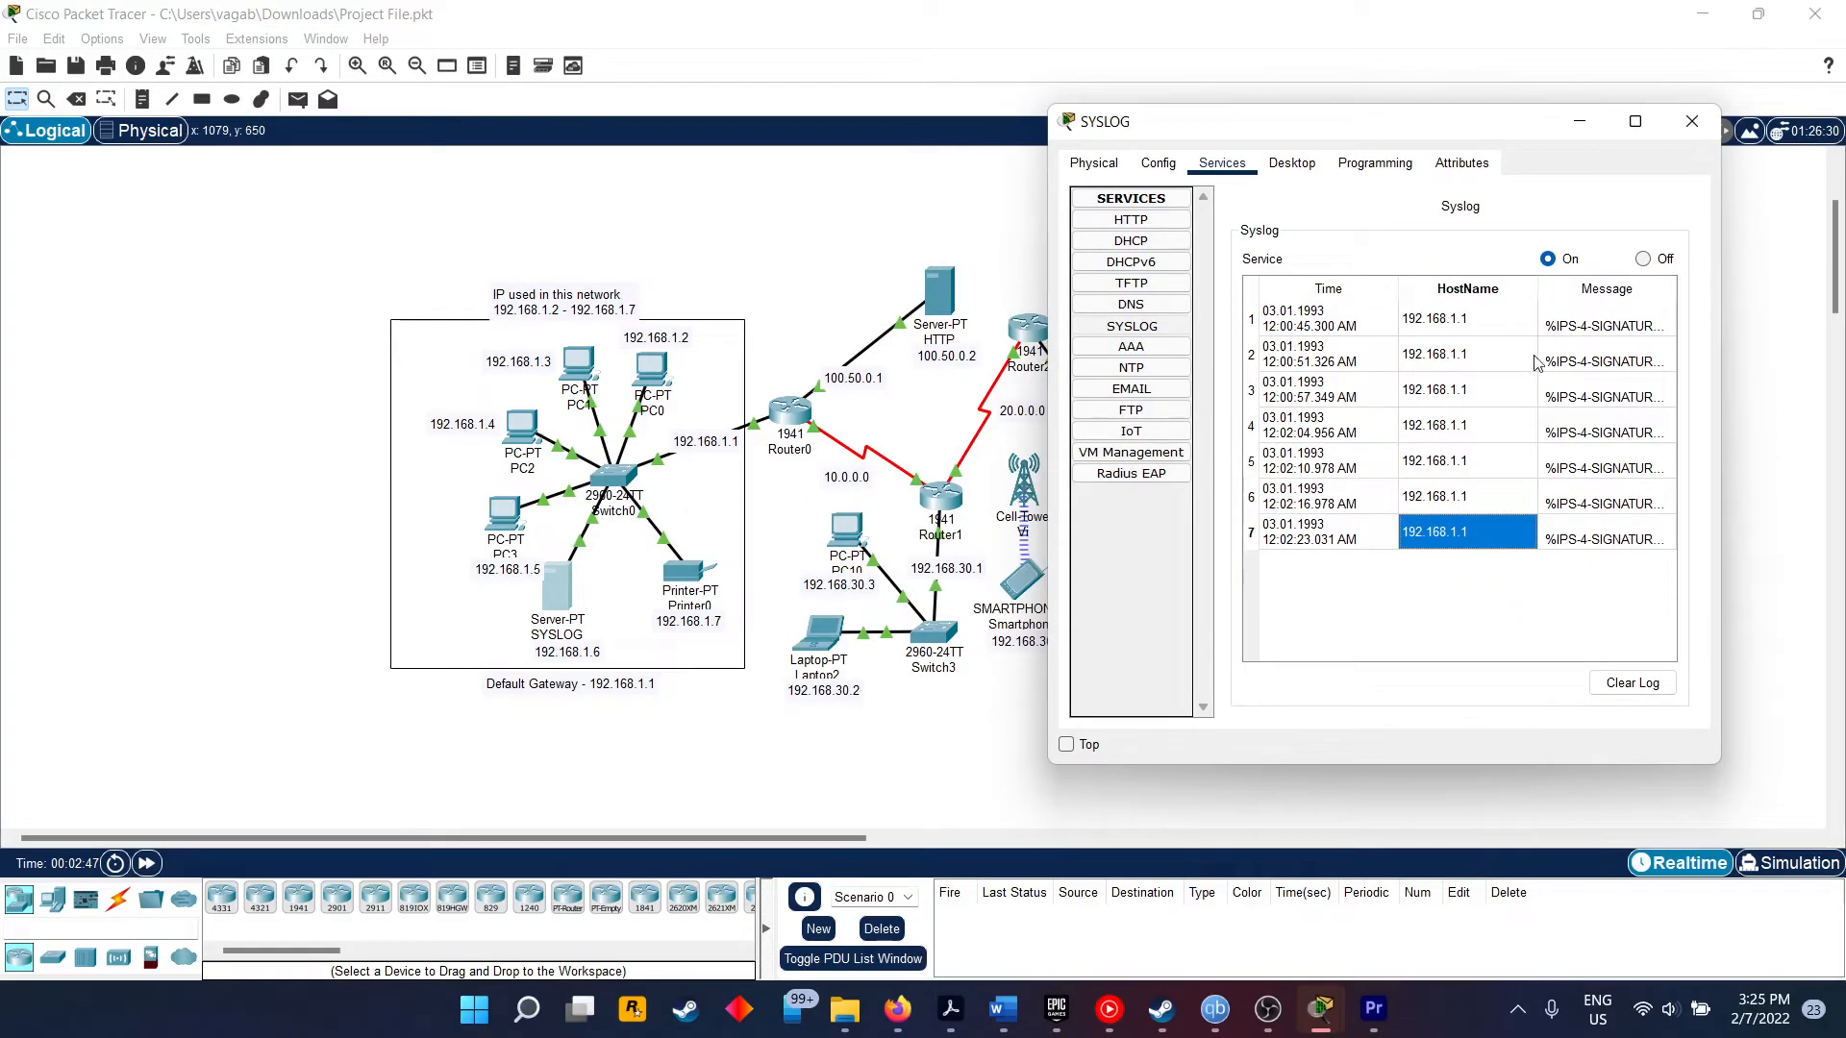
pyautogui.moveTo(1633, 682)
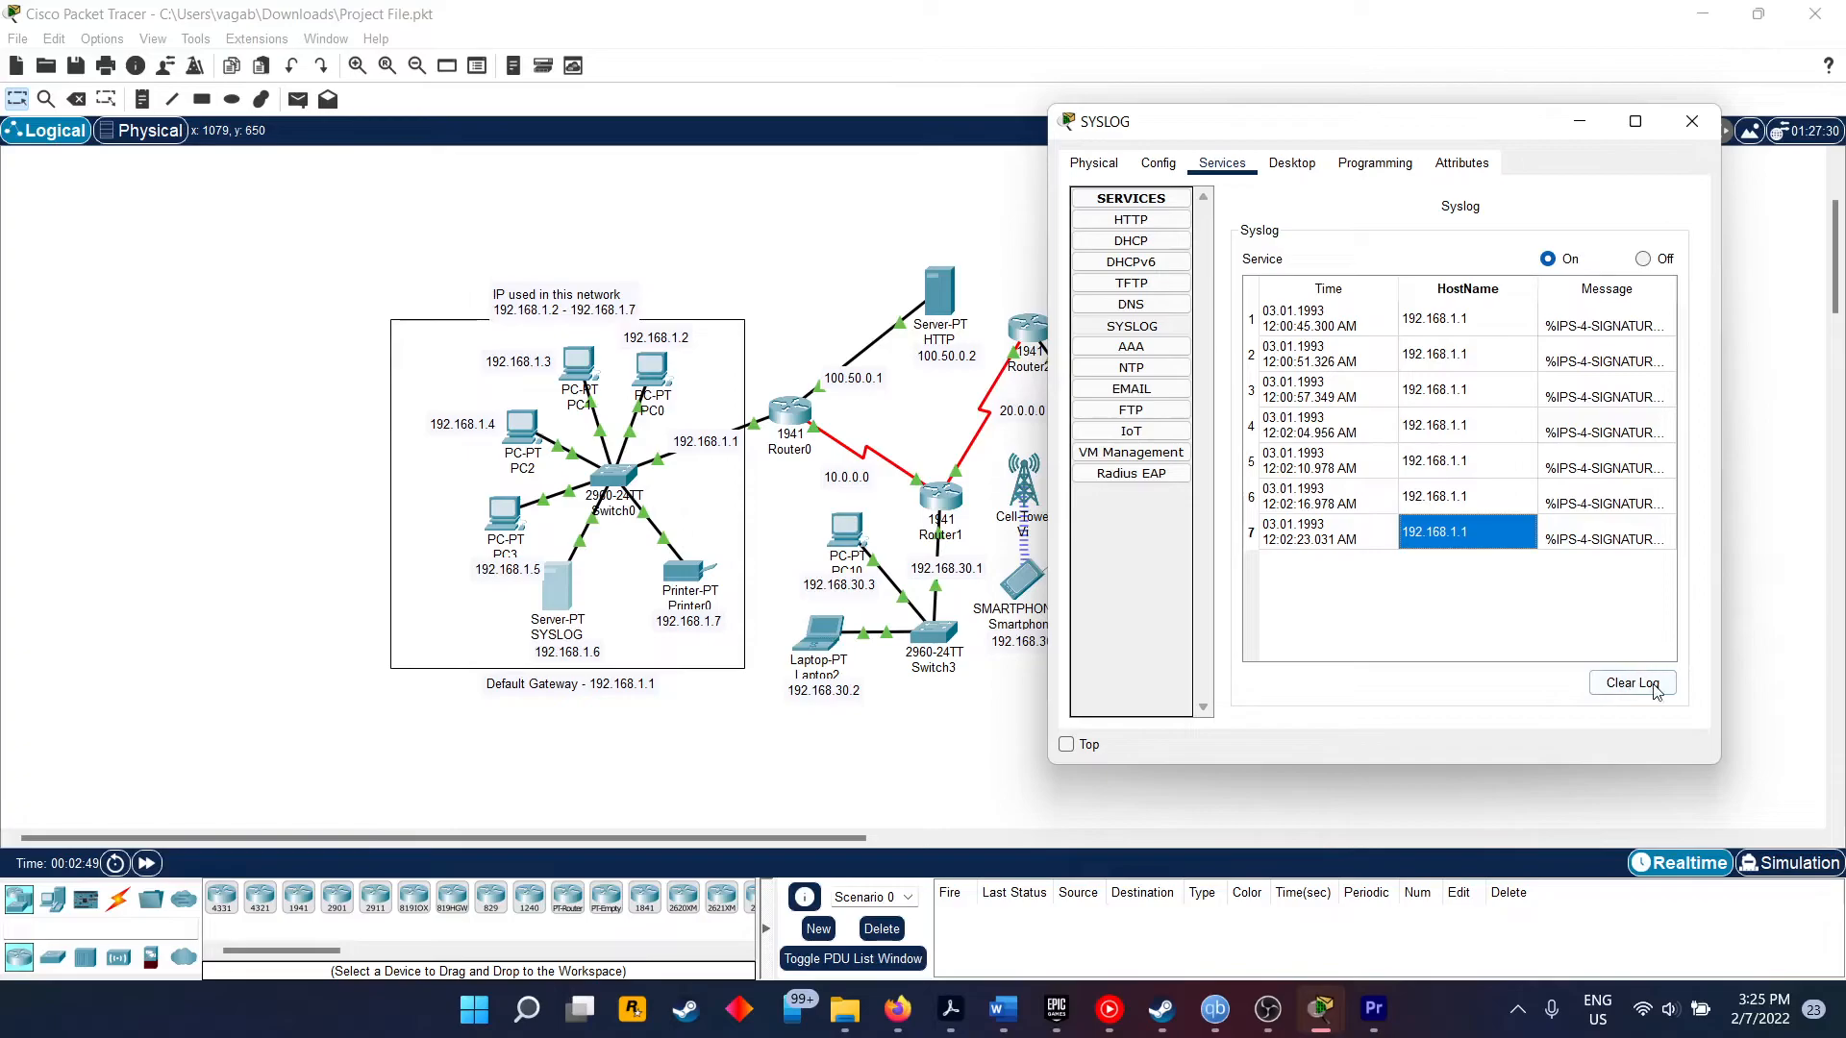
pyautogui.click(1603, 319)
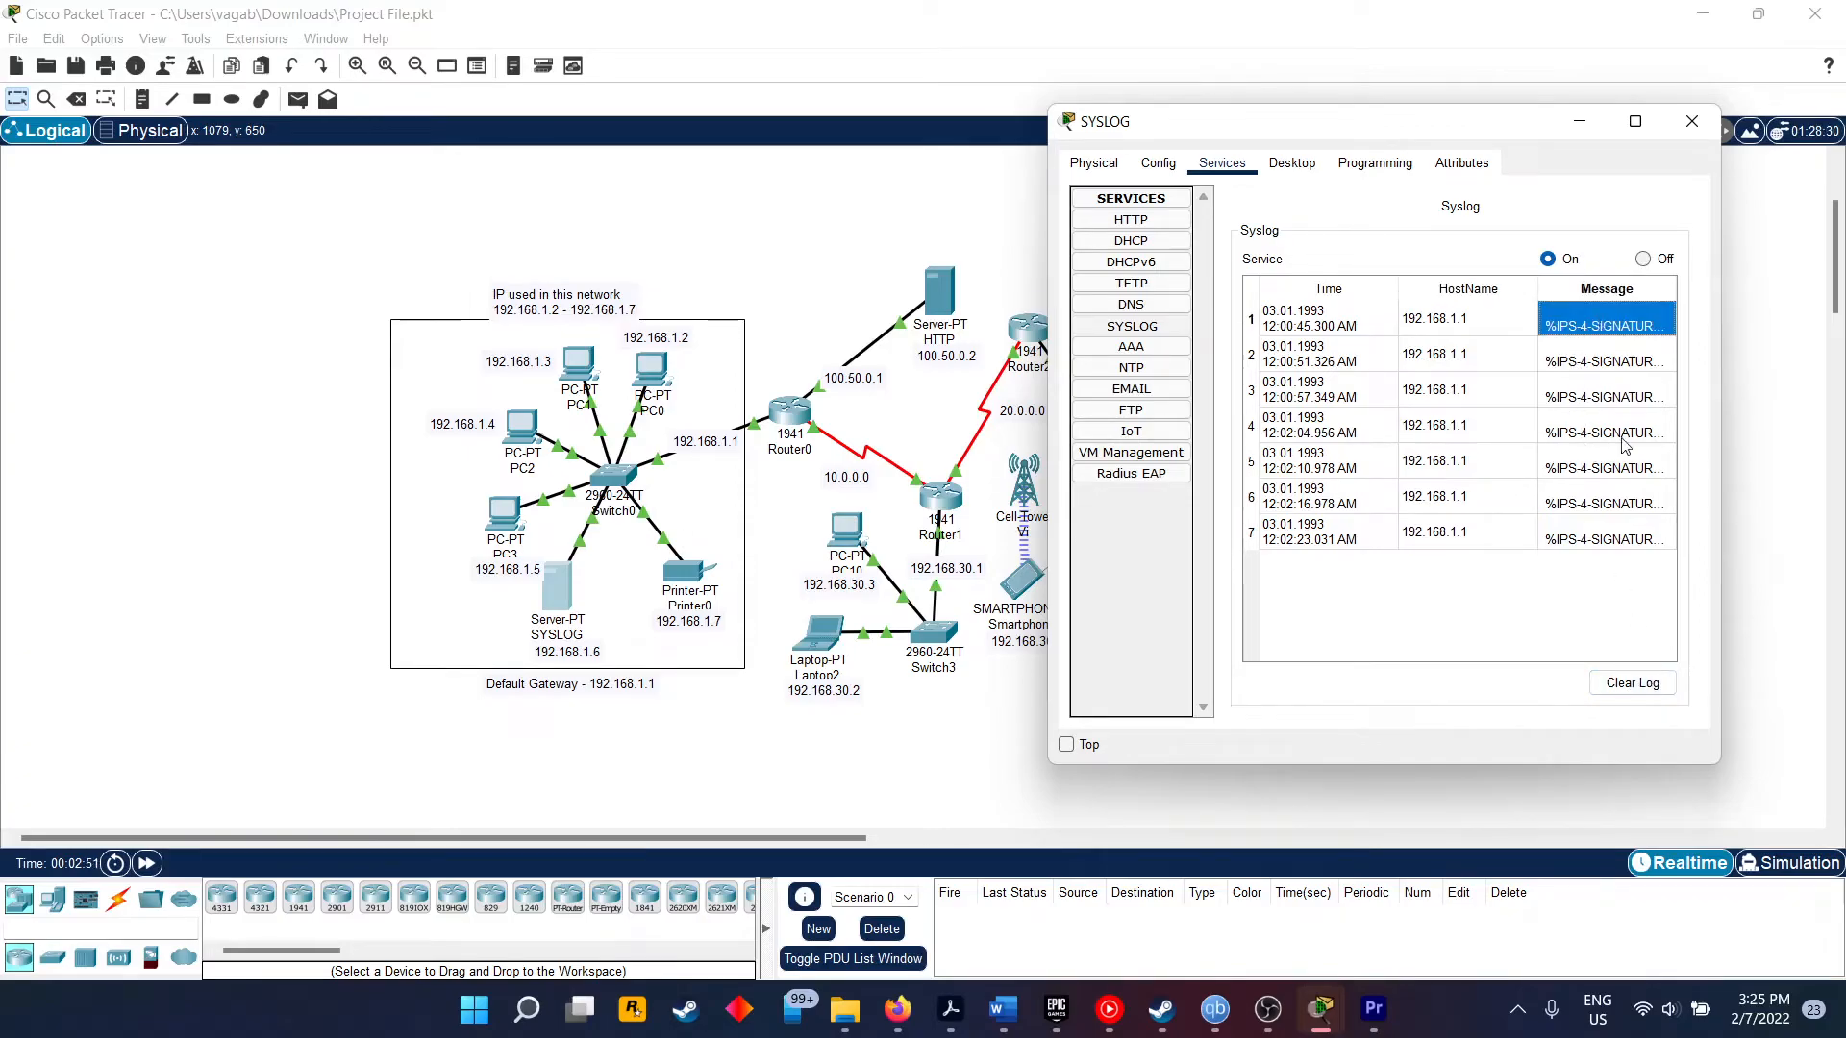
pyautogui.click(1604, 530)
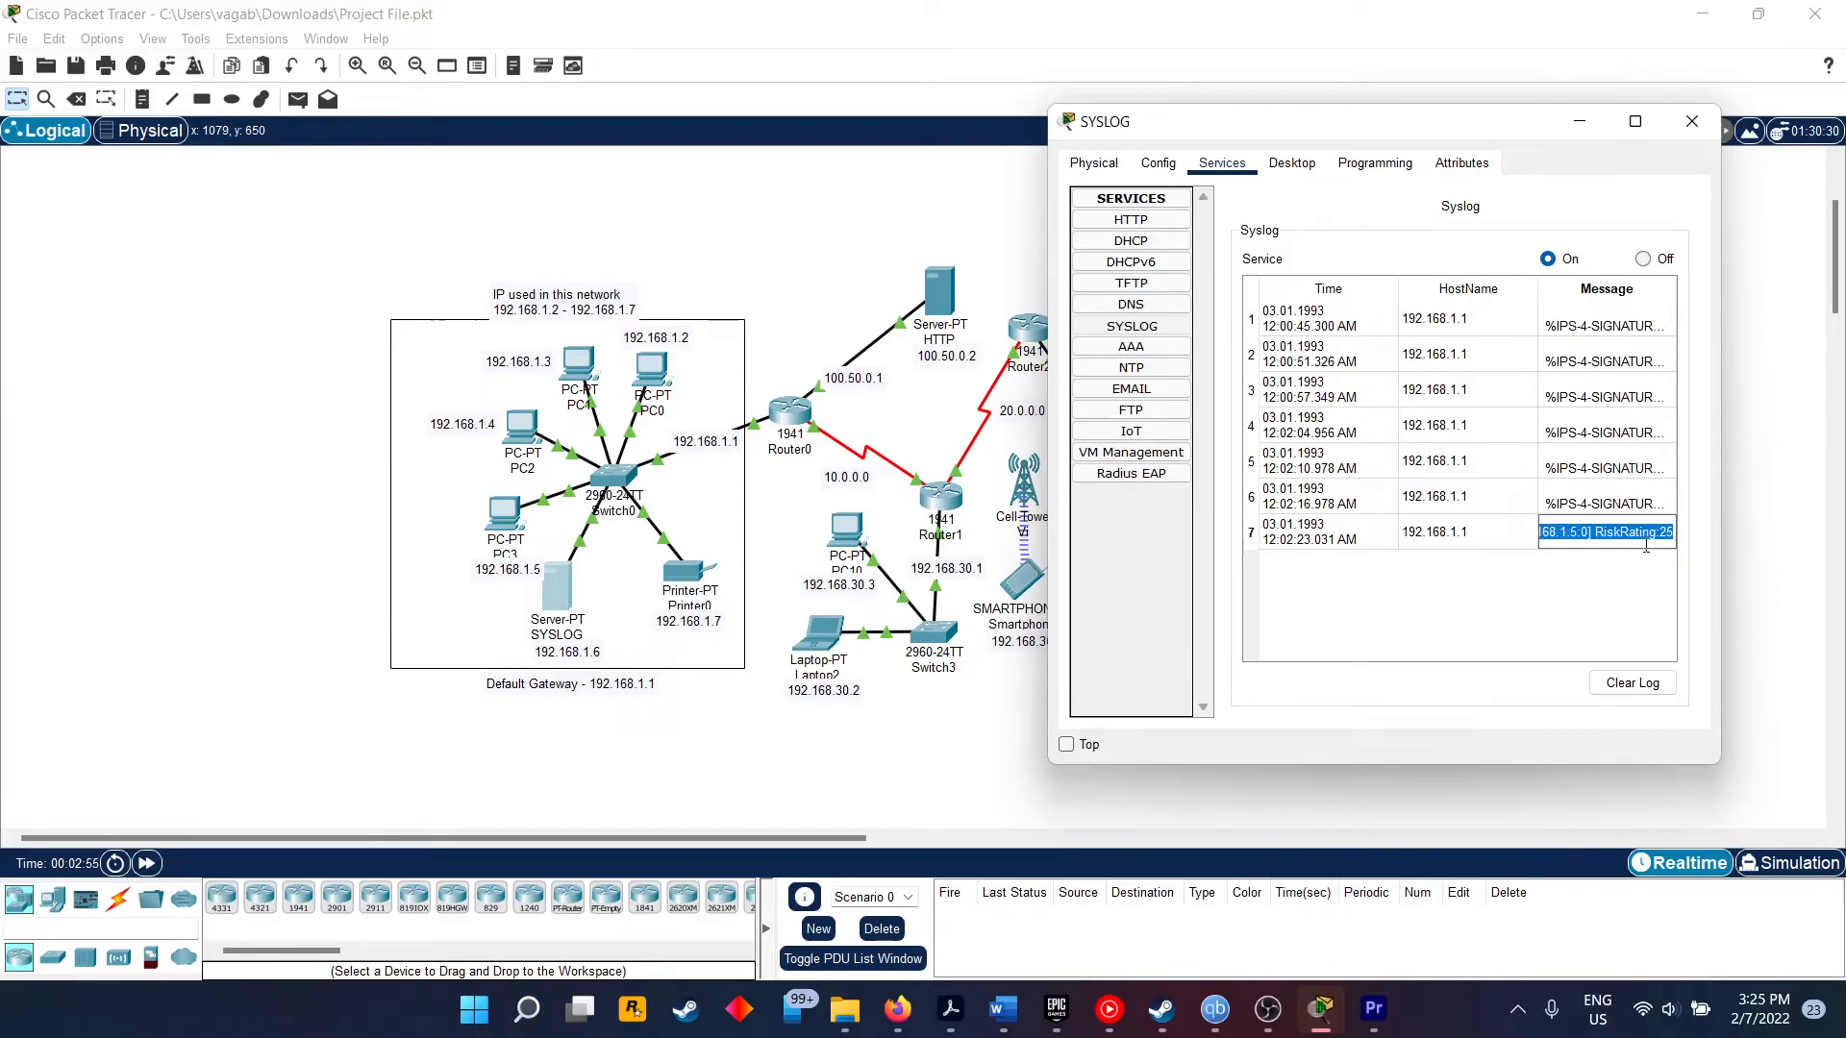
pyautogui.moveTo(1157, 839)
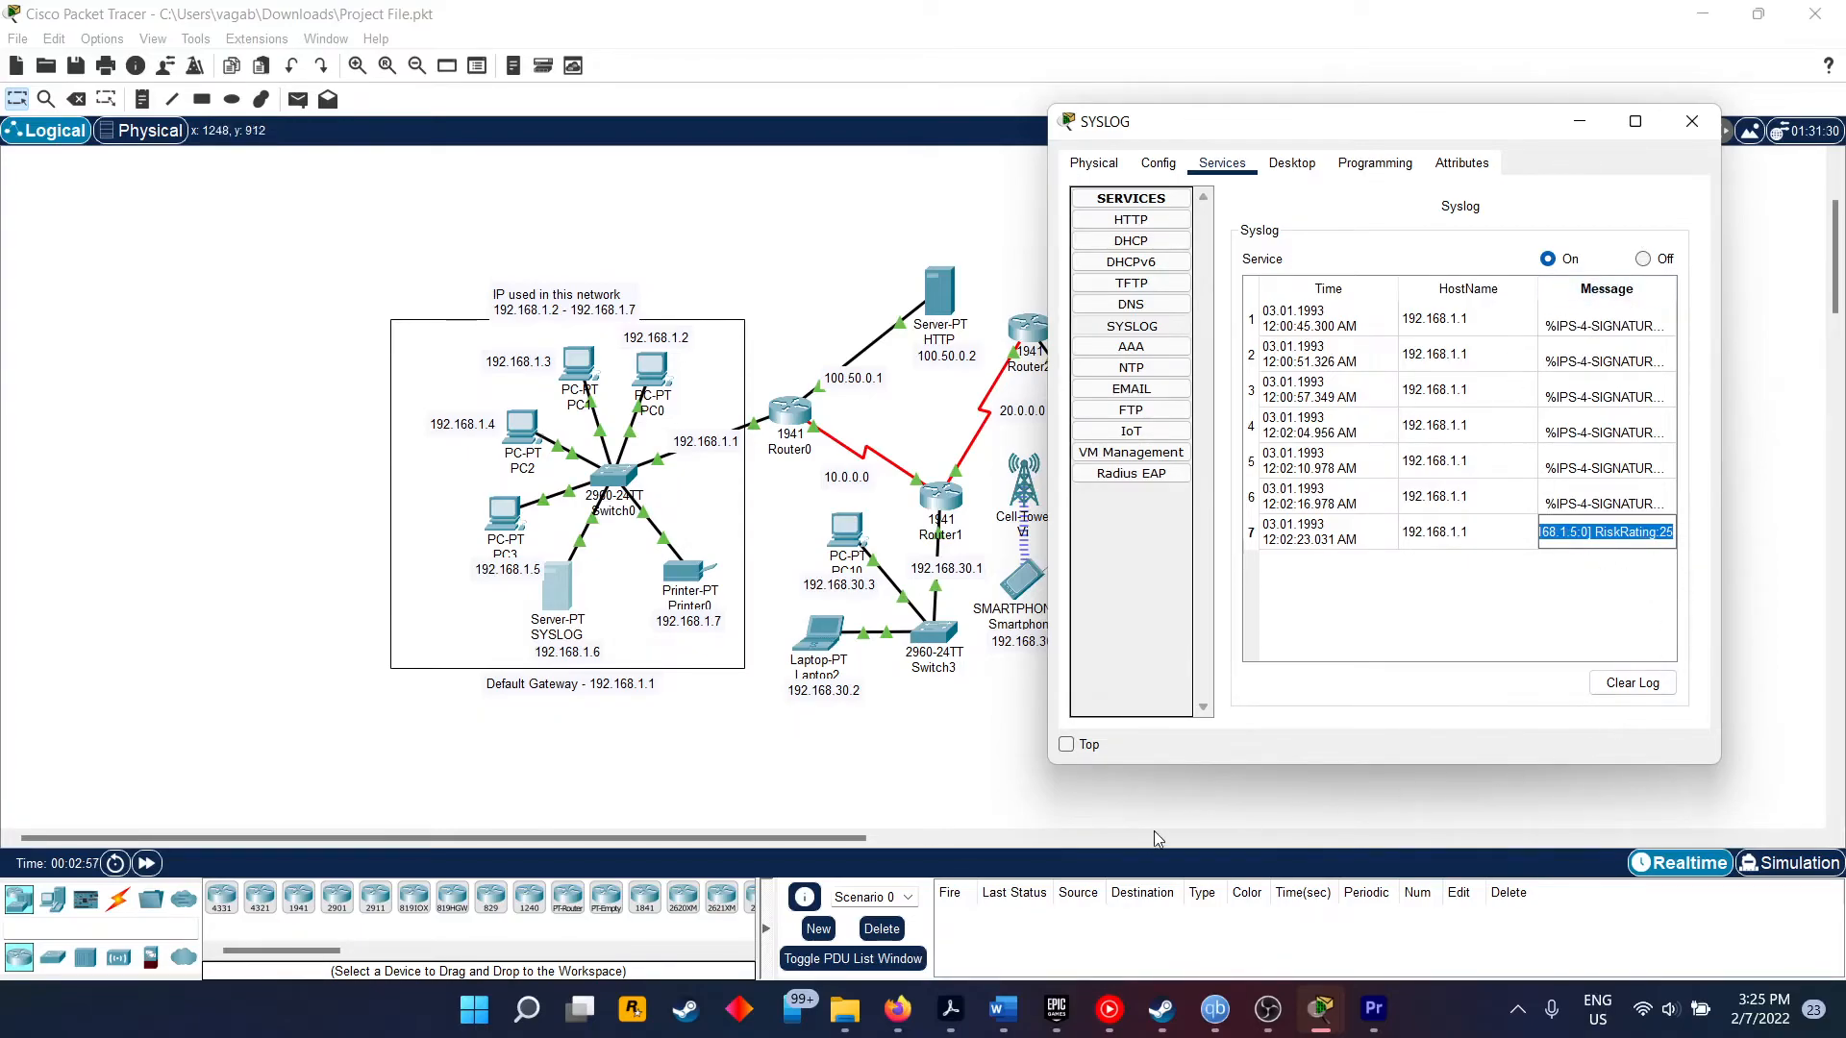
pyautogui.click(1692, 121)
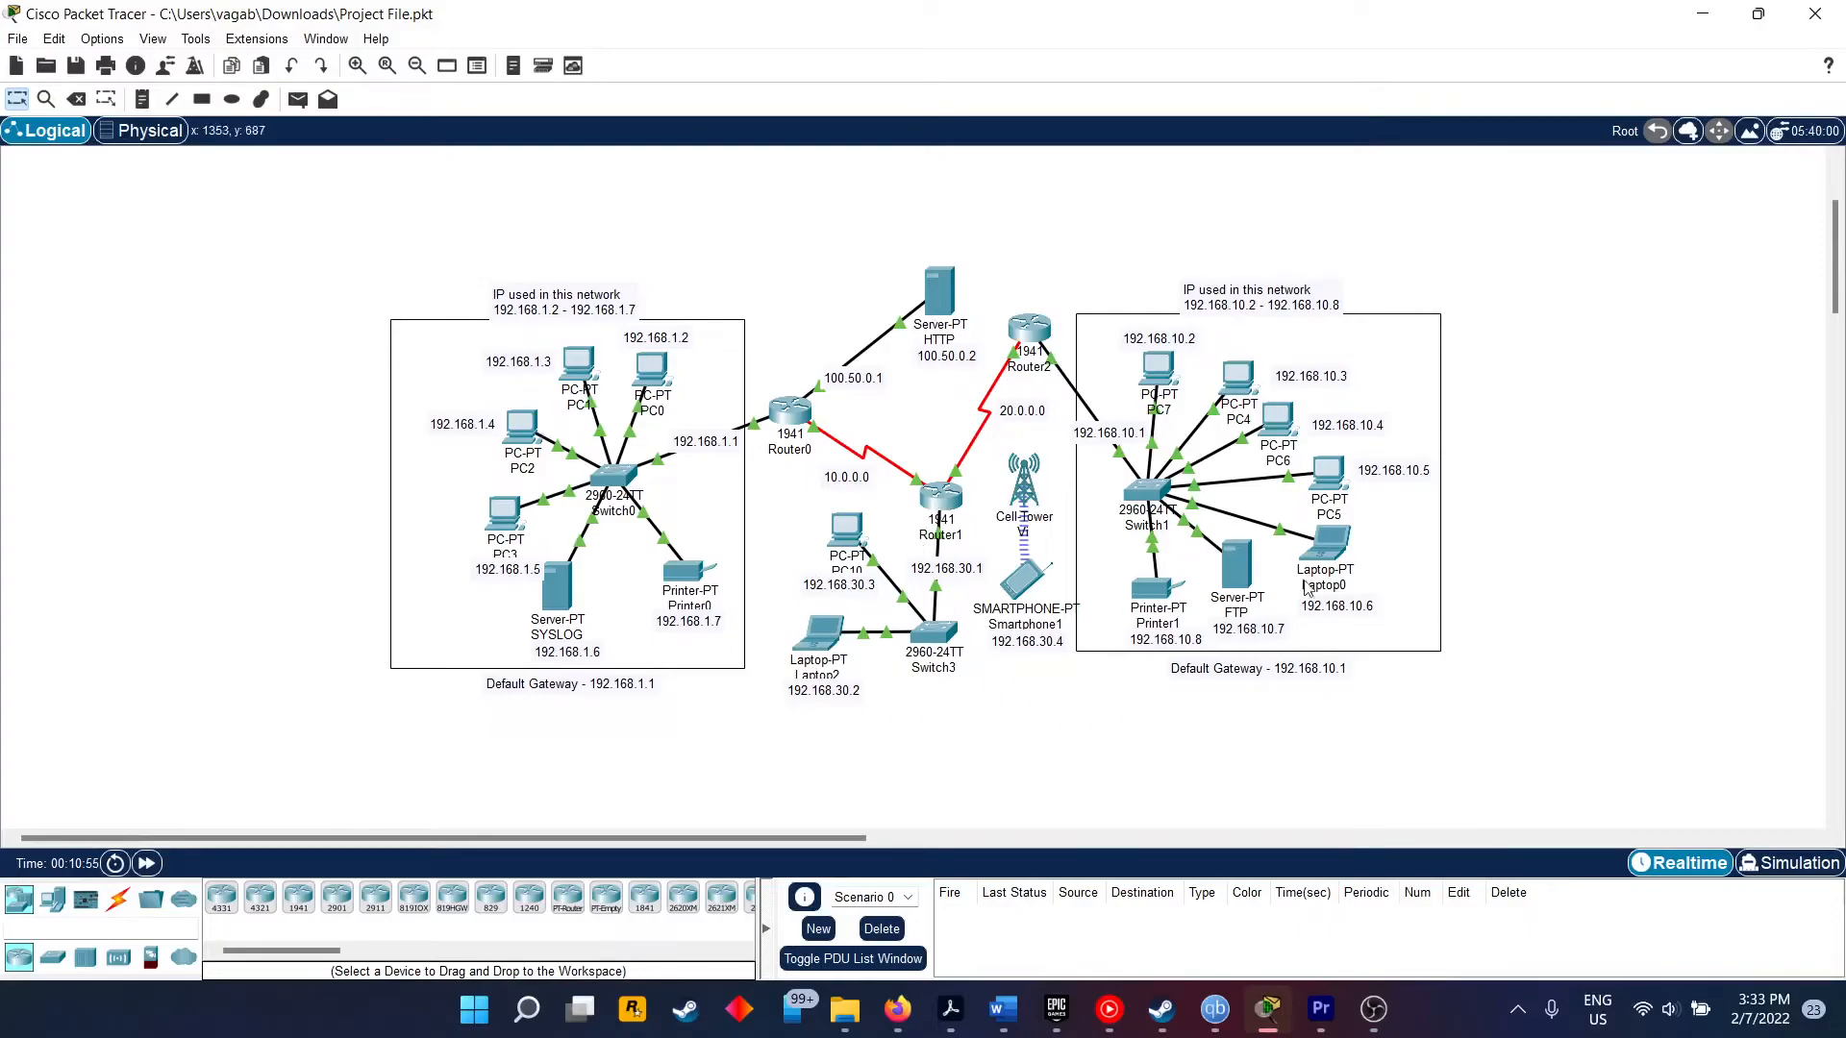
pyautogui.moveTo(1181, 657)
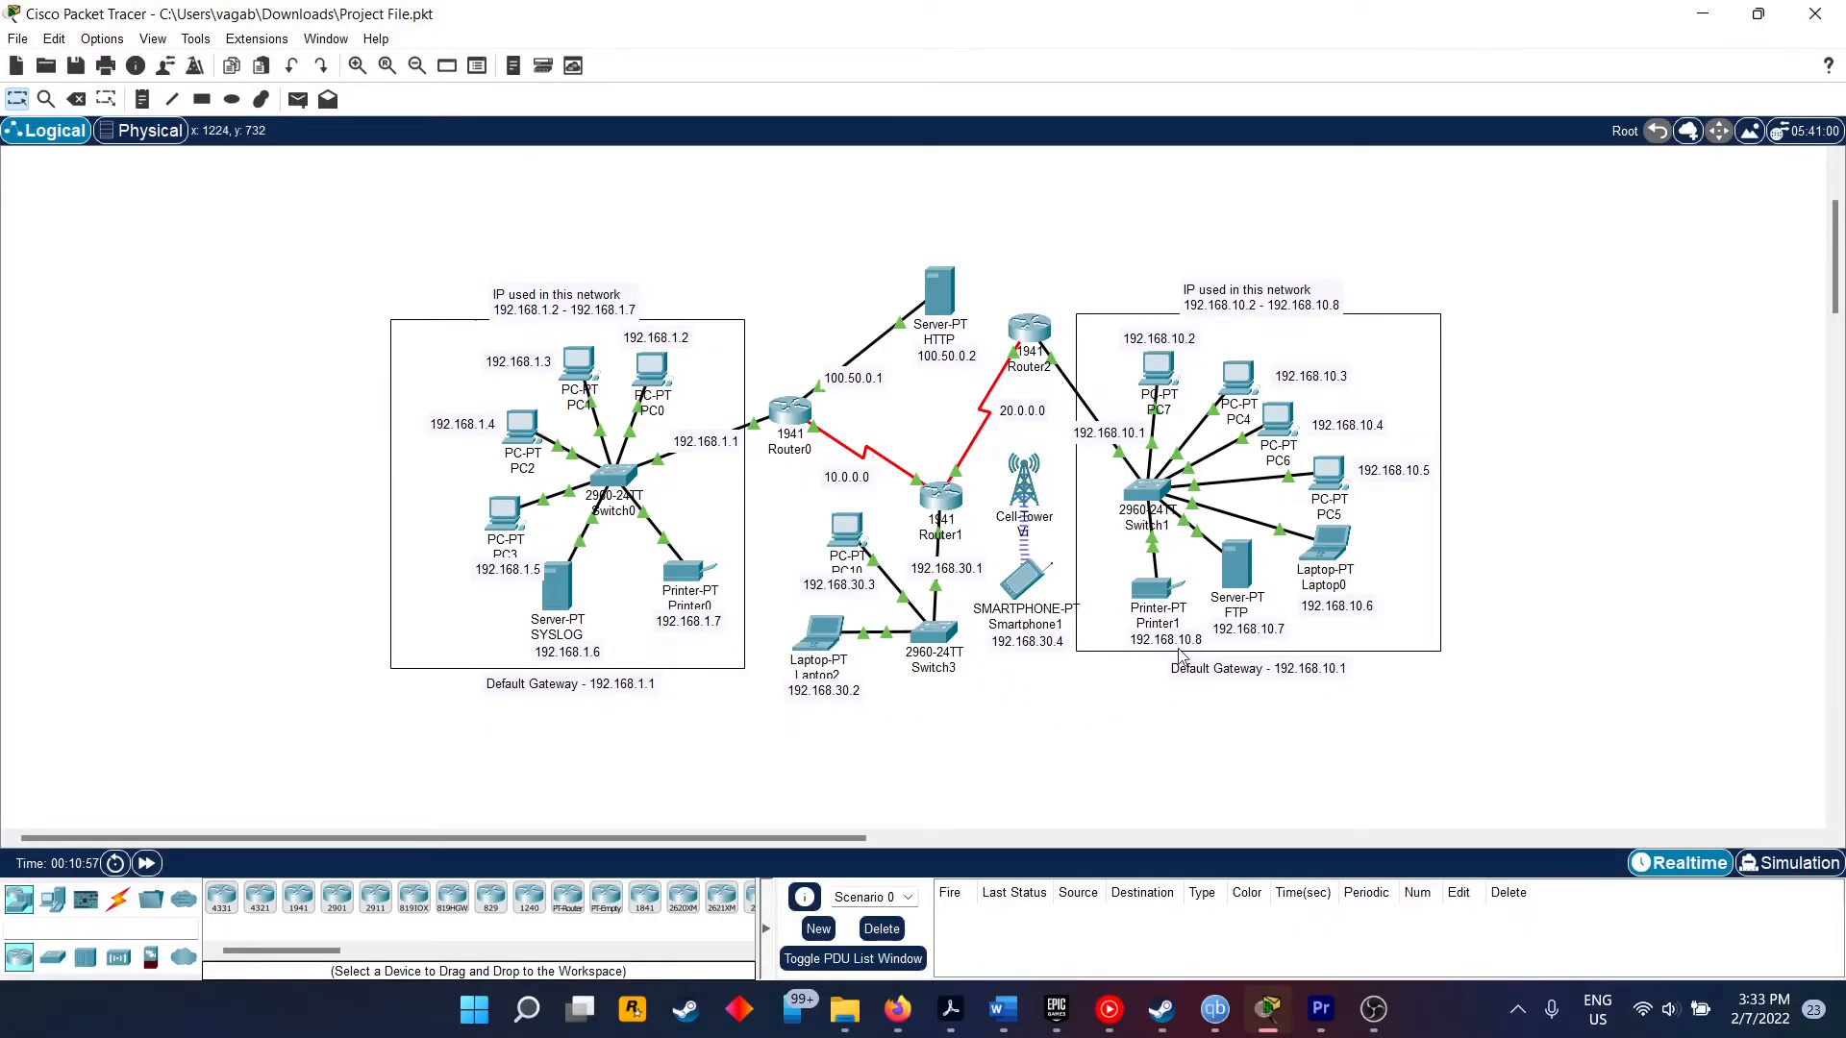
pyautogui.moveTo(785, 694)
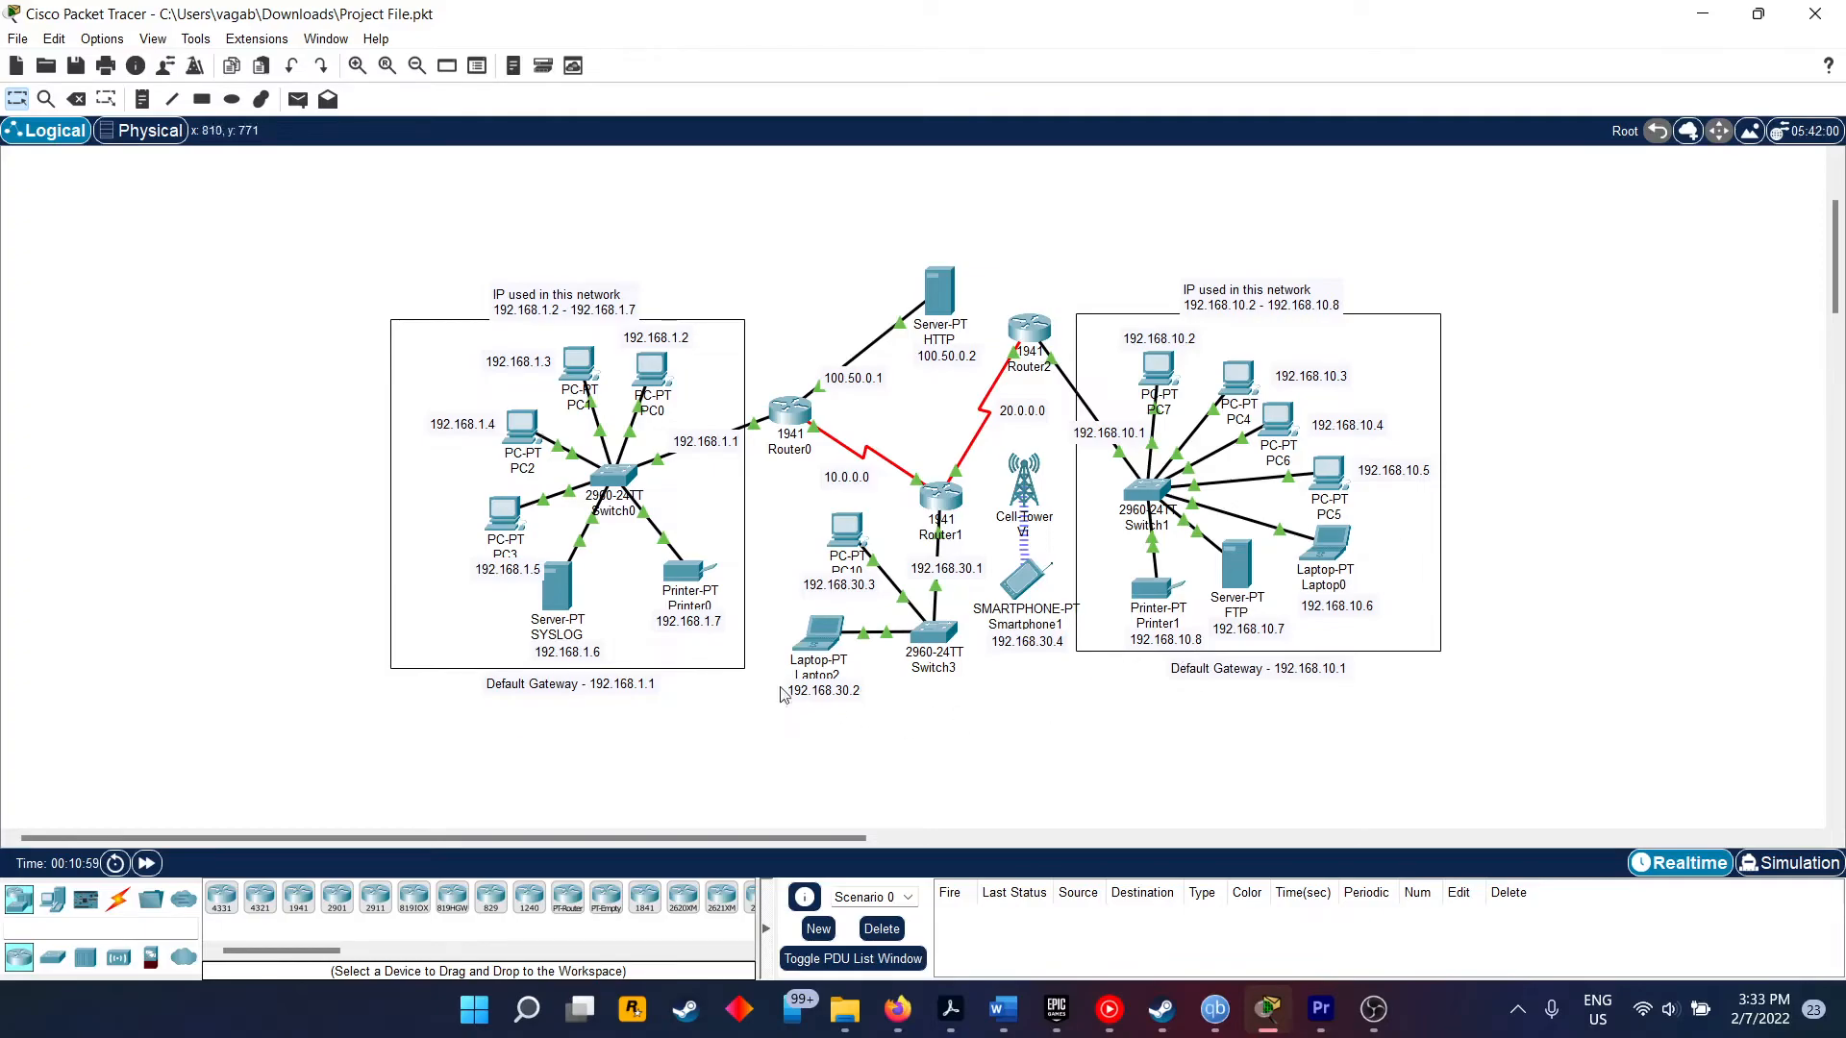
pyautogui.moveTo(1057, 673)
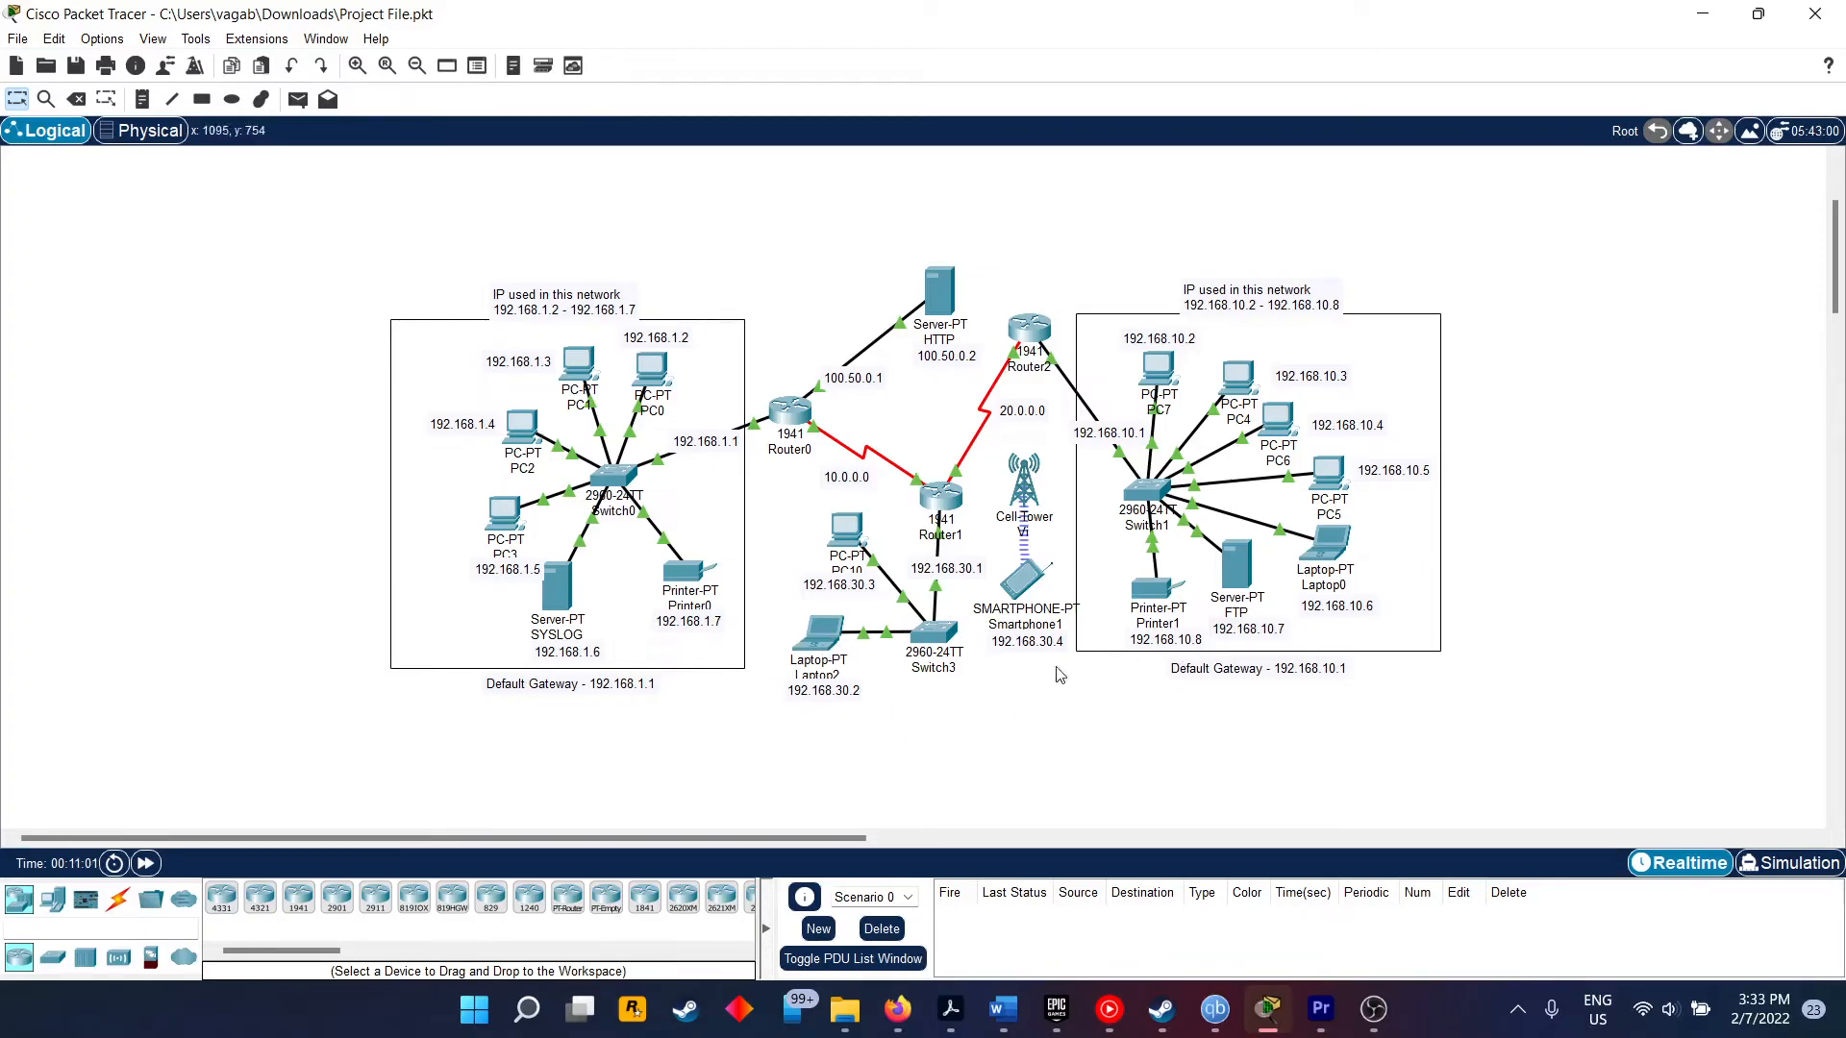
pyautogui.moveTo(831, 639)
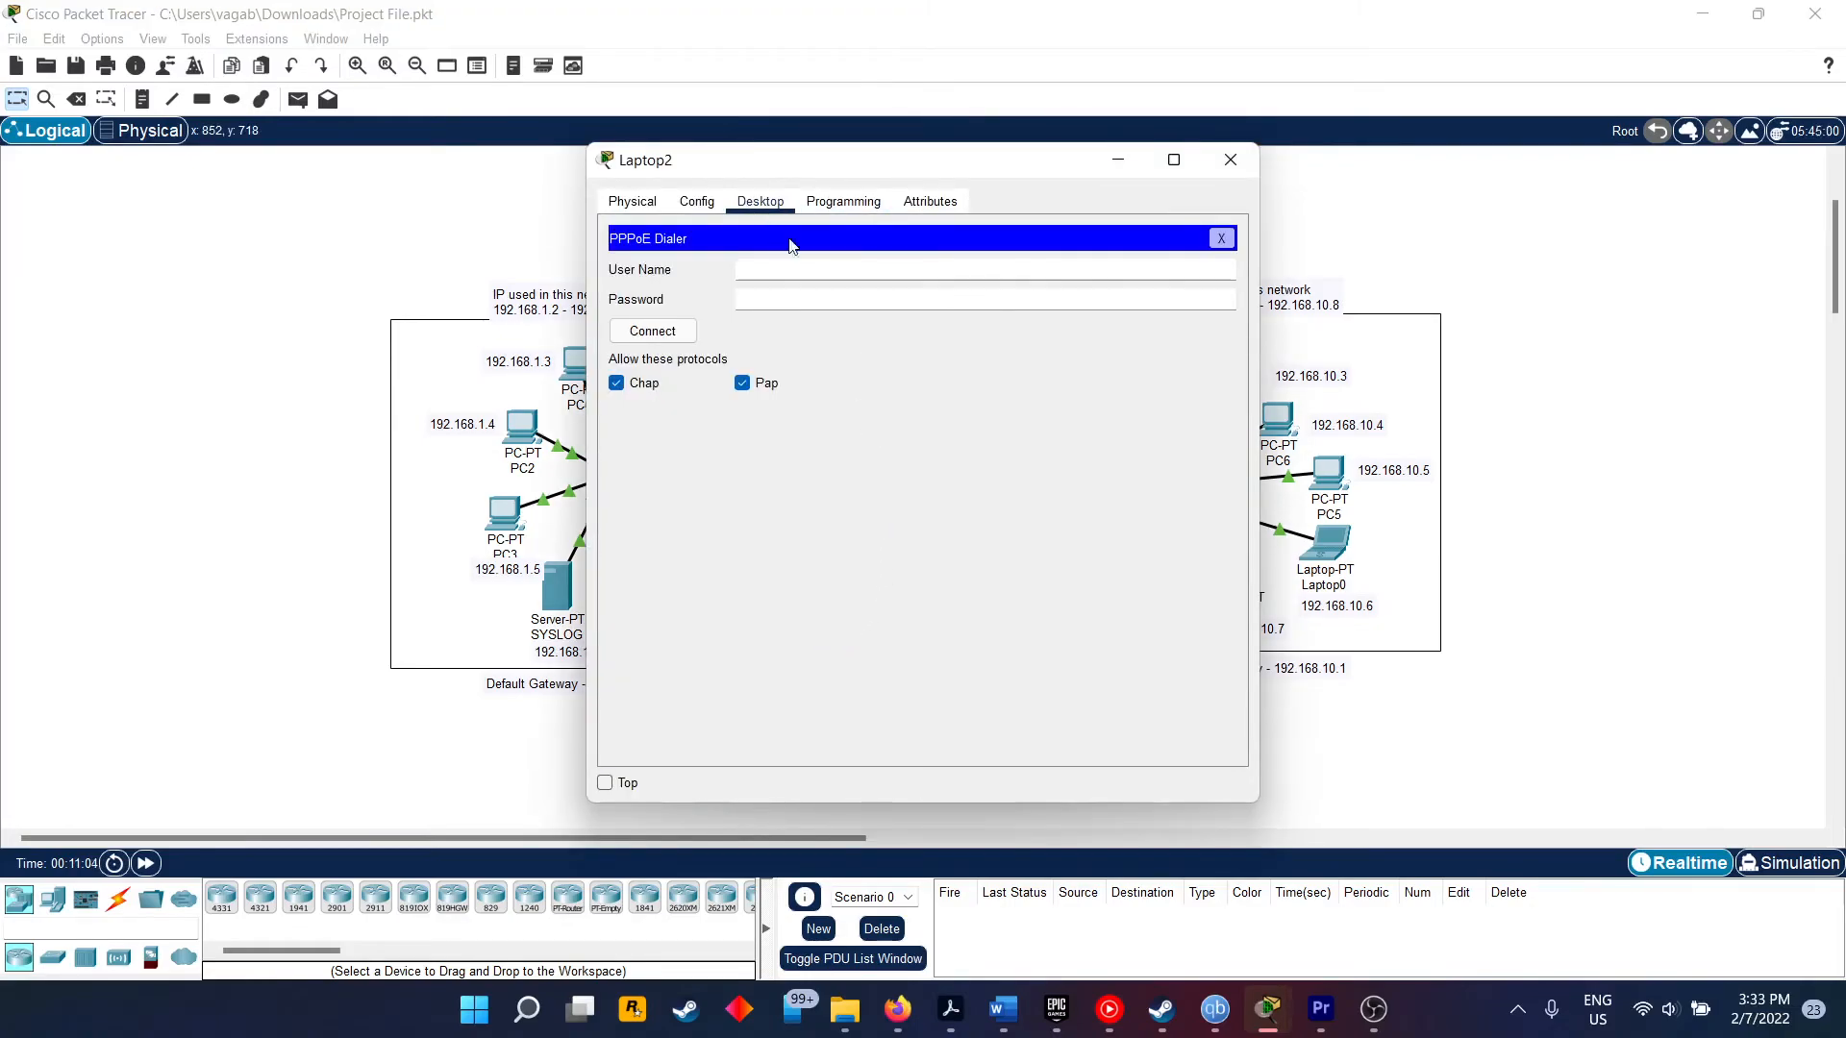
# Step: From Laptop2's command prompt, attempt 'ftp 192.169.10.7' again and see it time out
pyautogui.click(1219, 238)
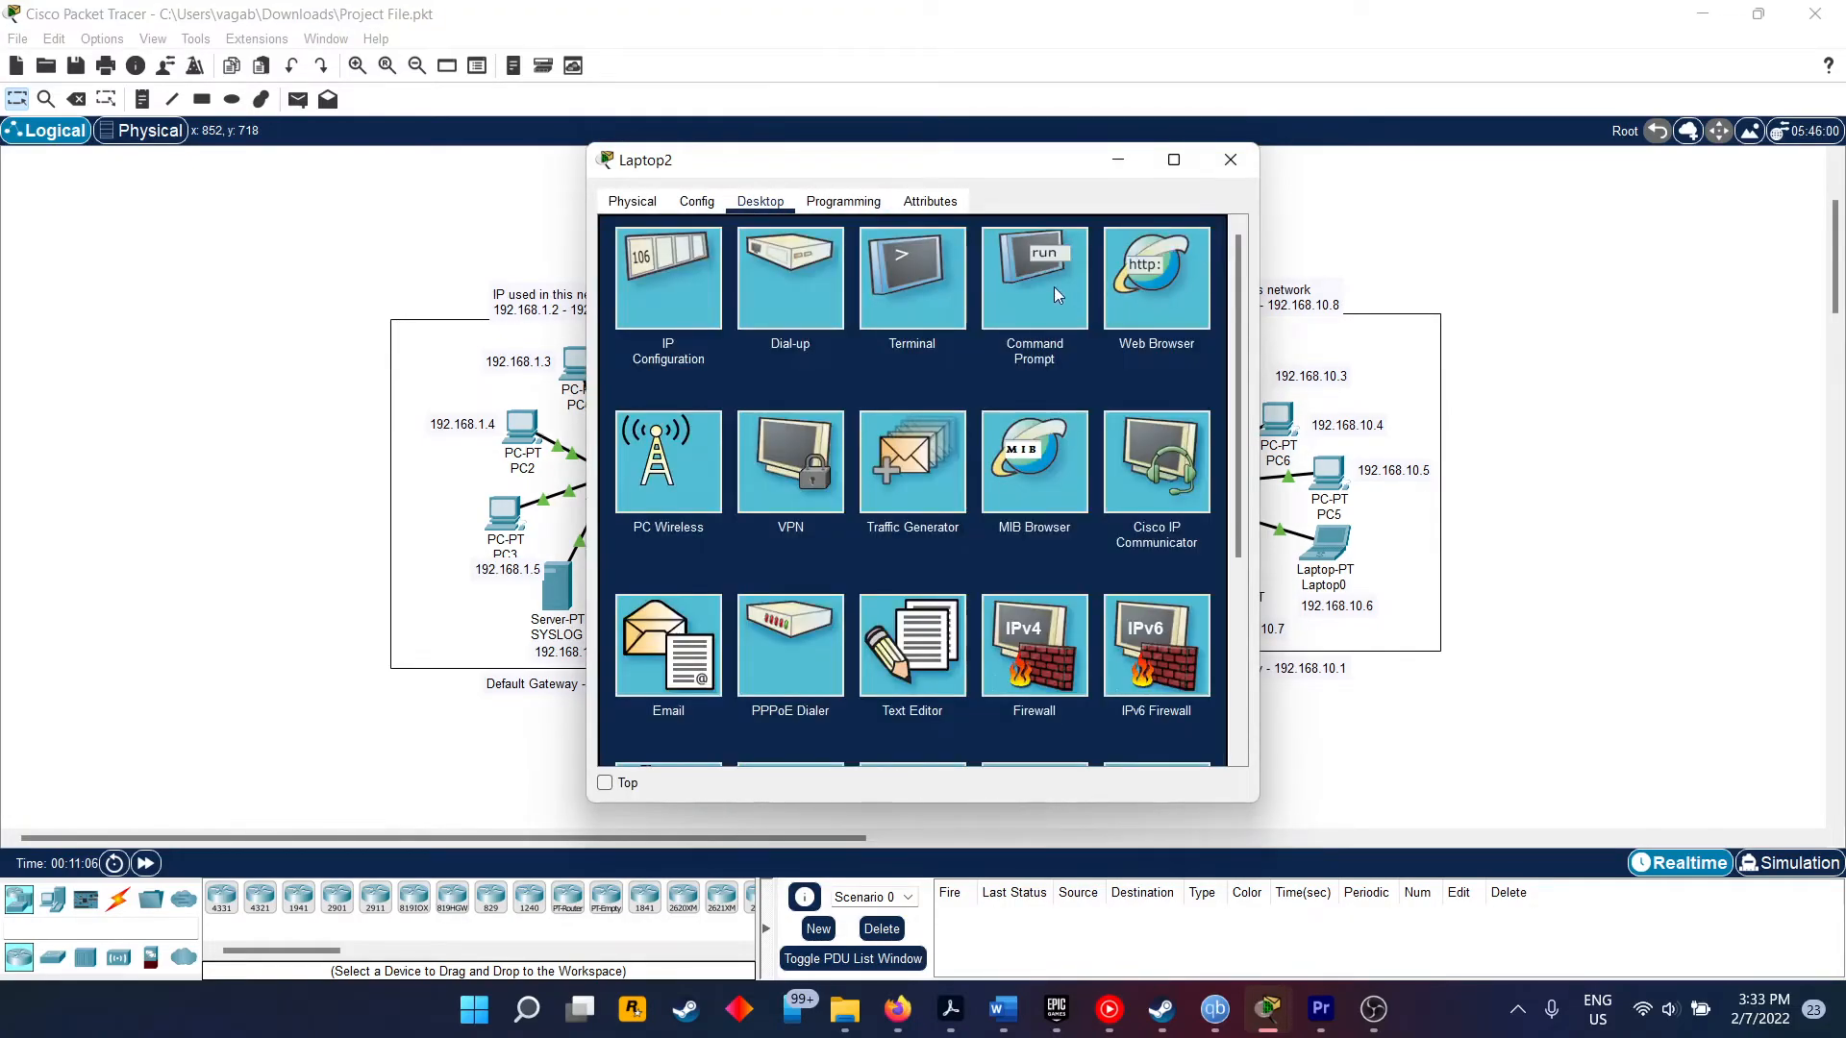
pyautogui.click(1034, 277)
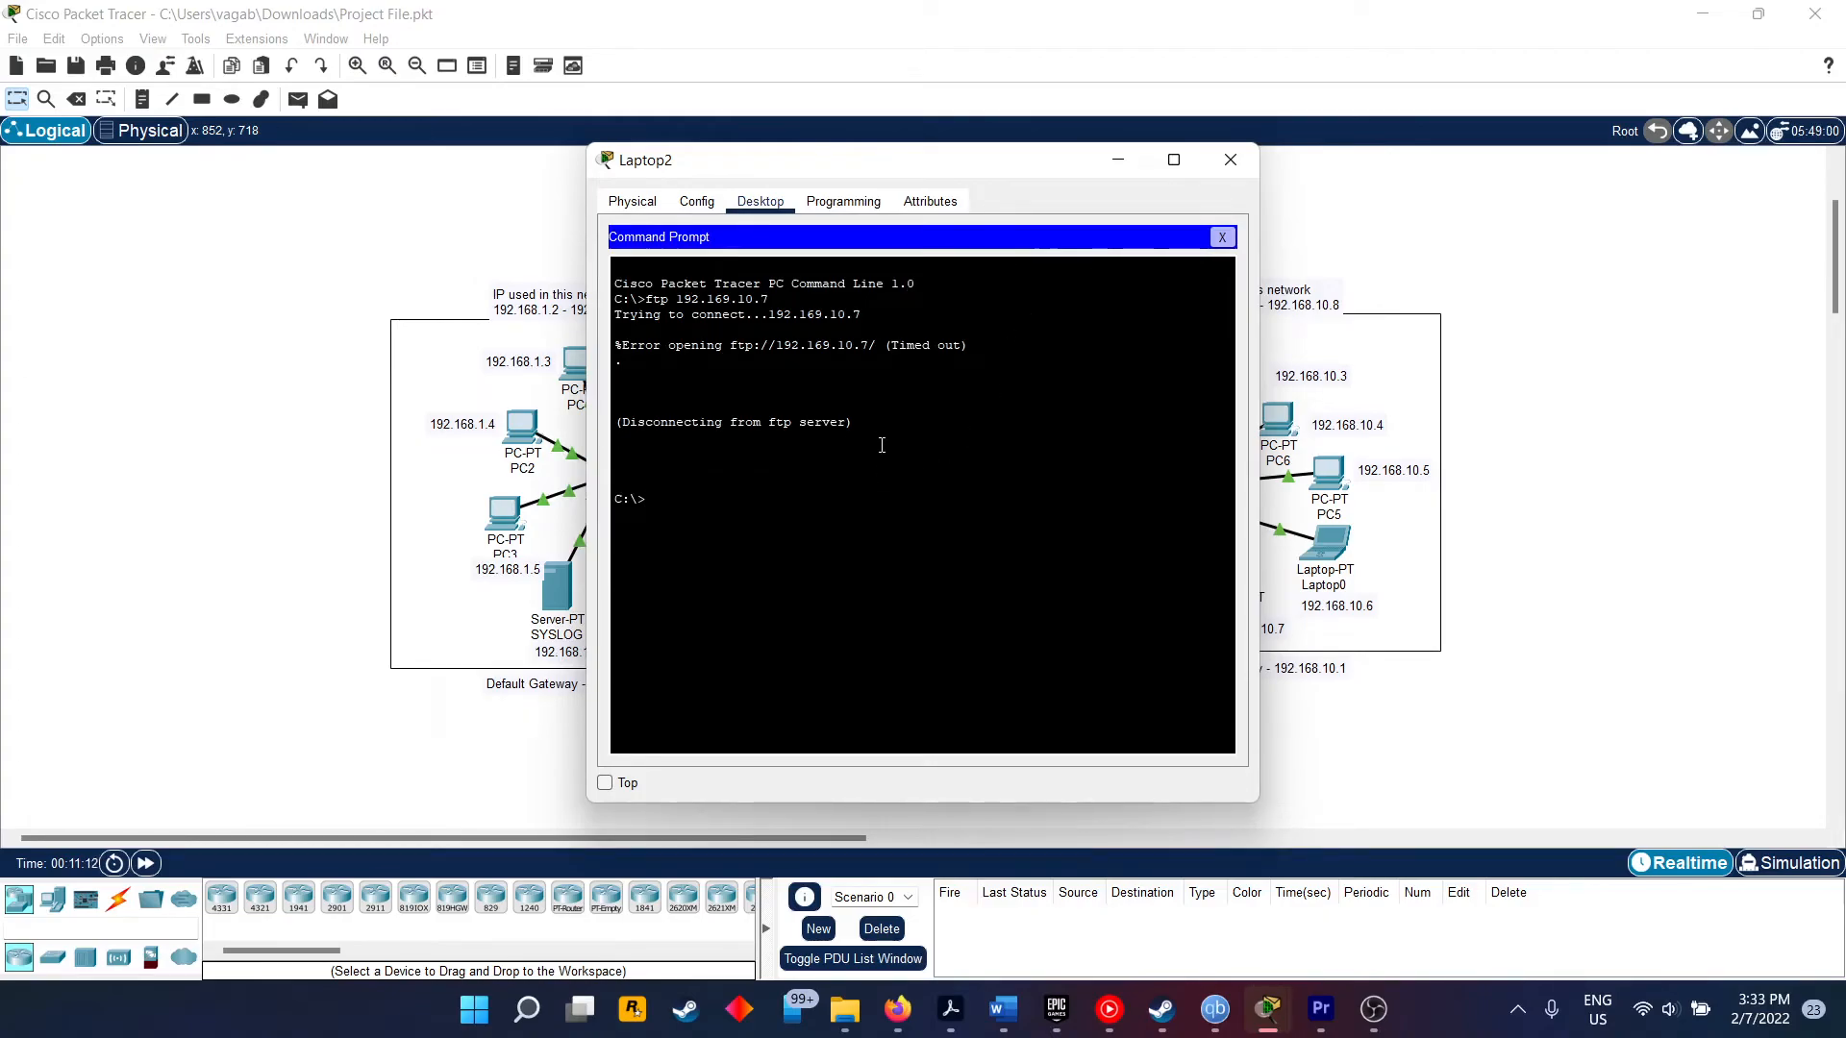
pyautogui.write('ftp')
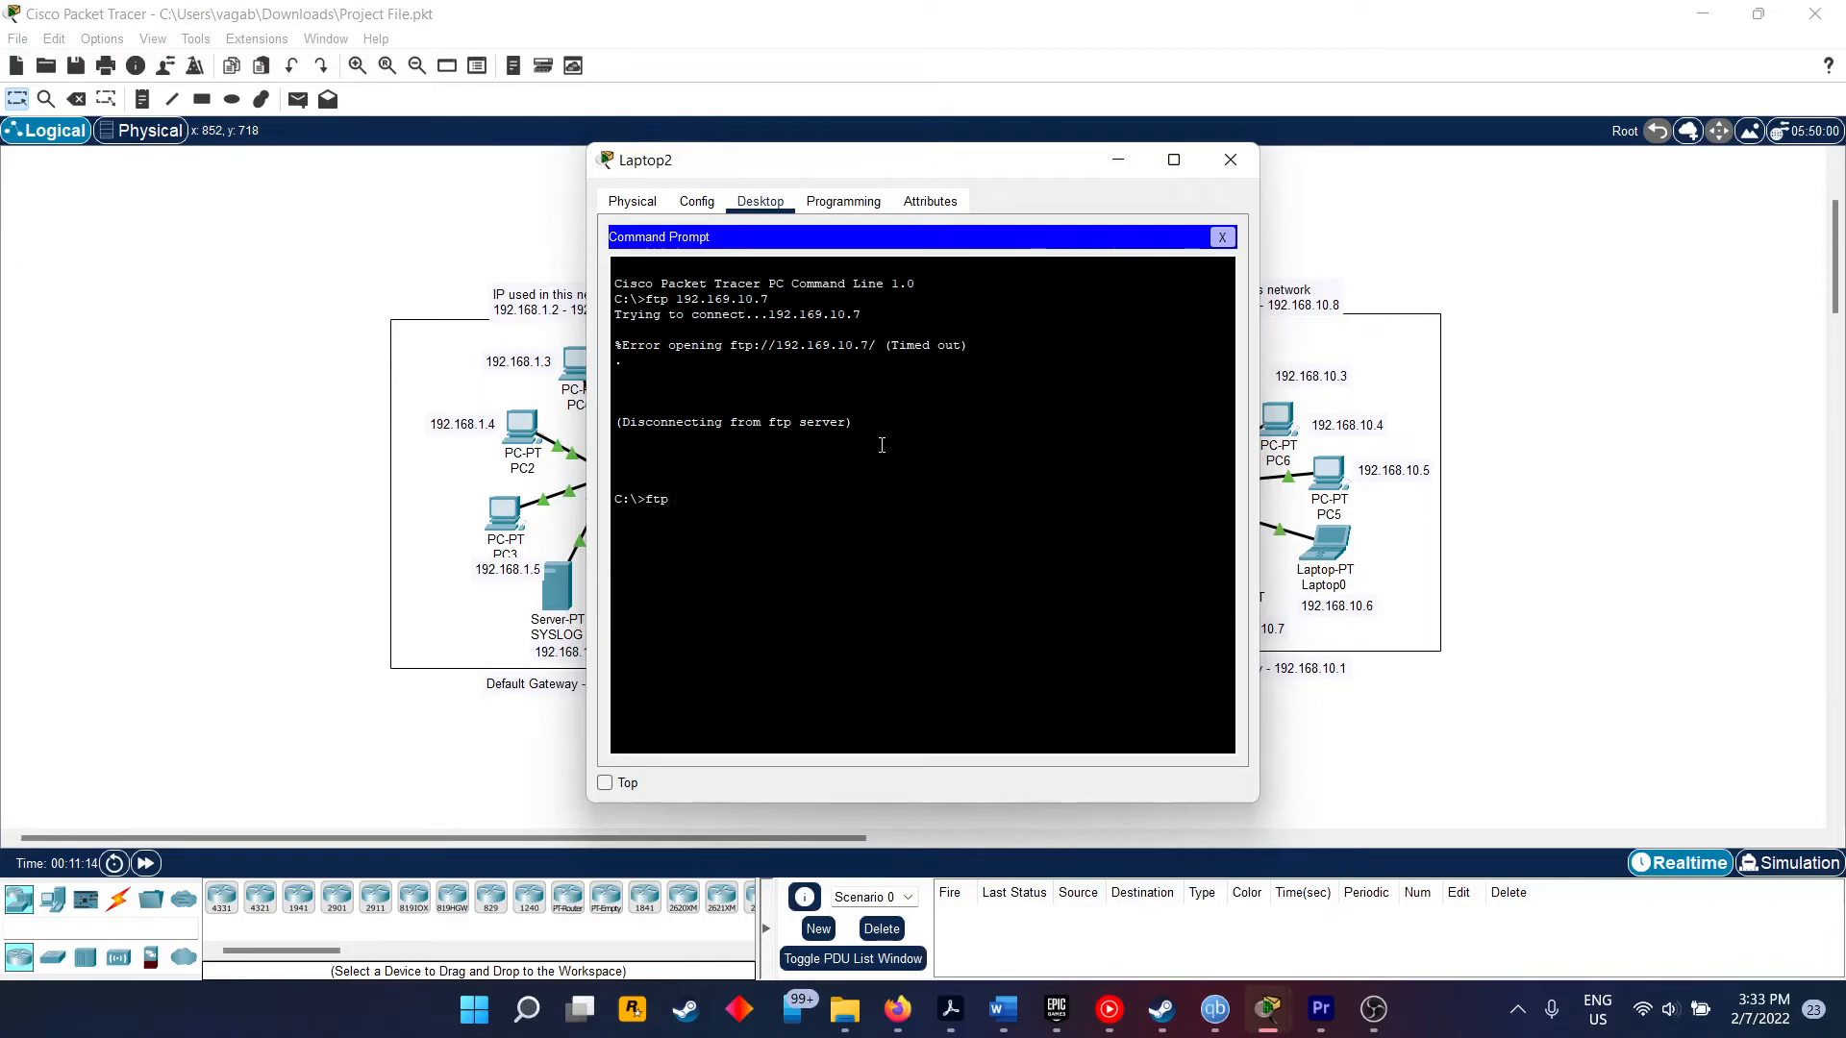
pyautogui.write('192')
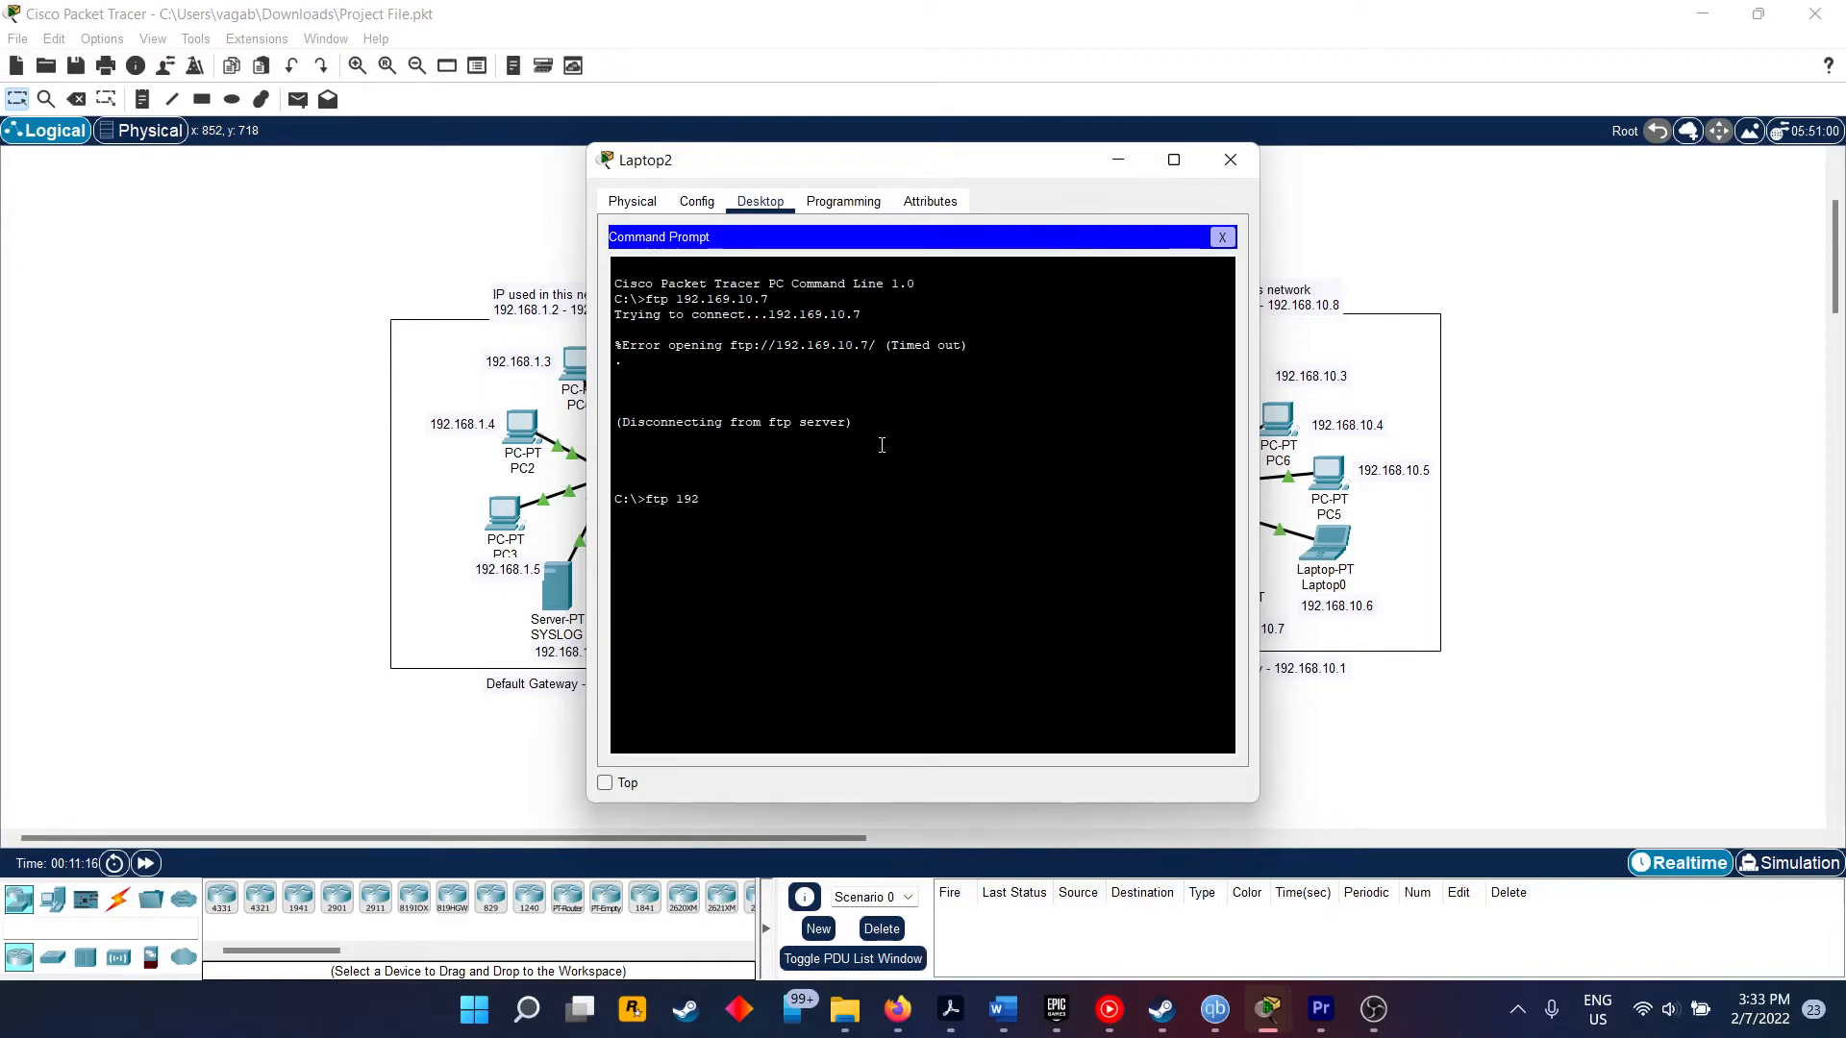
pyautogui.write('.169.')
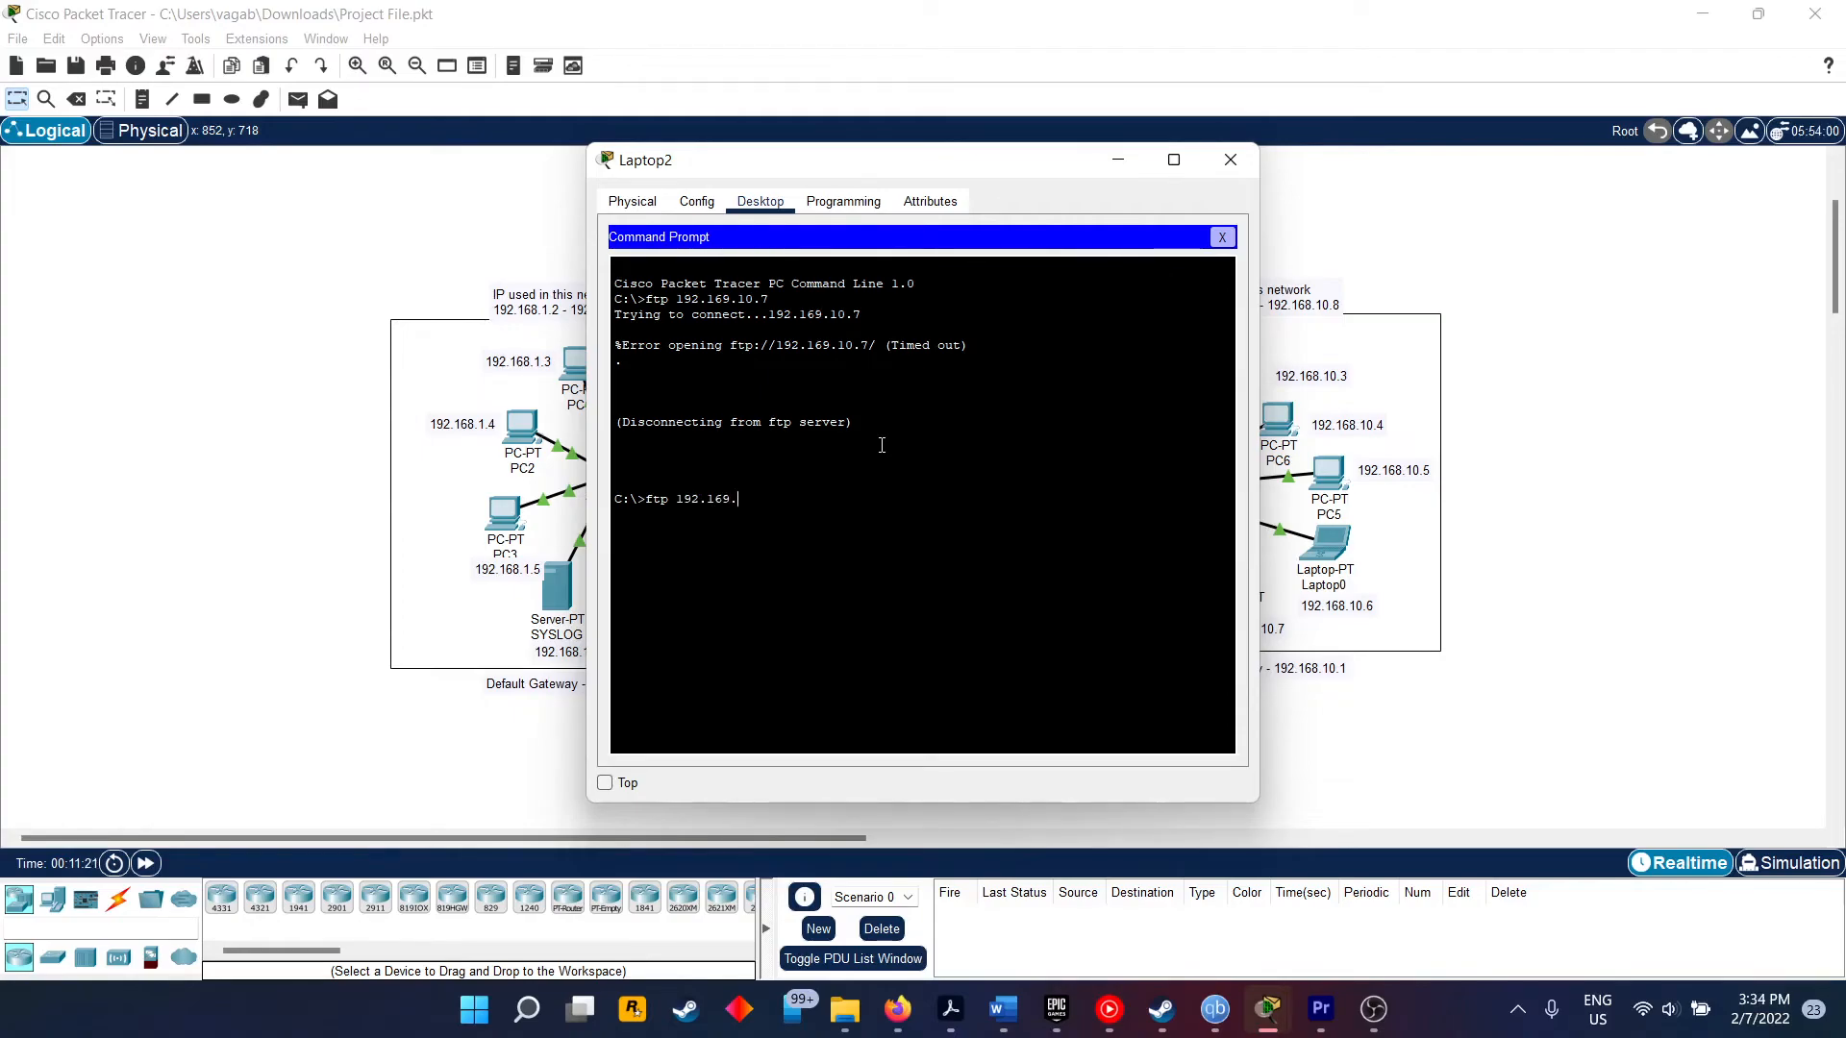
pyautogui.press('Return')
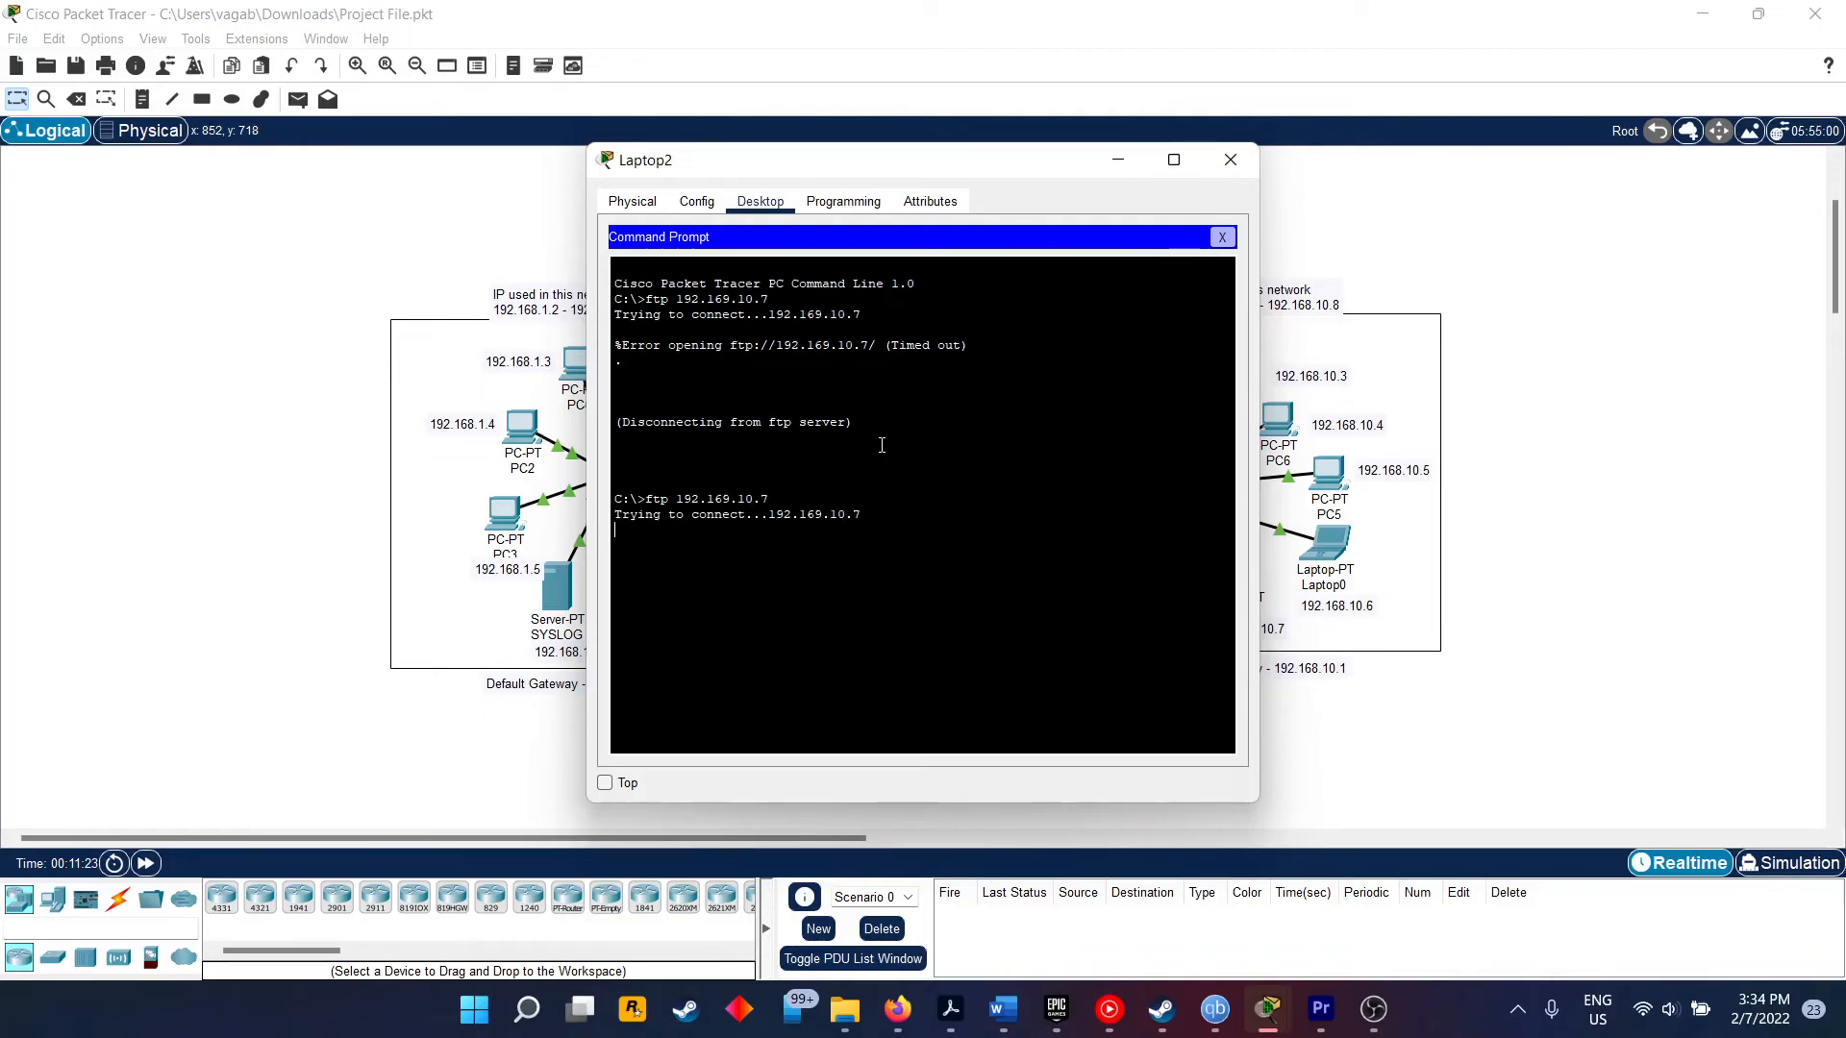
pyautogui.moveTo(653, 557)
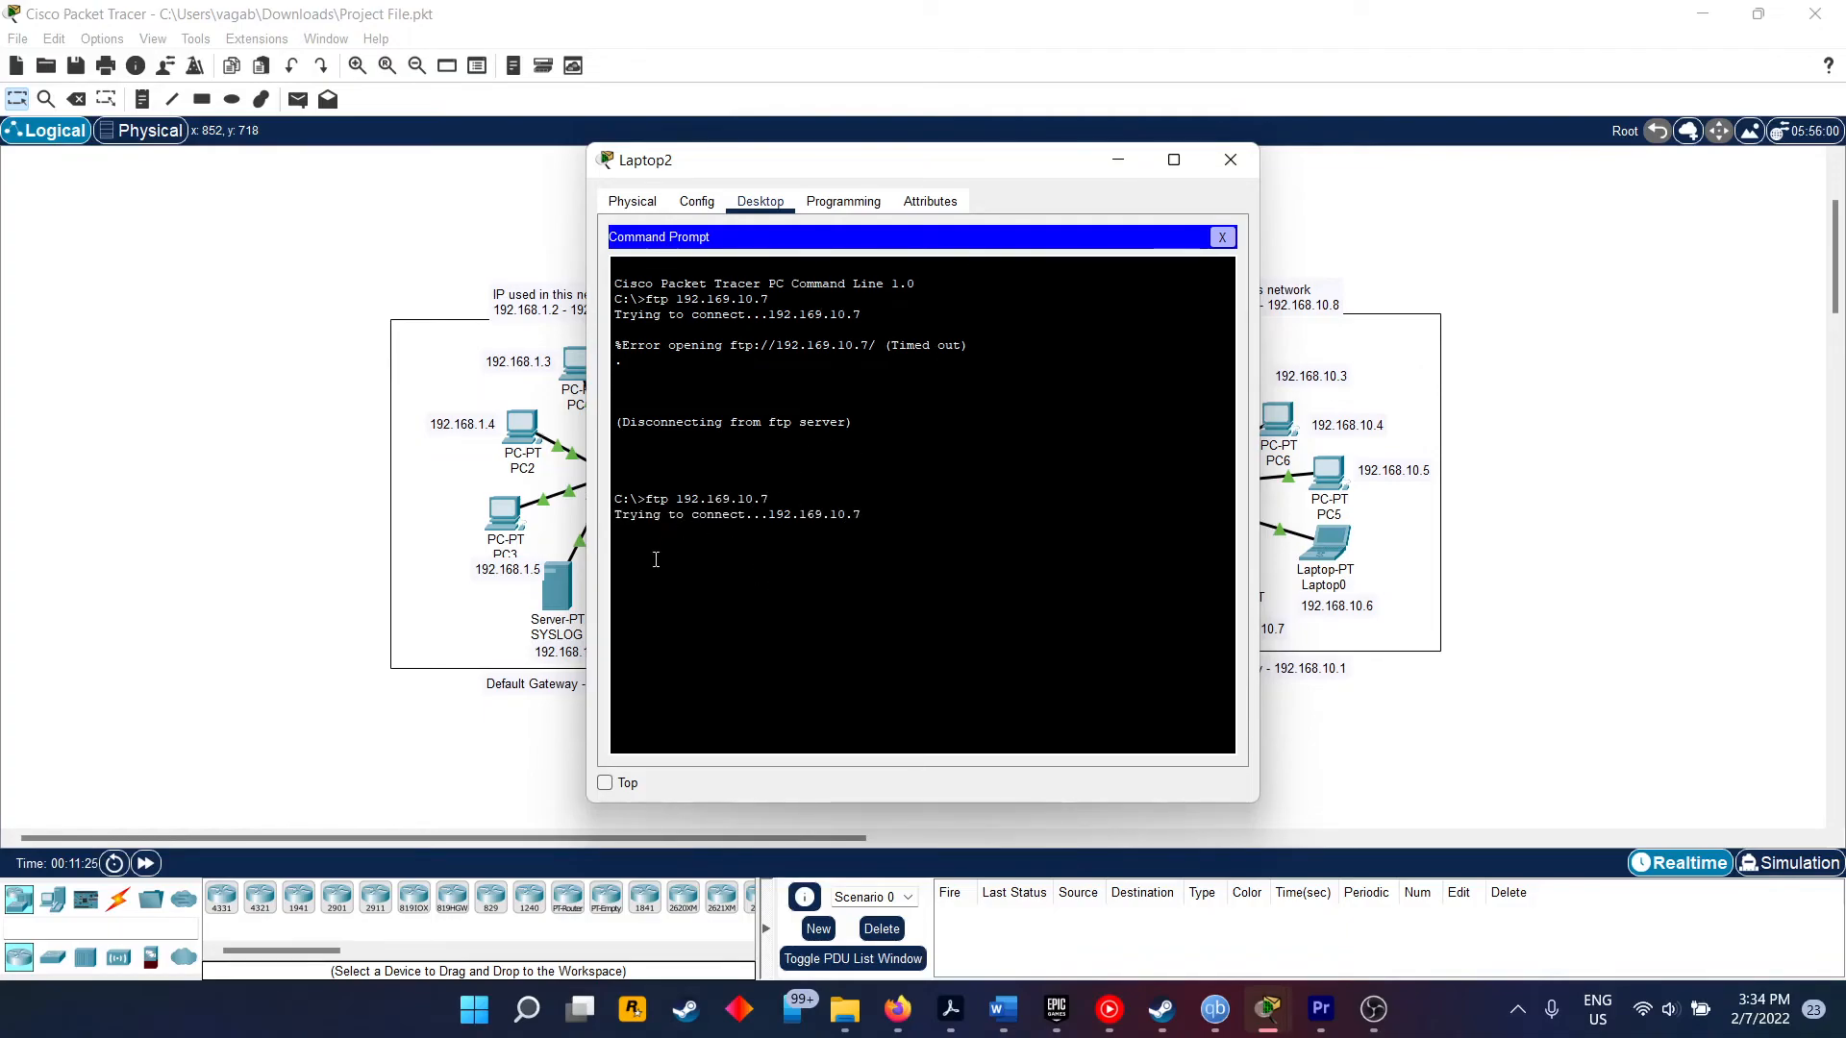
pyautogui.moveTo(1414, 577)
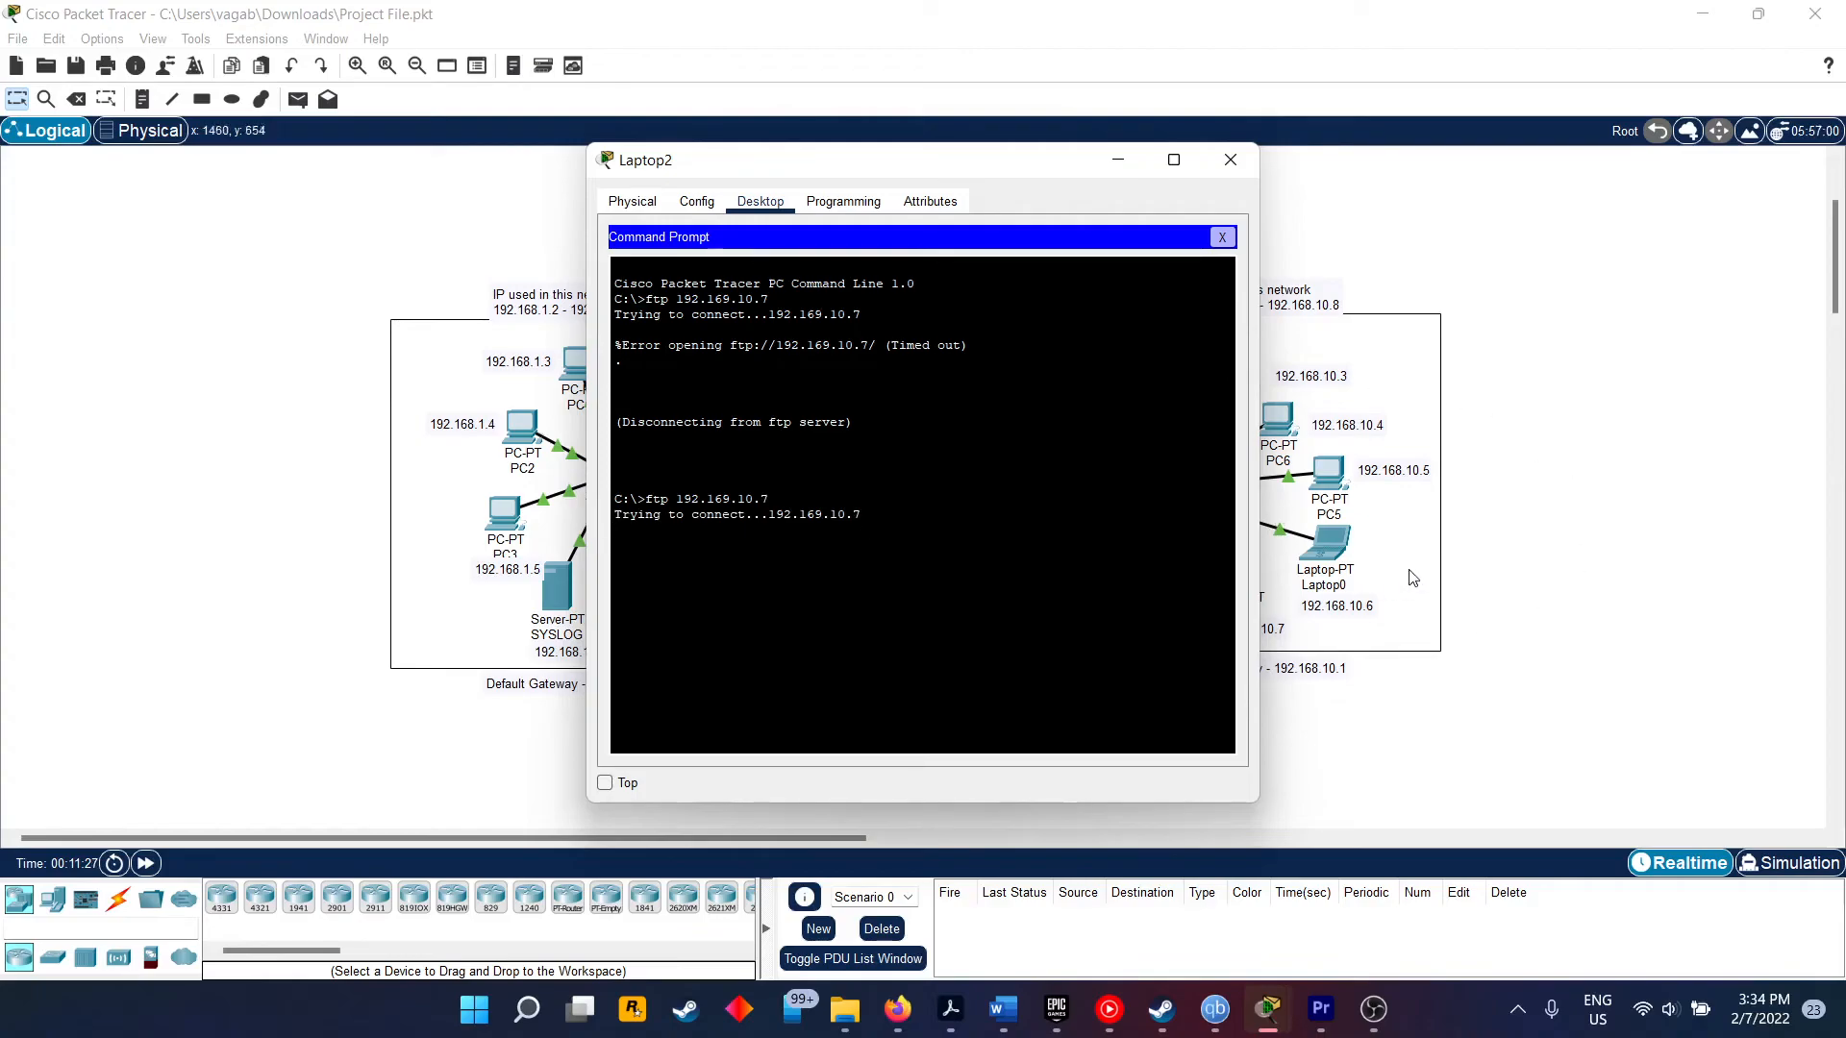
pyautogui.moveTo(1294, 554)
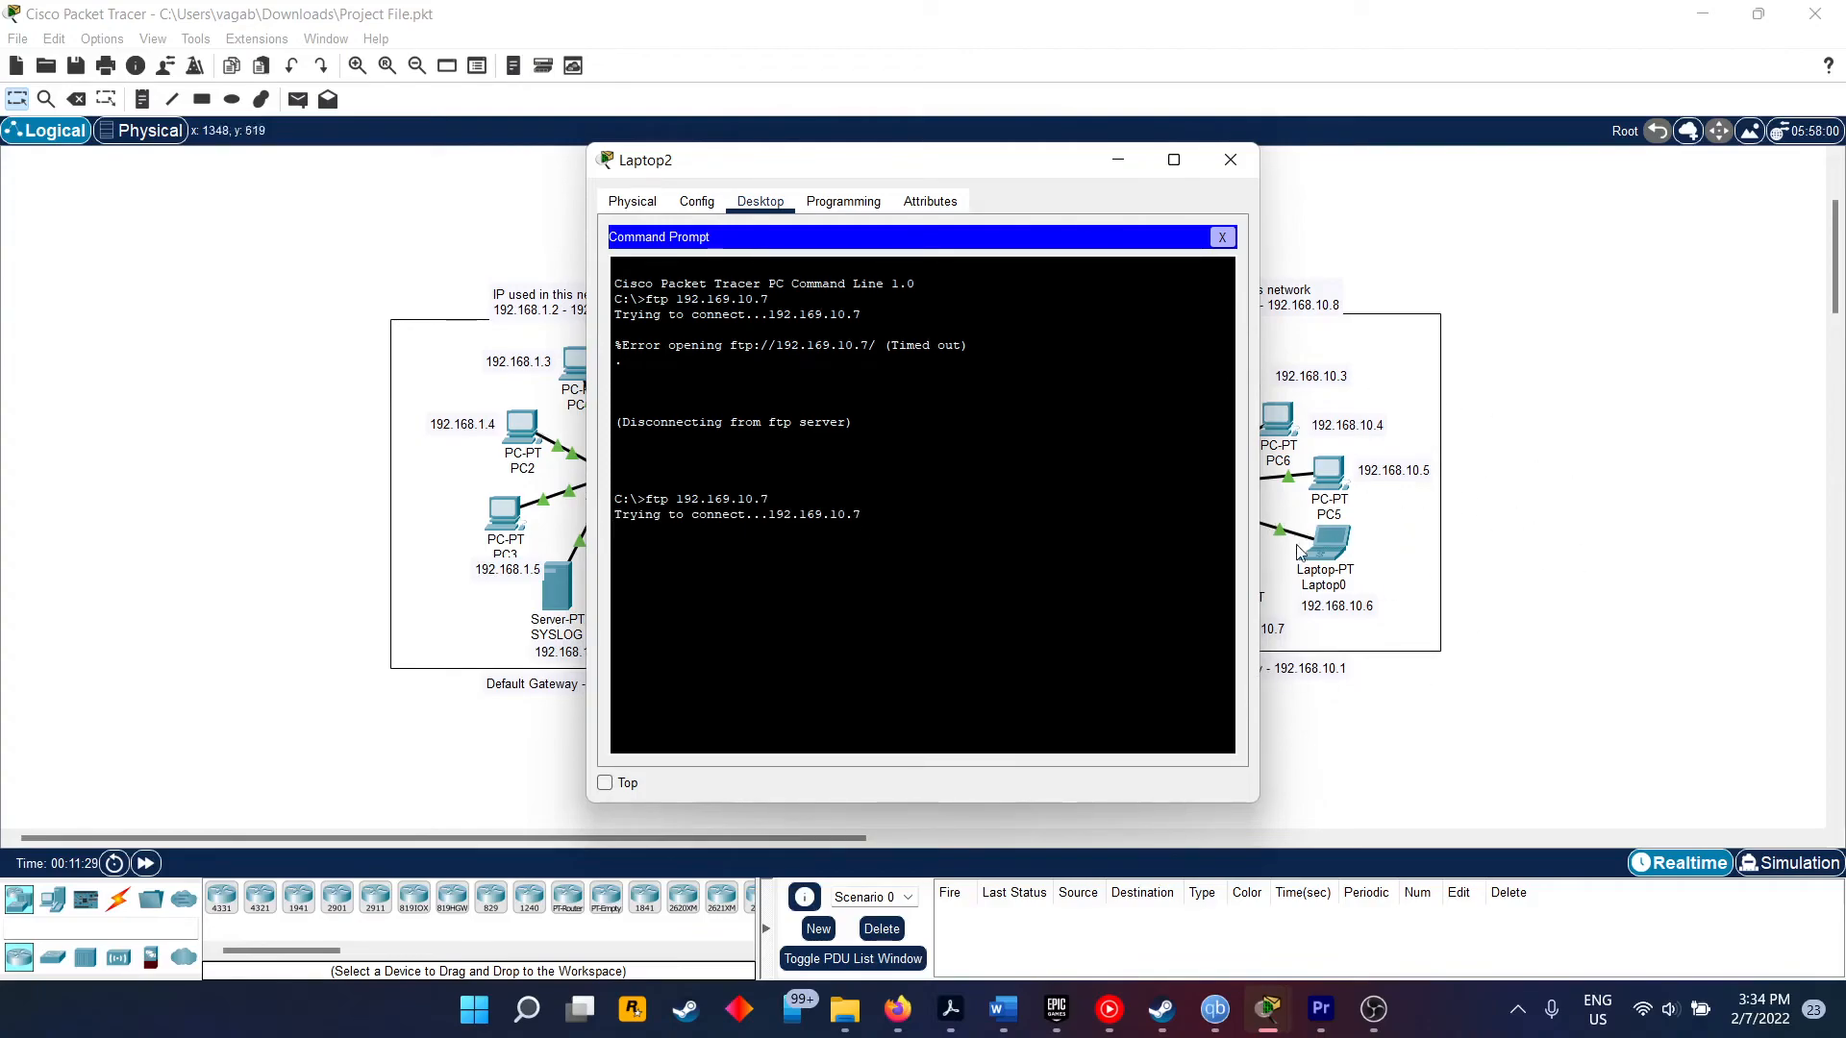
pyautogui.moveTo(1300, 546)
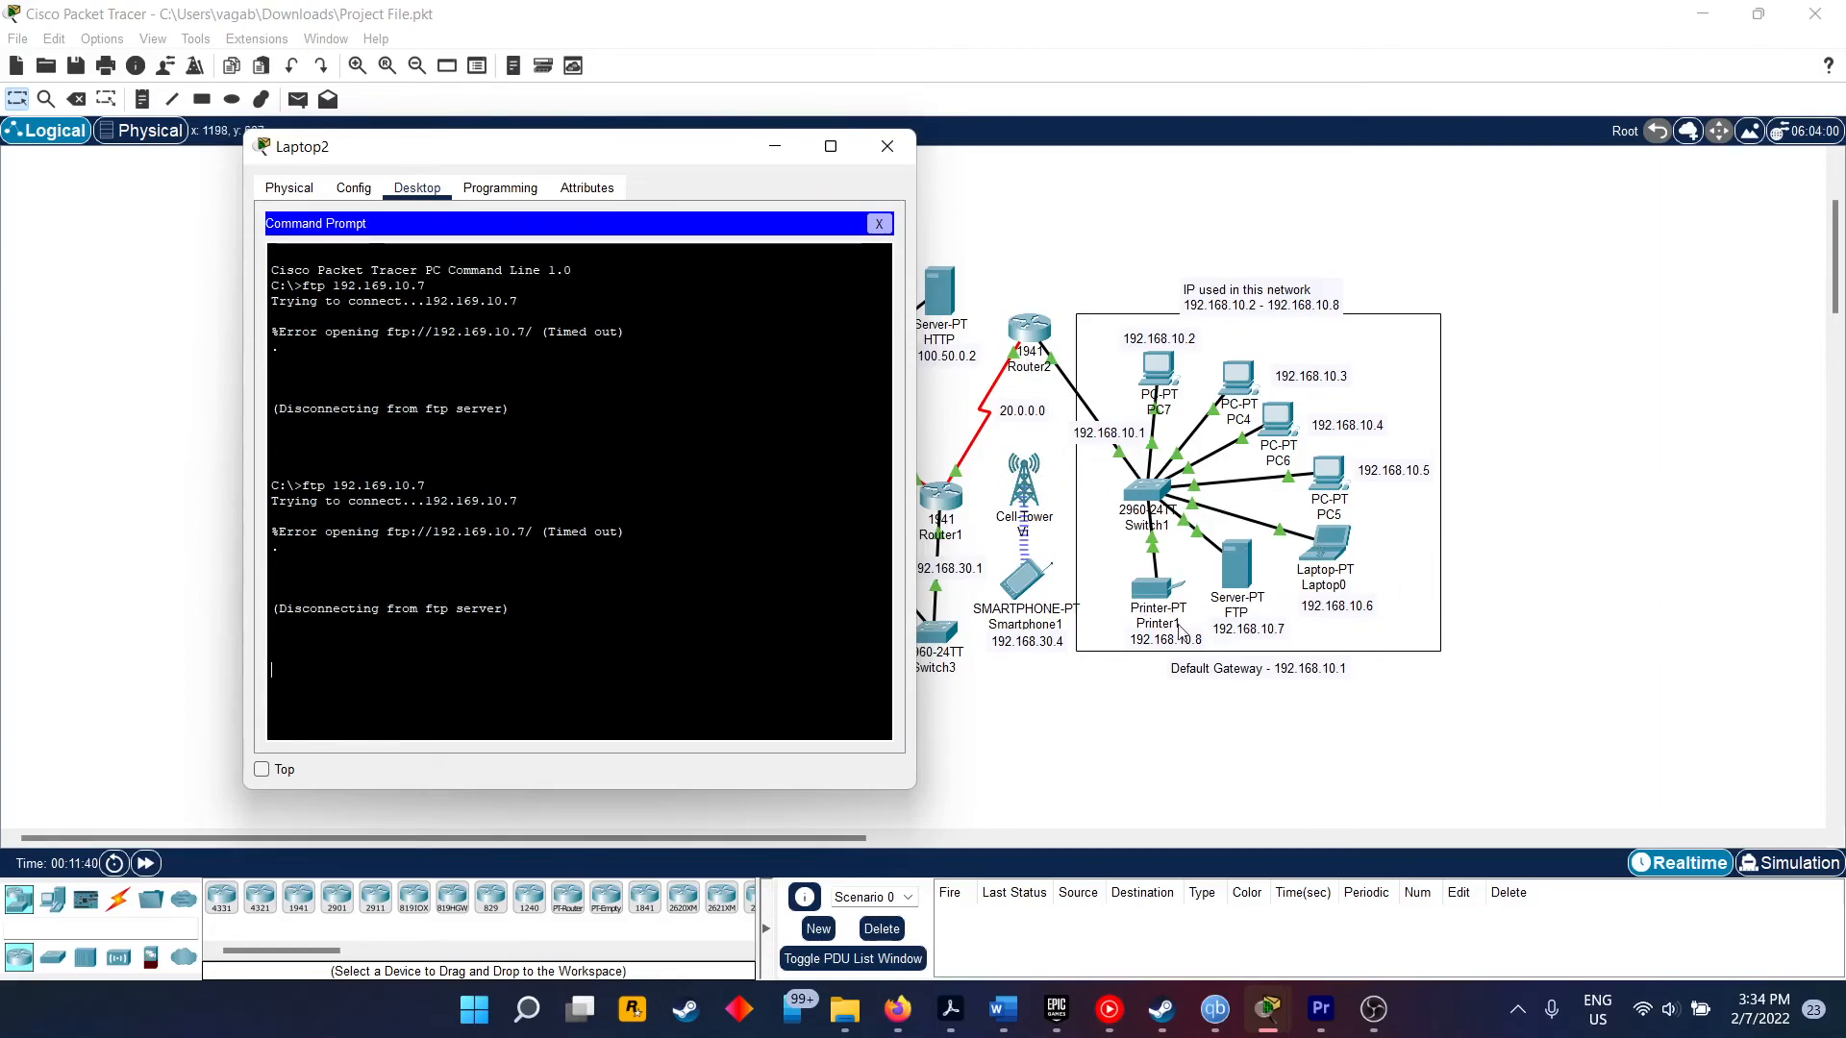
pyautogui.moveTo(1327, 463)
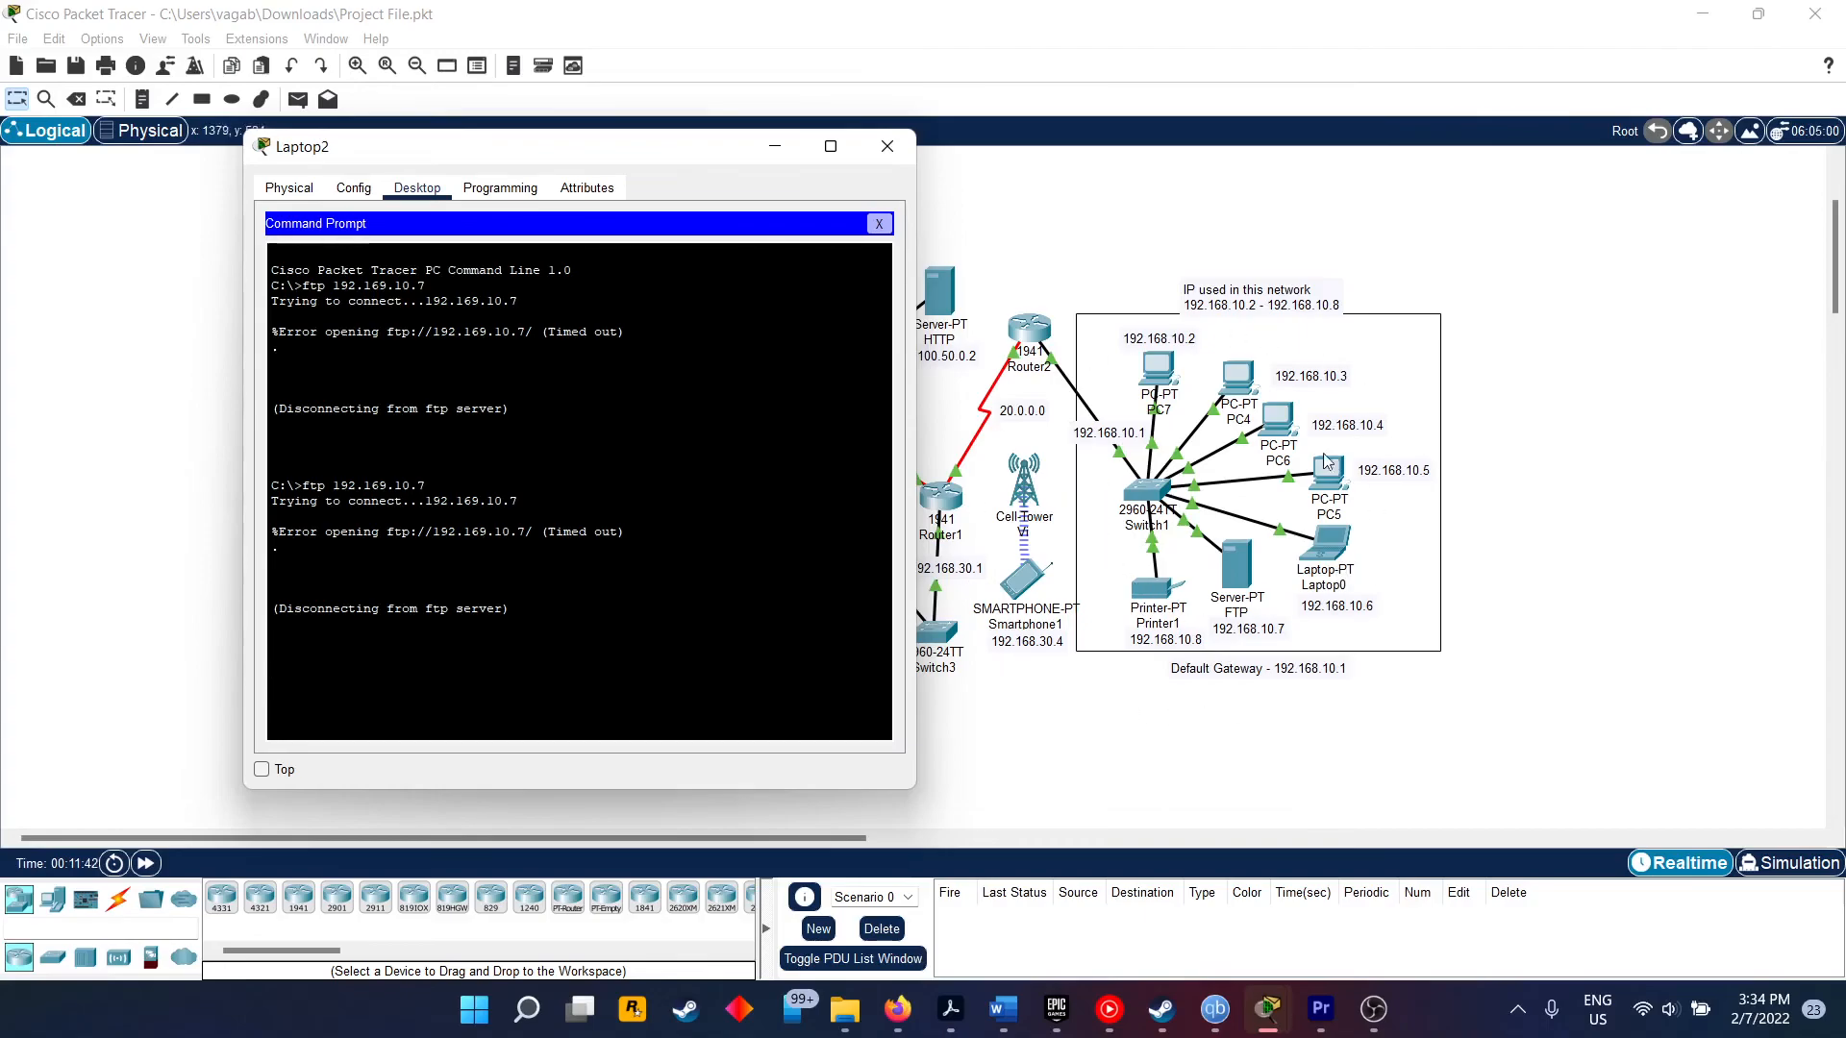
pyautogui.moveTo(964, 273)
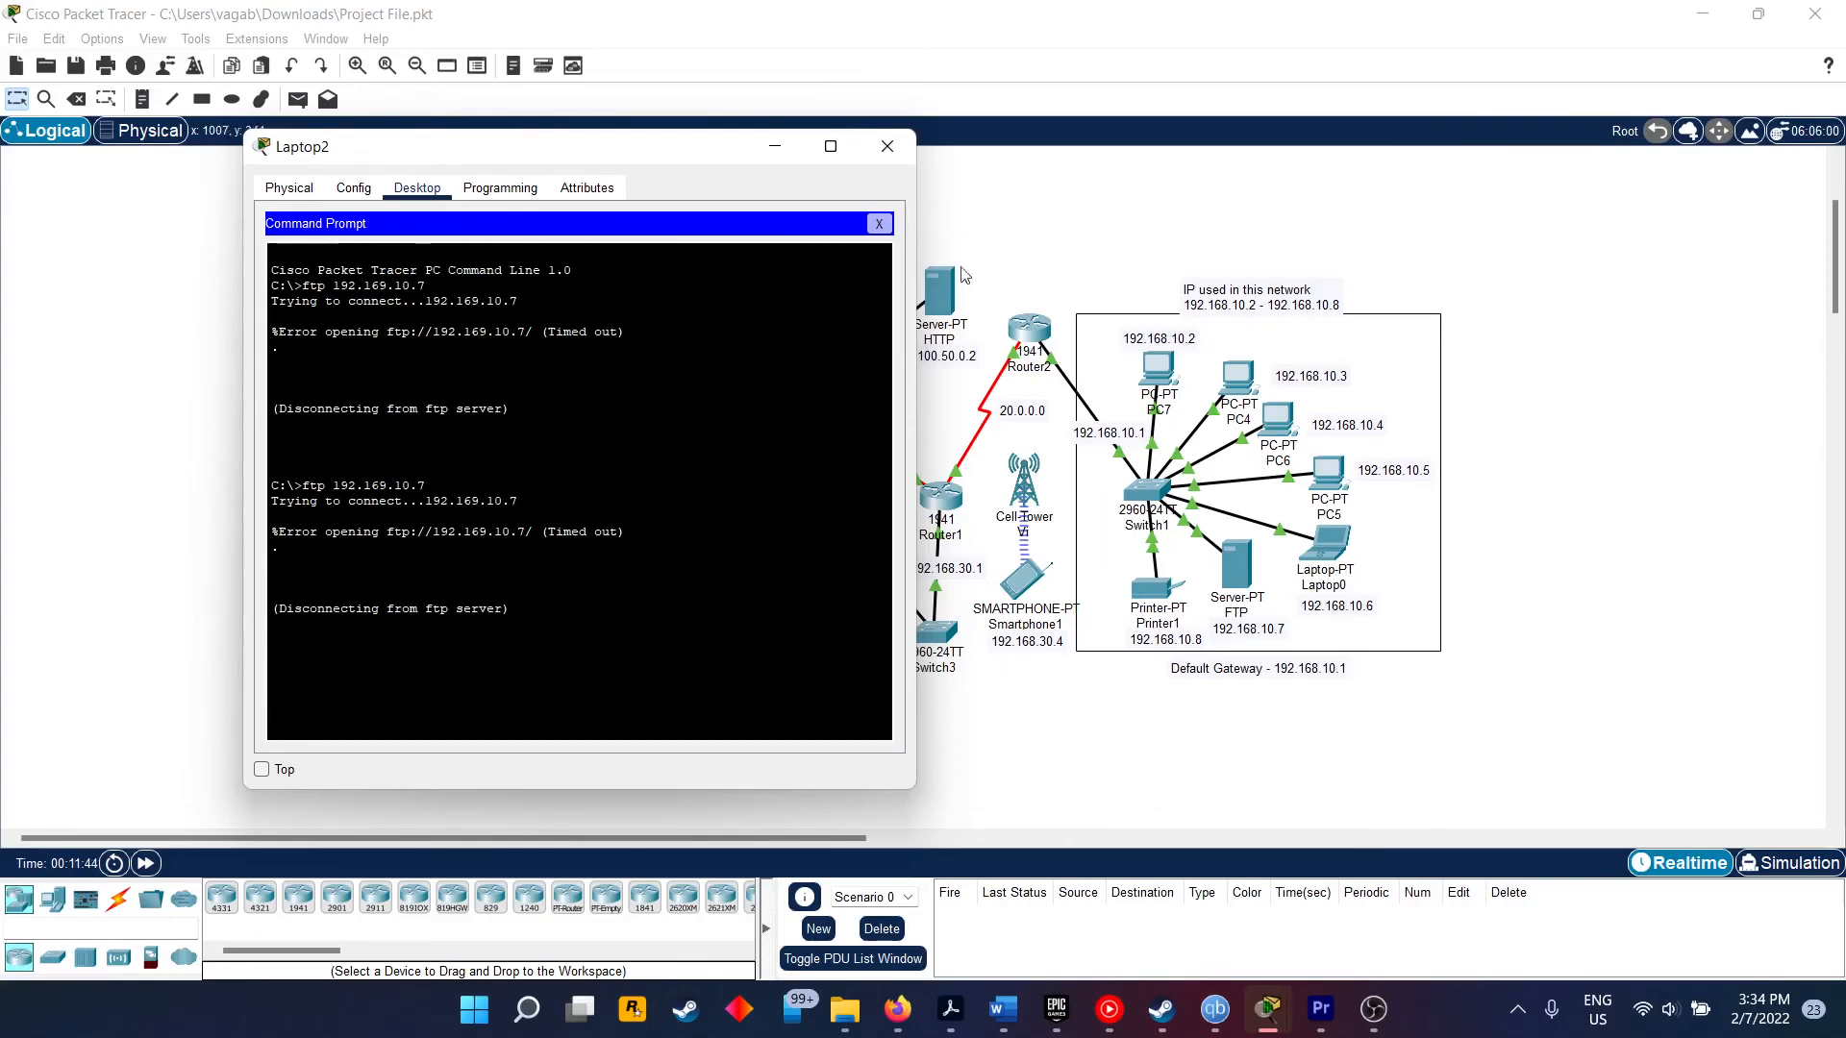
# Step: Move Laptop2 aside to view the topology, then close it
pyautogui.moveTo(572, 146); pyautogui.dragTo(442, 152)
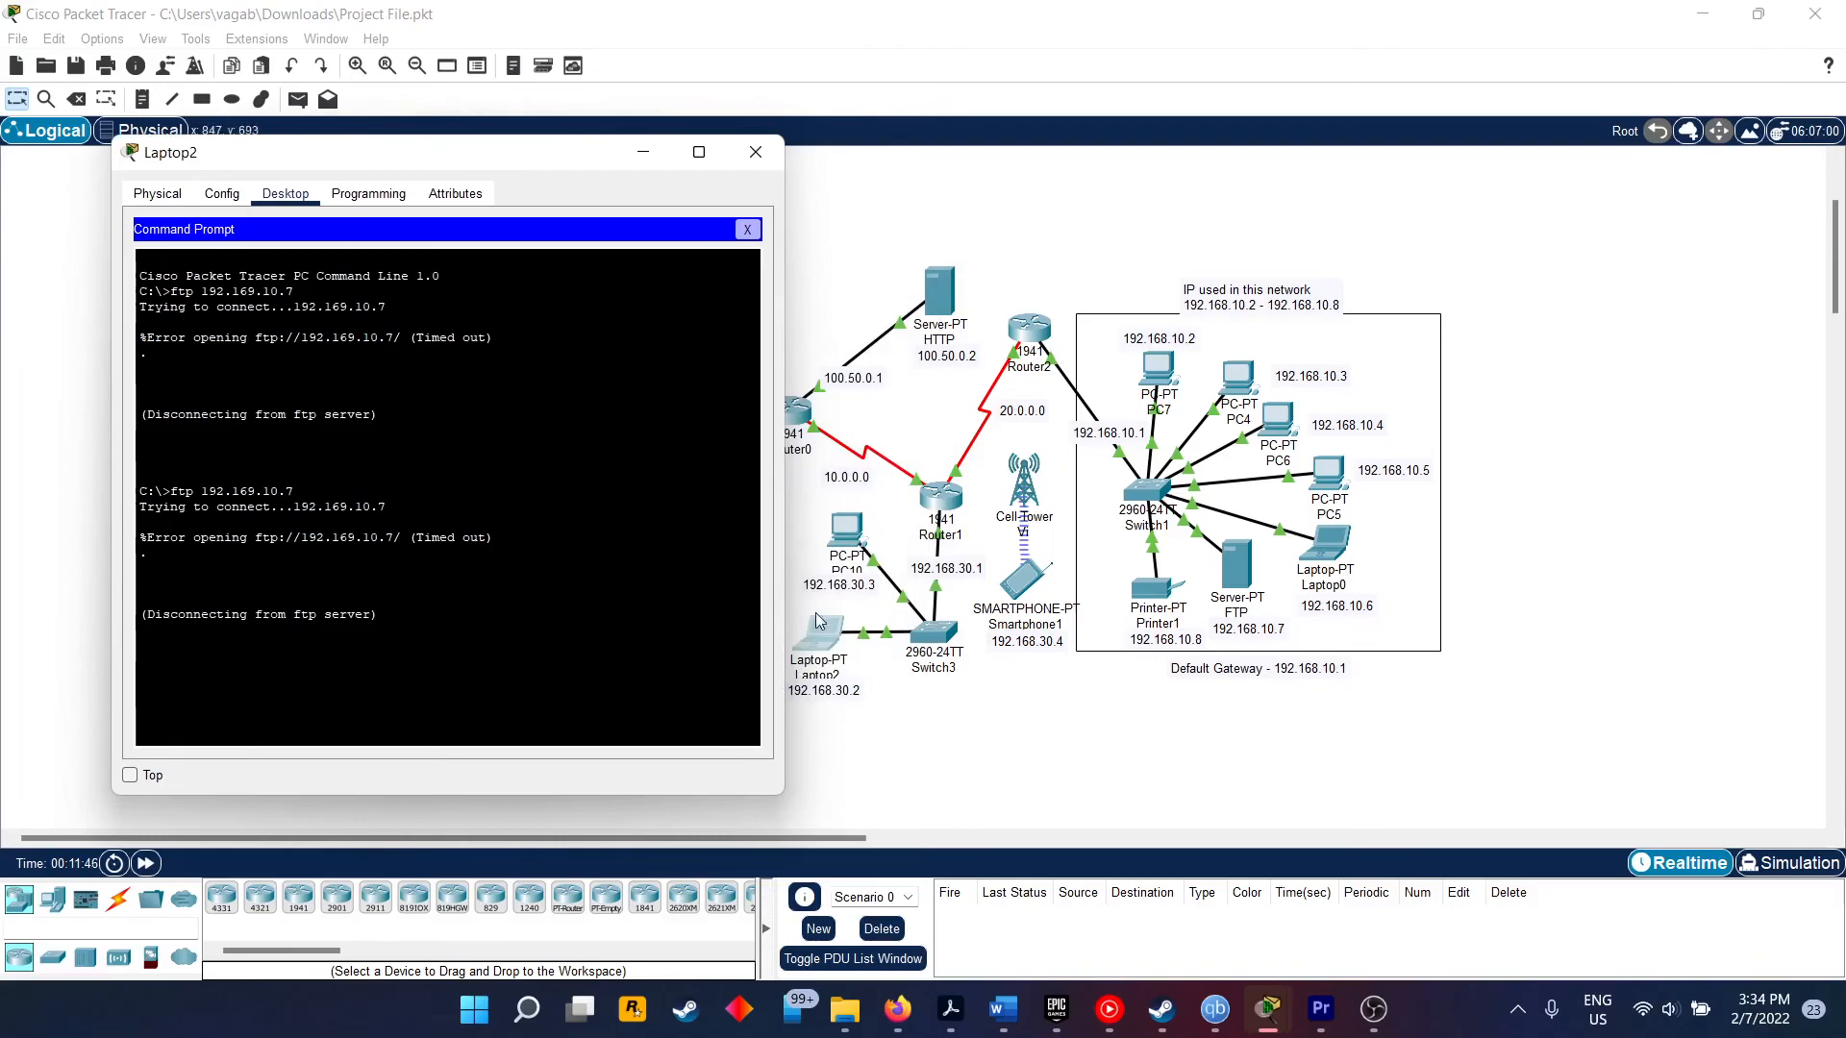
pyautogui.moveTo(1128, 575)
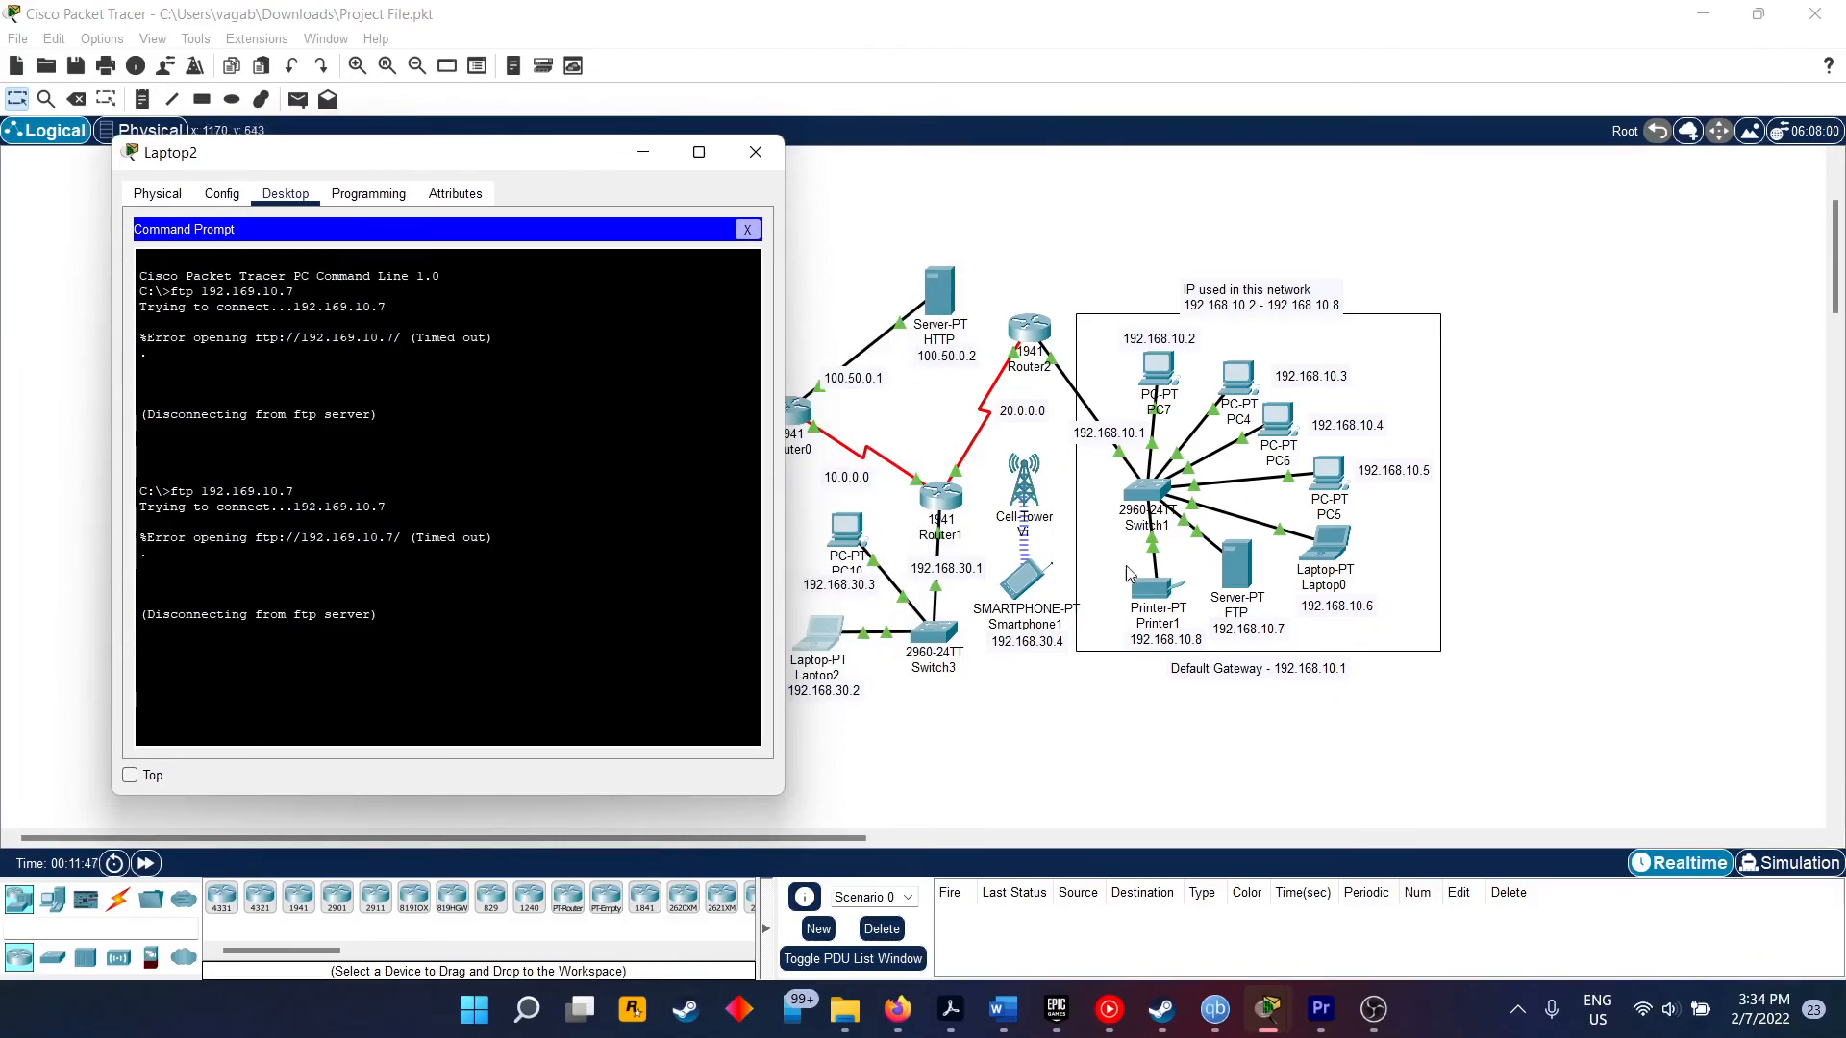
pyautogui.moveTo(1303, 715)
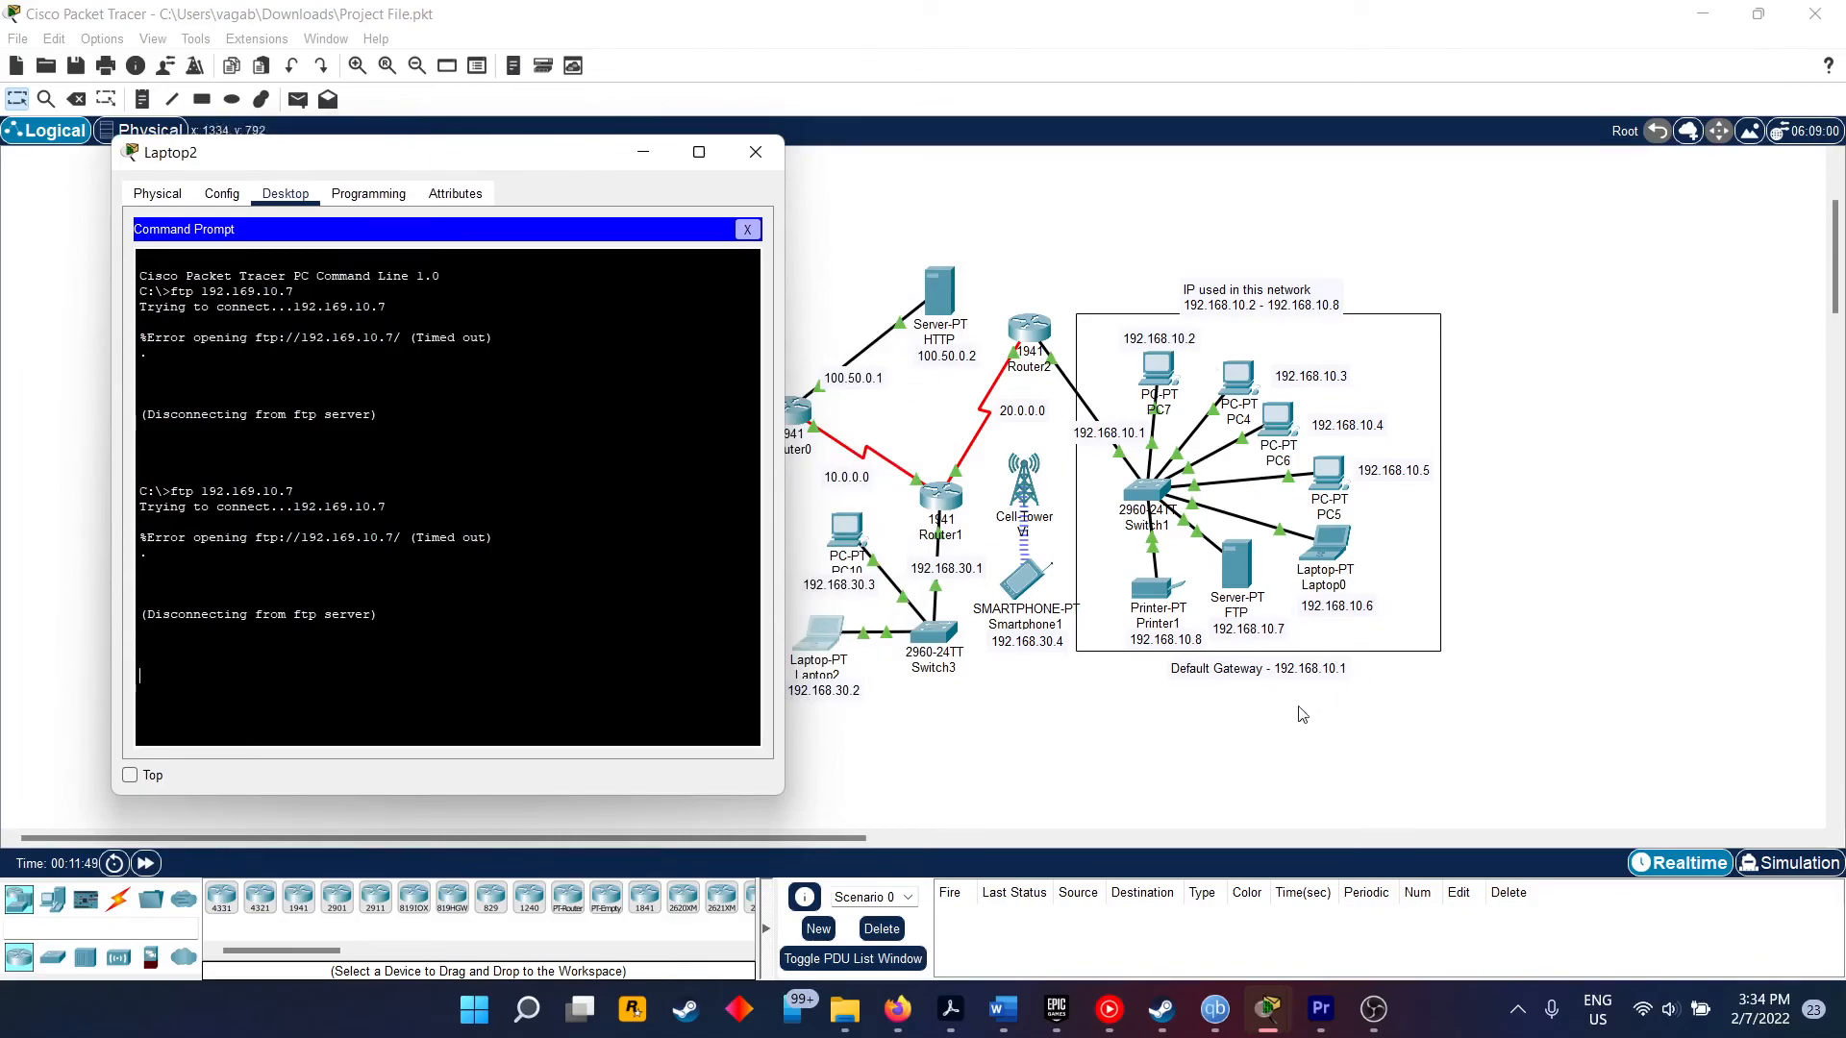
pyautogui.moveTo(1025, 344)
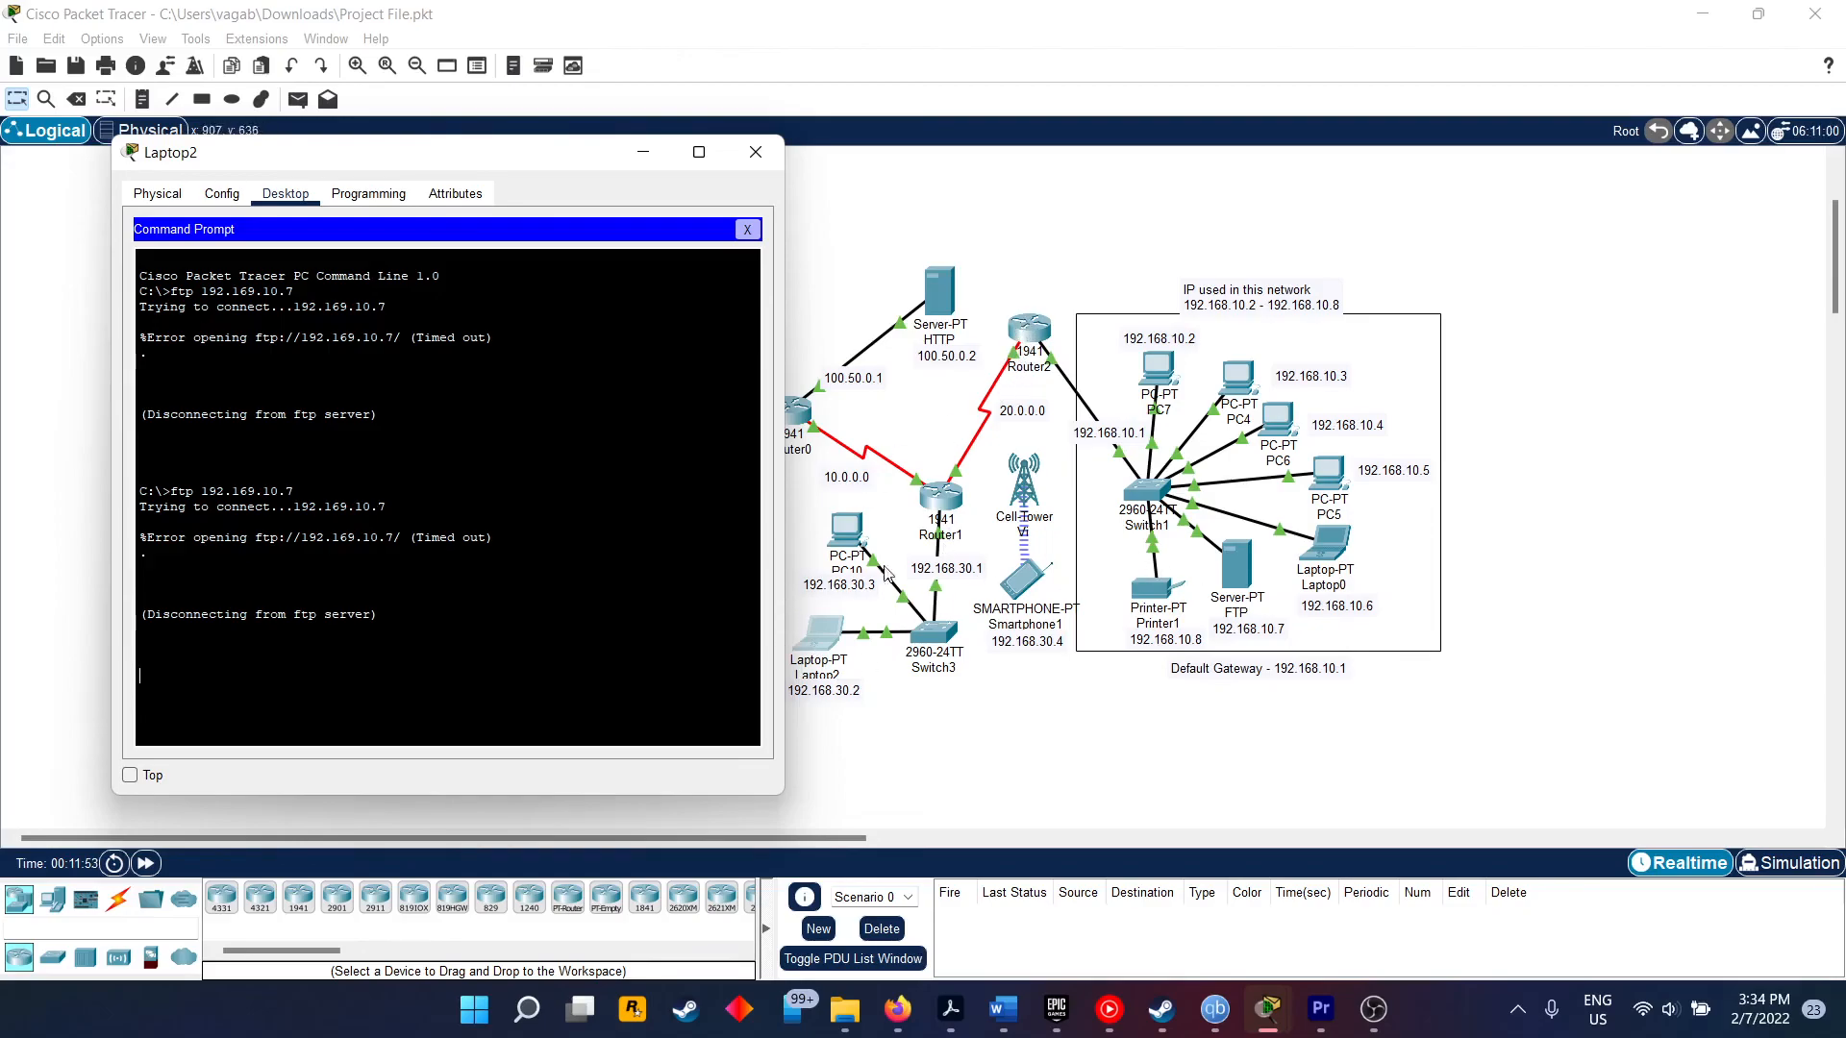
pyautogui.moveTo(1236, 575)
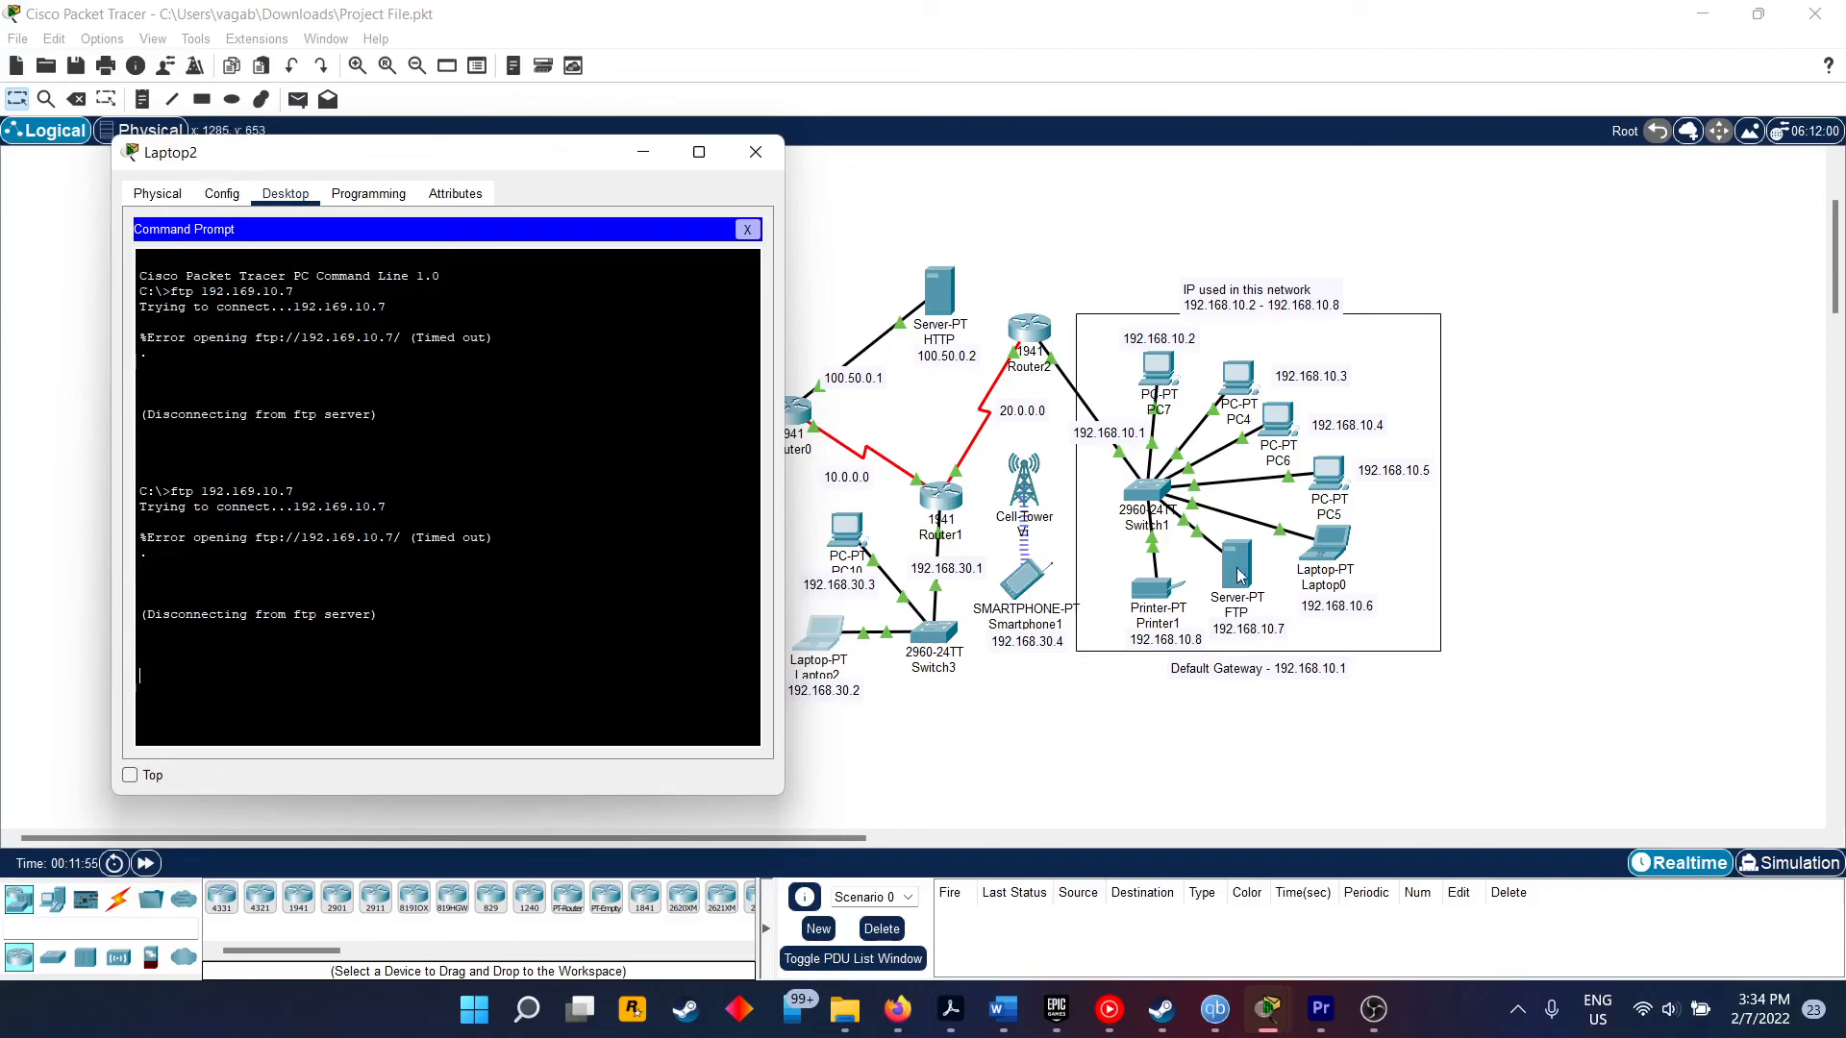
pyautogui.moveTo(754, 154)
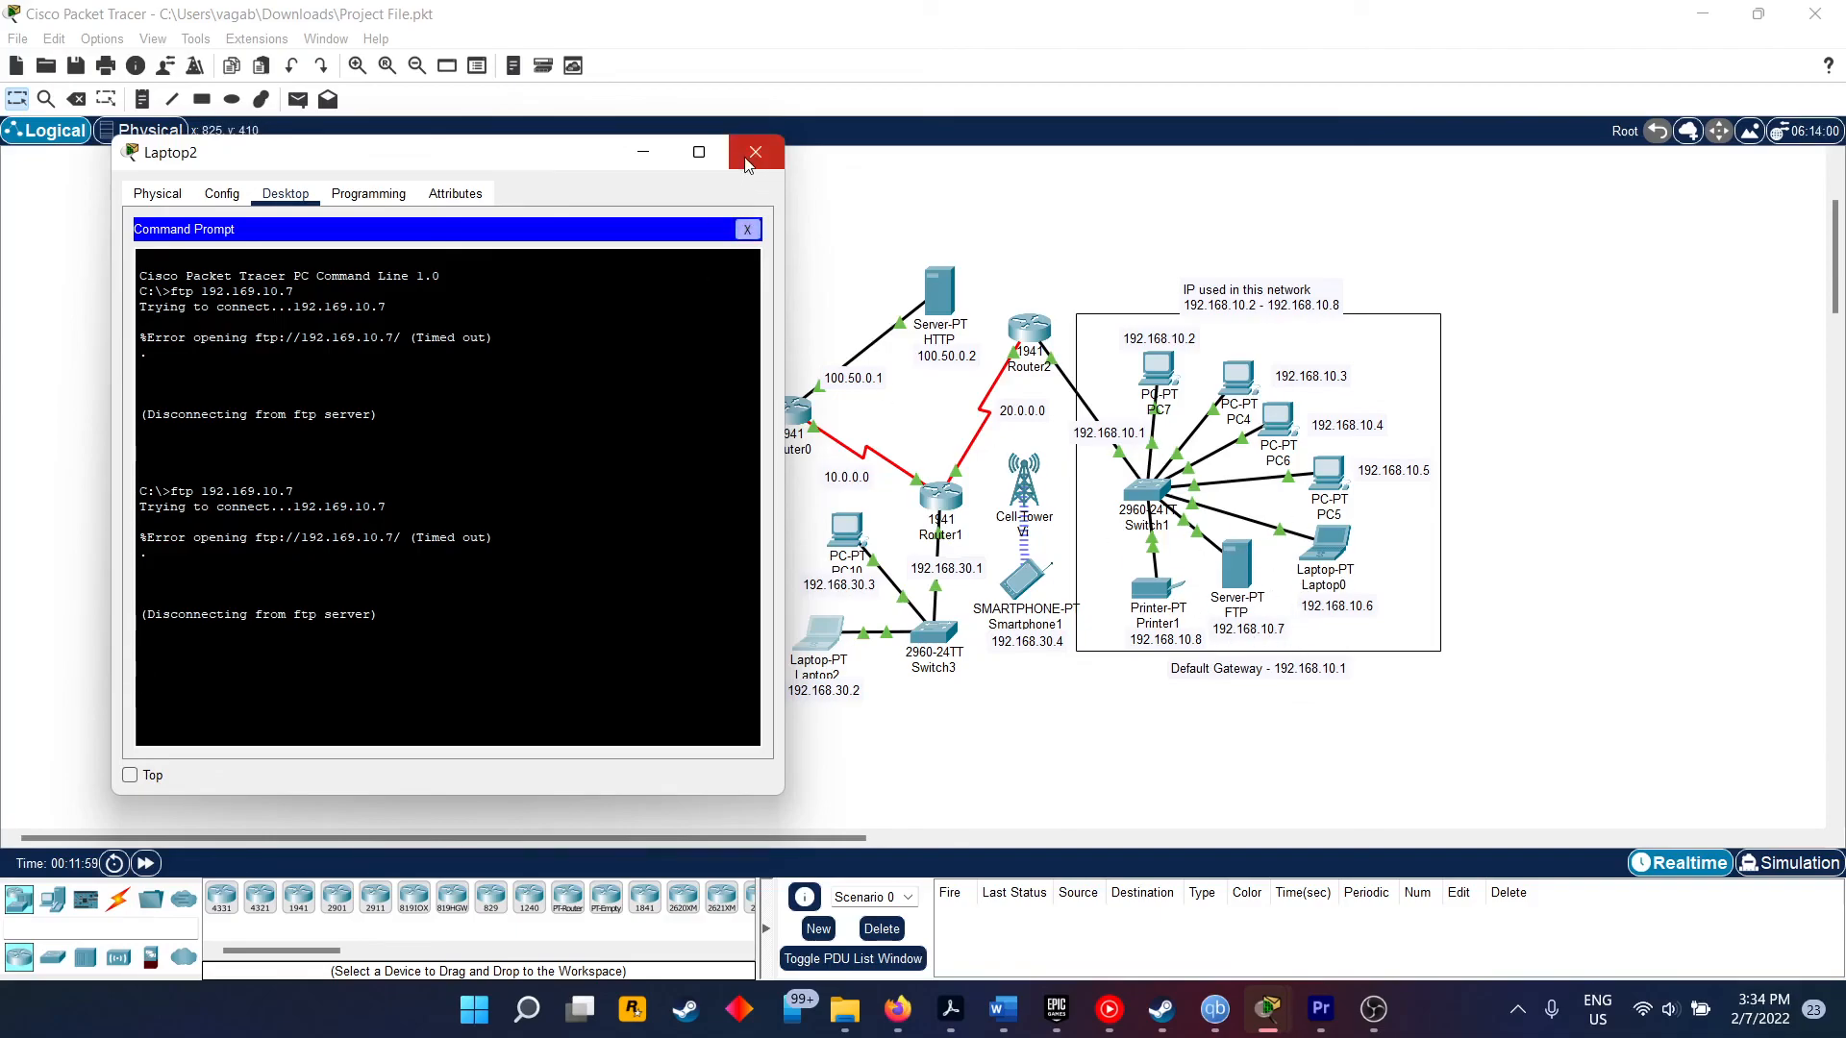
pyautogui.click(754, 152)
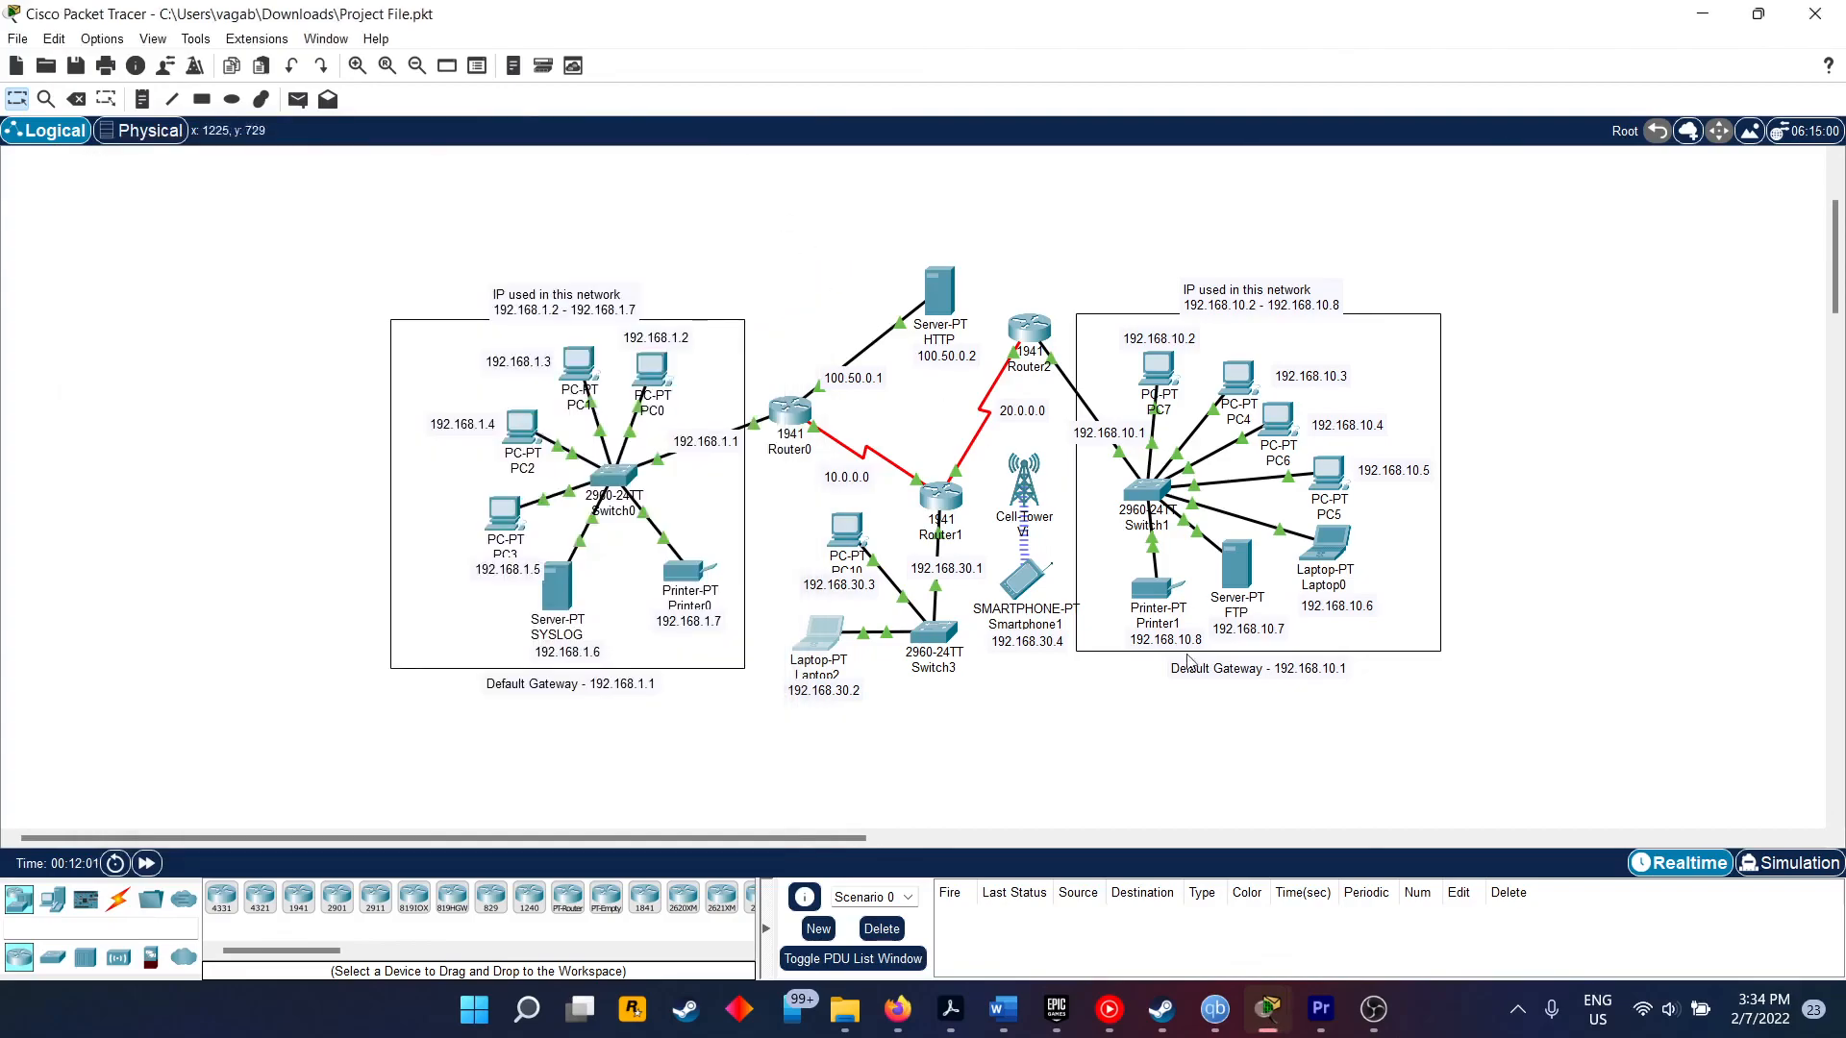